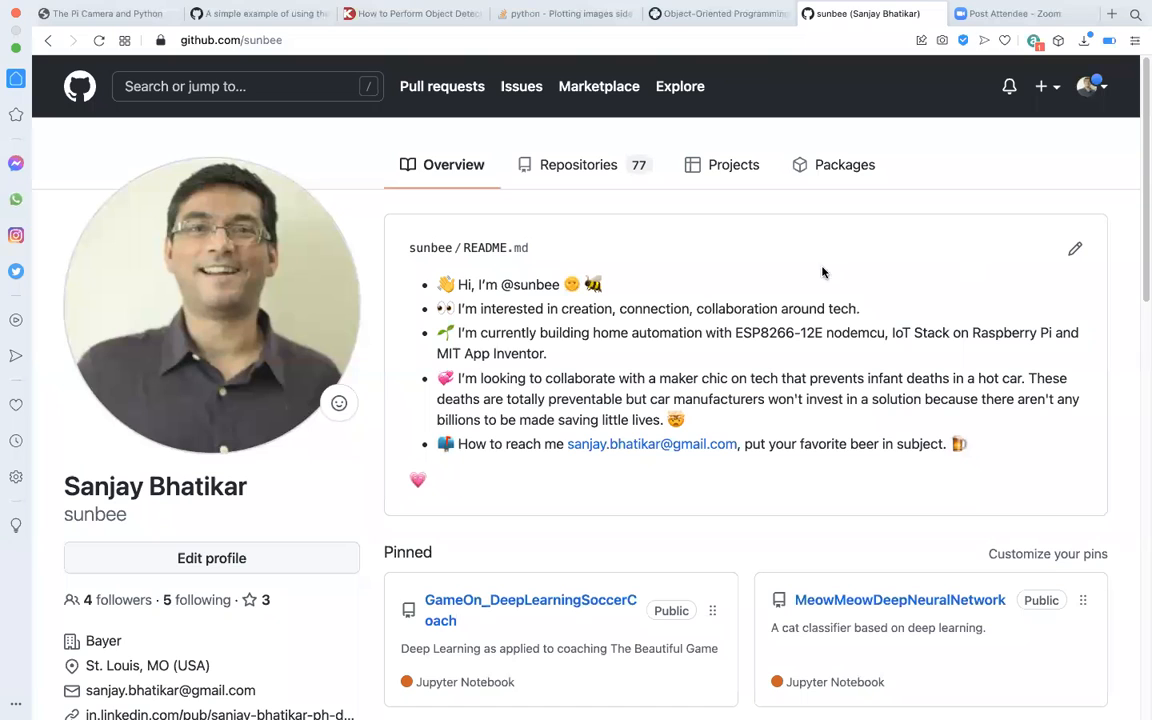
pyautogui.moveTo(578, 164)
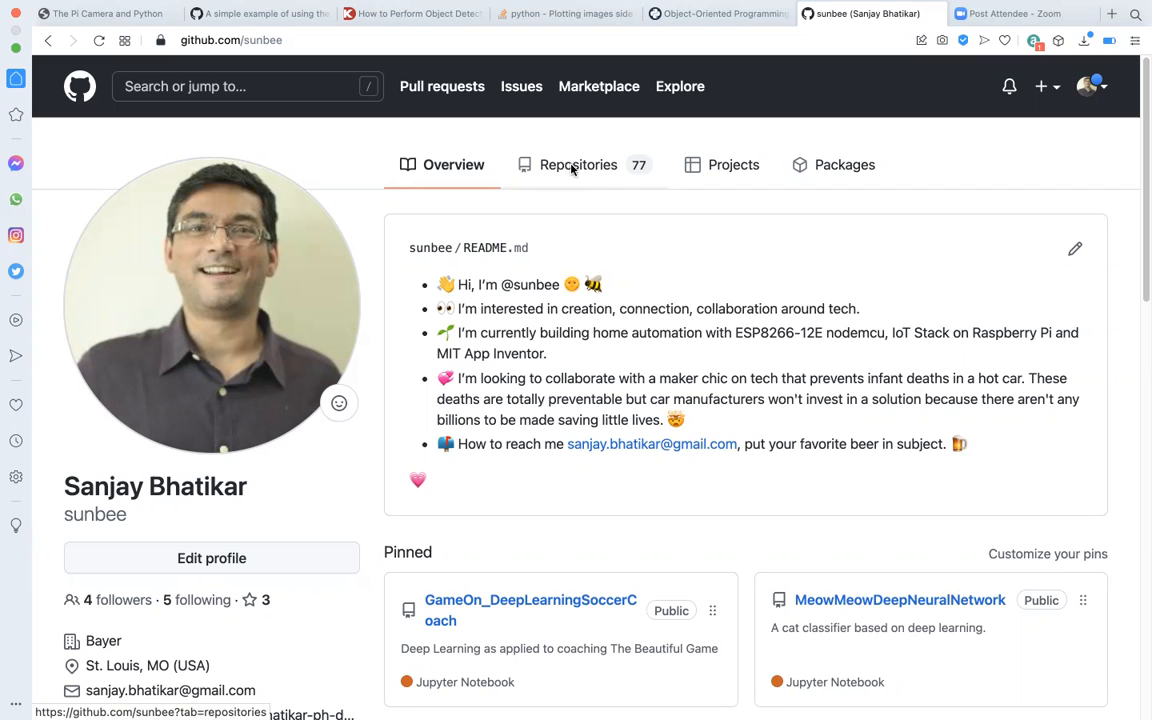
# - Switch the sunbee profile from its overview to the Repositories list
pyautogui.click(578, 164)
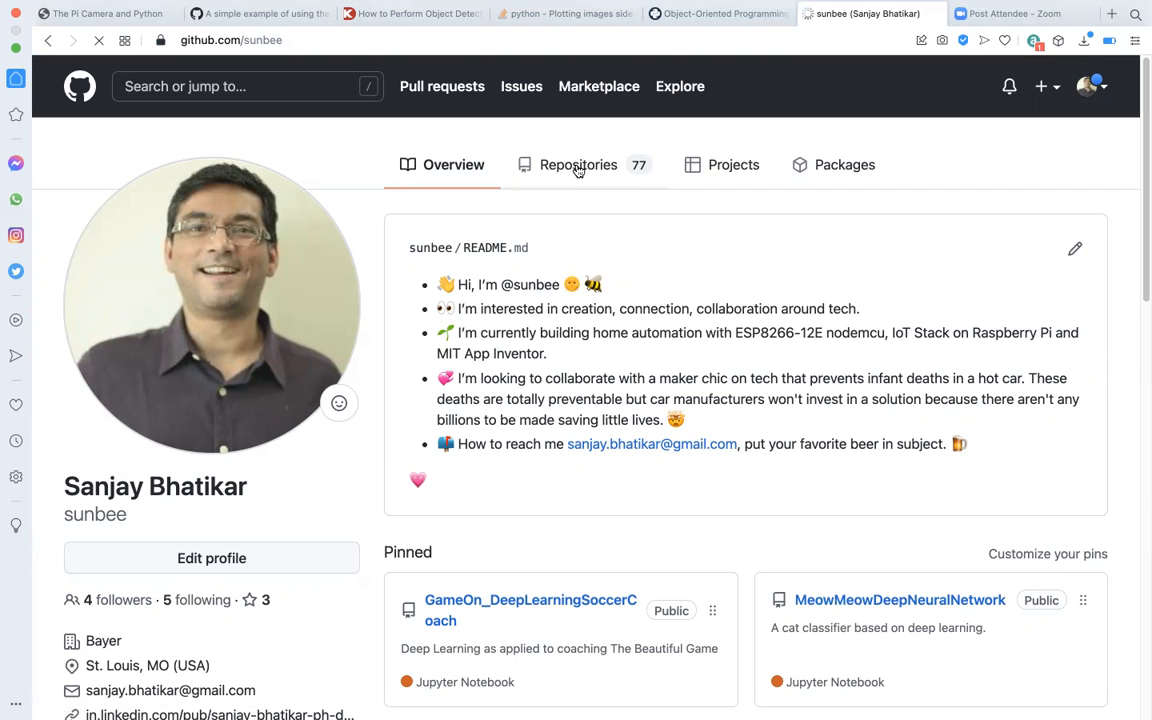
pyautogui.click(578, 164)
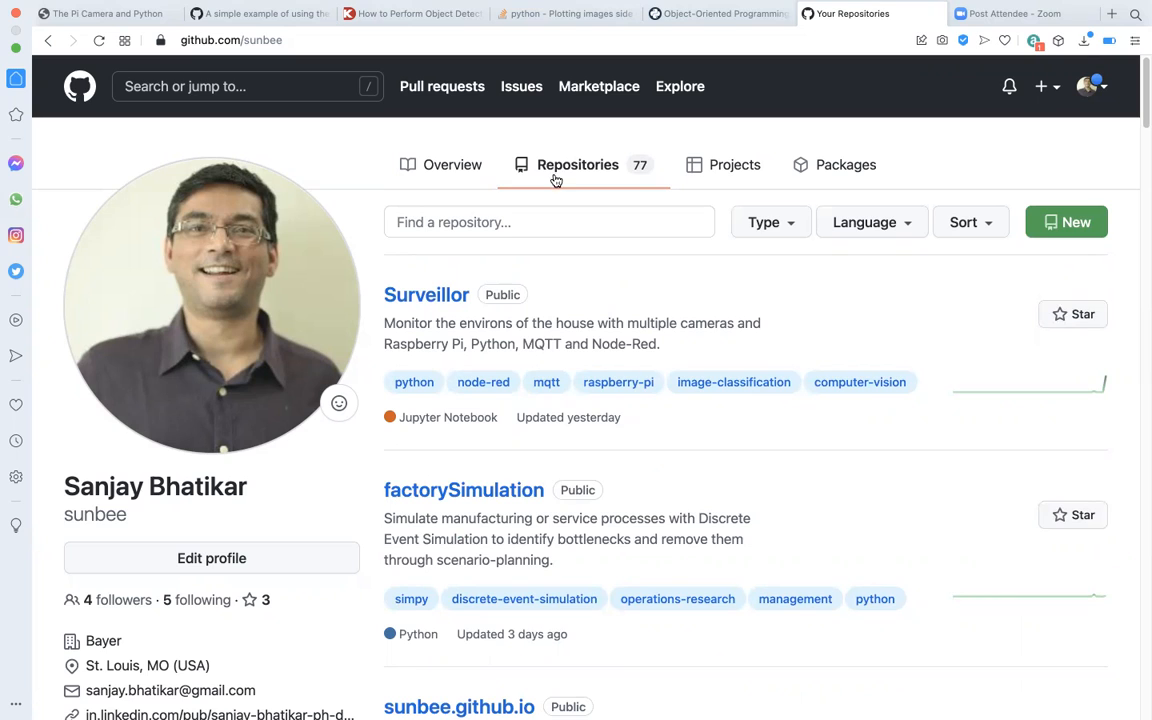
pyautogui.moveTo(436, 312)
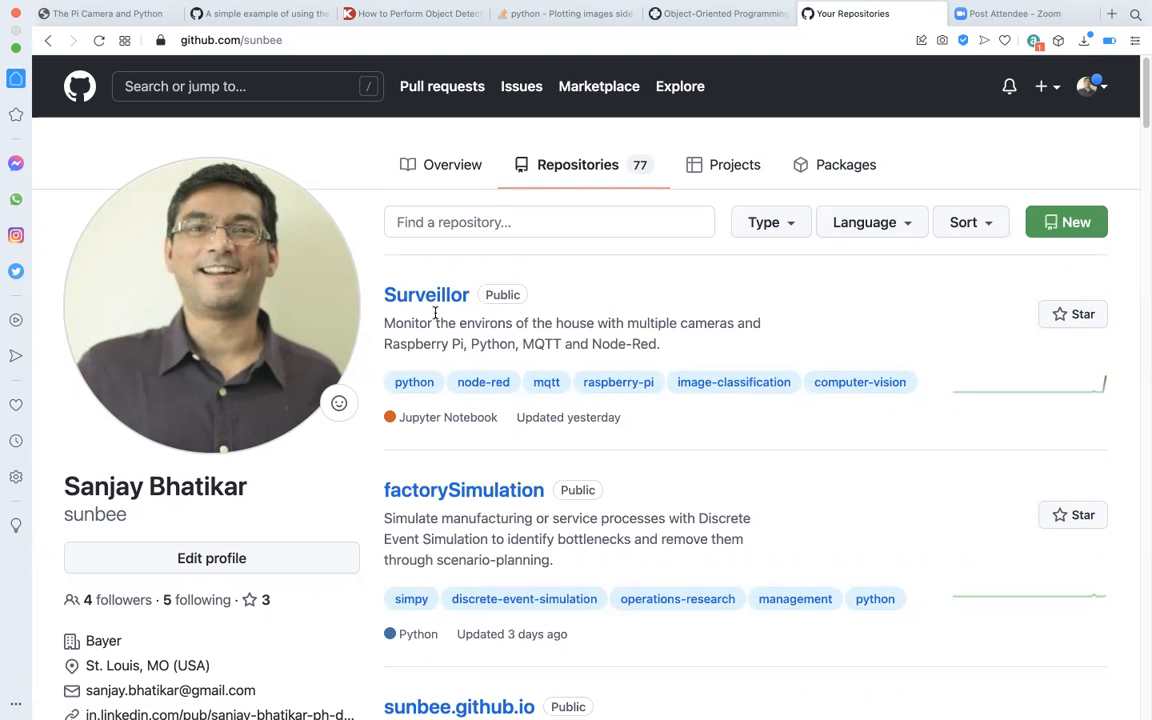
pyautogui.moveTo(426, 294)
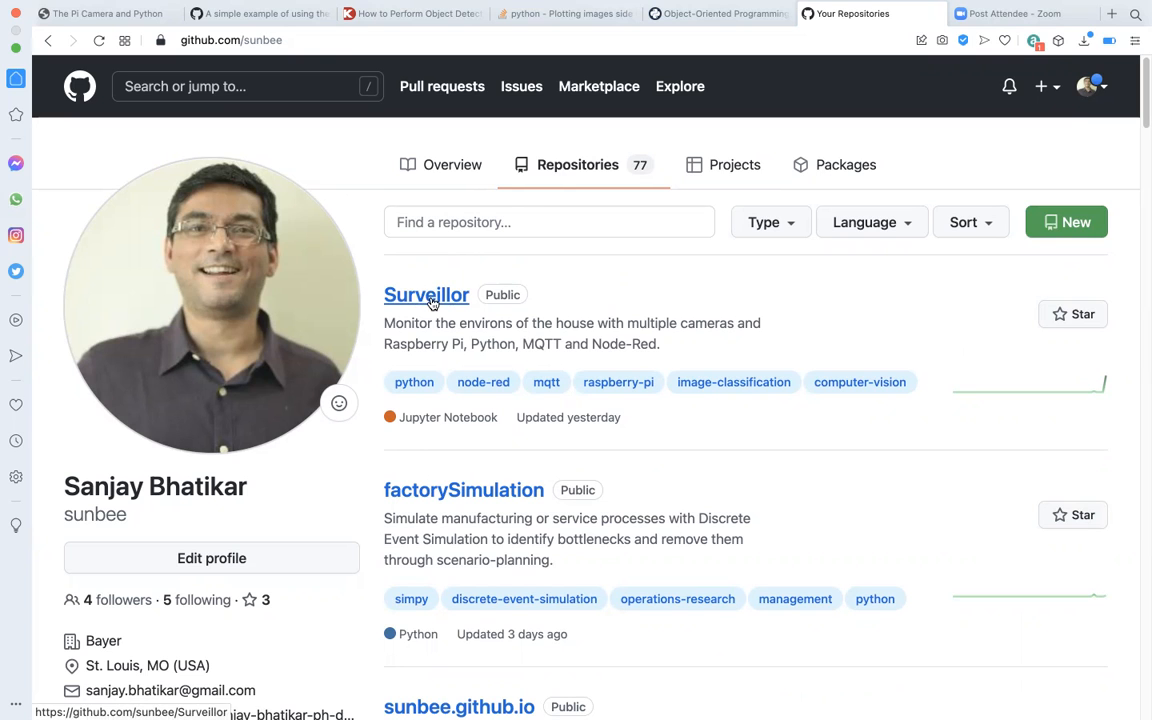
# - Open Surveillor's motion.ipynb and scroll through its snapshot code to the raw footage image
pyautogui.click(426, 294)
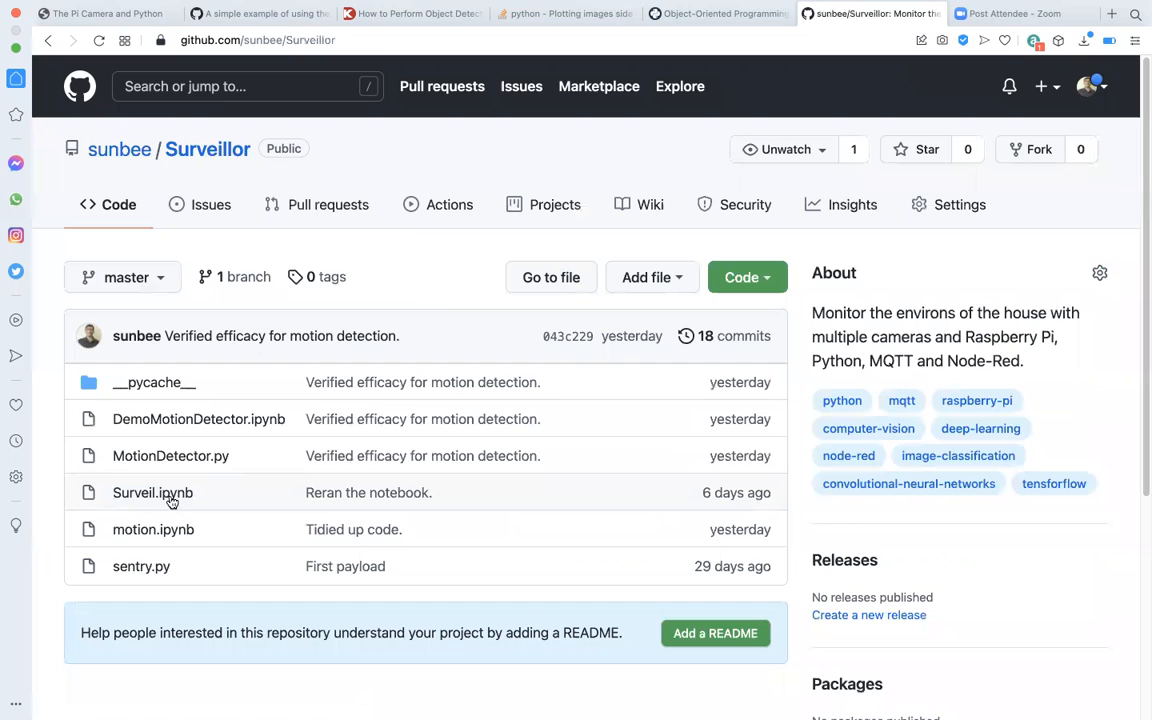
pyautogui.moveTo(712, 234)
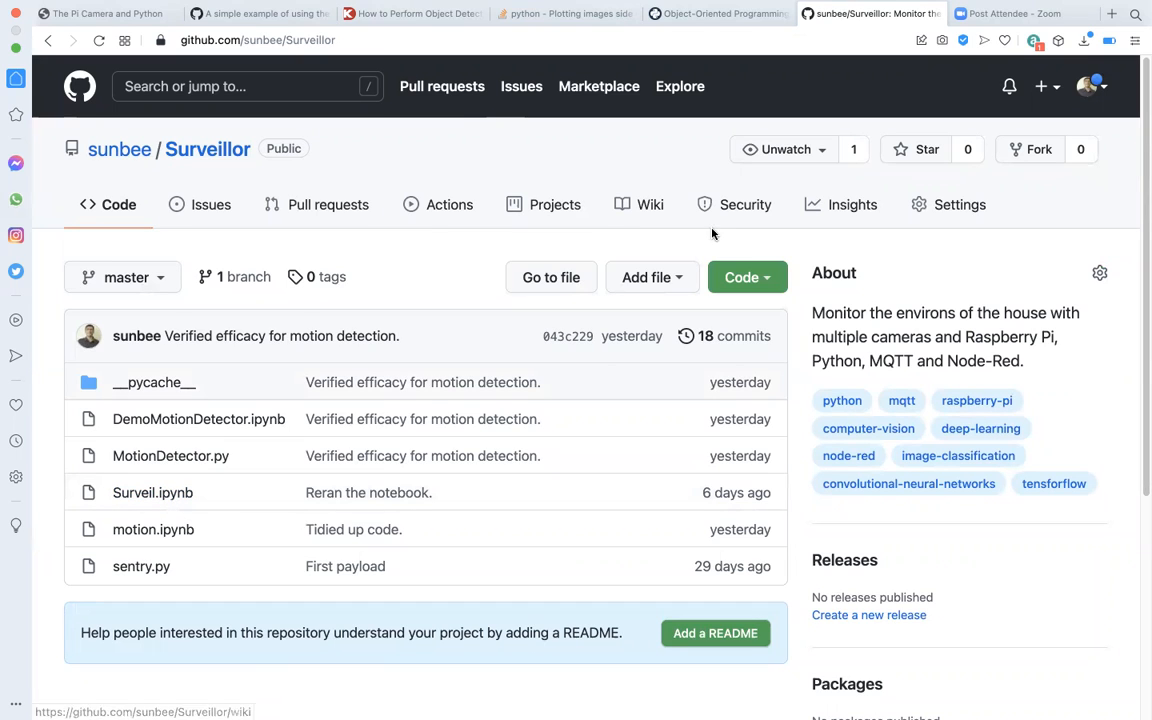
pyautogui.moveTo(834, 216)
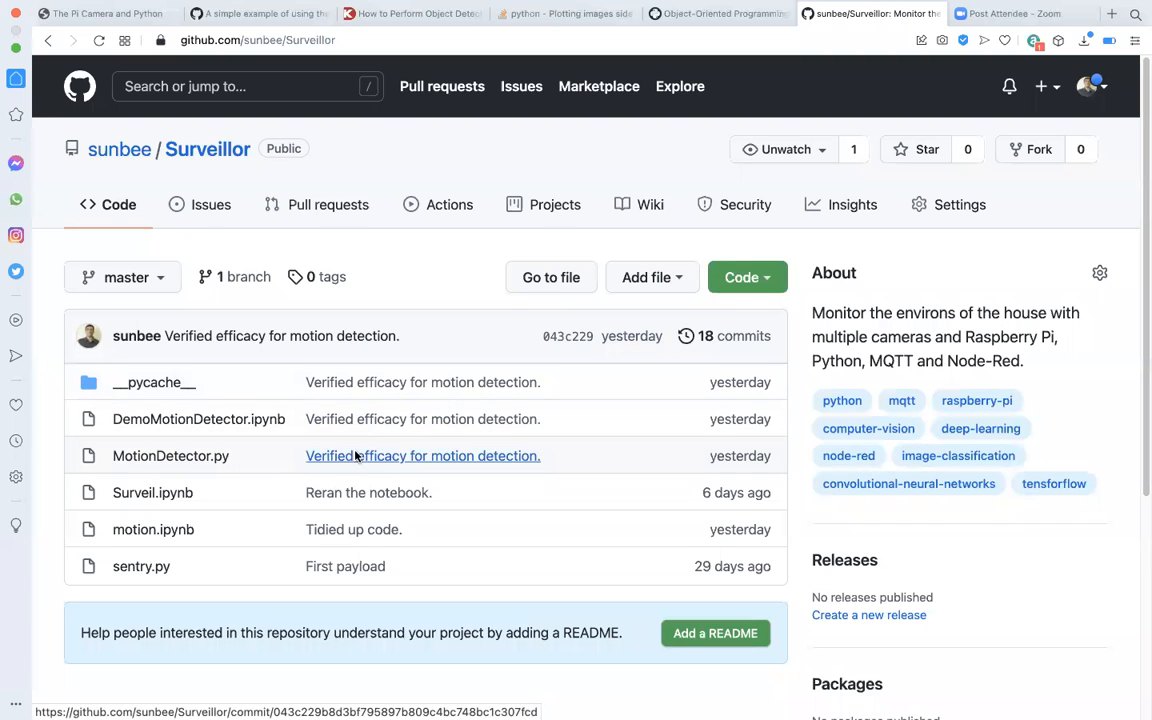
pyautogui.moveTo(152, 492)
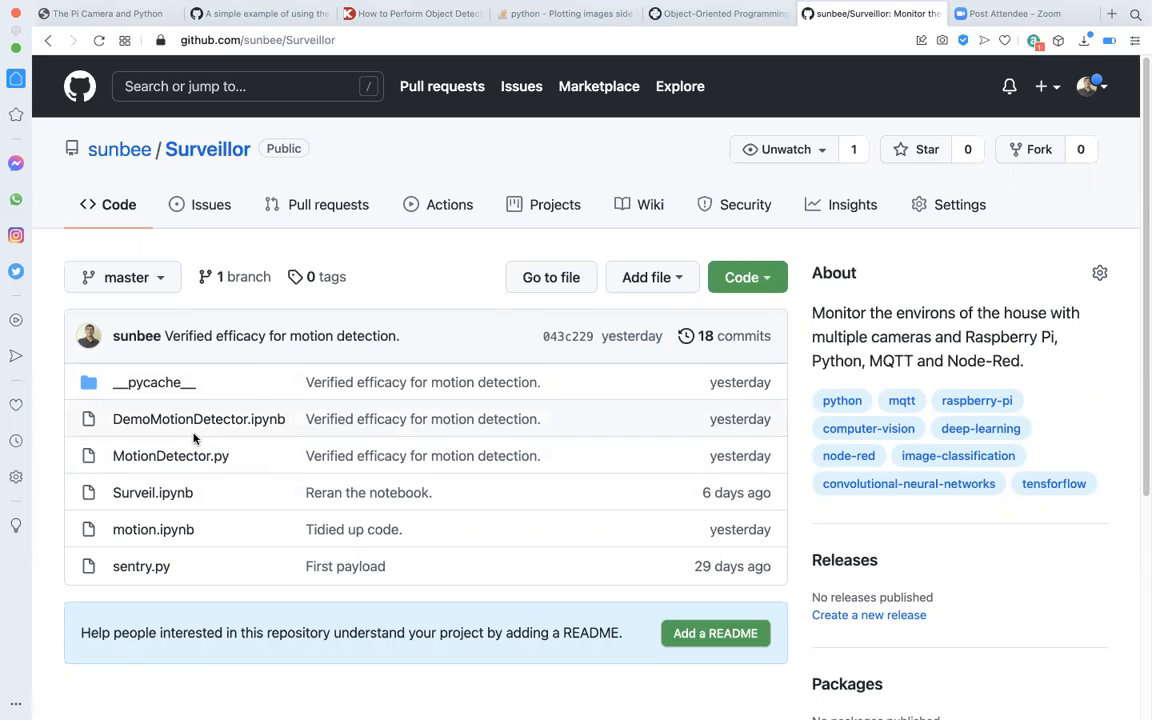
pyautogui.moveTo(152, 492)
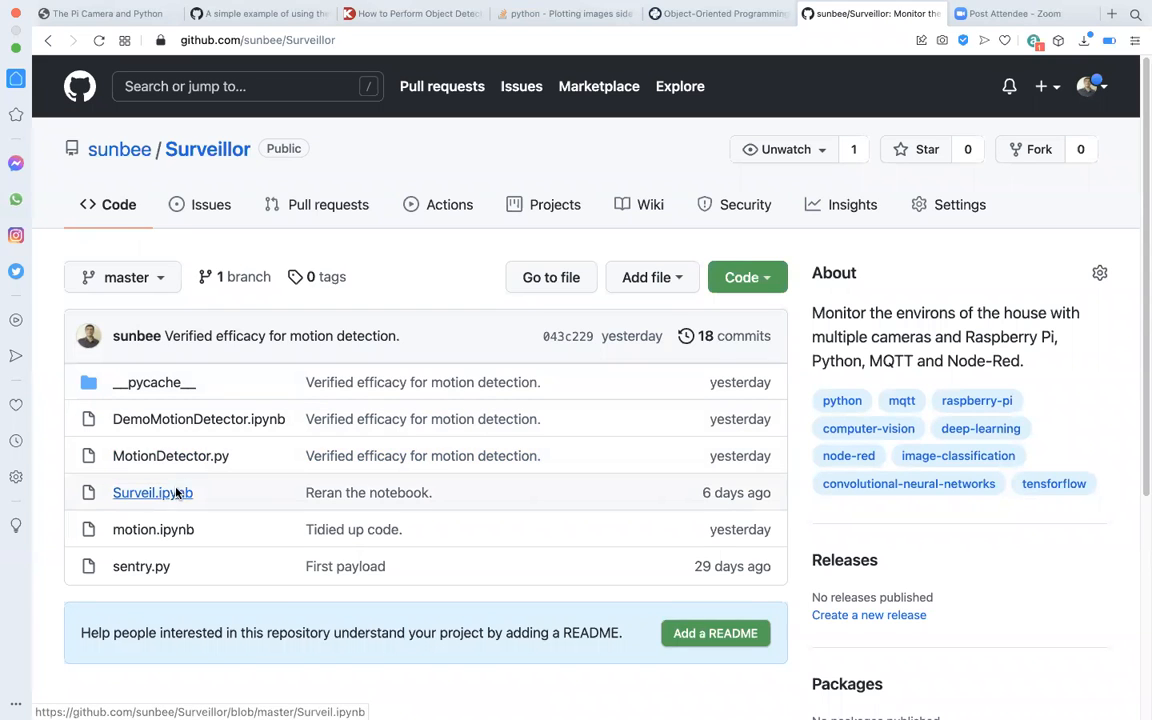
pyautogui.moveTo(152, 528)
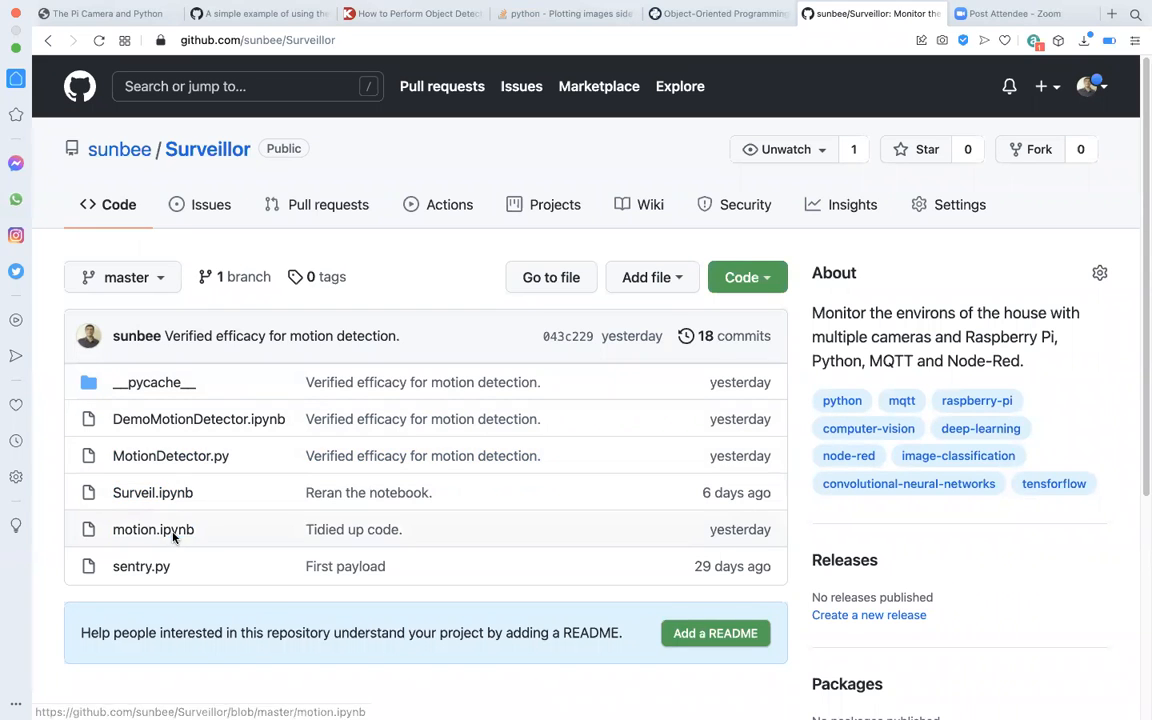
pyautogui.click(152, 528)
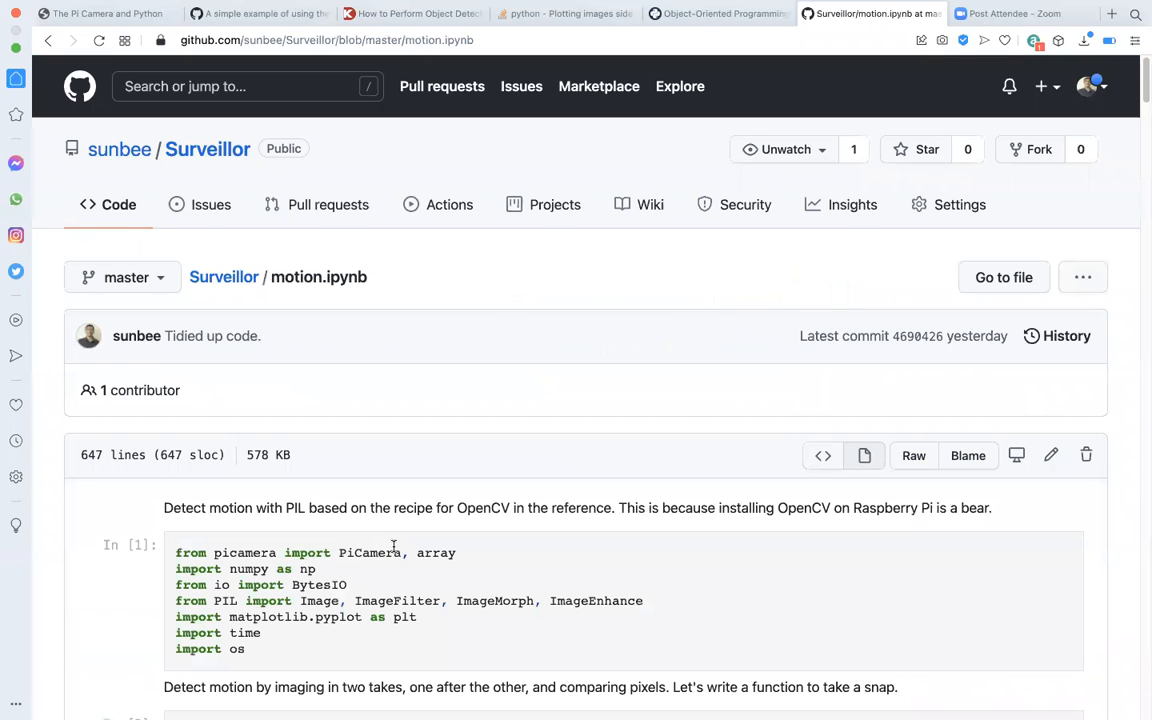
pyautogui.scroll(-3)
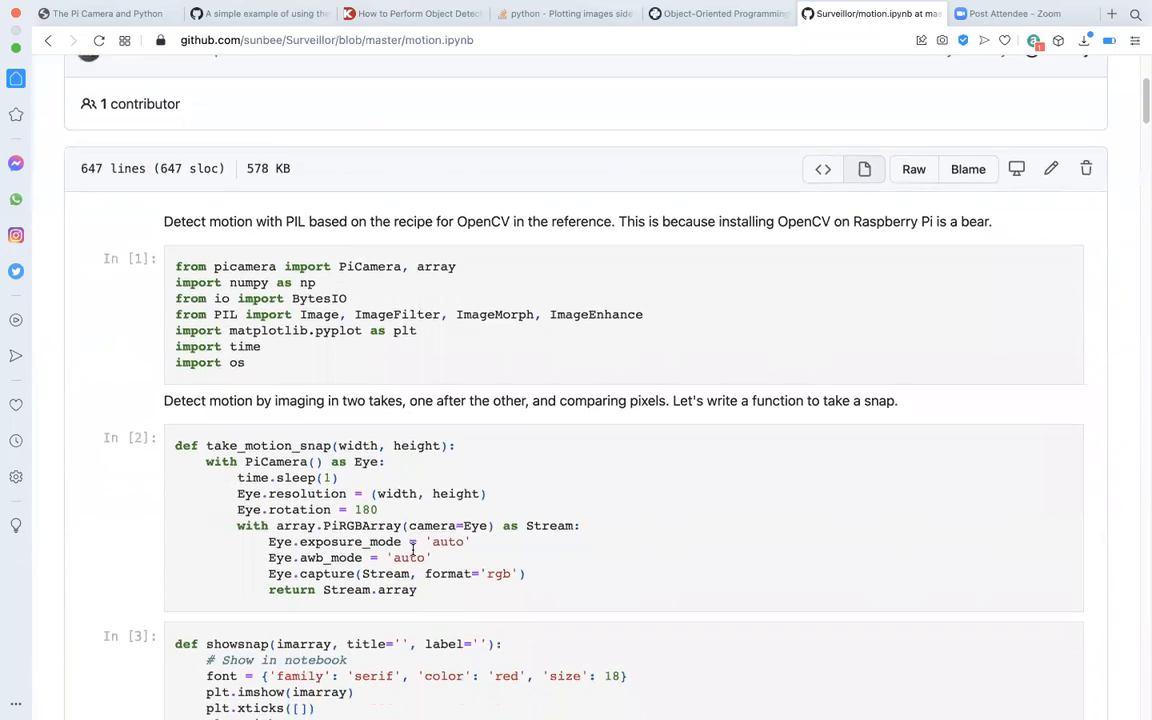
pyautogui.scroll(-3)
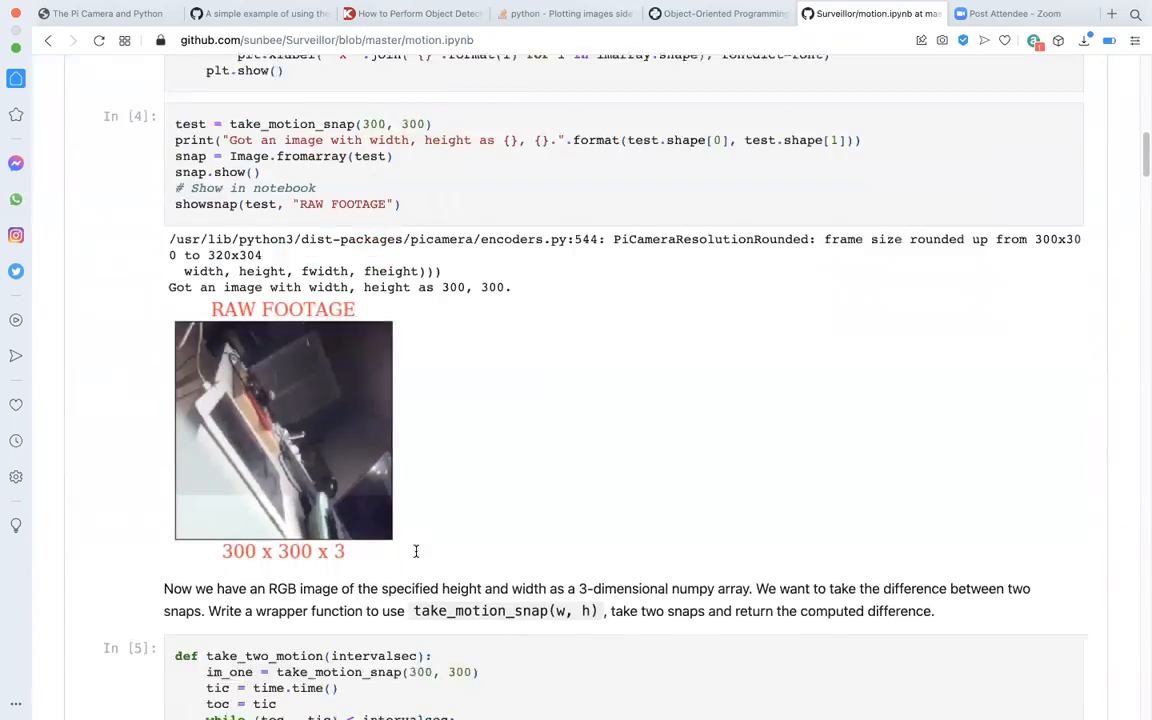
pyautogui.scroll(-3)
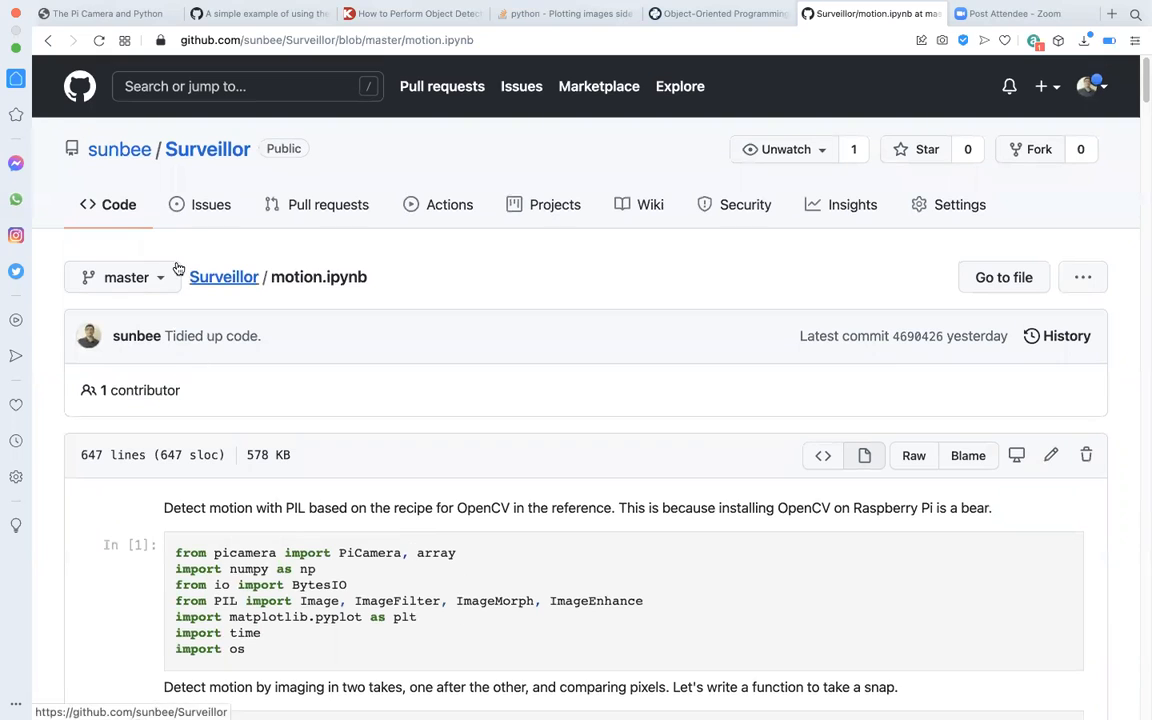
# - From the Surveillor file list, open the MotionDetector.py source file
pyautogui.click(208, 148)
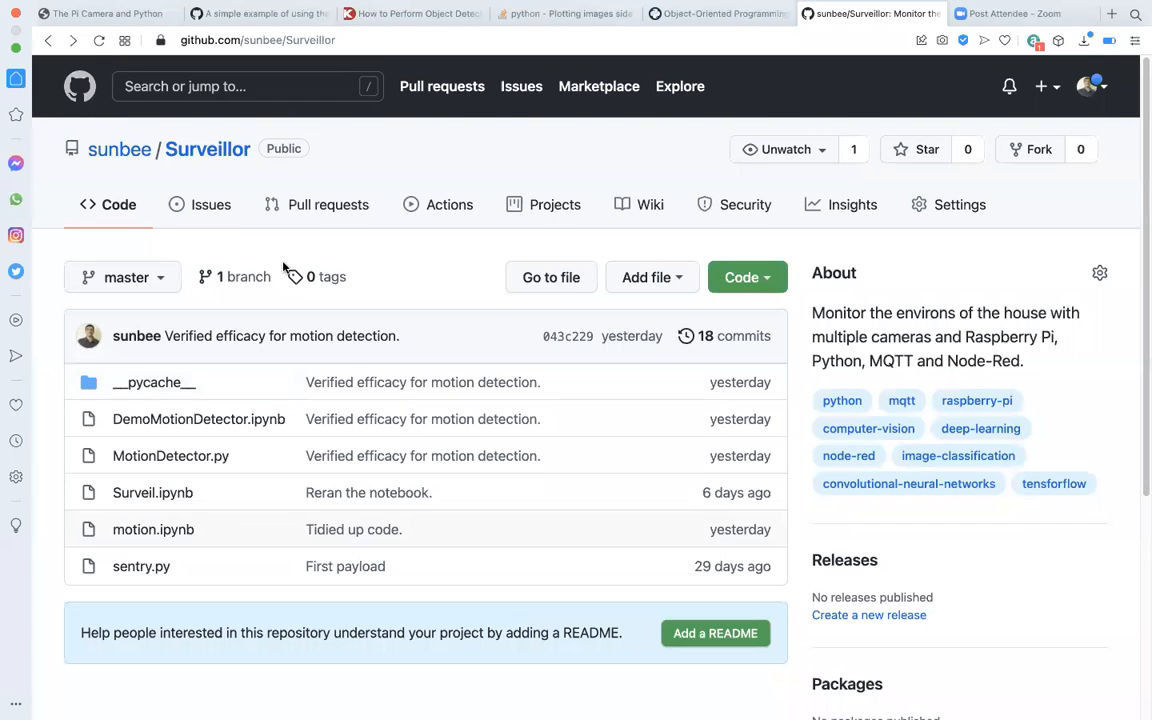
pyautogui.moveTo(302, 518)
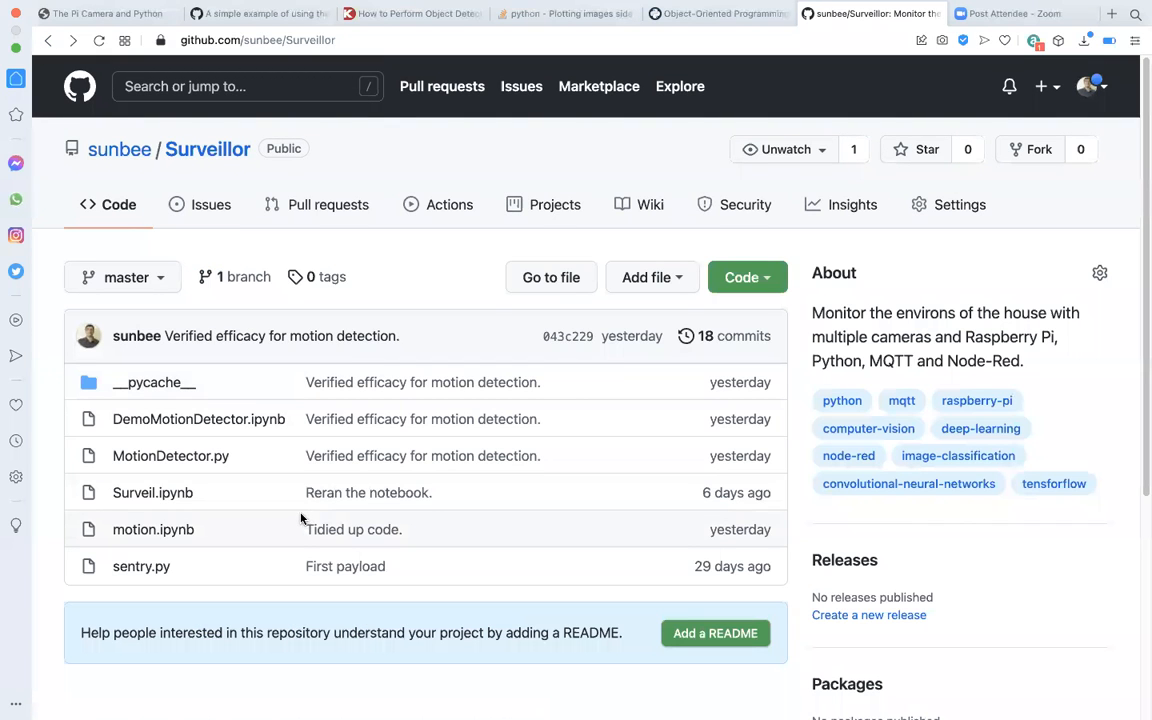
pyautogui.moveTo(152, 528)
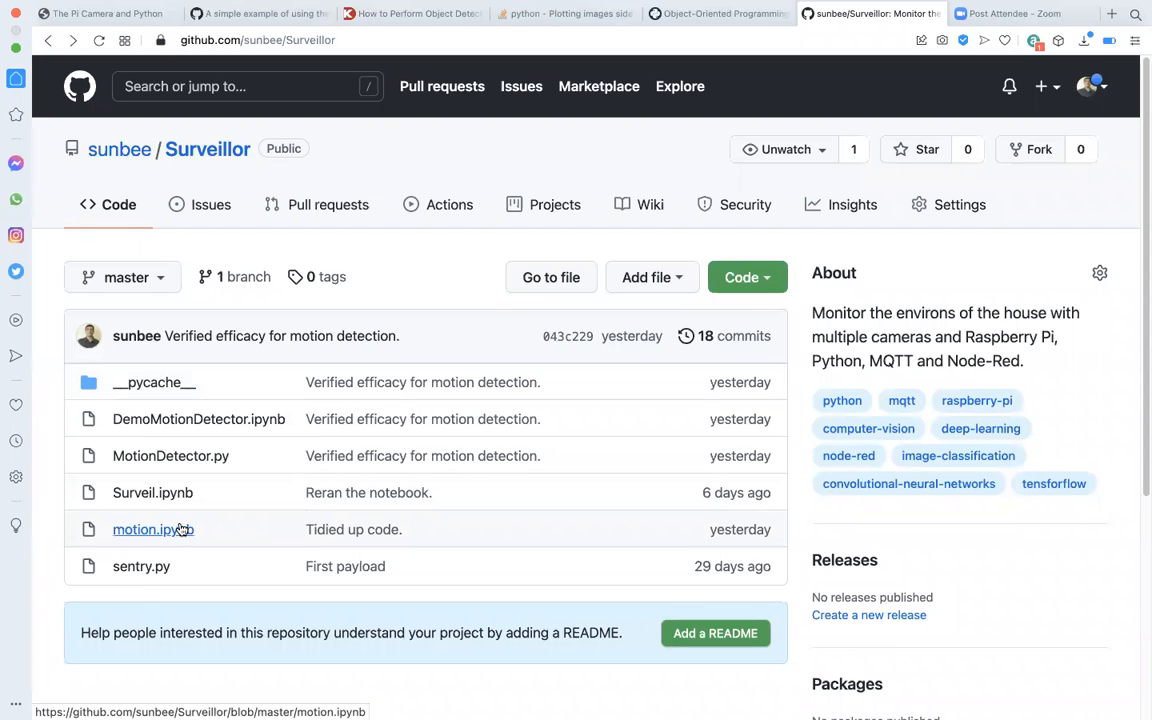
pyautogui.moveTo(170, 456)
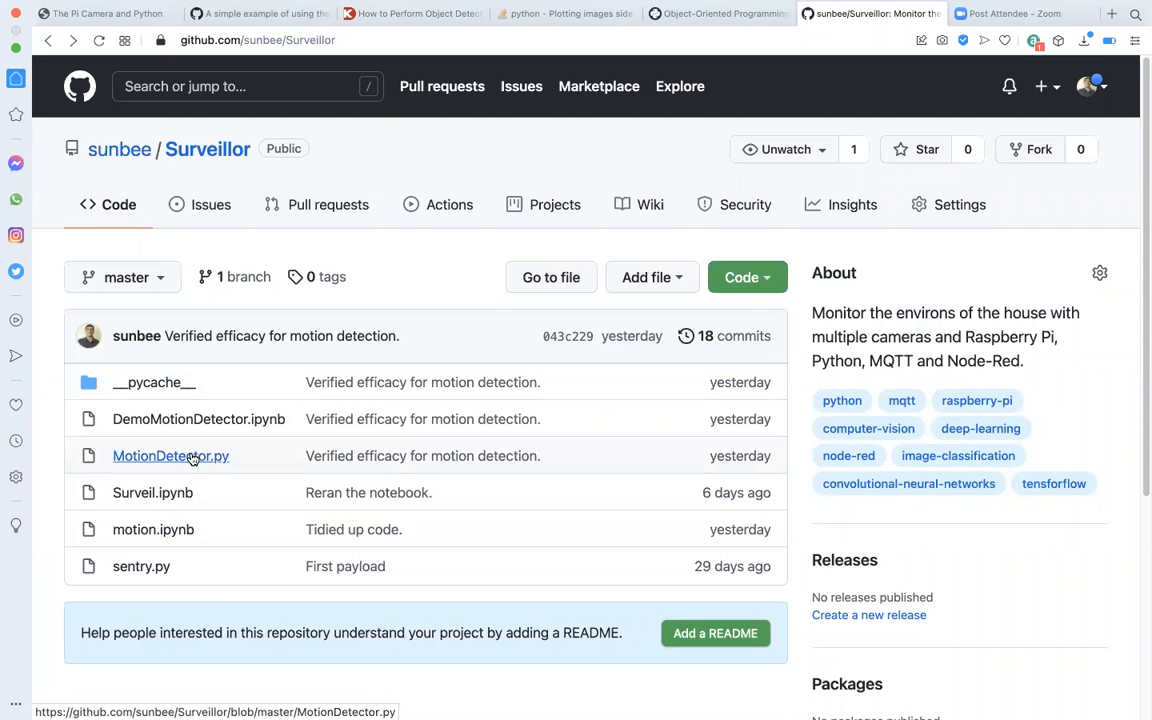
pyautogui.click(170, 456)
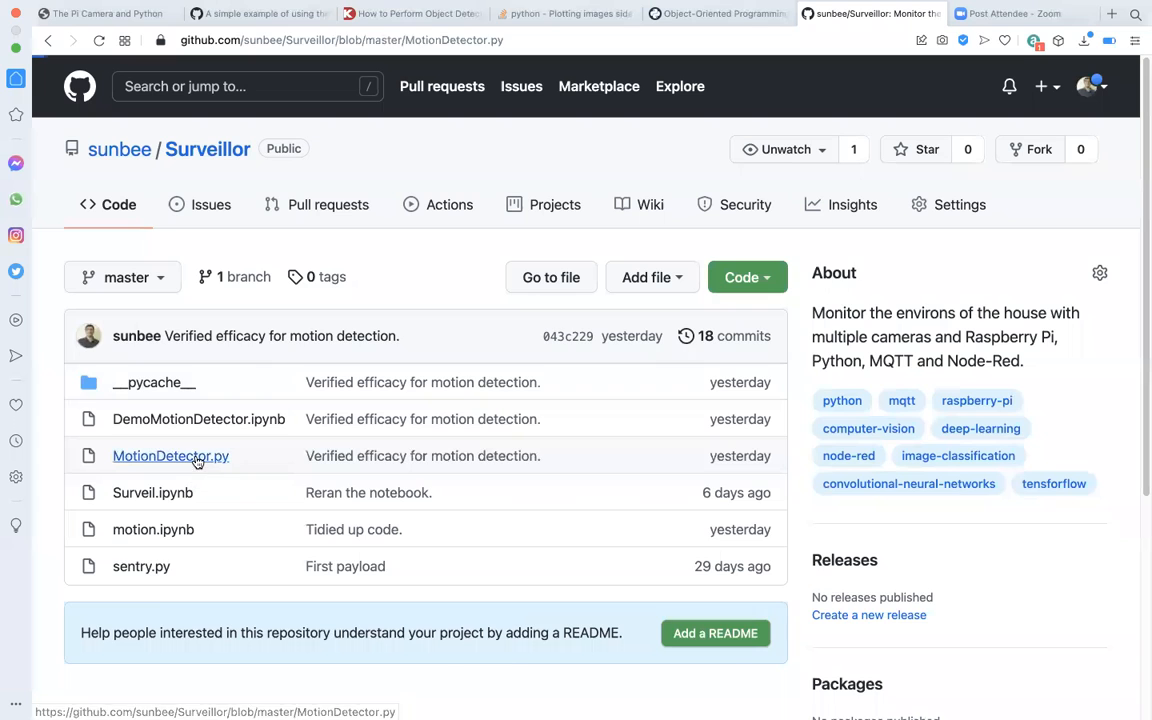
pyautogui.click(170, 456)
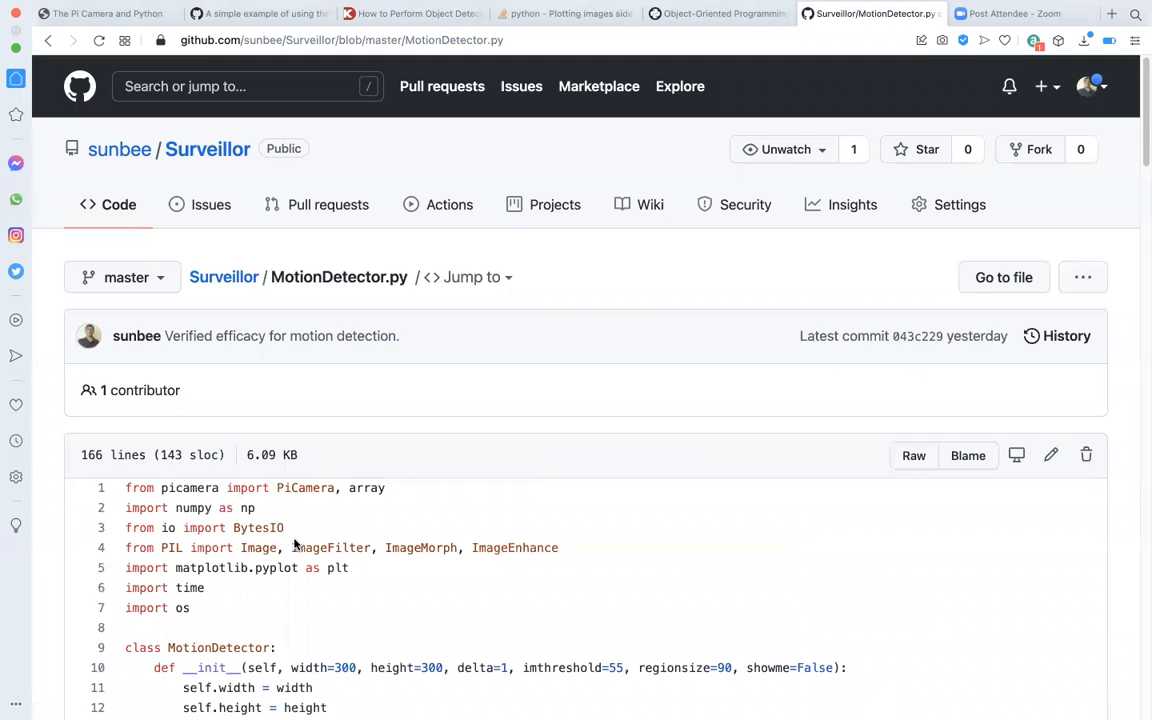
# - Browse the MotionDetector class code, then return to the repository's file list
pyautogui.scroll(-3)
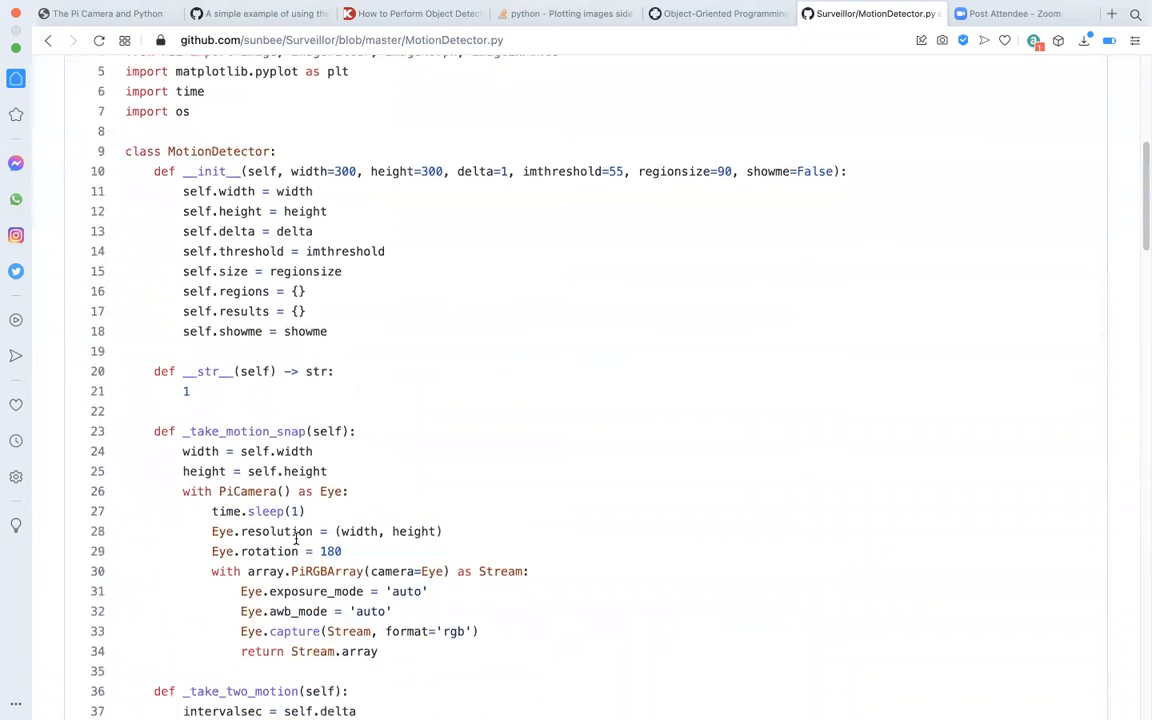
pyautogui.scroll(-3)
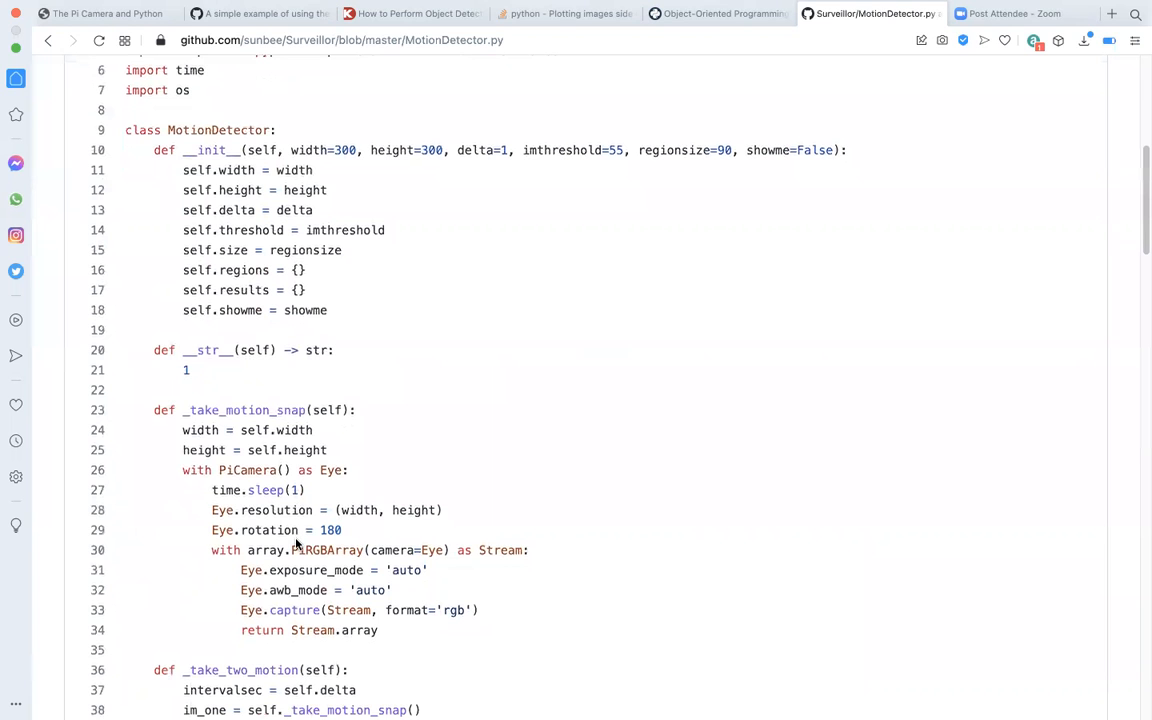
pyautogui.scroll(3)
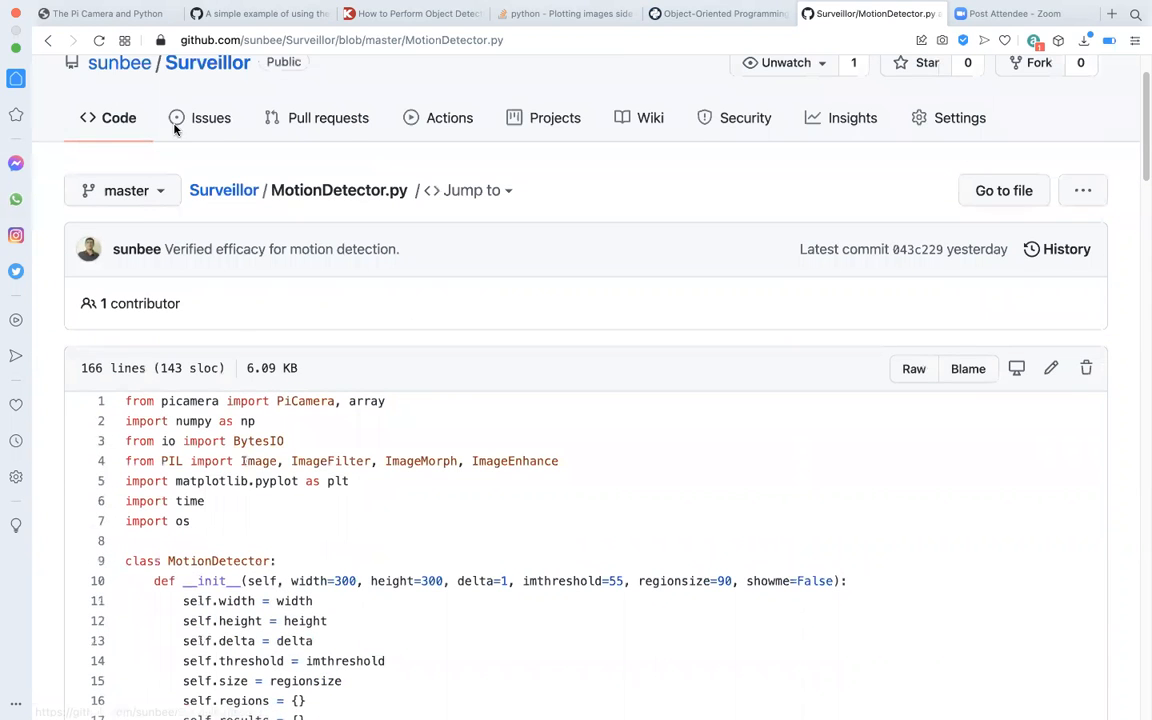
pyautogui.click(224, 190)
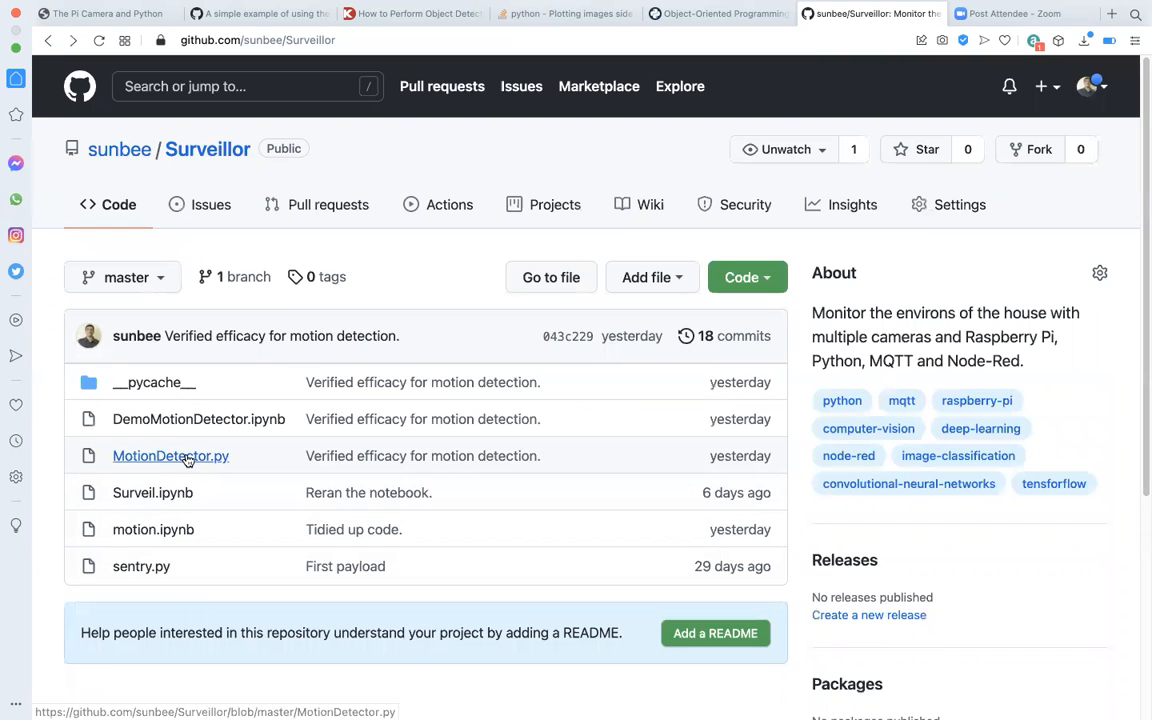
pyautogui.moveTo(152, 530)
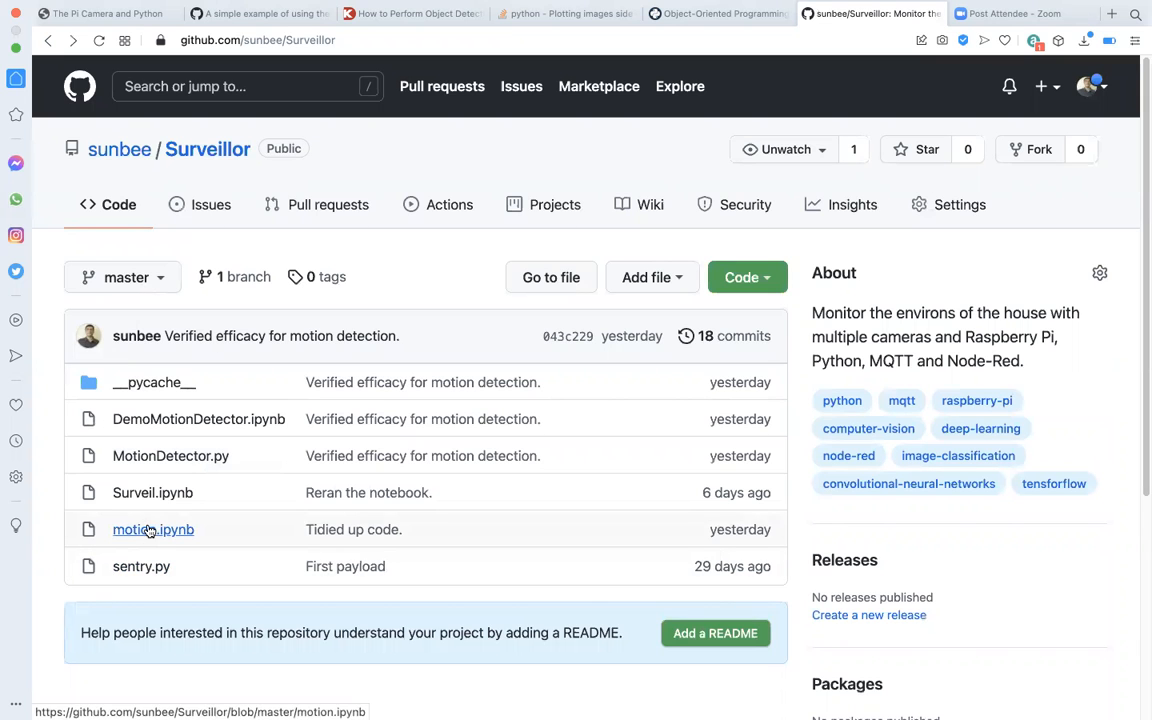
# - Open DemoMotionDetector.ipynb and scroll through the first Sur.sense() run's footage and difference images
pyautogui.click(198, 418)
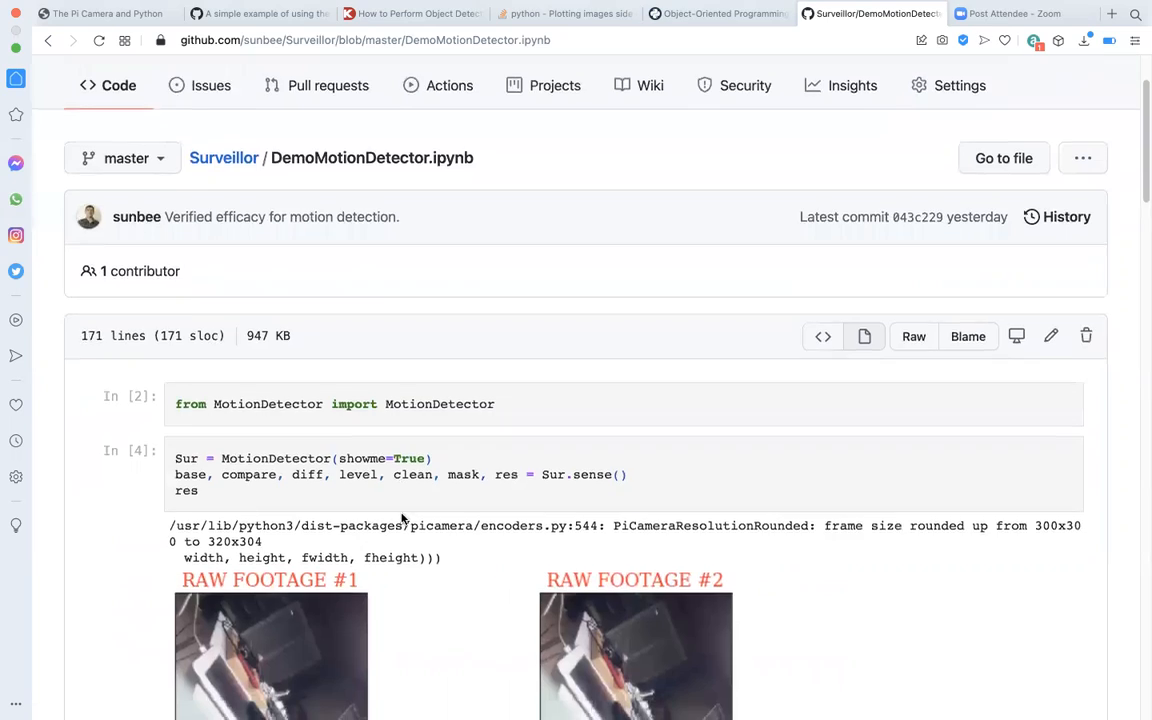
pyautogui.scroll(-3)
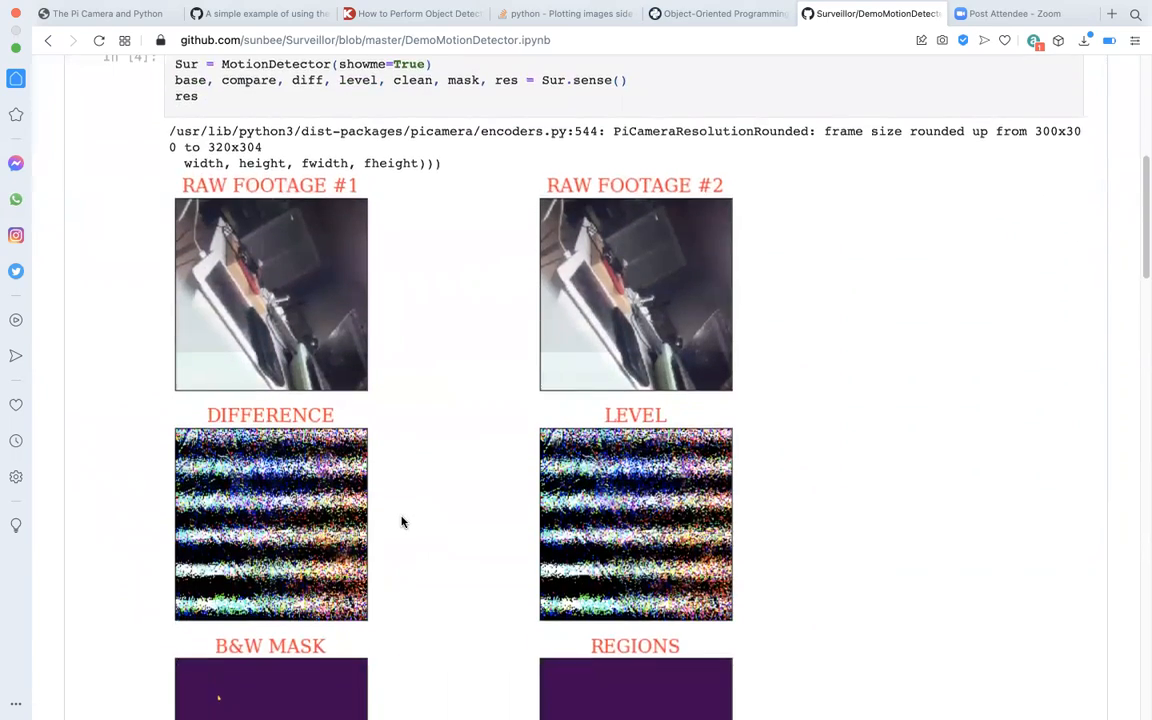
pyautogui.scroll(-3)
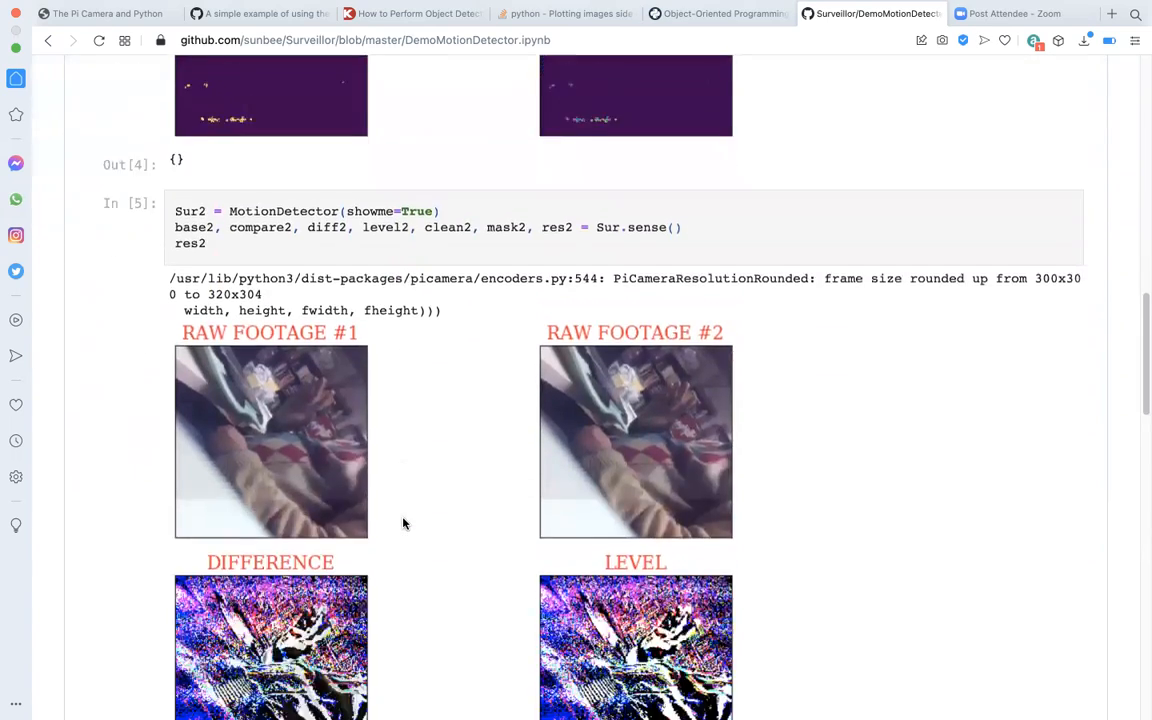
pyautogui.scroll(-3)
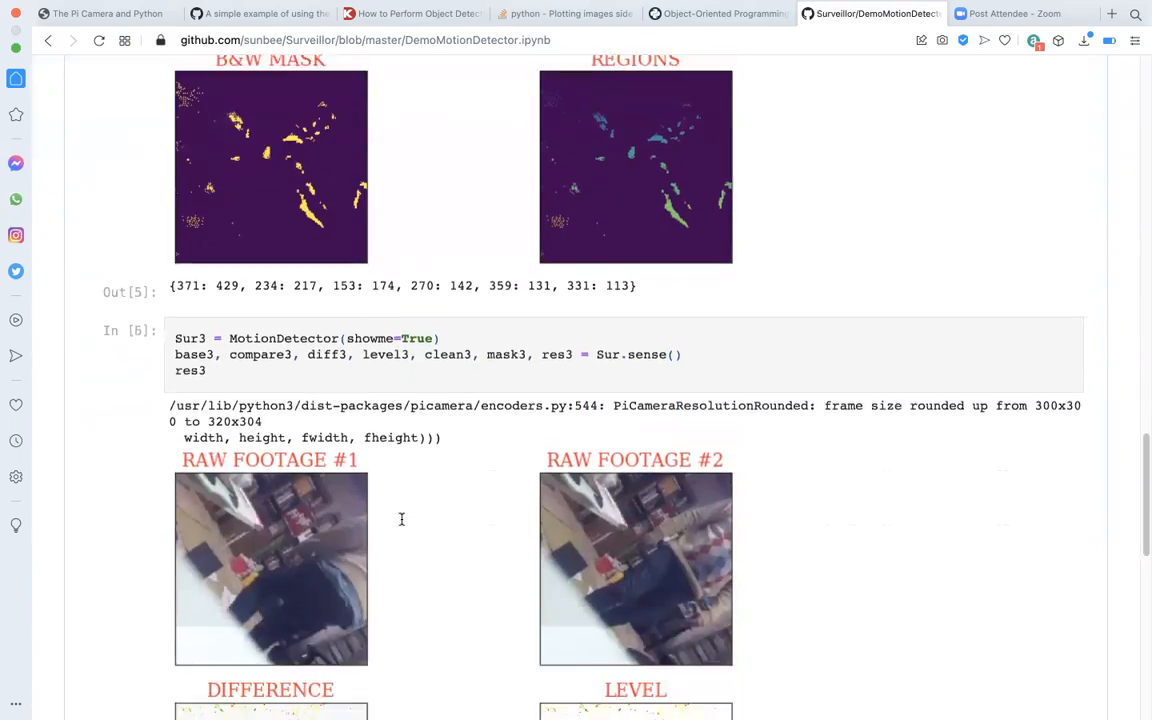
pyautogui.scroll(-3)
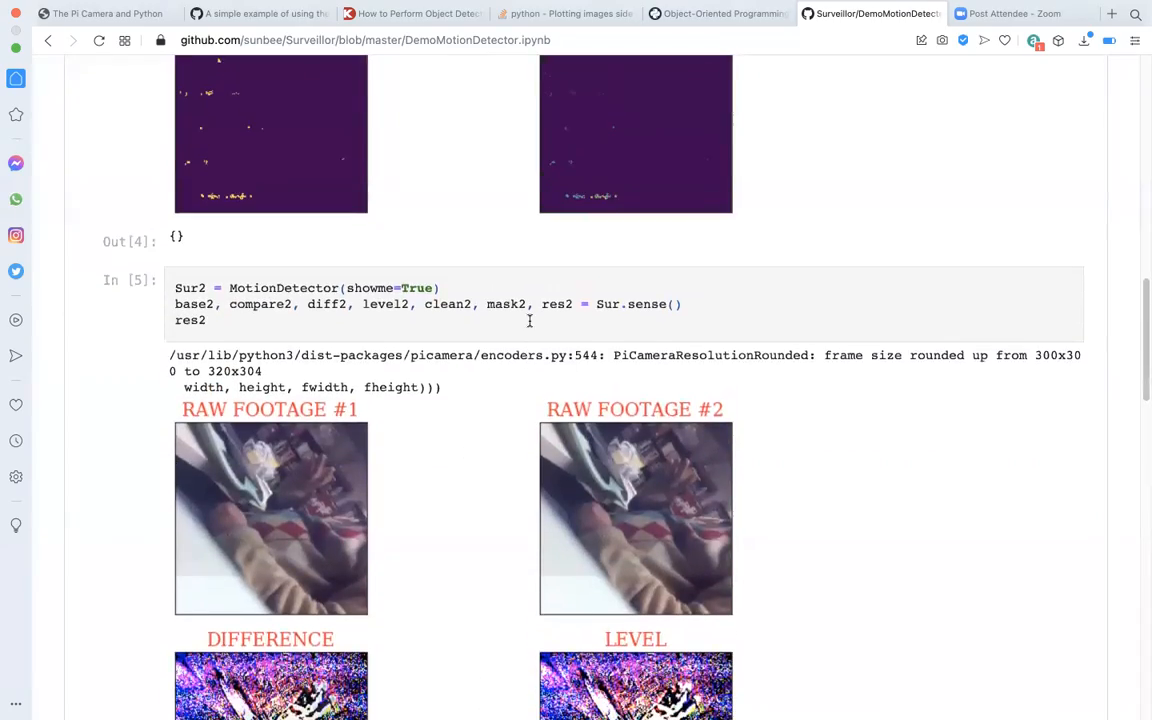
pyautogui.moveTo(836, 220)
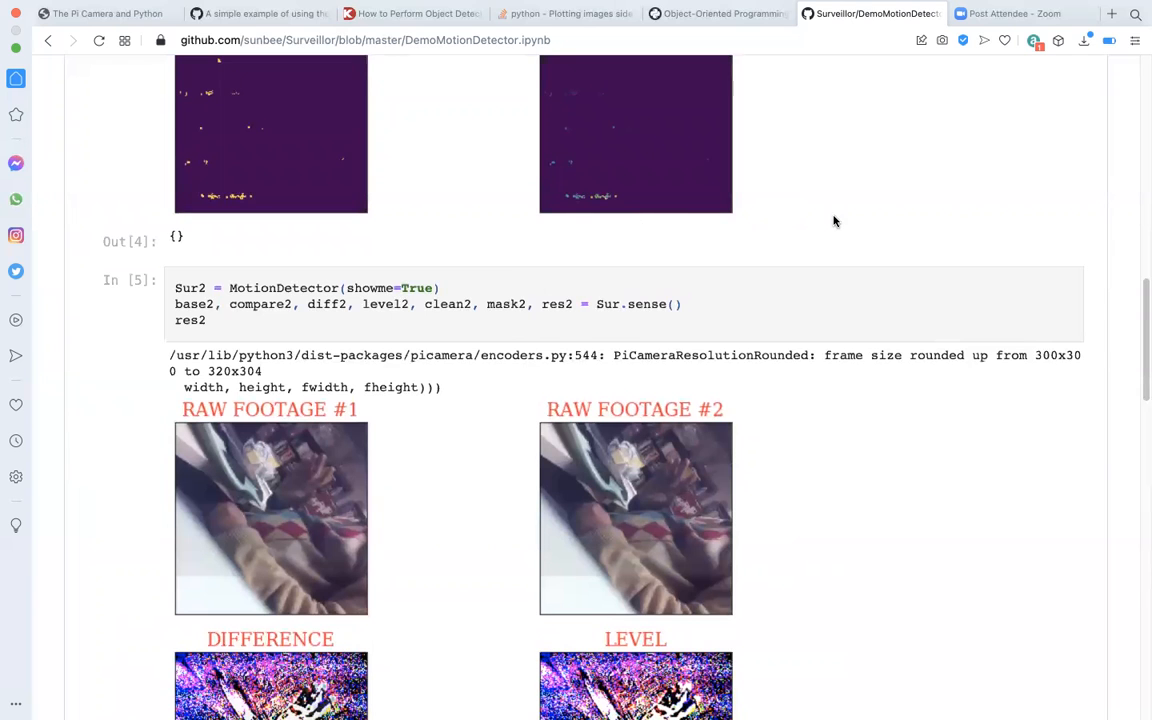
pyautogui.scroll(3)
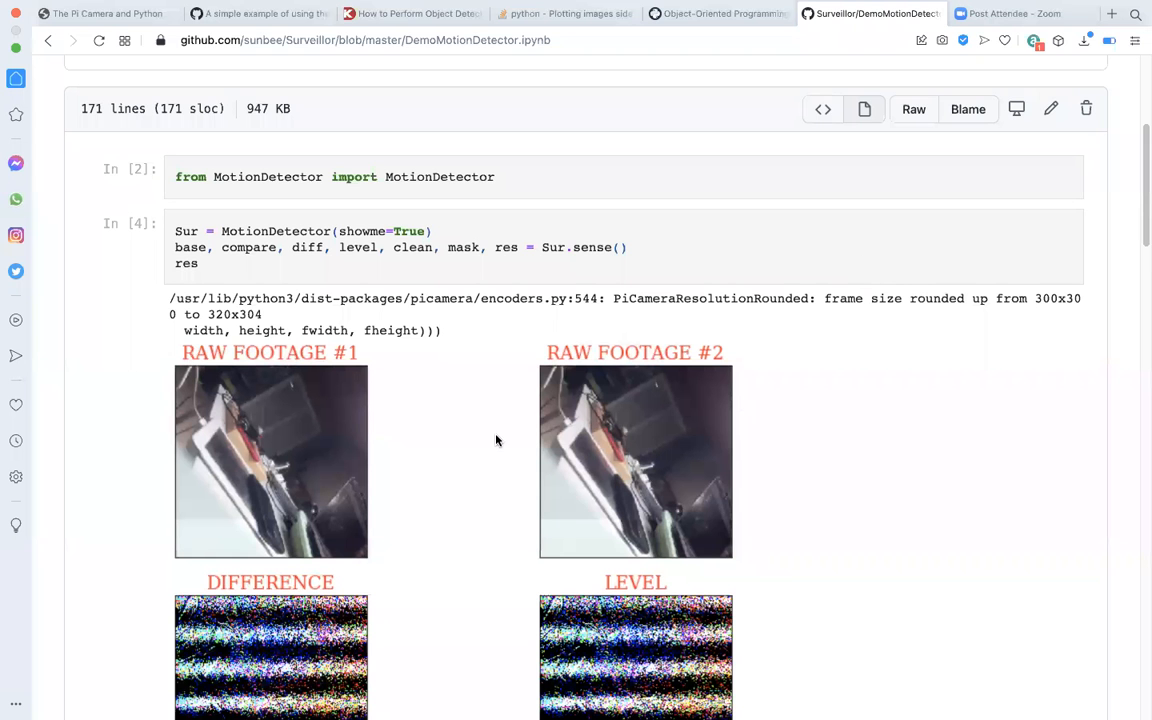
pyautogui.moveTo(490, 436)
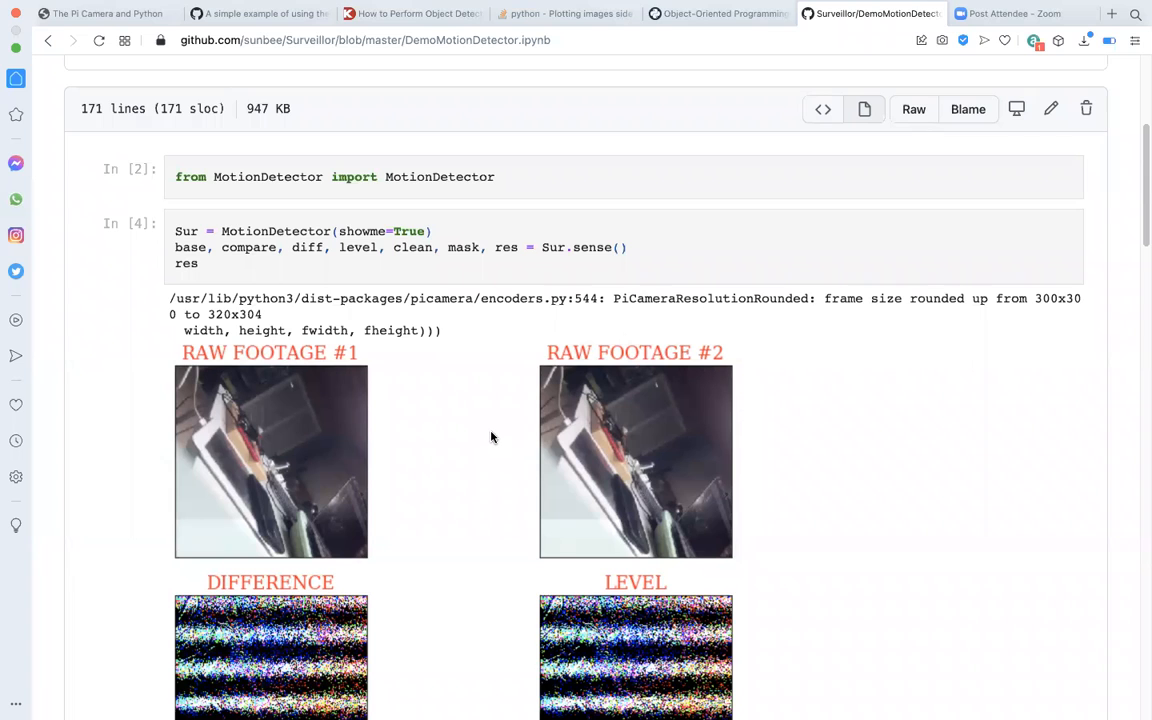
pyautogui.moveTo(504, 444)
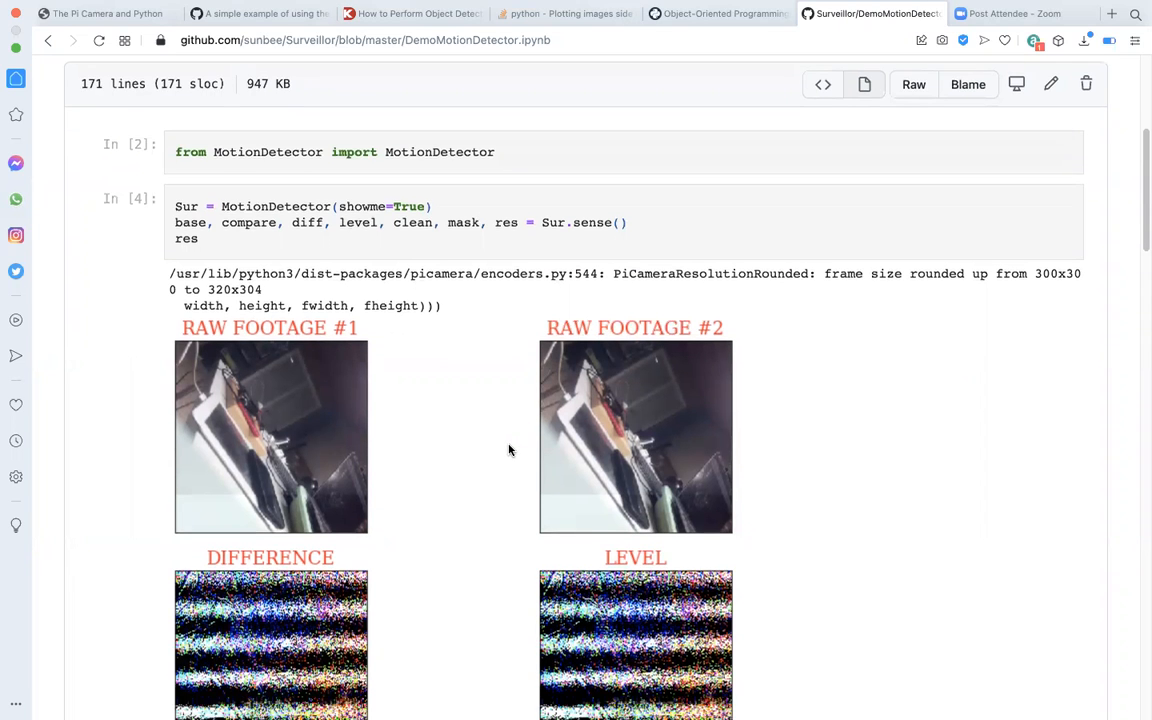
# - Scroll through Out[4]'s DIFFERENCE, LEVEL, B&W MASK and REGIONS images to the second run's cell
pyautogui.scroll(-3)
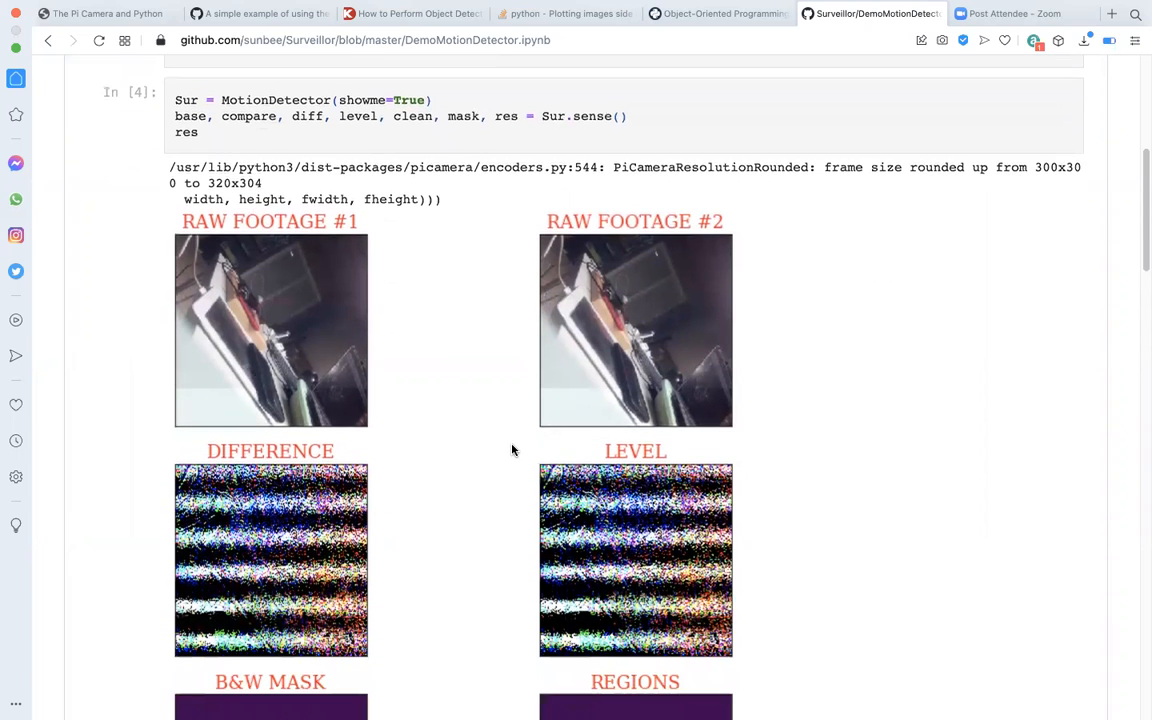
pyautogui.scroll(-3)
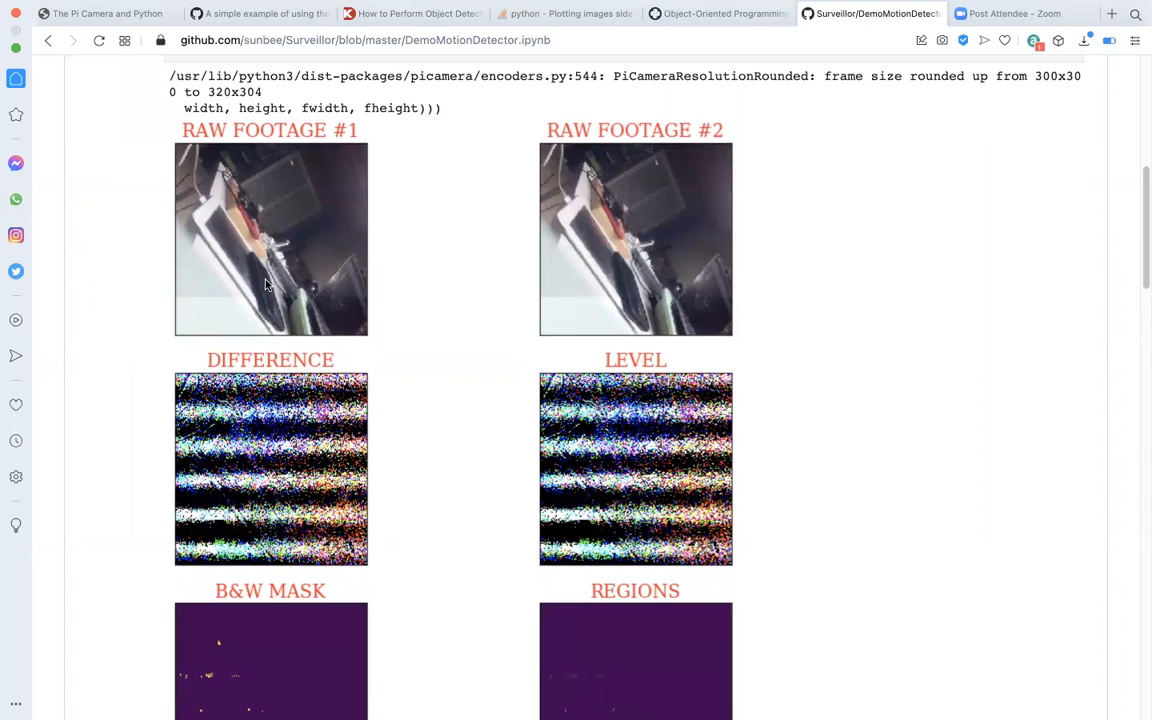
pyautogui.moveTo(668, 250)
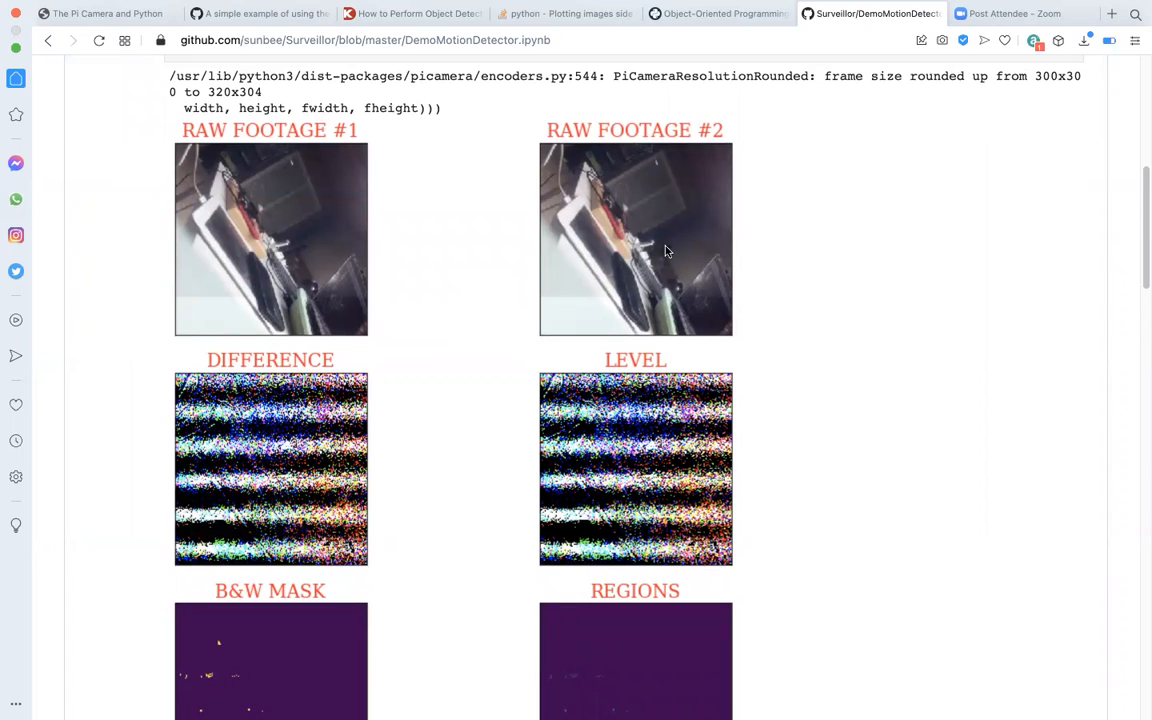
pyautogui.moveTo(308, 298)
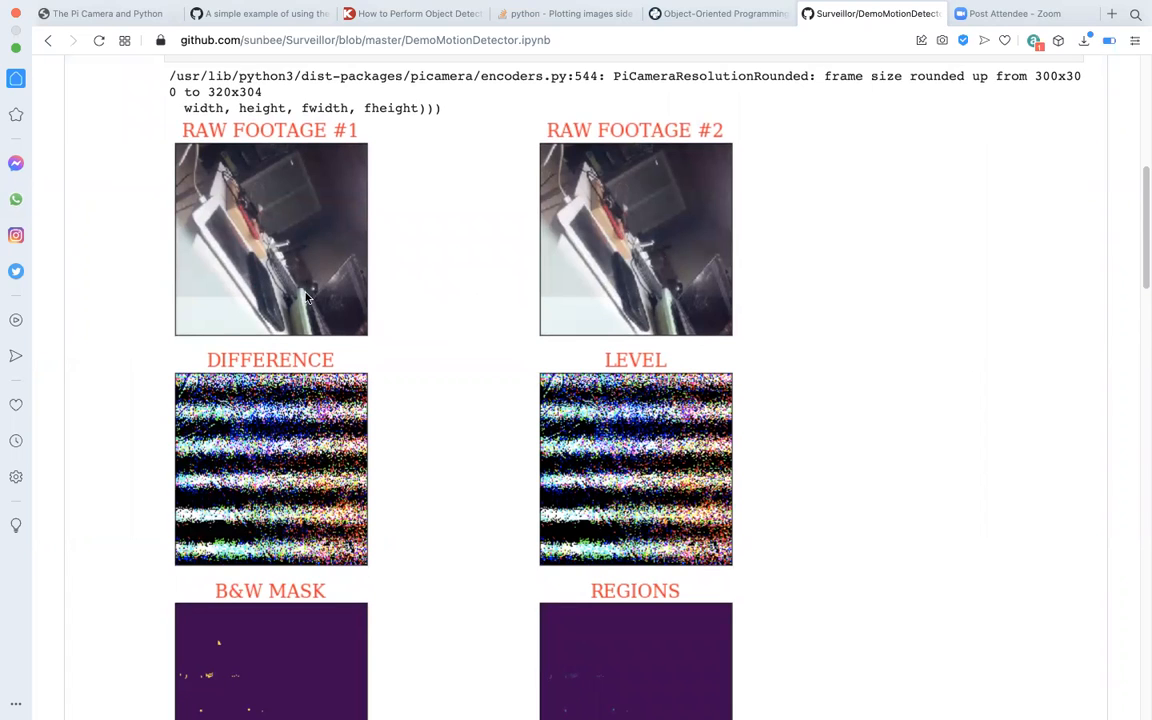
pyautogui.moveTo(612, 310)
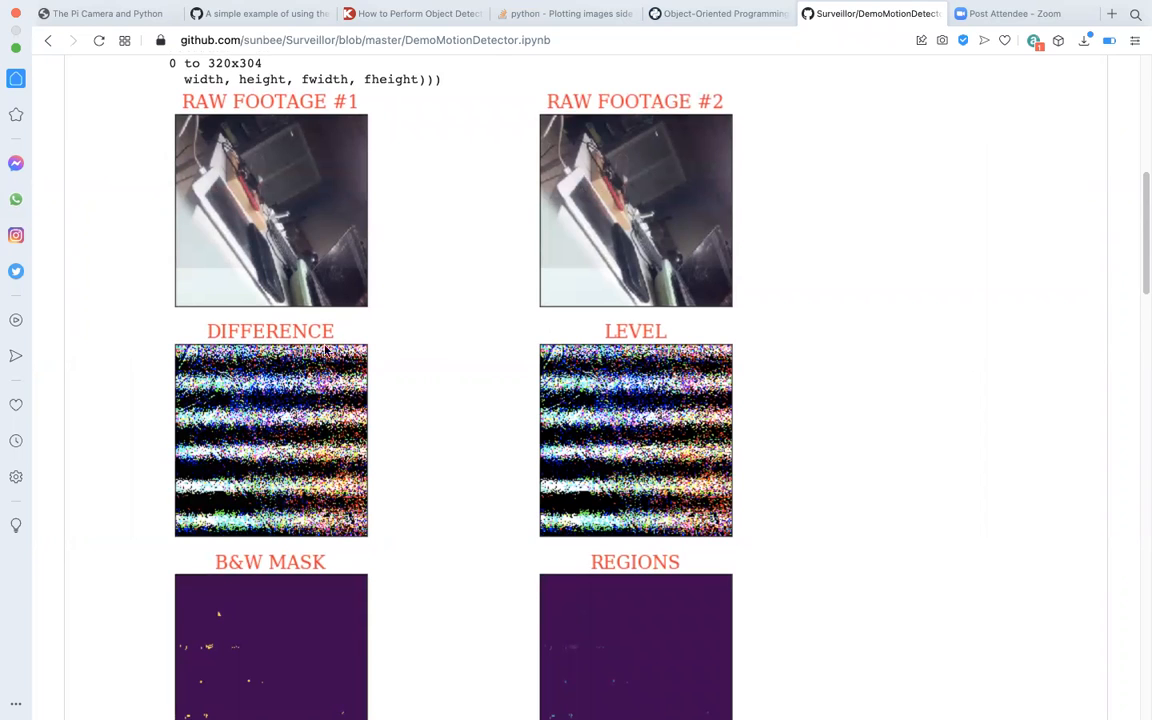
pyautogui.moveTo(688, 292)
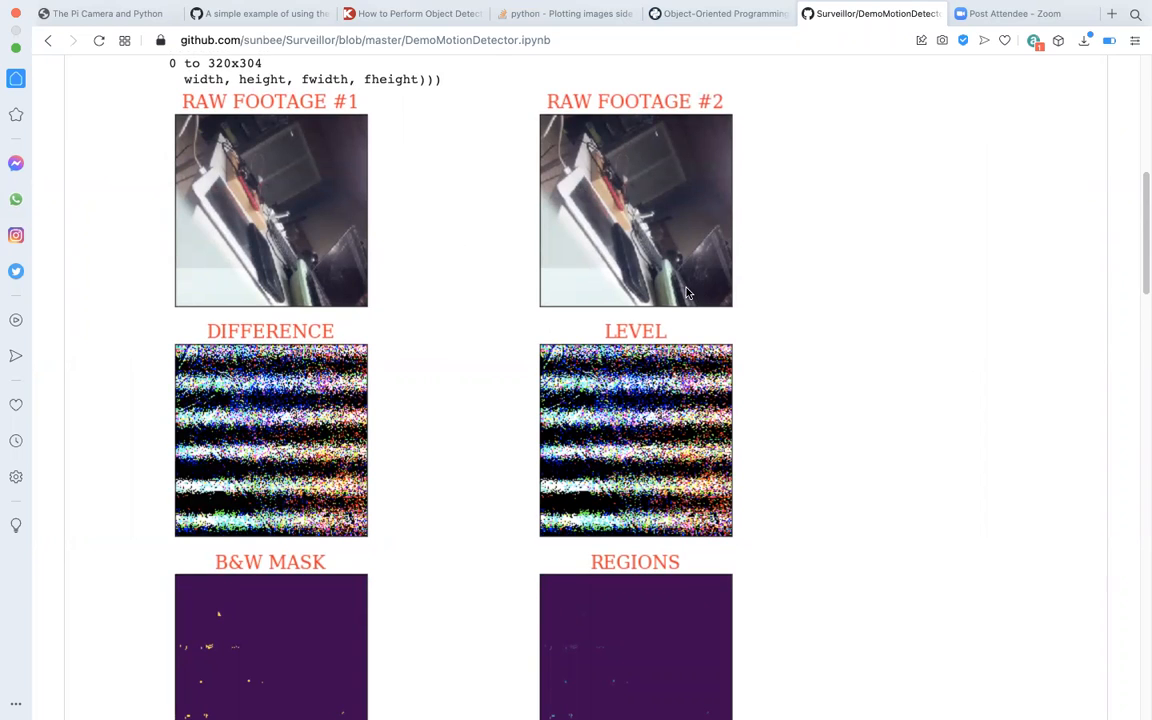
pyautogui.moveTo(292, 460)
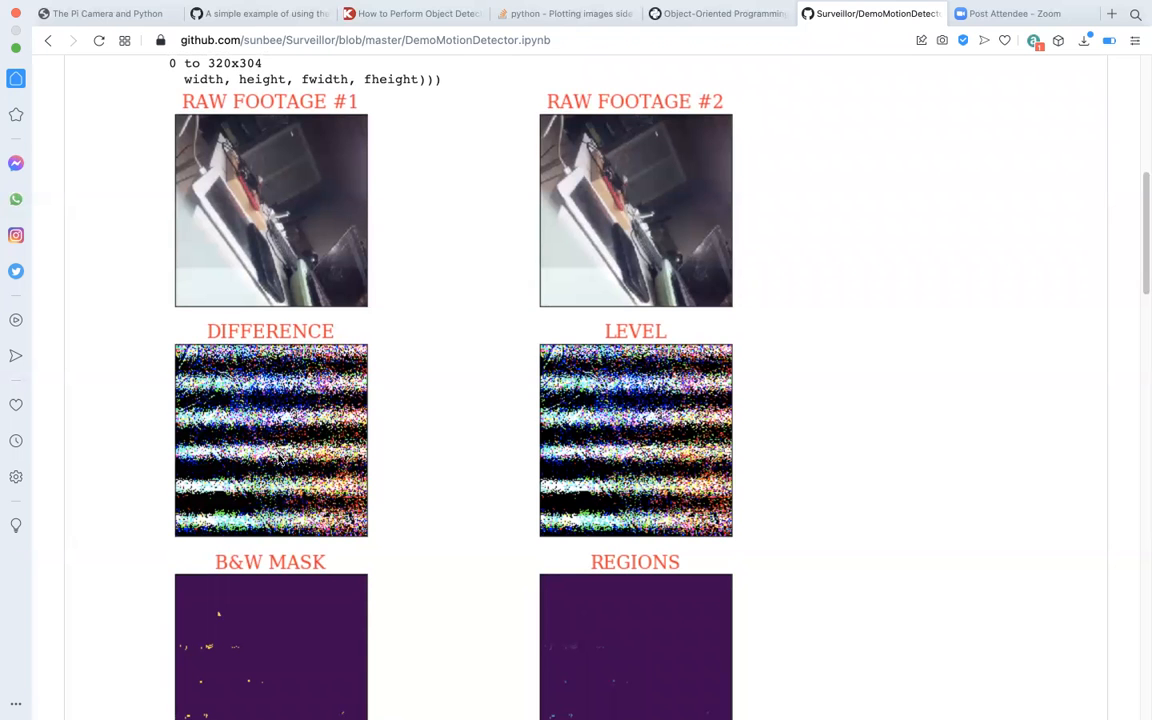
pyautogui.scroll(-3)
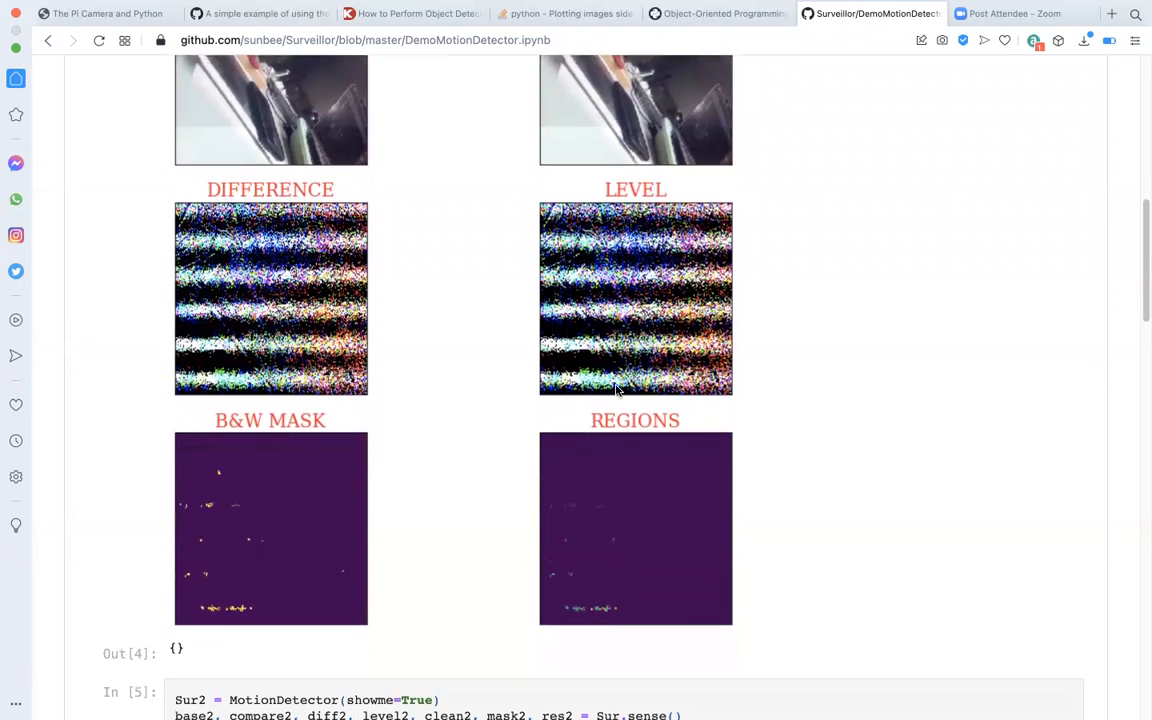
pyautogui.moveTo(642, 332)
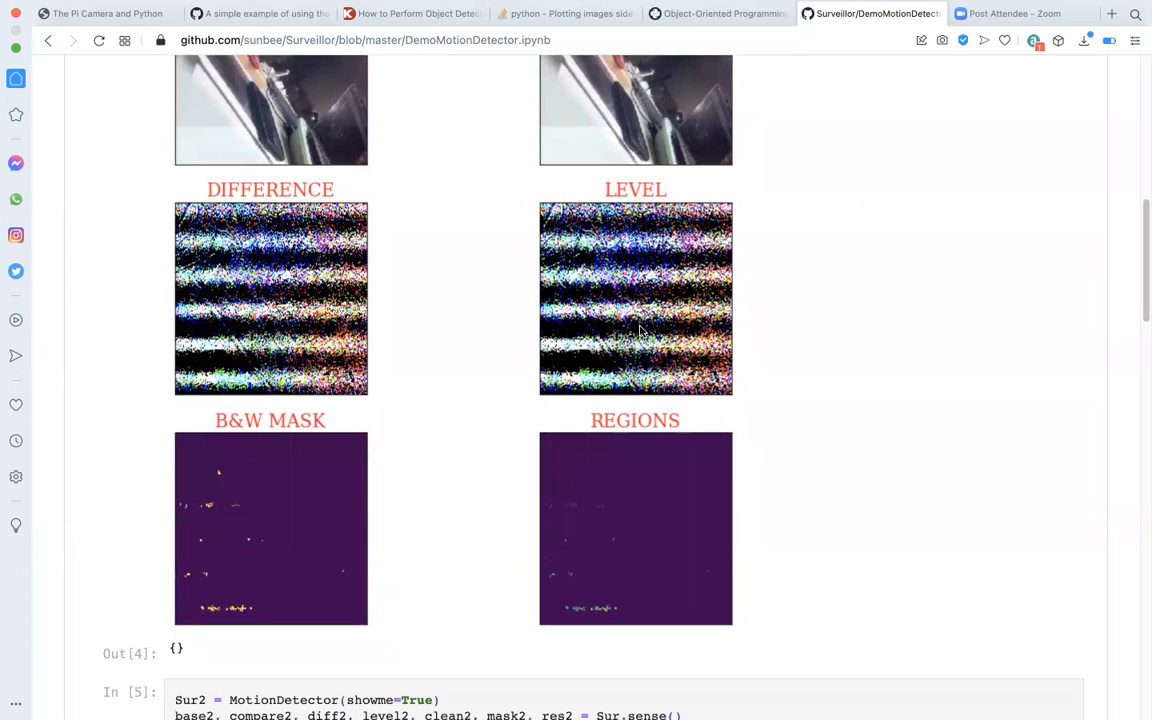
pyautogui.moveTo(608, 366)
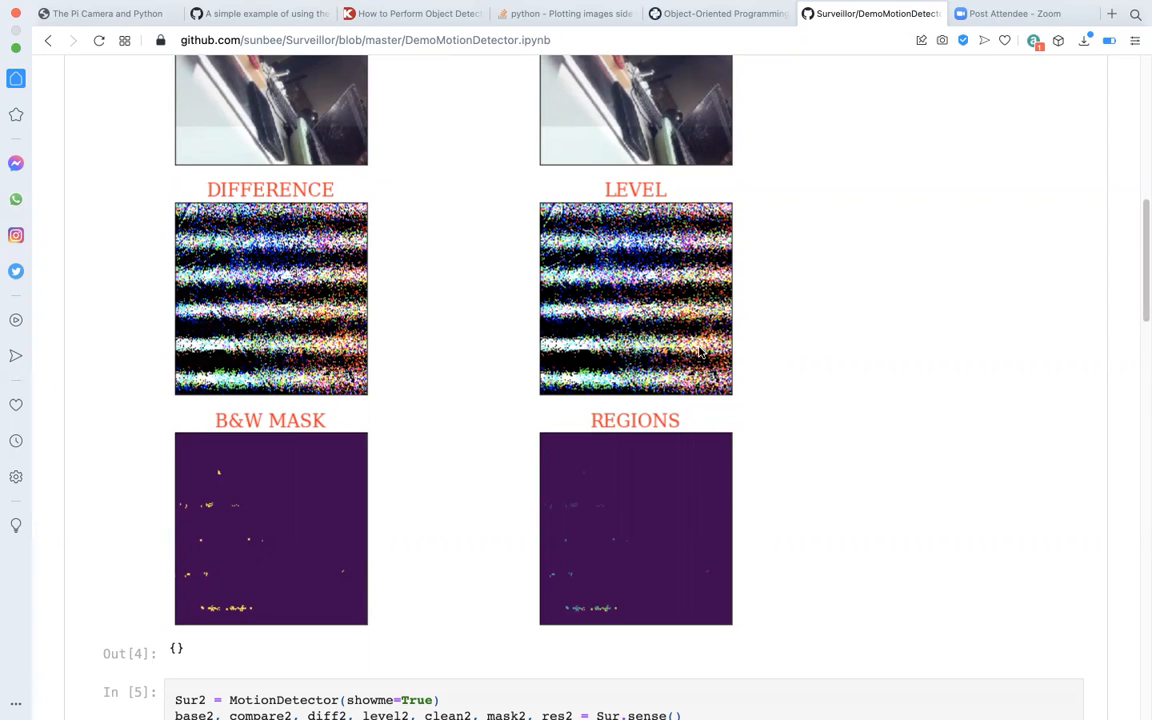
pyautogui.moveTo(600, 344)
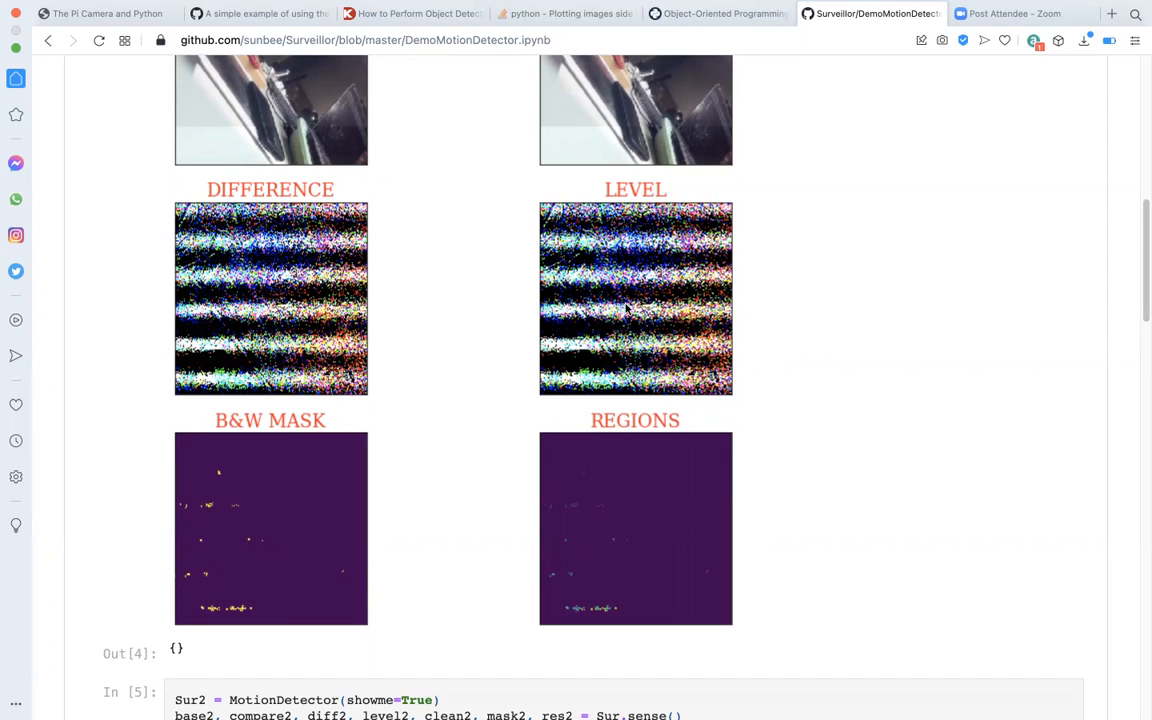
pyautogui.moveTo(676, 362)
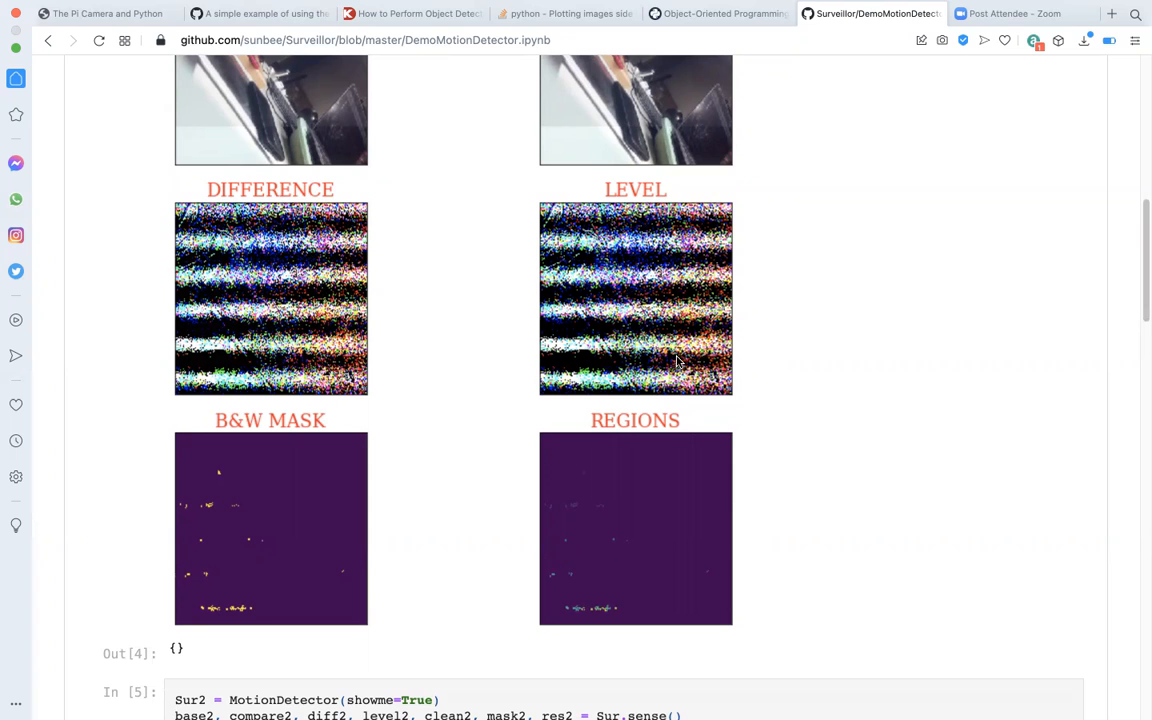
pyautogui.scroll(-3)
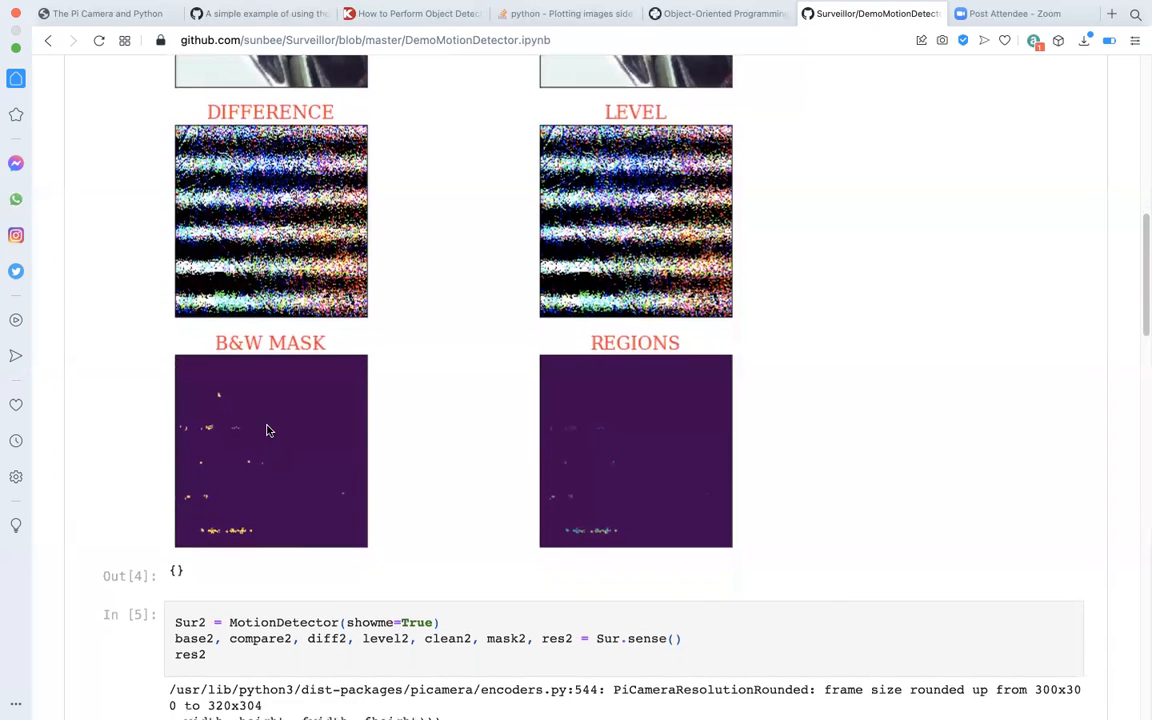
pyautogui.moveTo(260, 408)
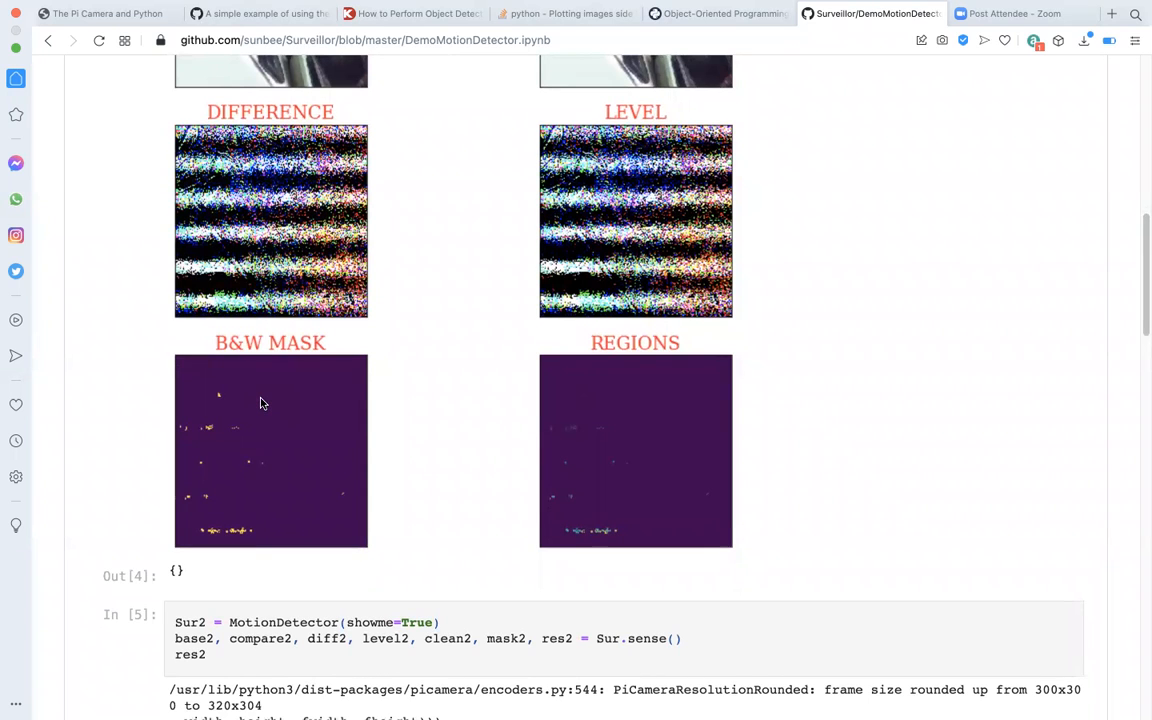
pyautogui.moveTo(350, 536)
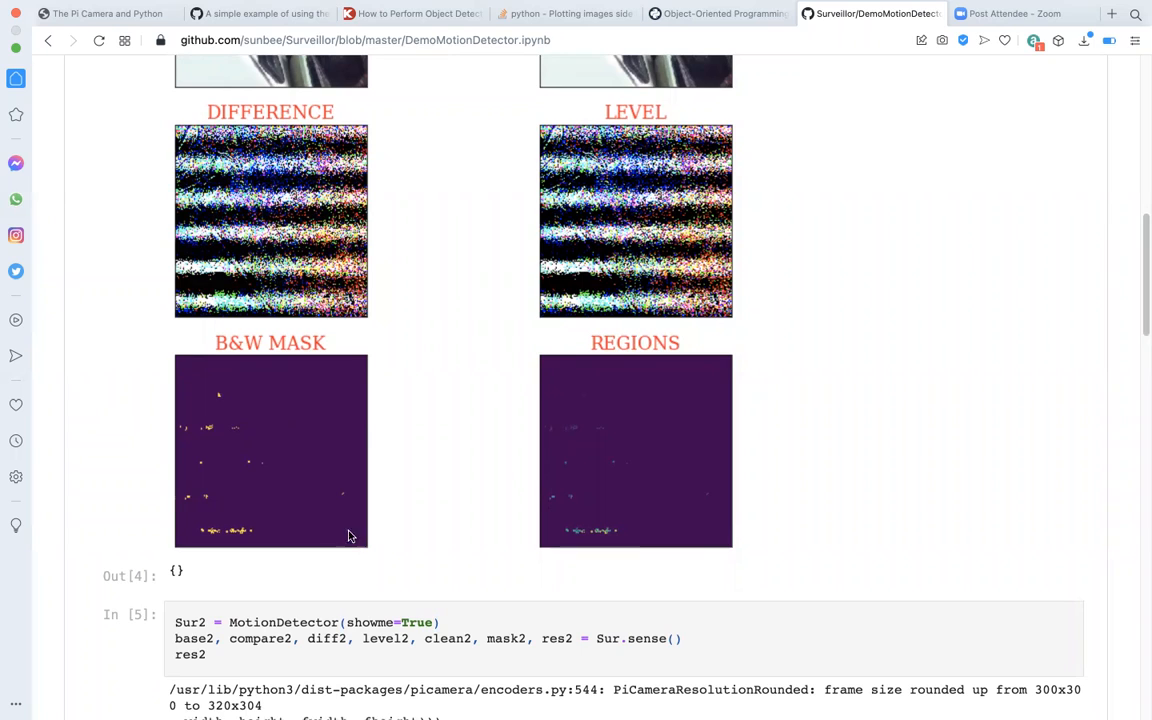
pyautogui.moveTo(232, 448)
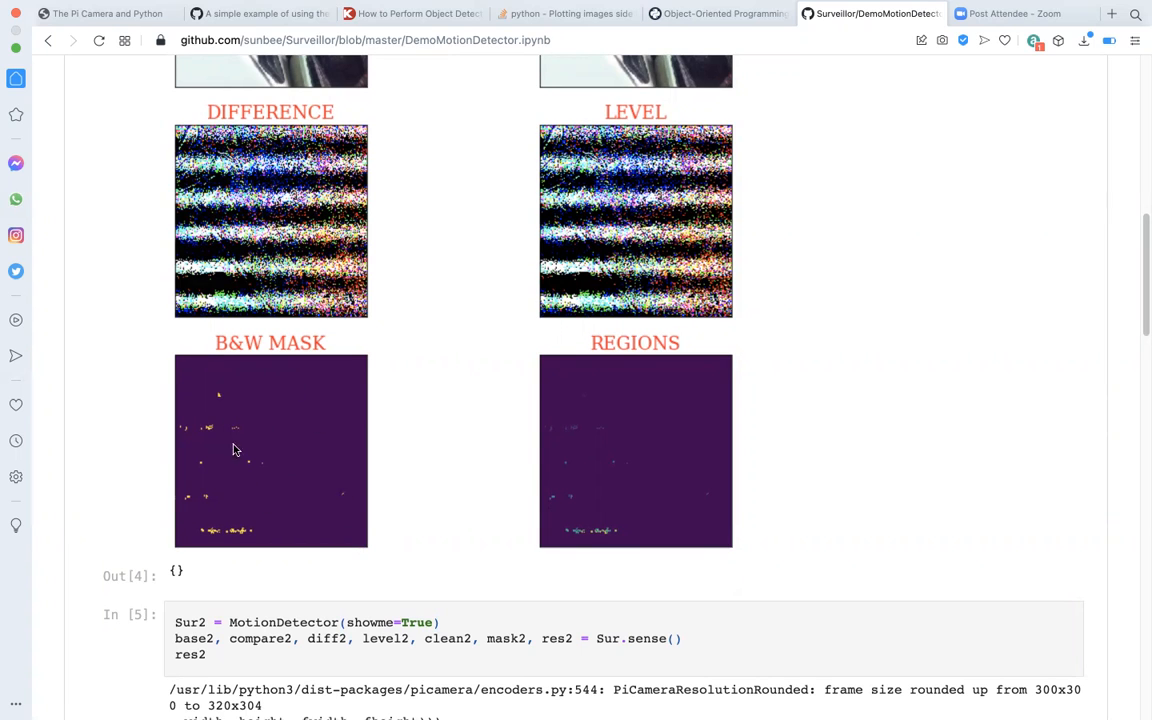
pyautogui.moveTo(292, 468)
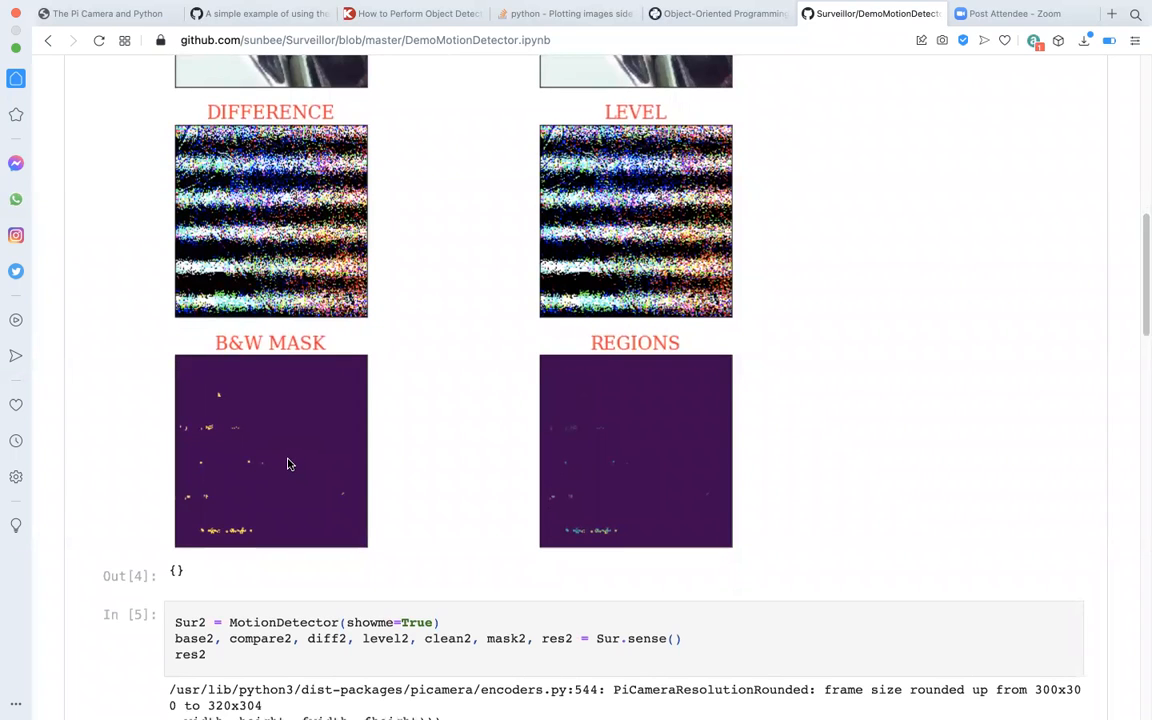
pyautogui.moveTo(284, 460)
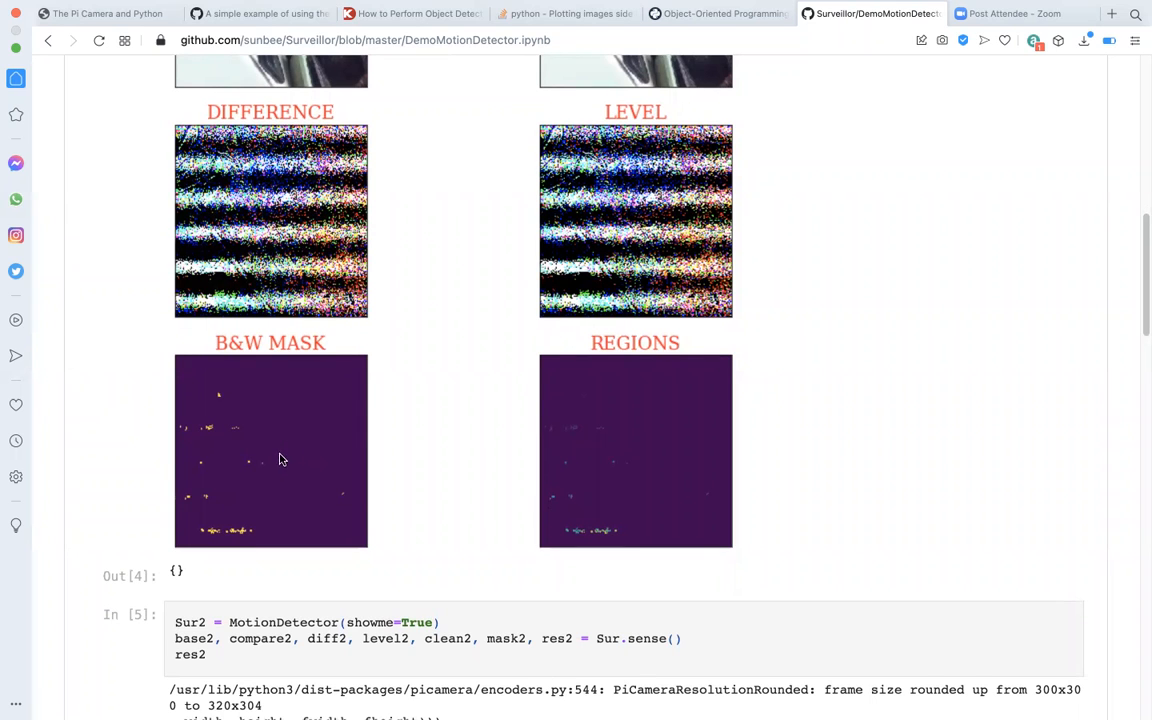
pyautogui.moveTo(504, 204)
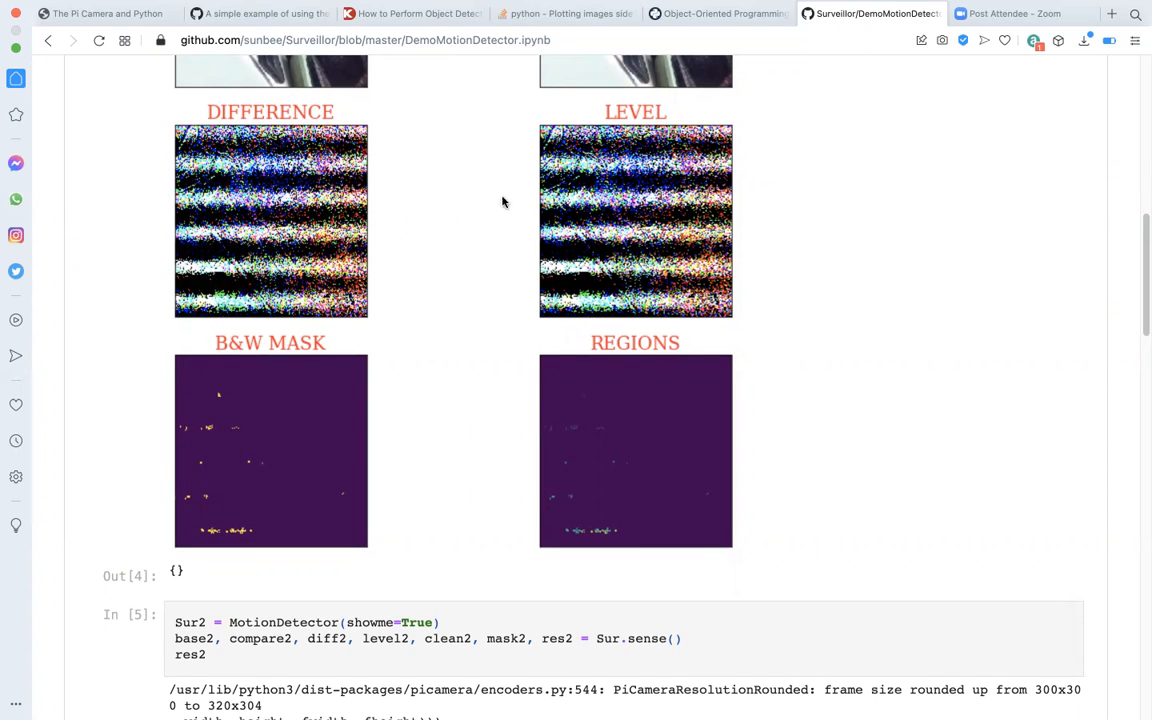
pyautogui.moveTo(848, 280)
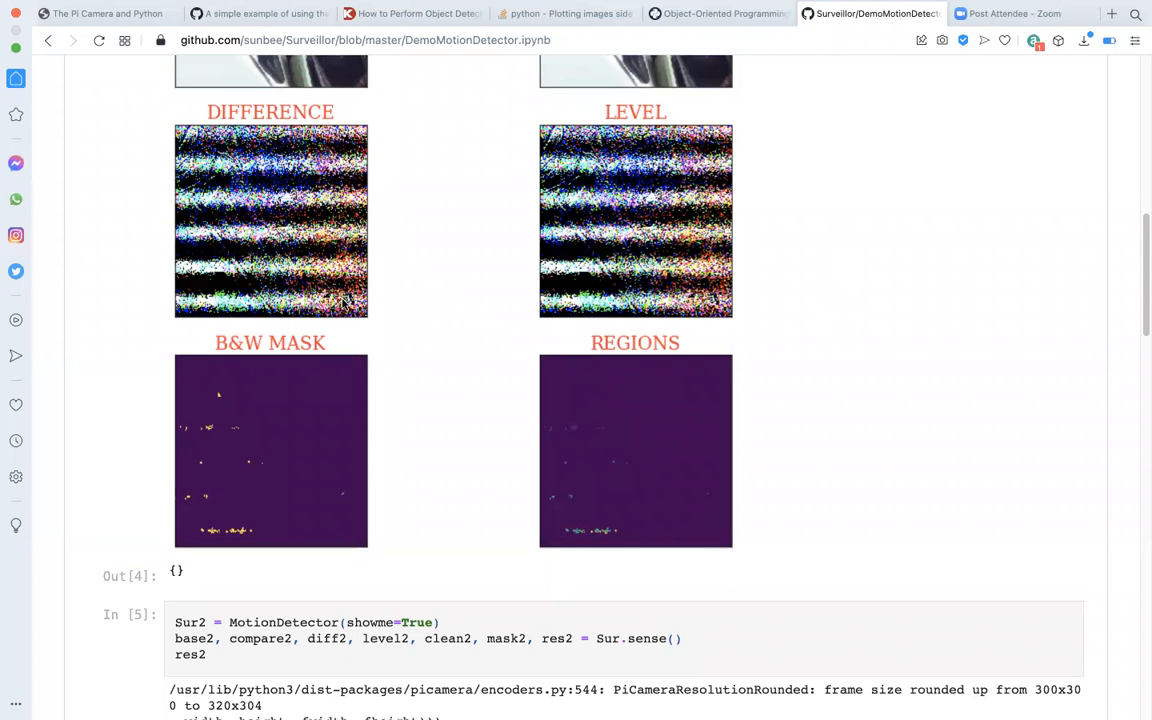
pyautogui.moveTo(184, 472)
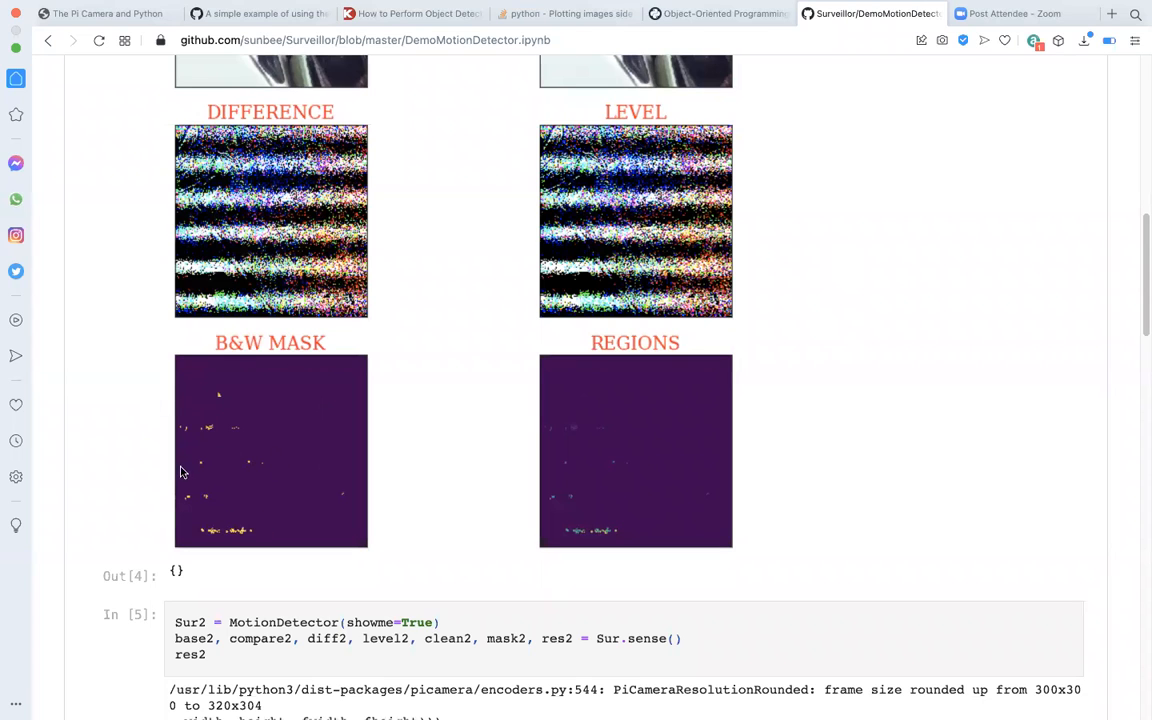
pyautogui.moveTo(284, 524)
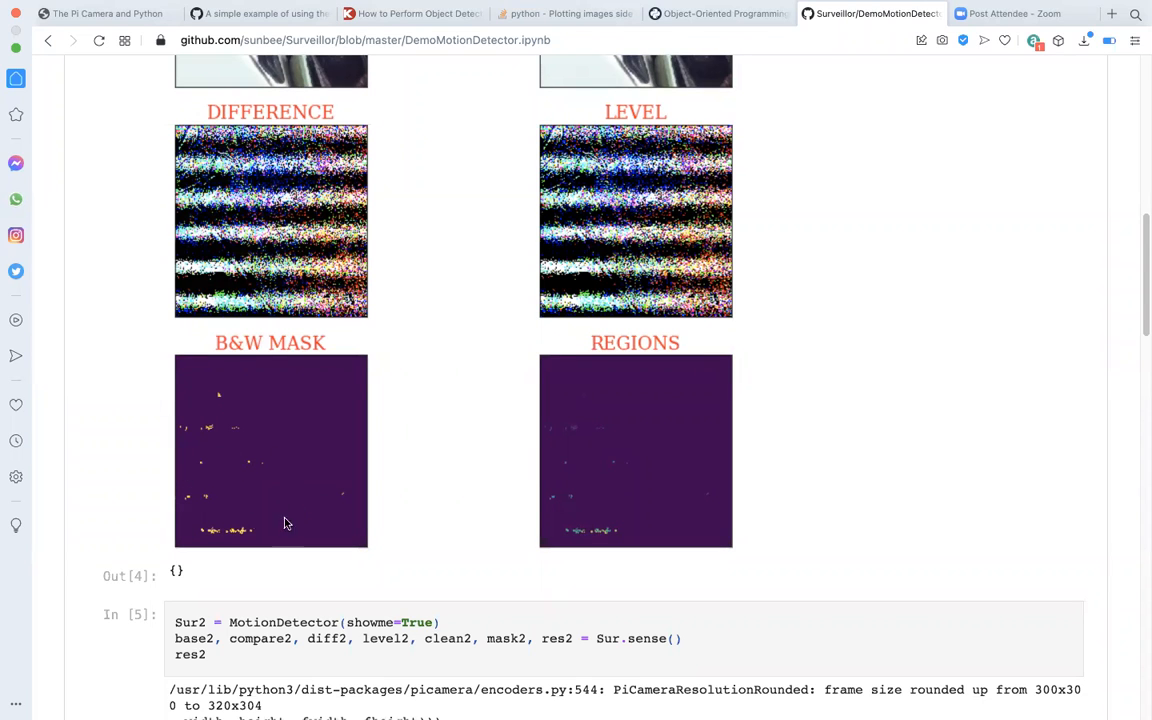
pyautogui.moveTo(248, 442)
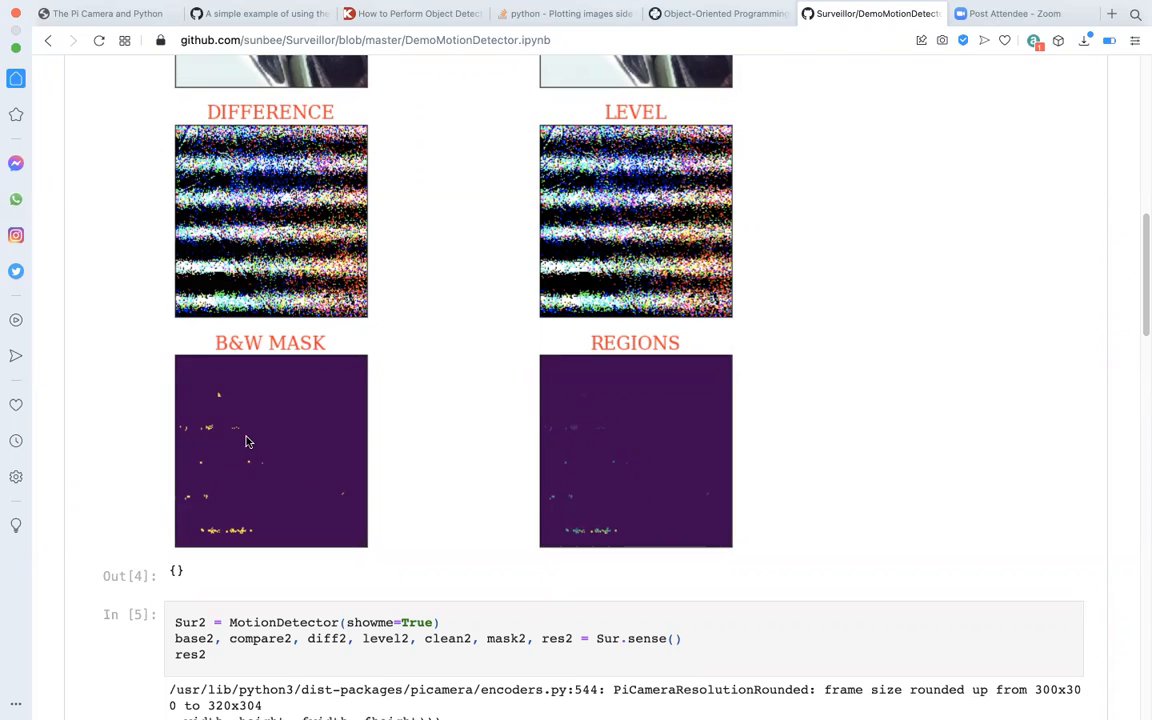
pyautogui.moveTo(268, 414)
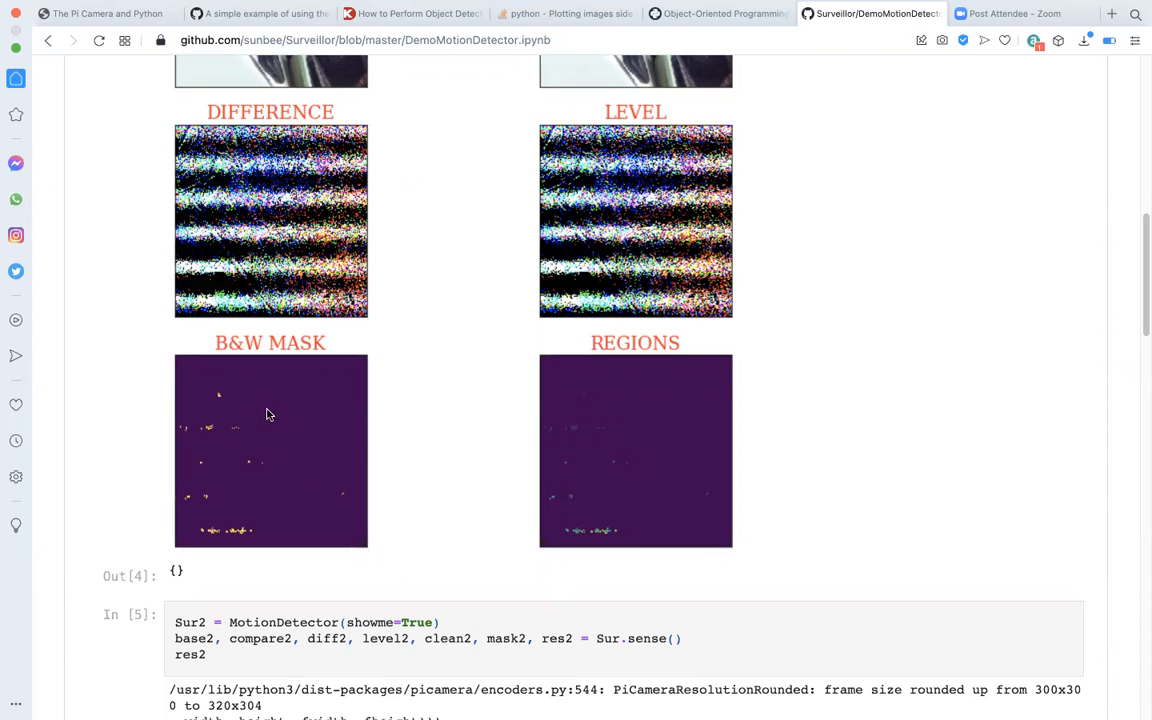
pyautogui.moveTo(252, 468)
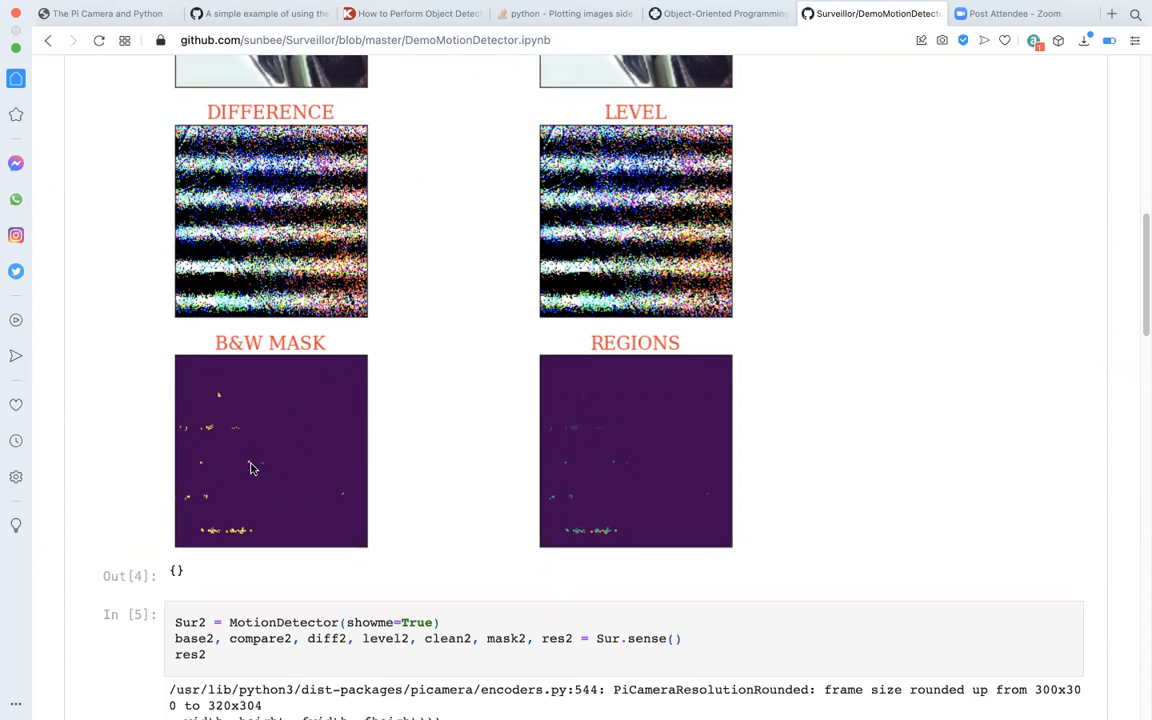
pyautogui.scroll(-3)
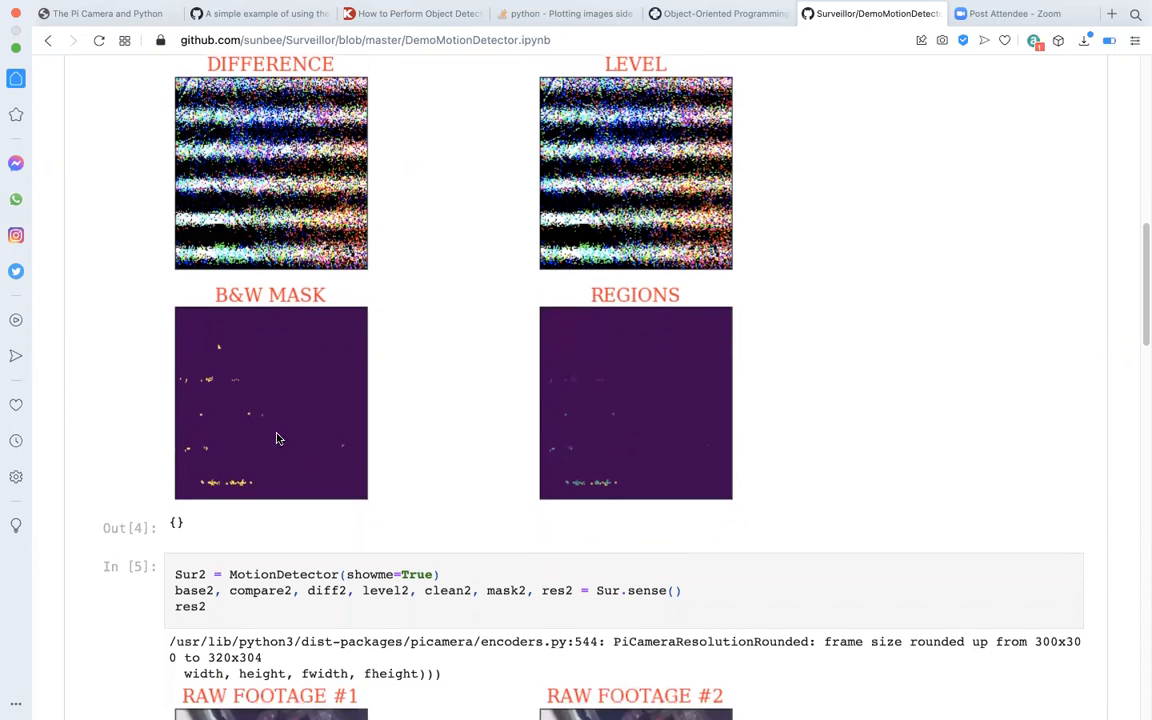
pyautogui.moveTo(252, 436)
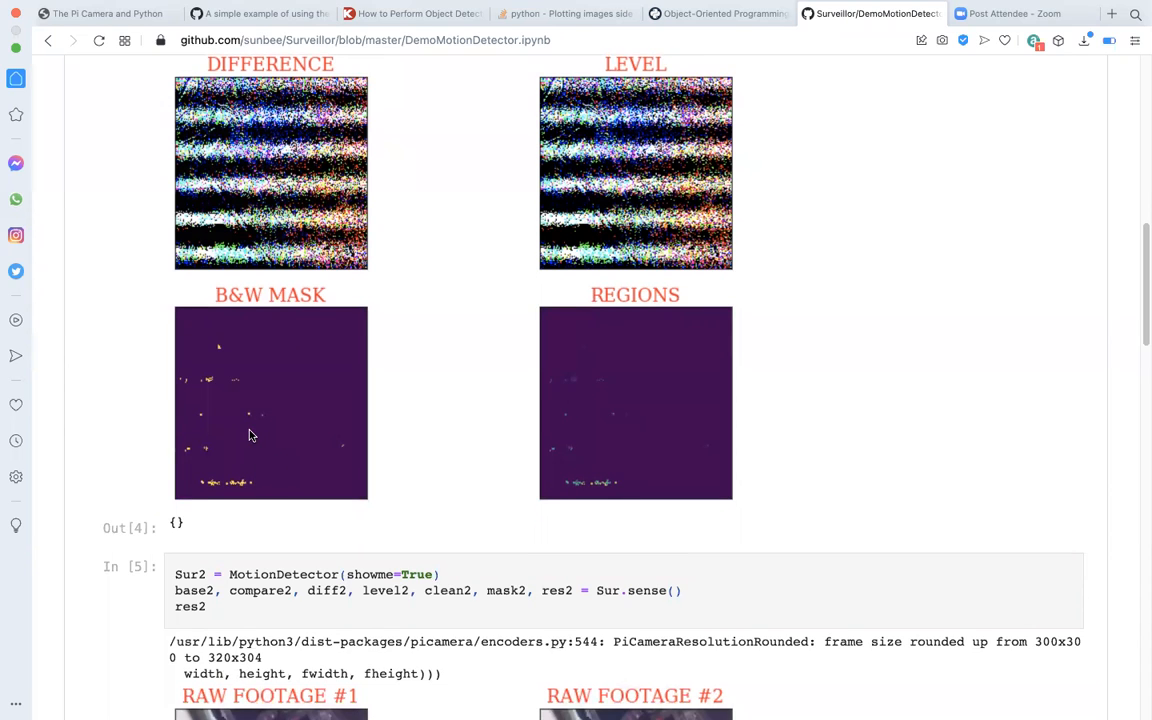
pyautogui.moveTo(284, 436)
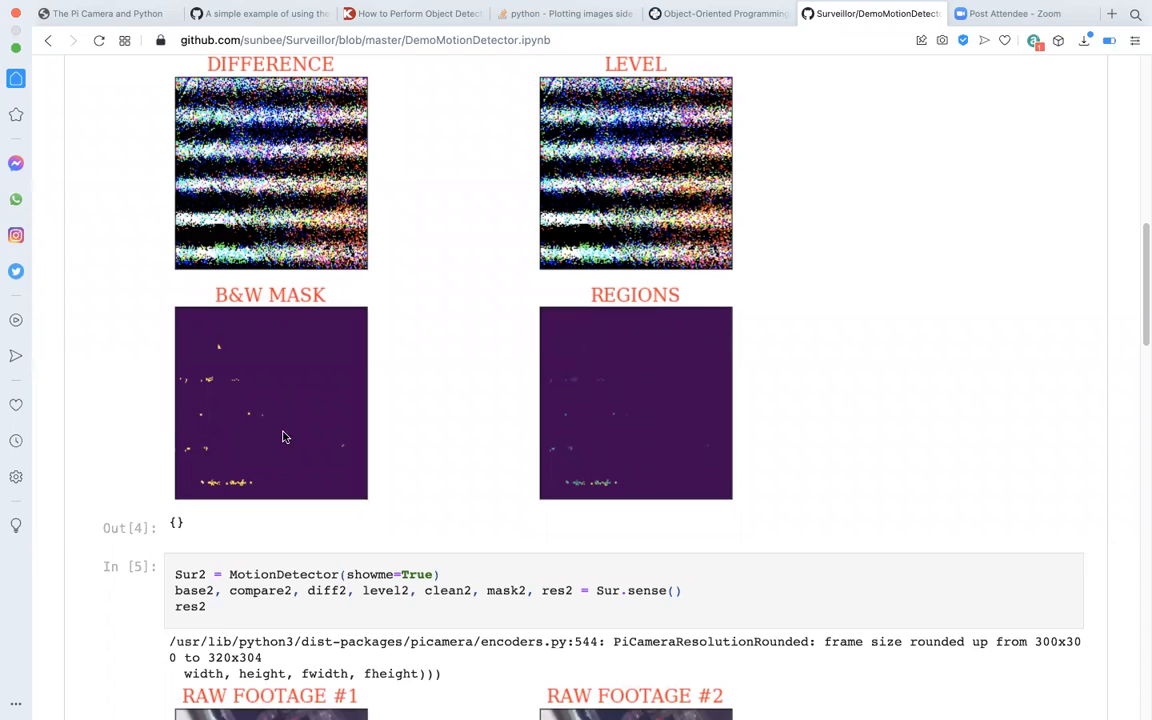
pyautogui.moveTo(258, 418)
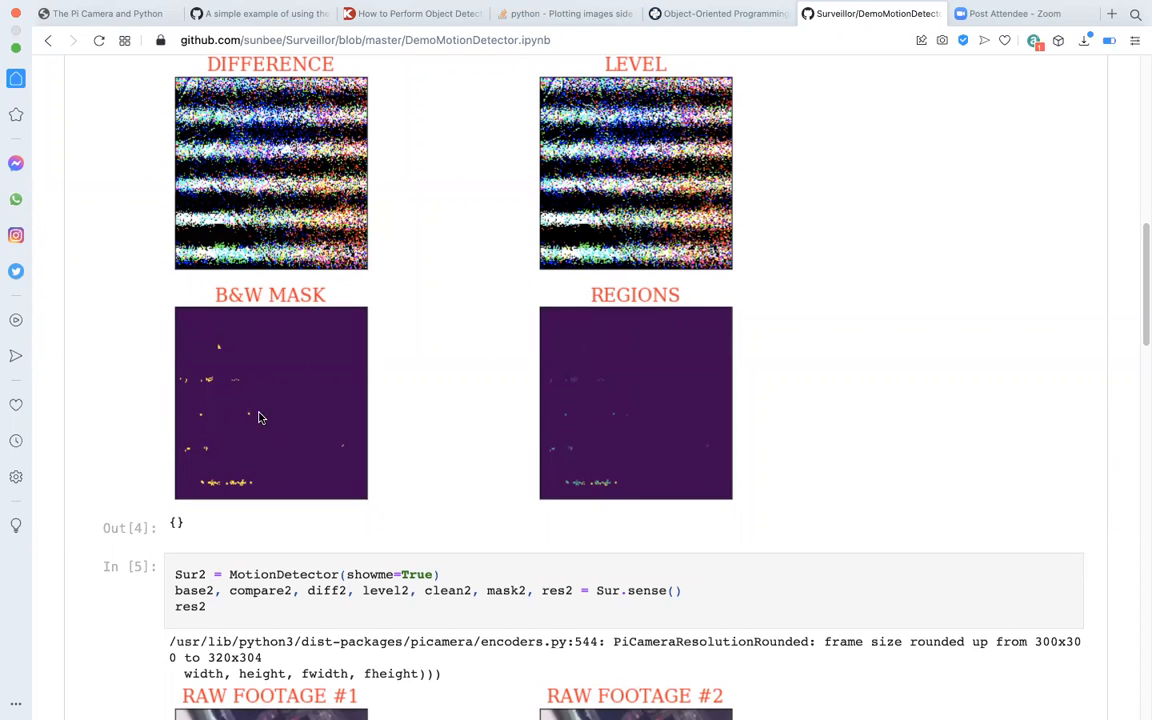
pyautogui.moveTo(240, 382)
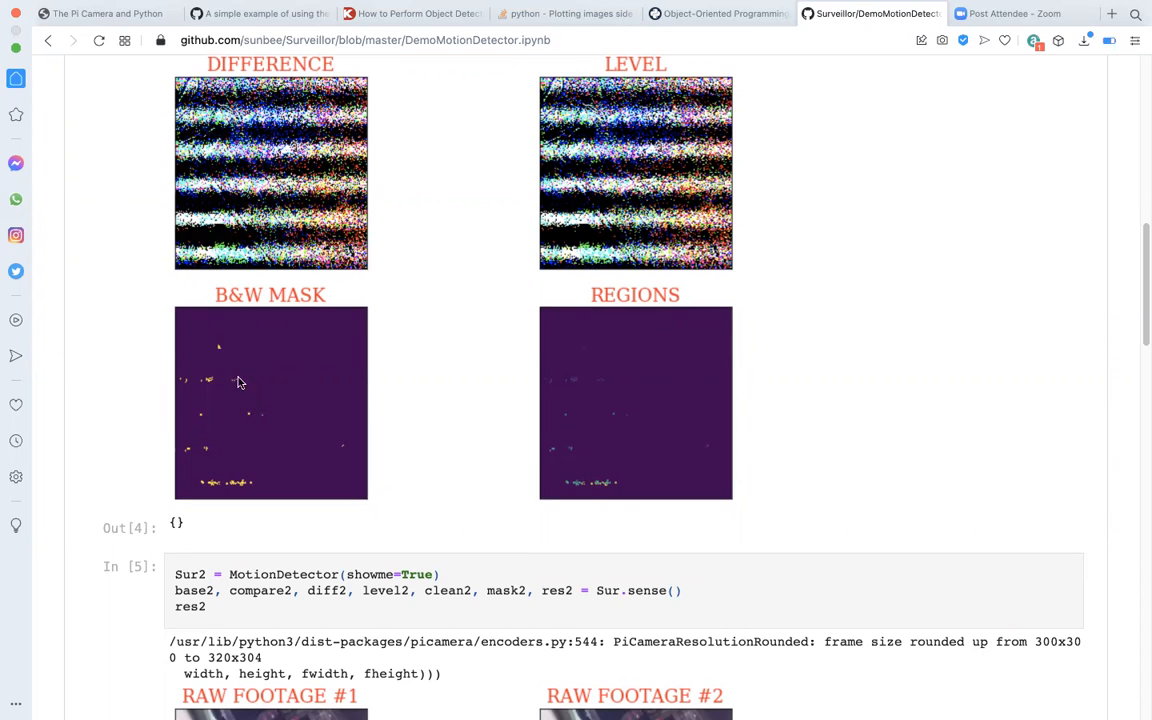
pyautogui.moveTo(250, 432)
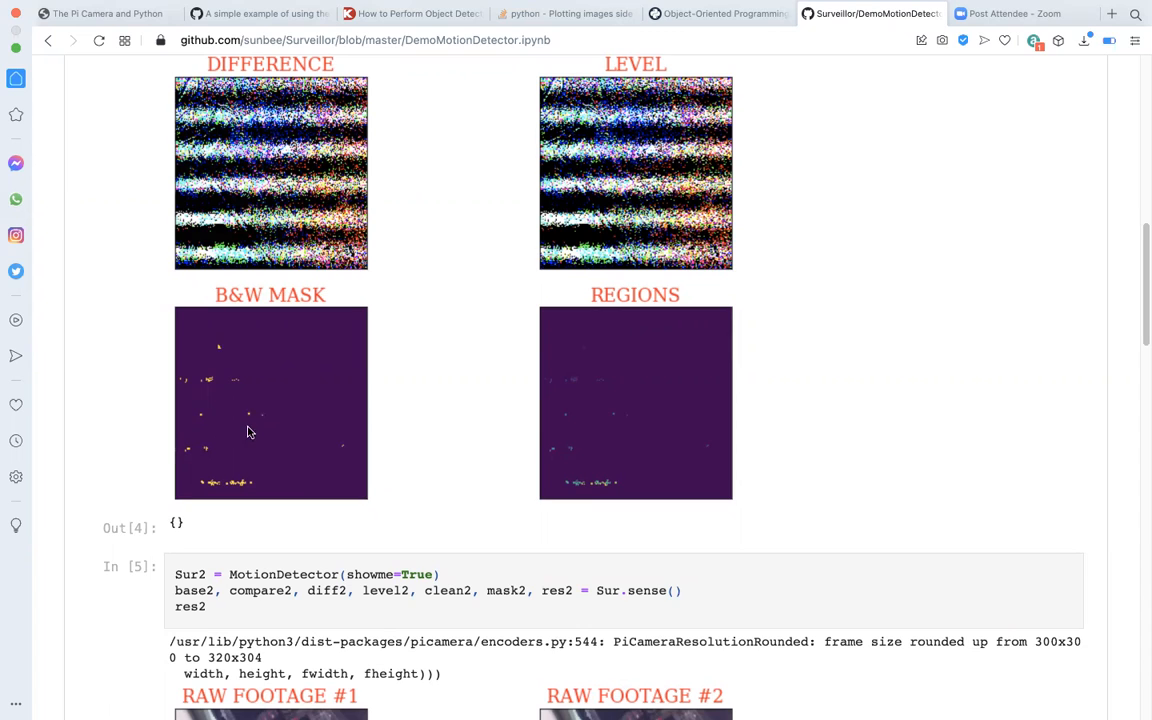
pyautogui.moveTo(202, 418)
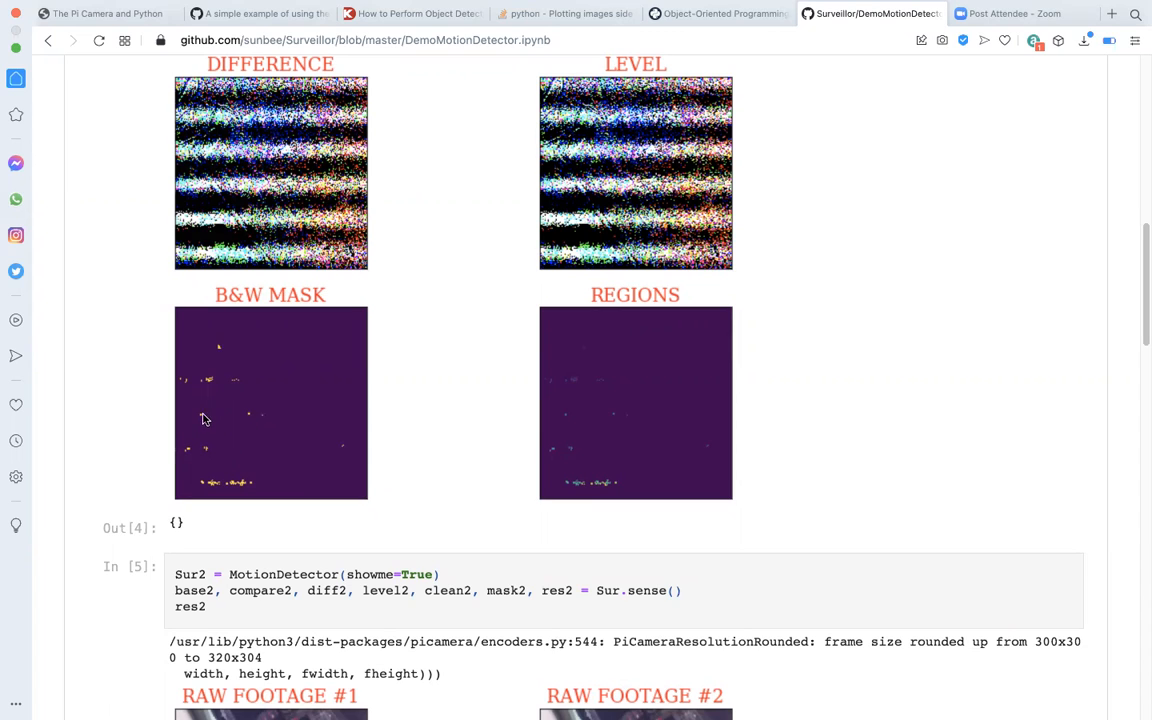
pyautogui.moveTo(250, 436)
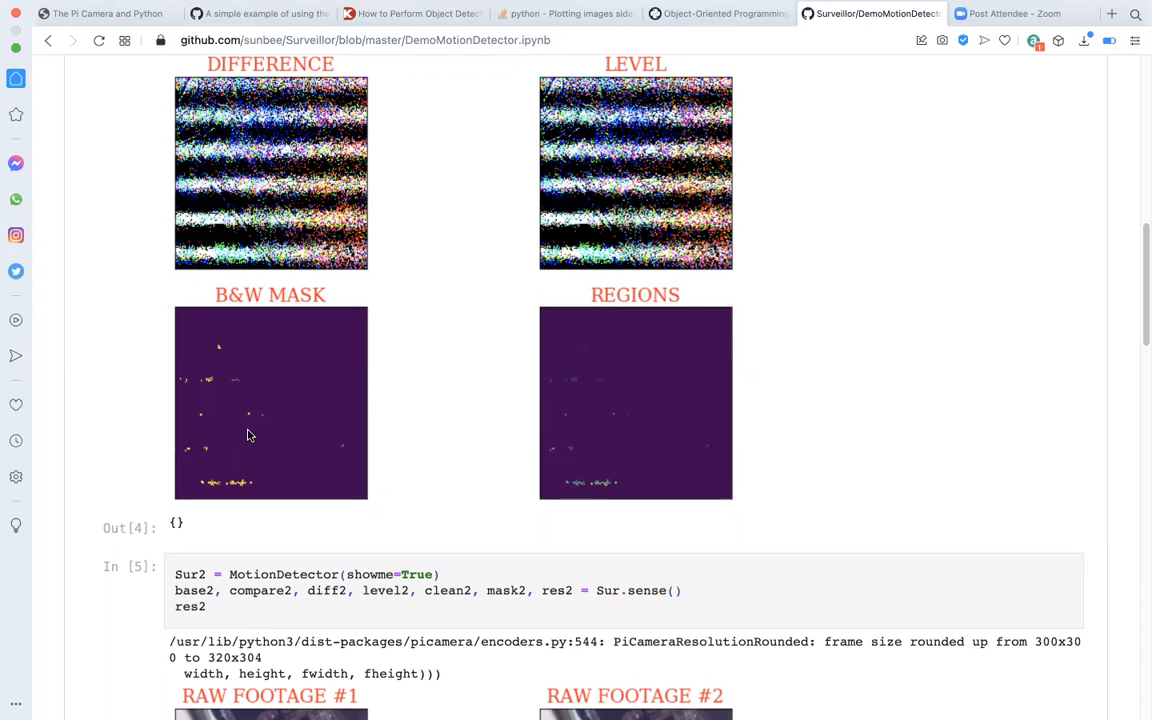
pyautogui.moveTo(256, 424)
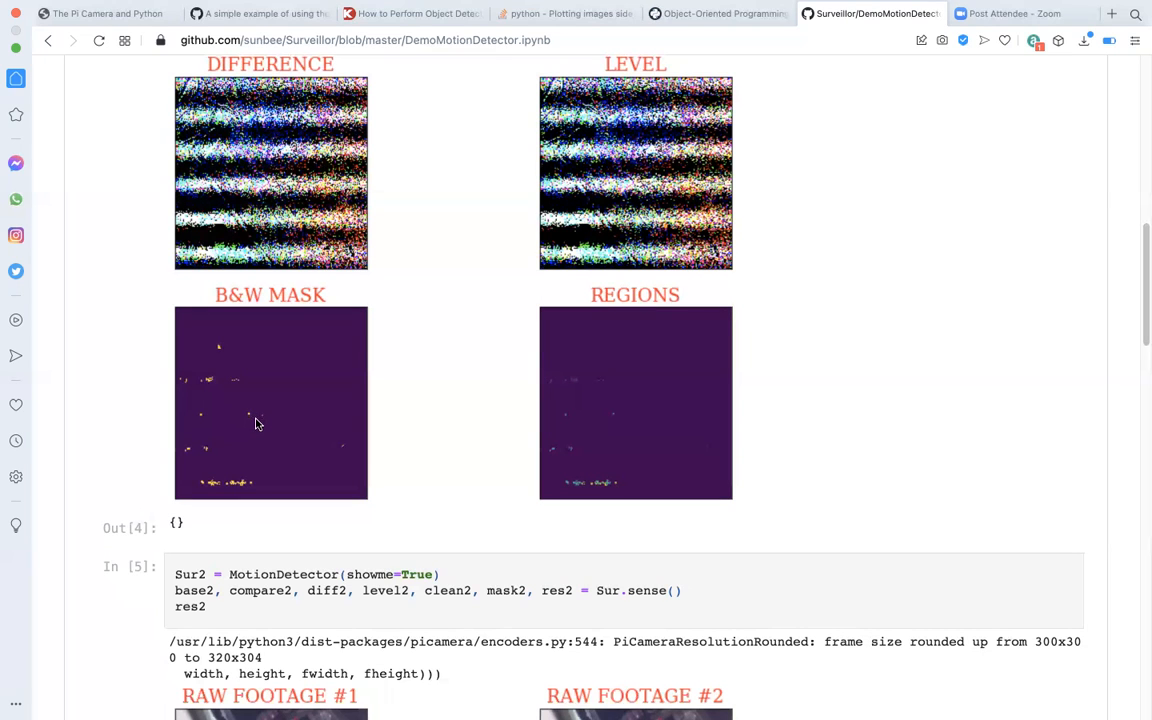
pyautogui.moveTo(266, 420)
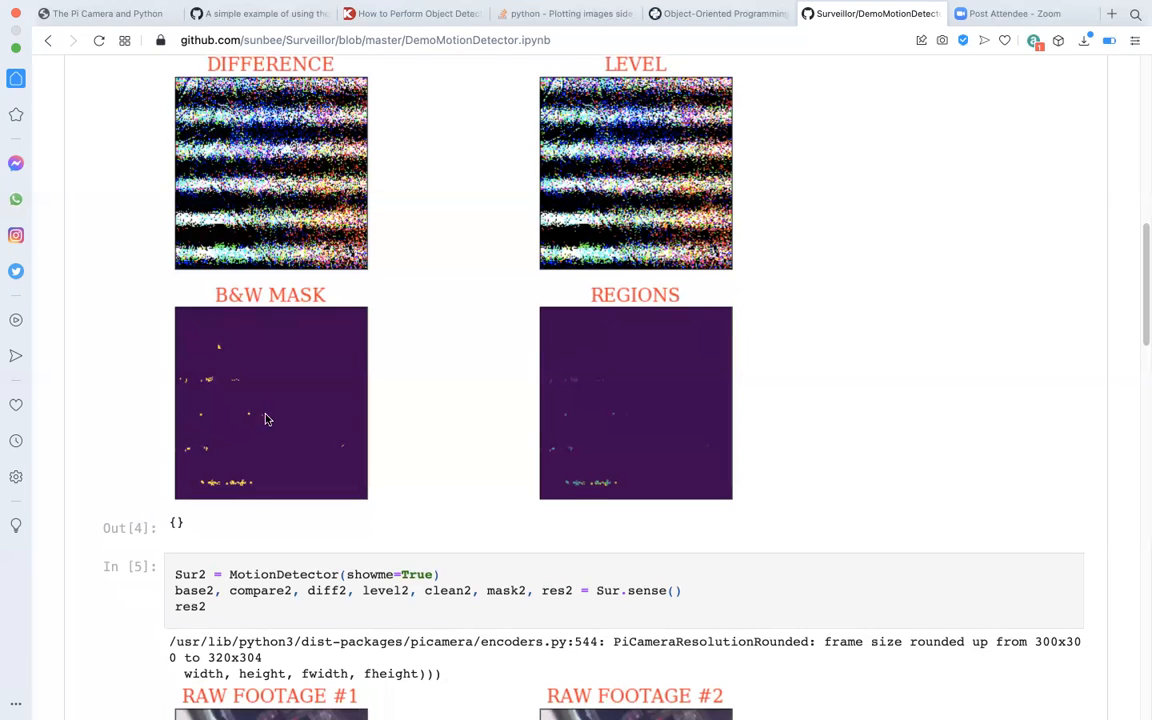
pyautogui.moveTo(250, 400)
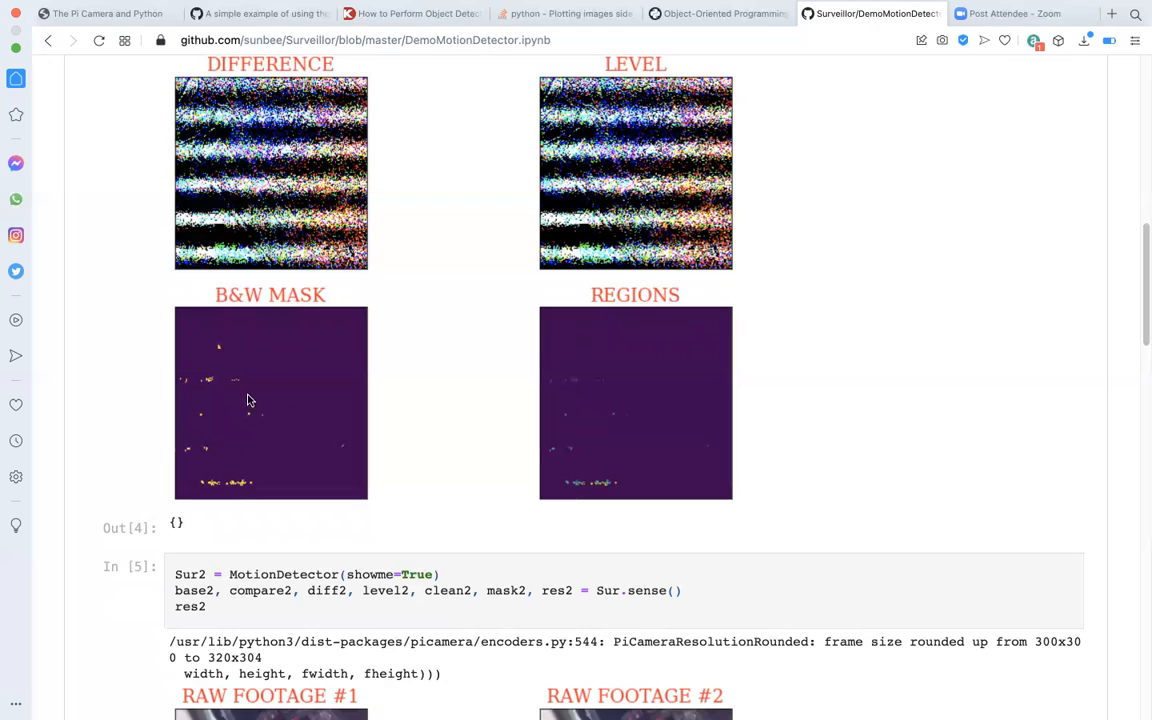
pyautogui.moveTo(256, 432)
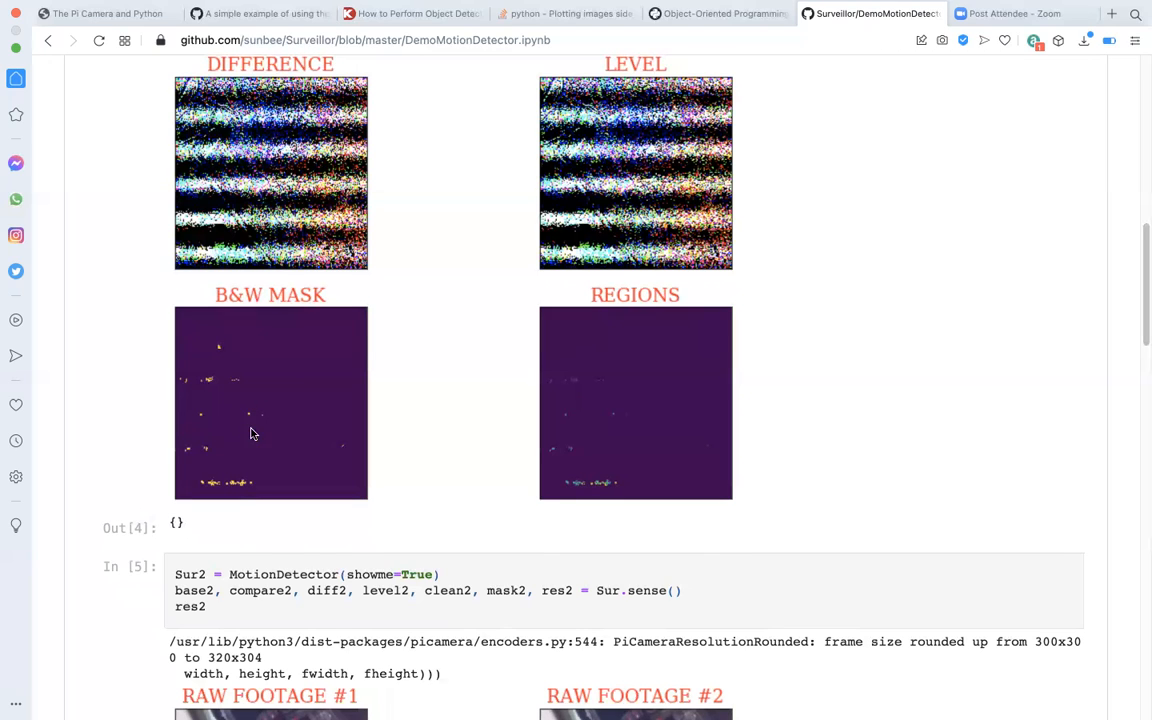
pyautogui.moveTo(268, 472)
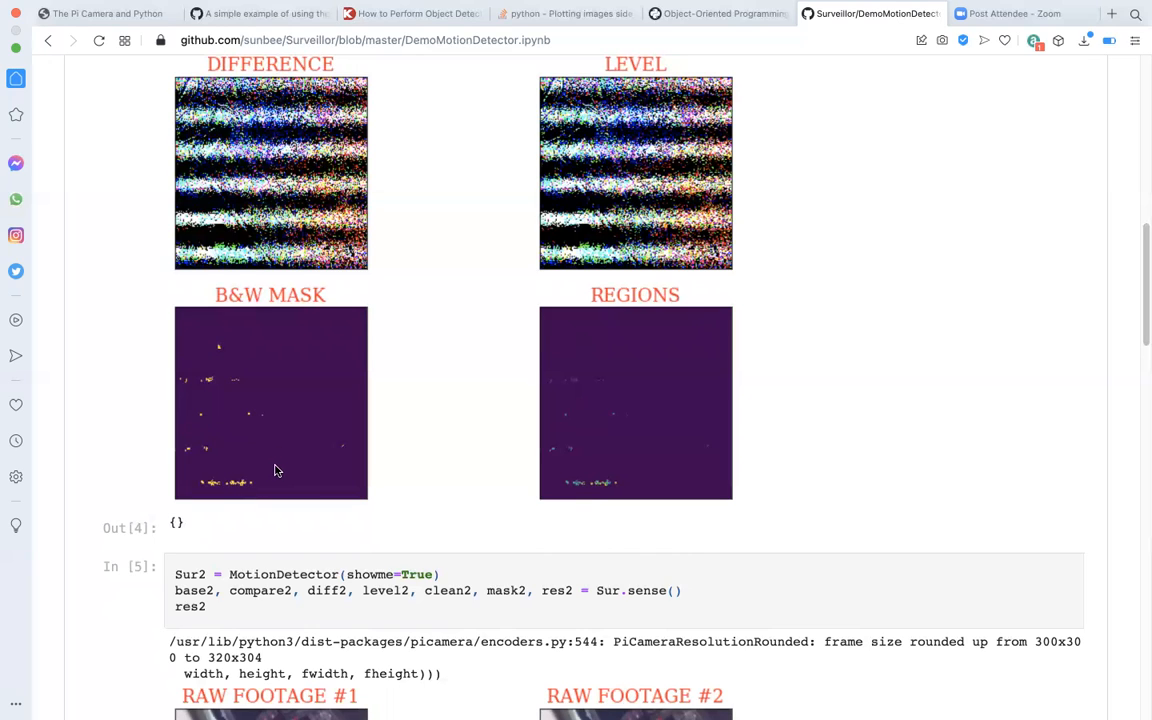
pyautogui.moveTo(288, 464)
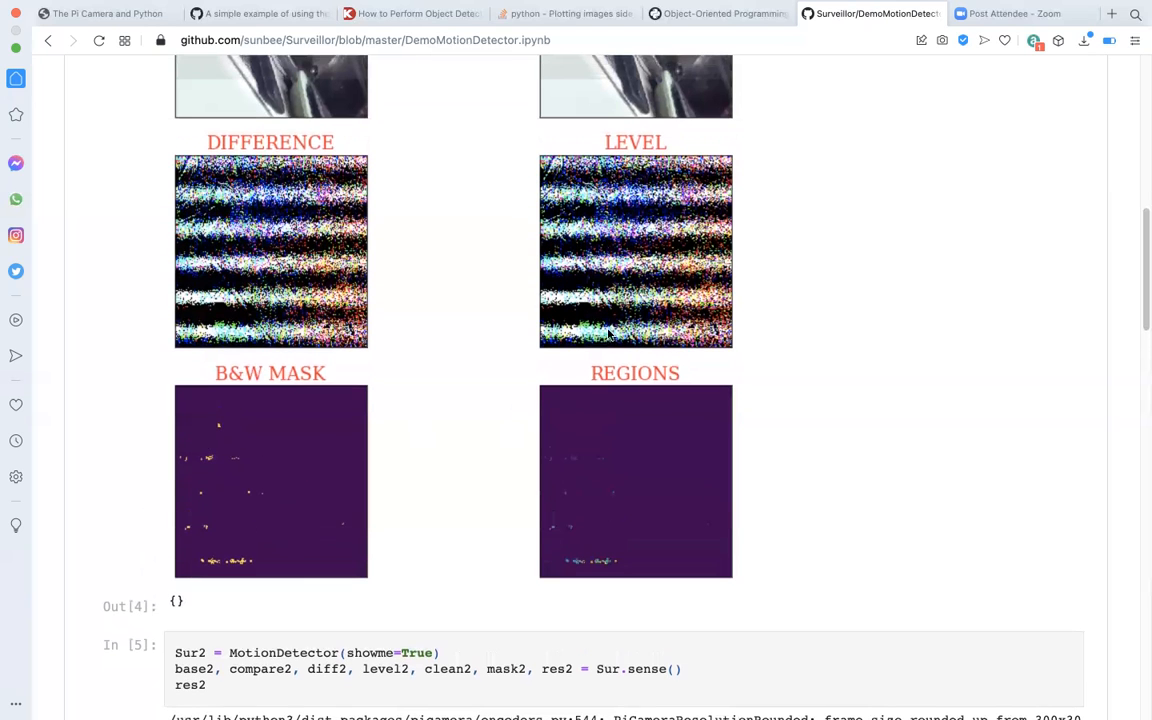
pyautogui.moveTo(624, 304)
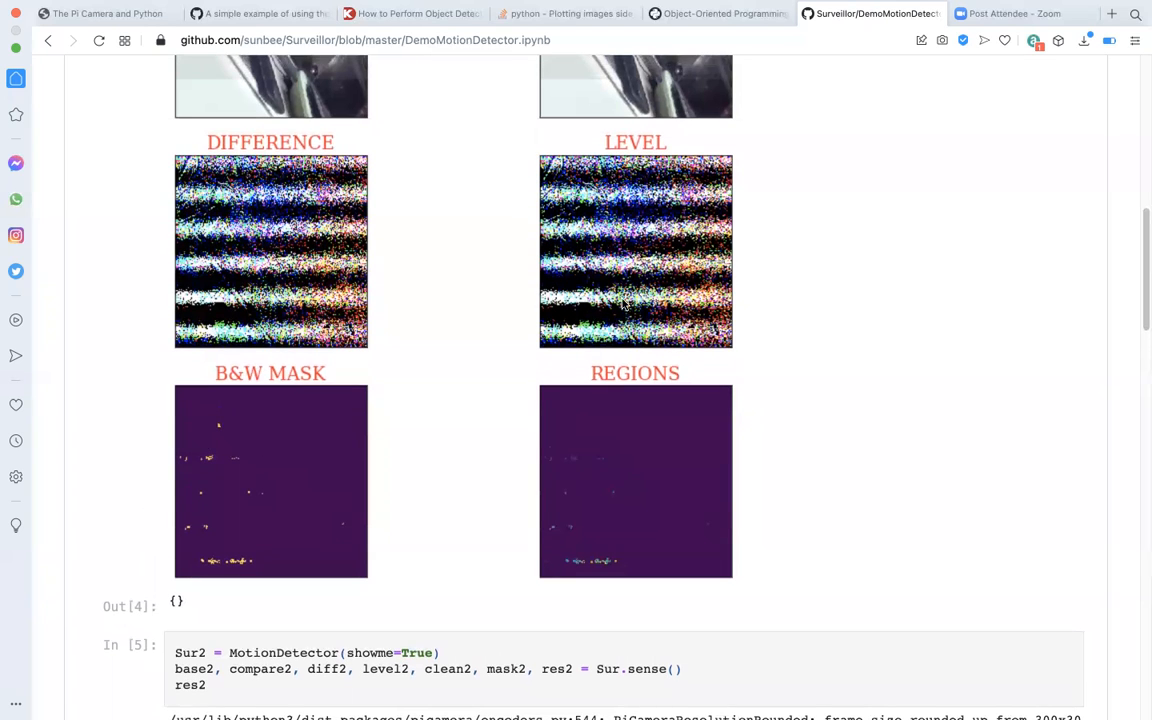
pyautogui.moveTo(610, 284)
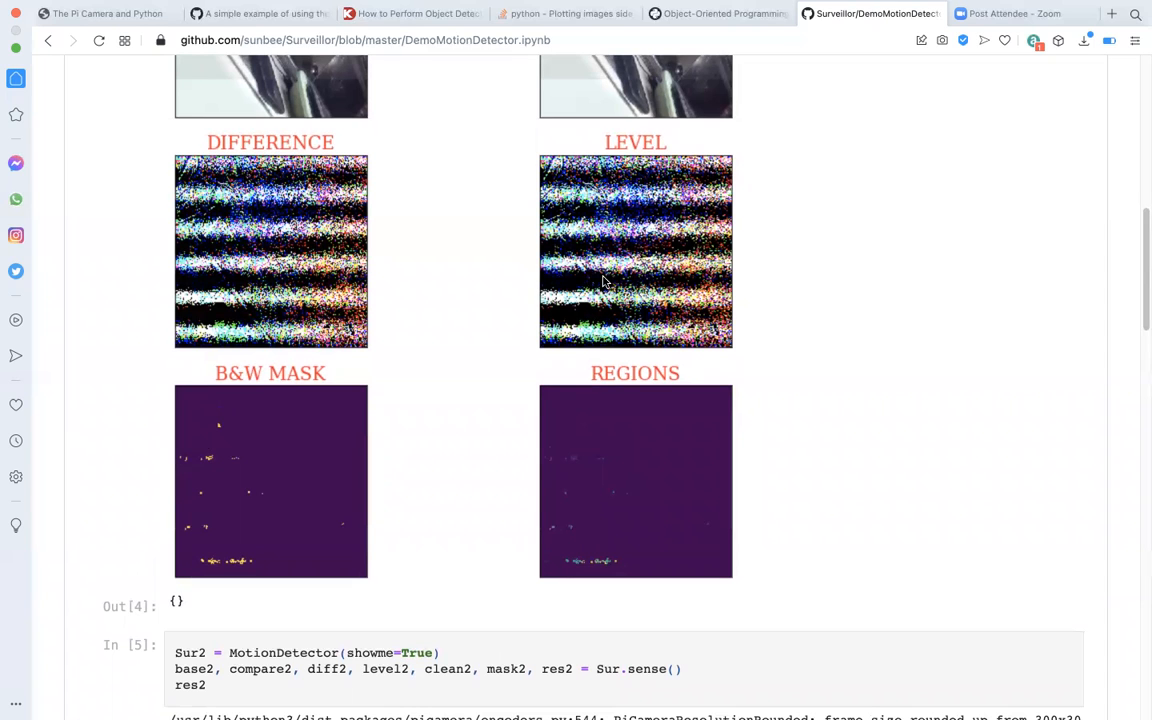
pyautogui.moveTo(652, 292)
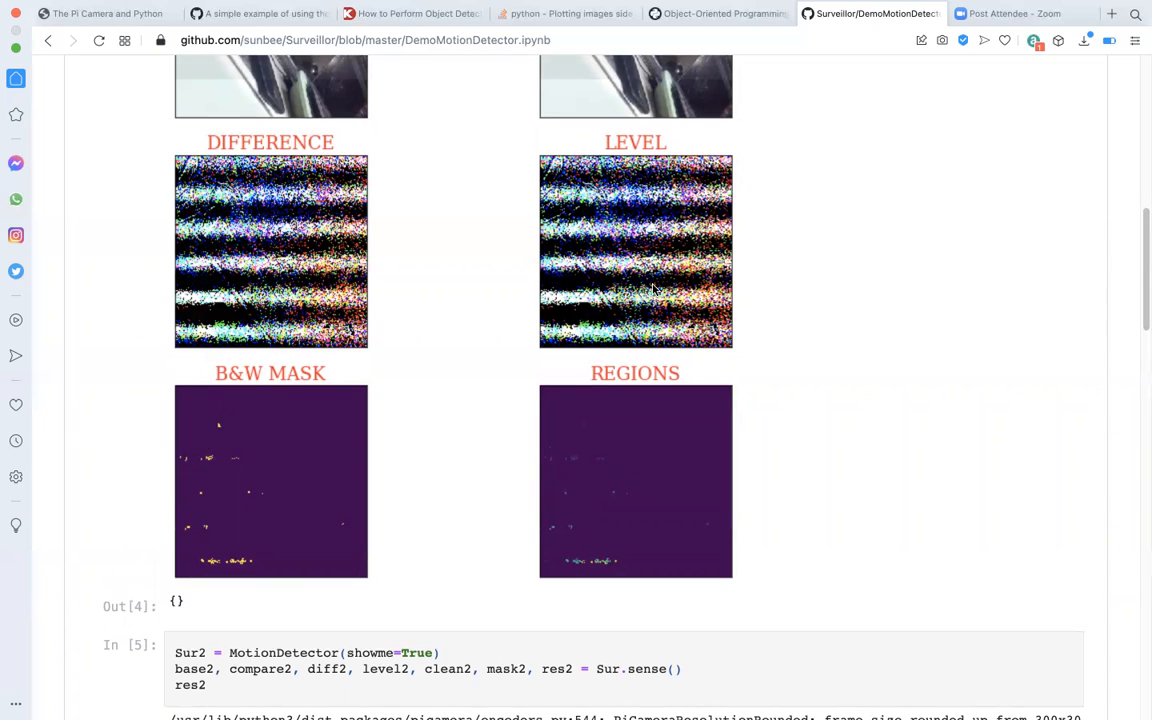
pyautogui.moveTo(588, 310)
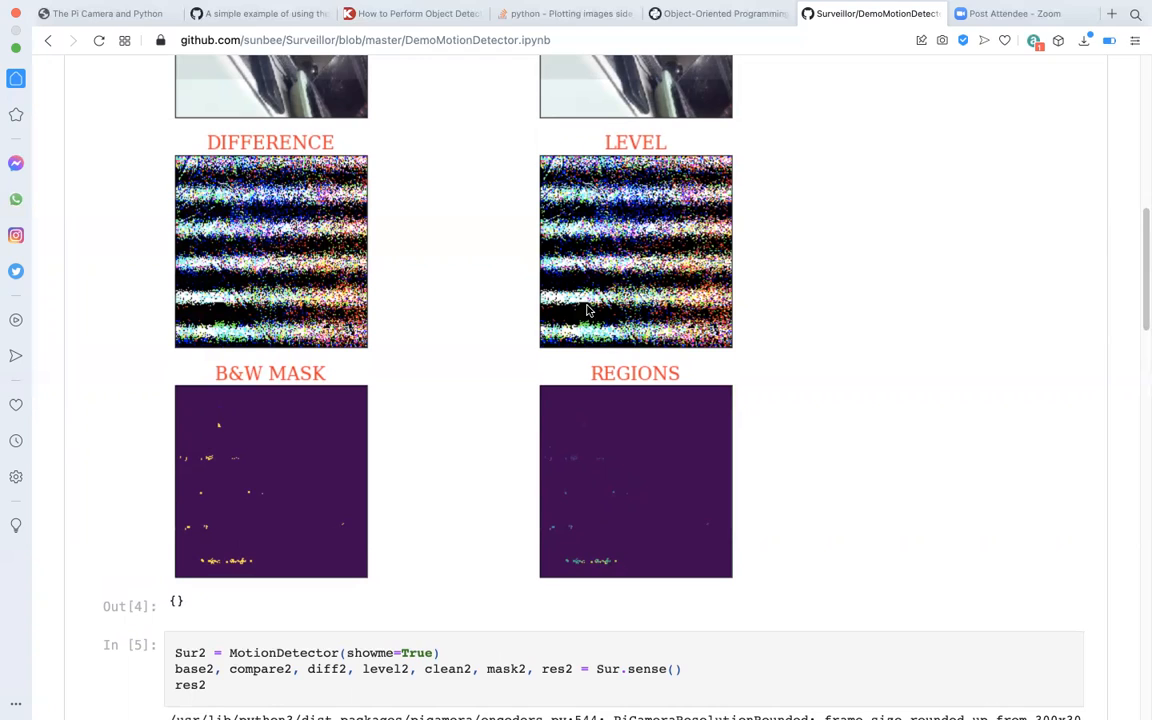
pyautogui.moveTo(648, 318)
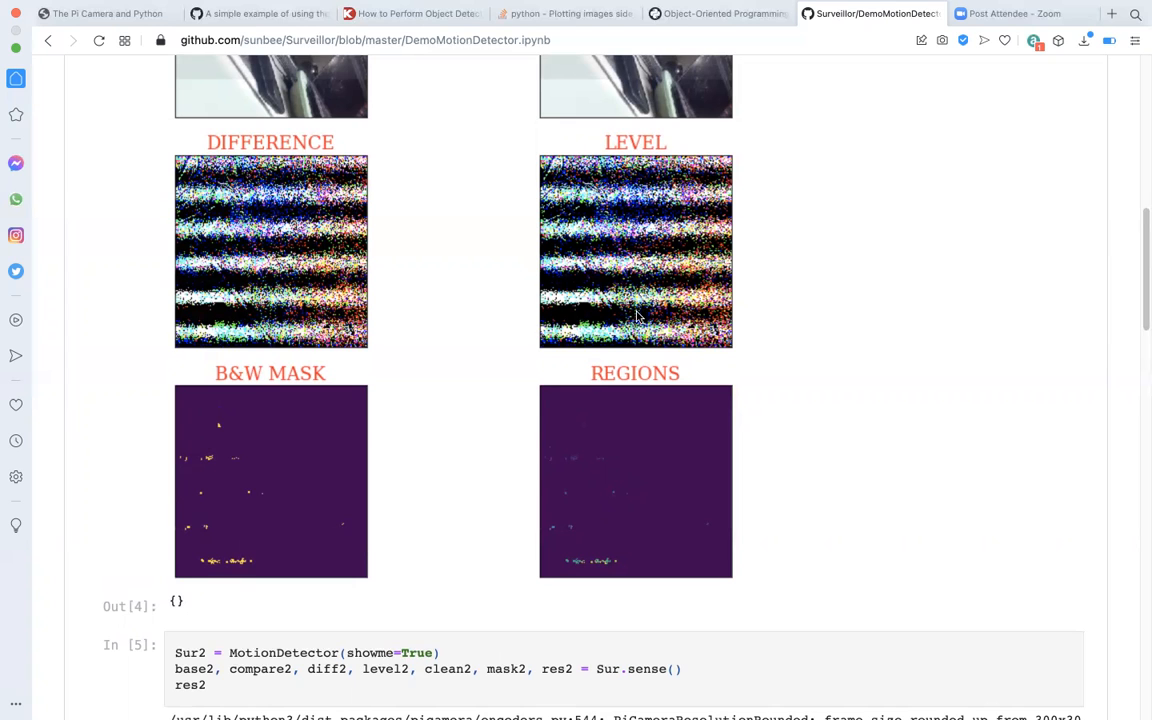
# - Scroll to the first run's difference, level, B&W mask and regions images
pyautogui.scroll(-3)
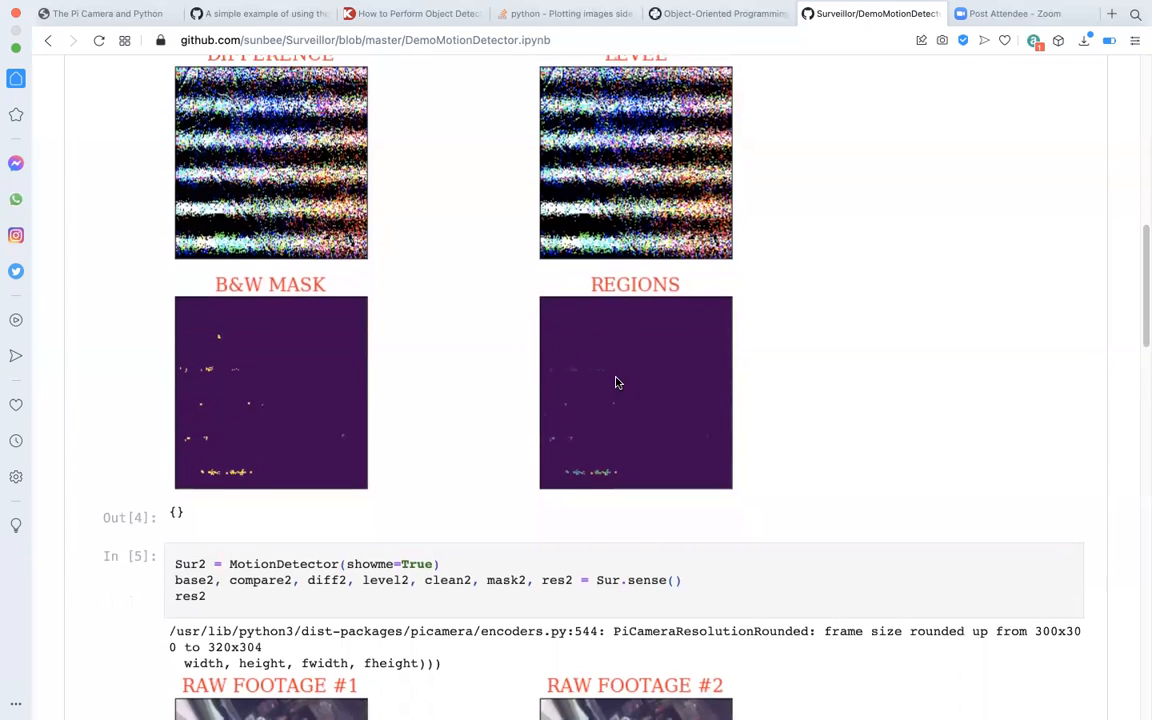
pyautogui.moveTo(604, 386)
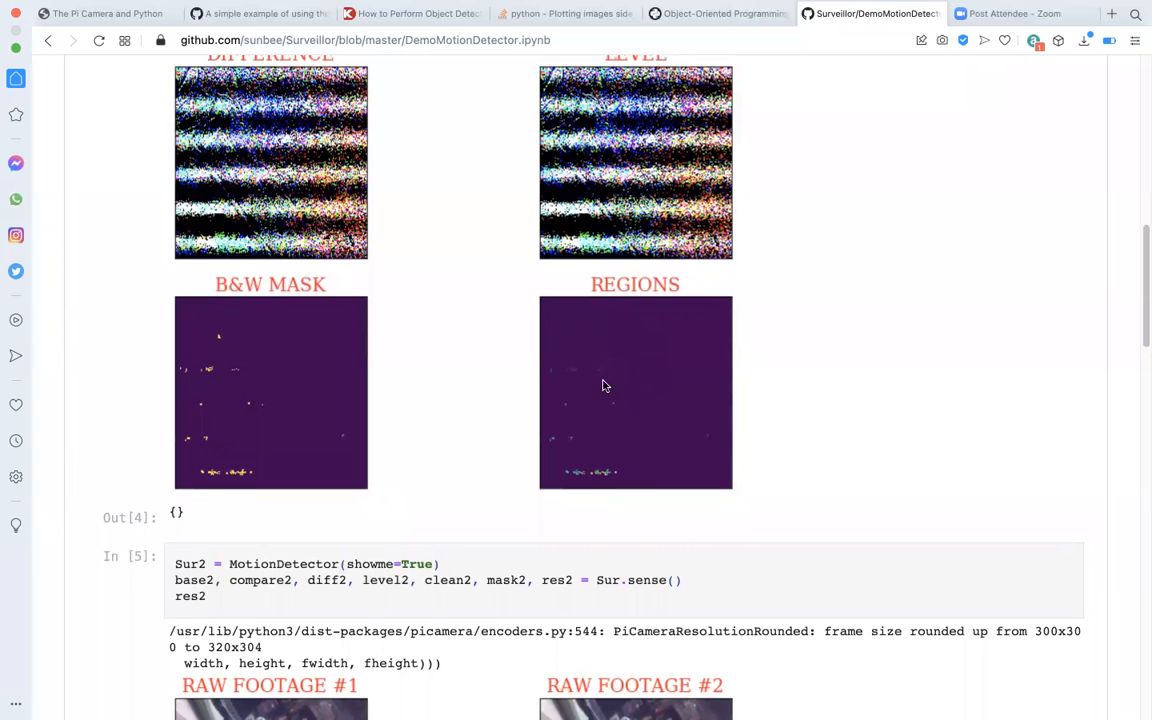
pyautogui.moveTo(648, 418)
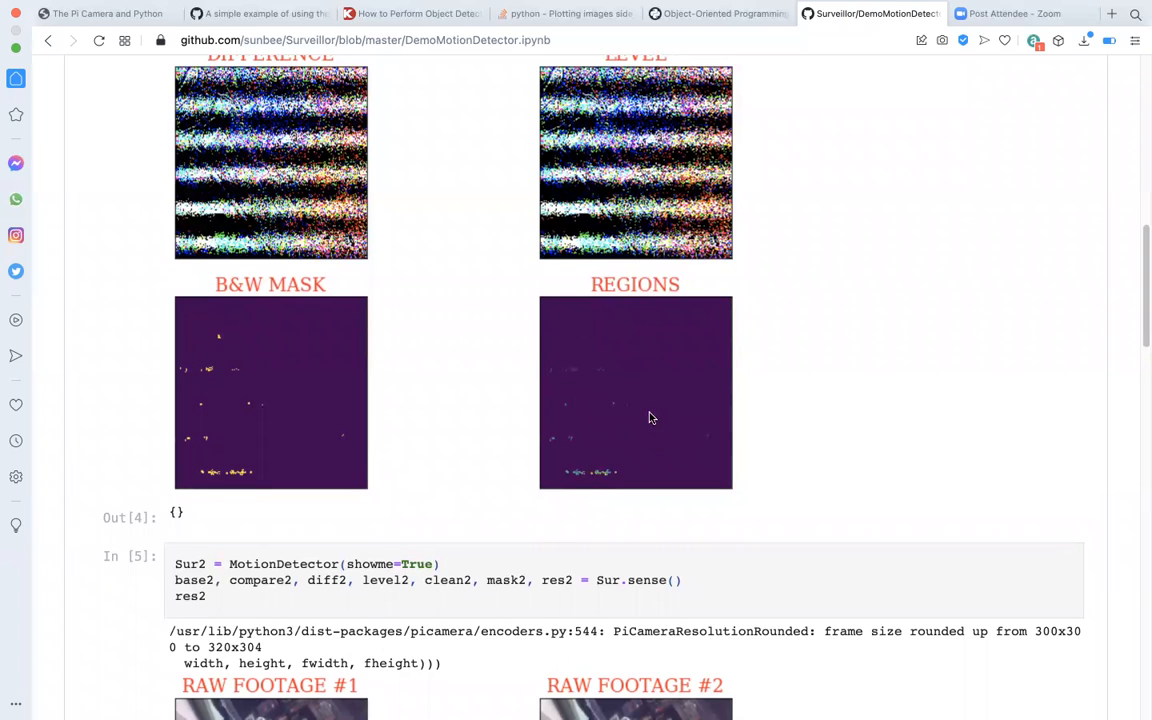
pyautogui.moveTo(652, 452)
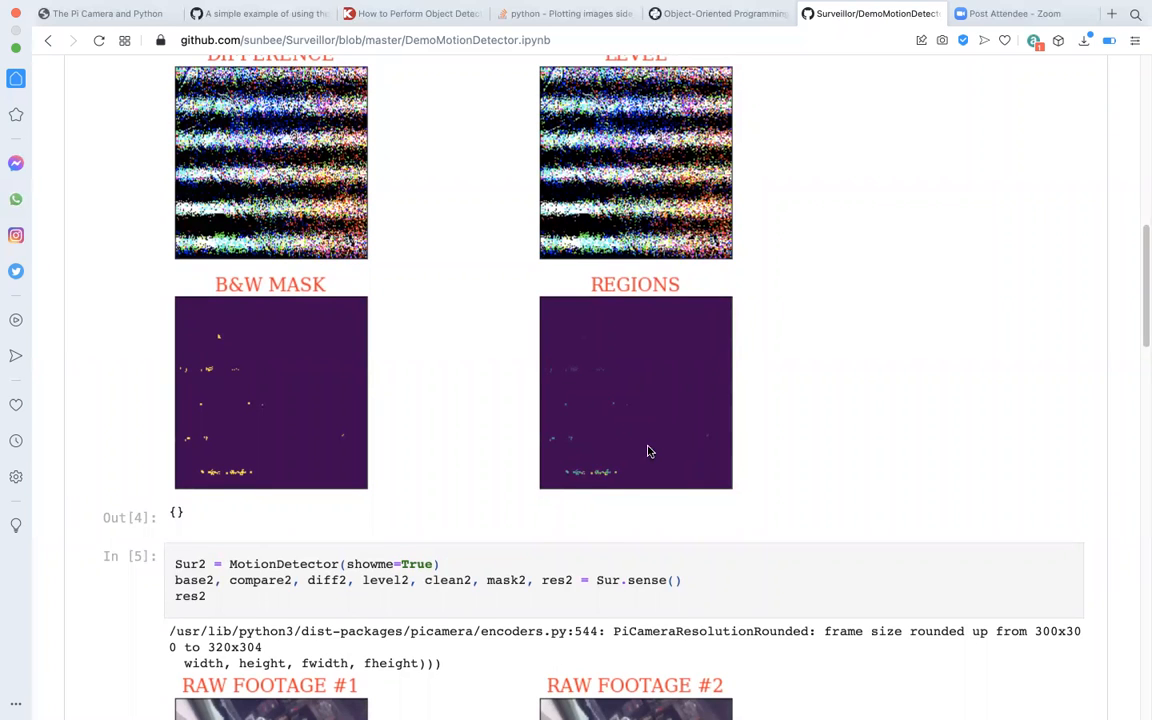
pyautogui.moveTo(652, 424)
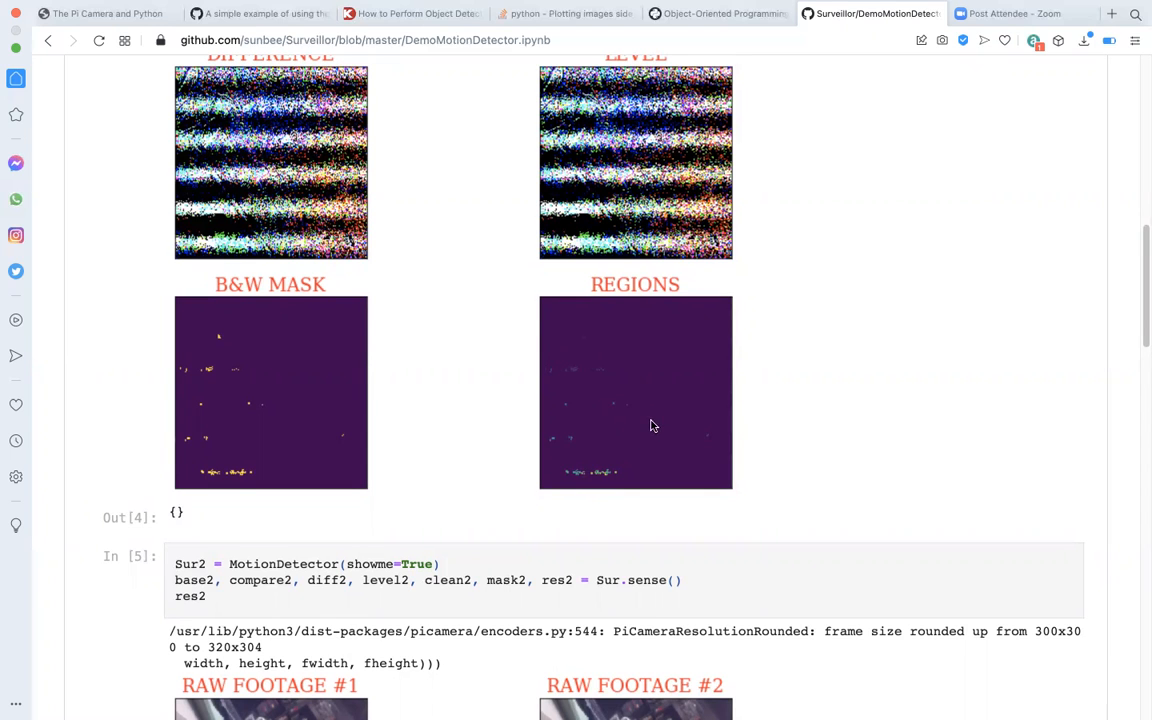
pyautogui.moveTo(828, 260)
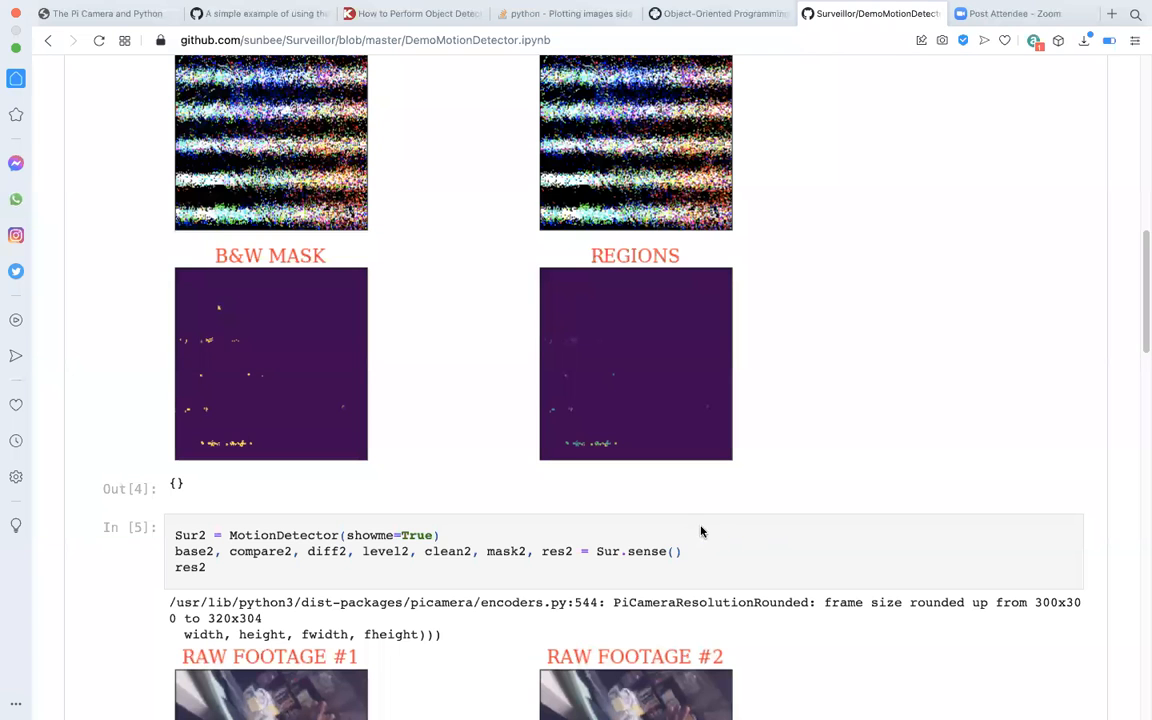
pyautogui.moveTo(510, 400)
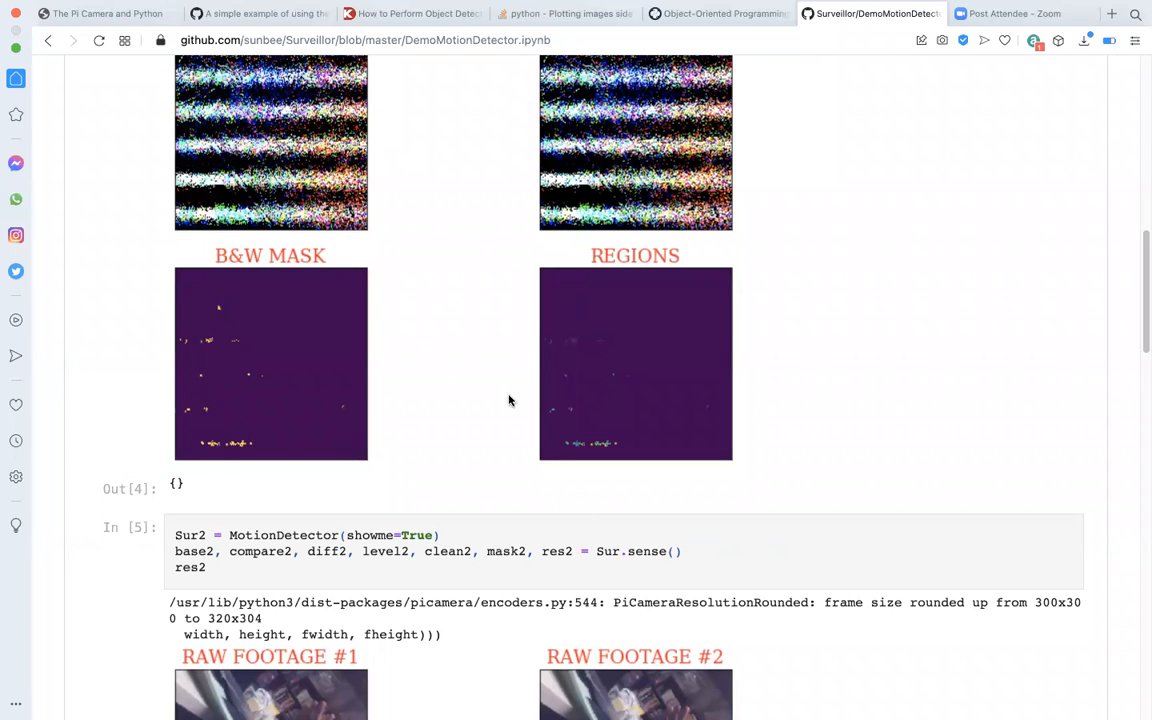
pyautogui.moveTo(656, 392)
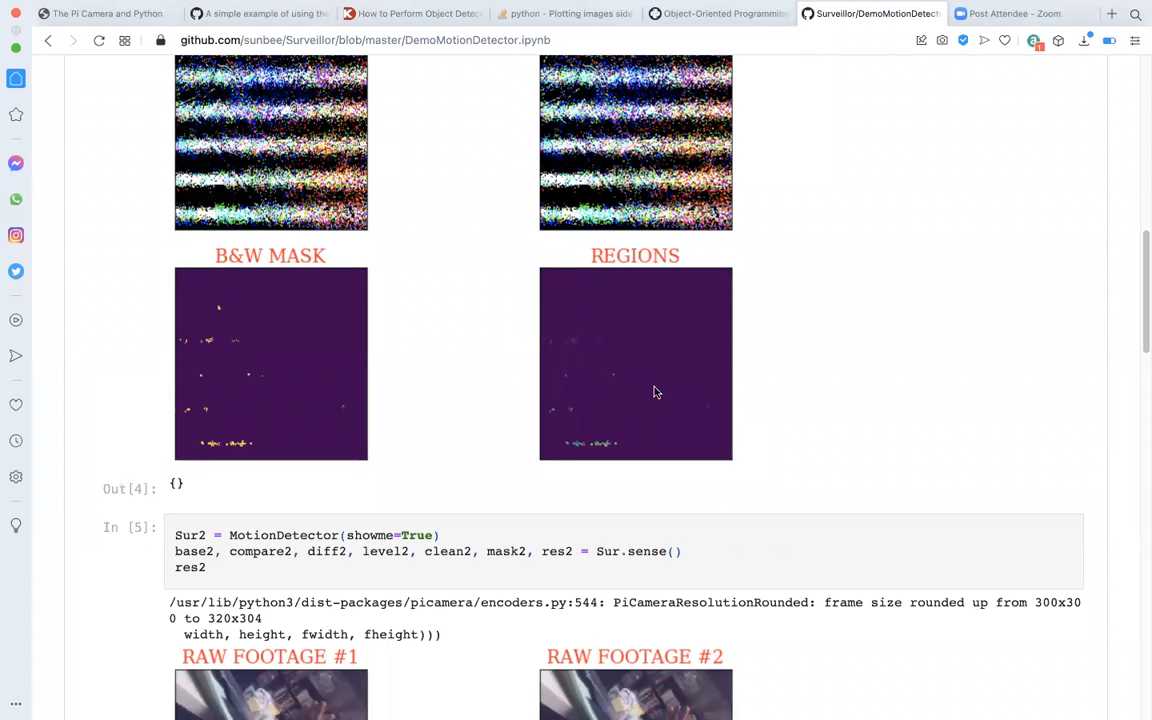
pyautogui.moveTo(716, 440)
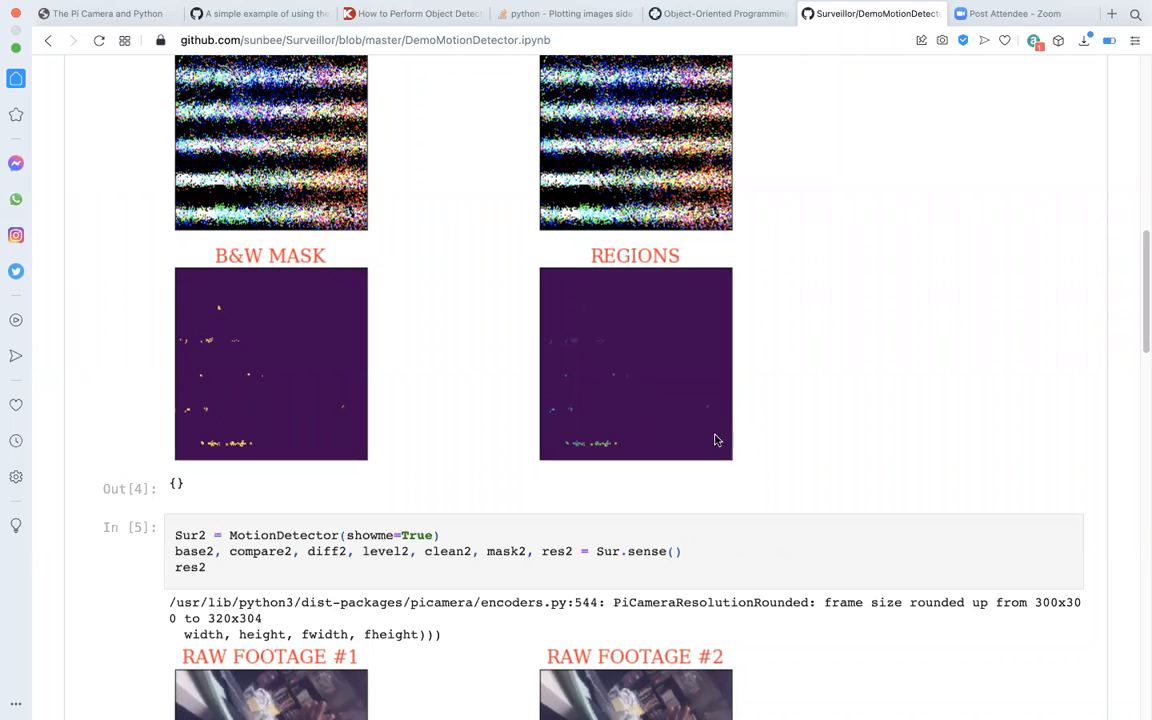
pyautogui.moveTo(690, 418)
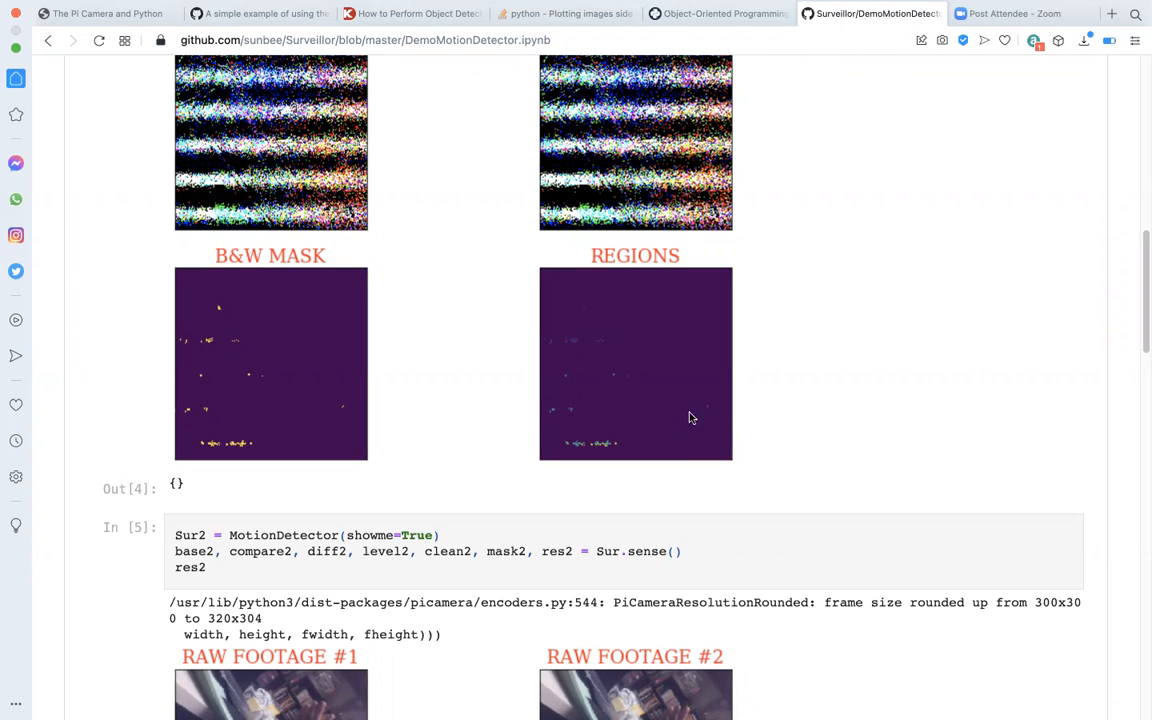
pyautogui.moveTo(598, 368)
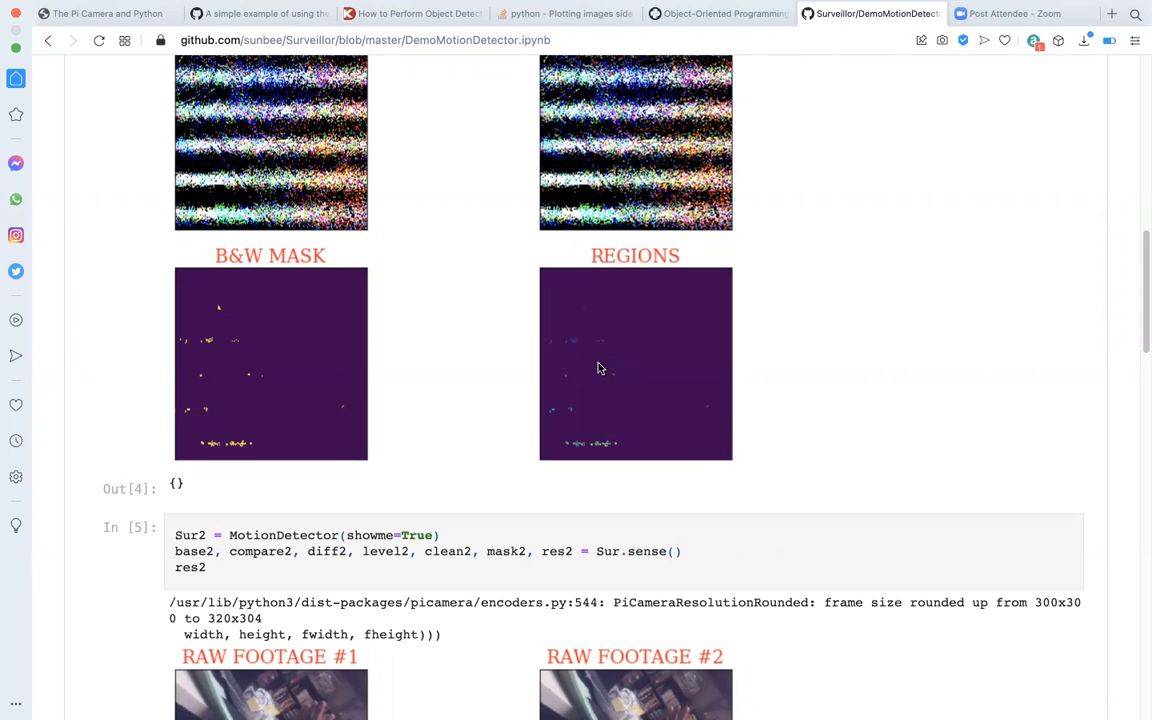
pyautogui.moveTo(612, 370)
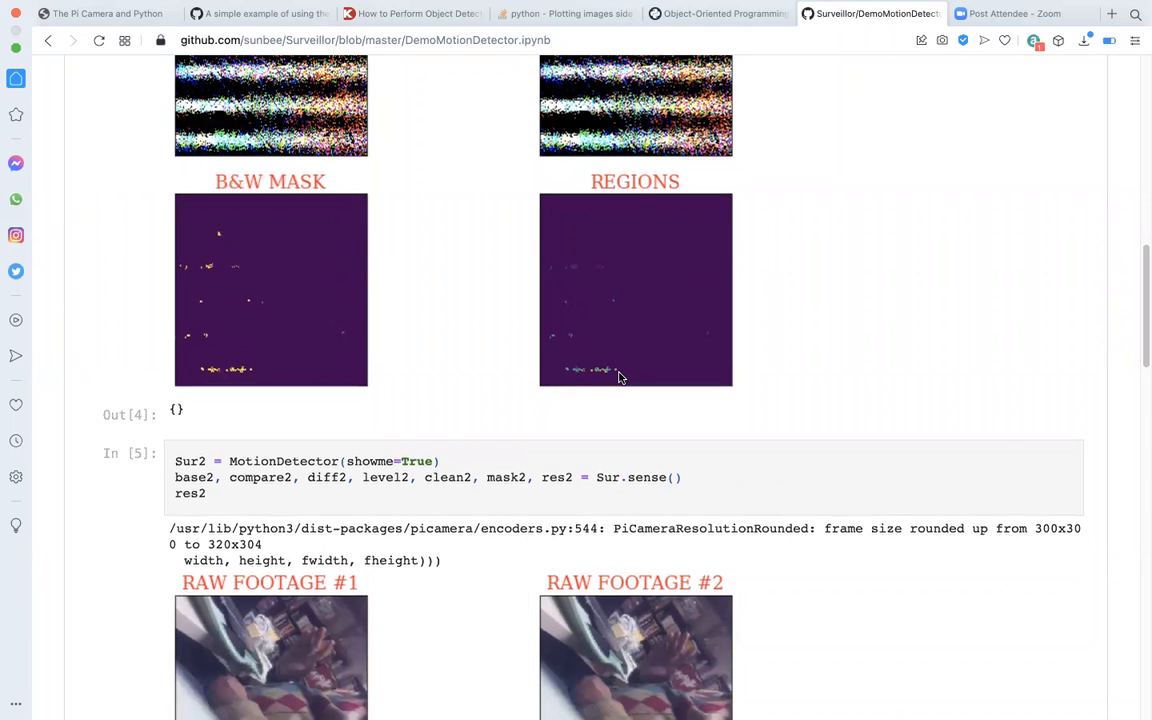
pyautogui.moveTo(622, 376)
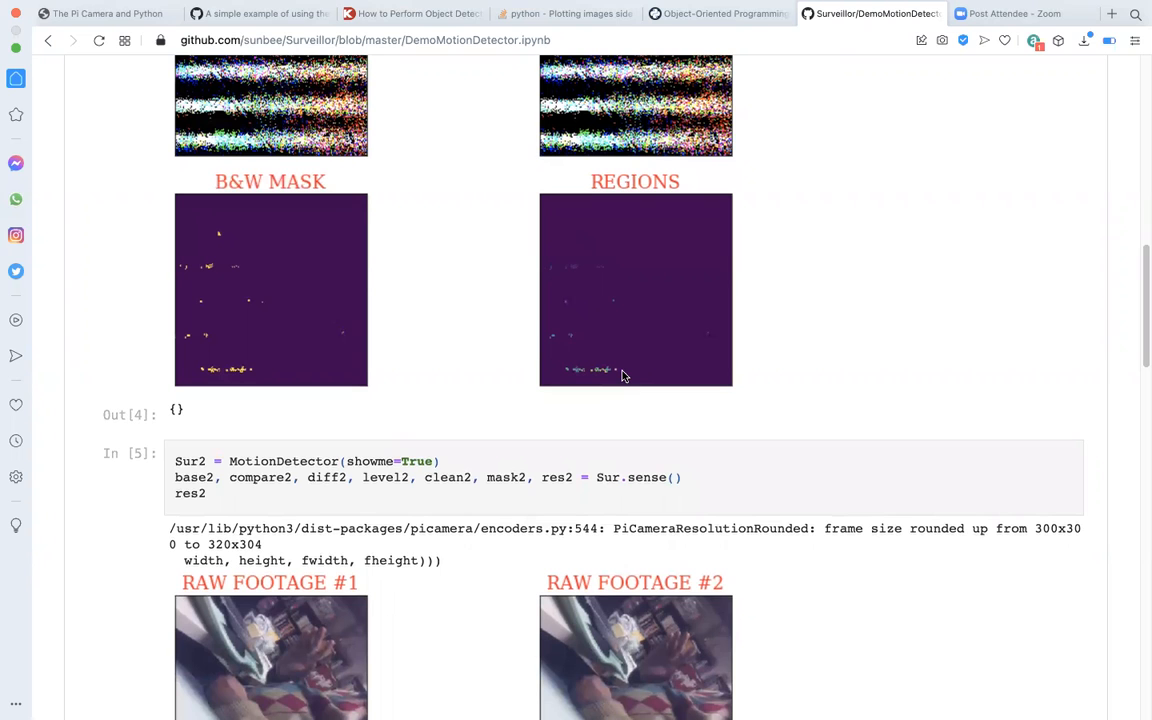
pyautogui.moveTo(670, 366)
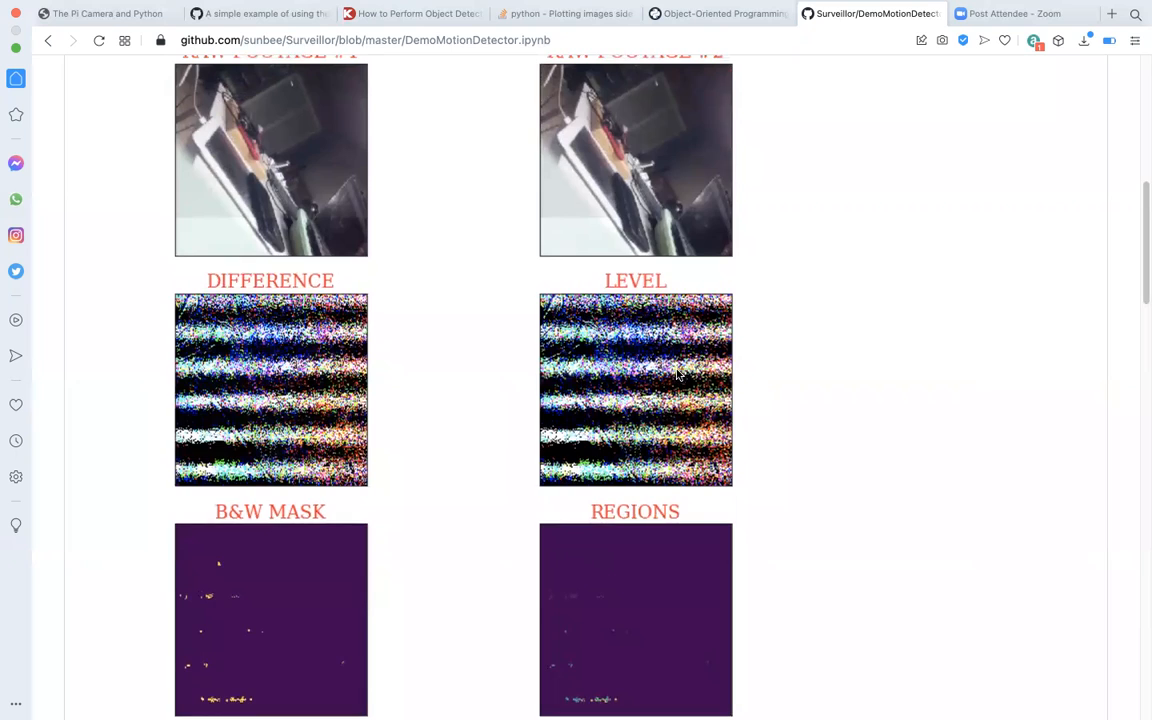
# - Scroll through In [5]'s raw footage, mask and regions images to the Out[5] region counts
pyautogui.scroll(-3)
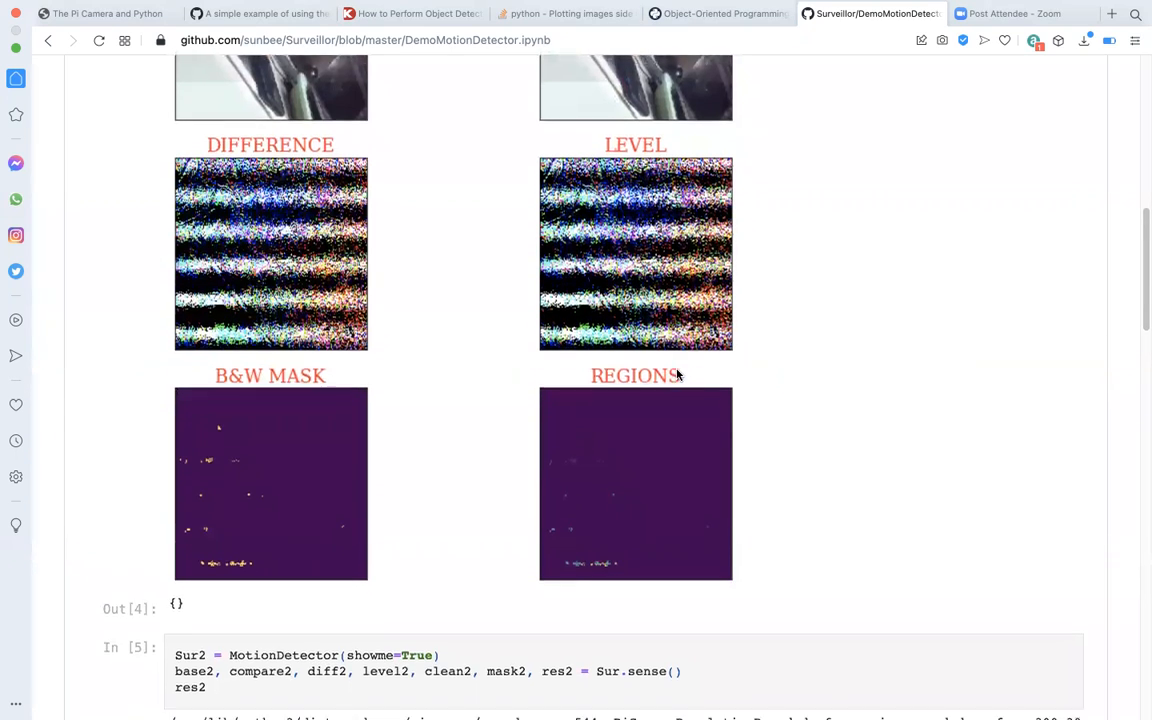
pyautogui.scroll(-3)
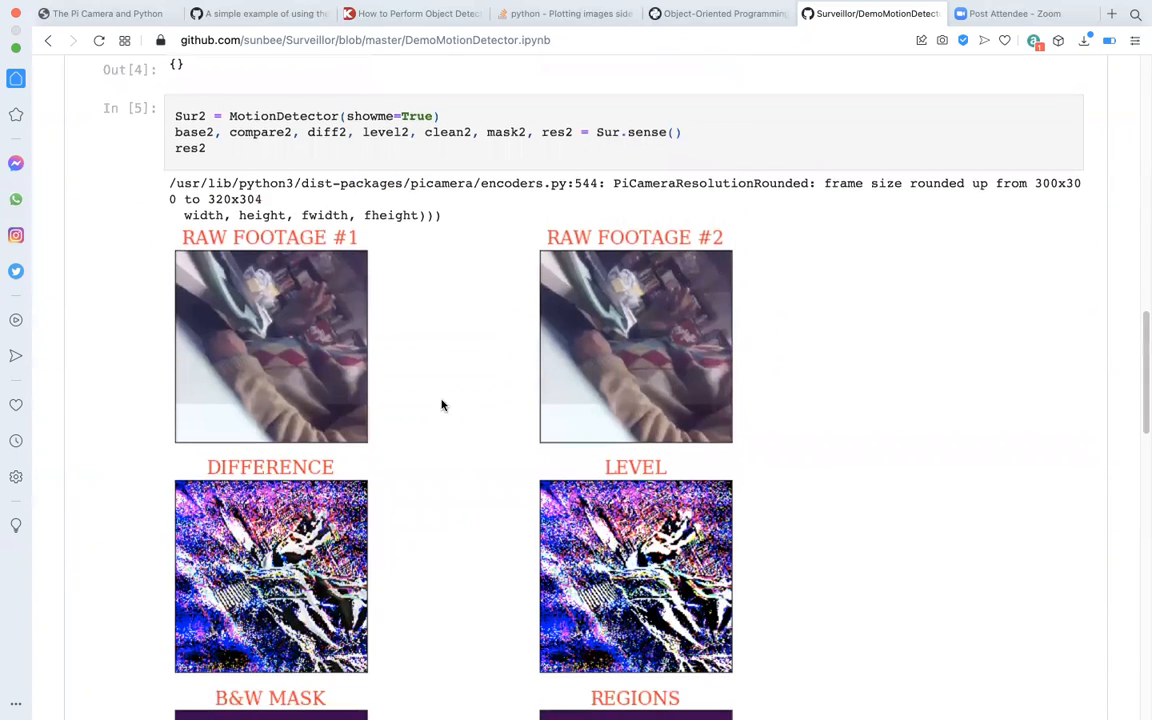
pyautogui.scroll(-3)
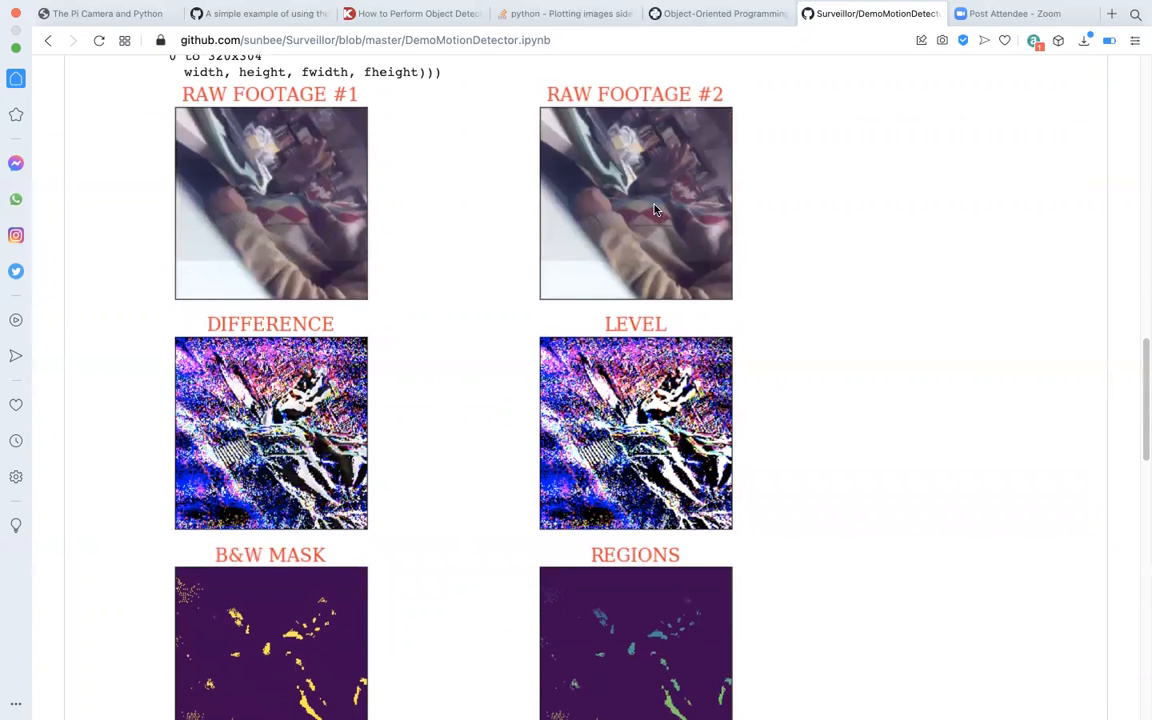
pyautogui.moveTo(592, 232)
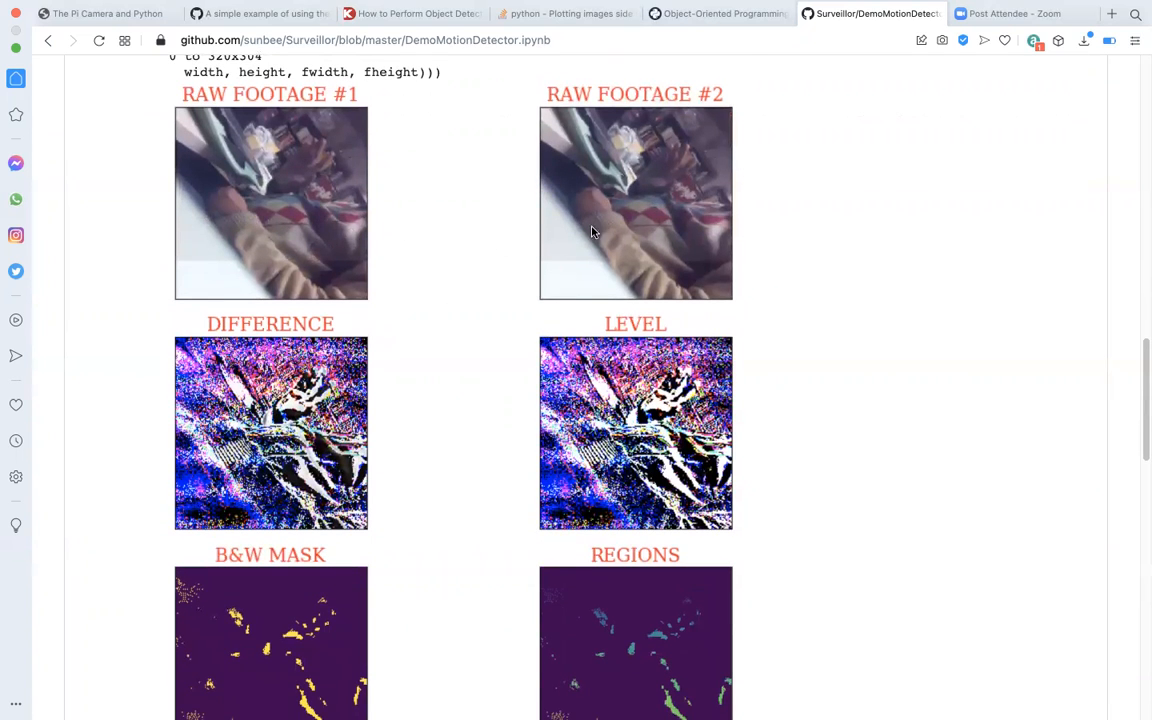
pyautogui.scroll(-3)
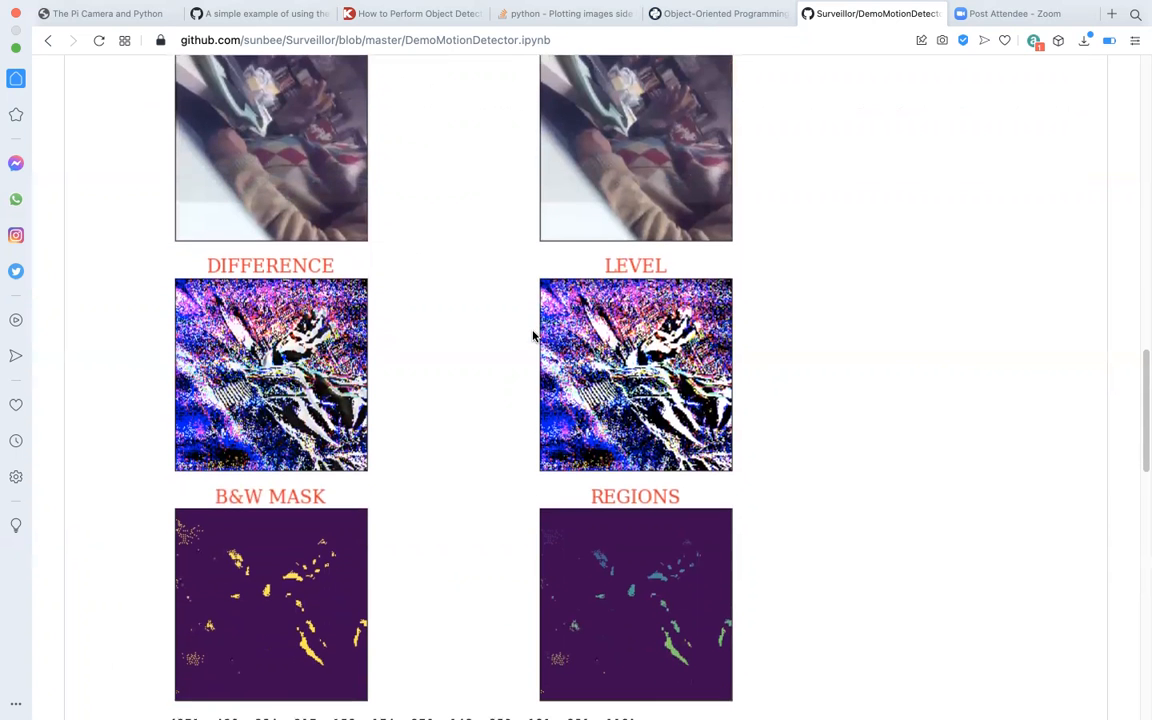
pyautogui.scroll(-3)
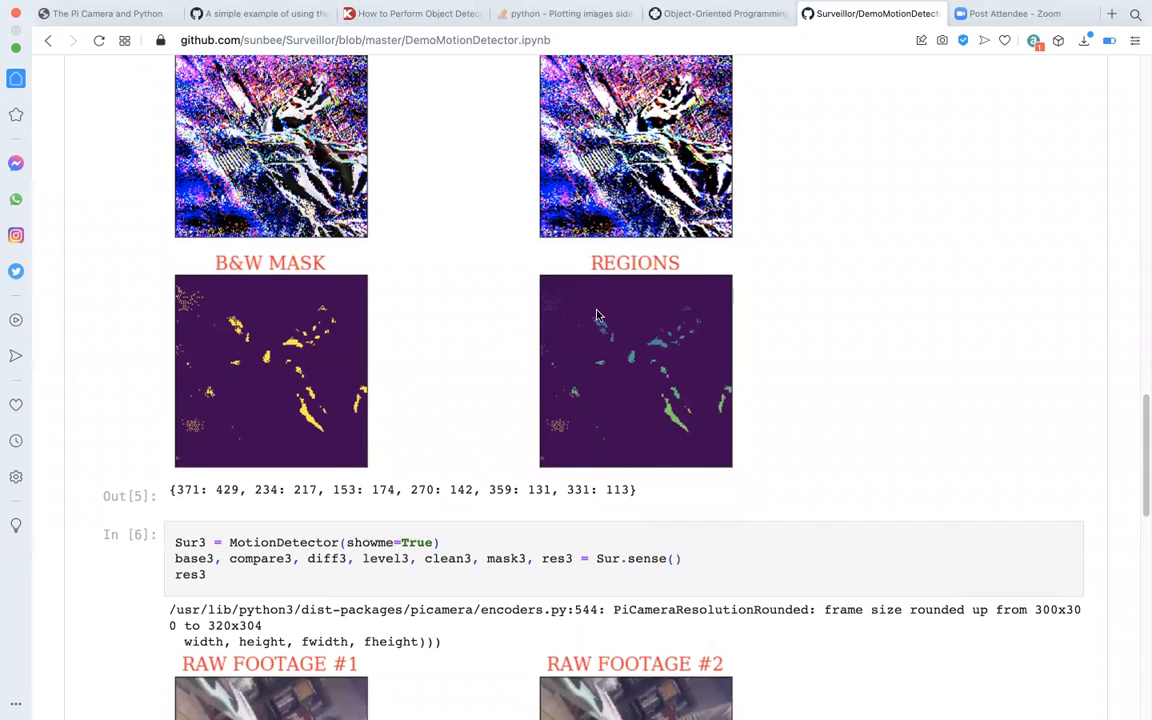
pyautogui.moveTo(602, 452)
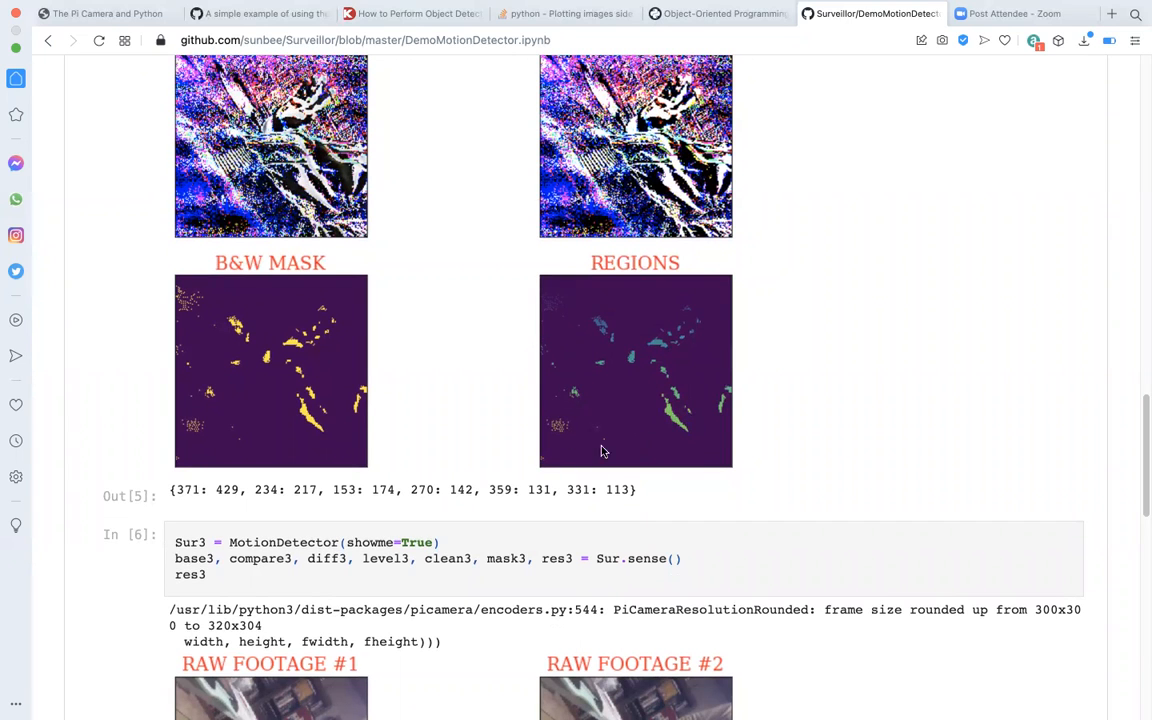
pyautogui.moveTo(670, 414)
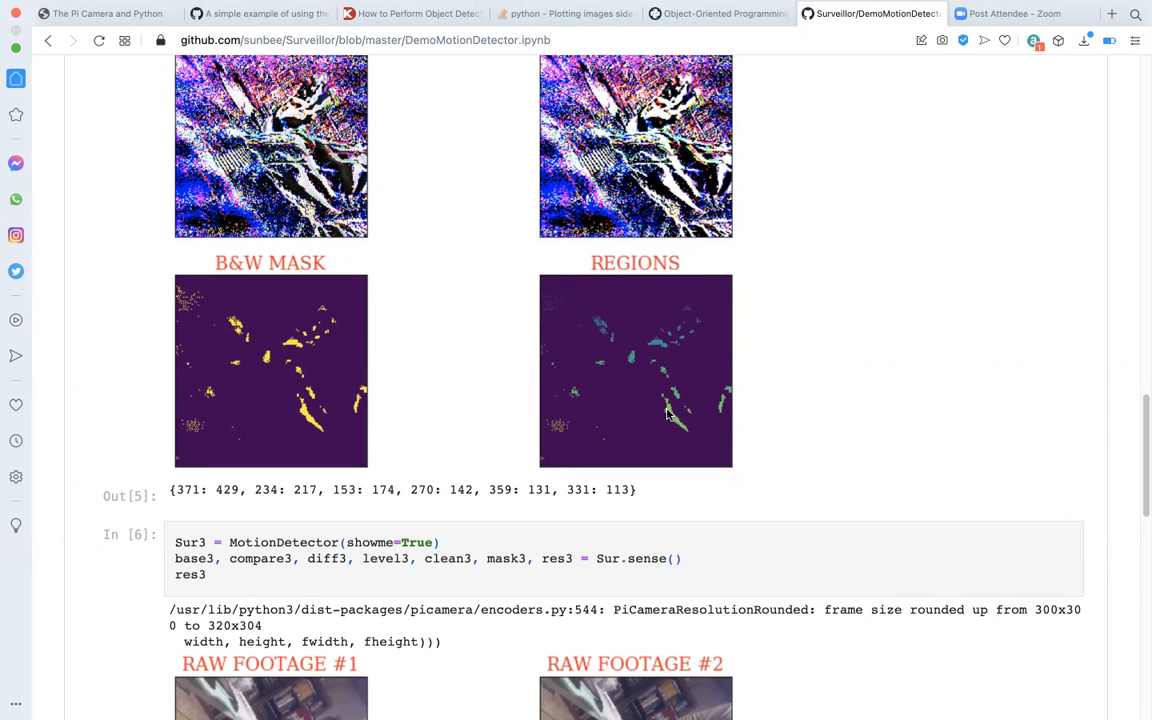
# - Scroll through In [6]'s footage, difference, level, mask and regions images to the Out[6] counts
pyautogui.scroll(-3)
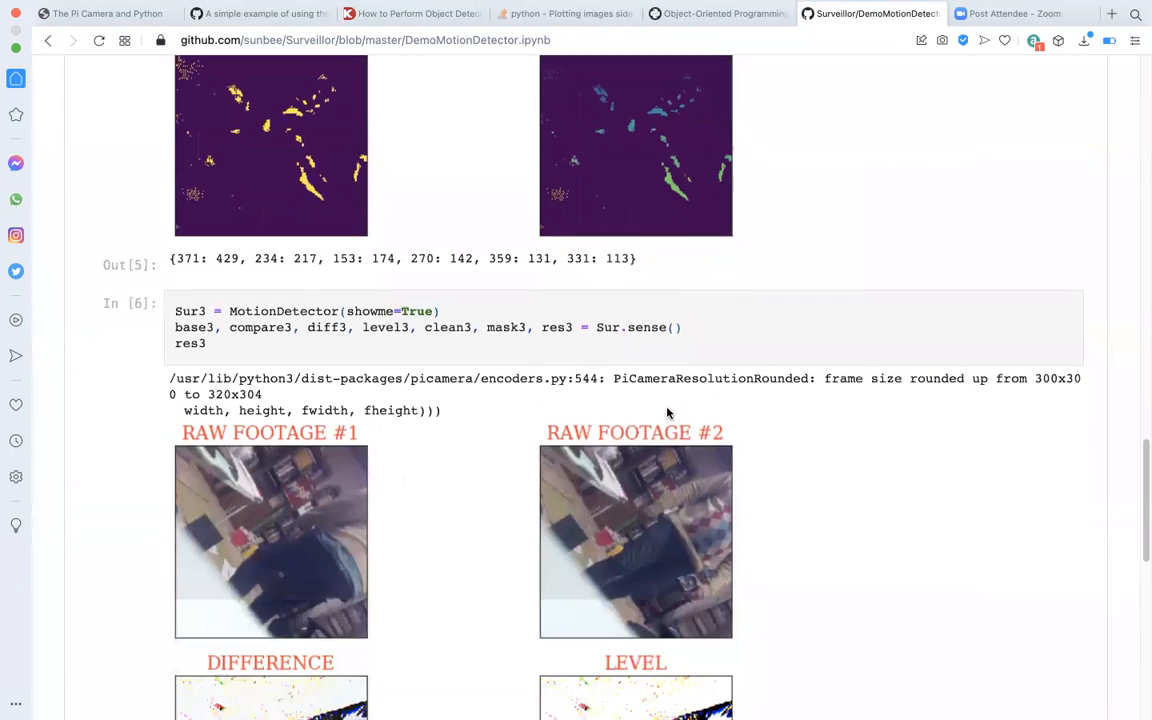
pyautogui.scroll(-3)
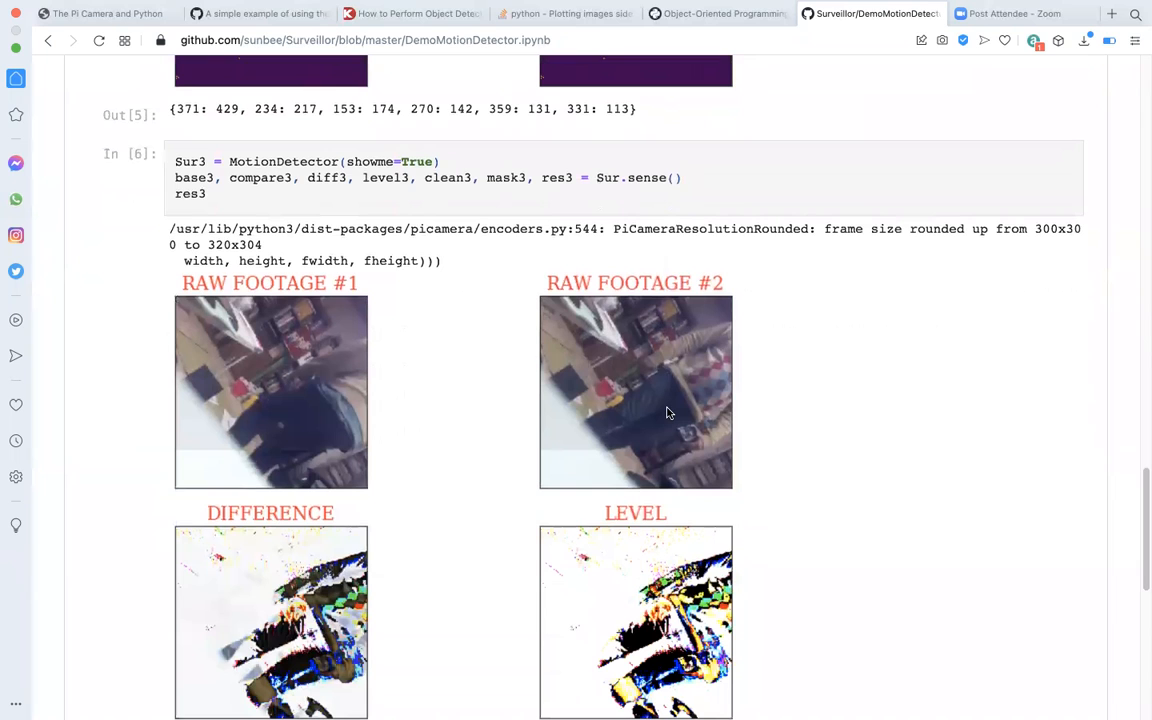
pyautogui.scroll(3)
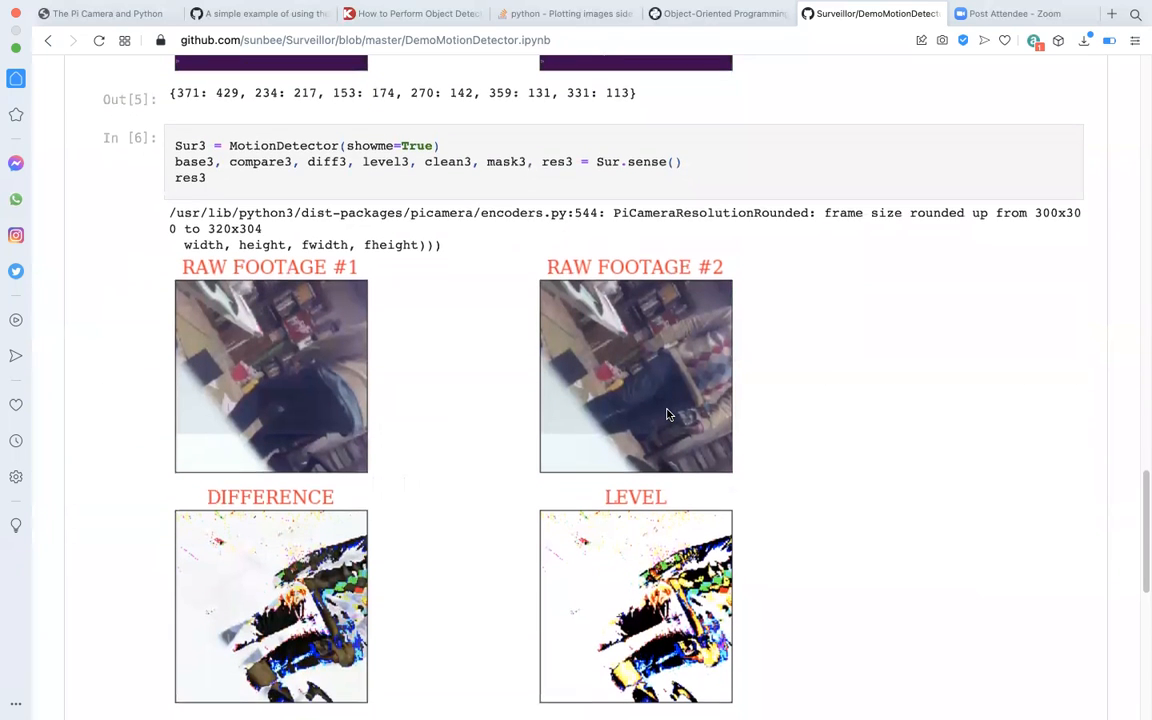
pyautogui.scroll(-3)
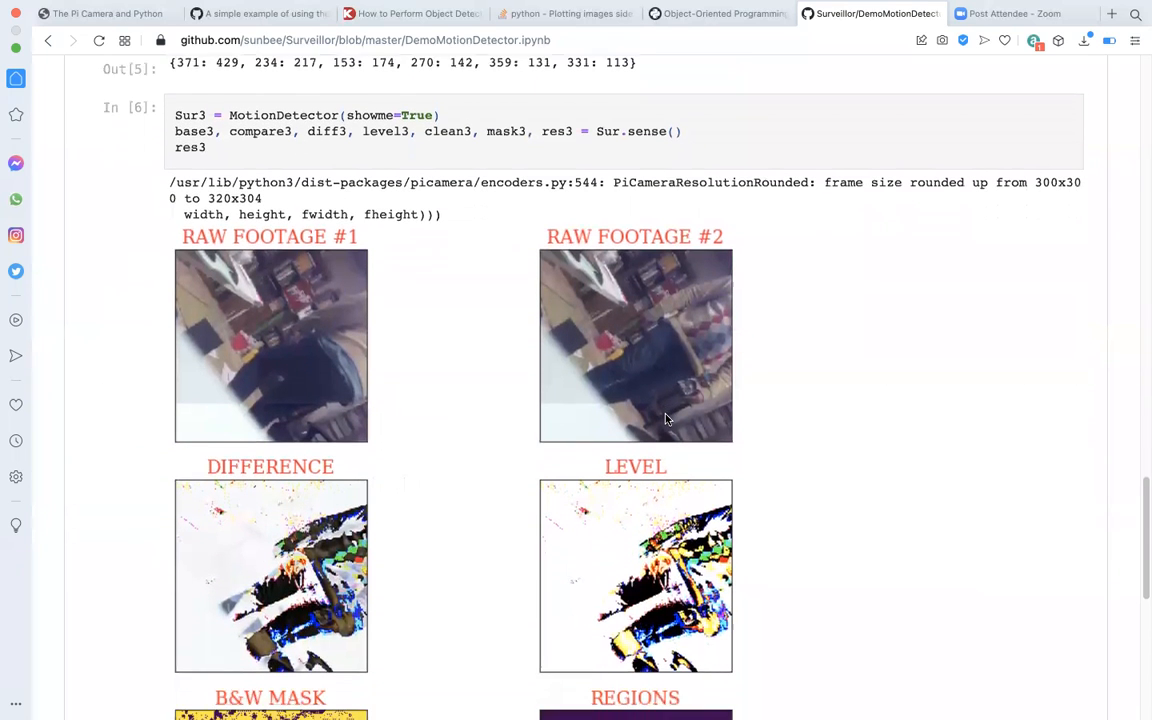
pyautogui.scroll(-3)
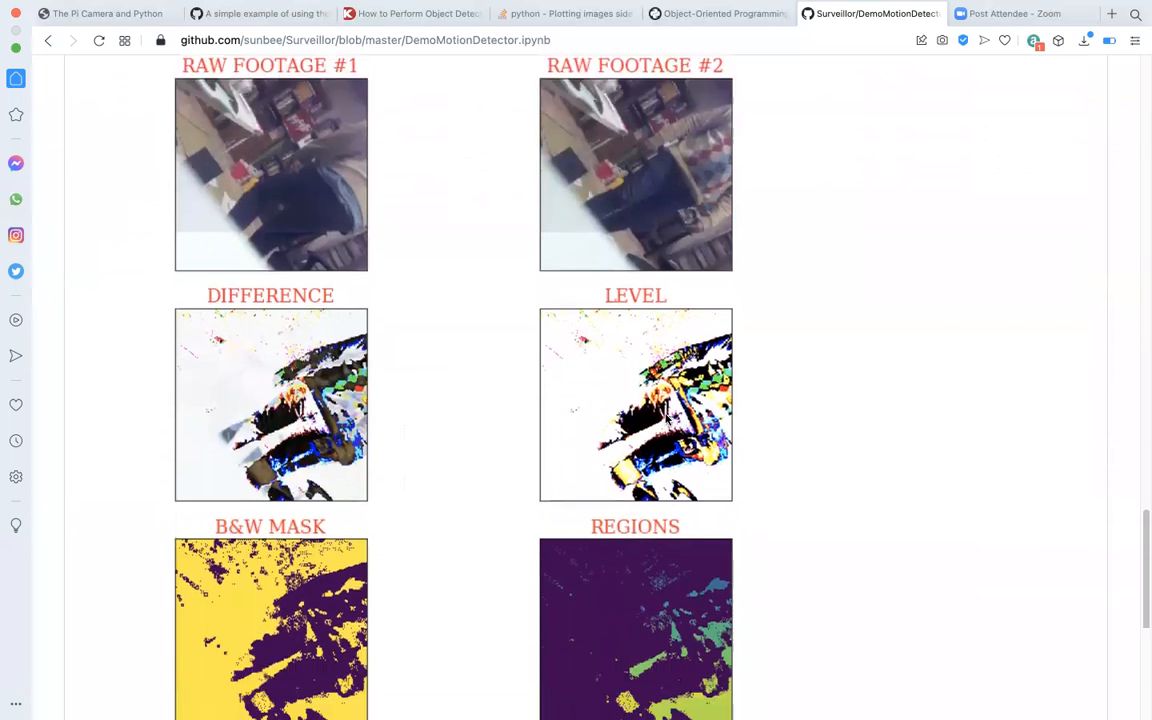
pyautogui.scroll(-3)
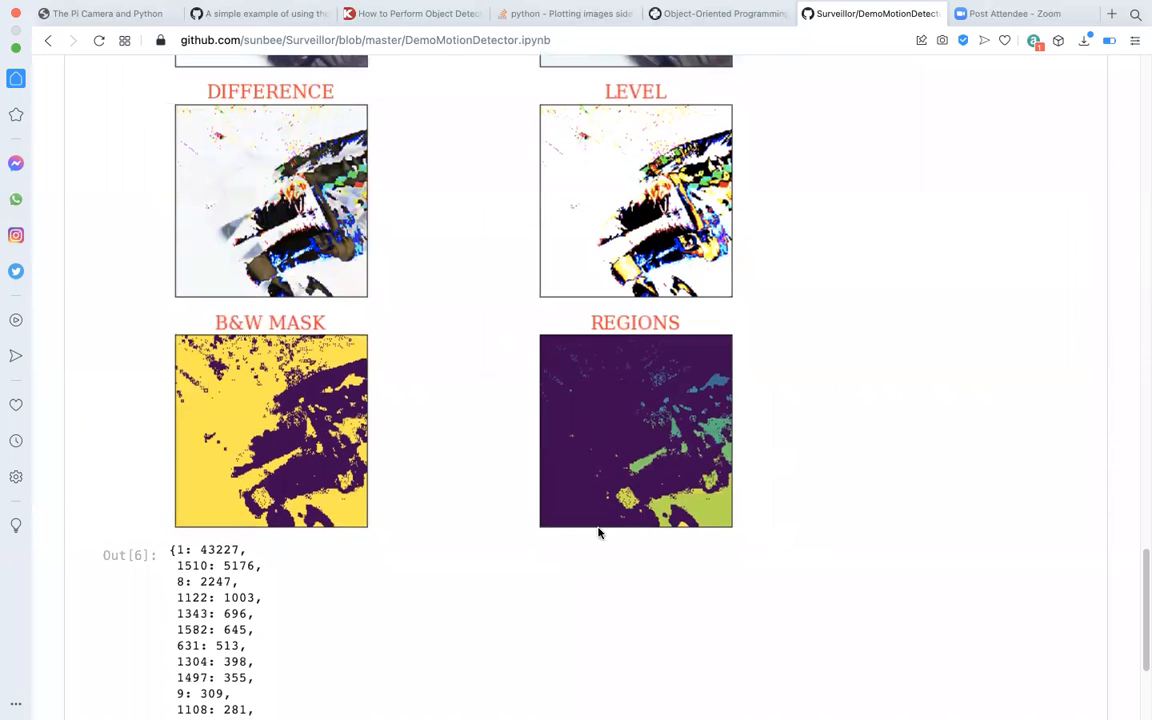
pyautogui.moveTo(558, 488)
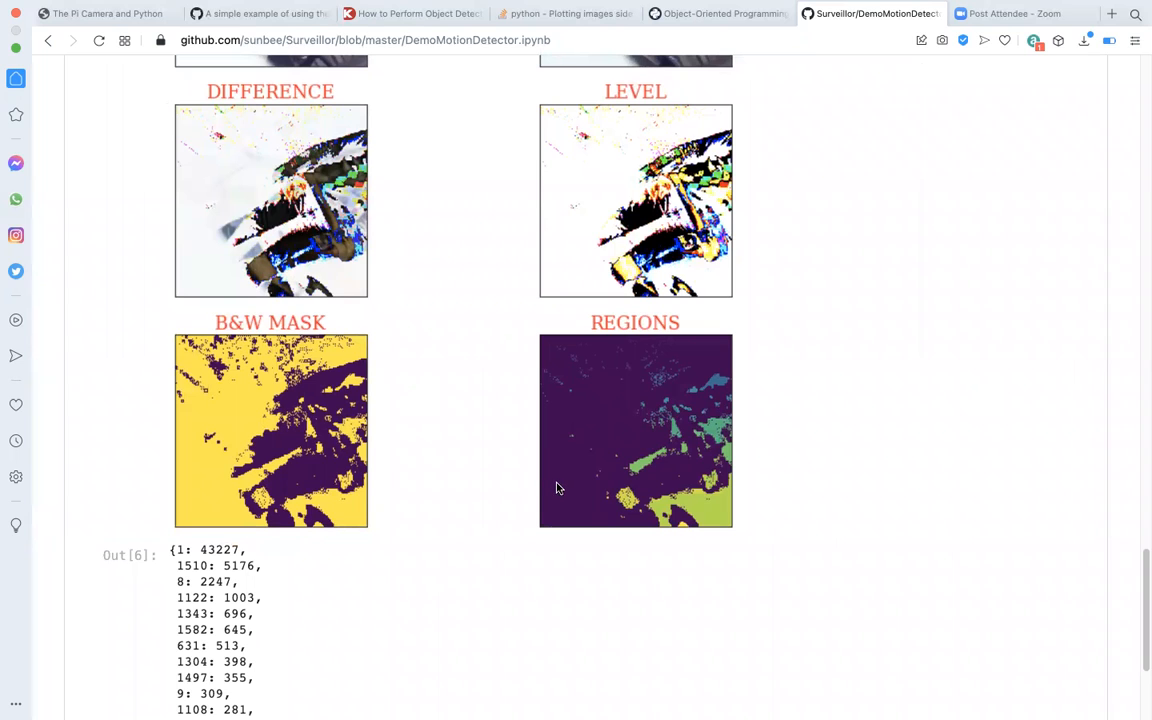
pyautogui.moveTo(620, 476)
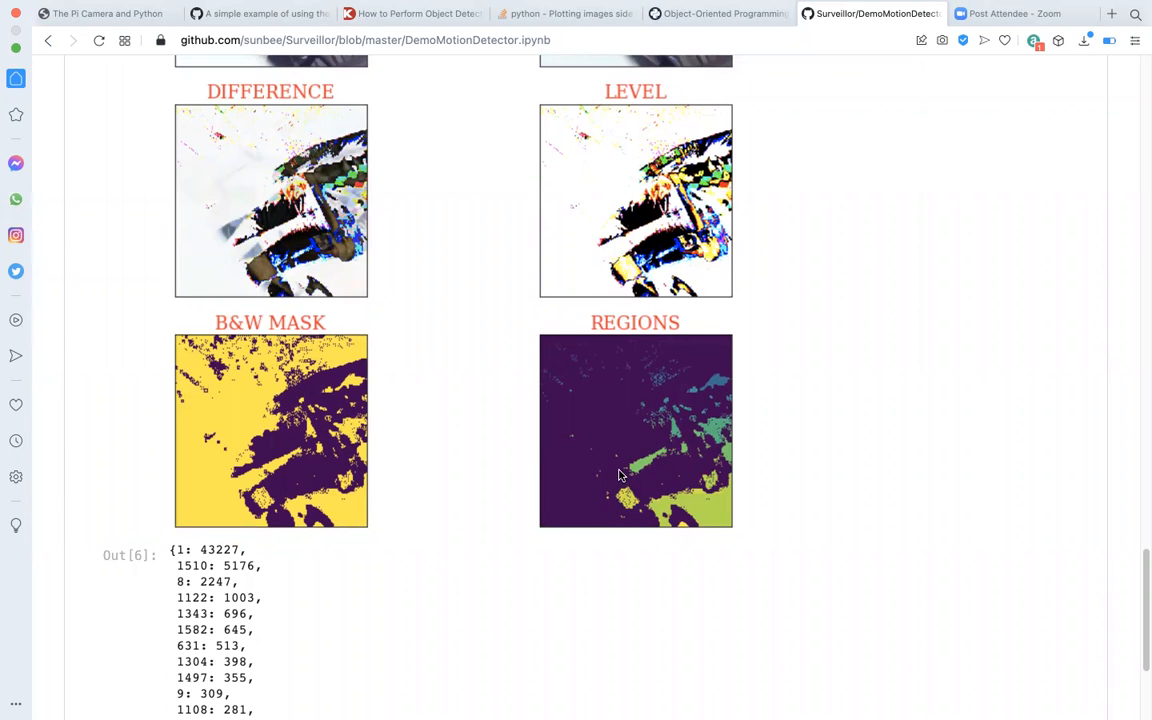
pyautogui.moveTo(612, 340)
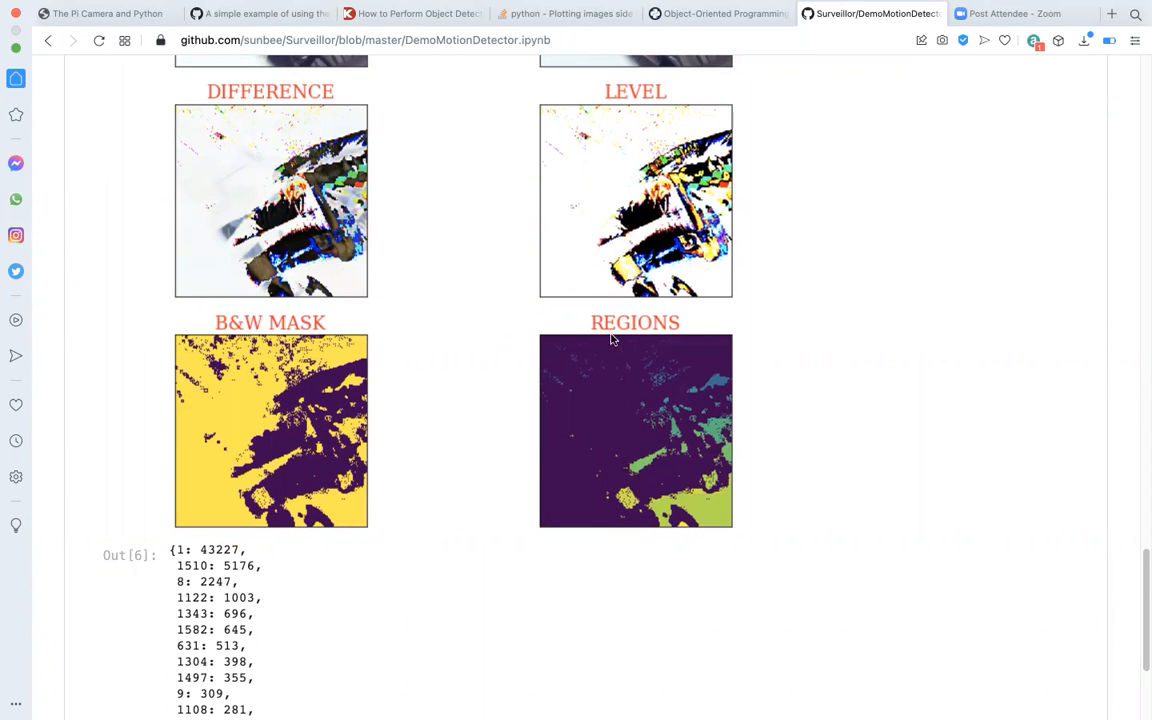
pyautogui.moveTo(844, 224)
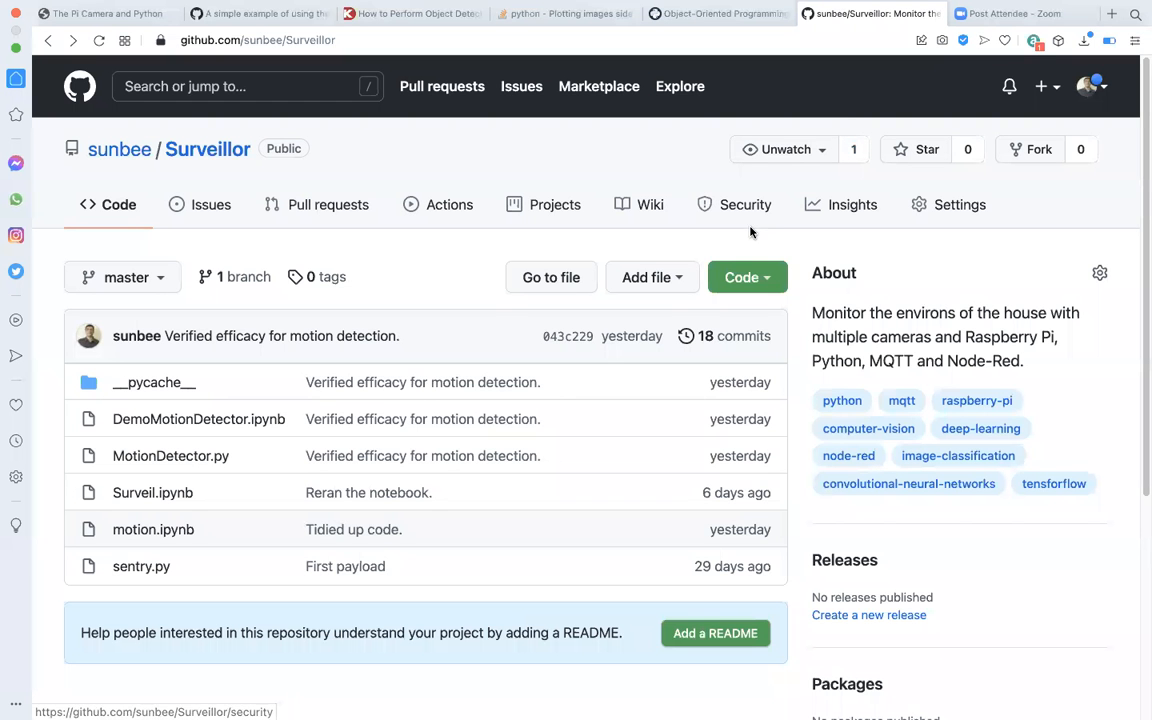
pyautogui.moveTo(722, 228)
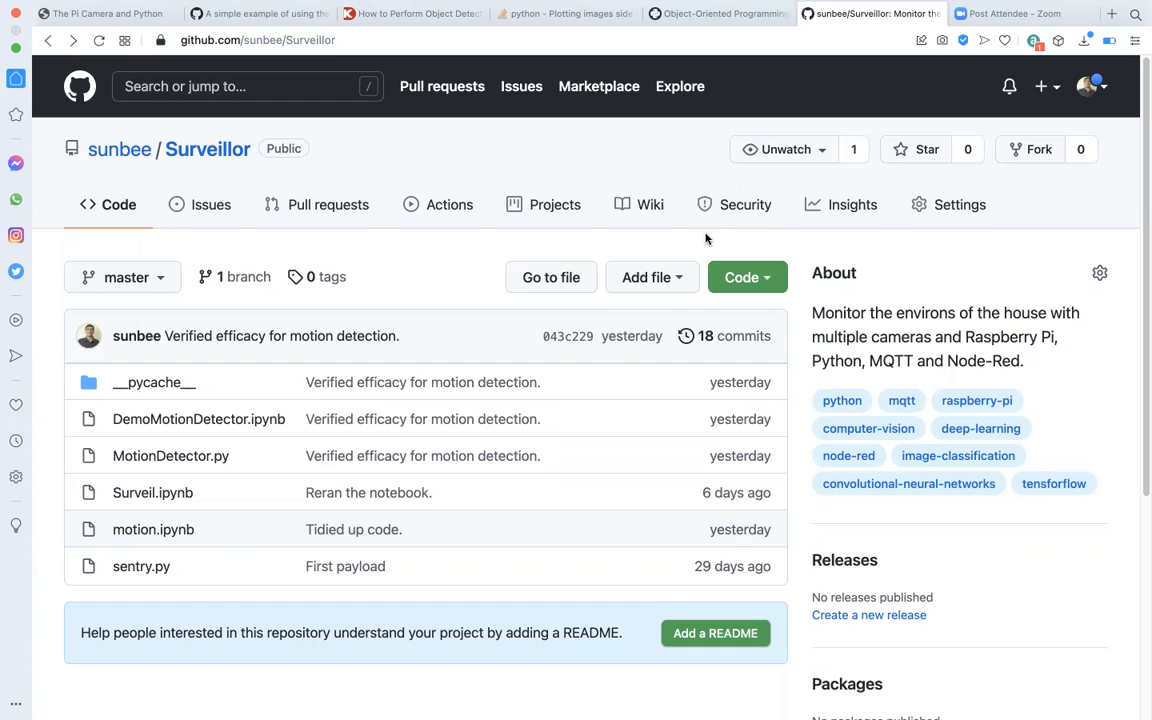
pyautogui.moveTo(212, 400)
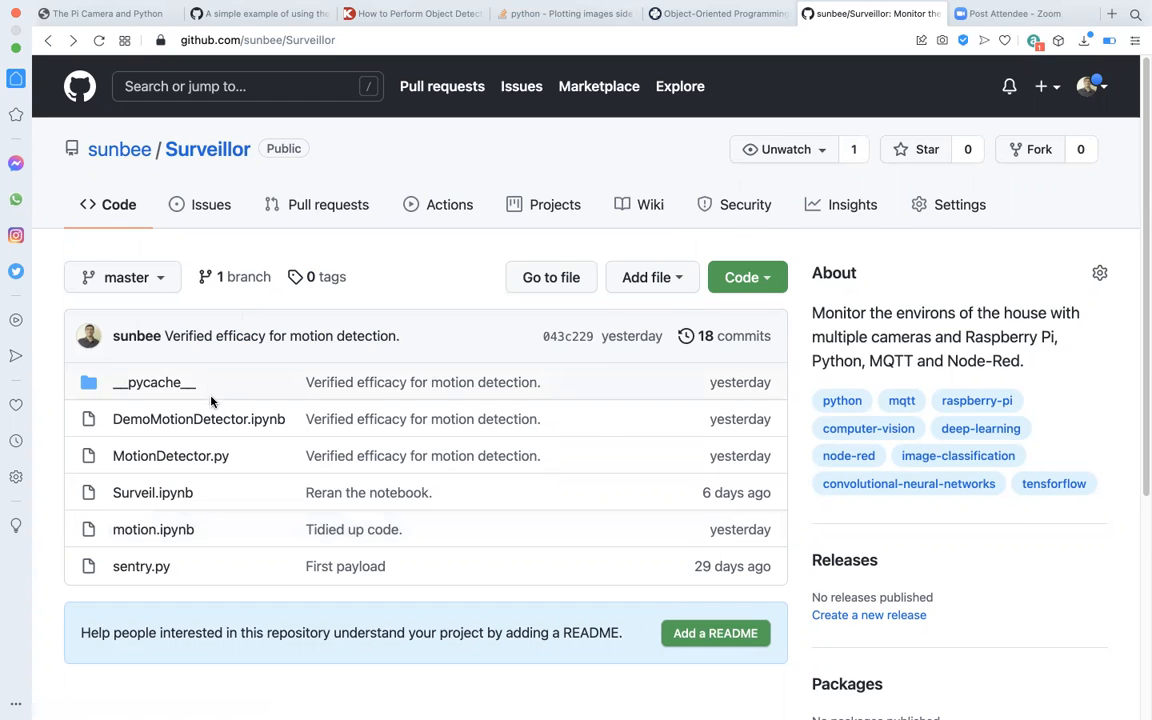
pyautogui.moveTo(152, 492)
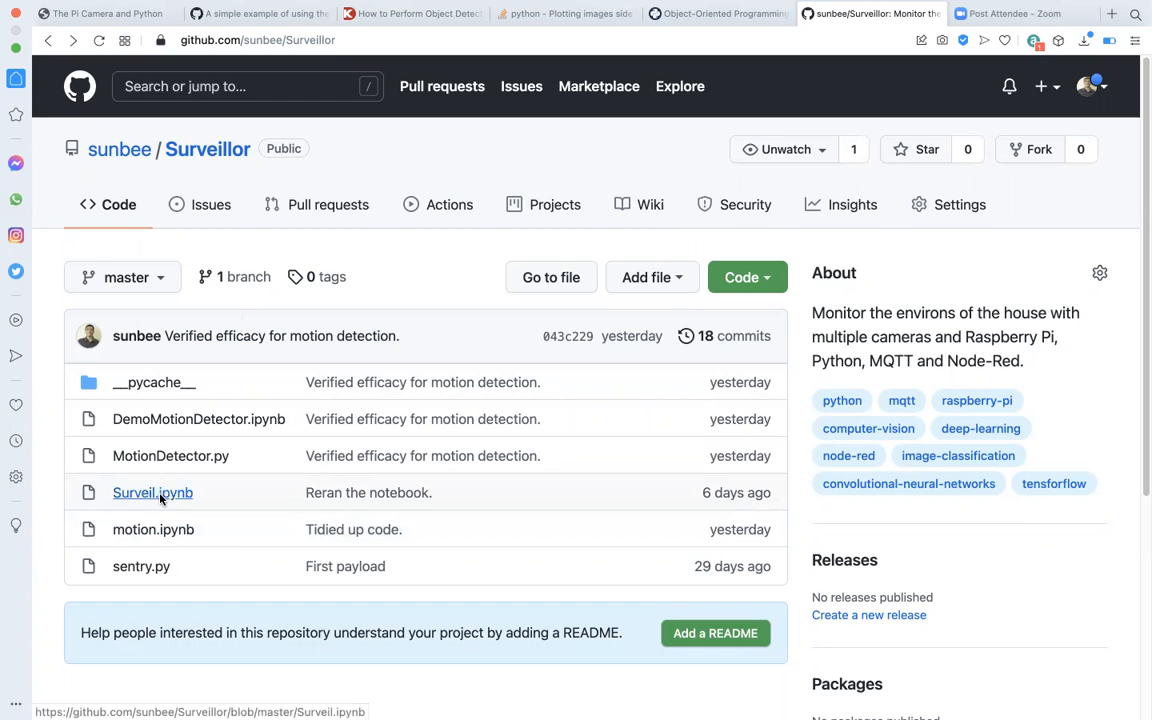
# - Open motion.ipynb and scroll to its imports and the take_motion_snap function
pyautogui.click(152, 528)
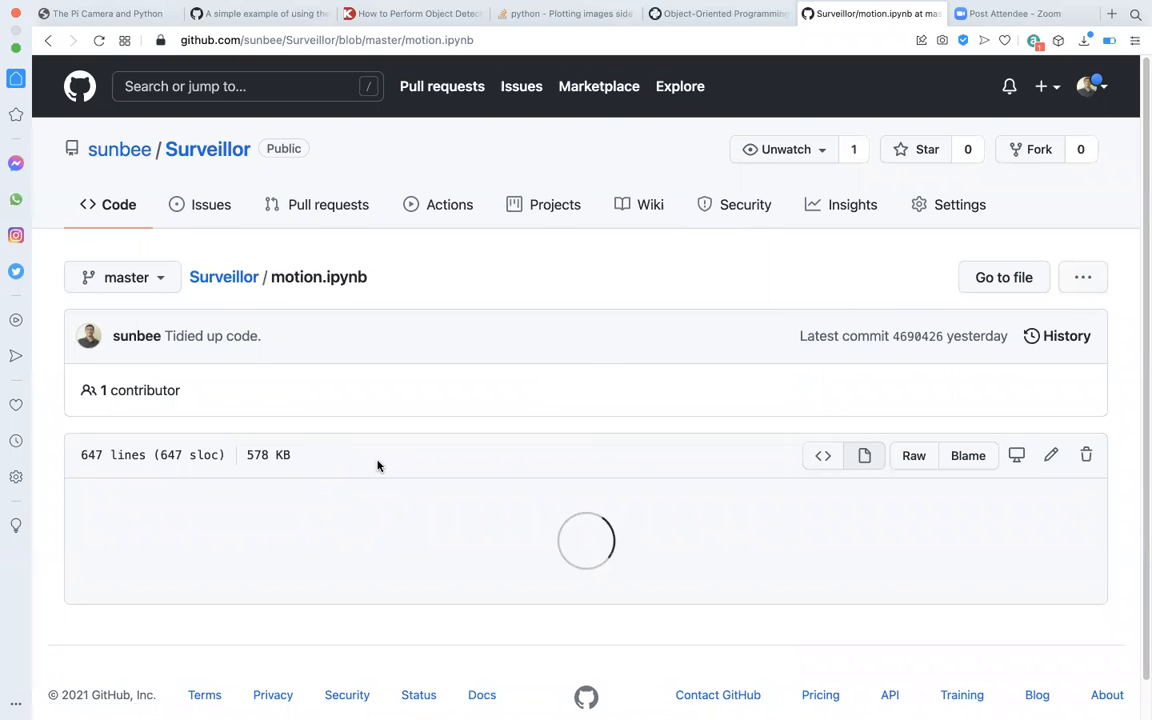
pyautogui.scroll(-3)
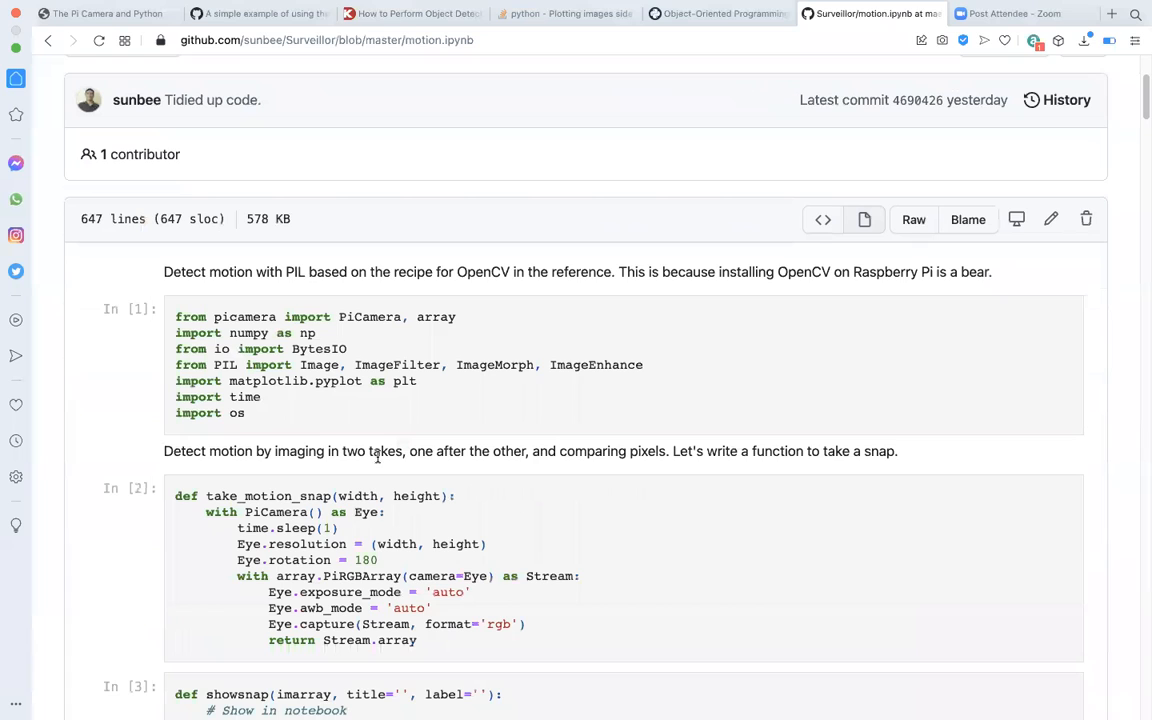
pyautogui.moveTo(256, 304)
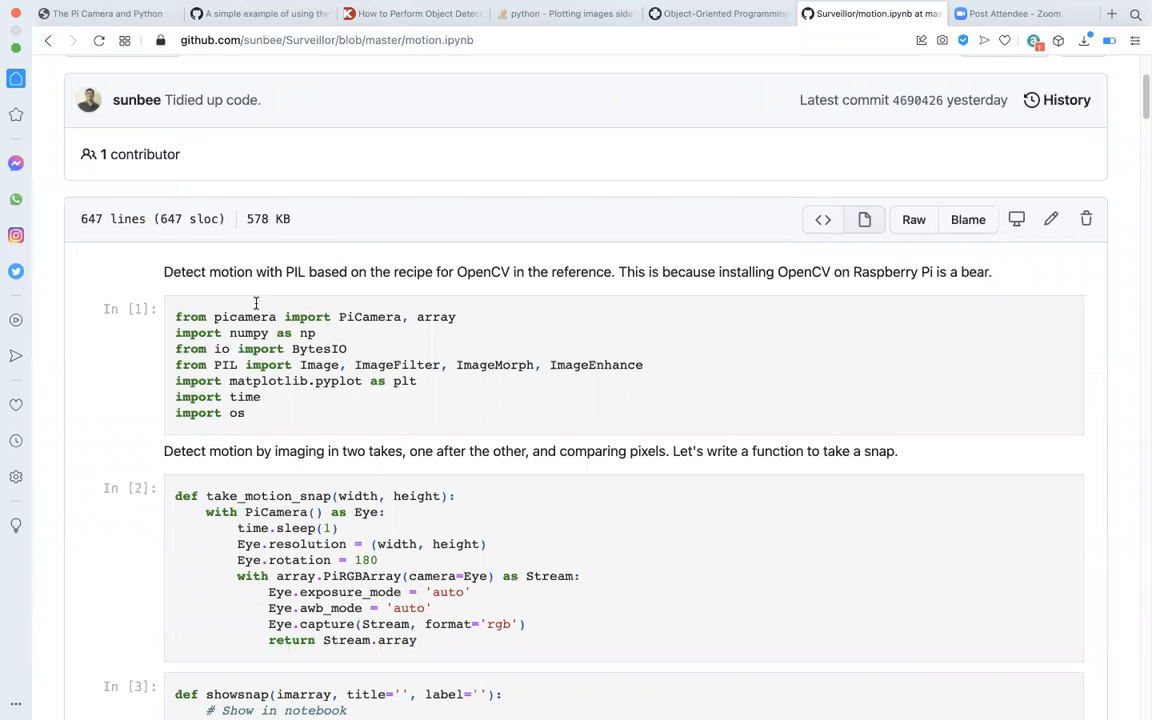
pyautogui.moveTo(228, 316)
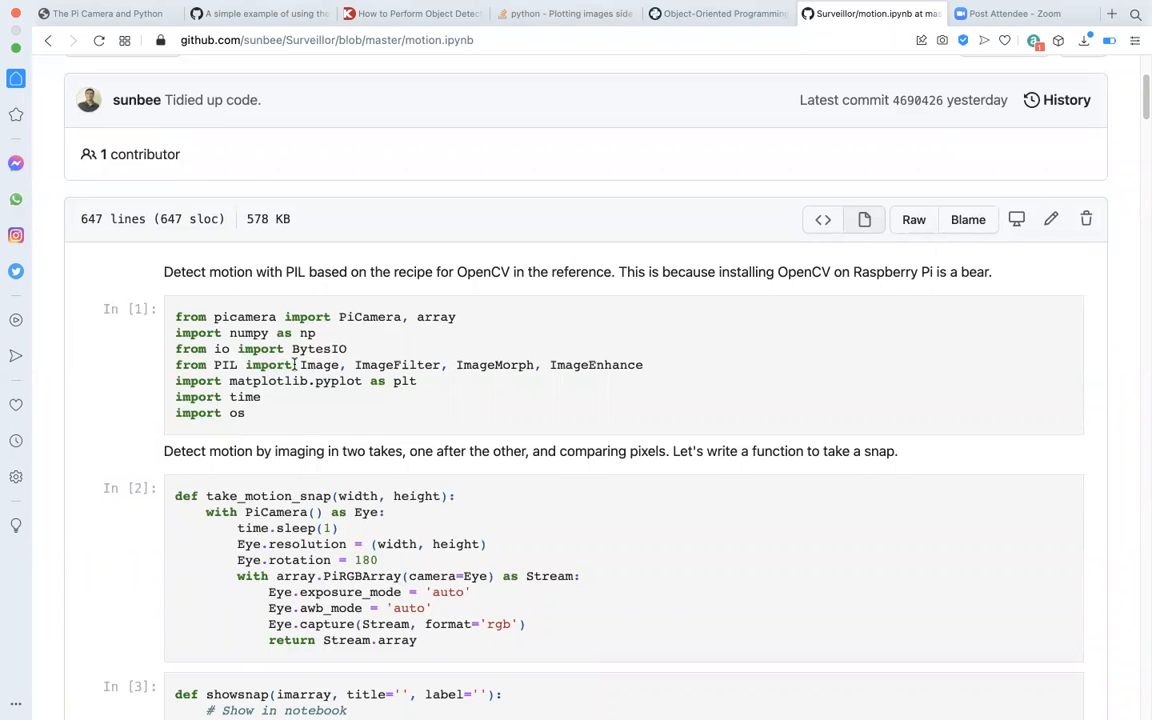
pyautogui.moveTo(338, 364)
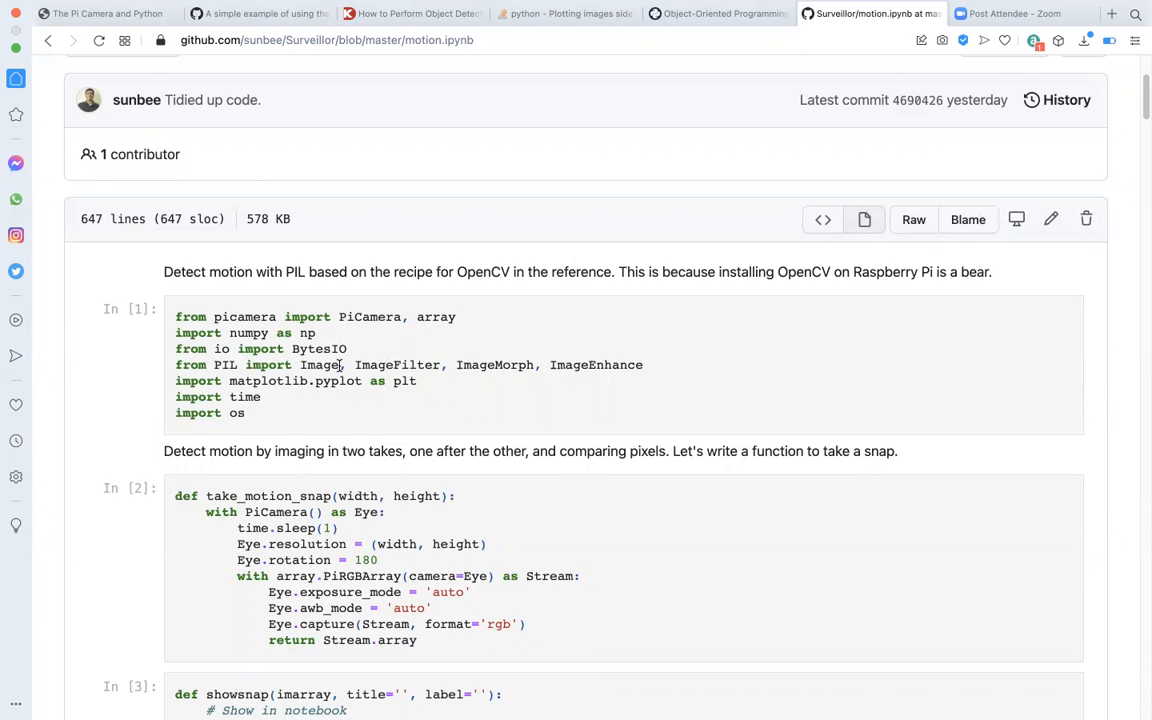
pyautogui.moveTo(416, 378)
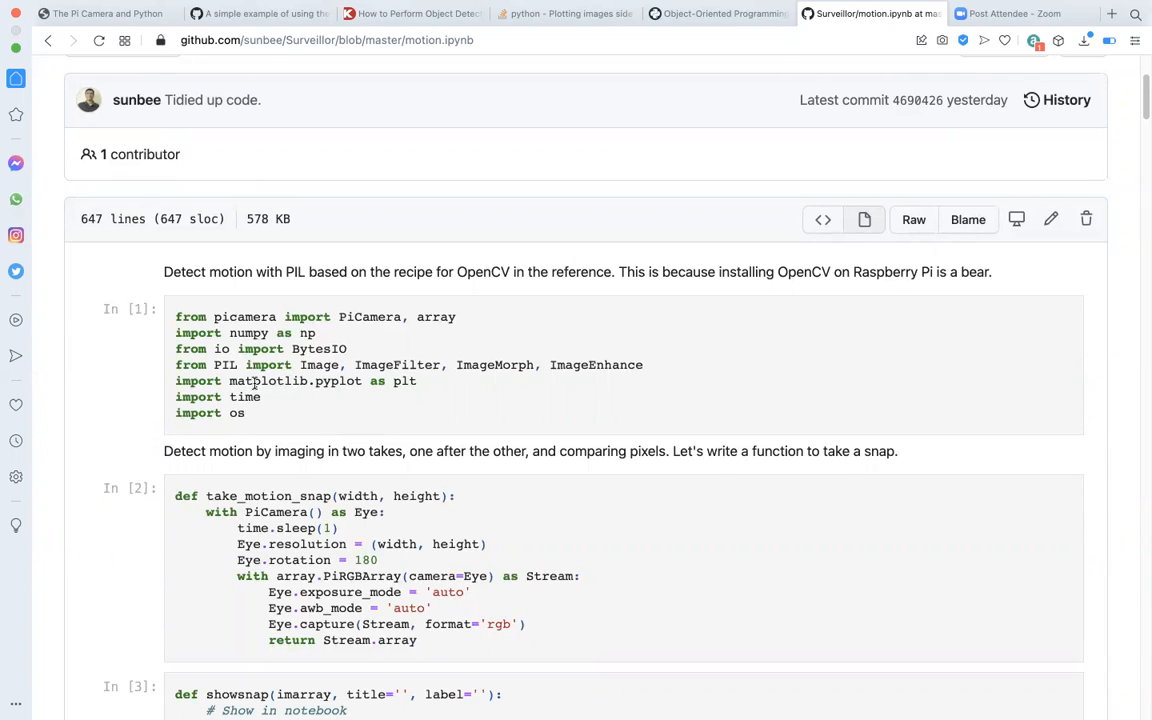
pyautogui.scroll(-3)
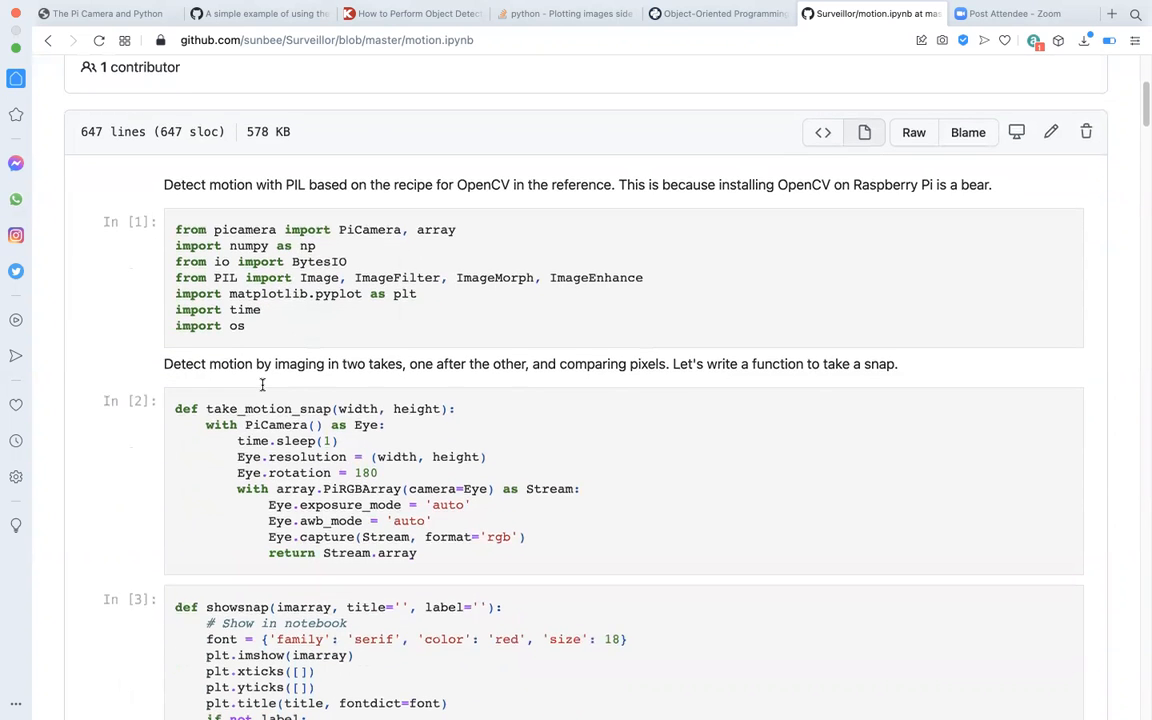
pyautogui.scroll(-3)
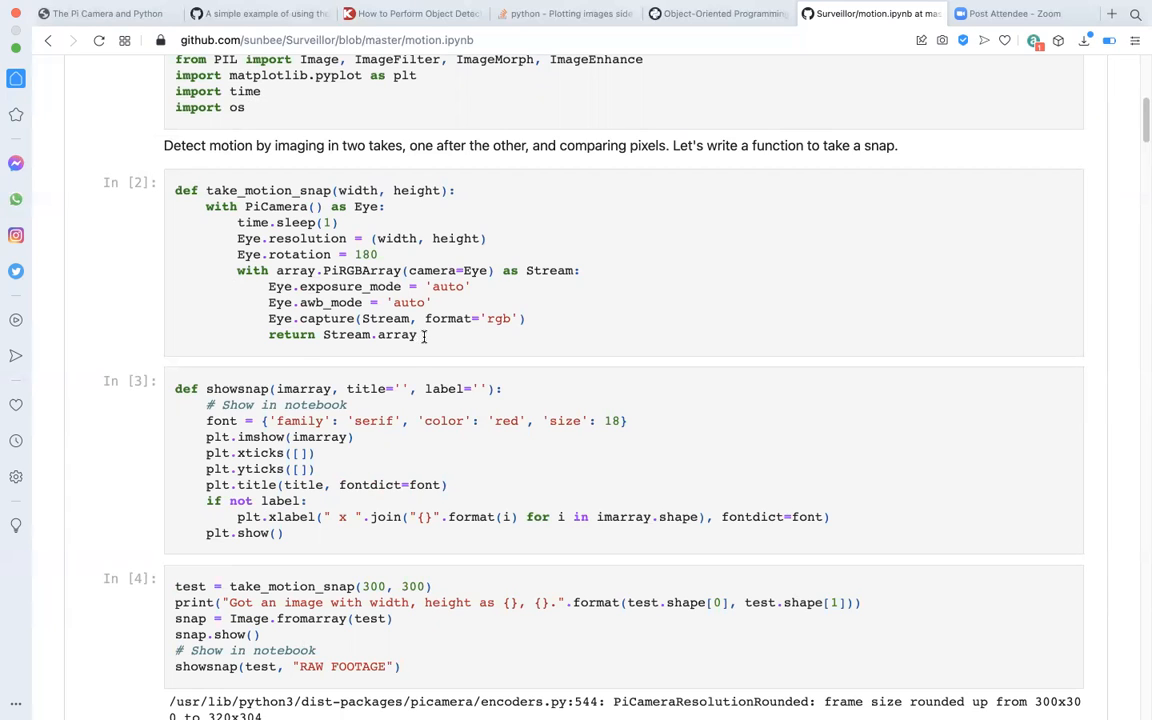
pyautogui.moveTo(442, 336)
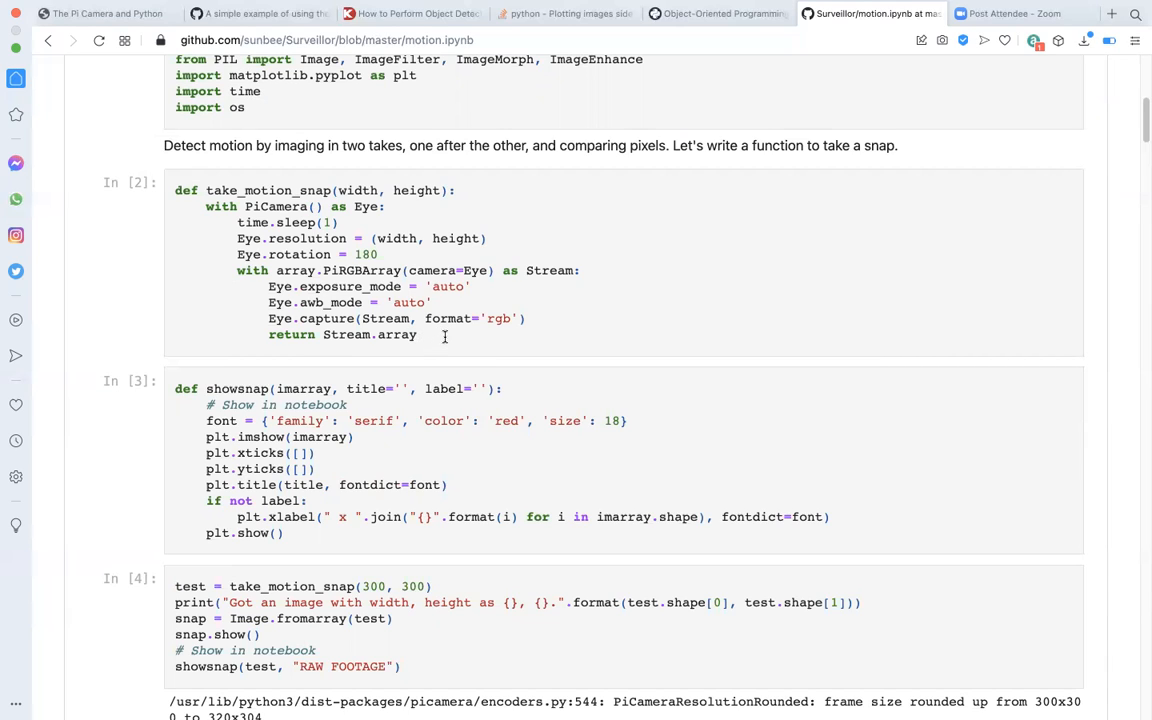
pyautogui.moveTo(440, 336)
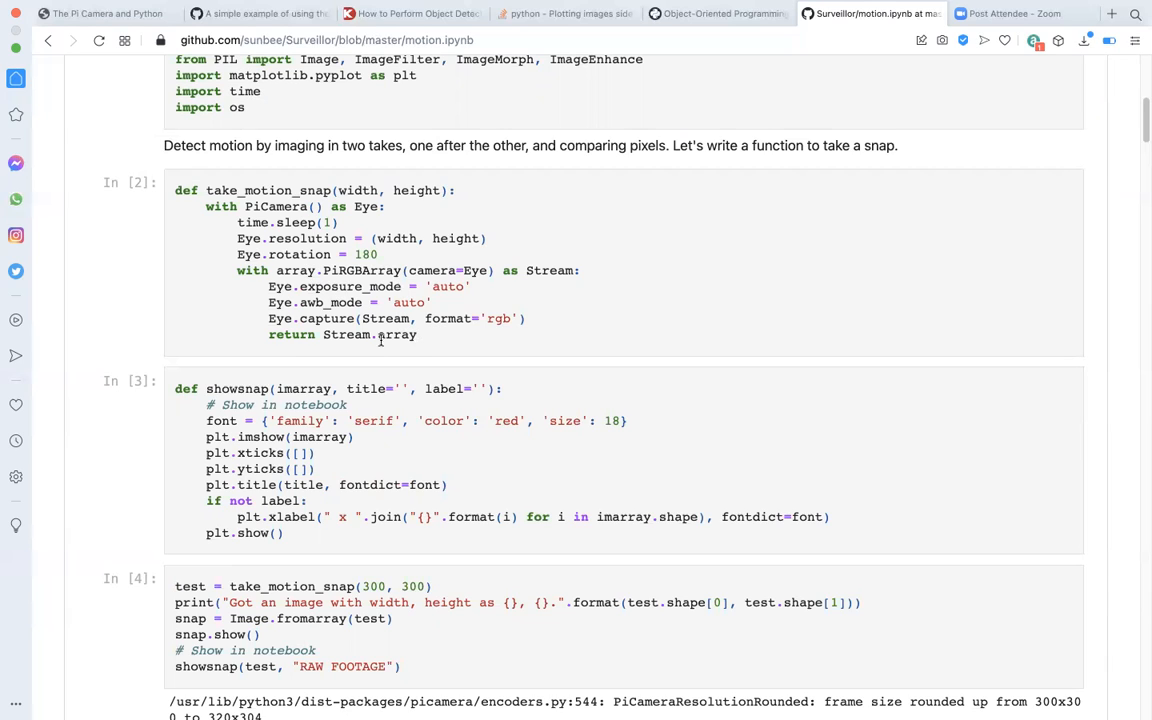
pyautogui.moveTo(340, 272)
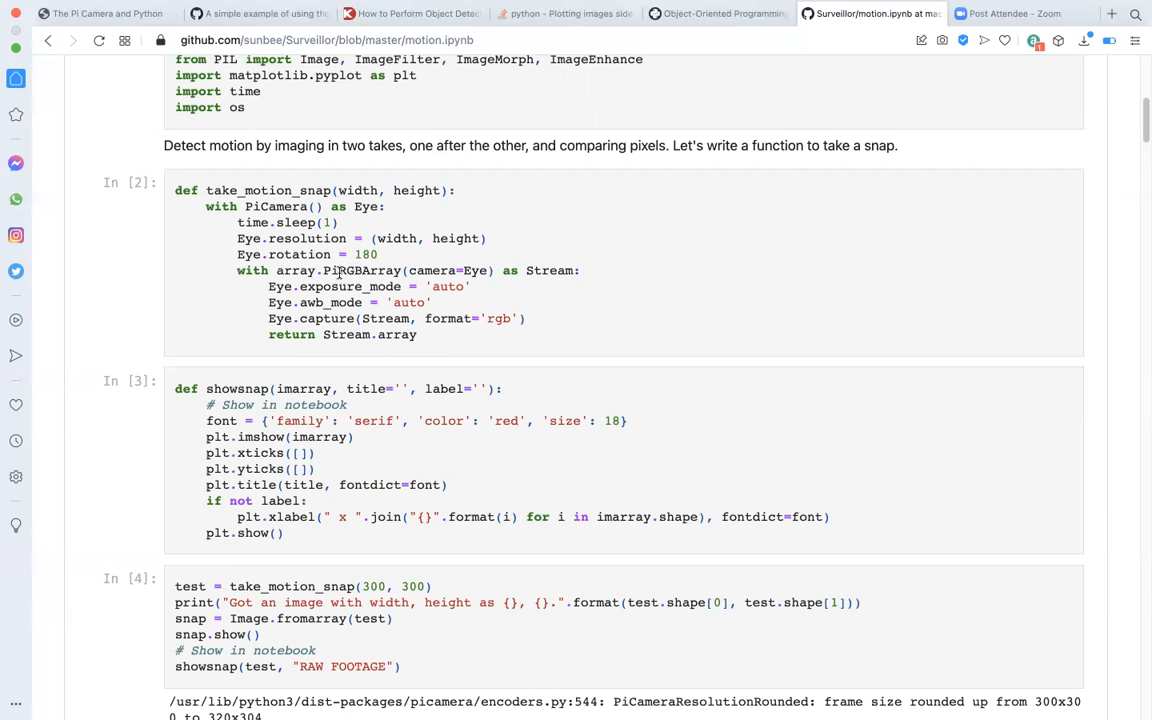
pyautogui.moveTo(270, 238)
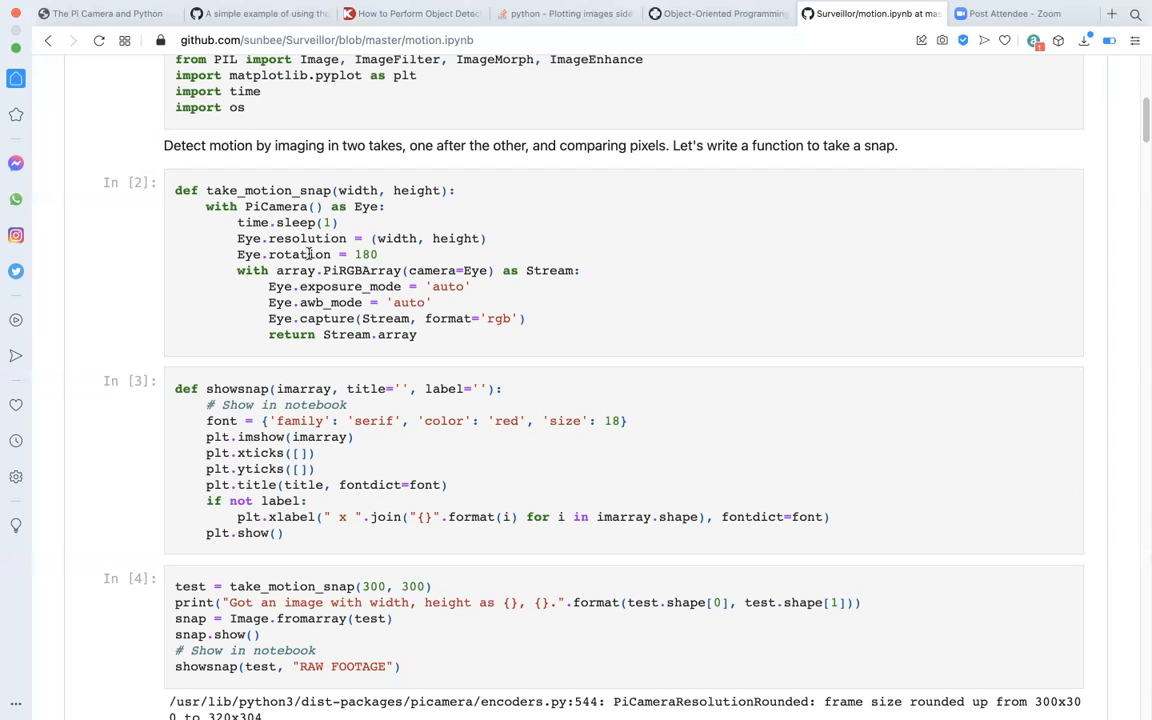
pyautogui.moveTo(330, 318)
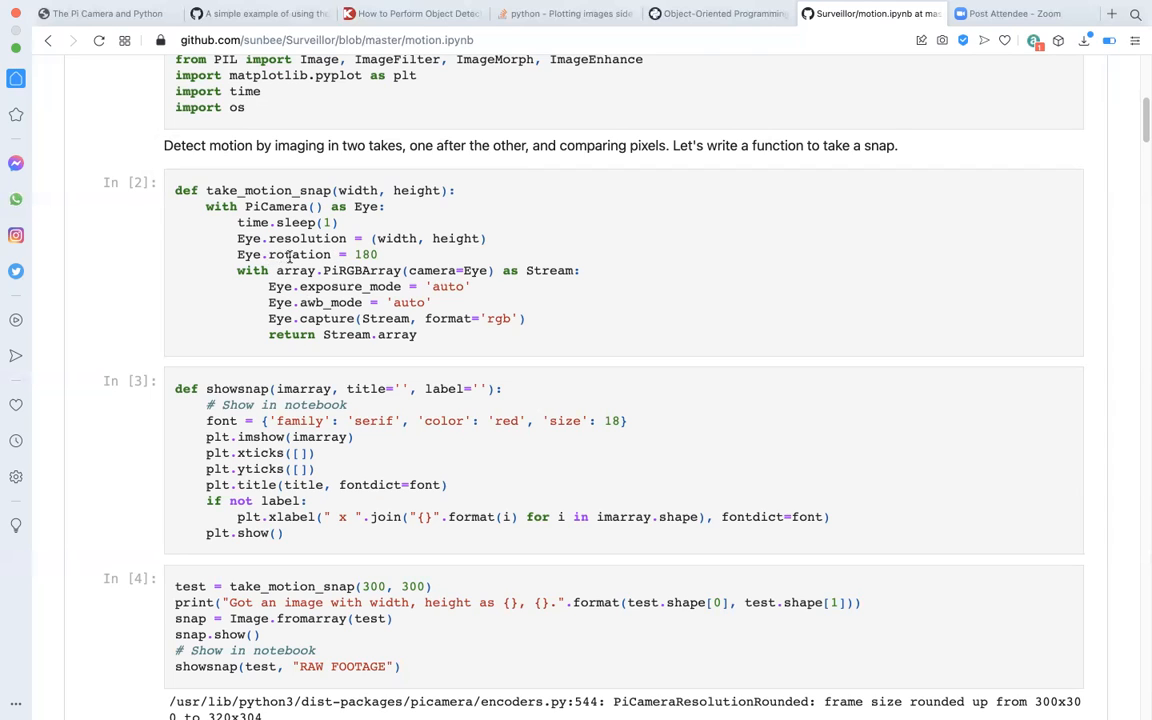
pyautogui.moveTo(328, 254)
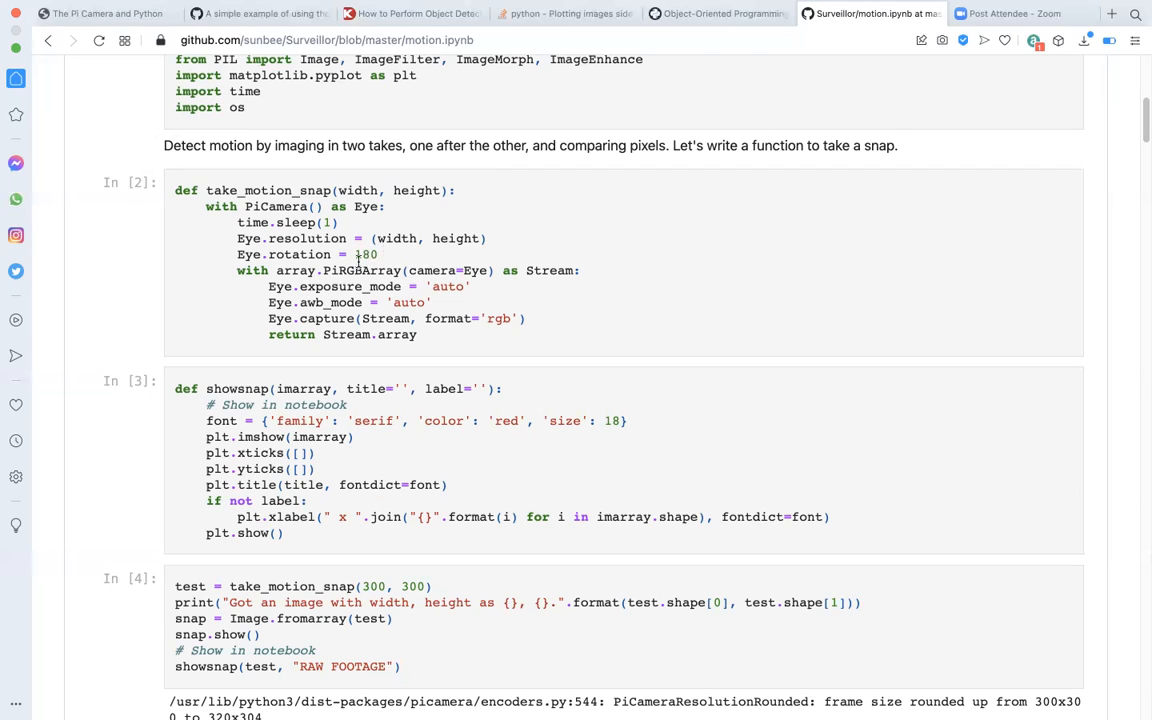
pyautogui.moveTo(568, 164)
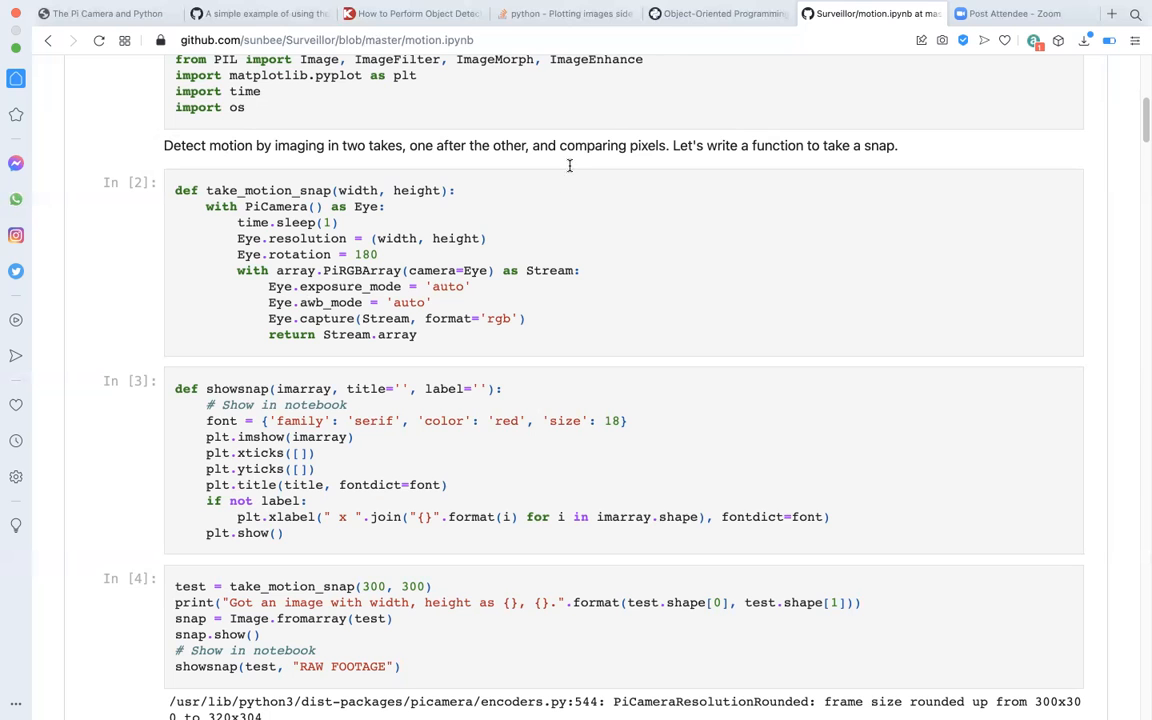
# - Scroll to cell In [4] and the start of its RAW FOOTAGE snapshot output
pyautogui.scroll(-3)
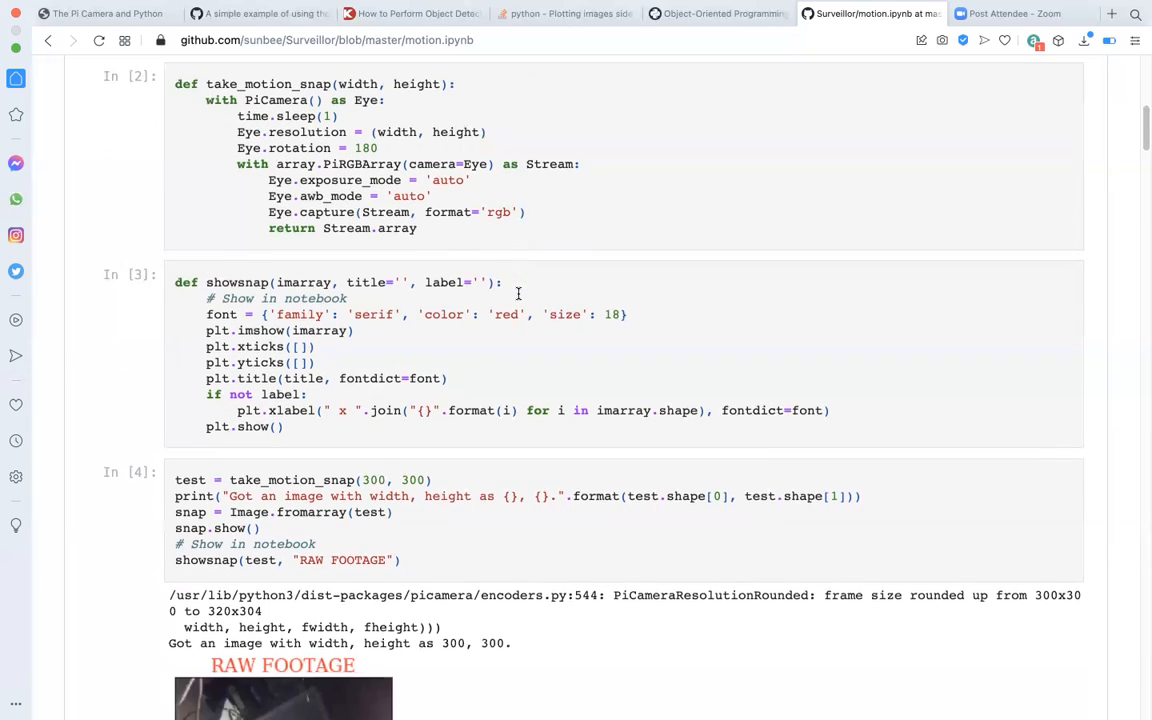
pyautogui.scroll(-3)
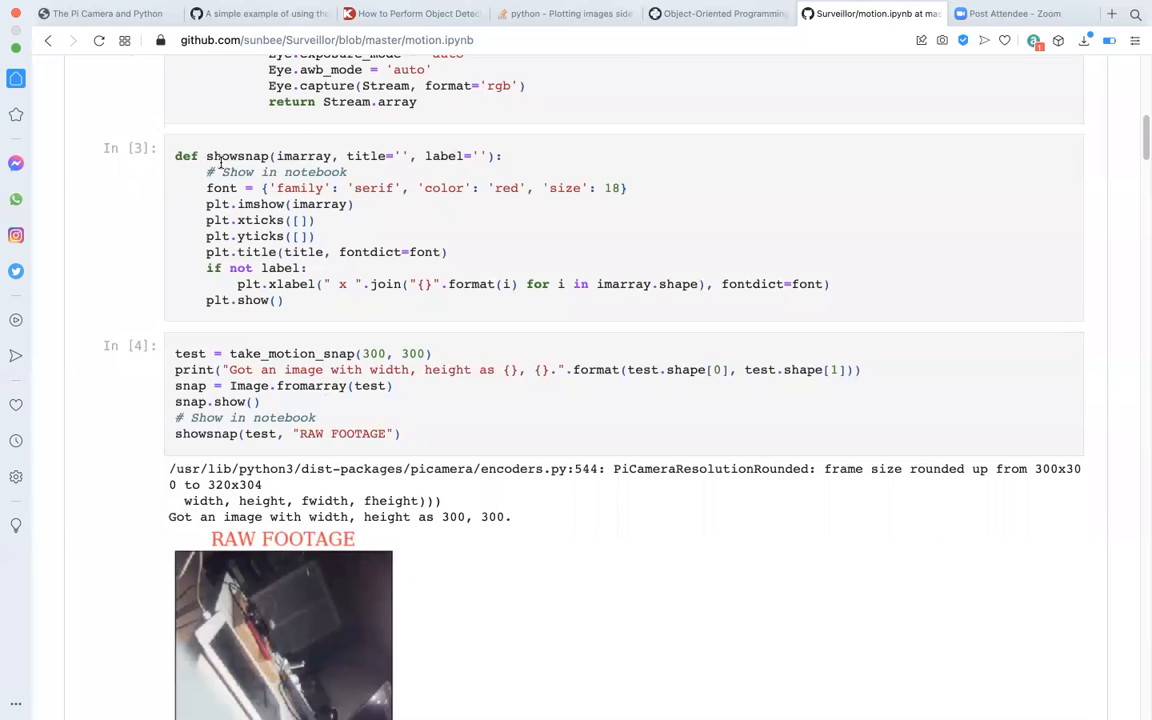
pyautogui.moveTo(280, 160)
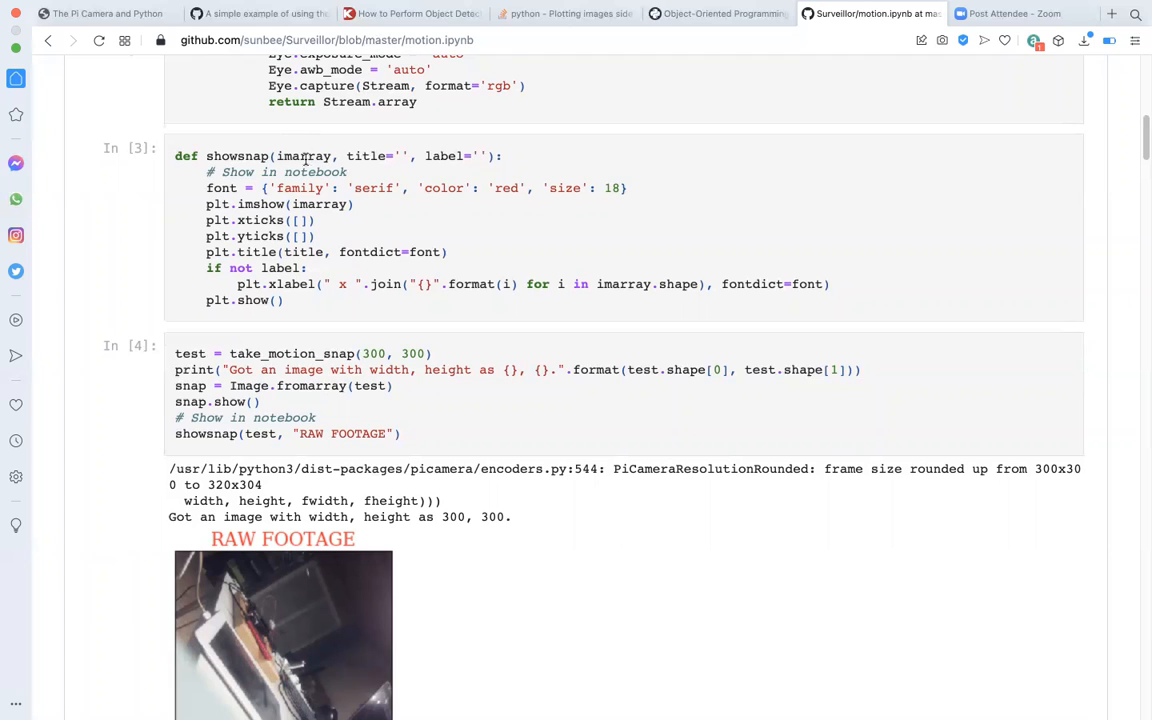
pyautogui.moveTo(278, 204)
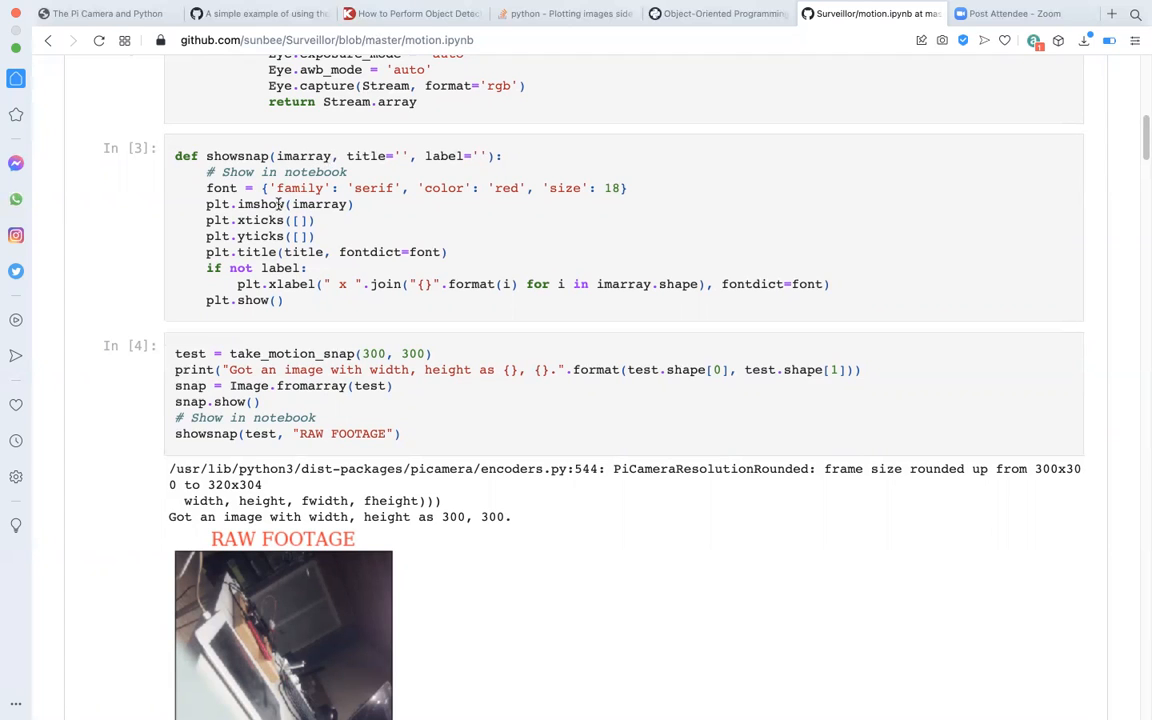
pyautogui.moveTo(232, 204)
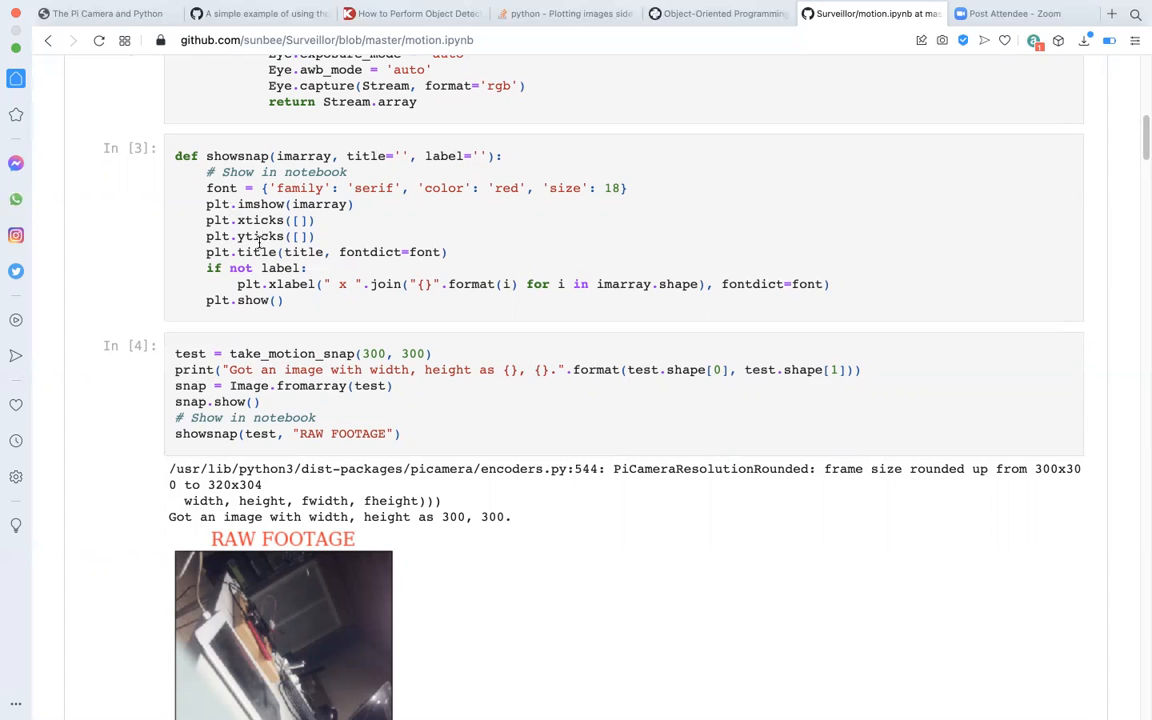
pyautogui.moveTo(200, 236)
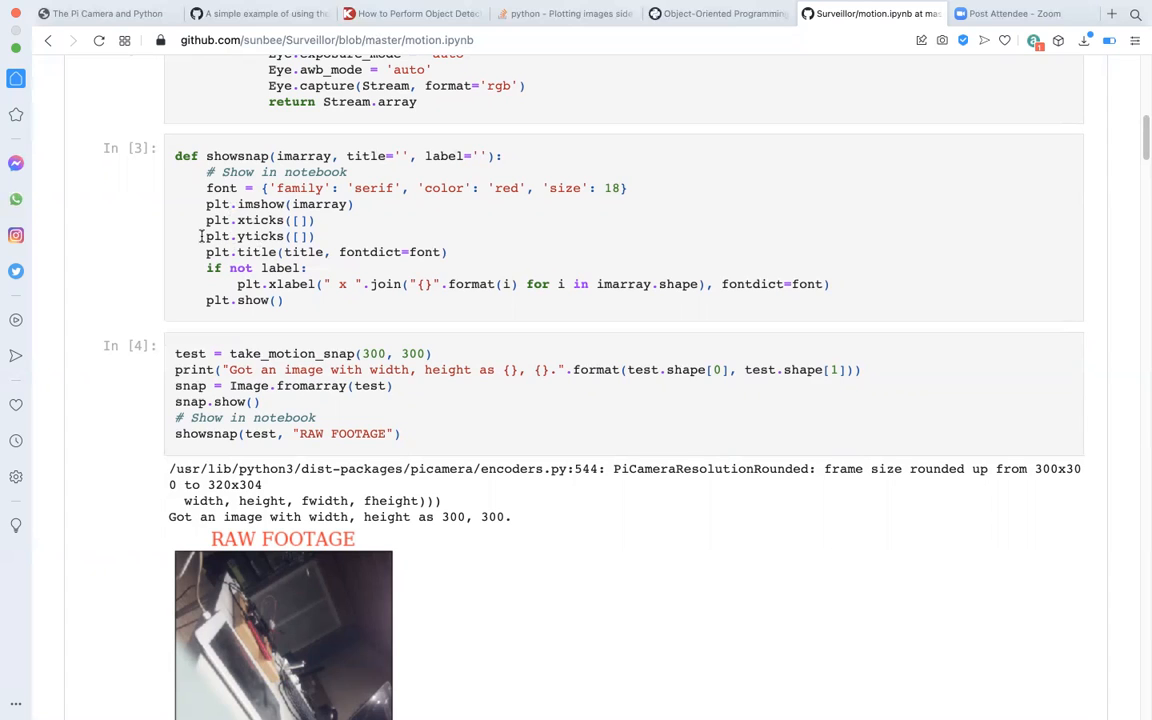
pyautogui.moveTo(318, 264)
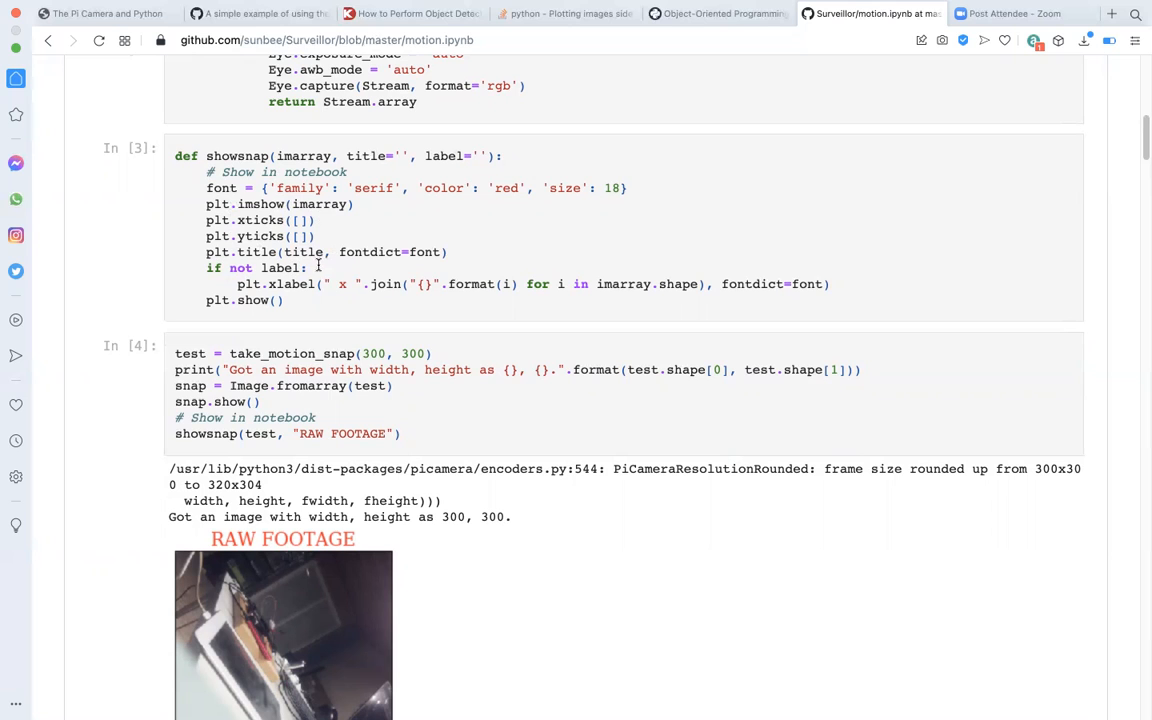
pyautogui.moveTo(830, 106)
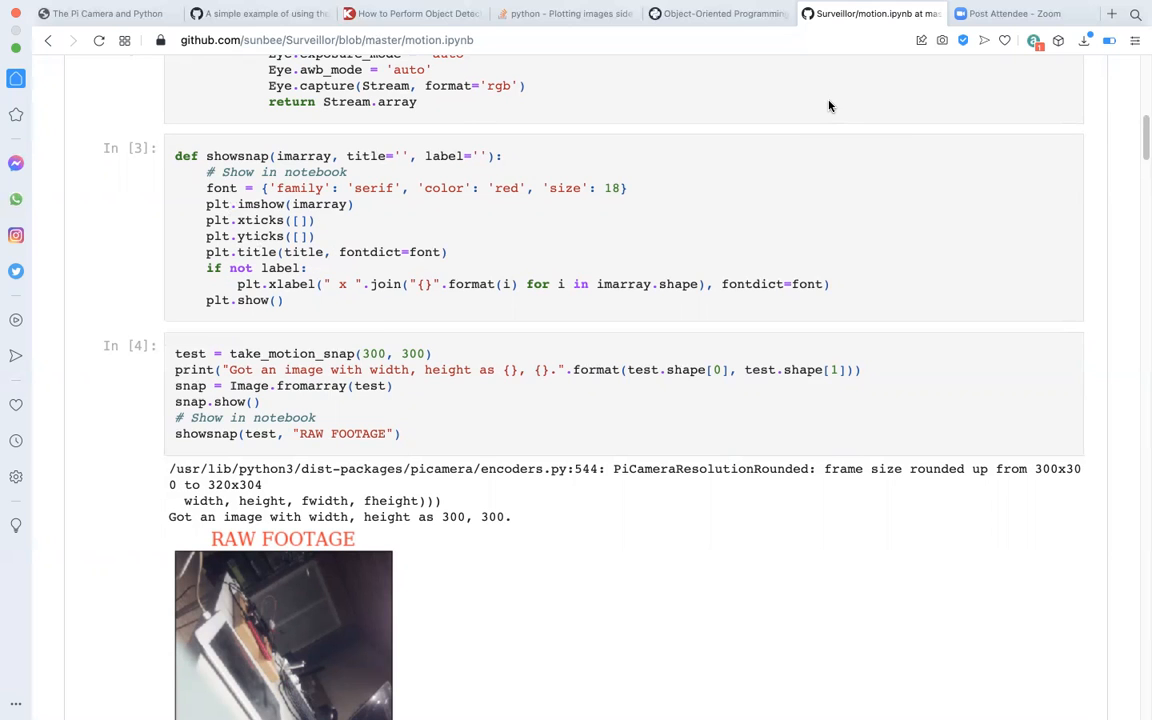
# - Scroll motion.ipynb to the full 300 x 300 x 3 RAW FOOTAGE snapshot and its explanation
pyautogui.scroll(-3)
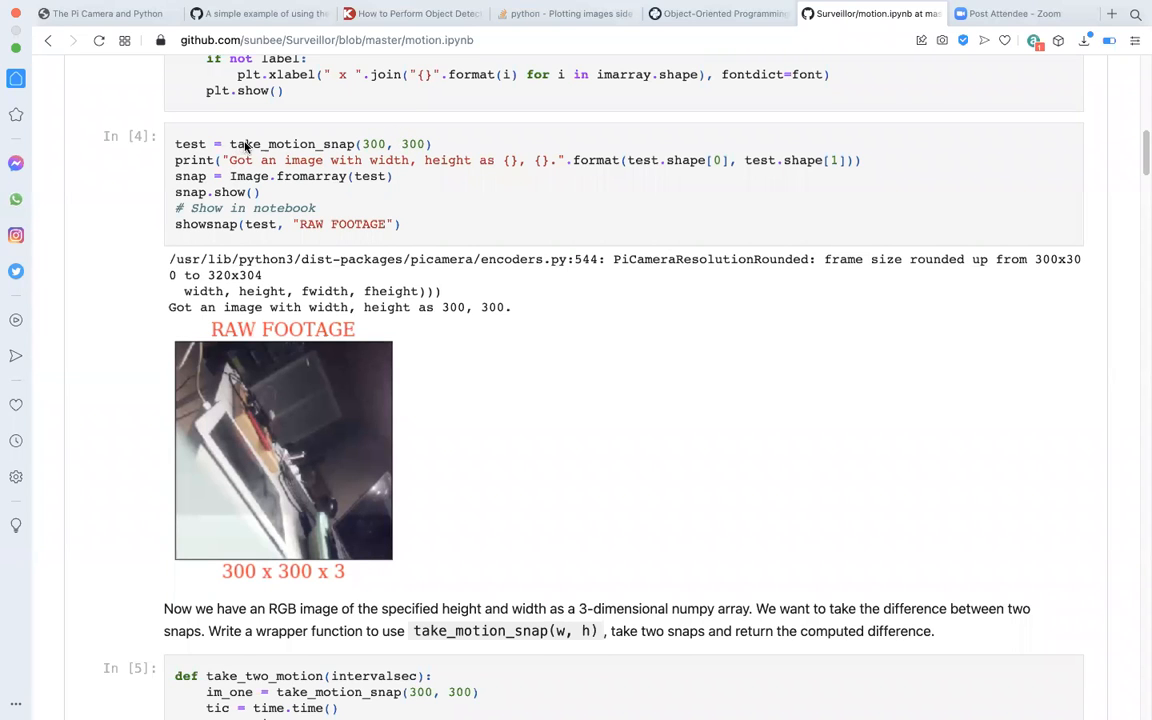
pyautogui.moveTo(372, 156)
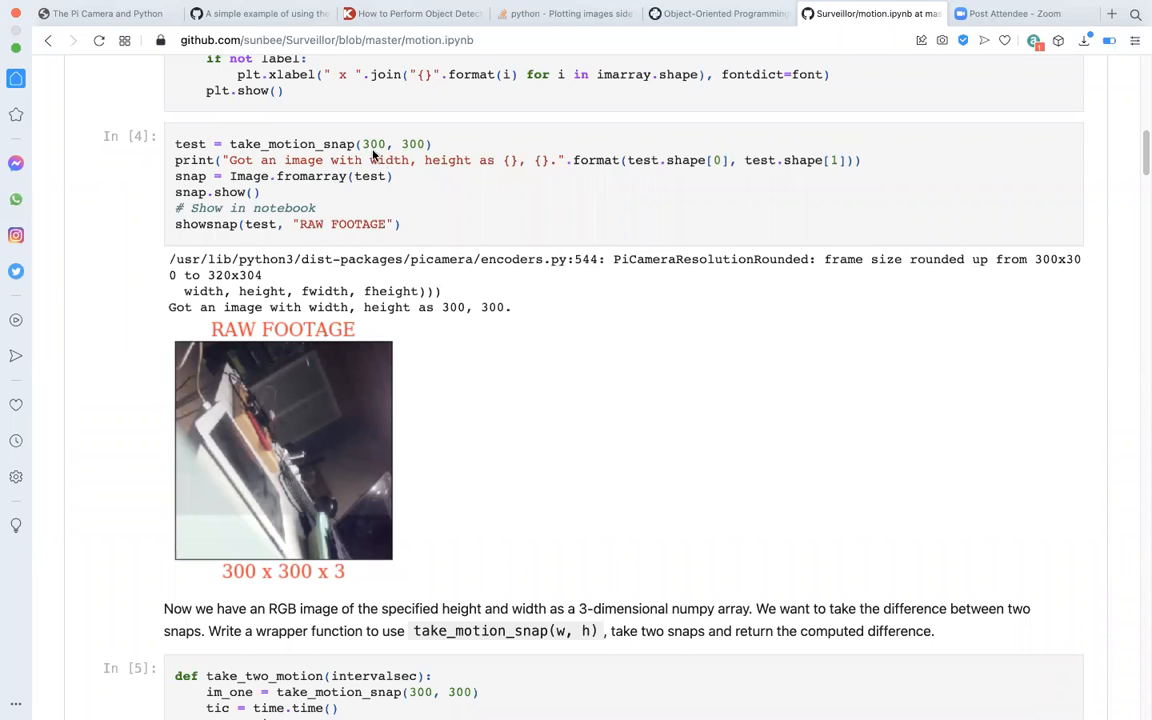
pyautogui.moveTo(412, 158)
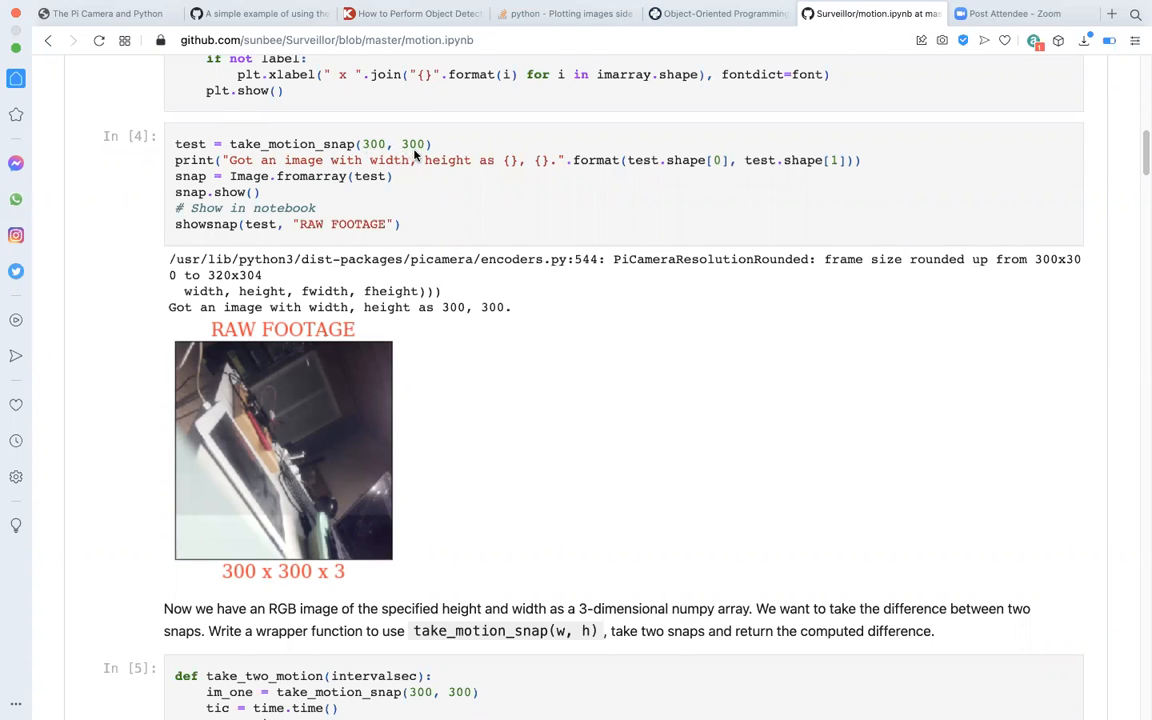
pyautogui.moveTo(268, 176)
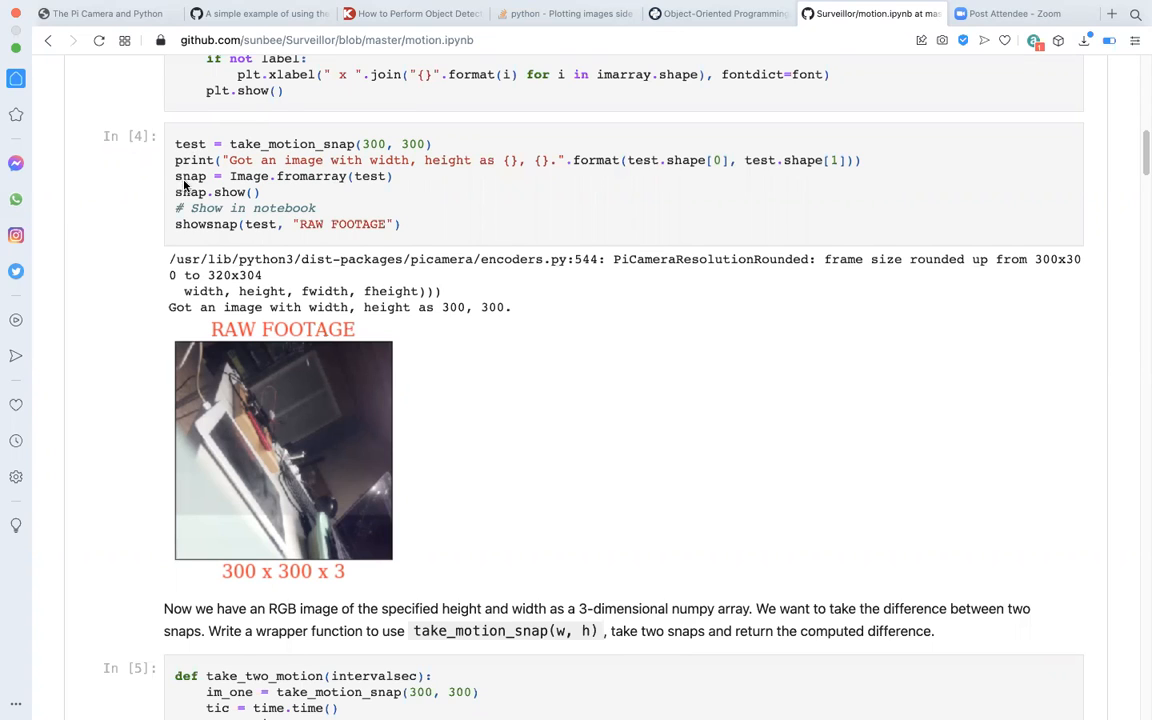
pyautogui.moveTo(188, 228)
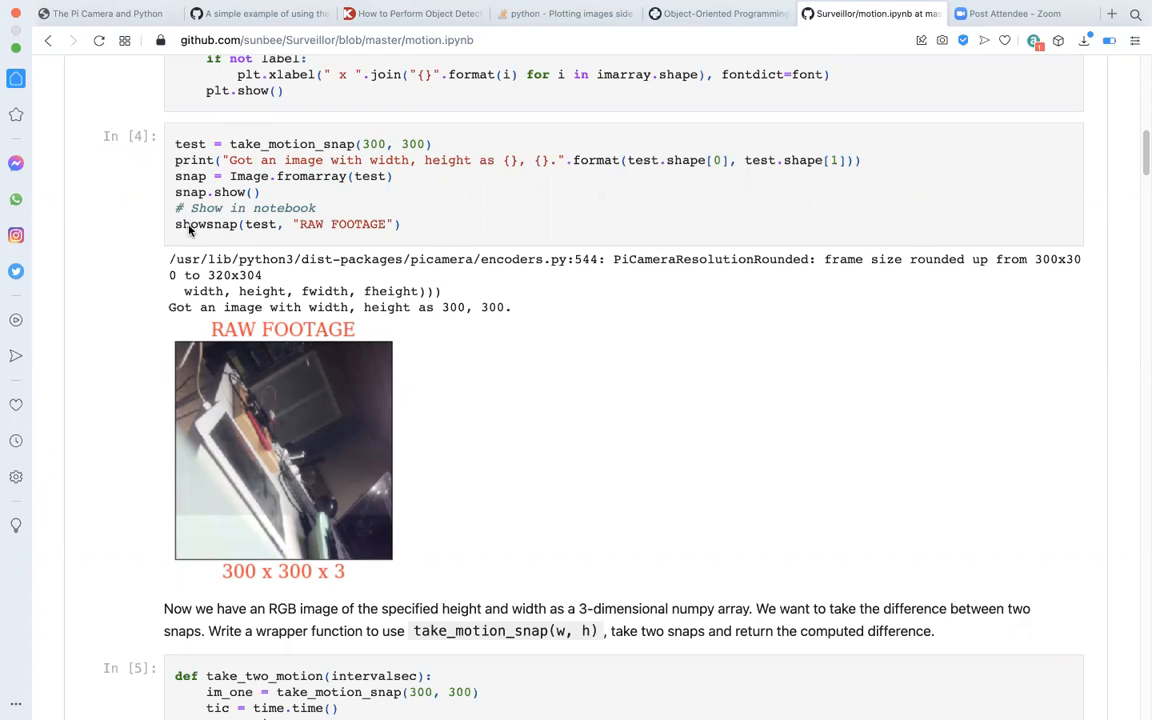
pyautogui.moveTo(250, 238)
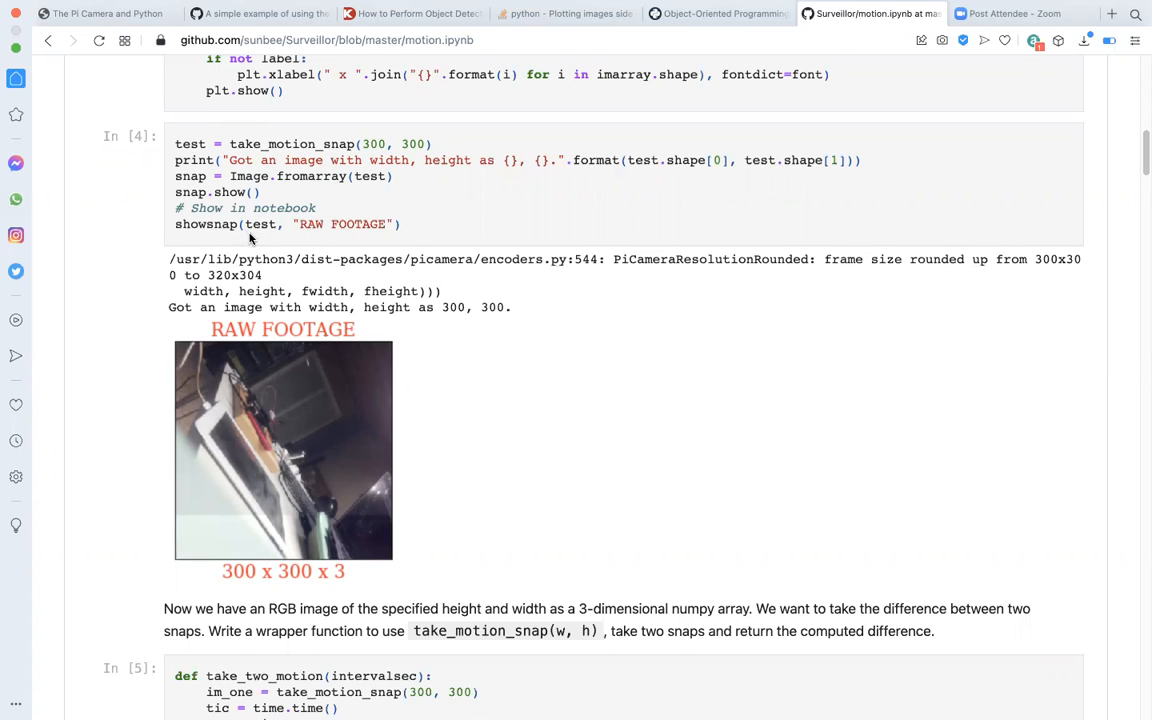
pyautogui.moveTo(238, 412)
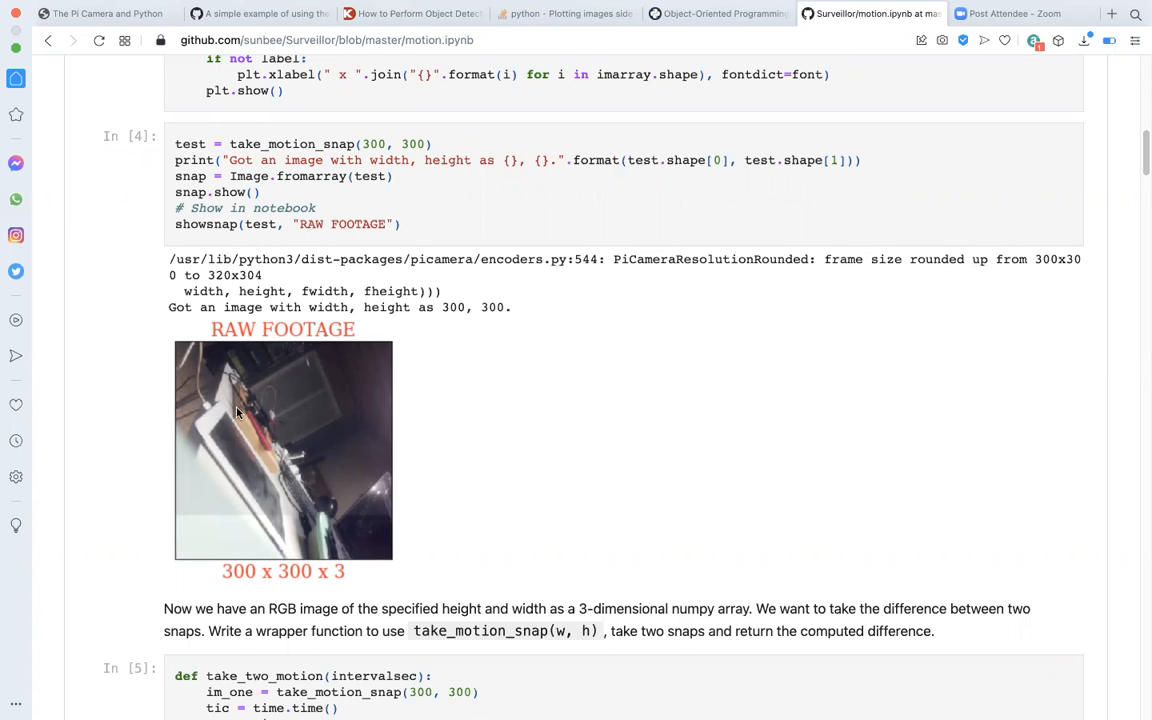
pyautogui.moveTo(280, 464)
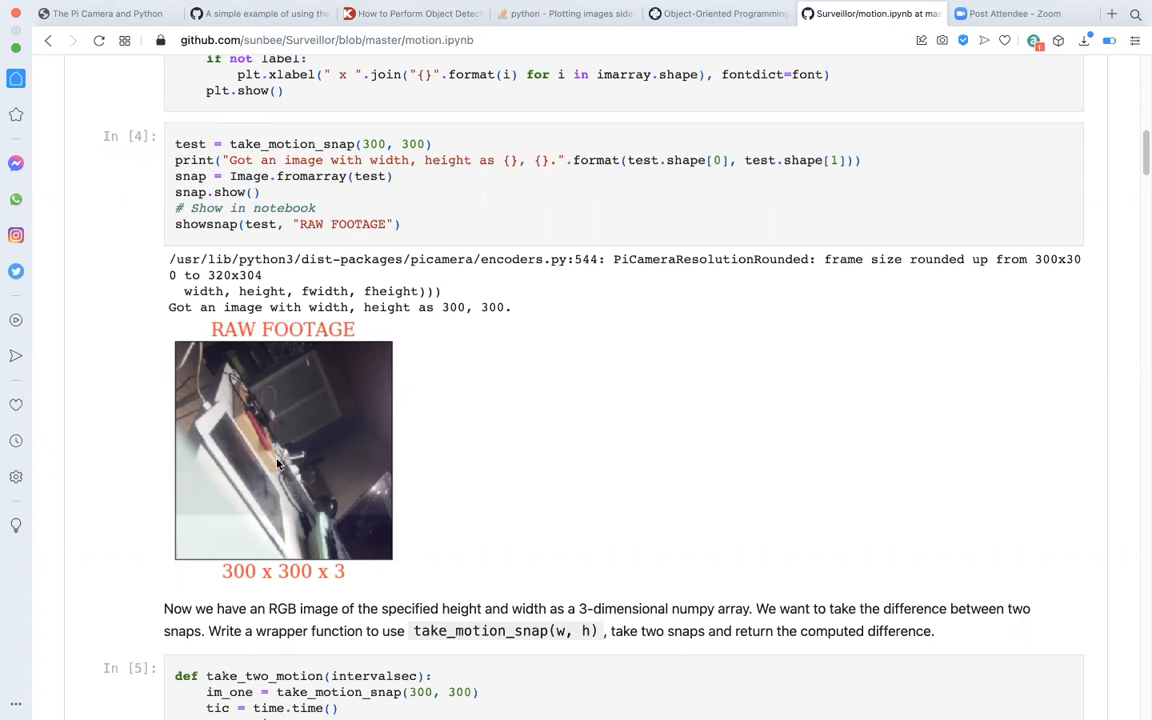
pyautogui.moveTo(308, 492)
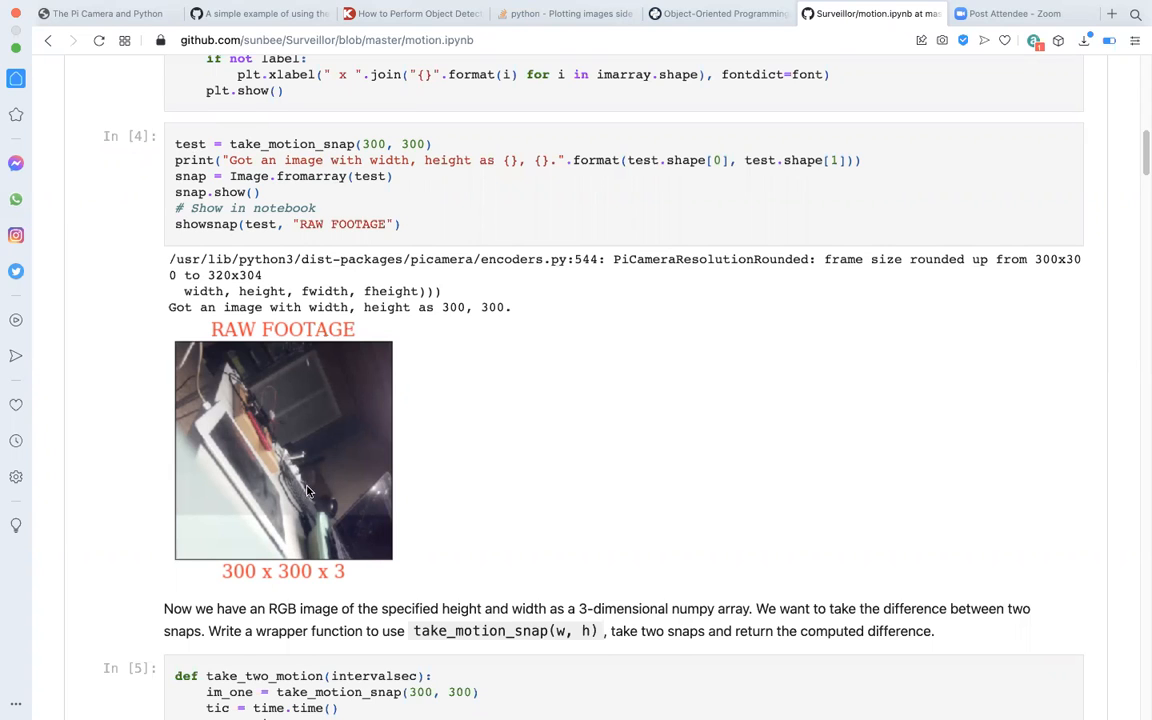
pyautogui.moveTo(312, 350)
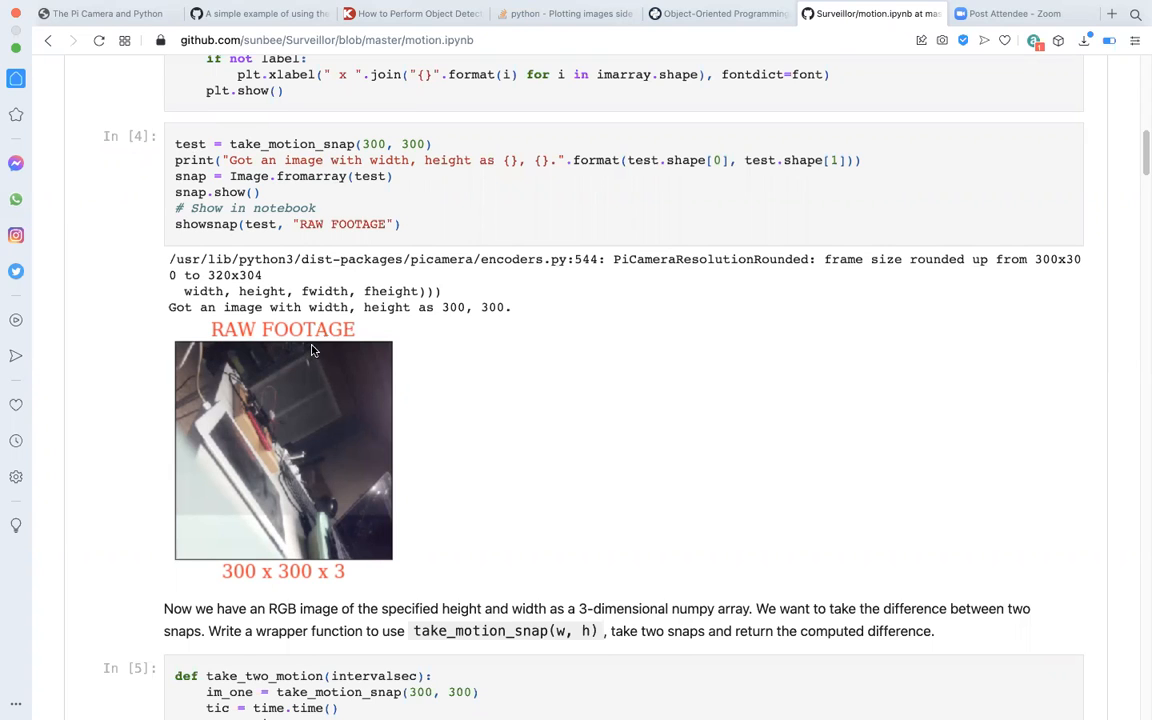
pyautogui.moveTo(336, 360)
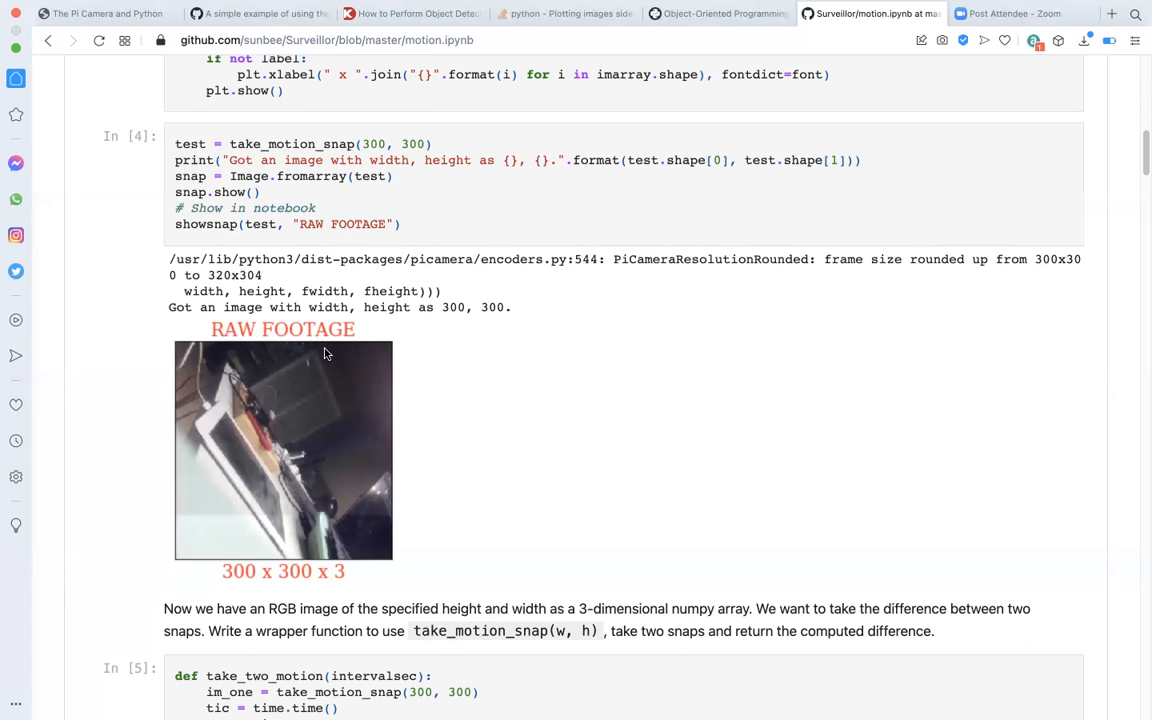
pyautogui.moveTo(198, 560)
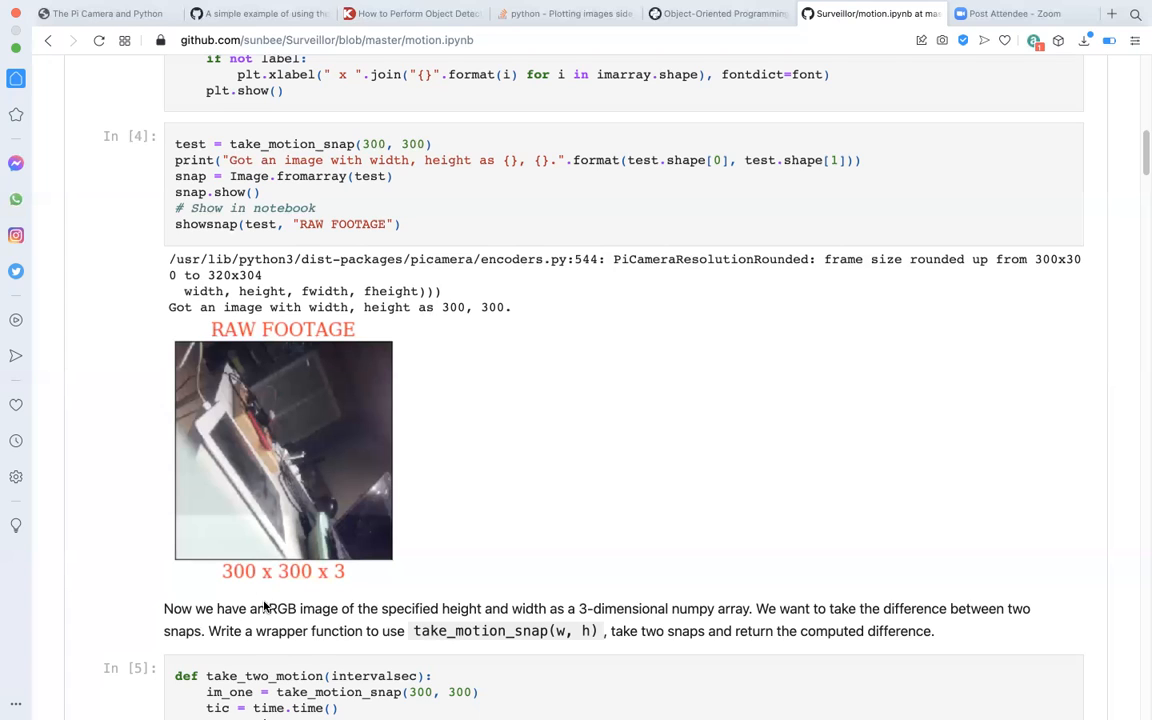
pyautogui.moveTo(280, 536)
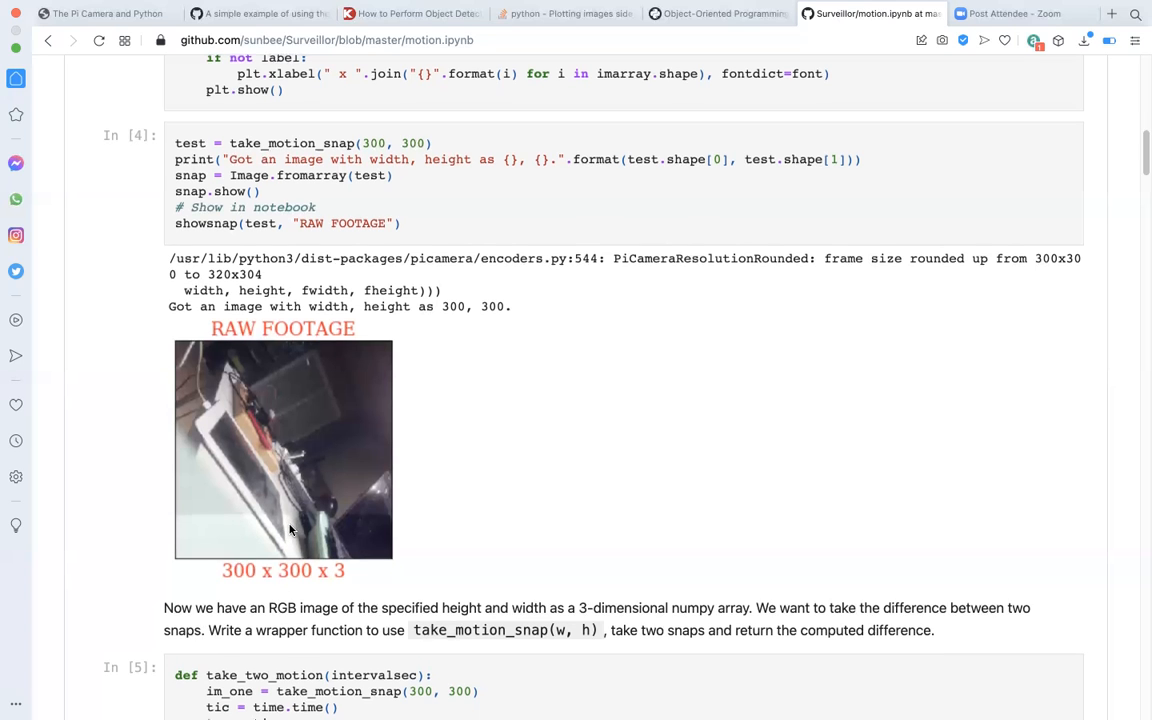
pyautogui.scroll(-3)
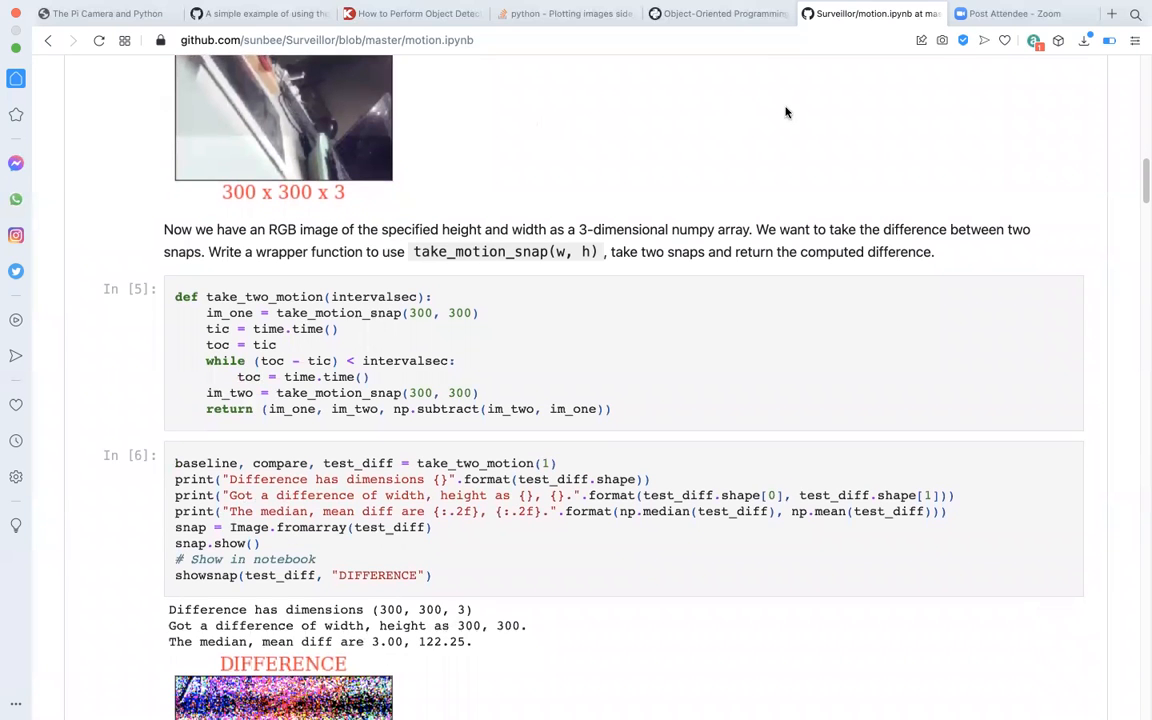
pyautogui.moveTo(850, 144)
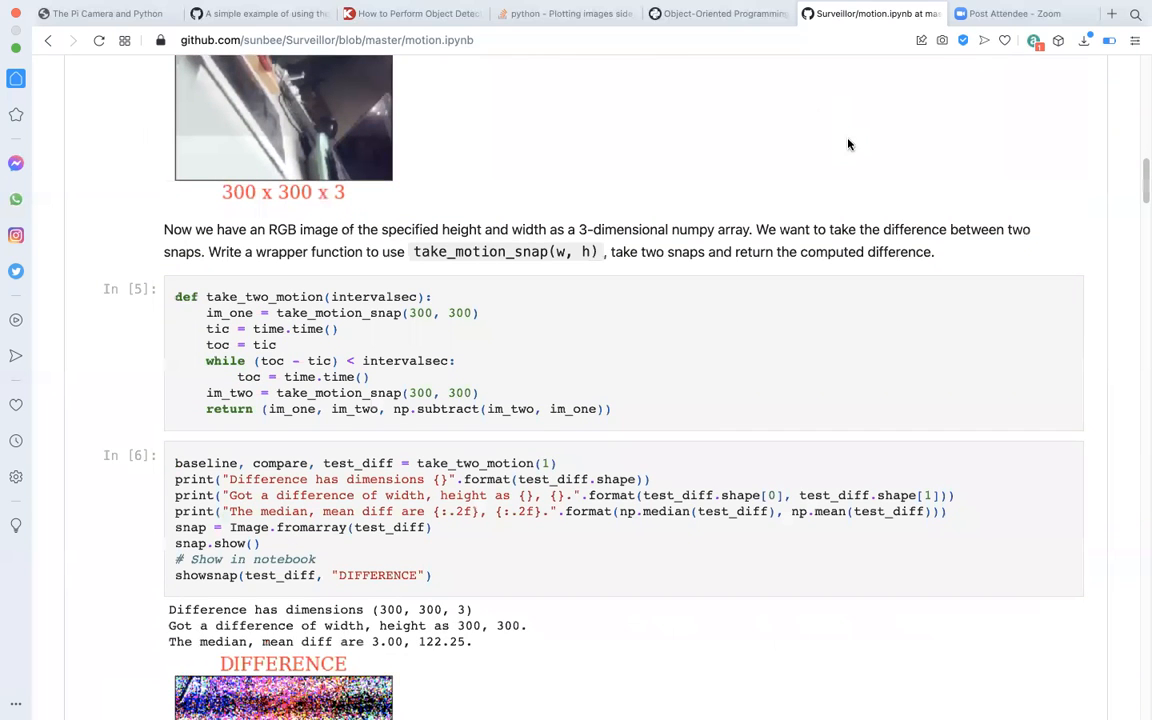
pyautogui.moveTo(334, 334)
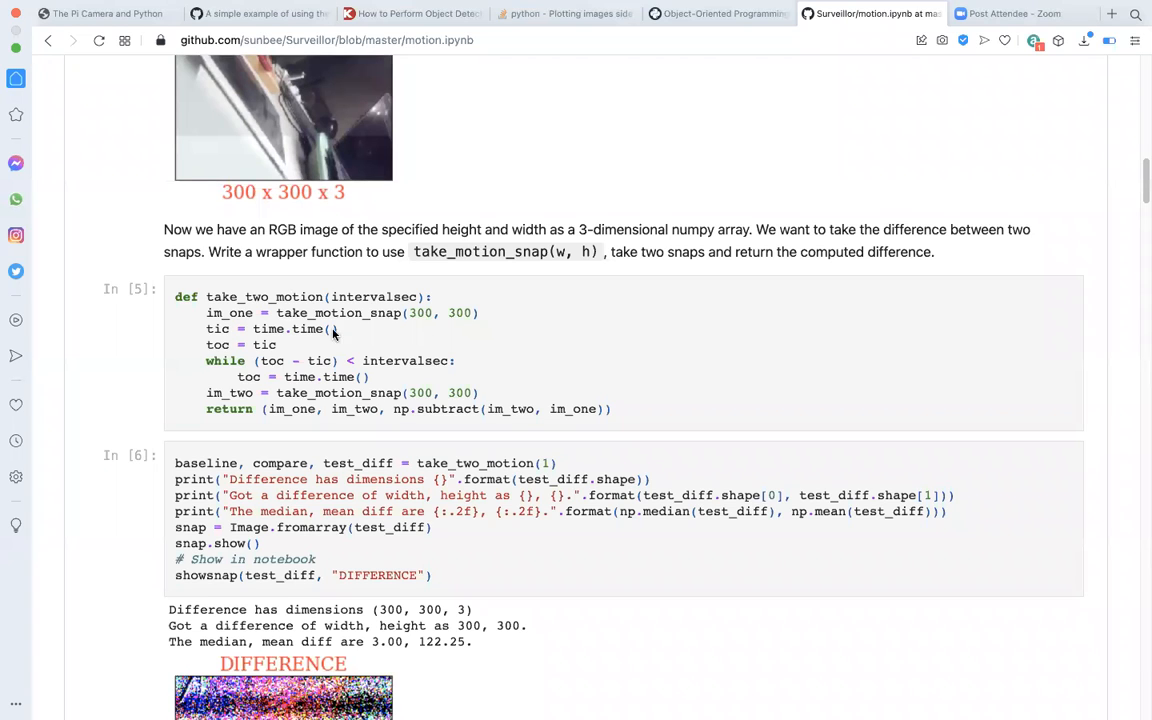
pyautogui.moveTo(240, 312)
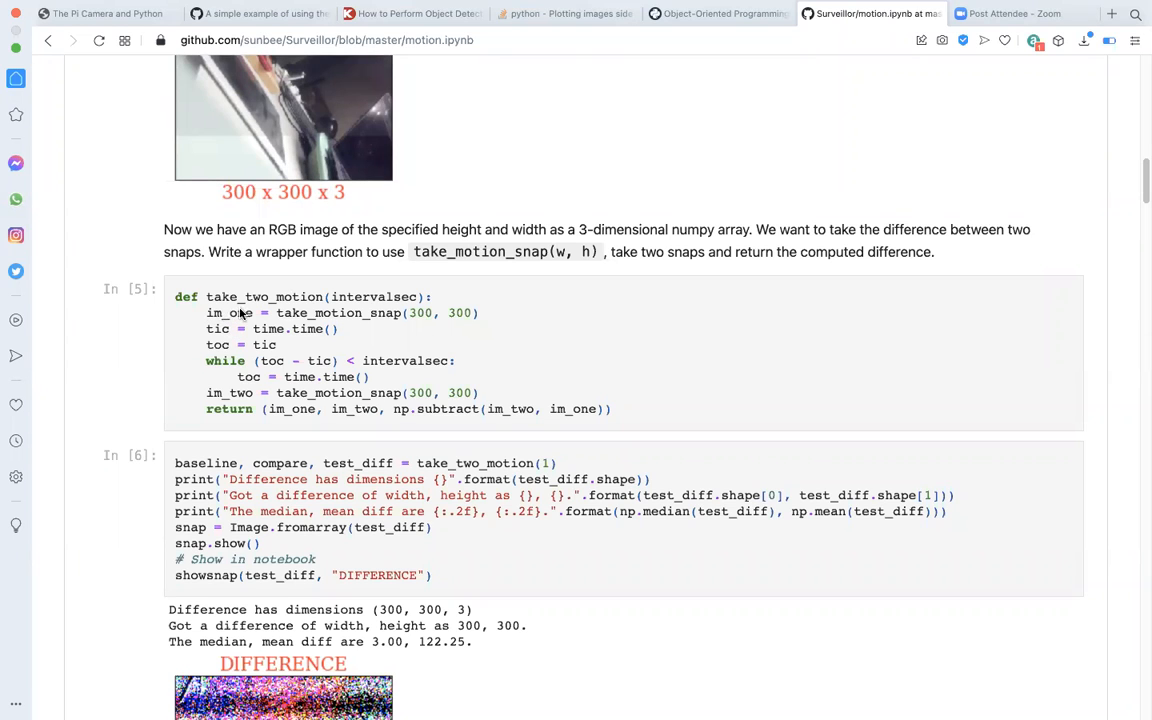
pyautogui.moveTo(304, 328)
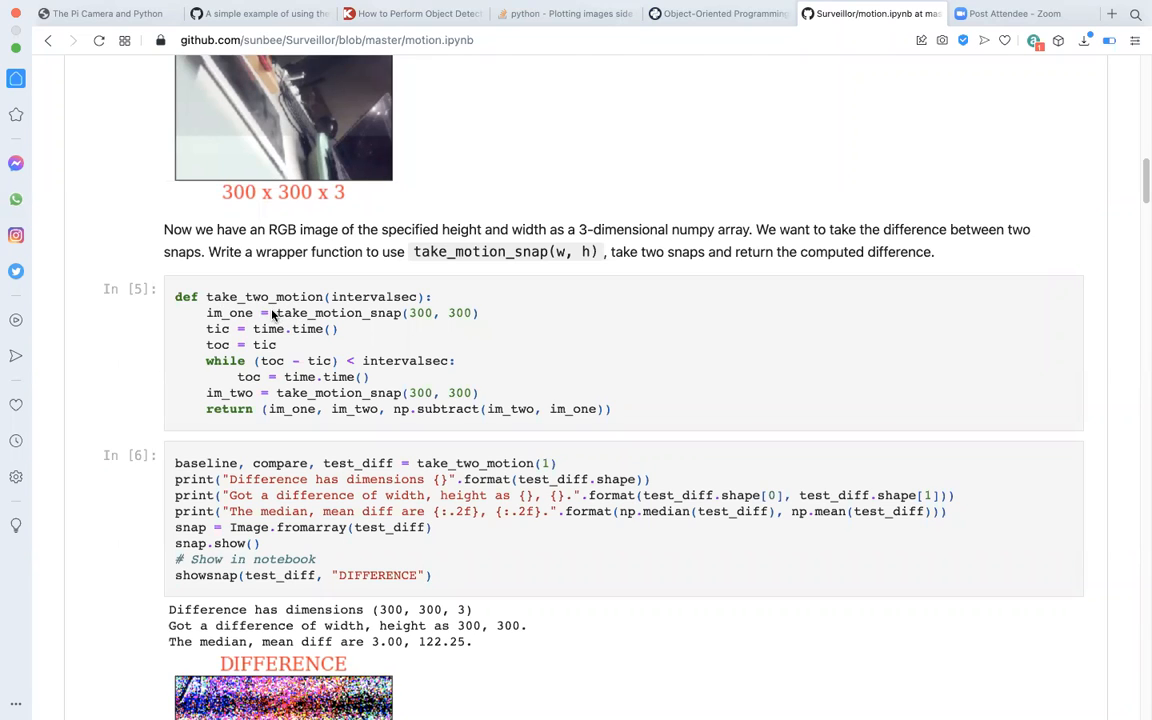
pyautogui.moveTo(270, 322)
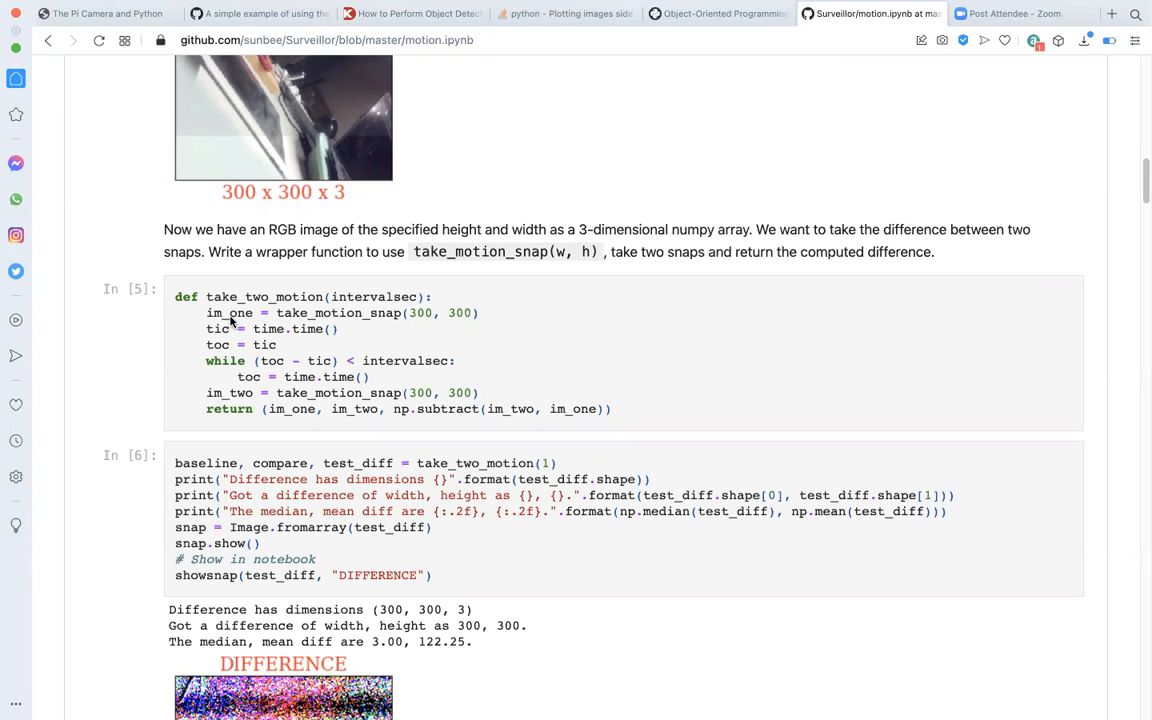
pyautogui.moveTo(292, 312)
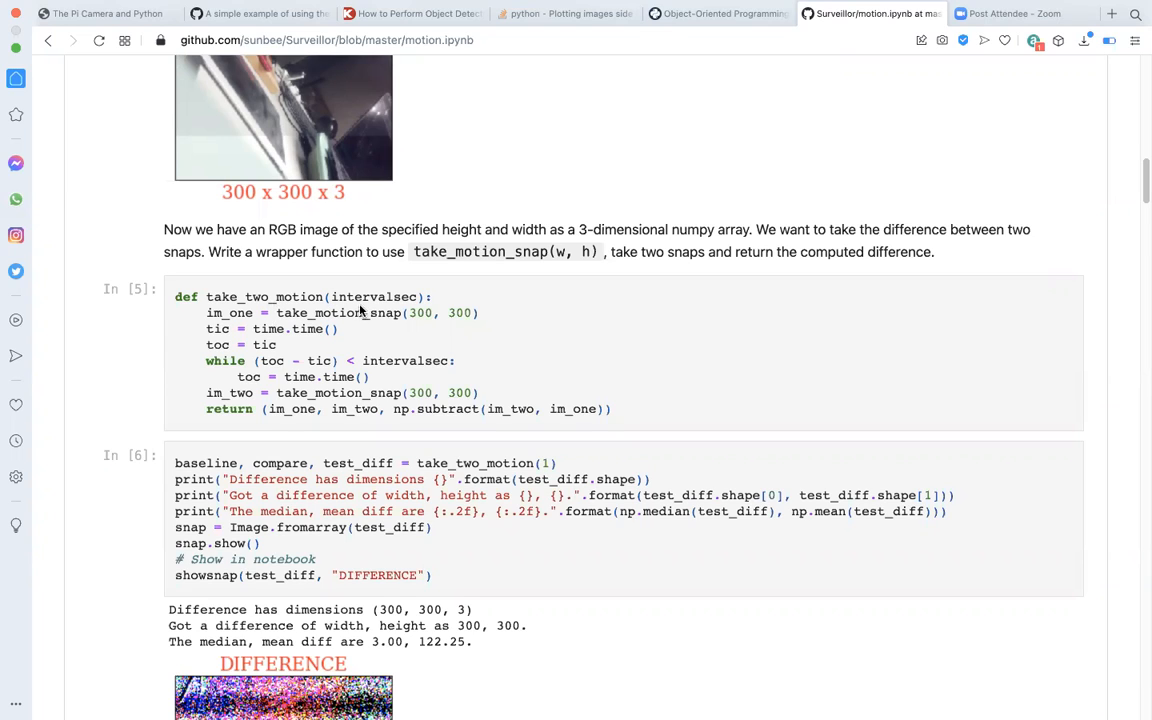
pyautogui.moveTo(380, 312)
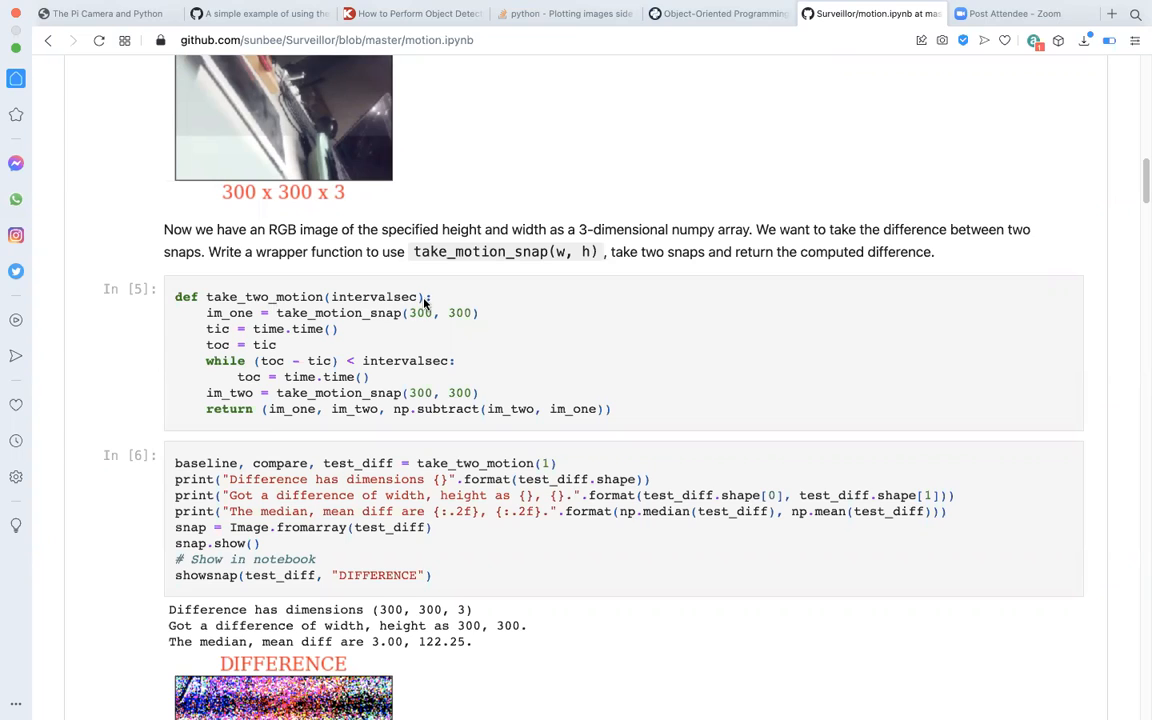
pyautogui.moveTo(388, 324)
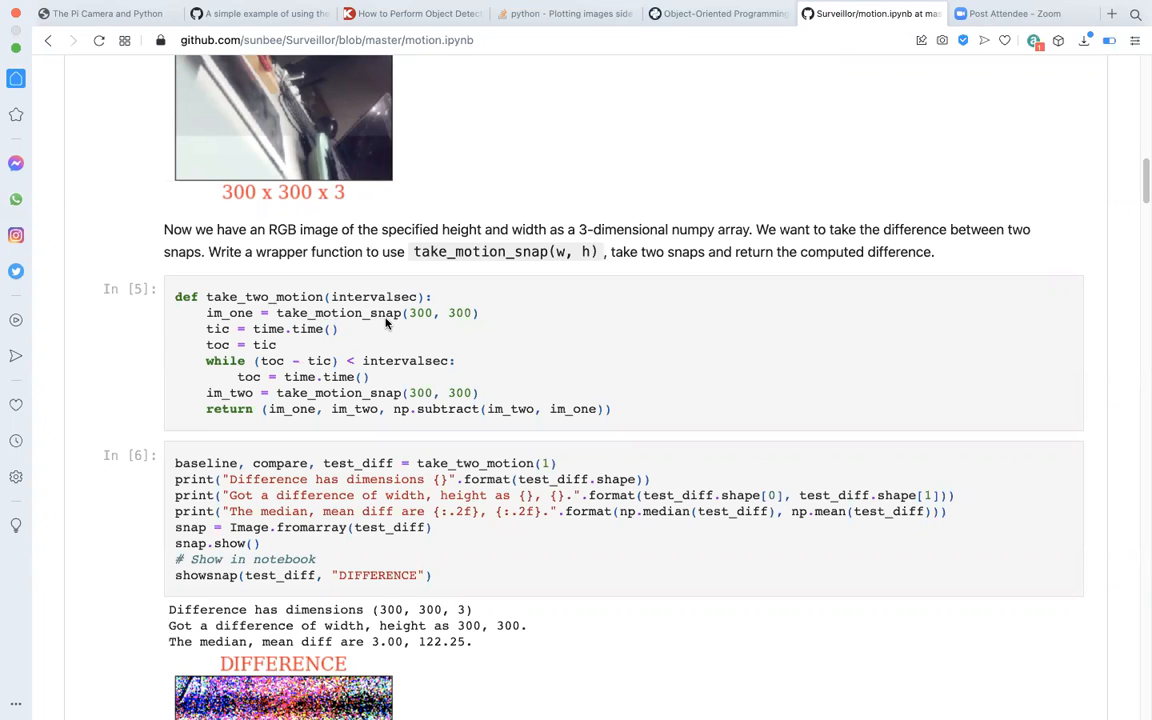
pyautogui.moveTo(416, 320)
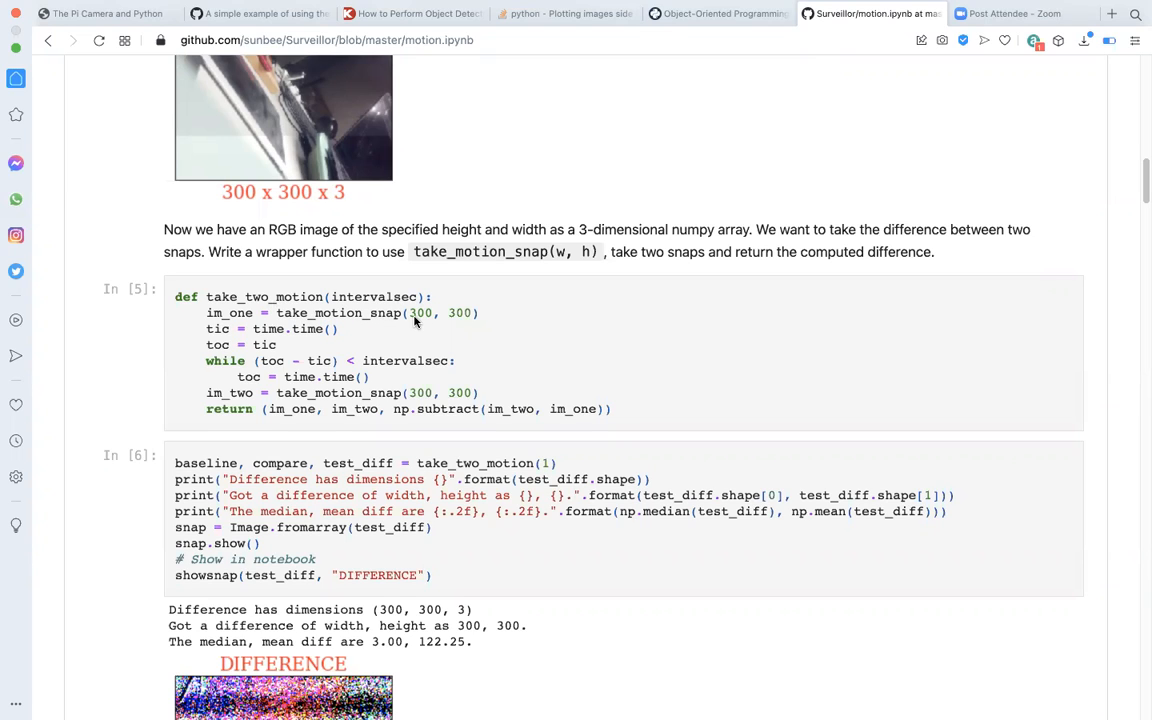
pyautogui.moveTo(458, 318)
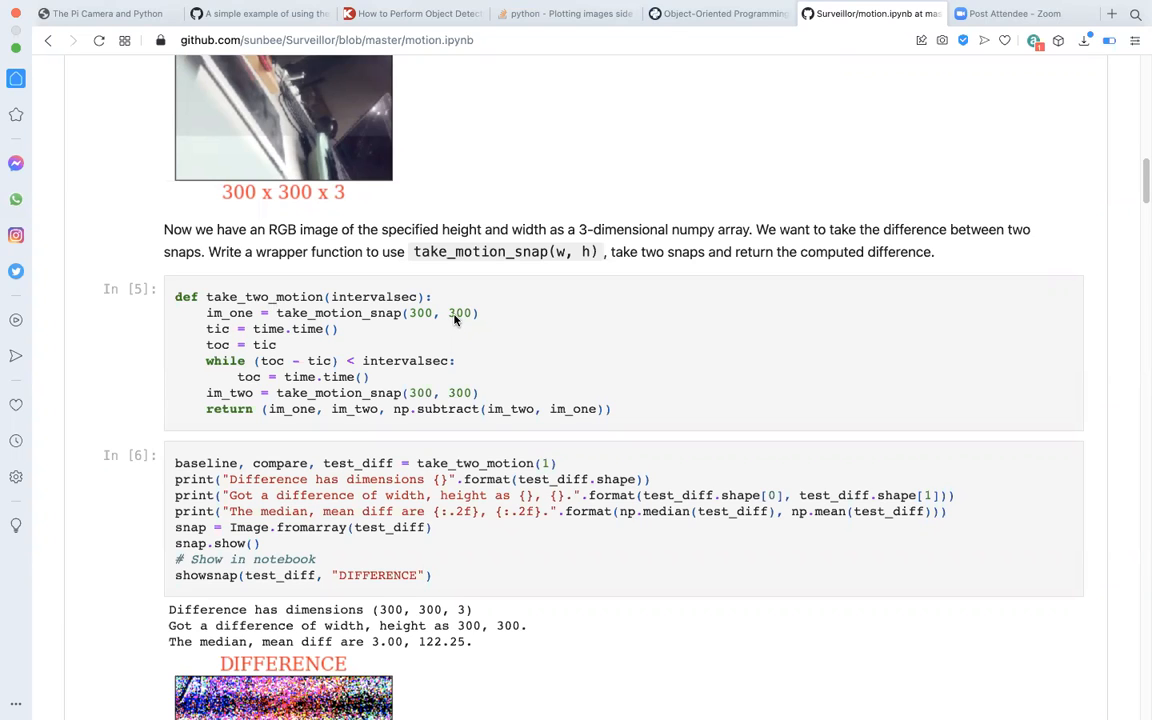
pyautogui.moveTo(188, 352)
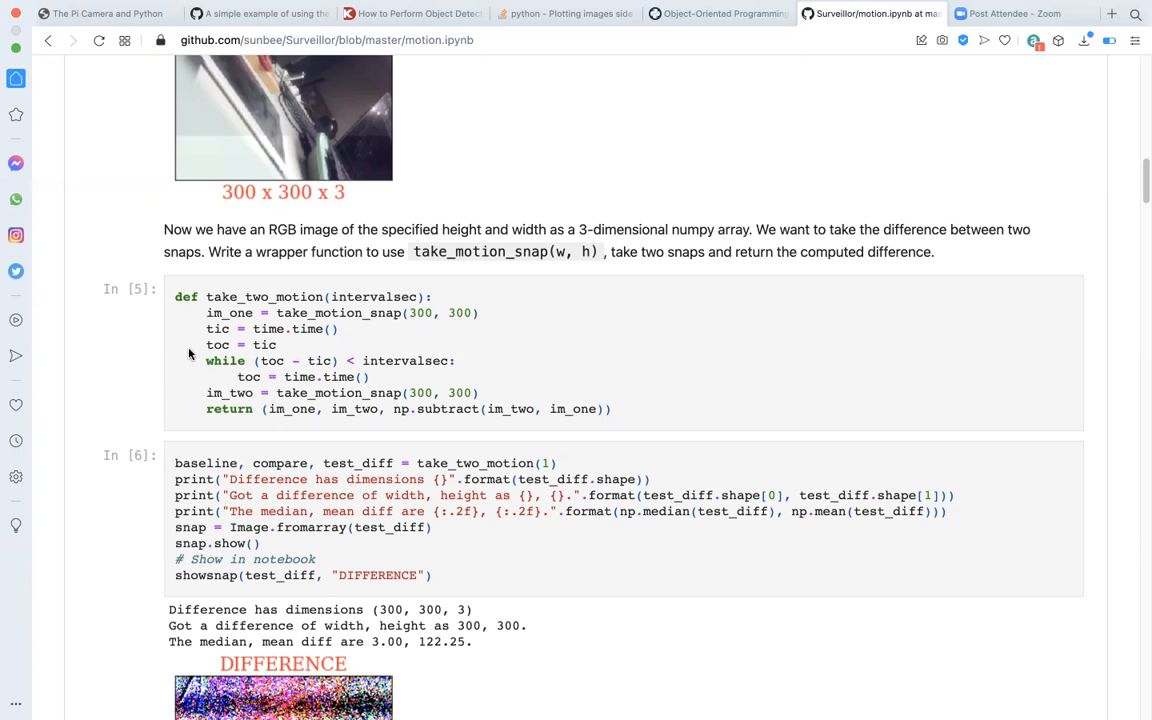
pyautogui.moveTo(284, 360)
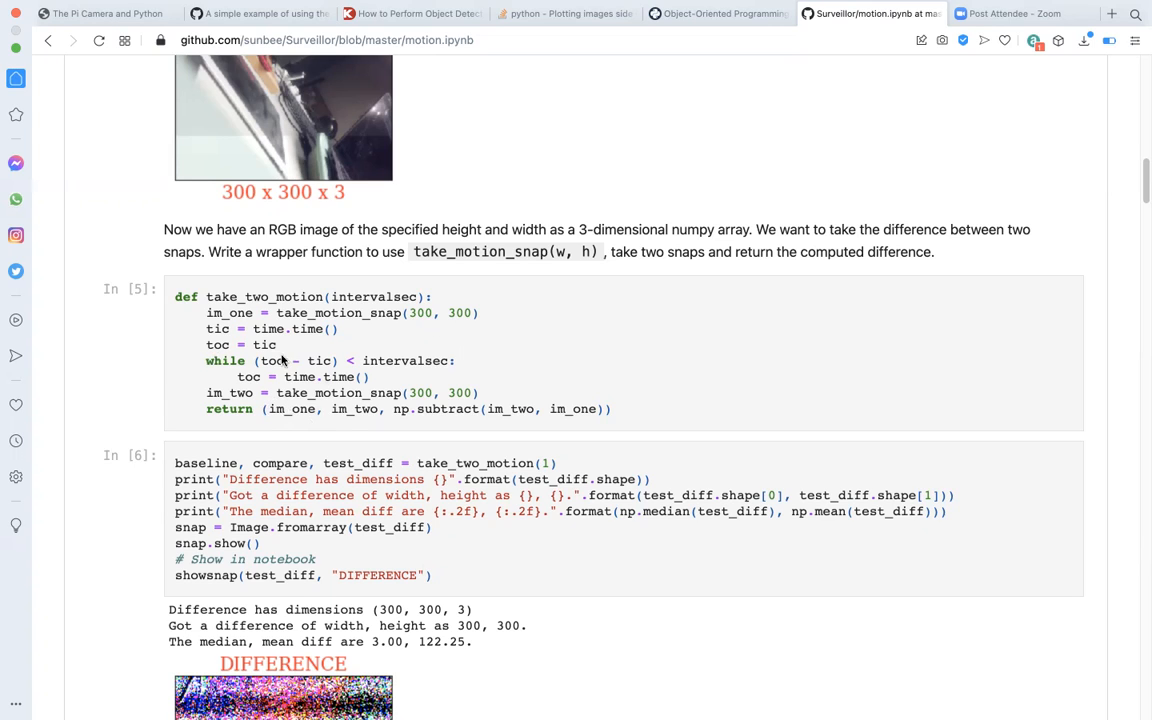
pyautogui.moveTo(320, 378)
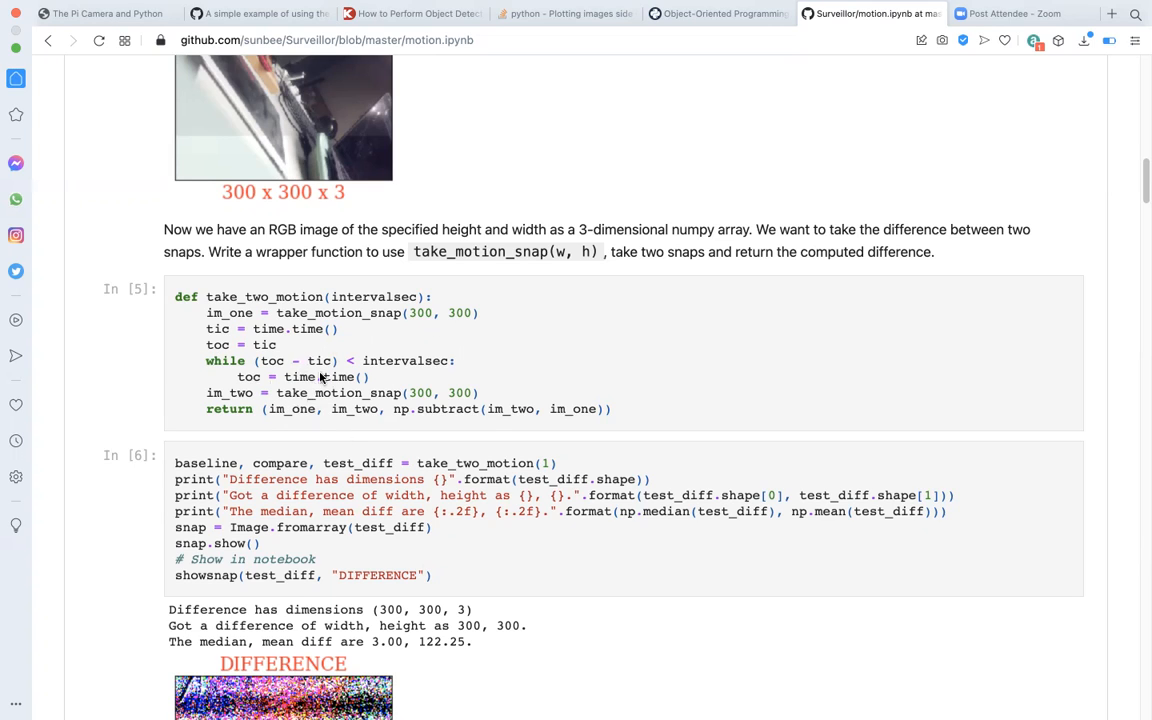
pyautogui.moveTo(210, 420)
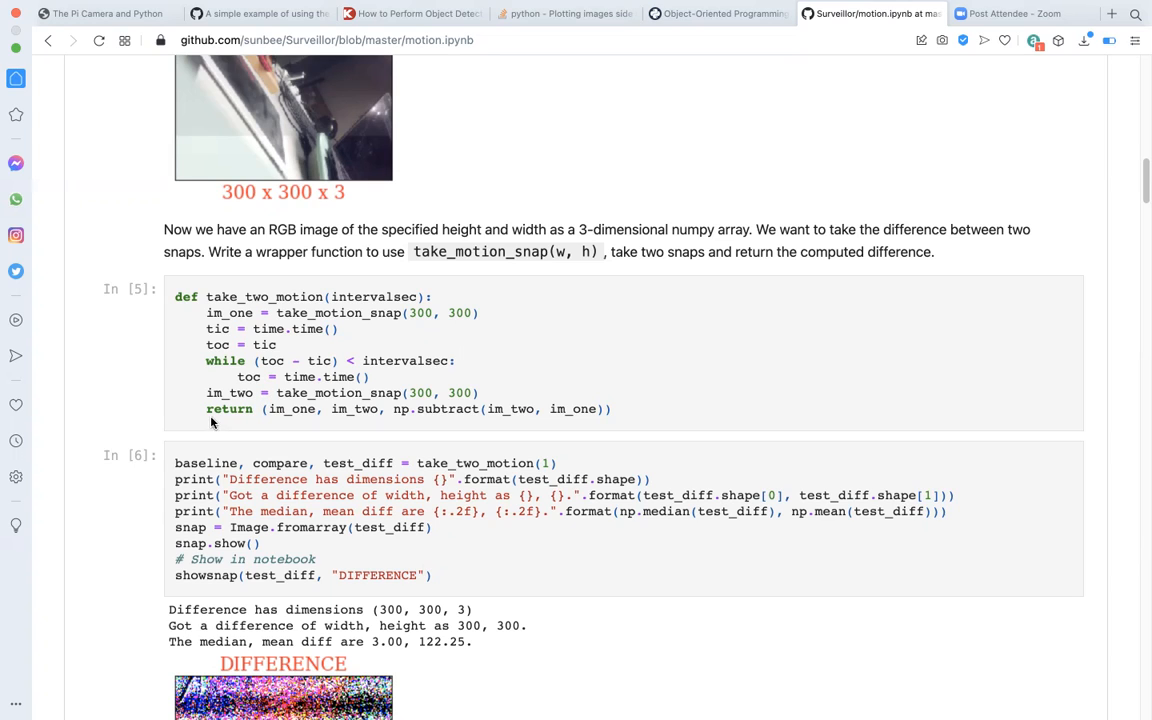
pyautogui.moveTo(280, 420)
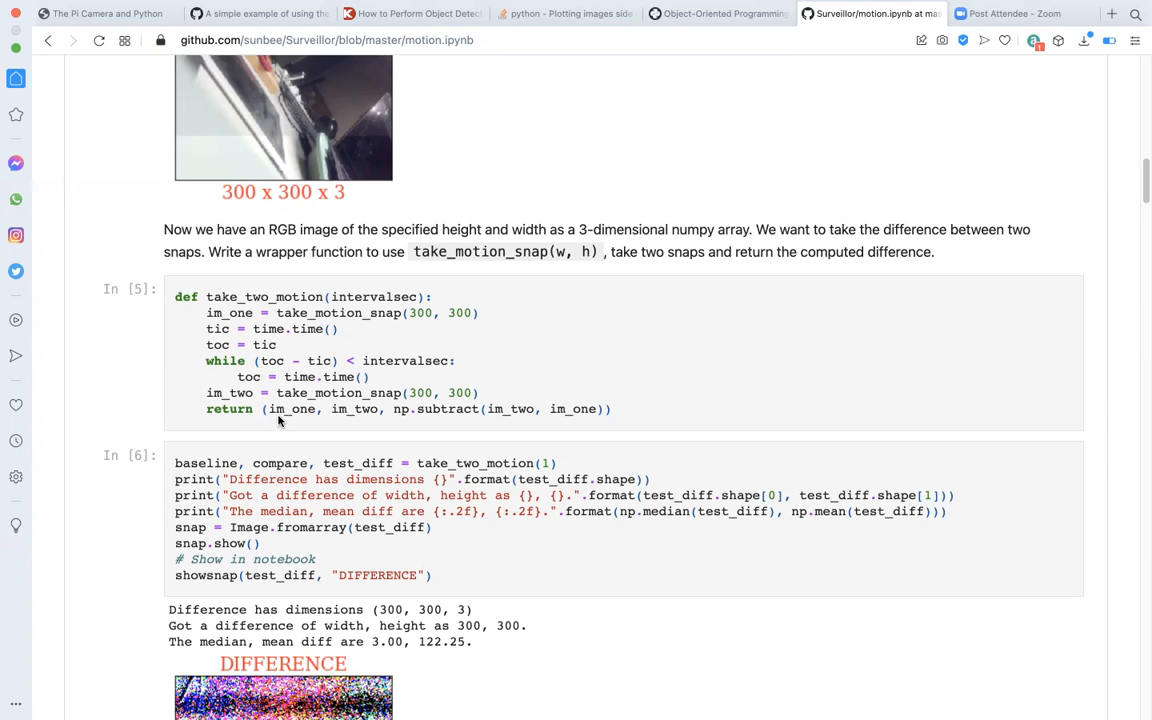
pyautogui.moveTo(412, 420)
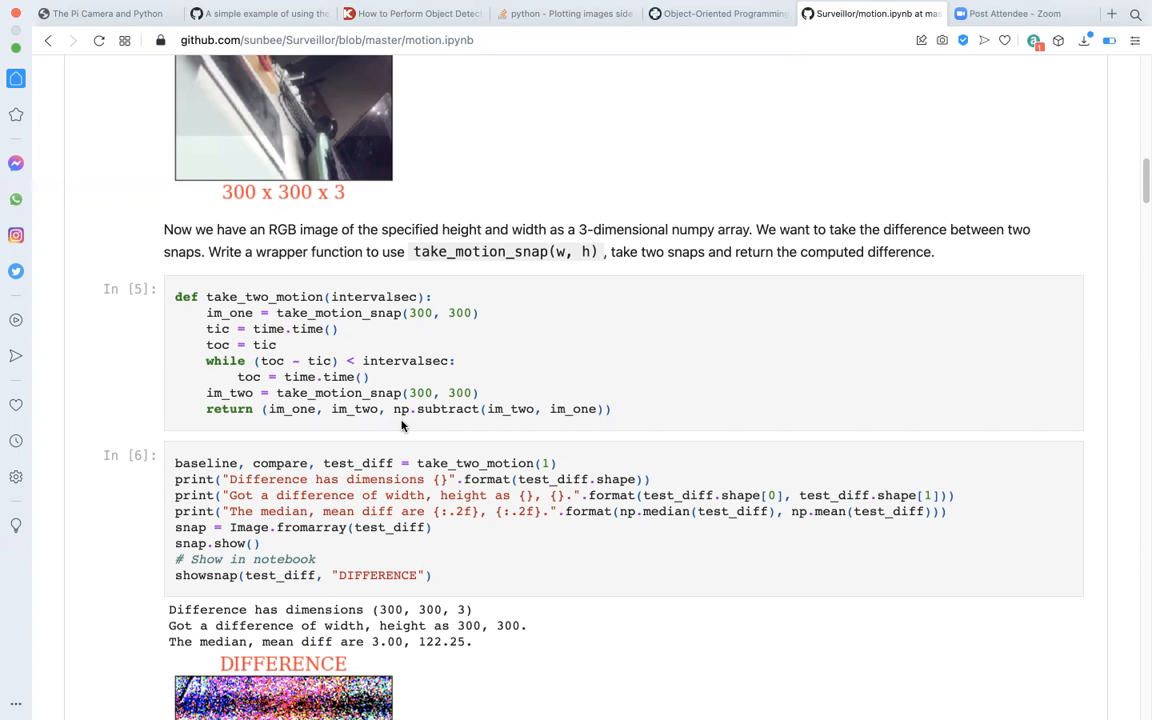
pyautogui.moveTo(572, 416)
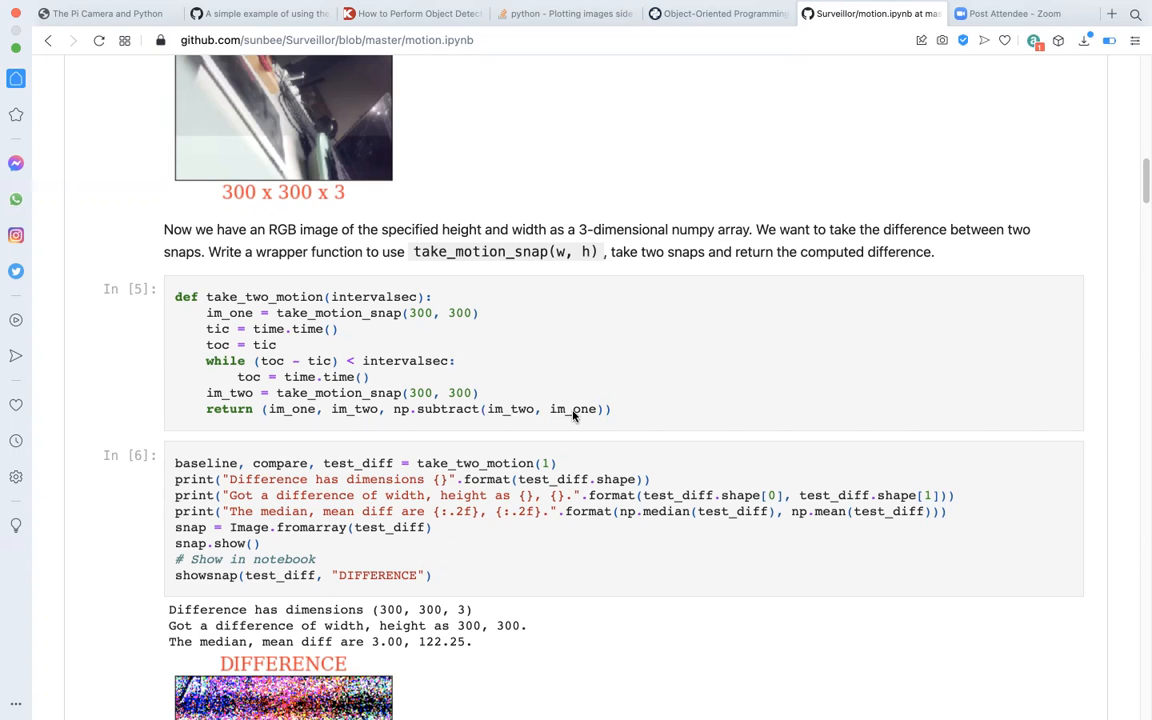
pyautogui.moveTo(288, 436)
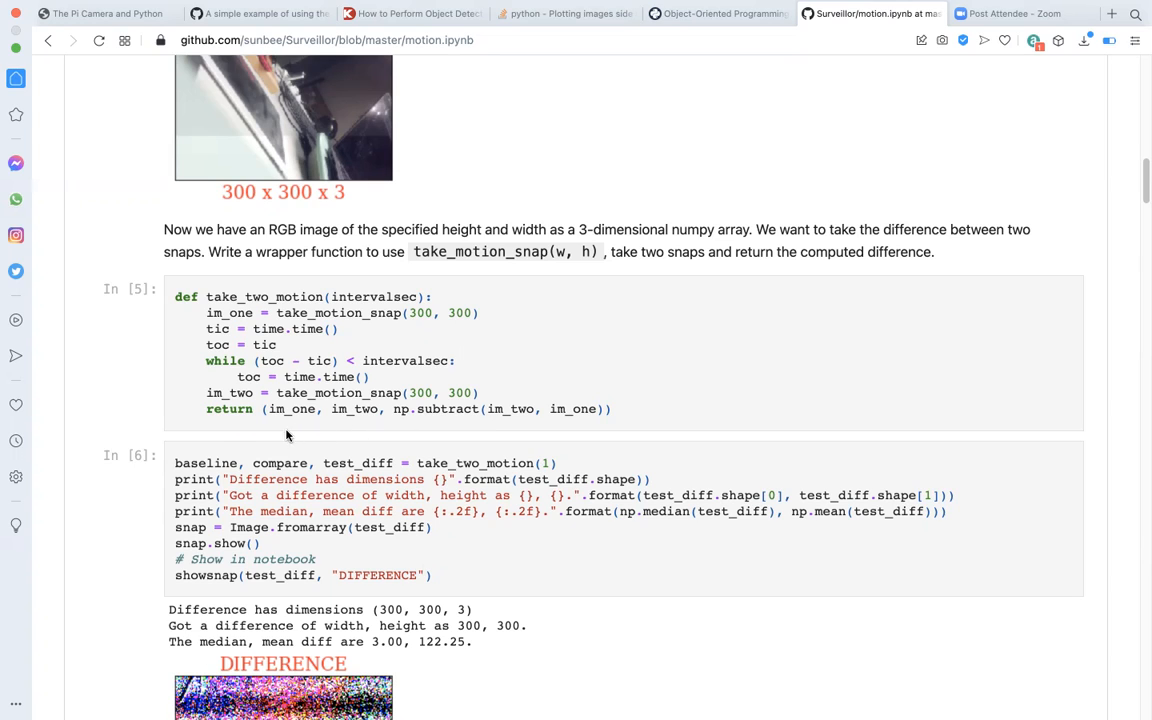
pyautogui.moveTo(340, 430)
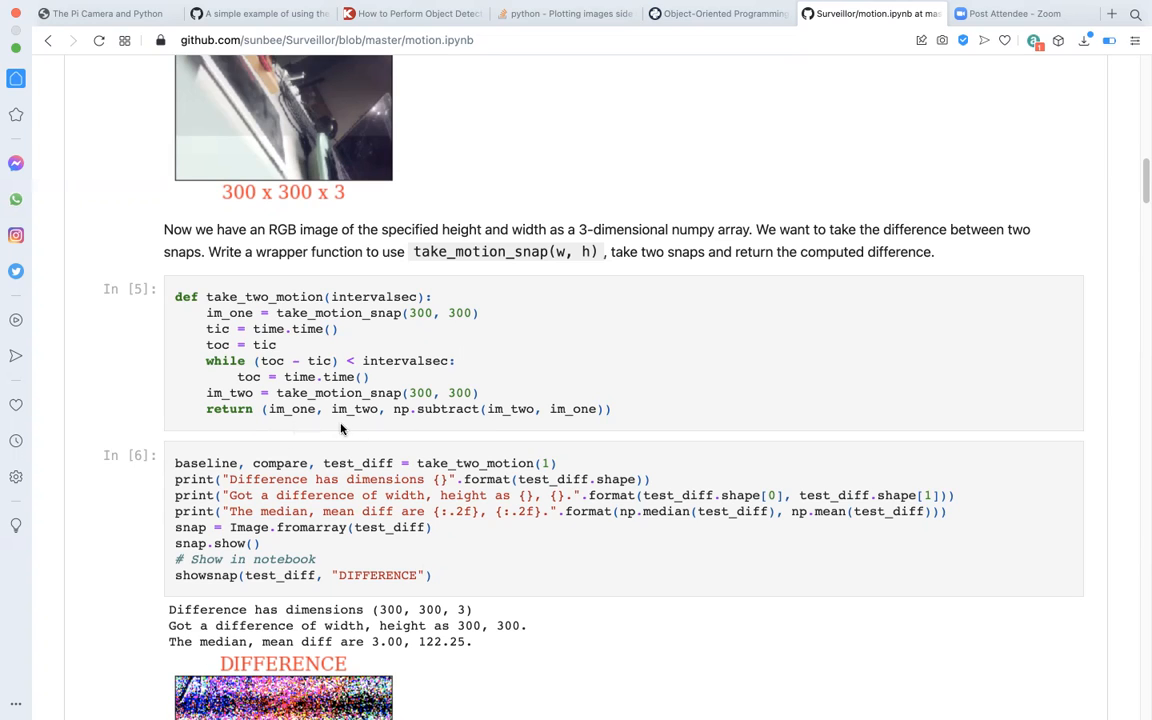
pyautogui.moveTo(416, 424)
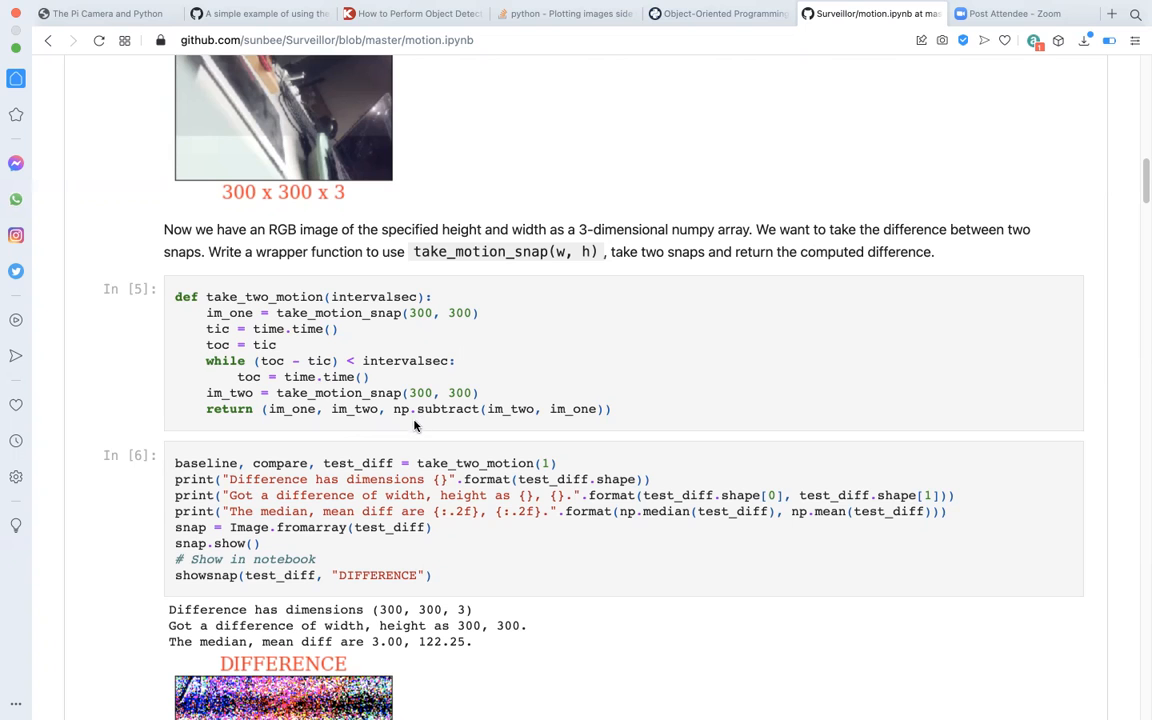
pyautogui.moveTo(858, 140)
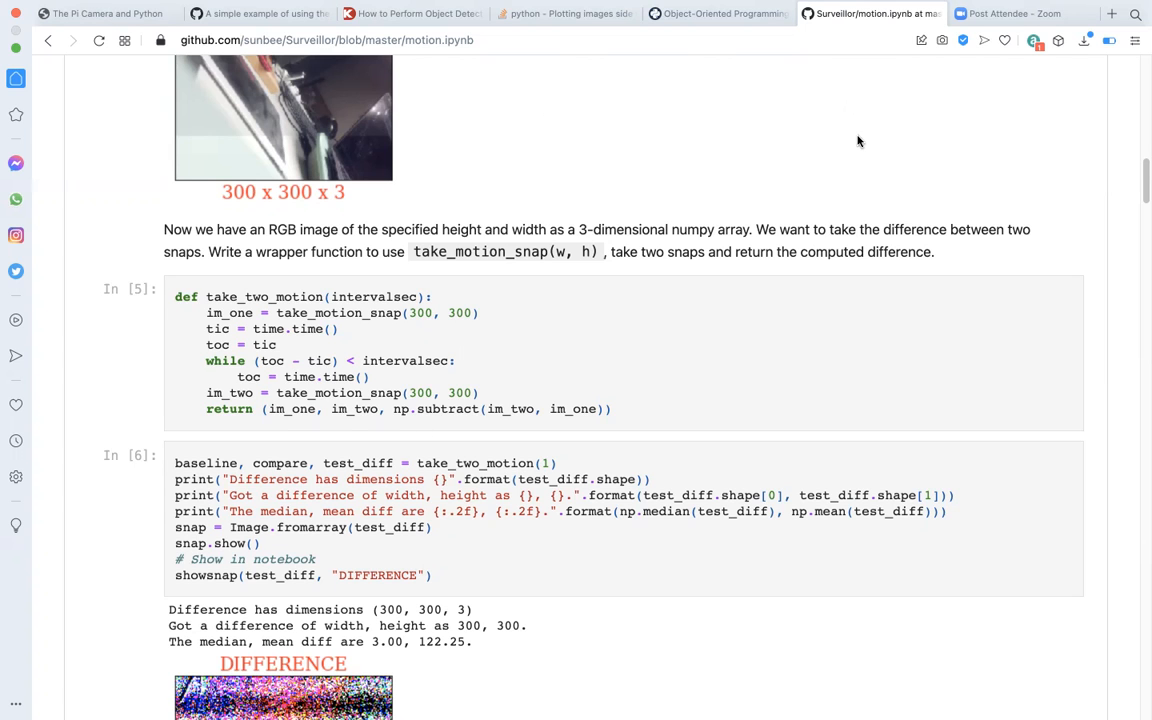
# - Scroll past cell In [6] to the DIFFERENCE image and the threshold_difference cell
pyautogui.scroll(-3)
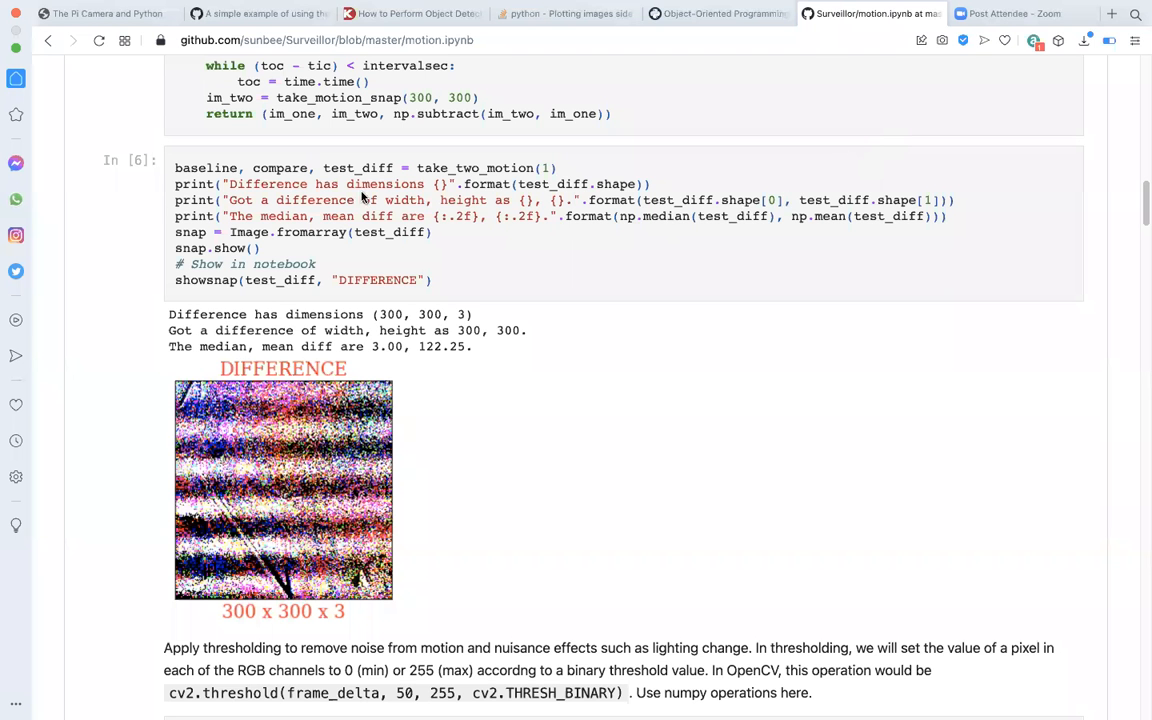
pyautogui.moveTo(502, 168)
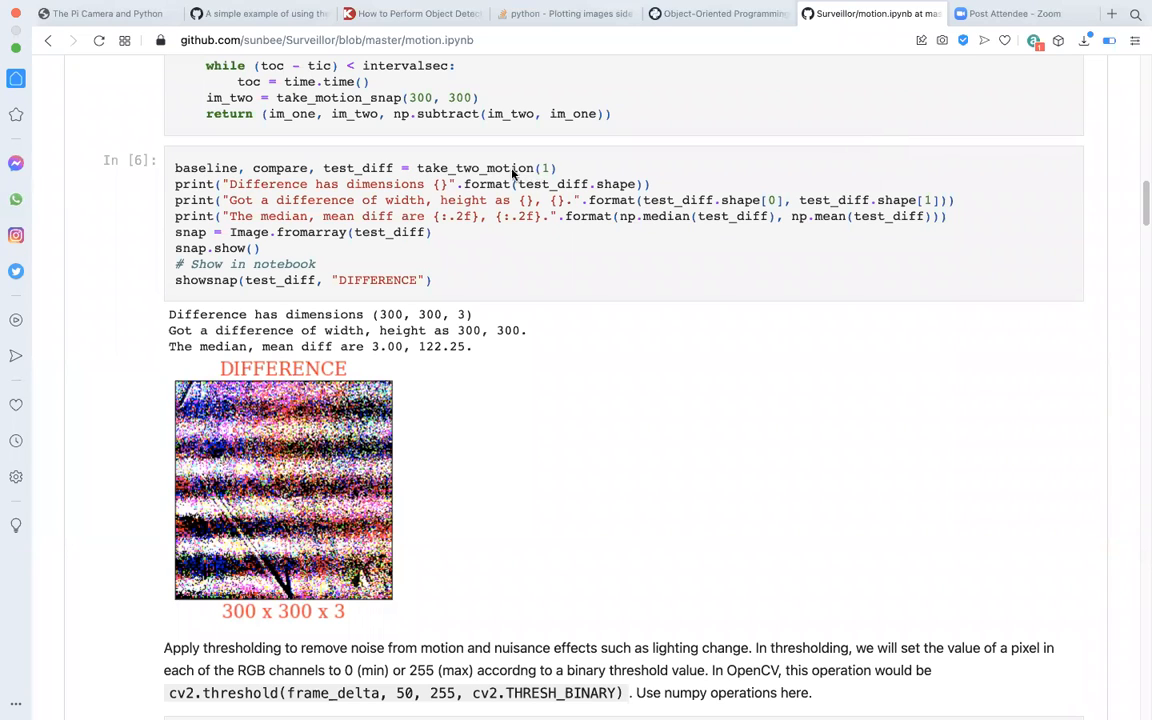
pyautogui.moveTo(540, 176)
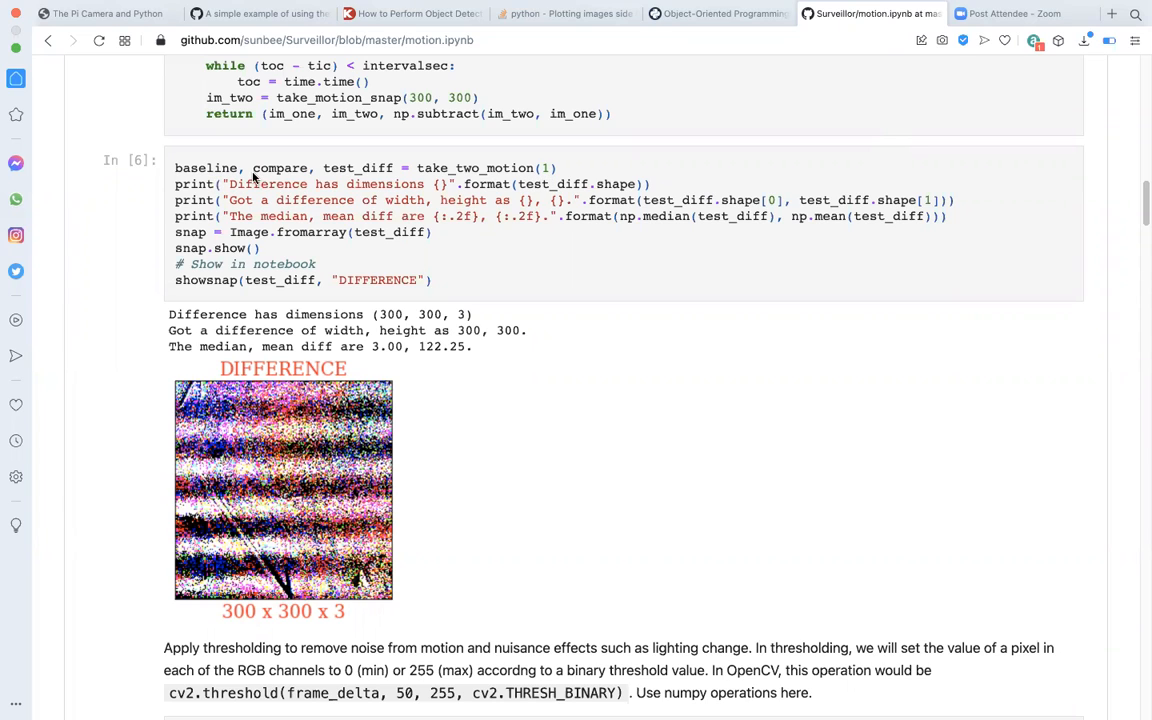
pyautogui.moveTo(358, 184)
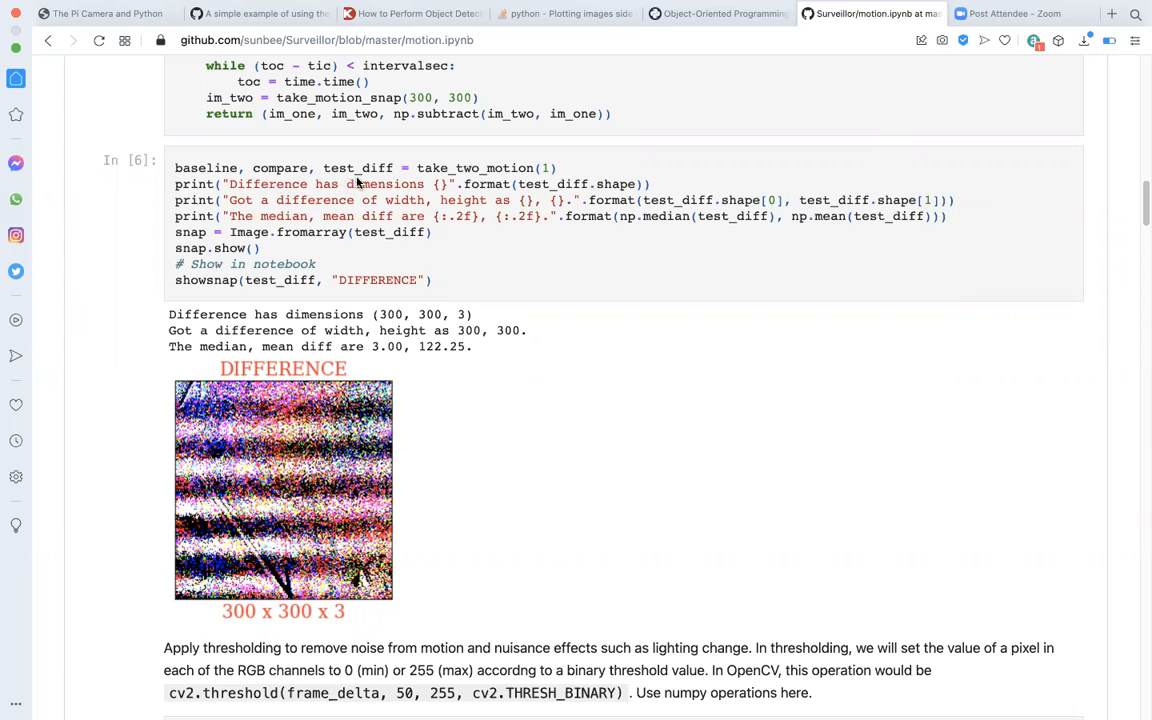
pyautogui.moveTo(290, 184)
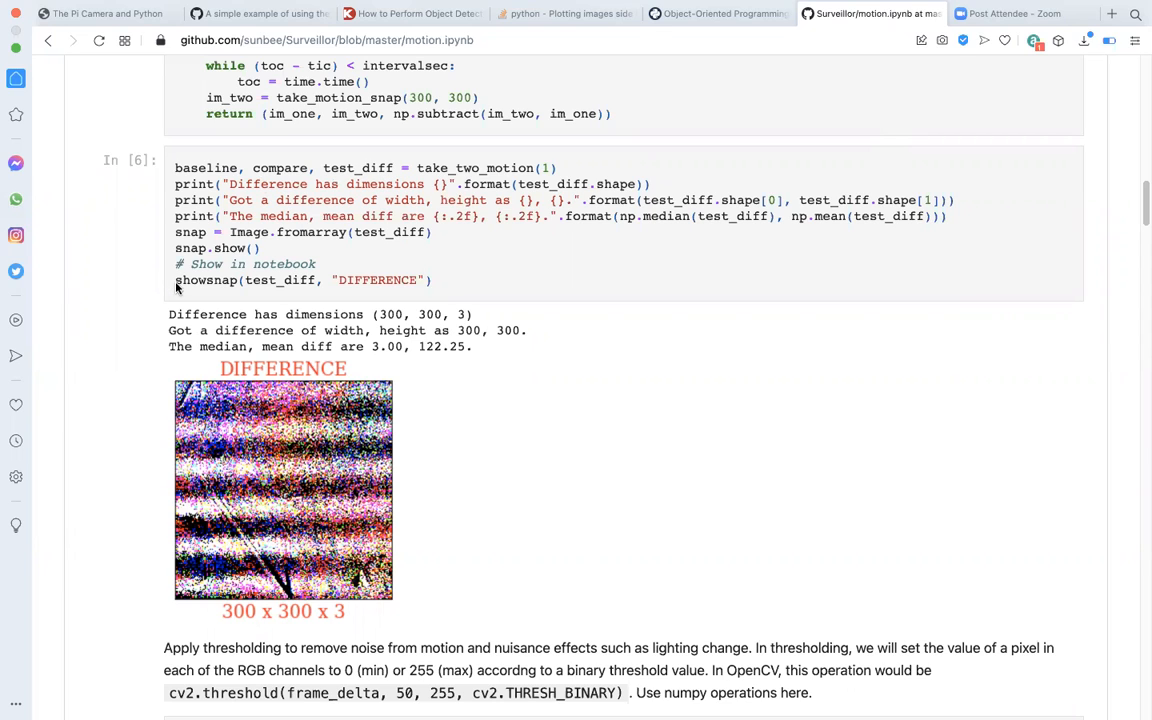
pyautogui.moveTo(208, 284)
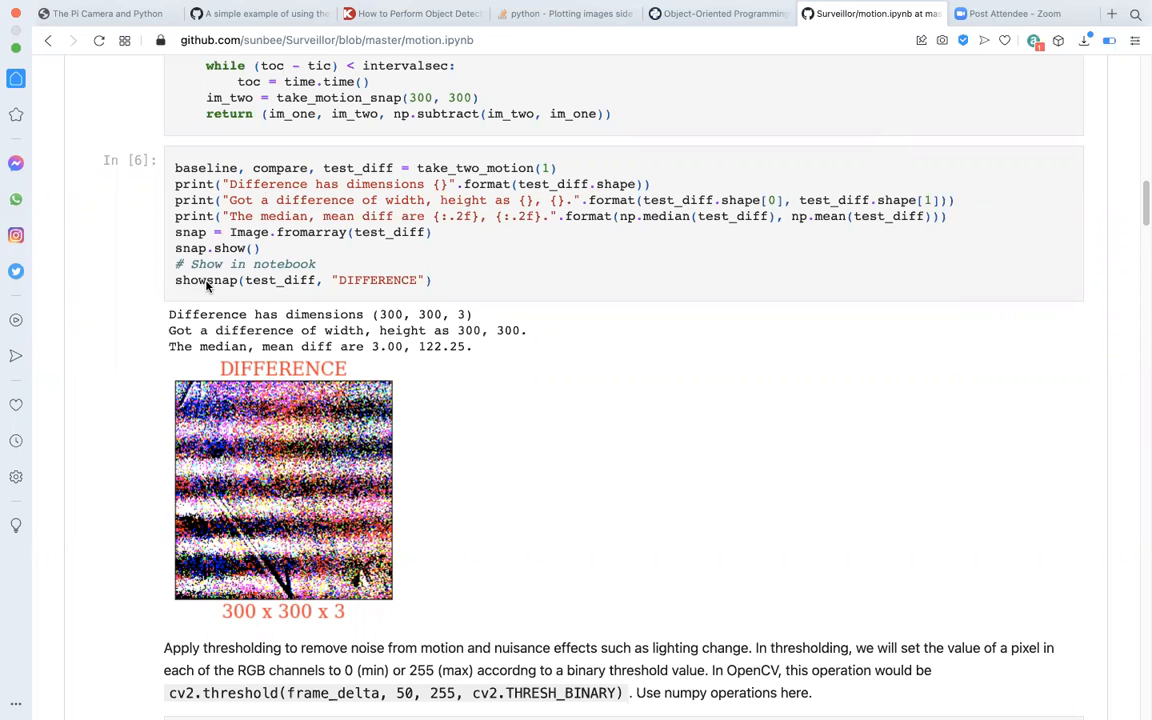
pyautogui.moveTo(320, 290)
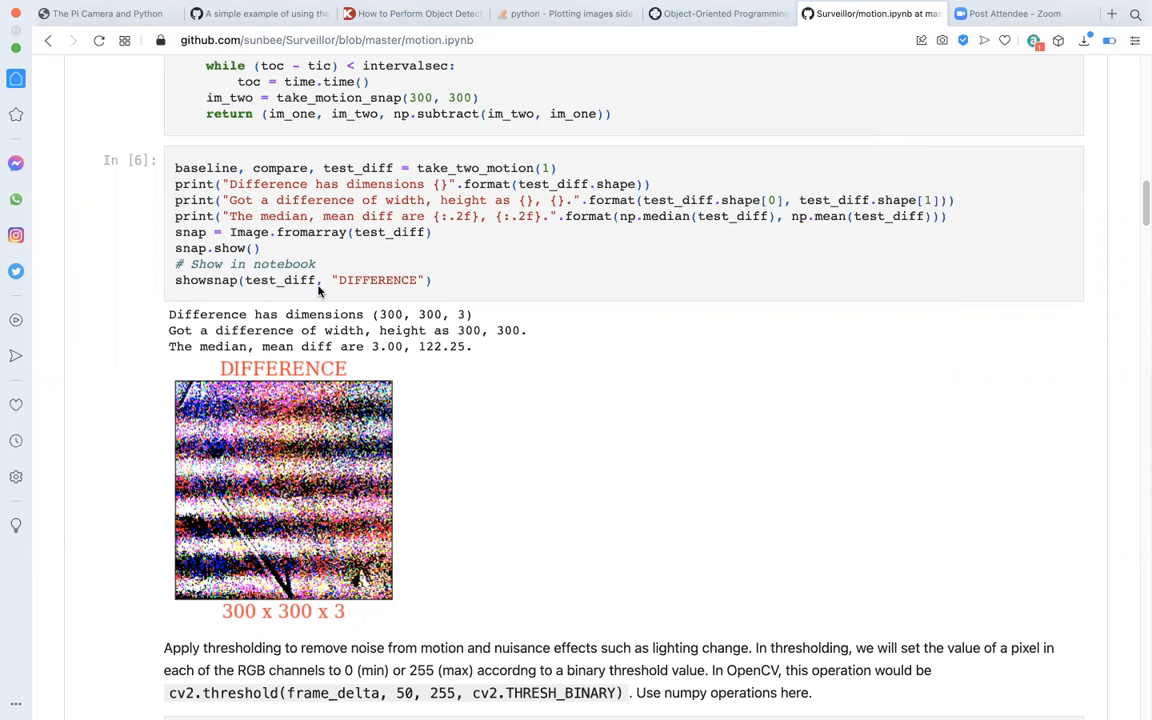
pyautogui.scroll(-3)
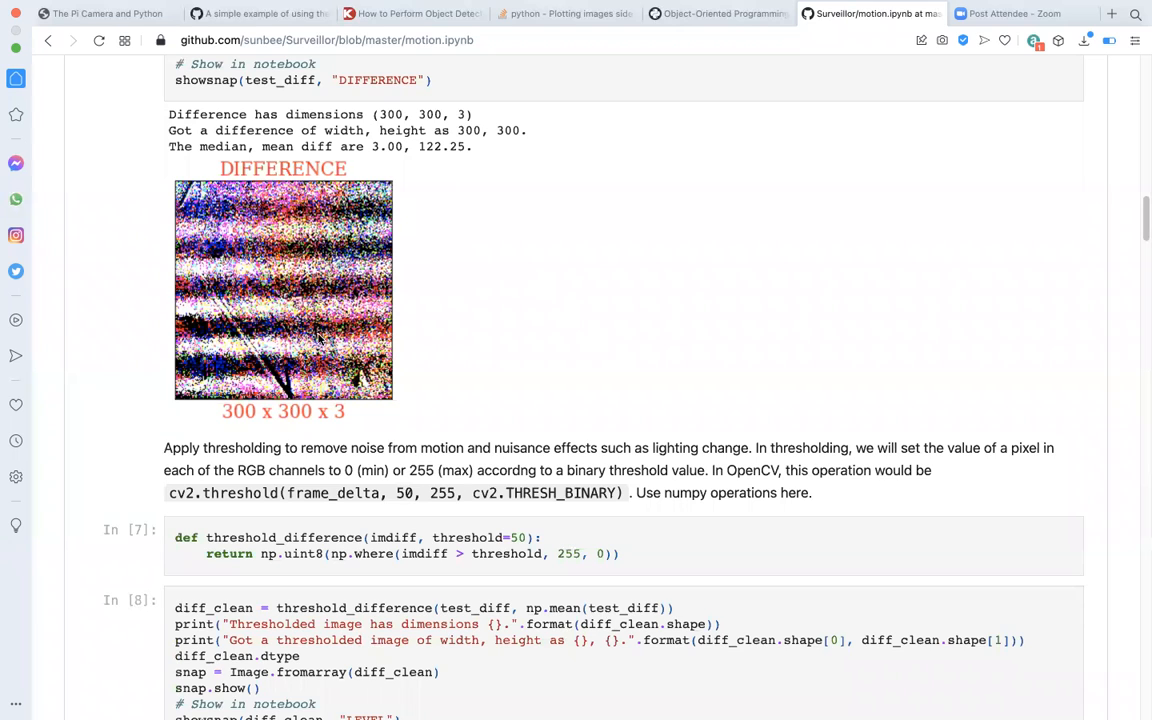
pyautogui.moveTo(392, 416)
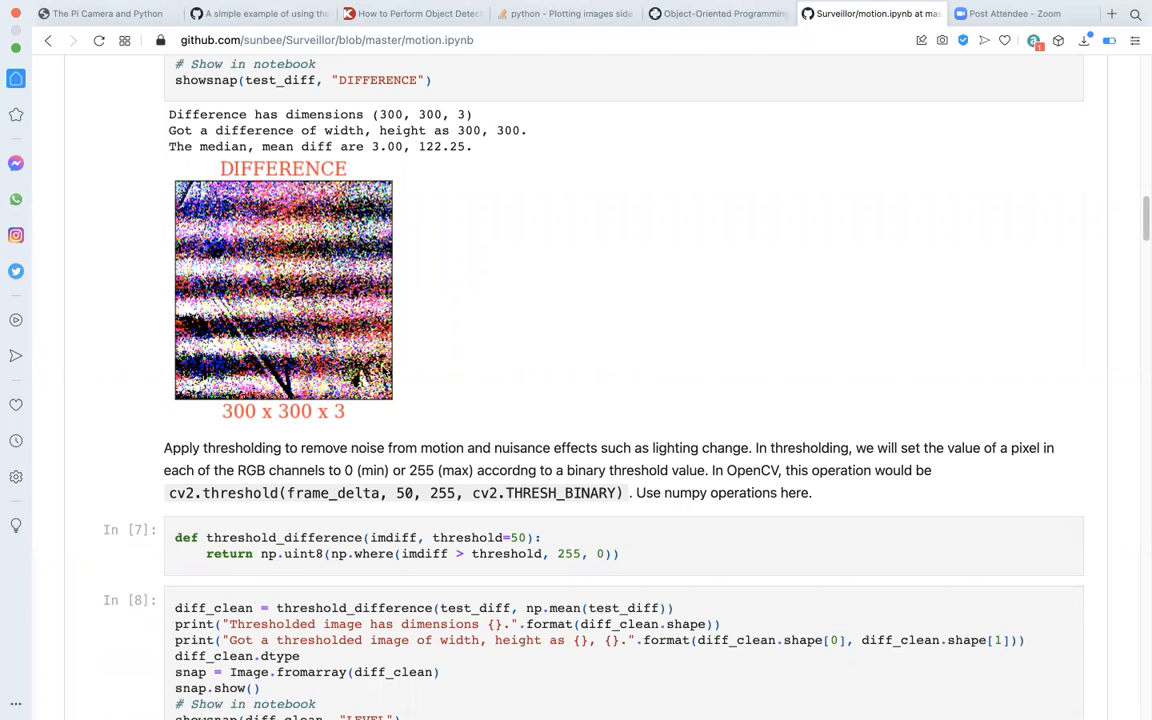
pyautogui.scroll(3)
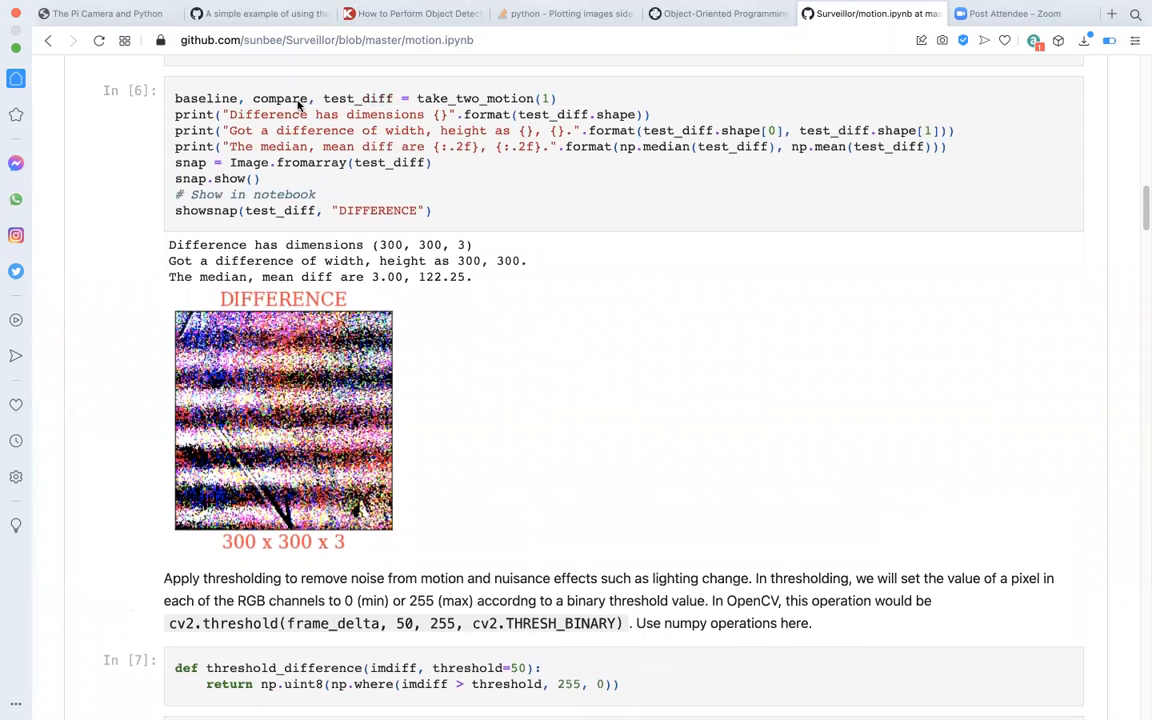
pyautogui.scroll(-3)
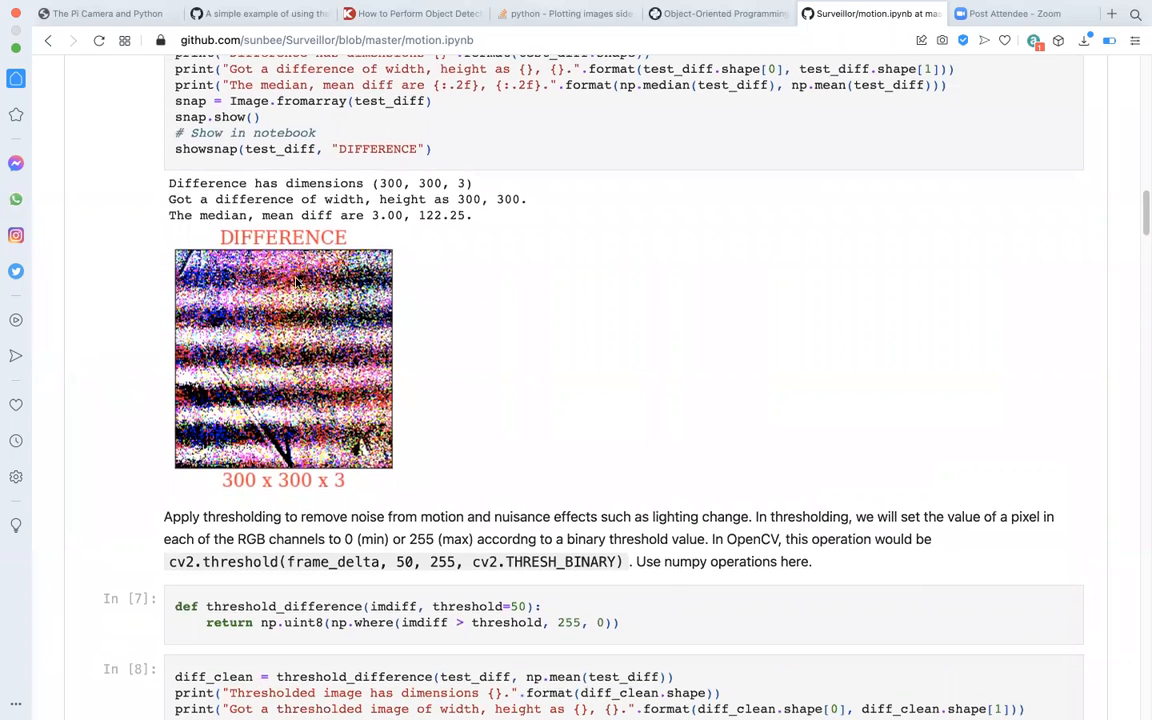
pyautogui.moveTo(344, 238)
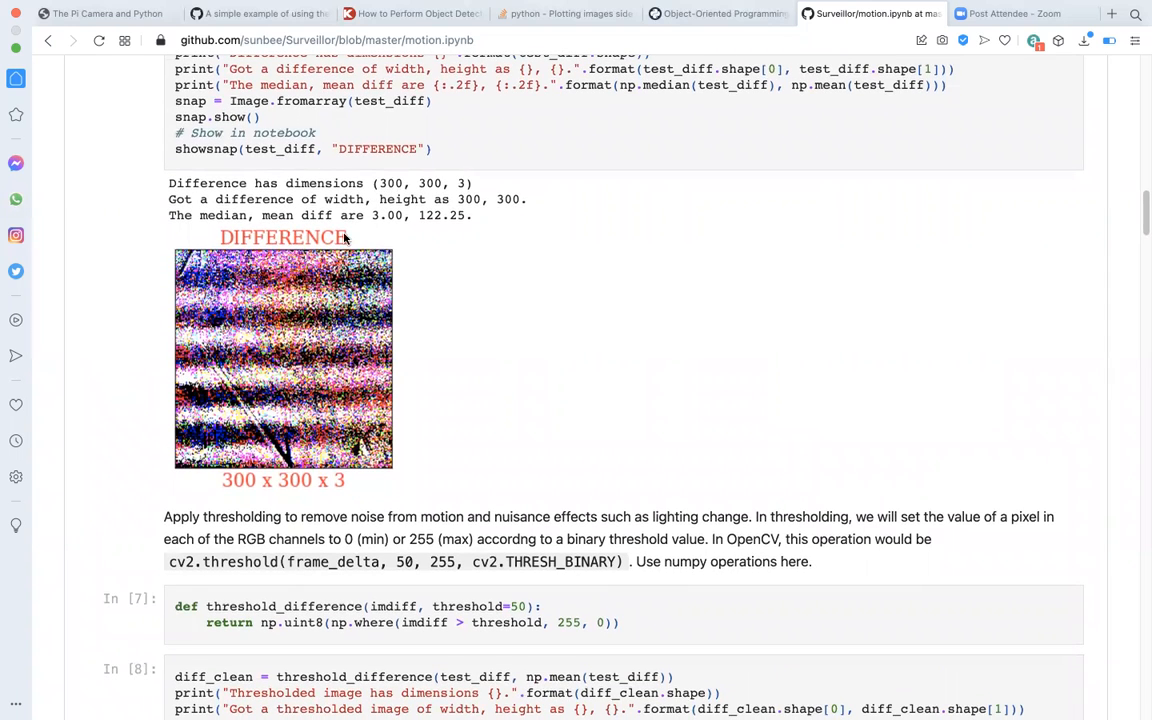
pyautogui.moveTo(692, 430)
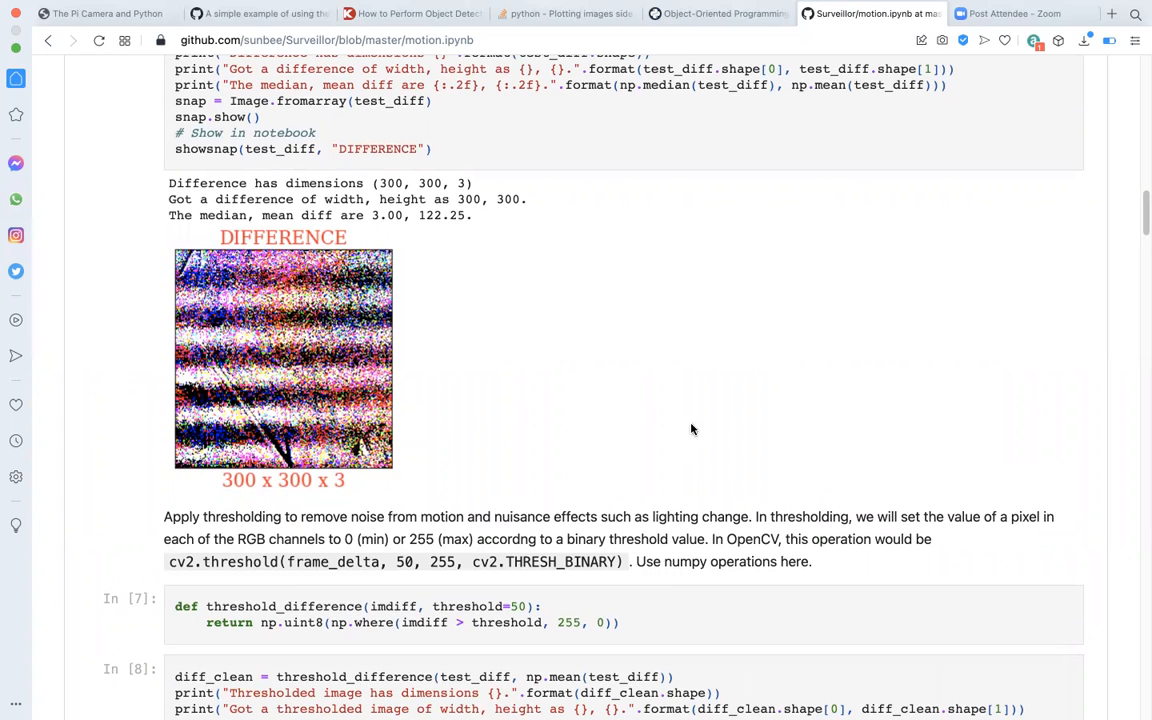
pyautogui.moveTo(414, 384)
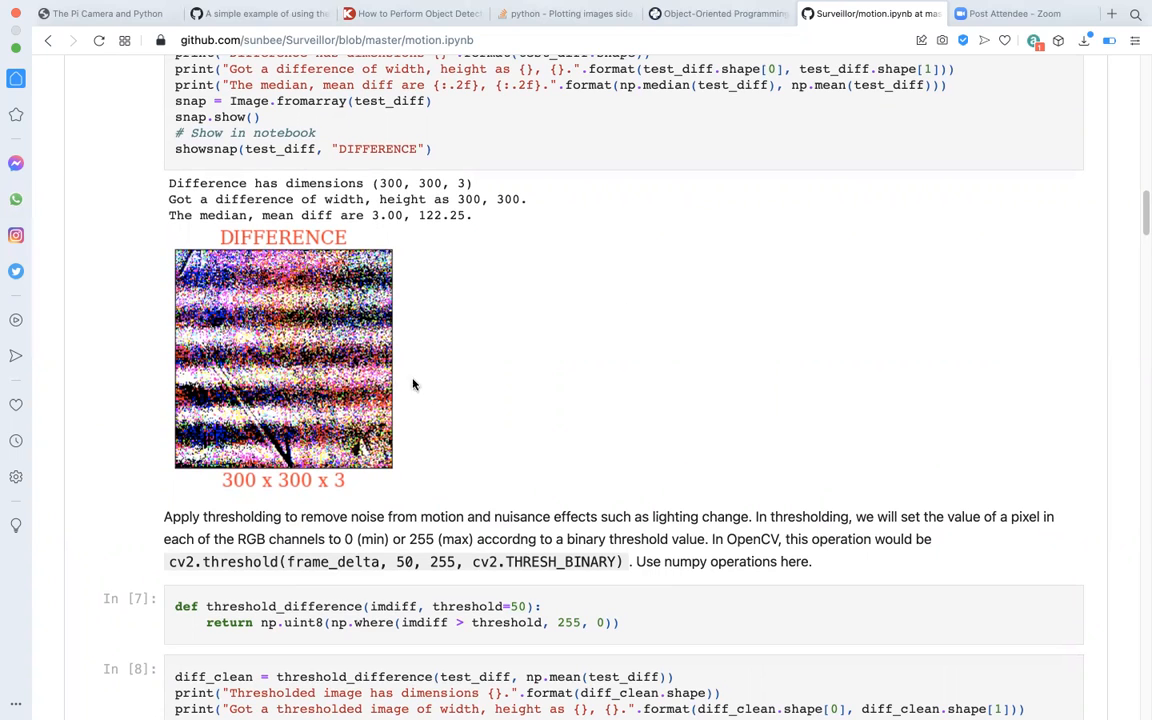
pyautogui.moveTo(270, 428)
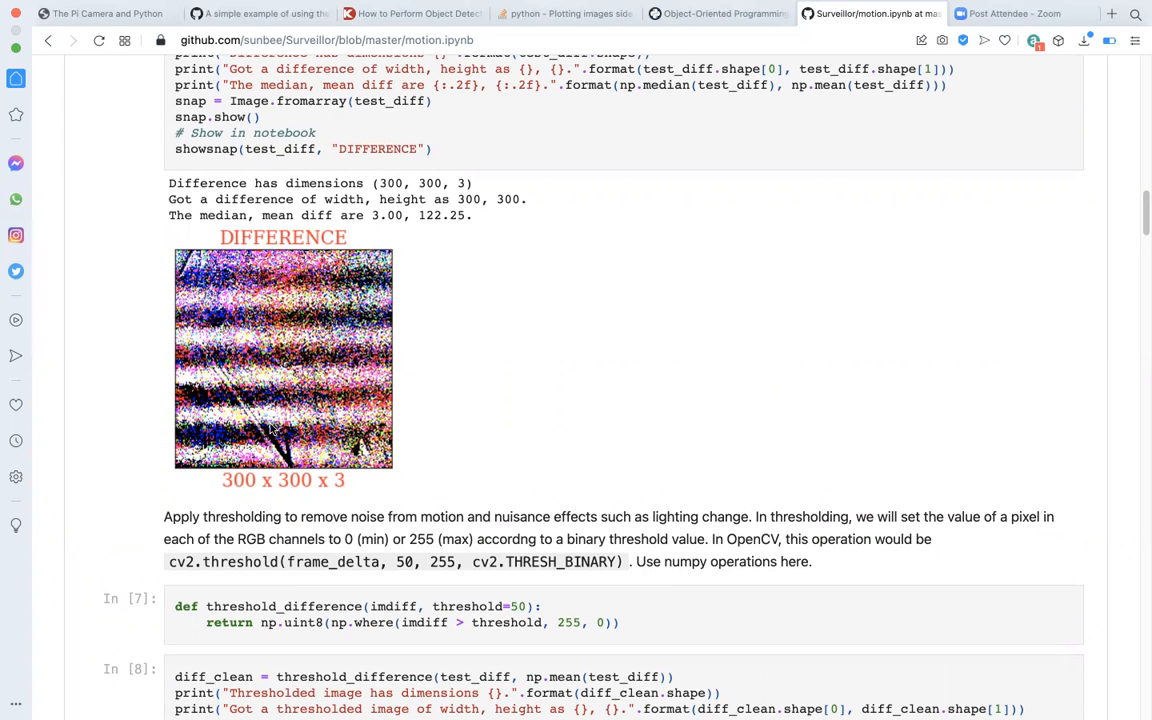
pyautogui.moveTo(272, 424)
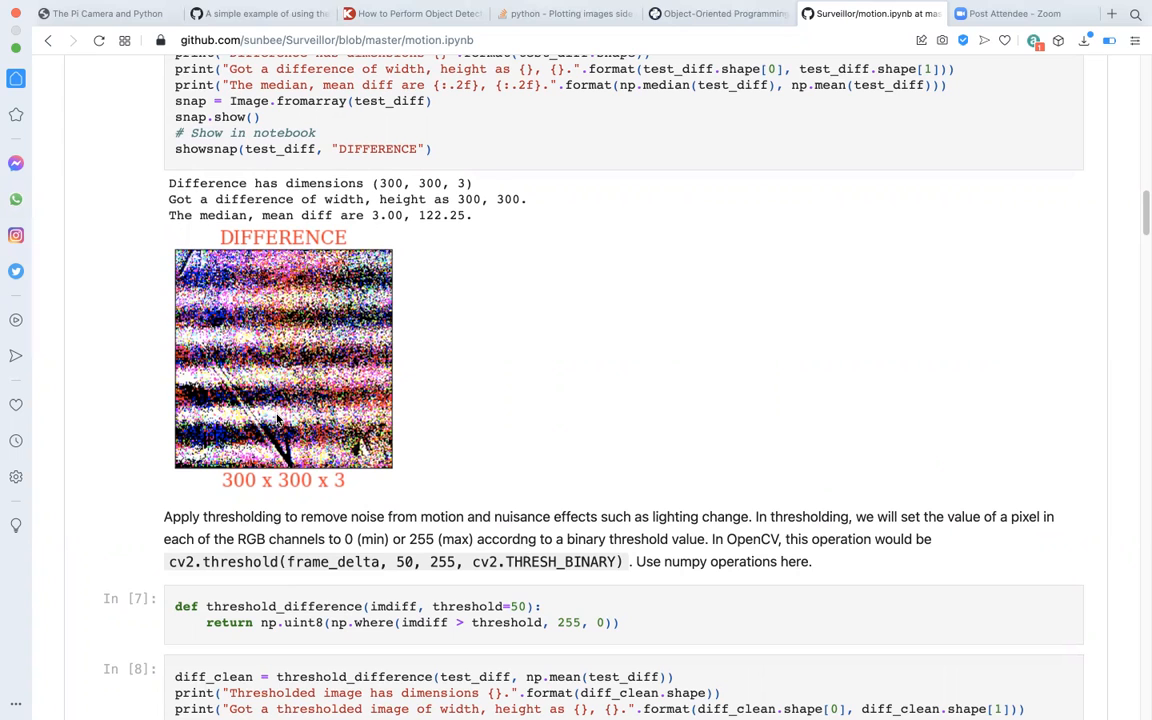
pyautogui.moveTo(844, 94)
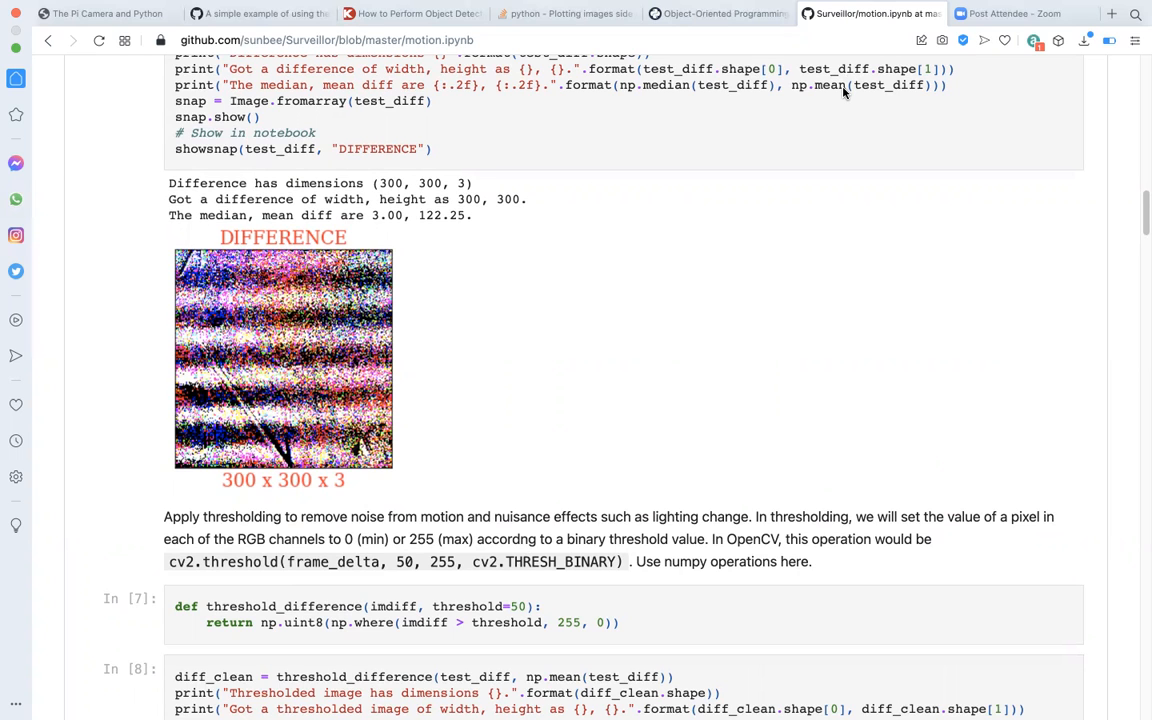
# - Scroll to cells In [7] and In [8] showing threshold_difference and the LEVEL image
pyautogui.scroll(-3)
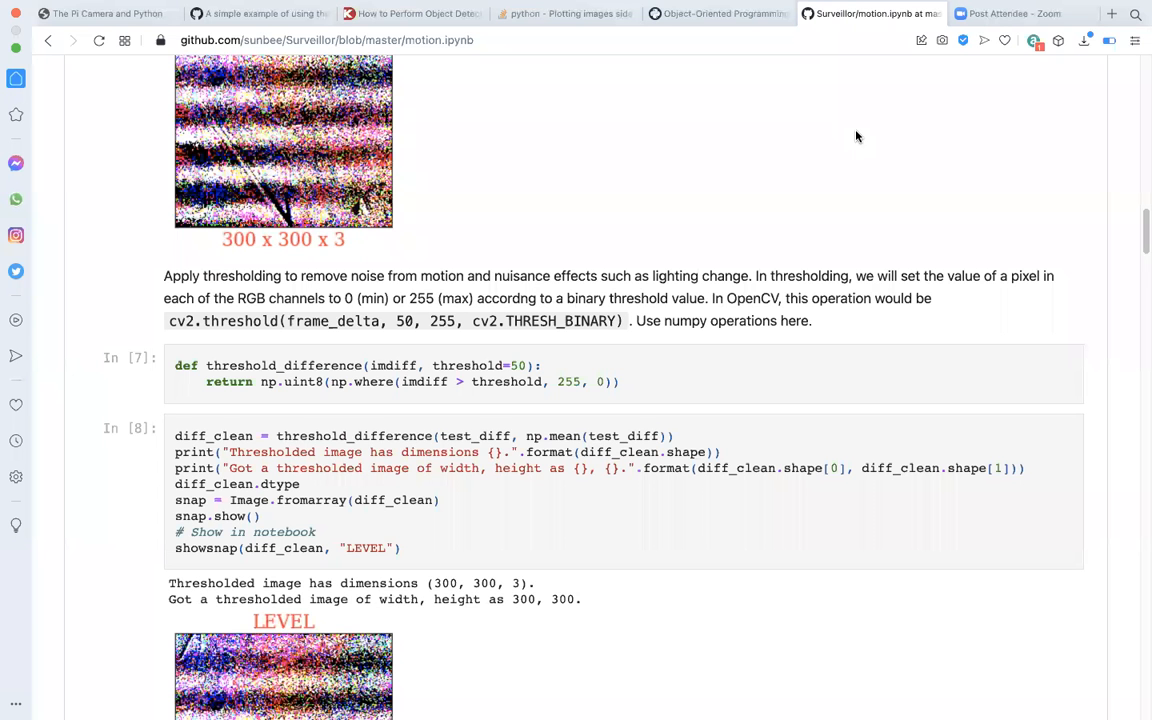
pyautogui.moveTo(660, 232)
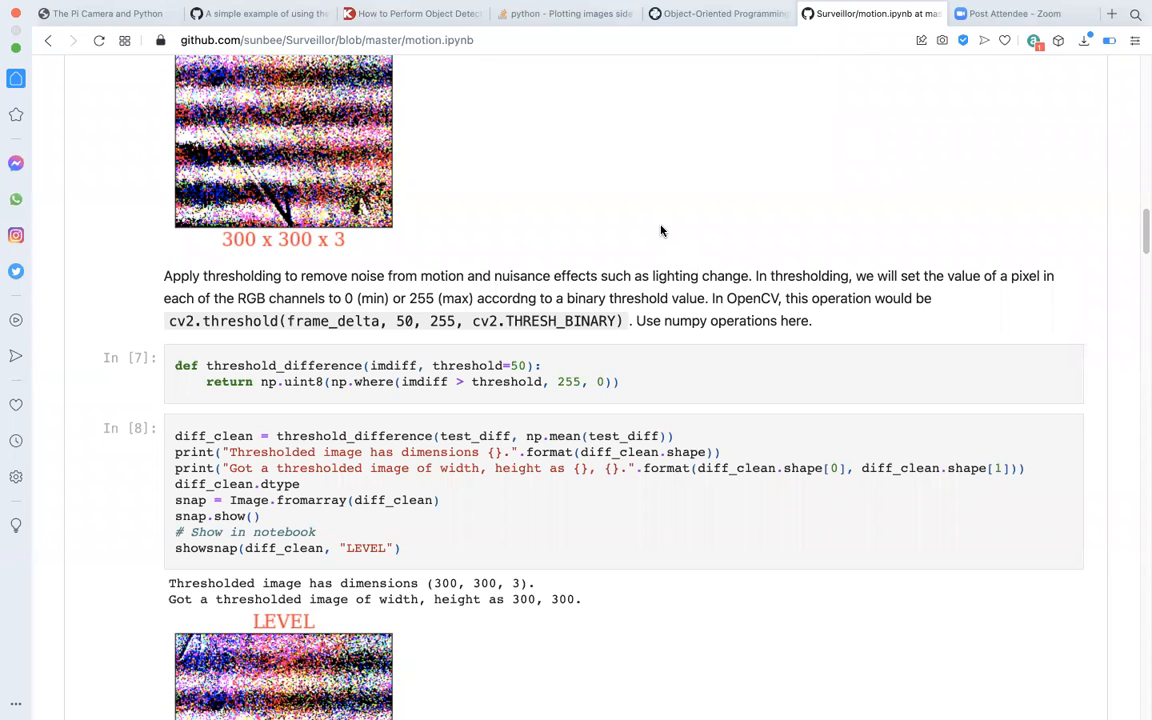
pyautogui.moveTo(350, 270)
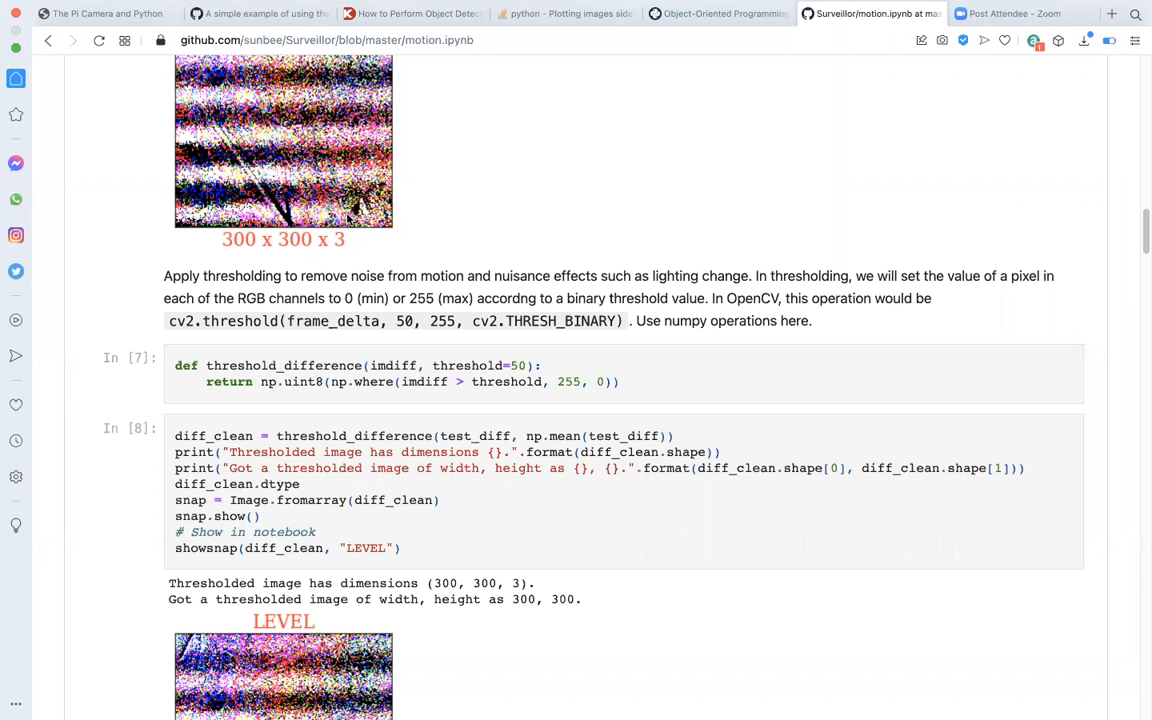
pyautogui.scroll(3)
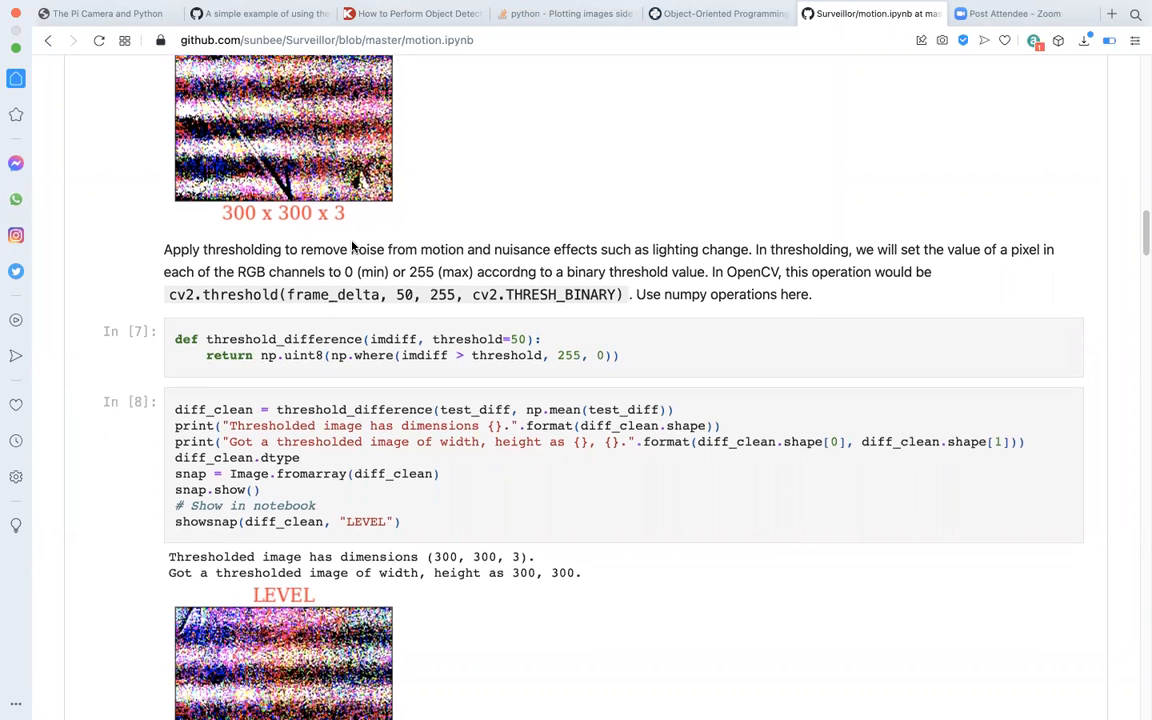
pyautogui.scroll(-3)
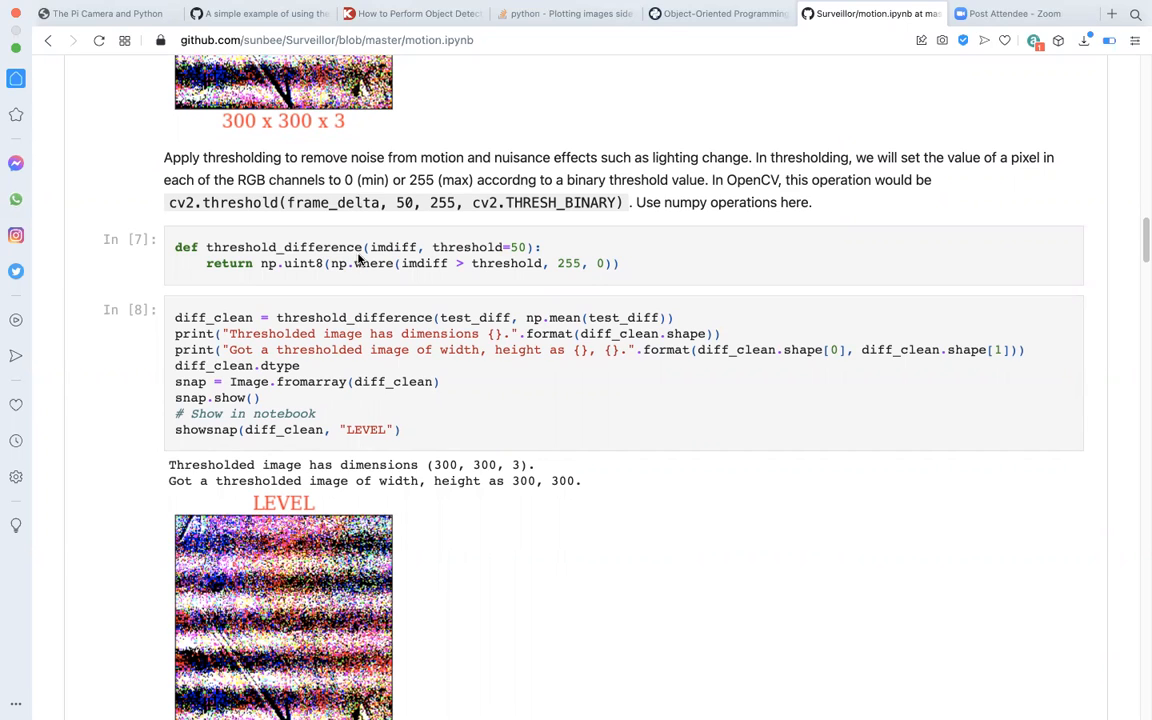
pyautogui.moveTo(356, 252)
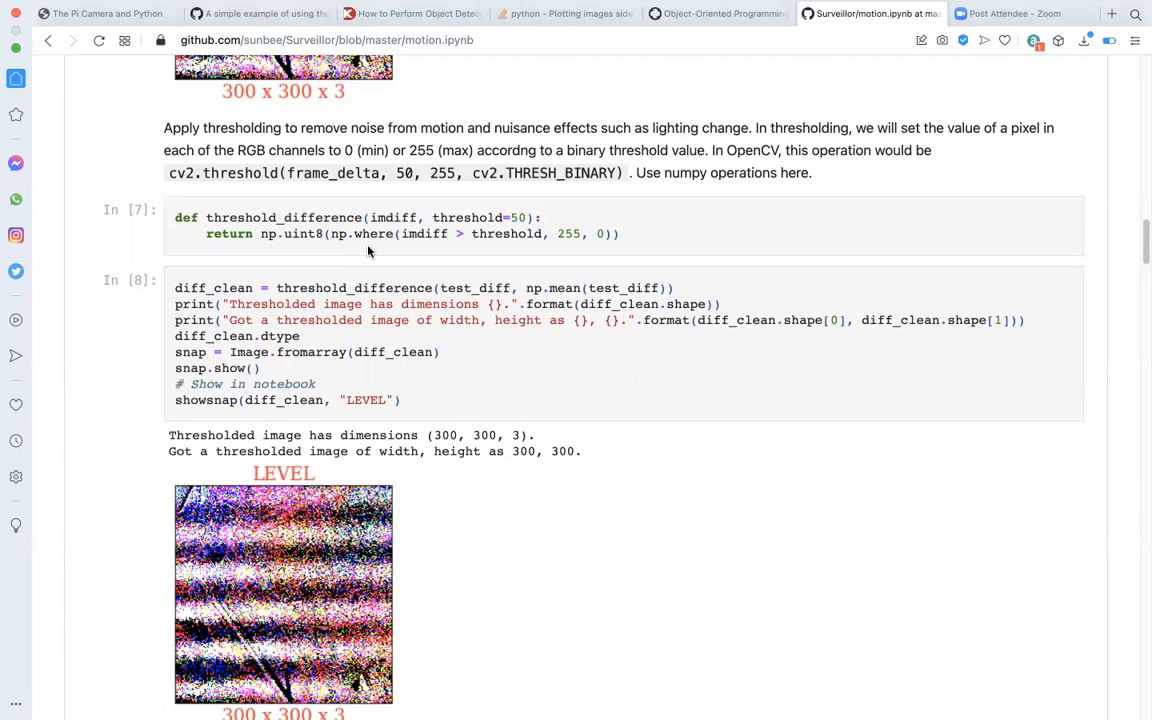
pyautogui.moveTo(250, 232)
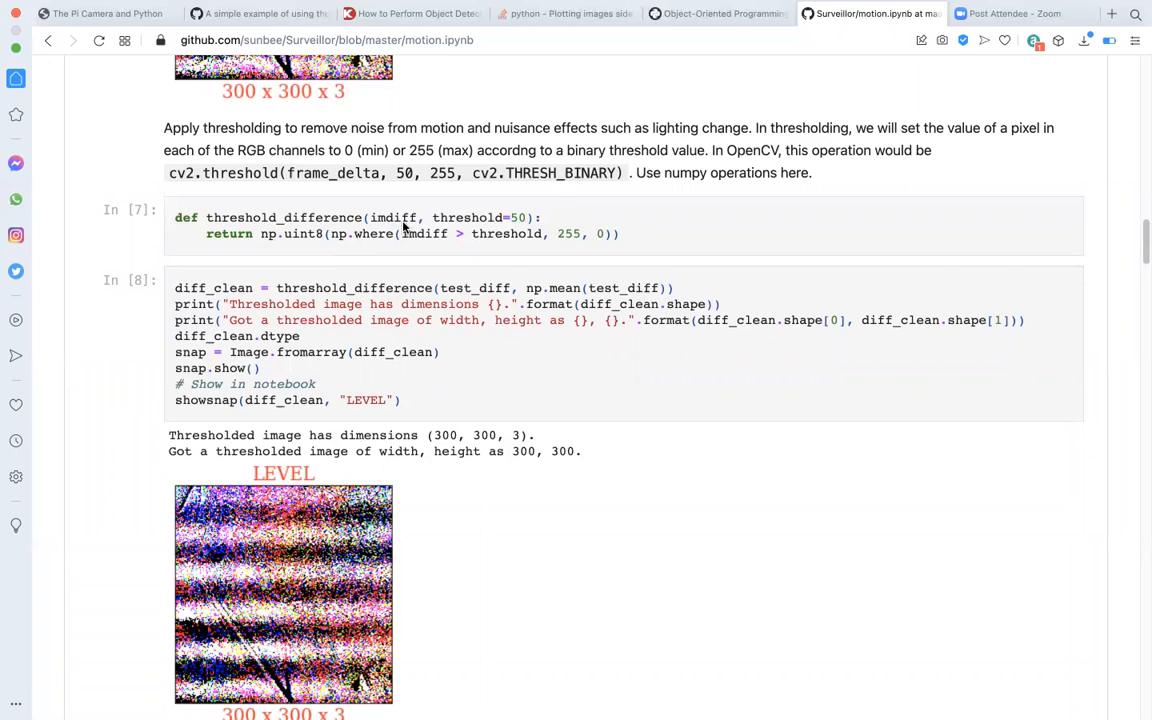
pyautogui.moveTo(508, 238)
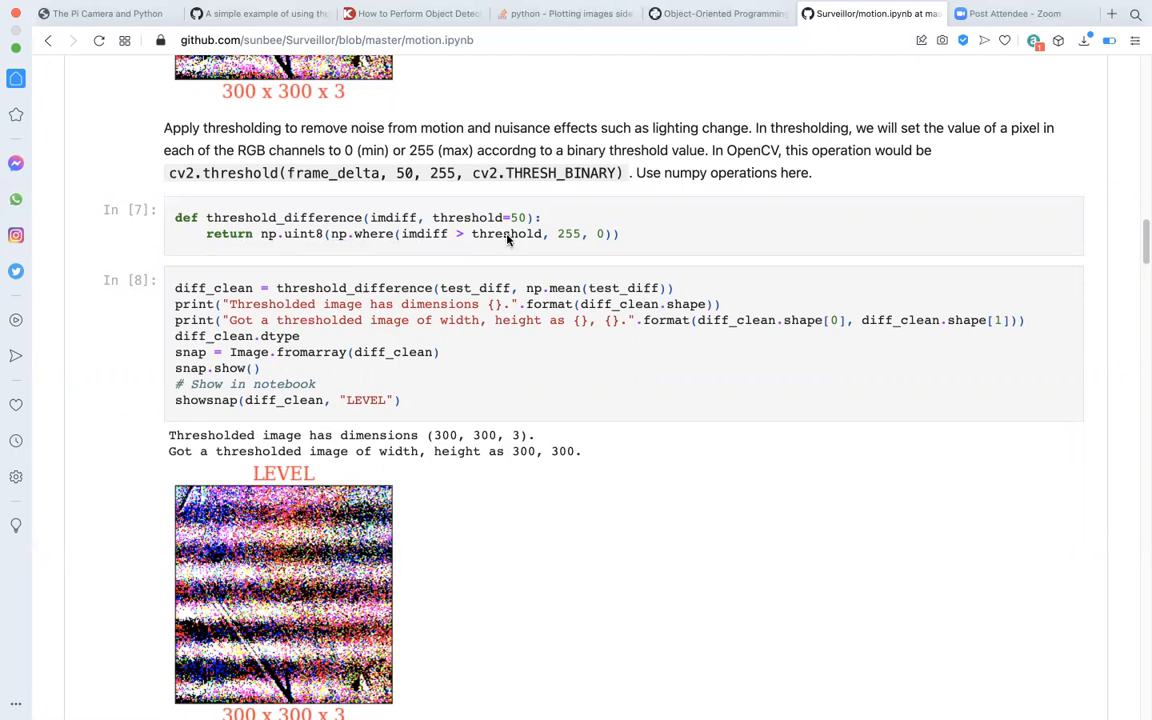
pyautogui.moveTo(856, 96)
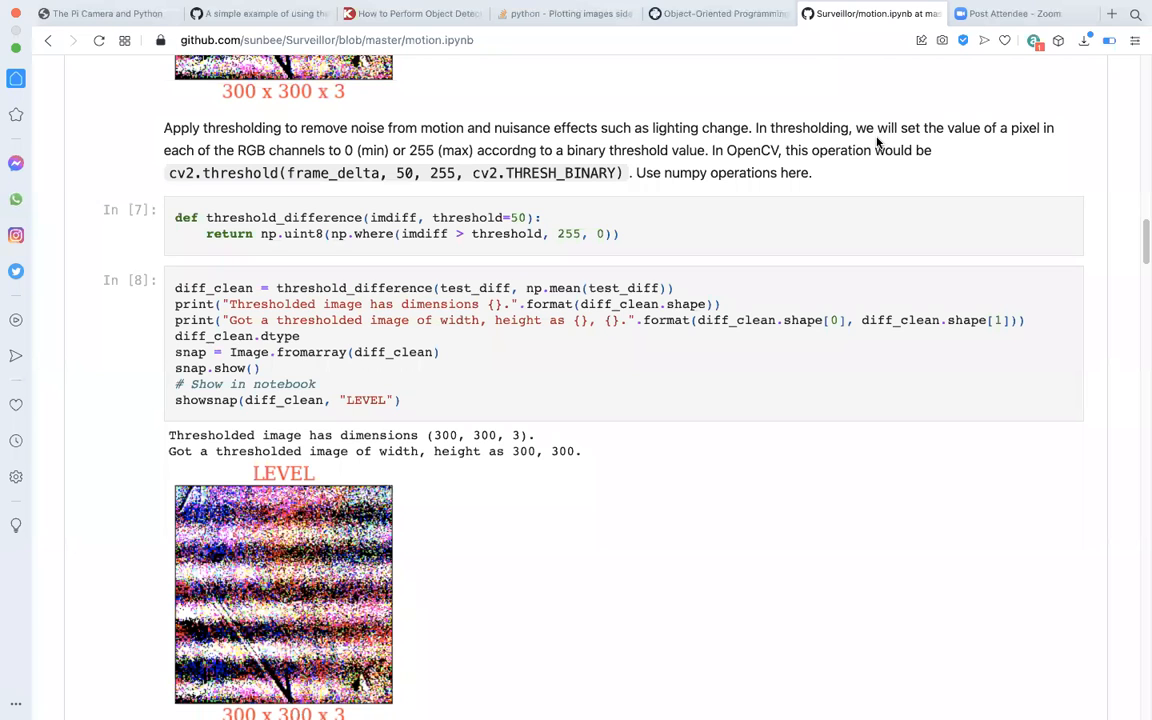
pyautogui.moveTo(412, 300)
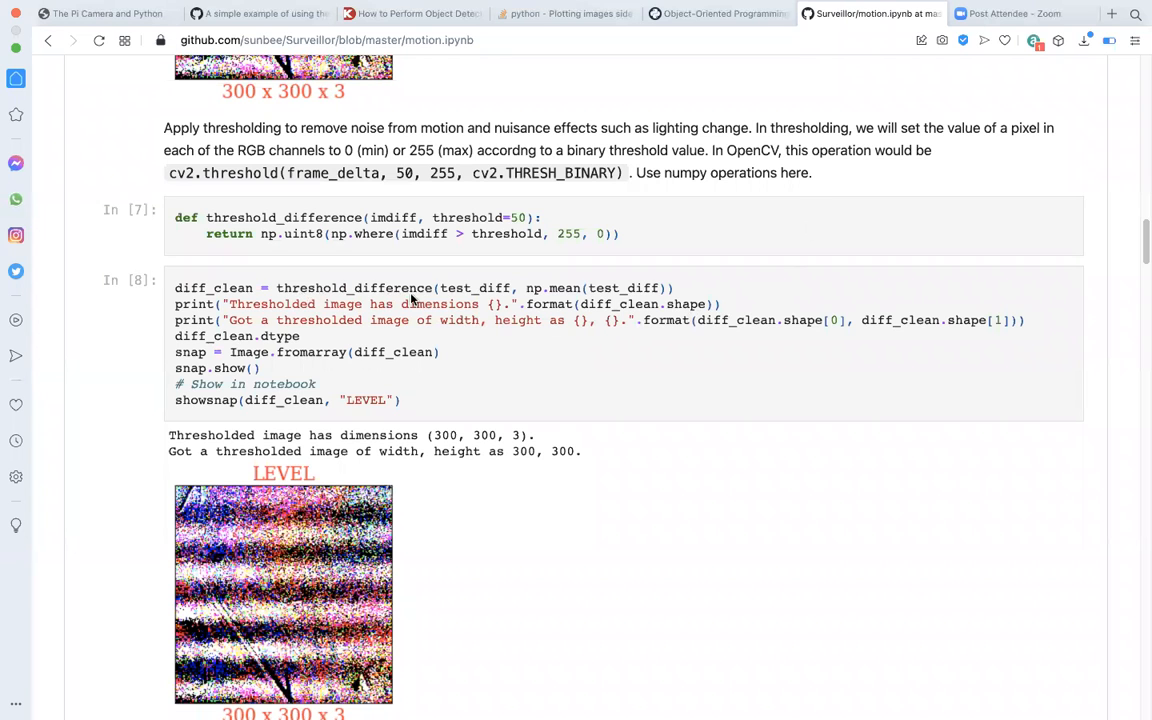
# - Scroll past the LEVEL image to the erosion/dilation paragraph and cell In [9]
pyautogui.scroll(-3)
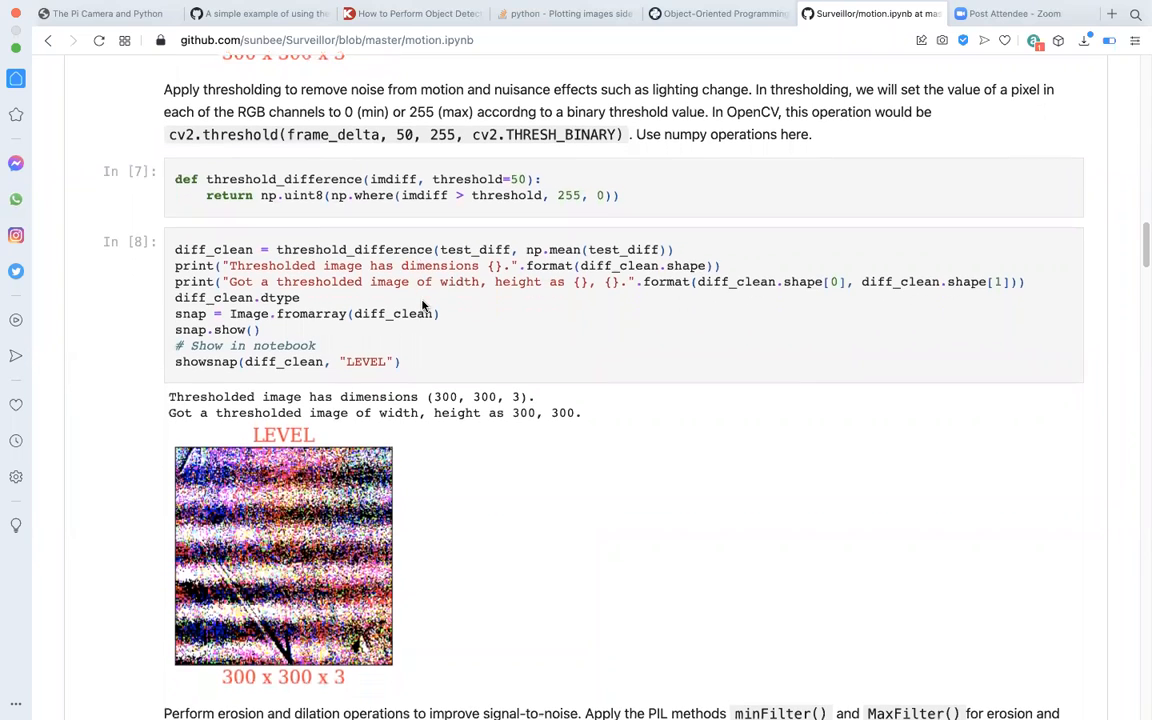
pyautogui.moveTo(484, 260)
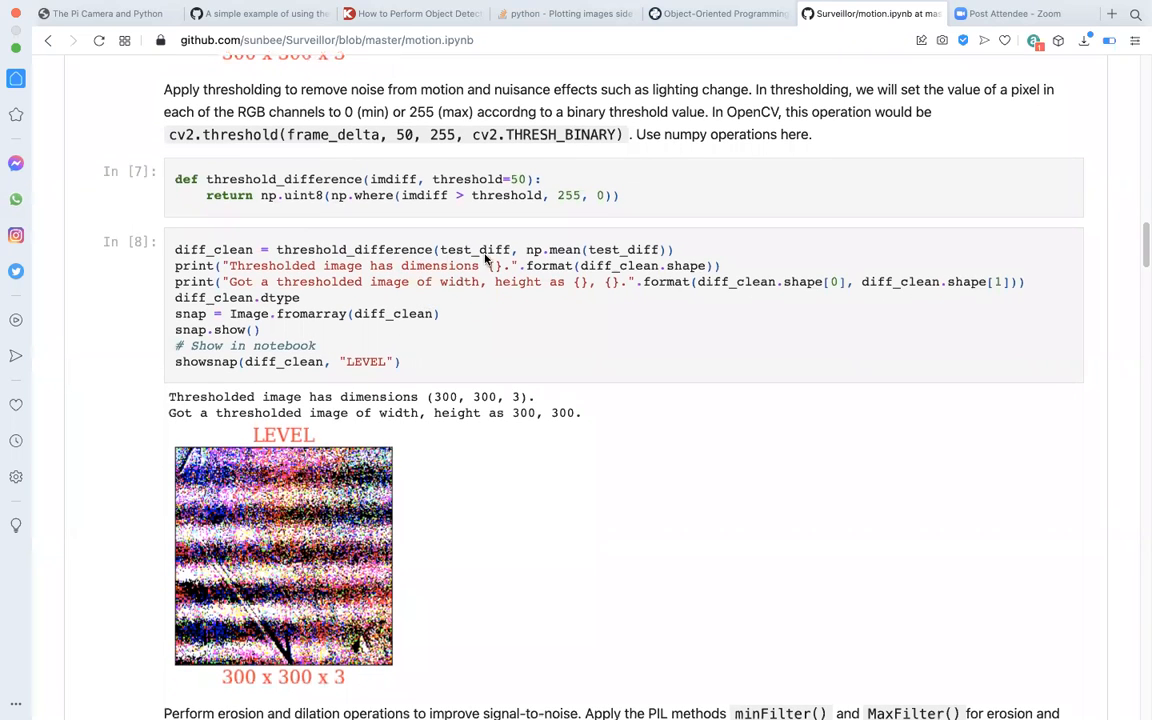
pyautogui.moveTo(560, 258)
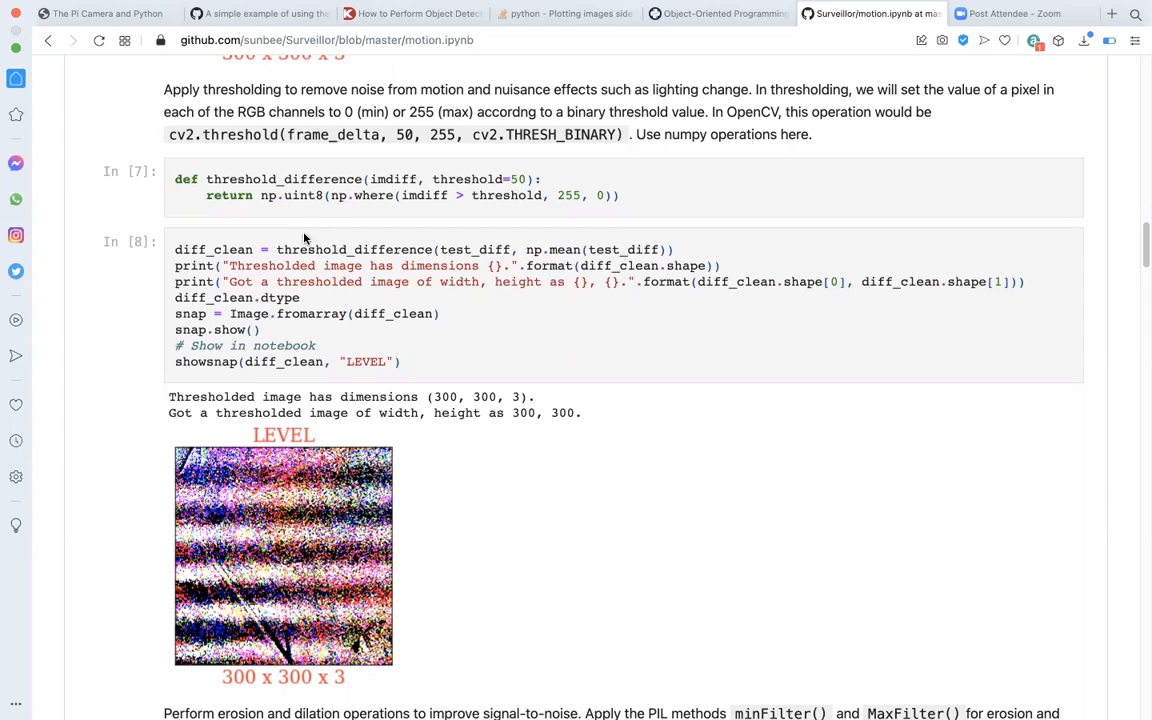
pyautogui.moveTo(400, 318)
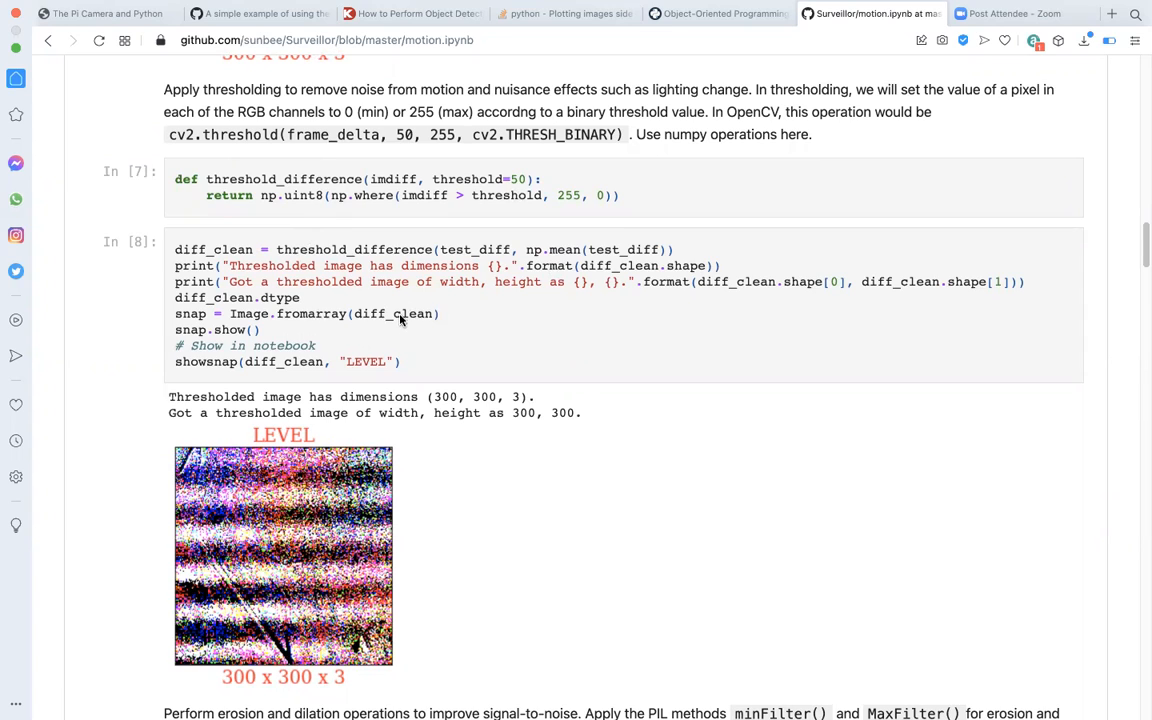
pyautogui.moveTo(648, 288)
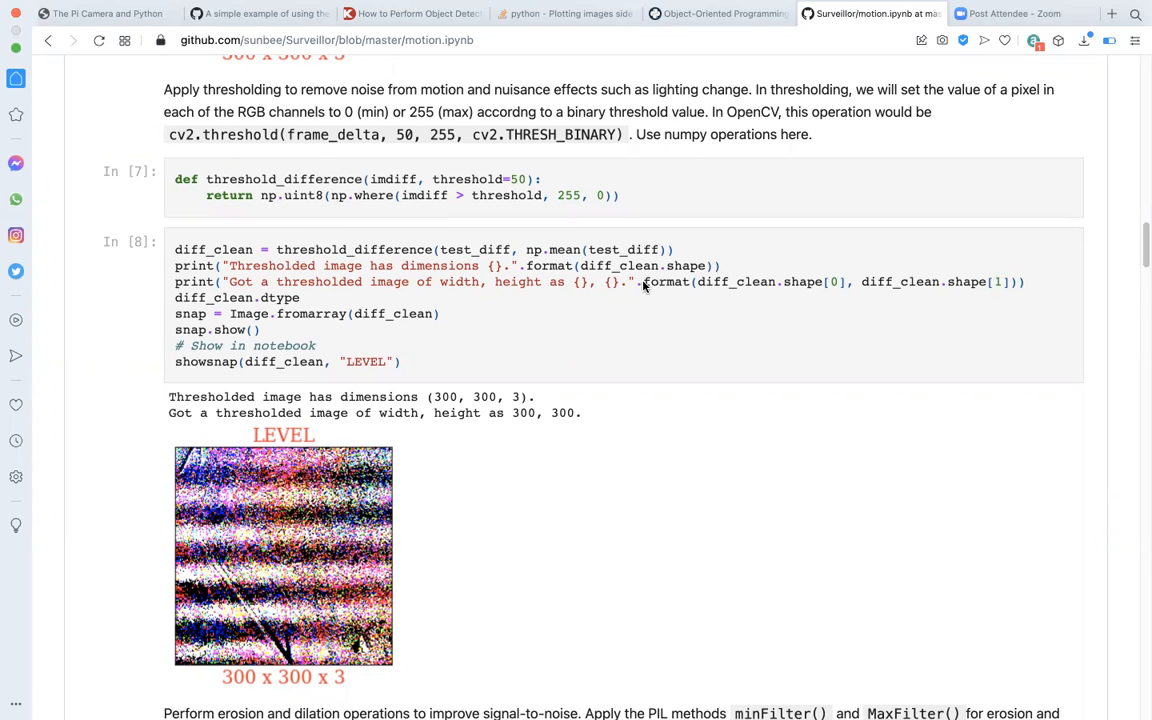
pyautogui.moveTo(568, 210)
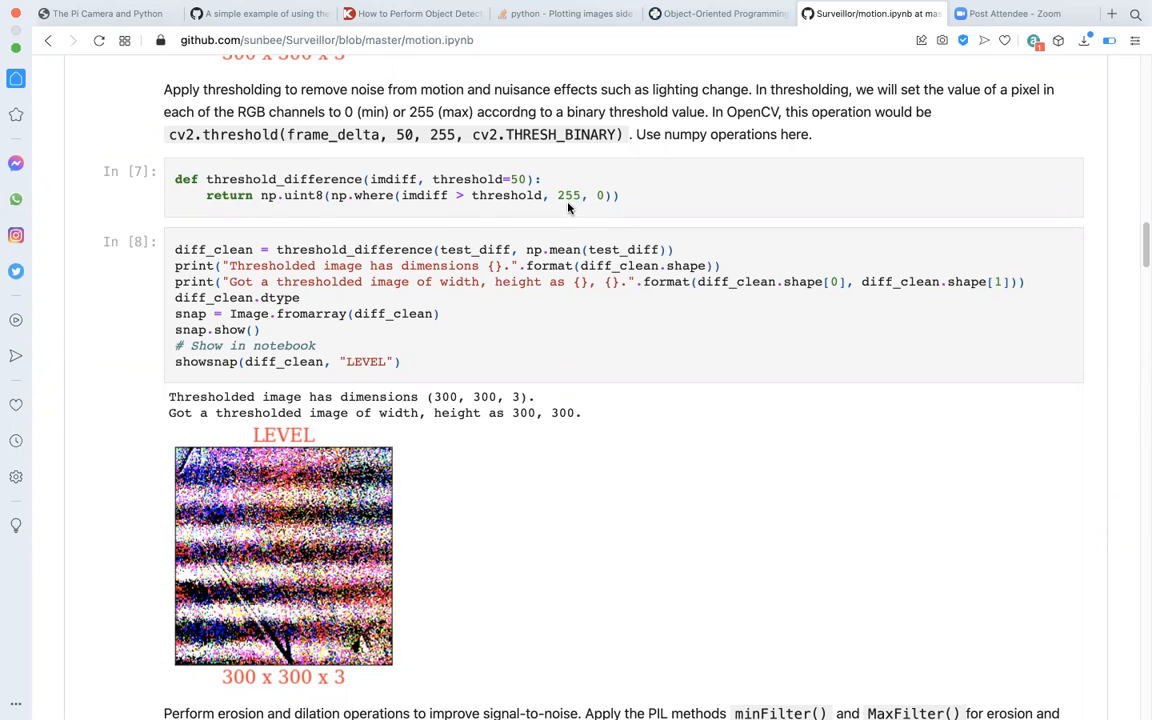
pyautogui.moveTo(532, 212)
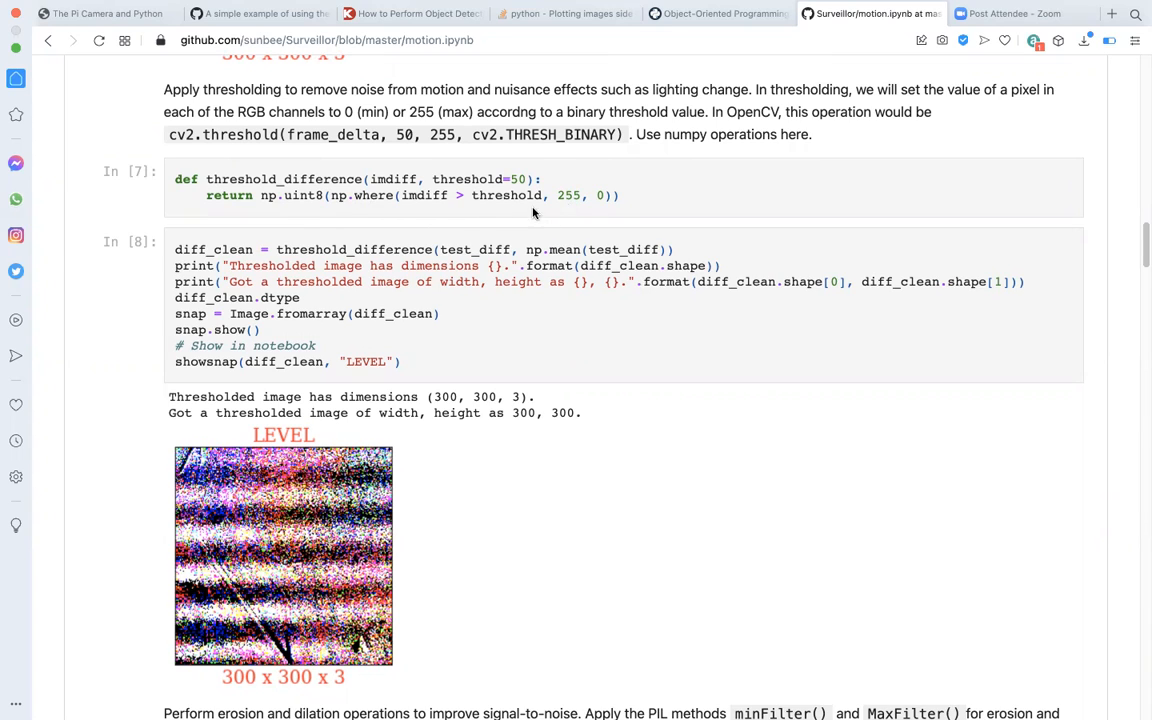
pyautogui.moveTo(400, 200)
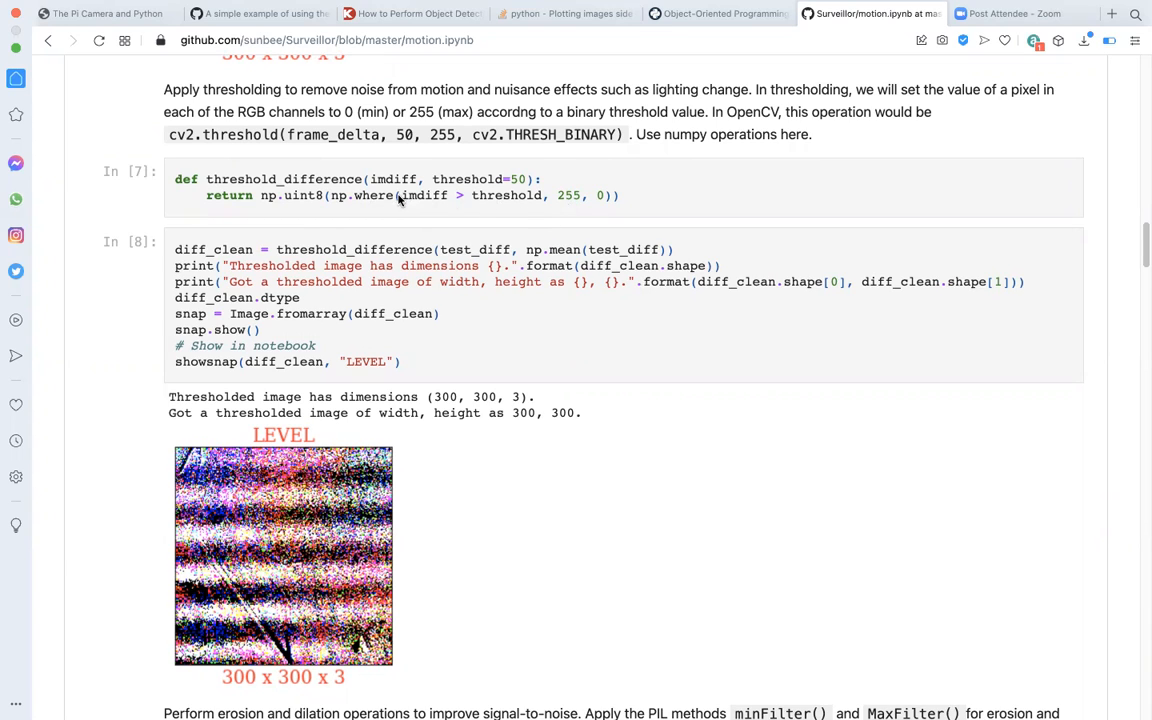
pyautogui.moveTo(578, 210)
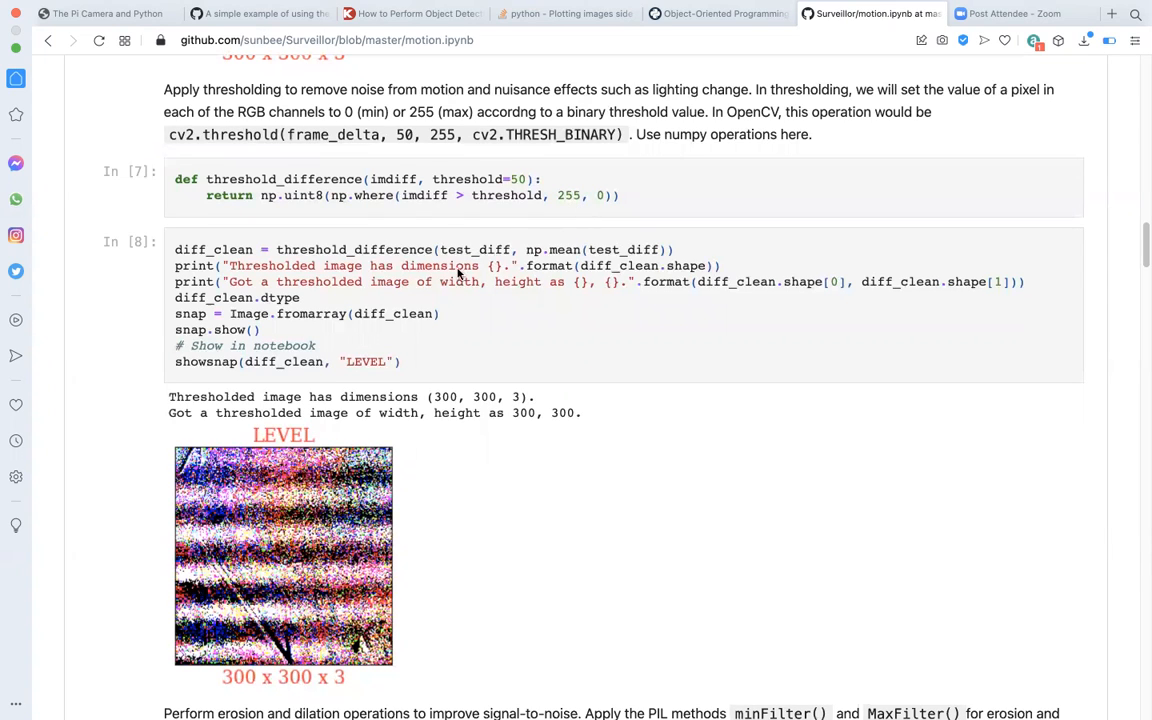
pyautogui.moveTo(328, 372)
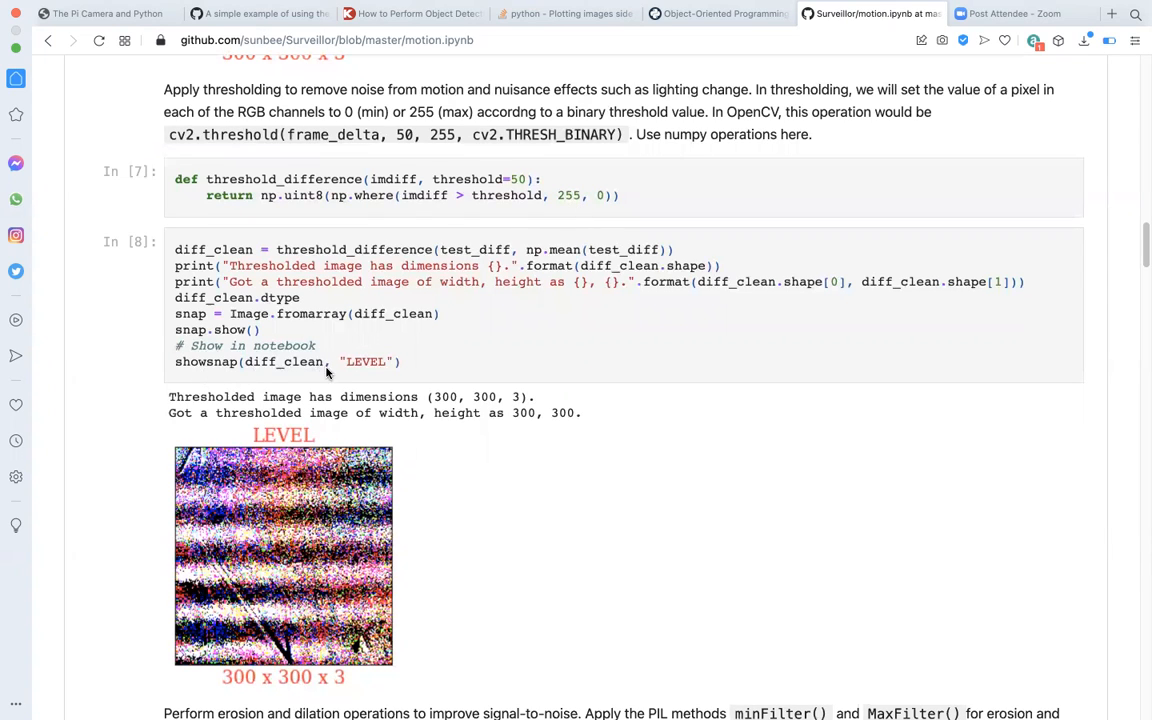
pyautogui.scroll(-3)
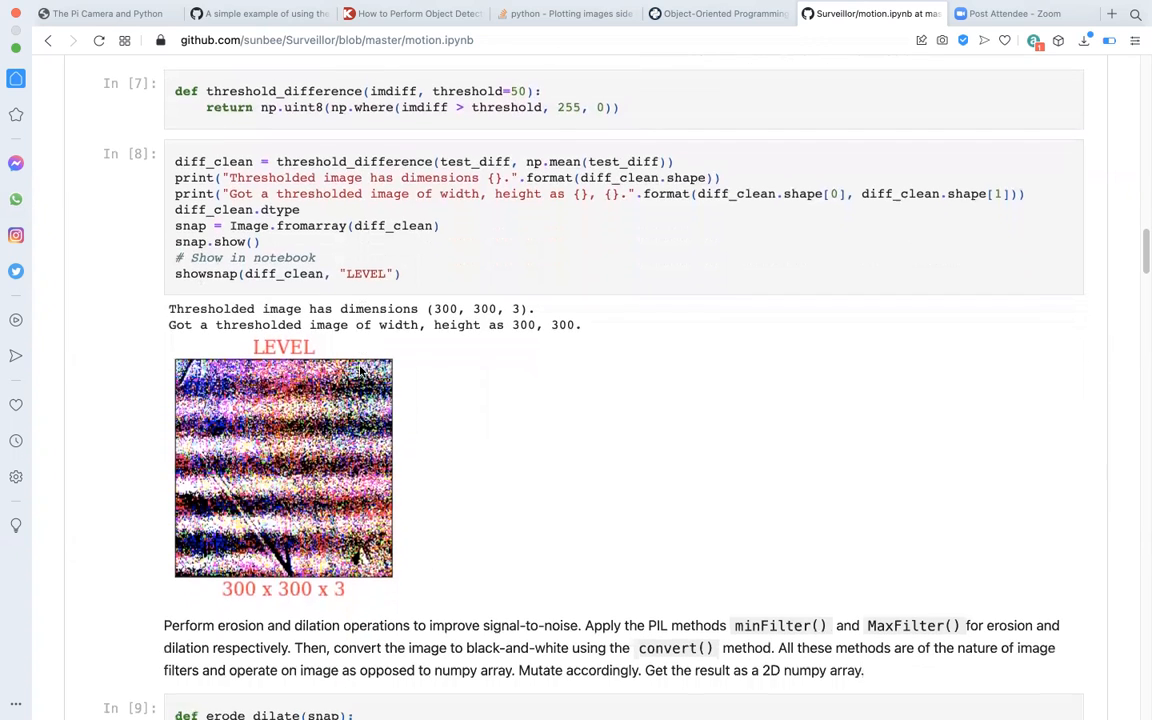
pyautogui.scroll(3)
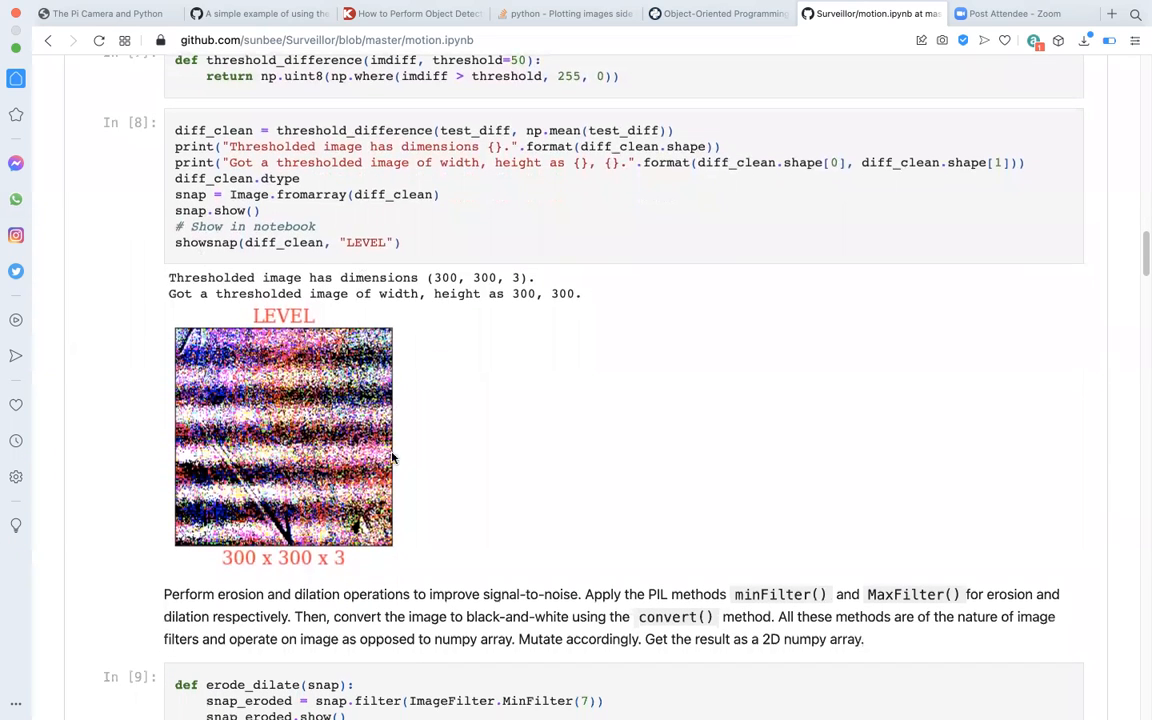
pyautogui.moveTo(344, 544)
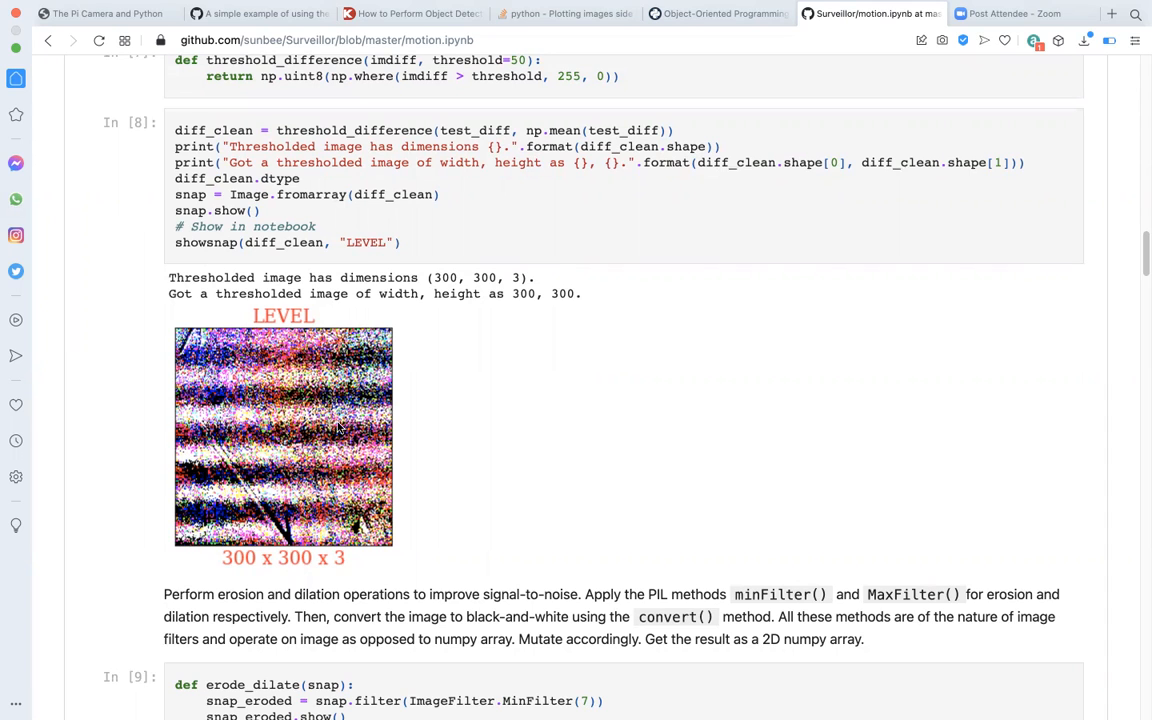
pyautogui.scroll(-3)
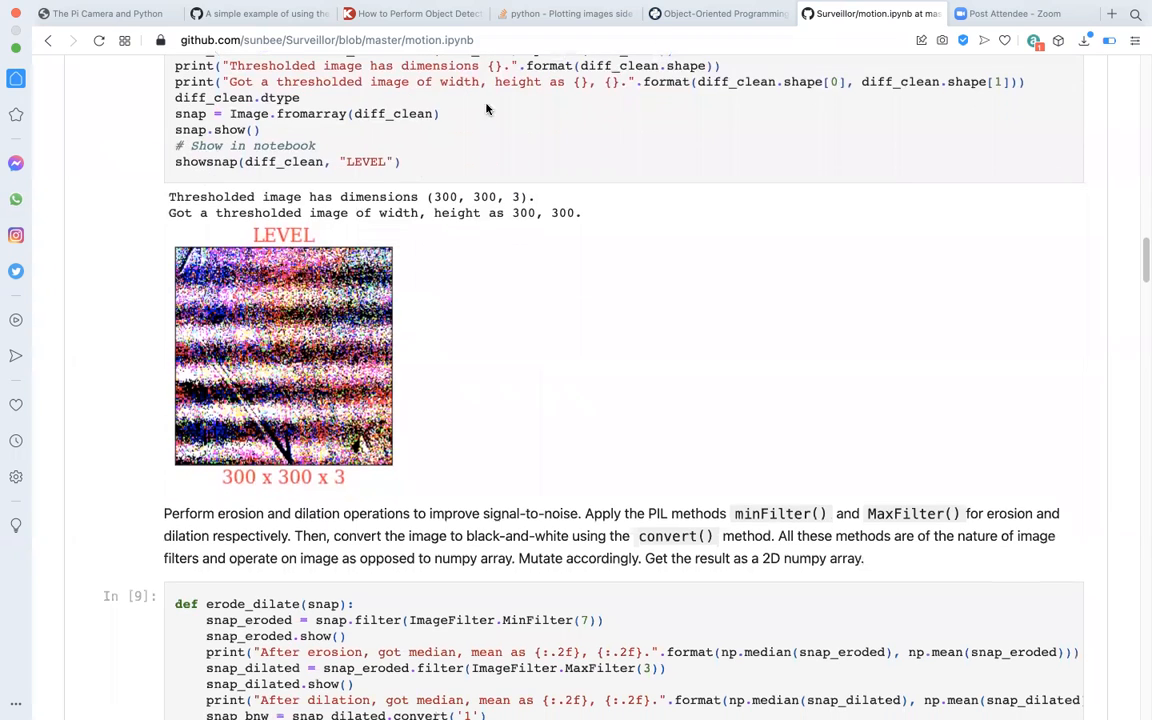
pyautogui.scroll(-3)
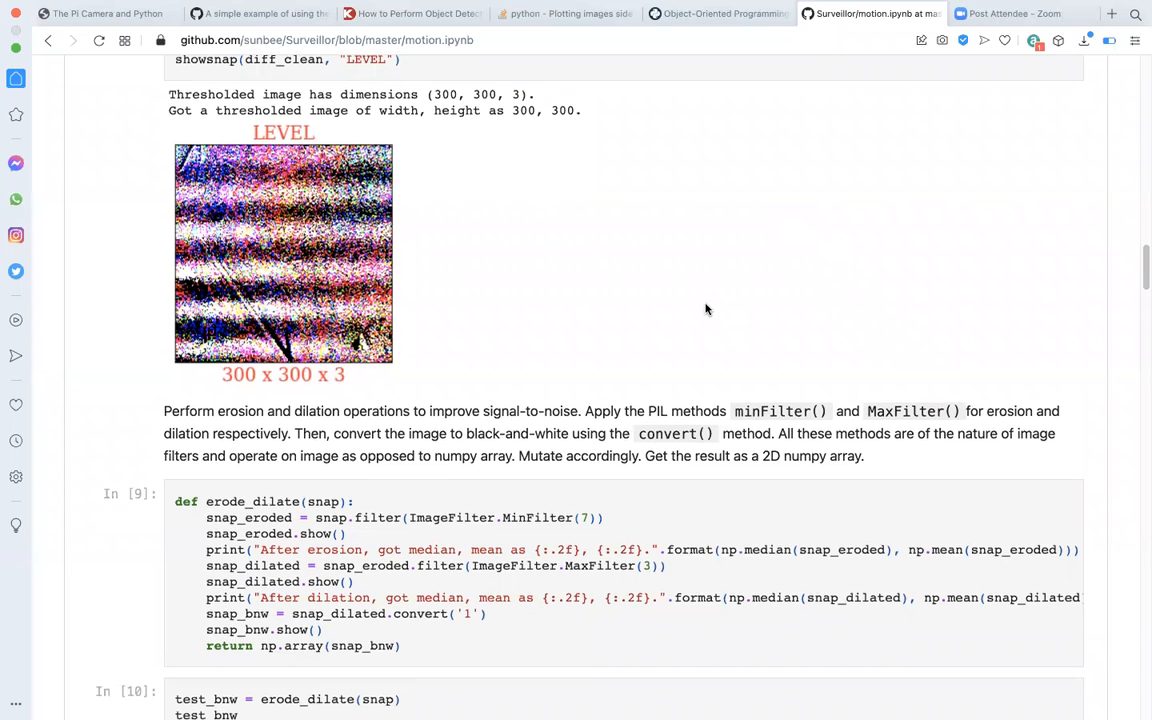
pyautogui.scroll(-3)
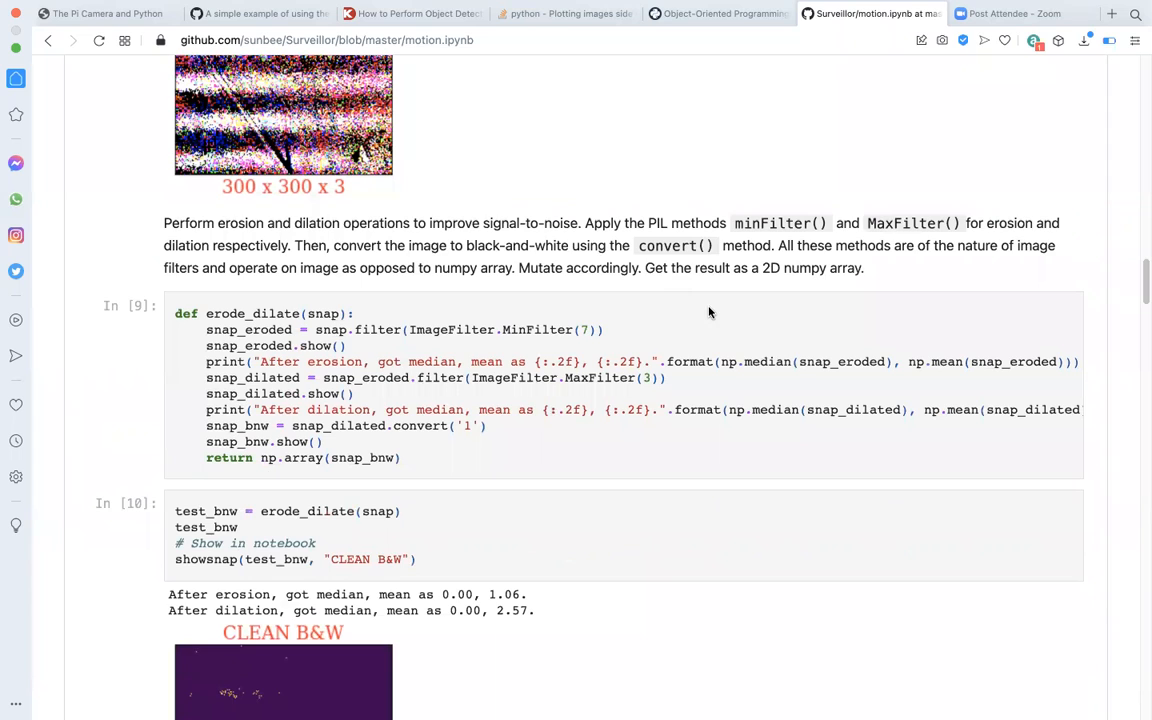
pyautogui.moveTo(528, 328)
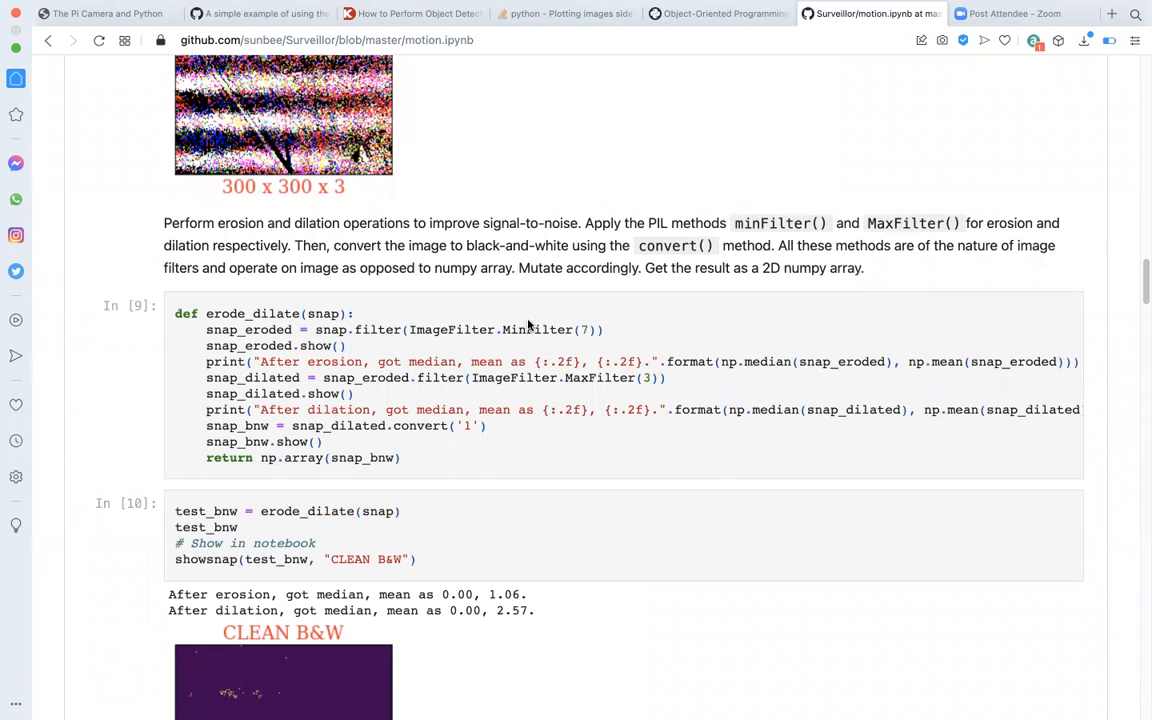
pyautogui.moveTo(368, 338)
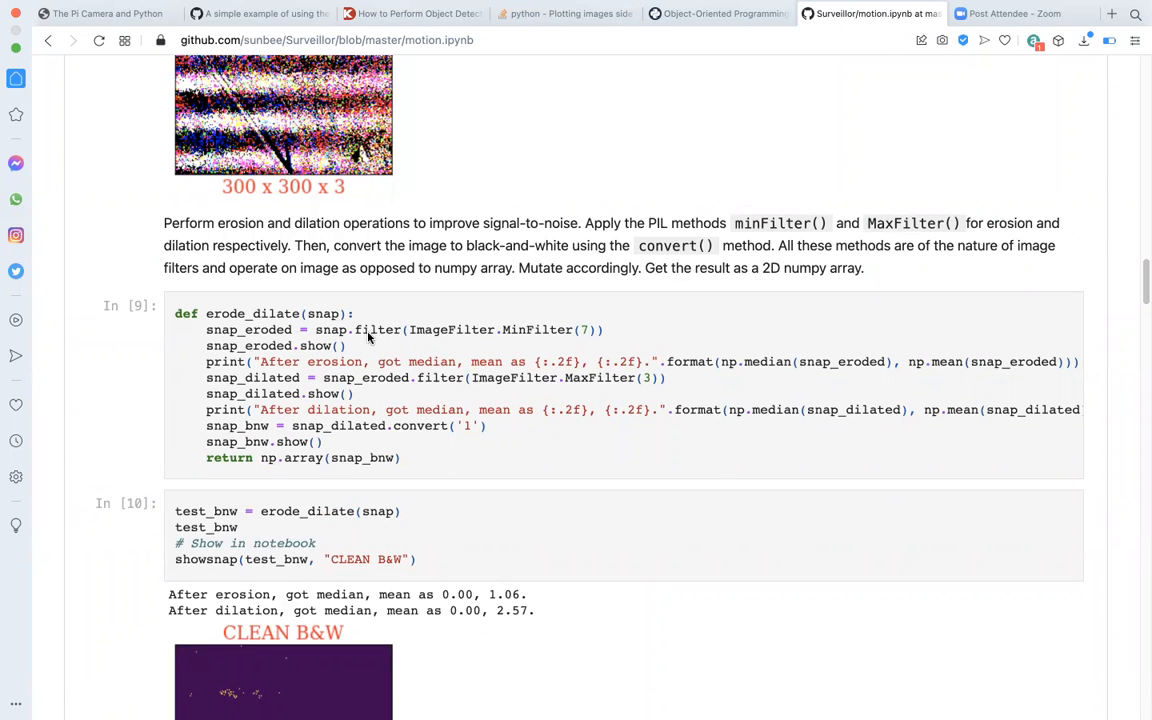
pyautogui.moveTo(460, 332)
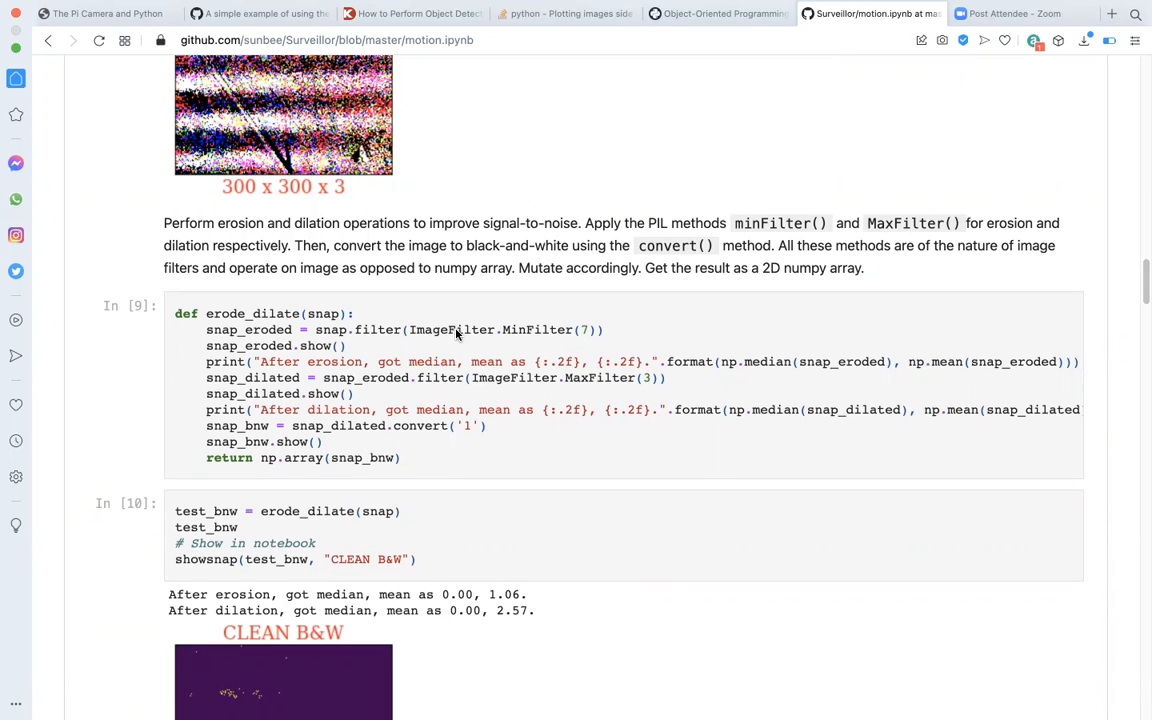
pyautogui.moveTo(548, 364)
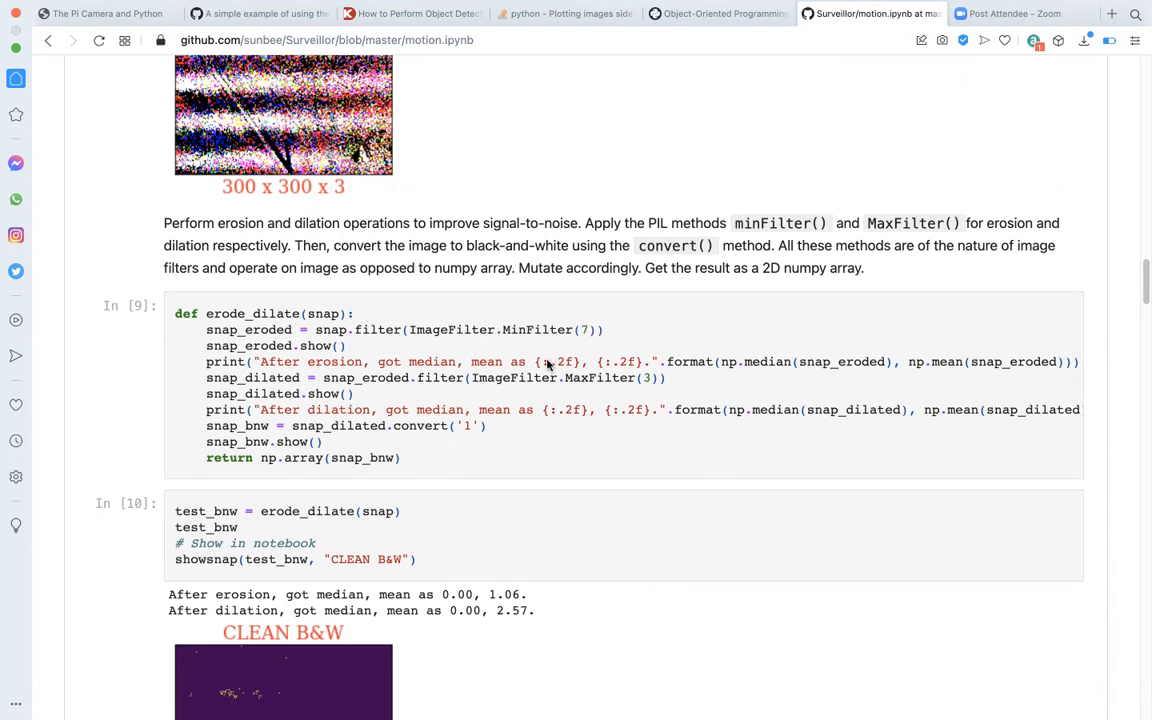
pyautogui.moveTo(616, 388)
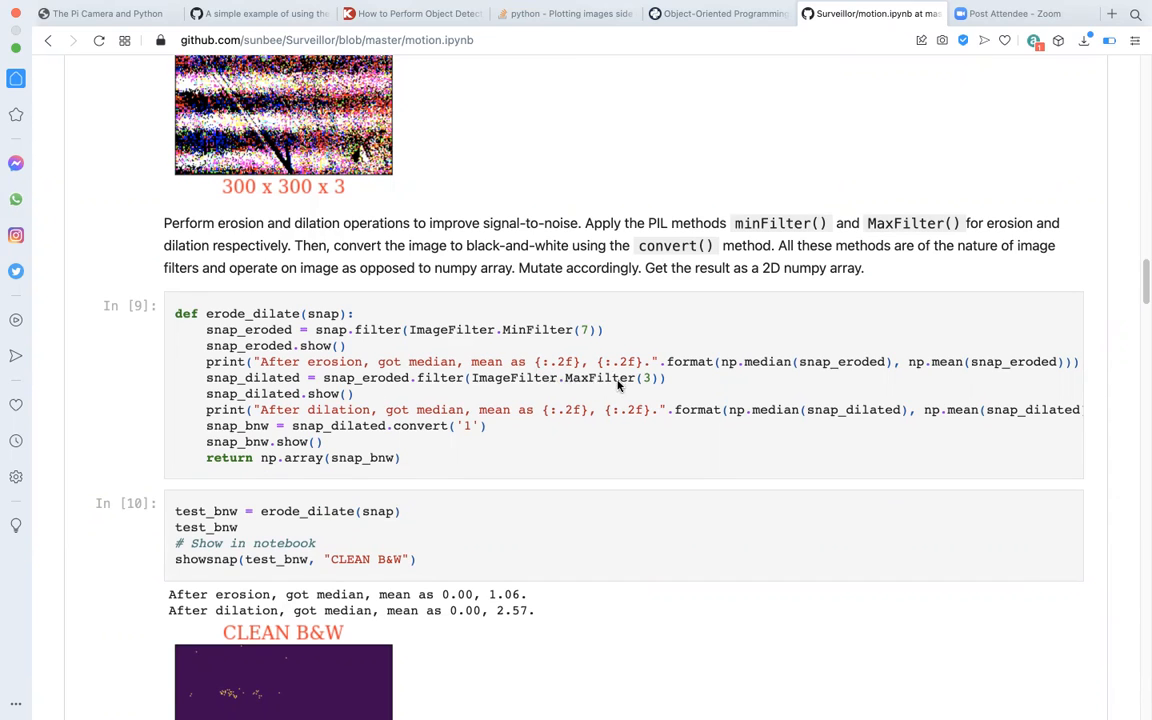
pyautogui.moveTo(612, 390)
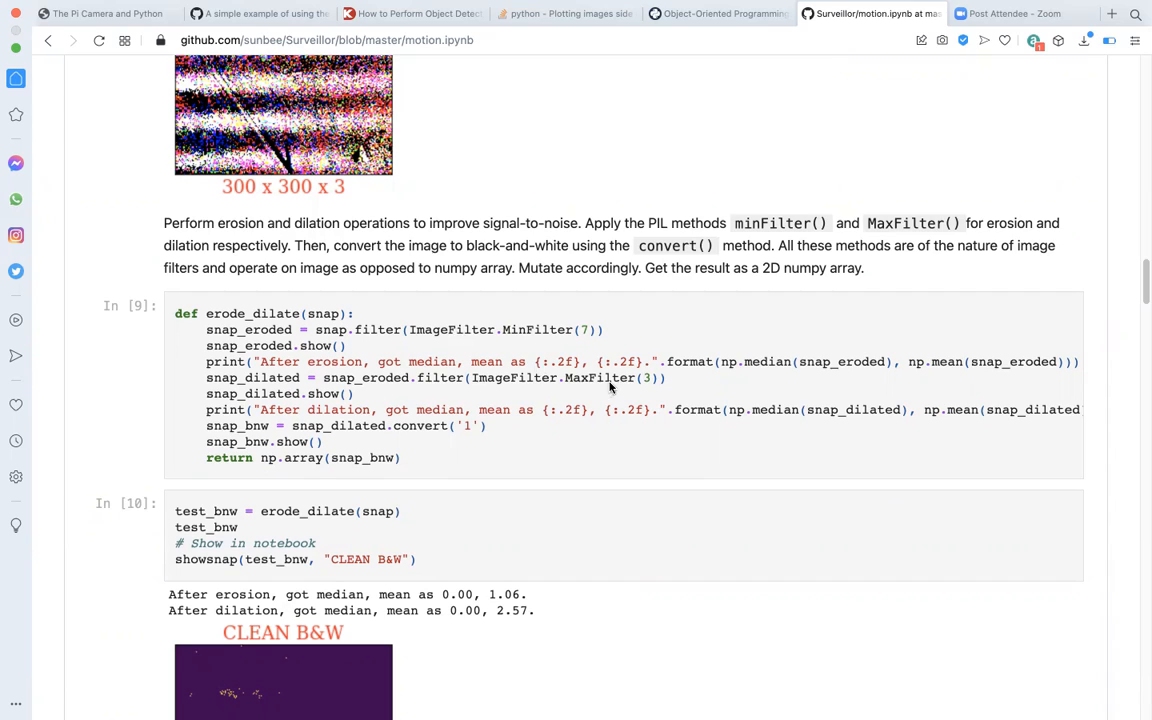
pyautogui.moveTo(578, 408)
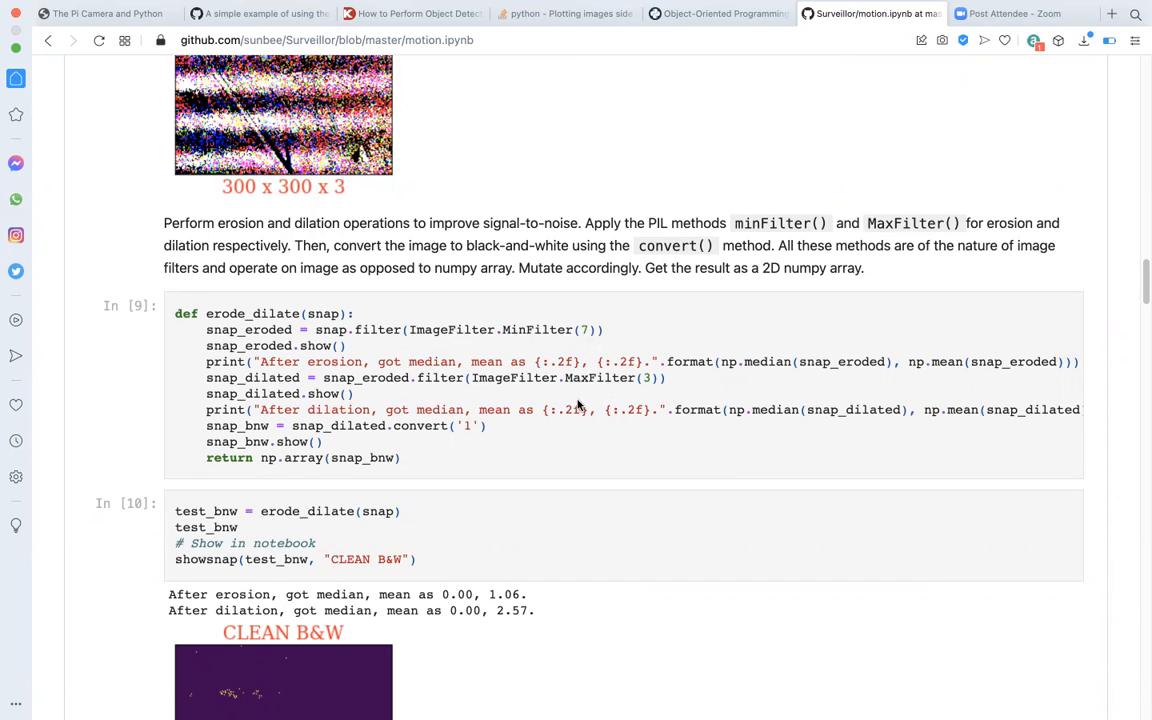
pyautogui.moveTo(638, 390)
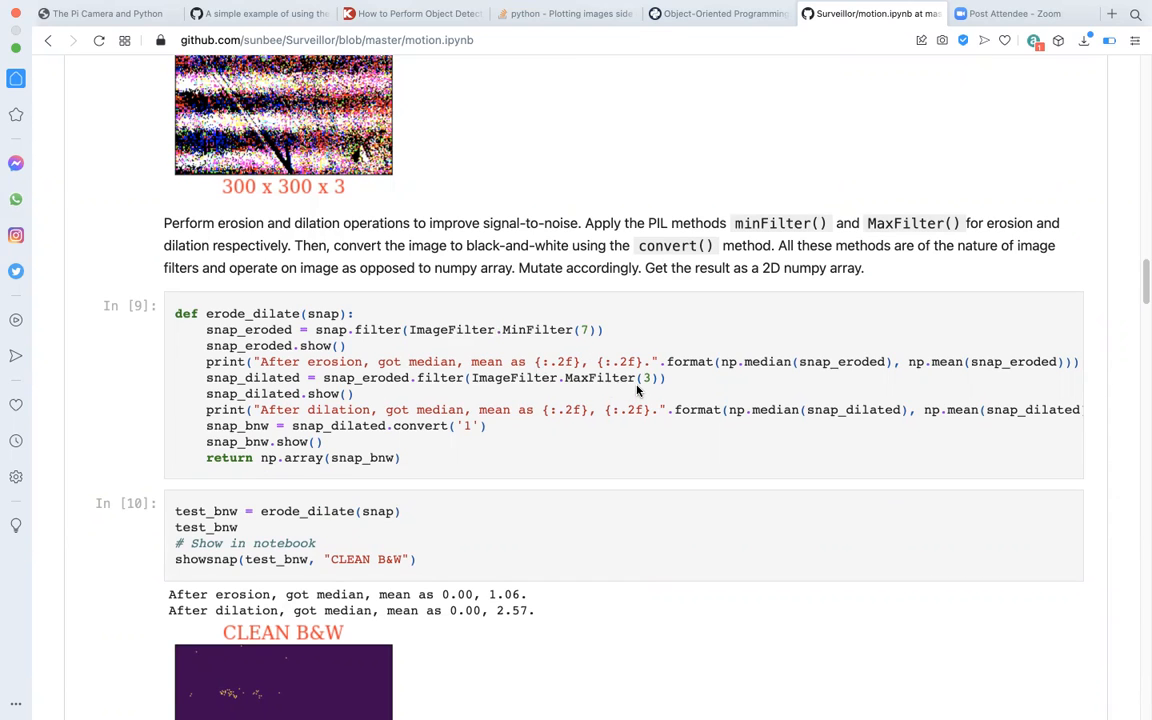
pyautogui.moveTo(210, 312)
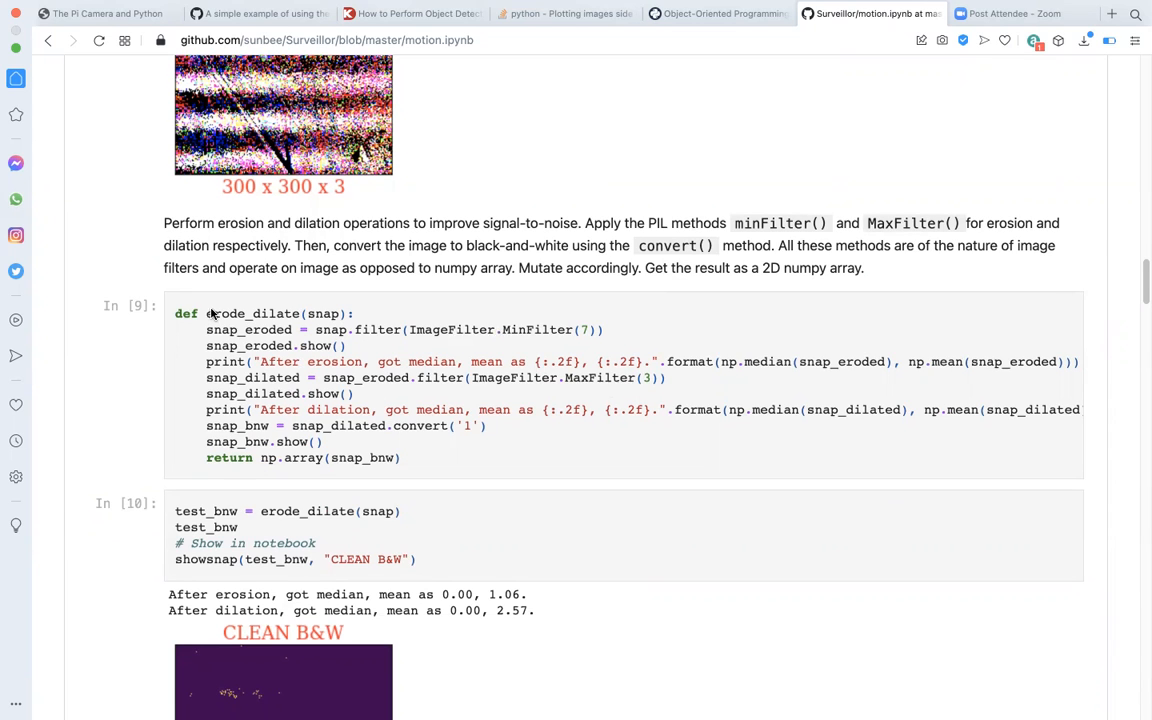
pyautogui.moveTo(296, 328)
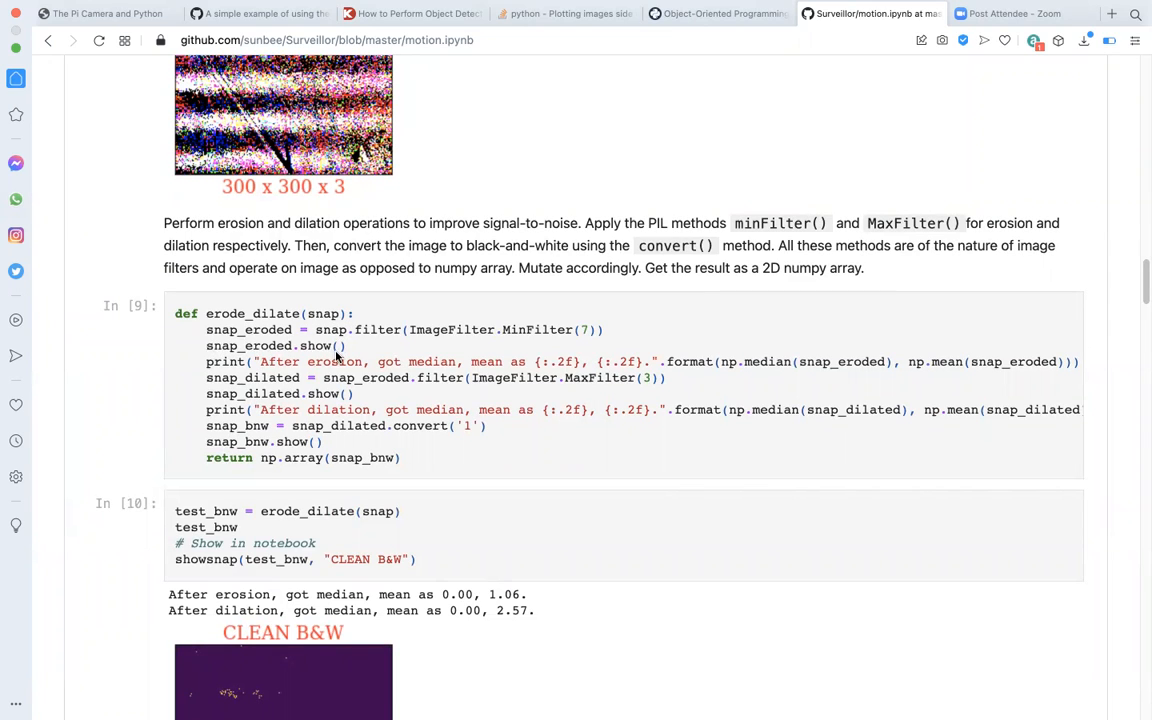
pyautogui.moveTo(270, 476)
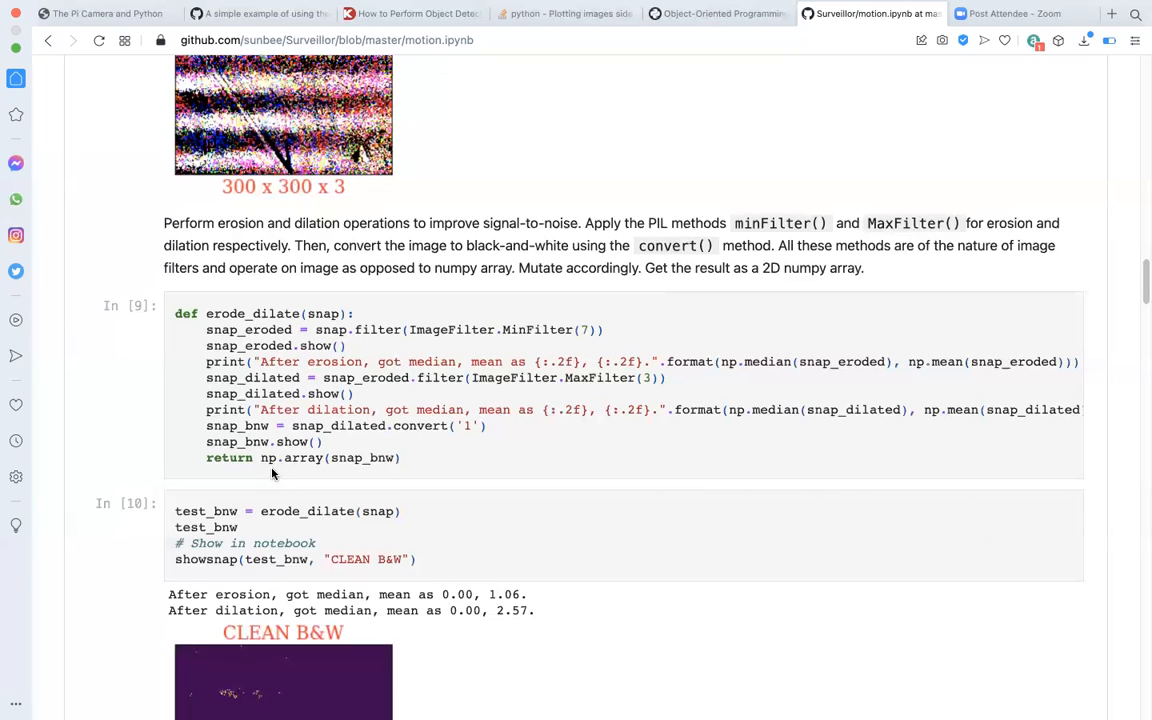
pyautogui.moveTo(328, 476)
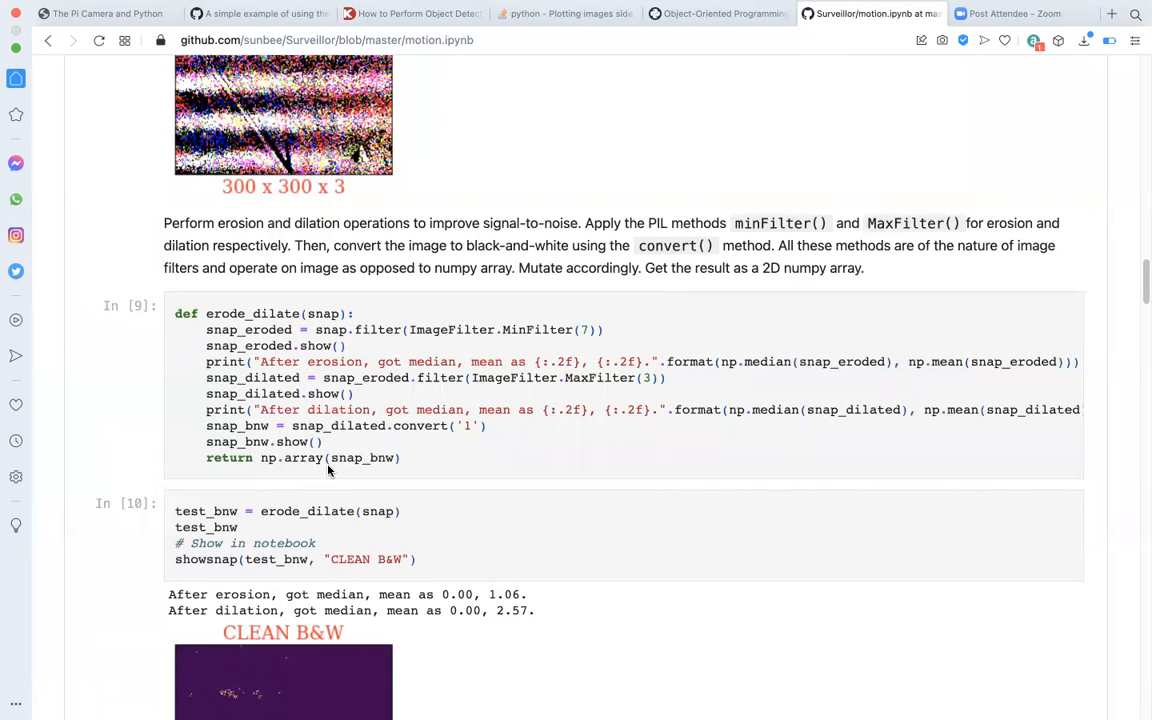
pyautogui.moveTo(350, 442)
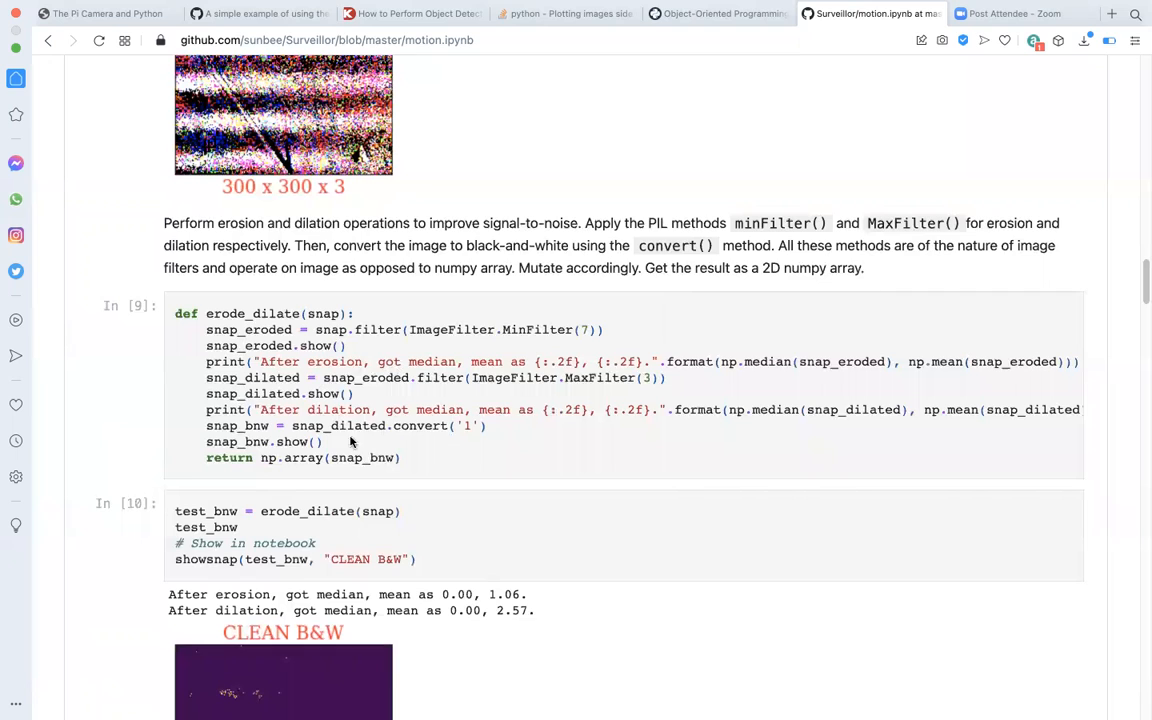
pyautogui.moveTo(380, 472)
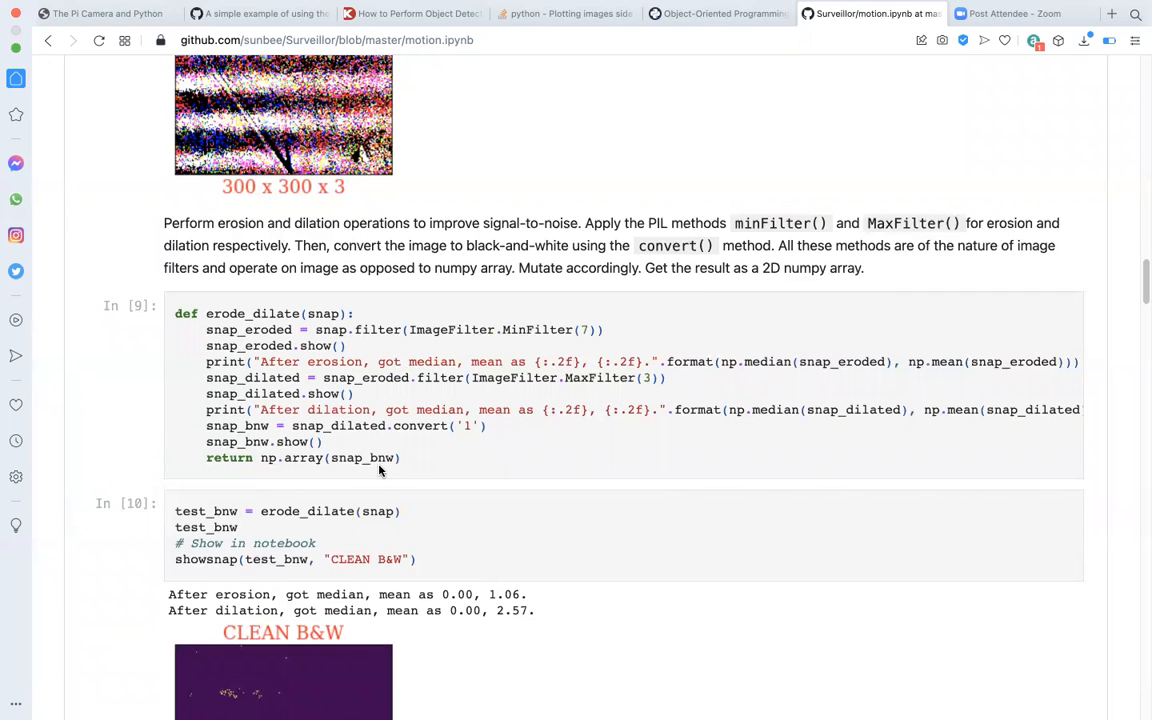
pyautogui.moveTo(374, 472)
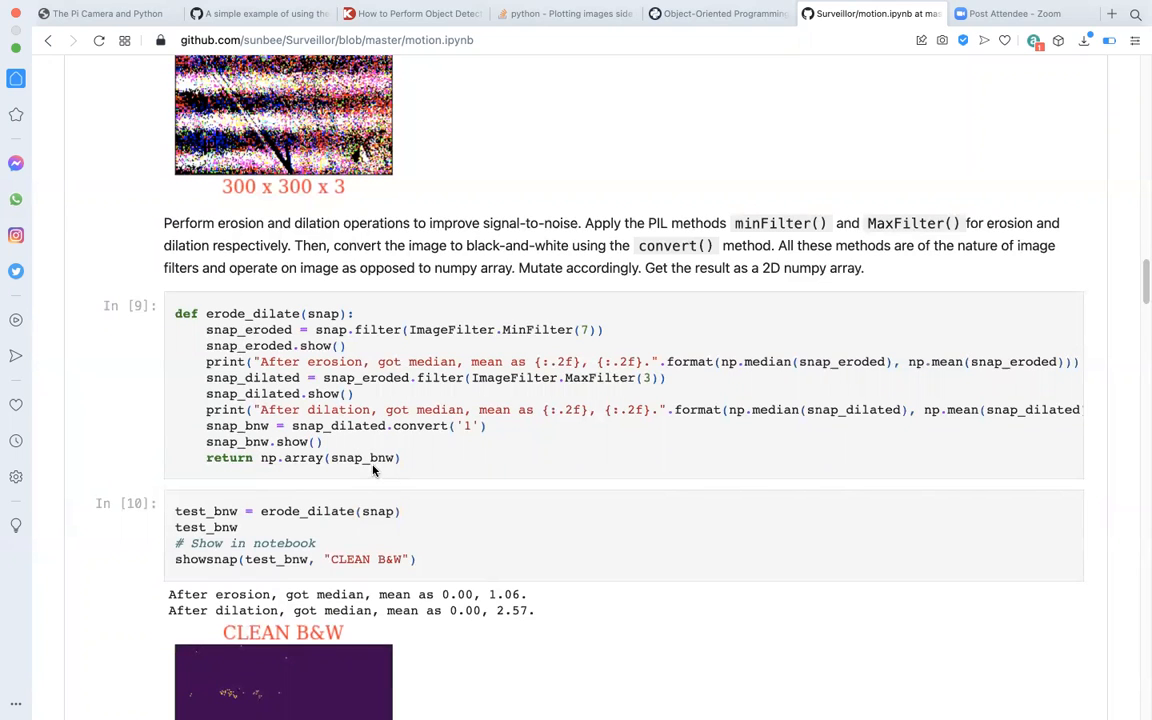
pyautogui.moveTo(296, 350)
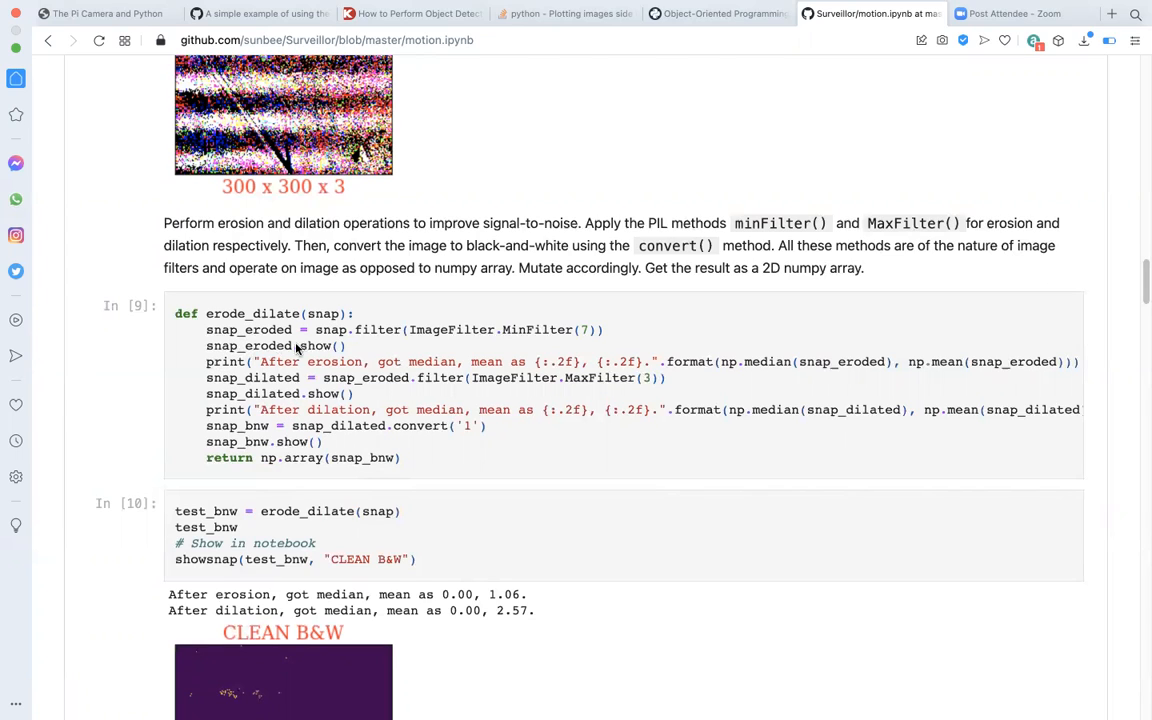
pyautogui.moveTo(308, 342)
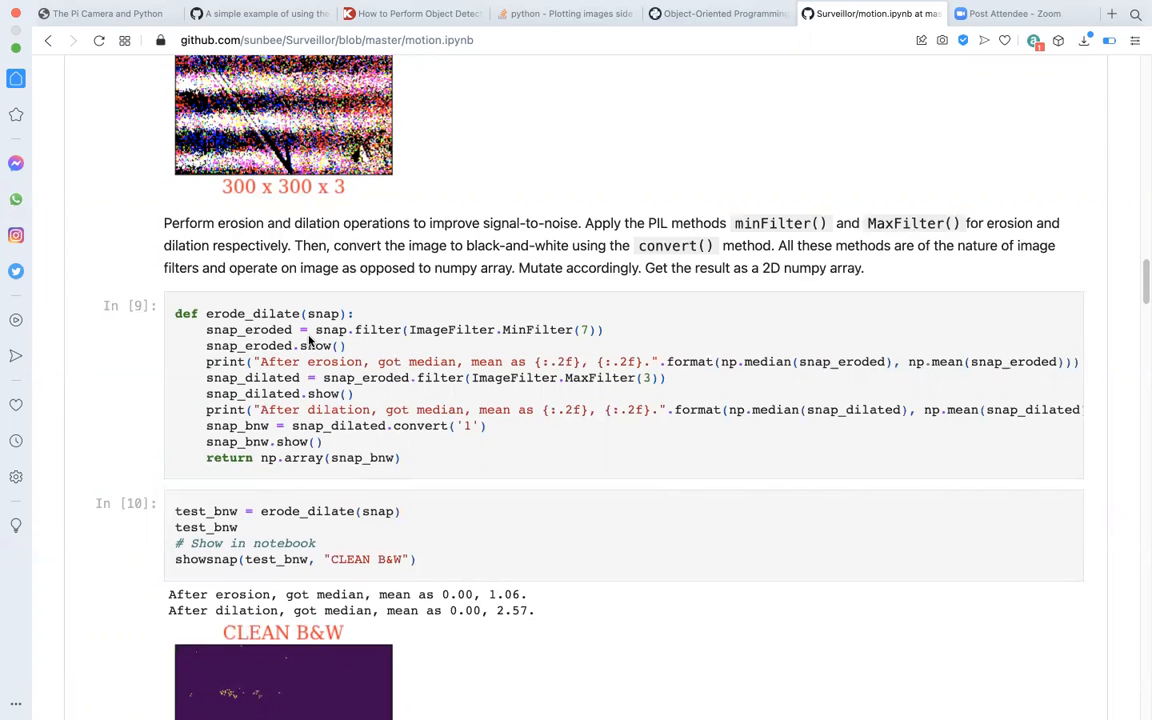
pyautogui.moveTo(556, 336)
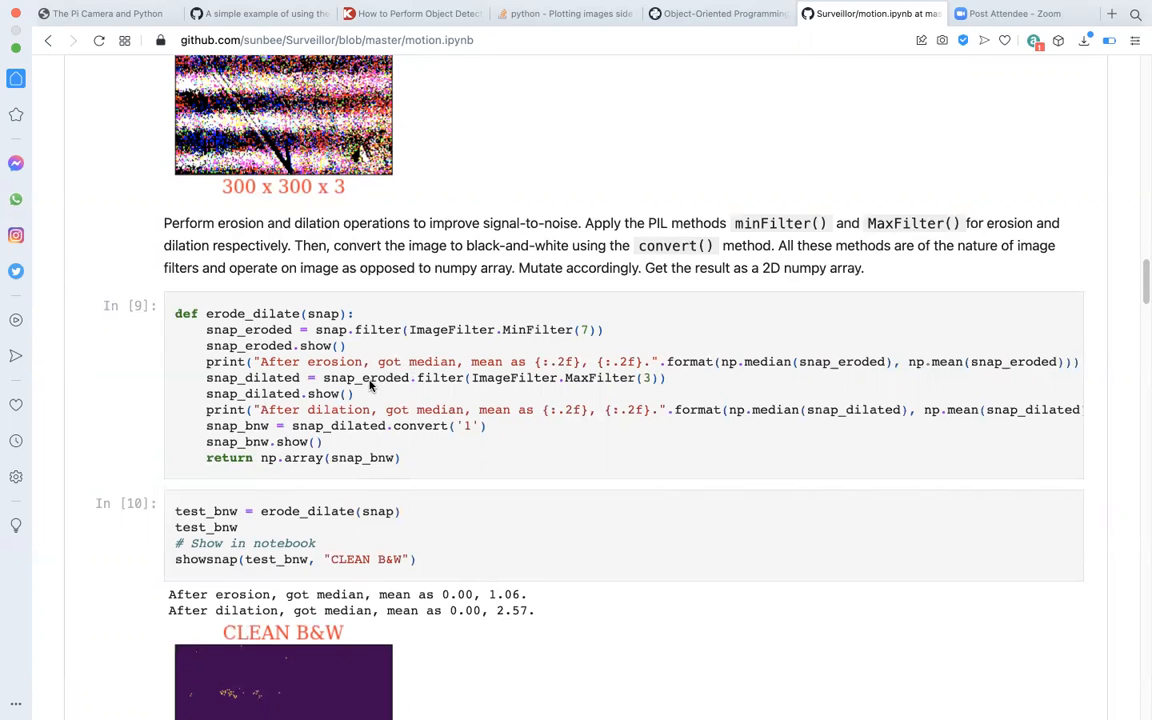
pyautogui.moveTo(484, 392)
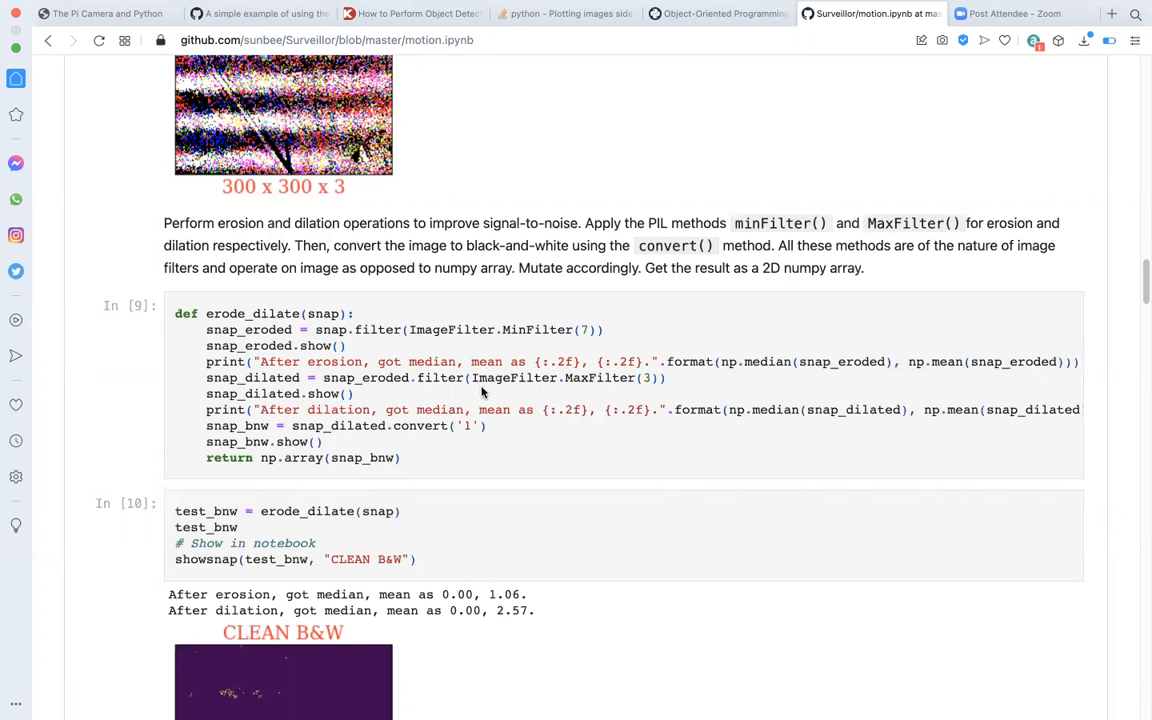
pyautogui.moveTo(464, 432)
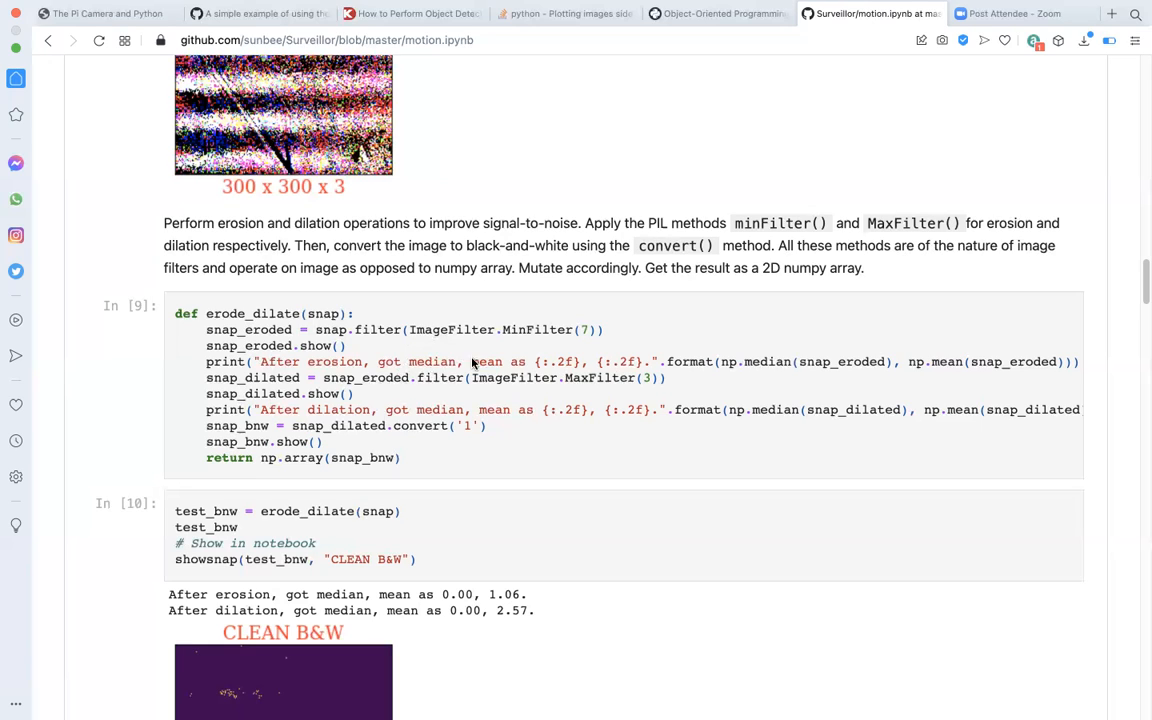
pyautogui.moveTo(438, 408)
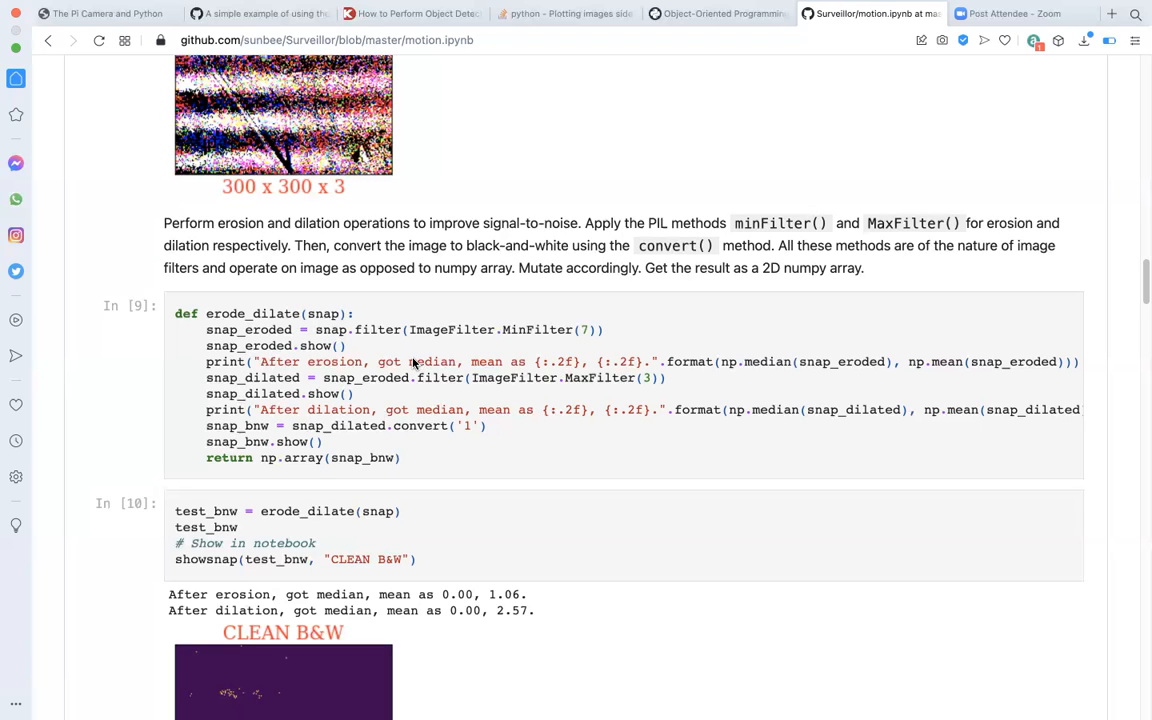
pyautogui.moveTo(816, 100)
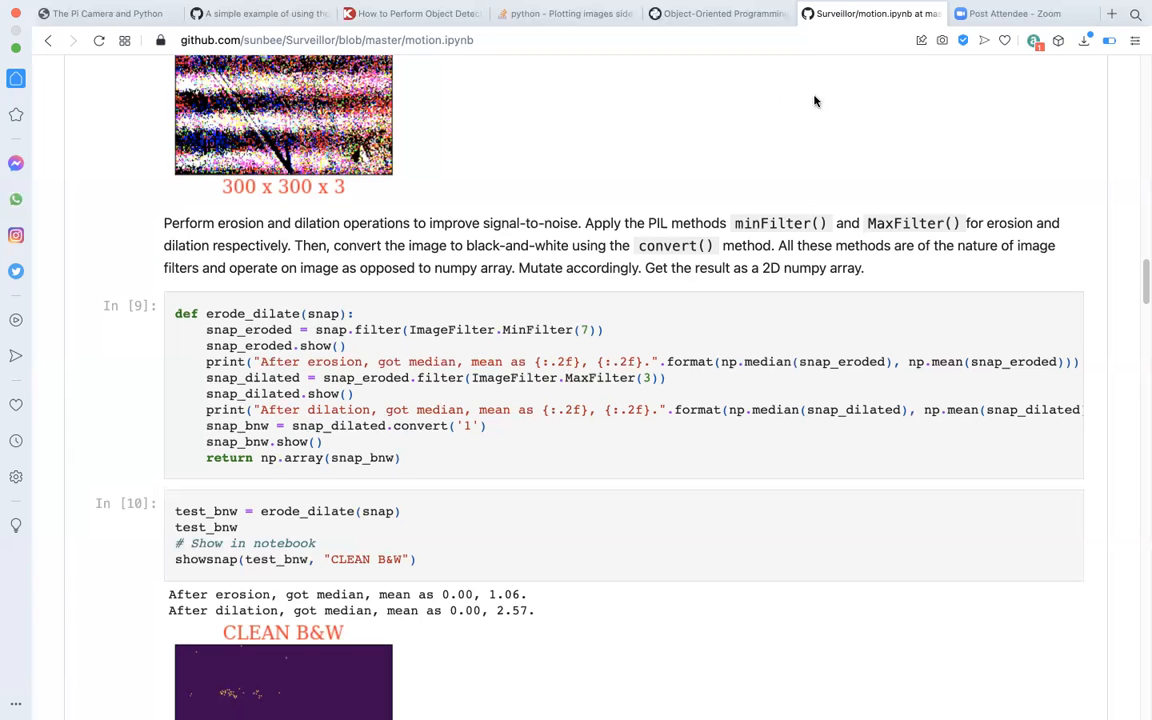
pyautogui.scroll(-3)
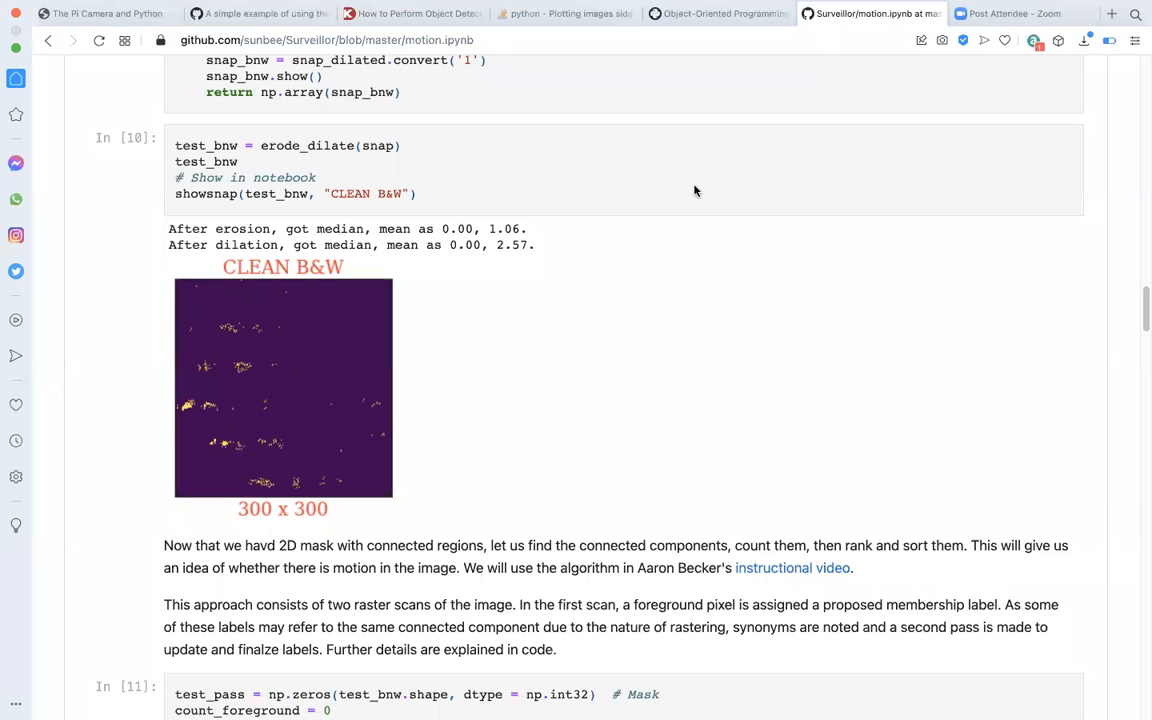
pyautogui.moveTo(282, 148)
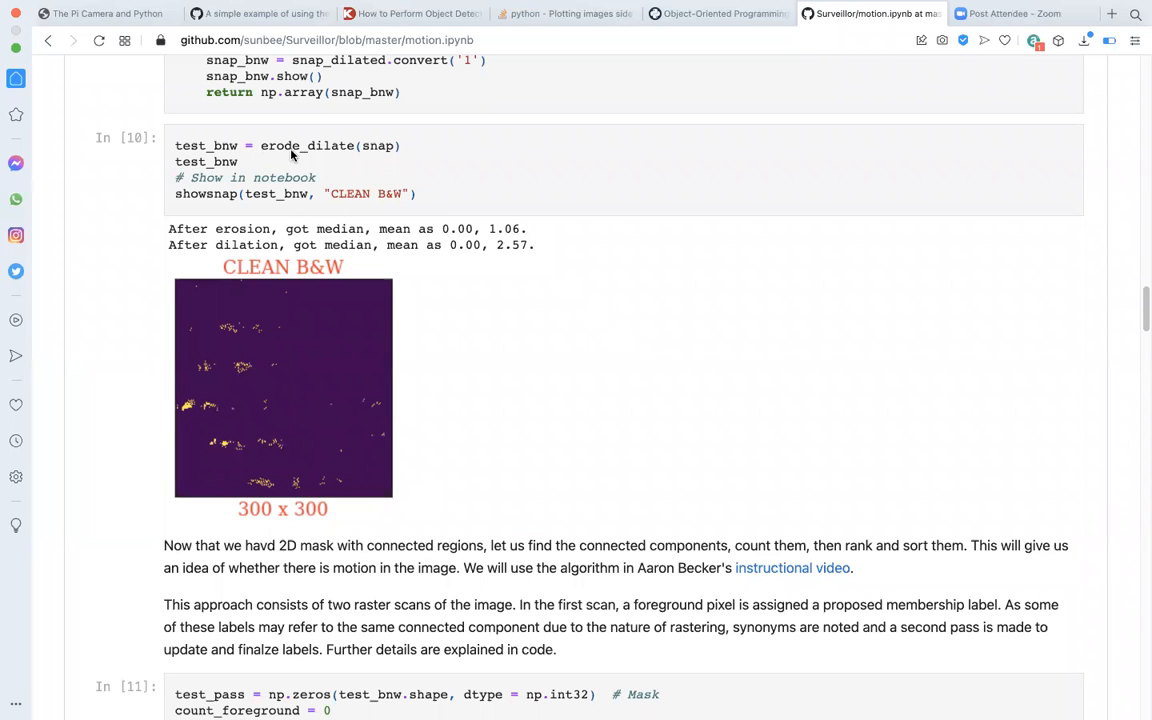
pyautogui.moveTo(360, 168)
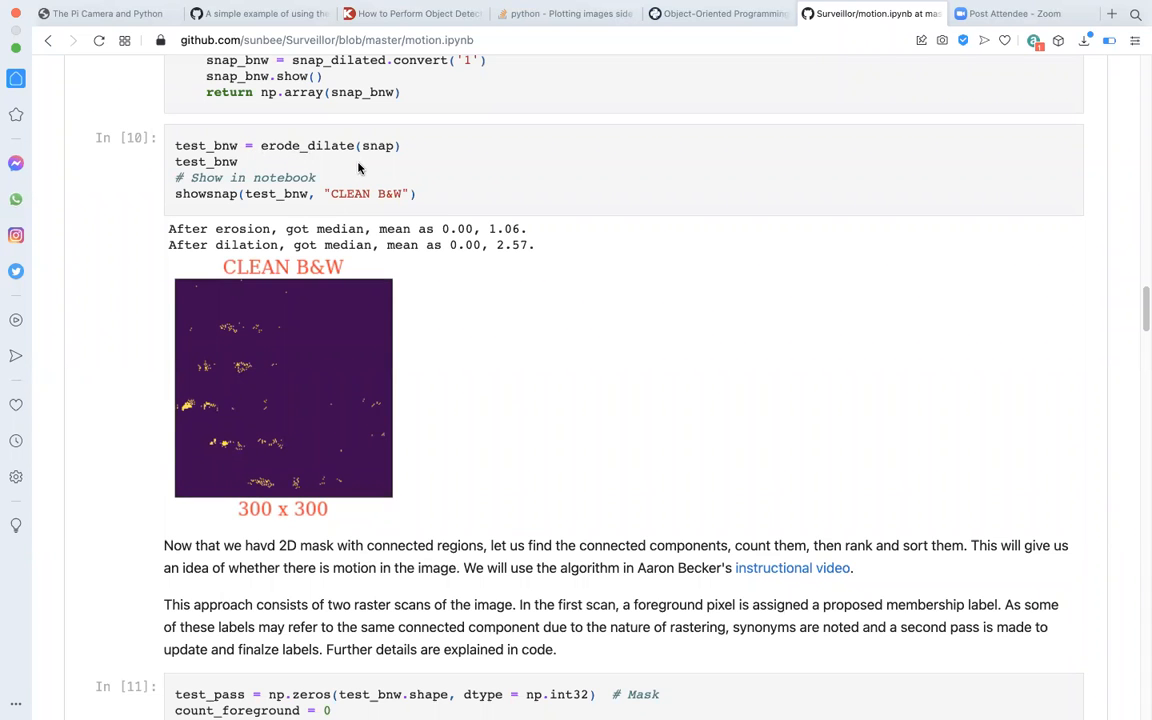
pyautogui.scroll(3)
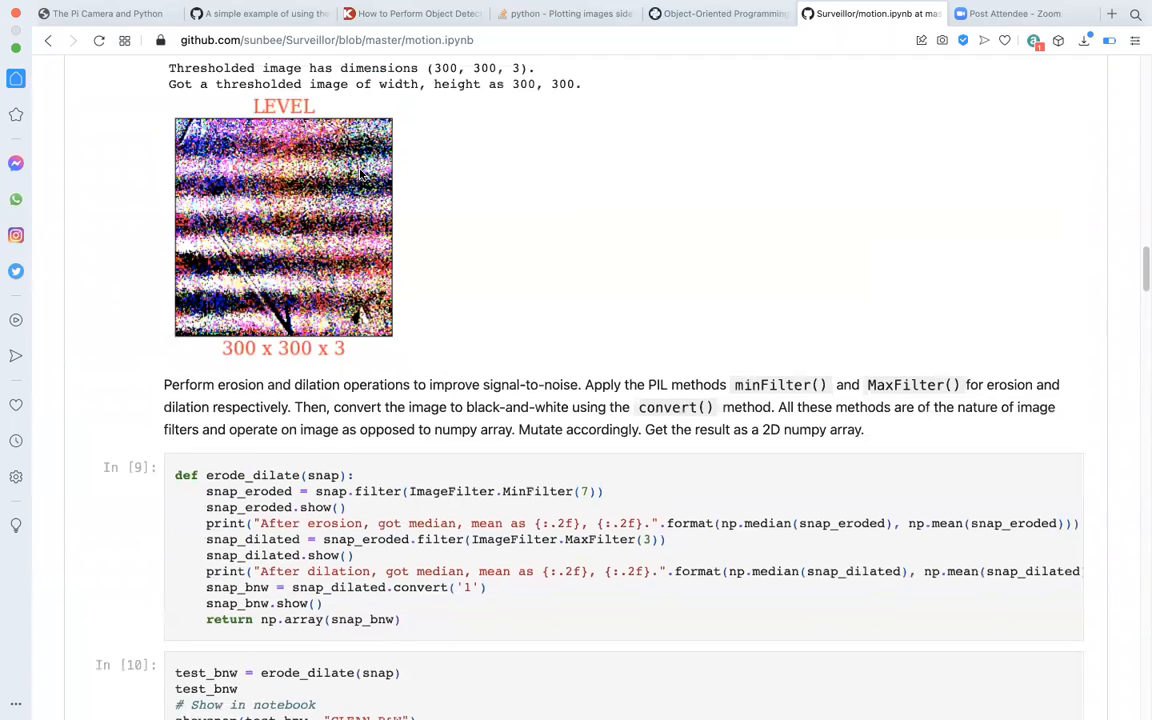
pyautogui.scroll(3)
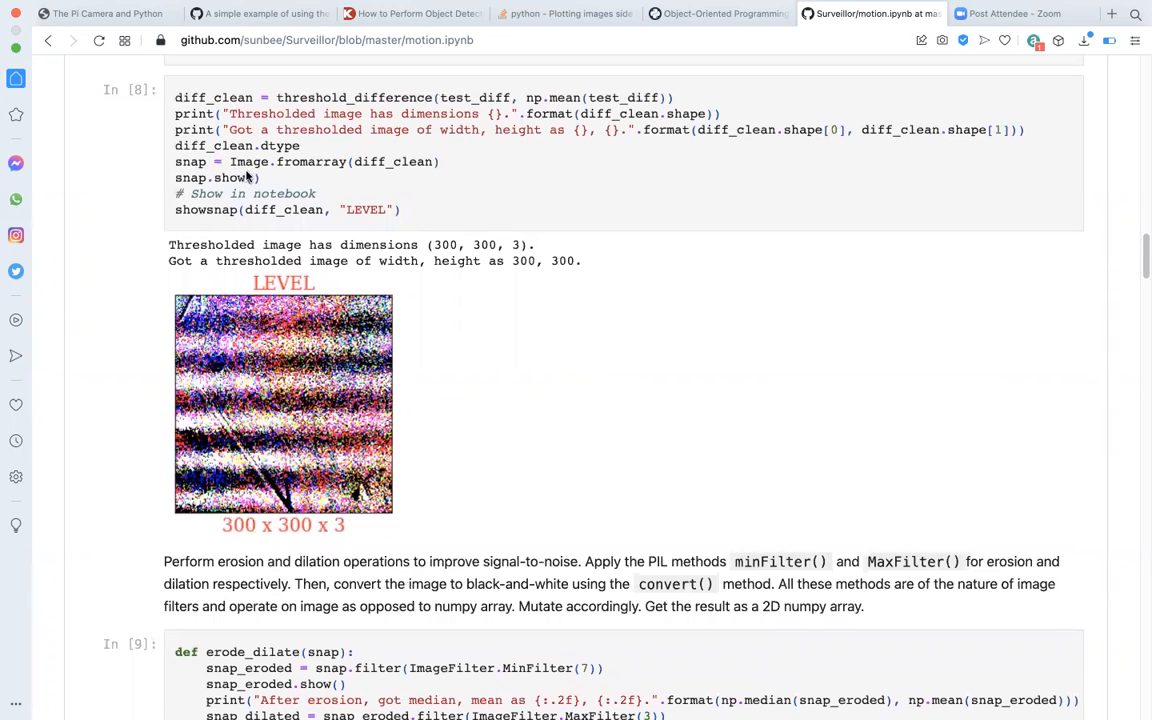
pyautogui.moveTo(372, 168)
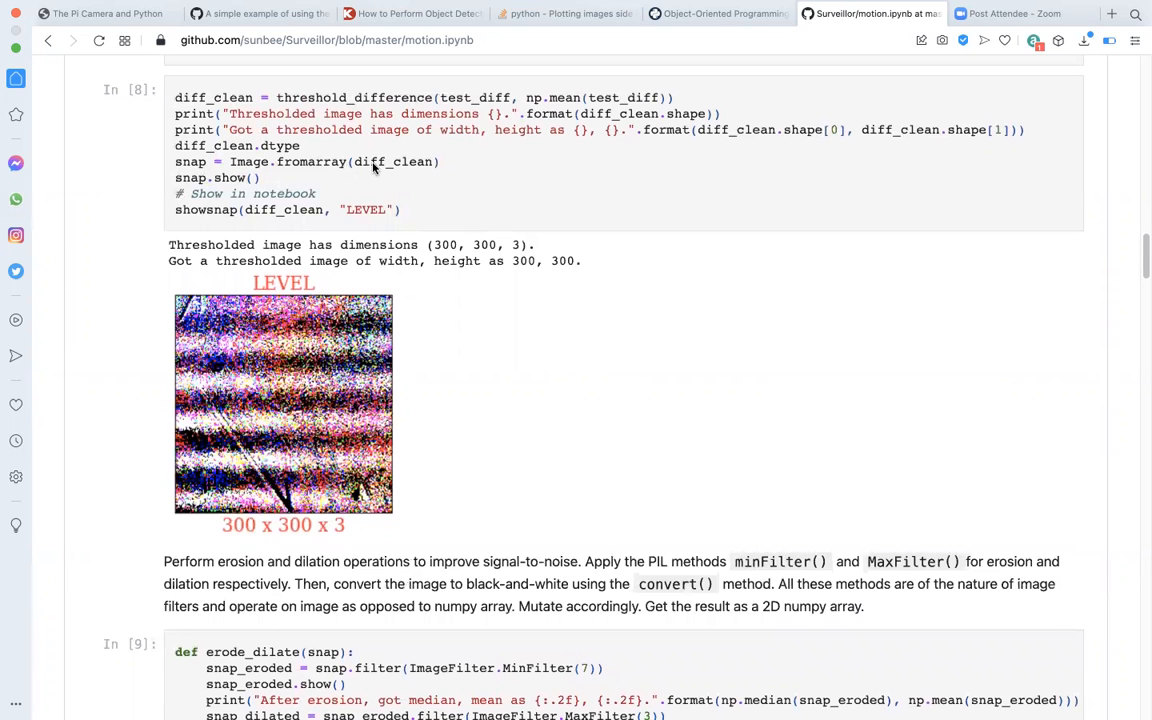
pyautogui.scroll(-3)
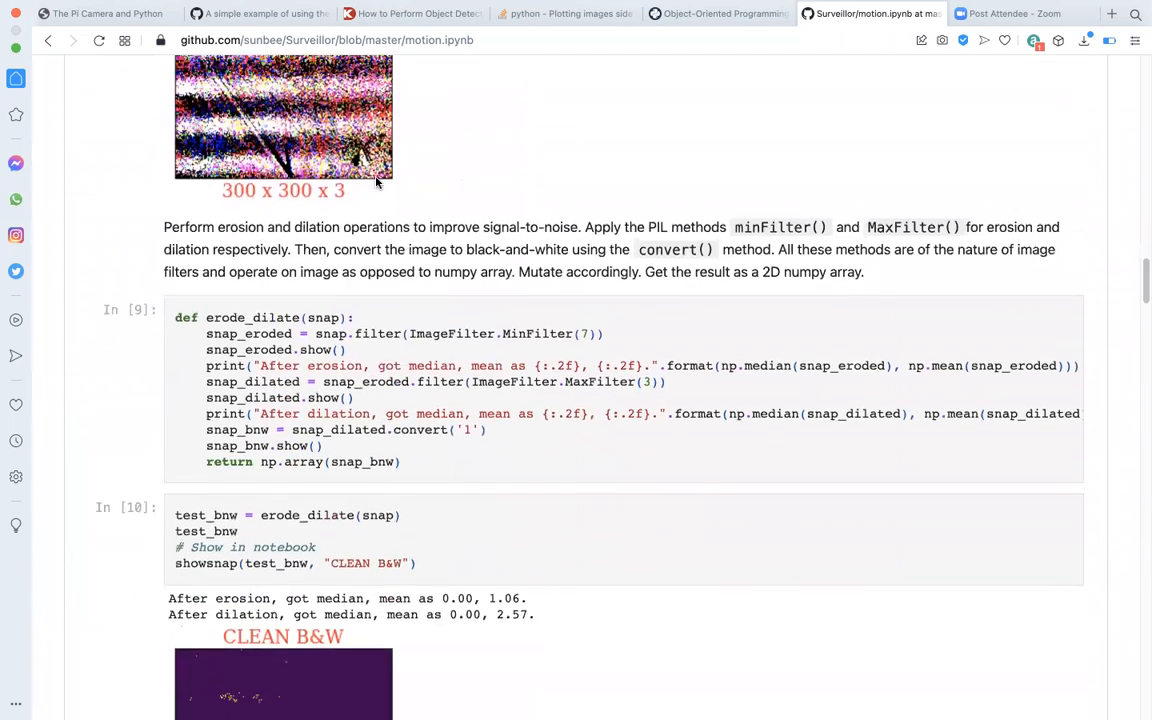
pyautogui.scroll(-3)
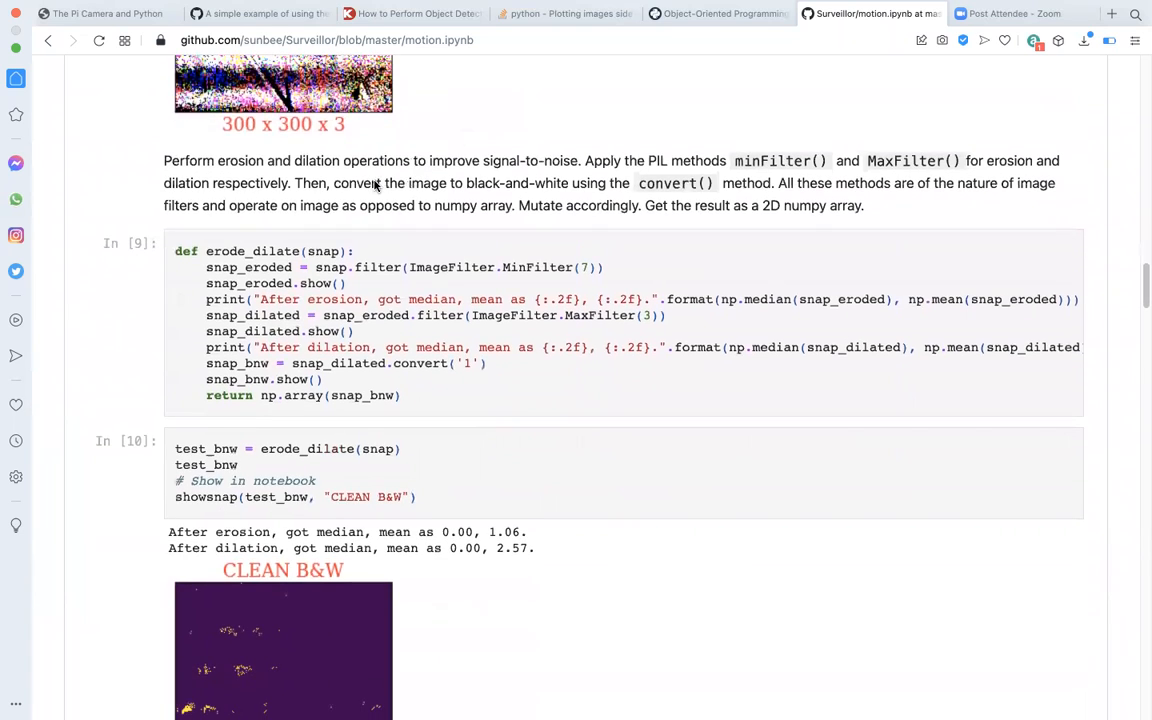
pyautogui.scroll(-3)
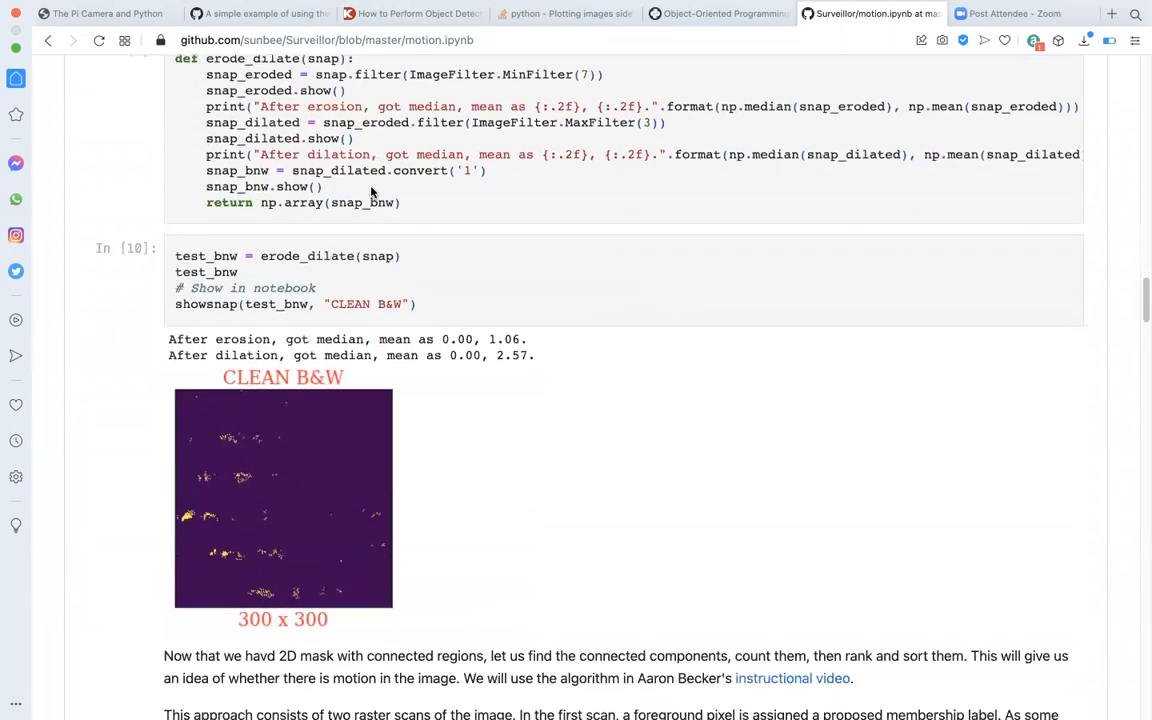
pyautogui.scroll(-3)
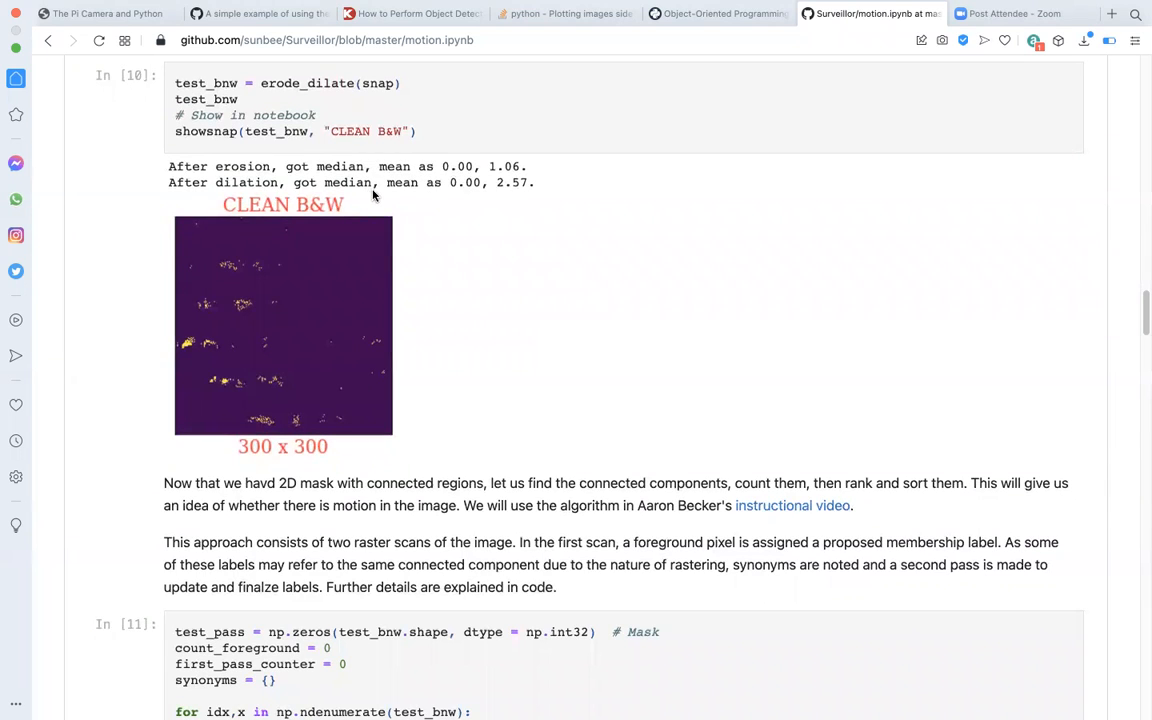
pyautogui.moveTo(402, 260)
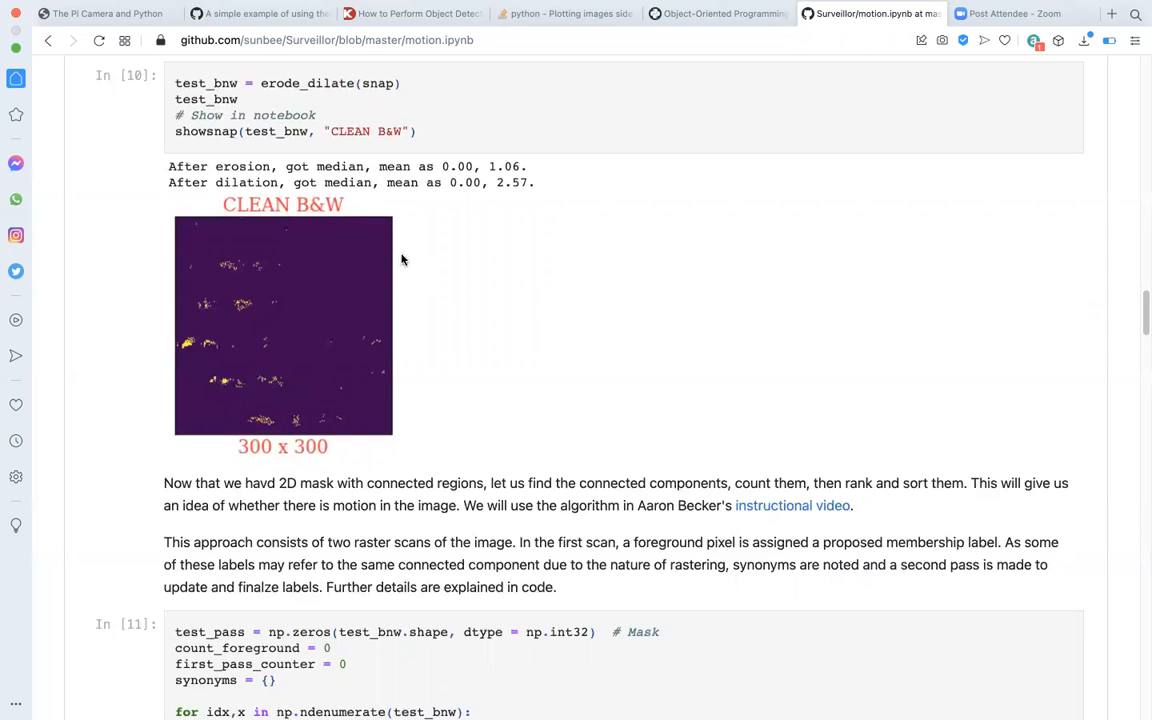
pyautogui.moveTo(368, 248)
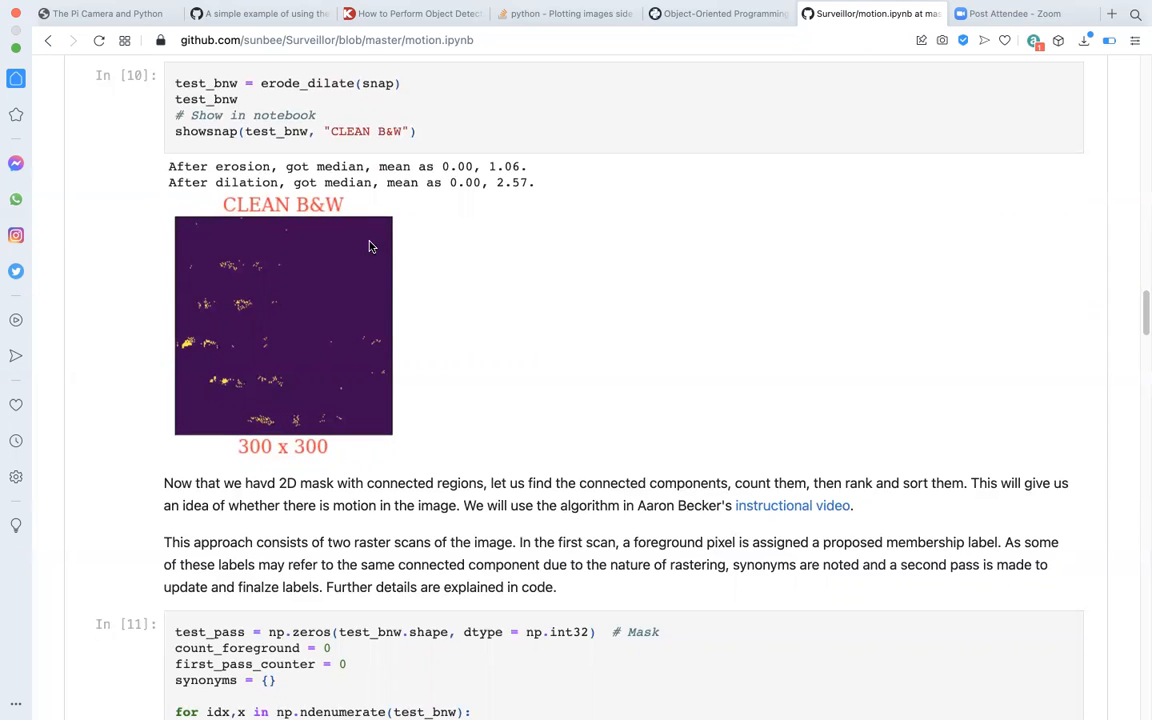
pyautogui.moveTo(324, 320)
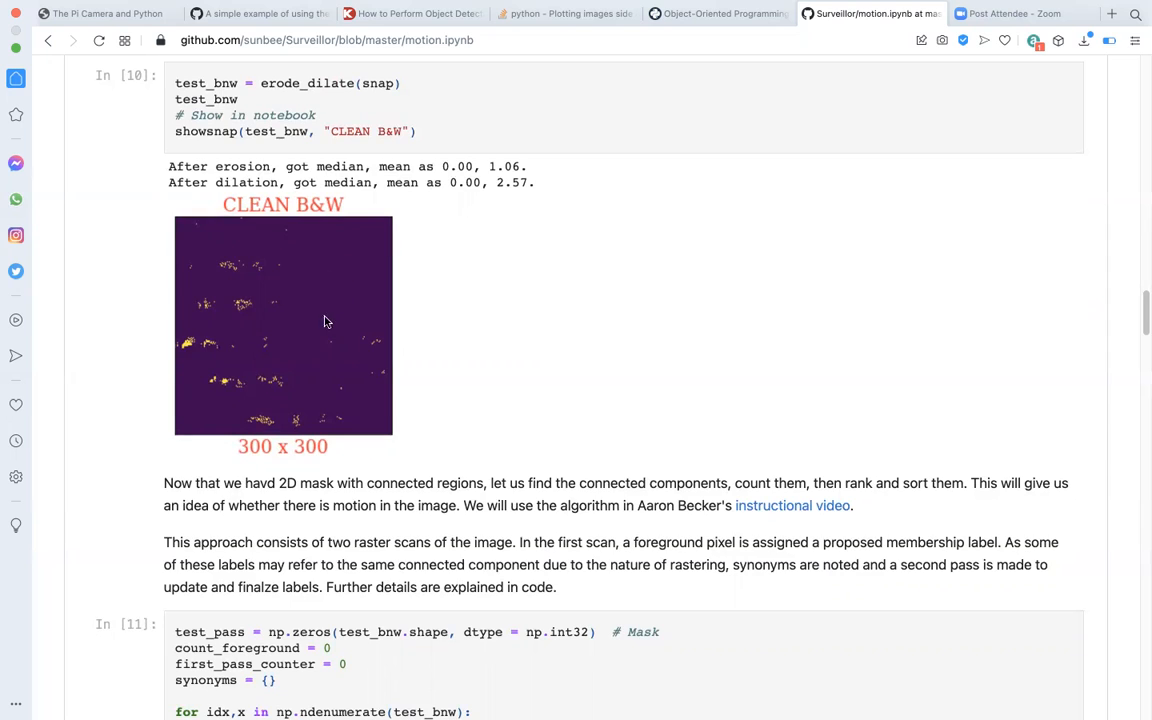
pyautogui.moveTo(292, 398)
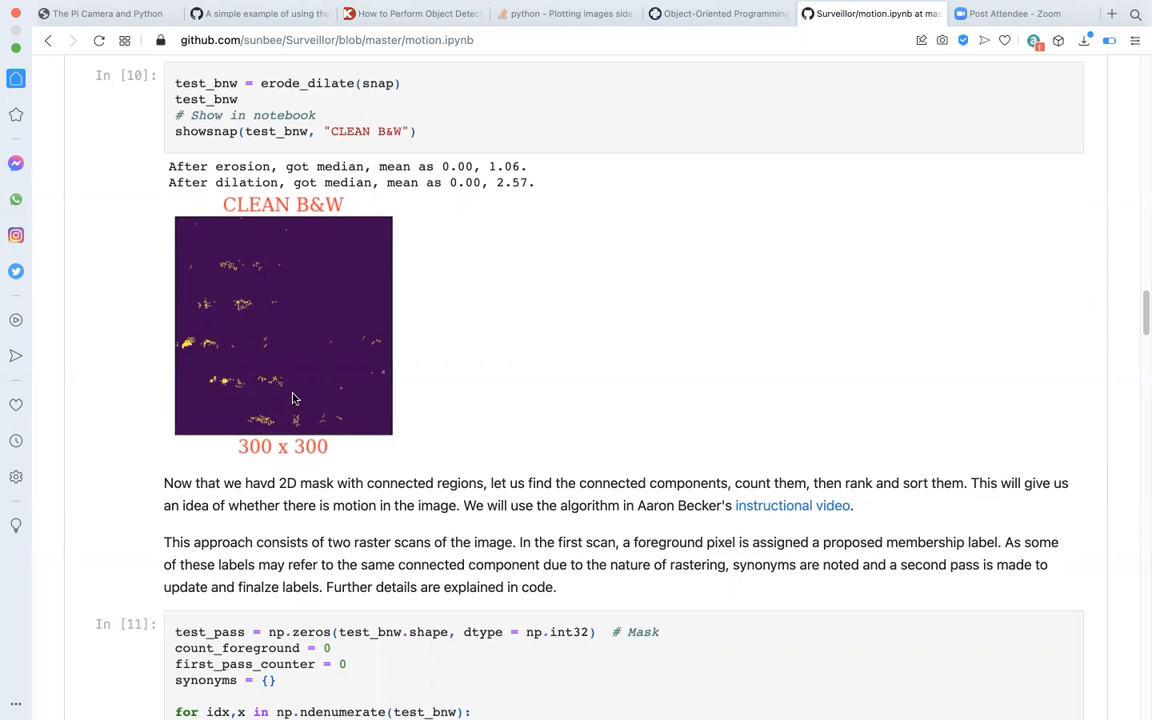
pyautogui.moveTo(348, 420)
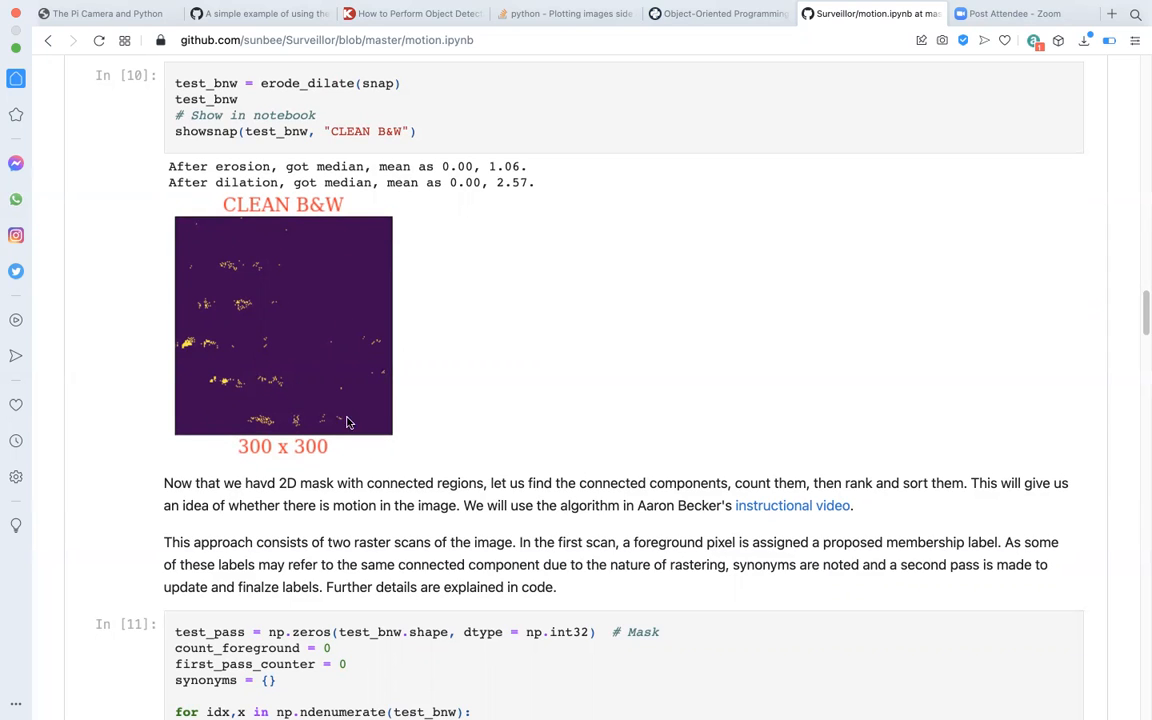
pyautogui.moveTo(330, 412)
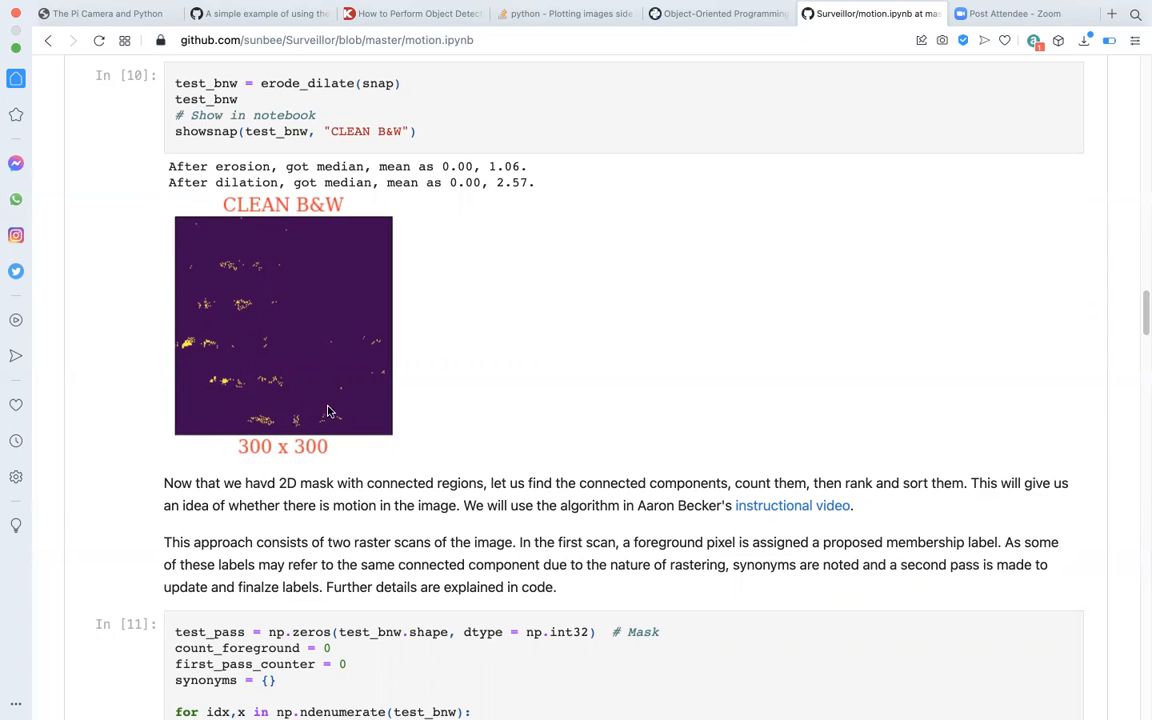
pyautogui.moveTo(432, 340)
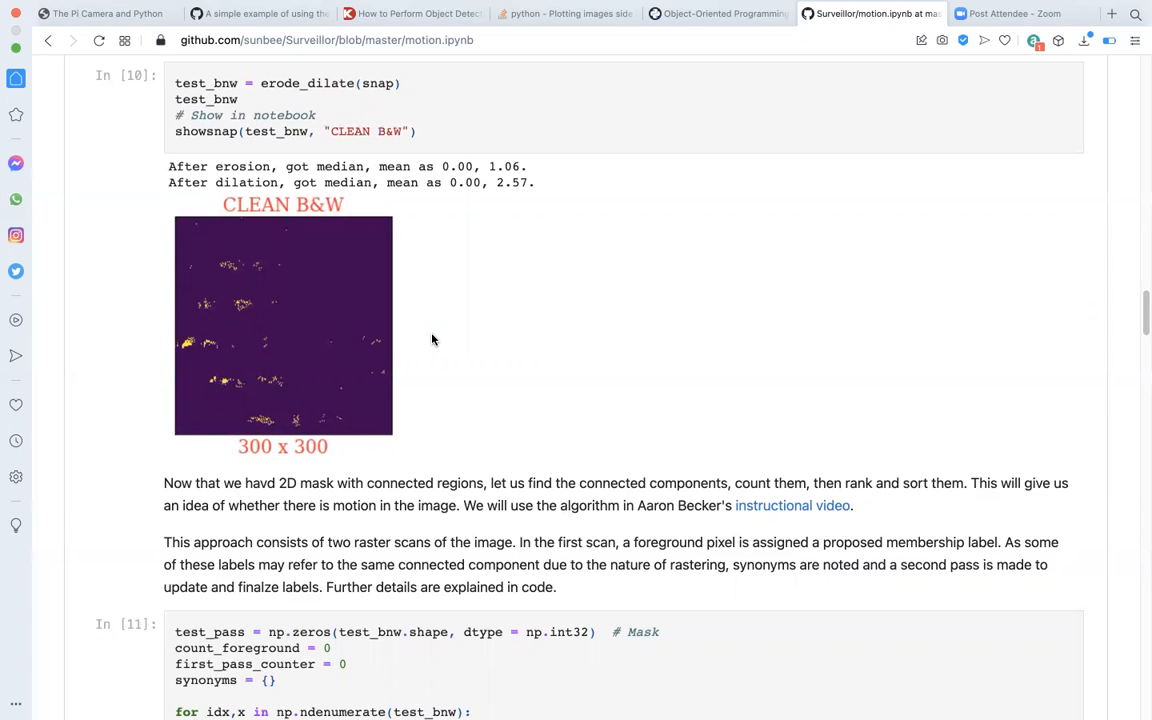
pyautogui.moveTo(510, 152)
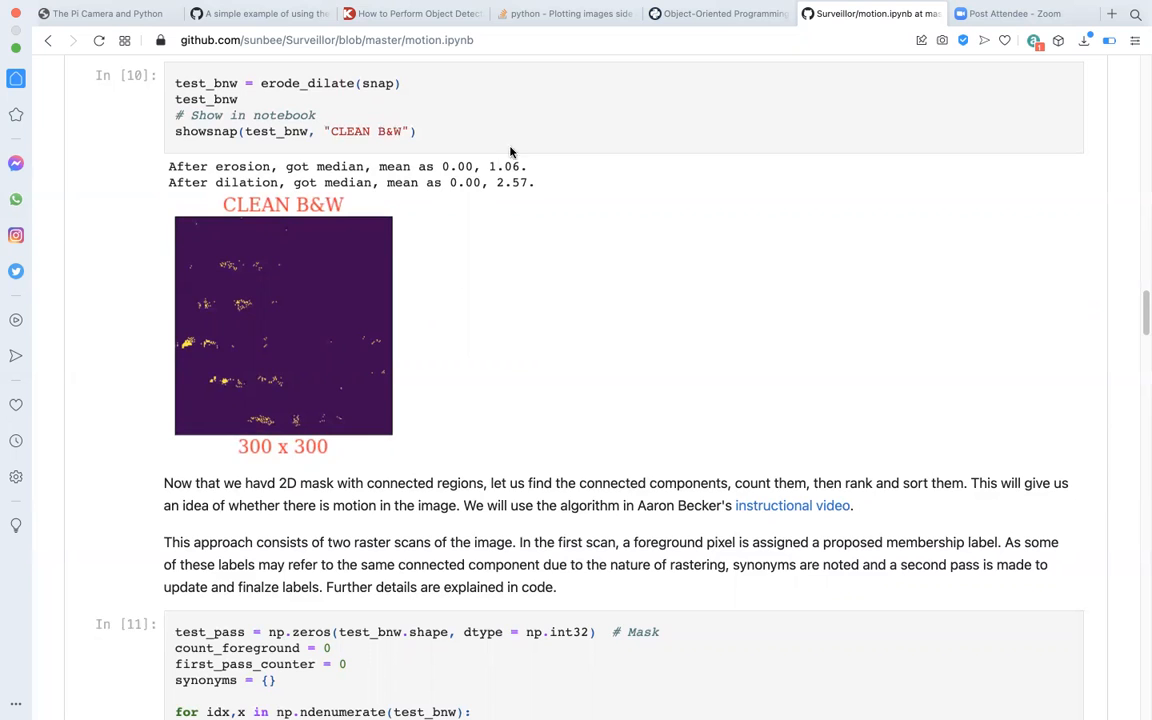
# - Scroll to the connected-components paragraphs and the start of cell In [11]'s raster-scan loop
pyautogui.scroll(-3)
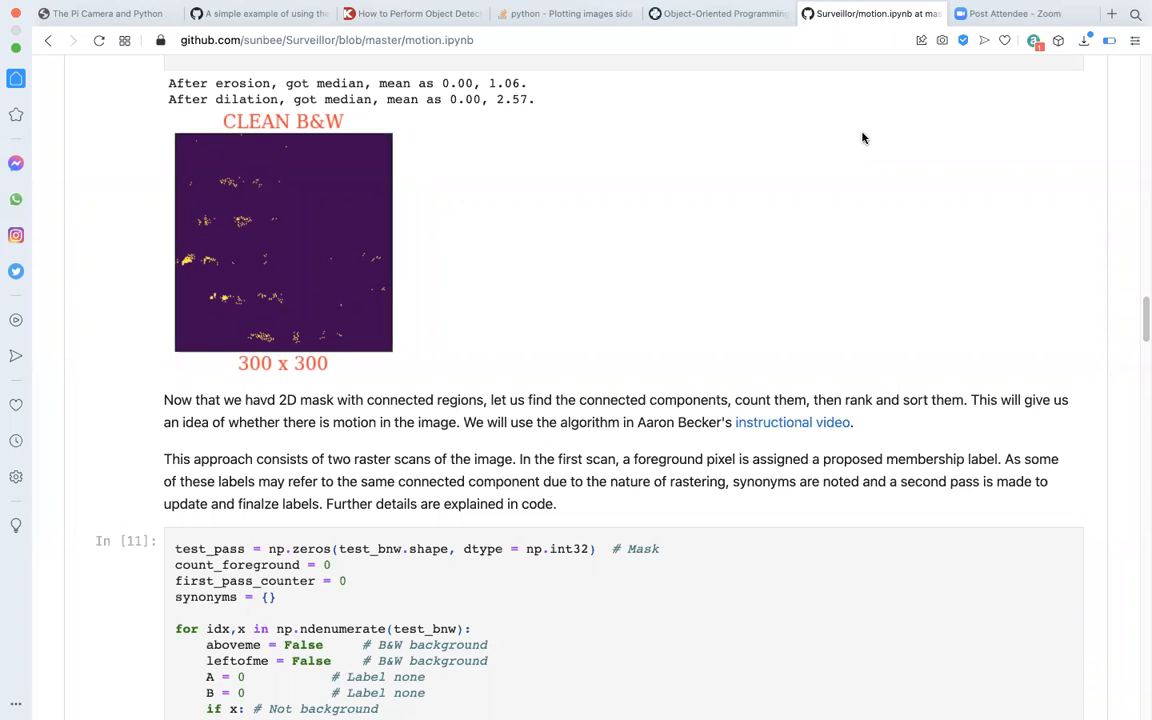
pyautogui.moveTo(868, 178)
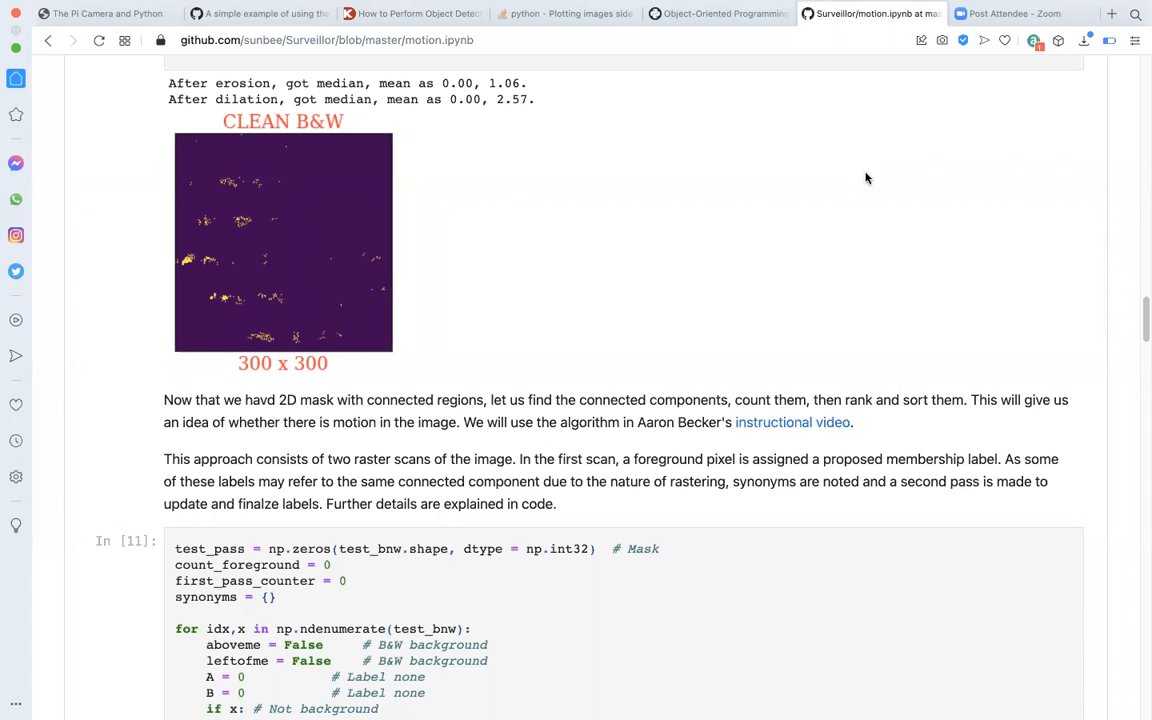
pyautogui.moveTo(940, 240)
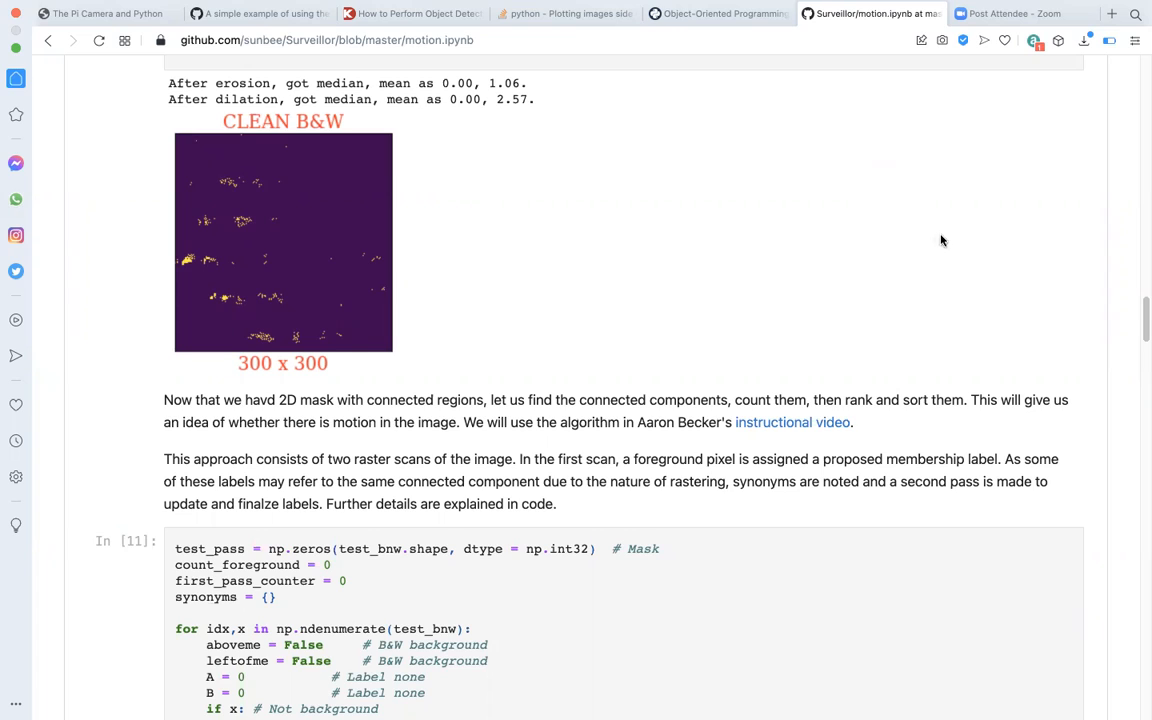
pyautogui.moveTo(1104, 328)
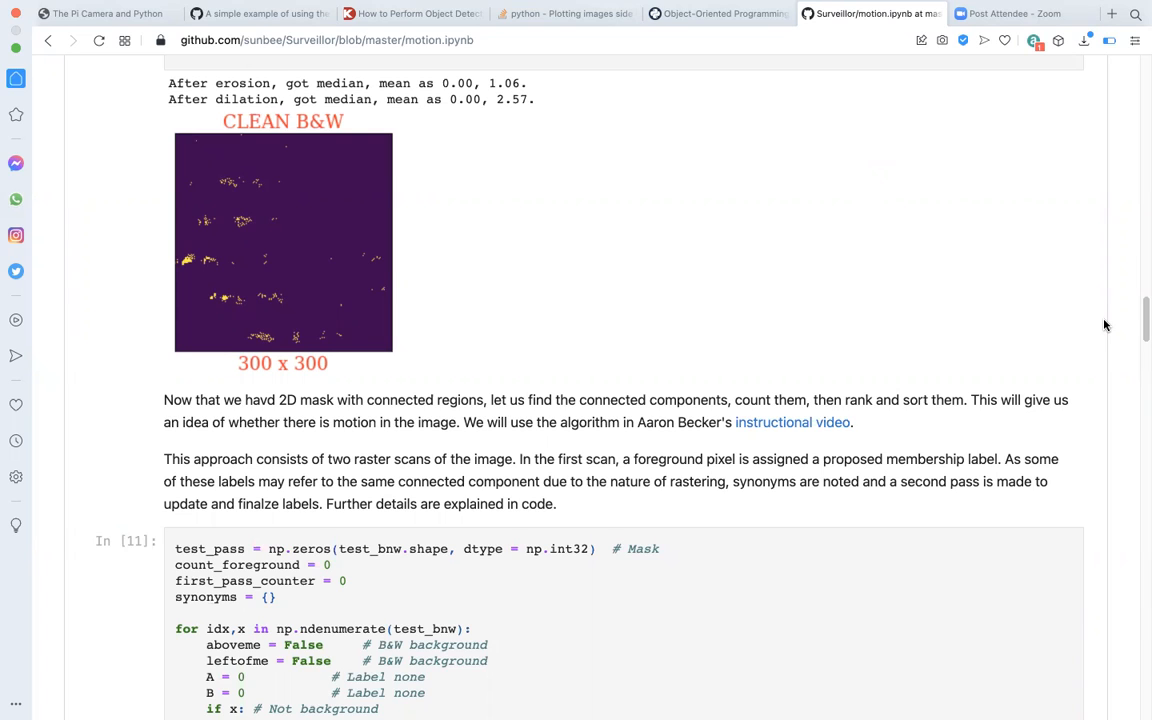
pyautogui.moveTo(560, 172)
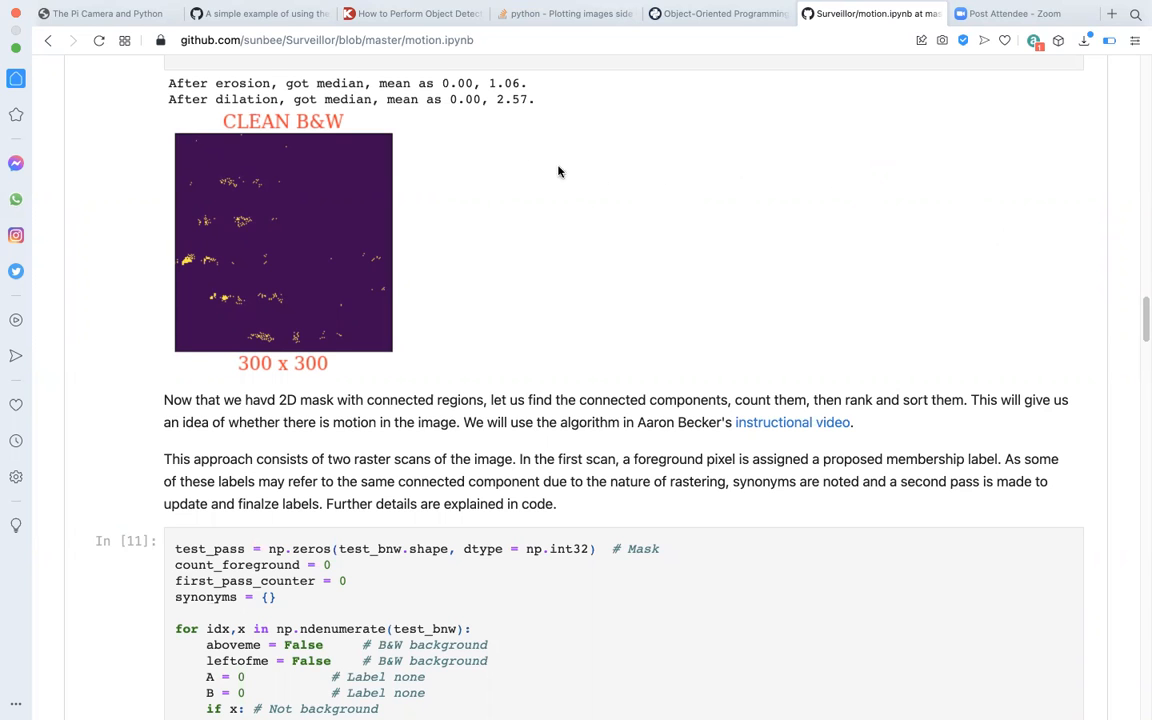
pyautogui.moveTo(848, 136)
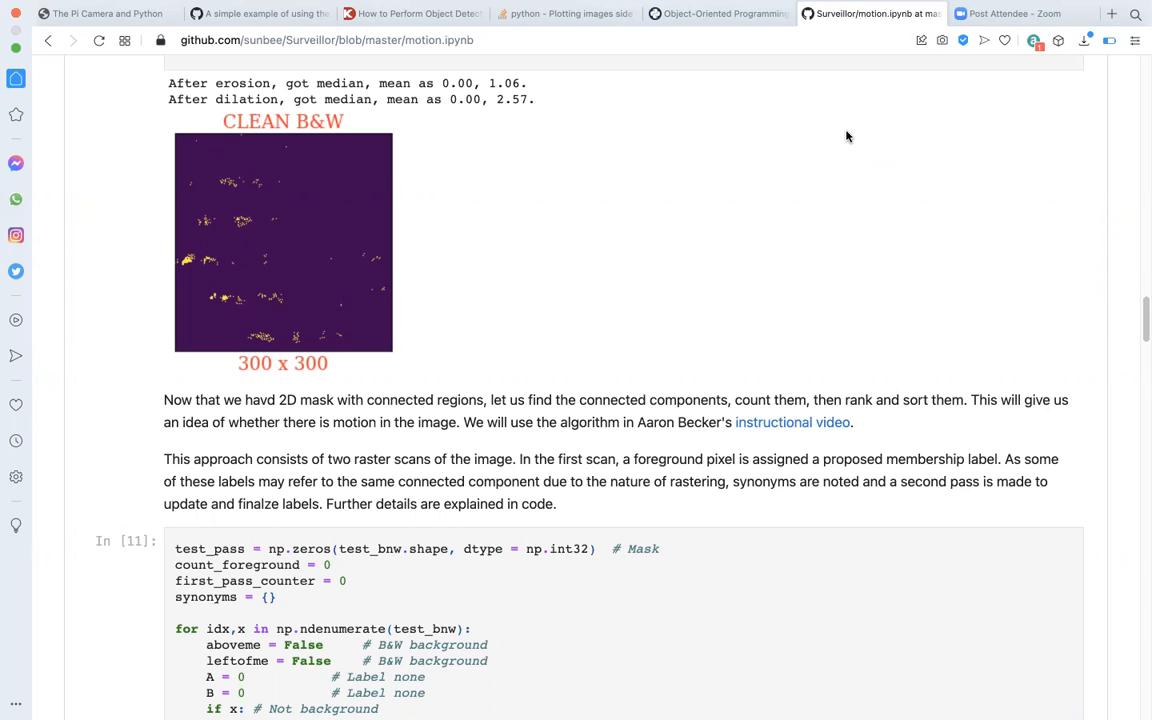
pyautogui.moveTo(852, 140)
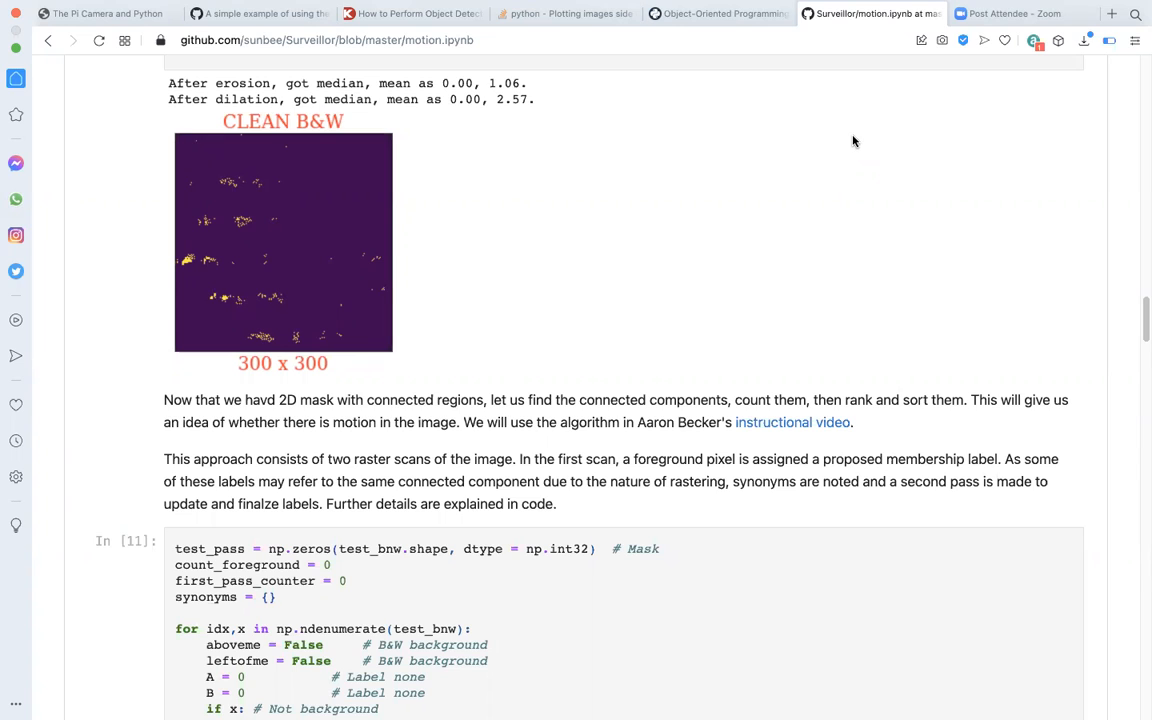
pyautogui.moveTo(310, 172)
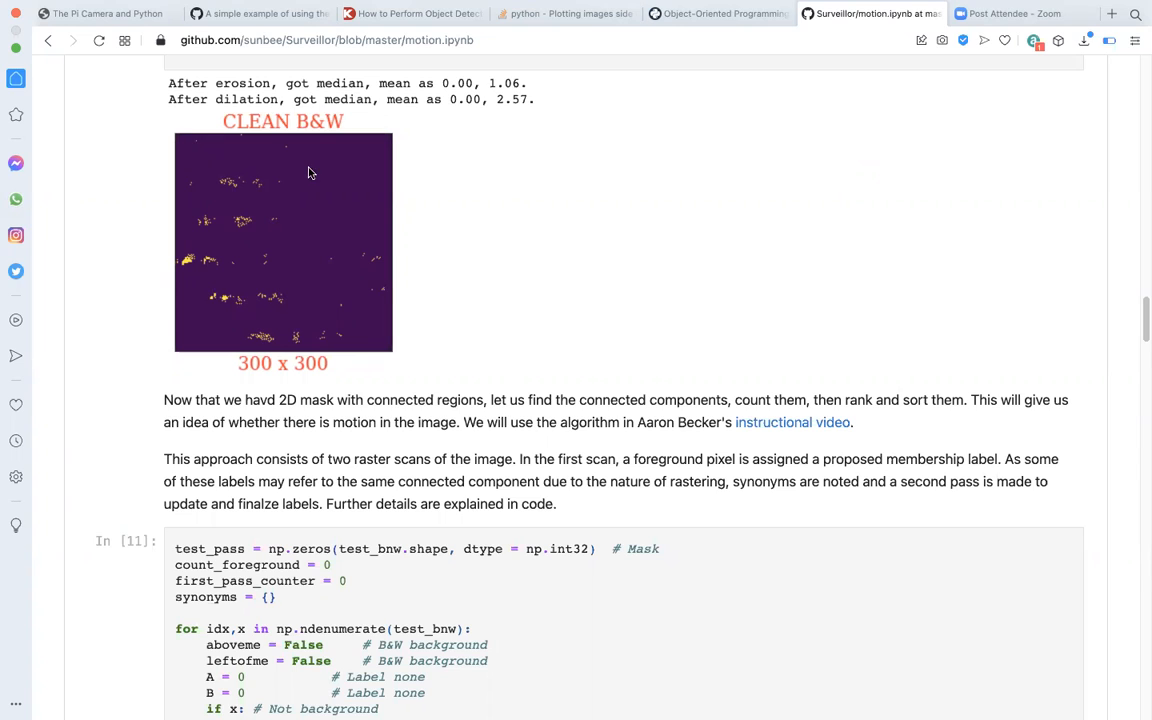
pyautogui.moveTo(240, 276)
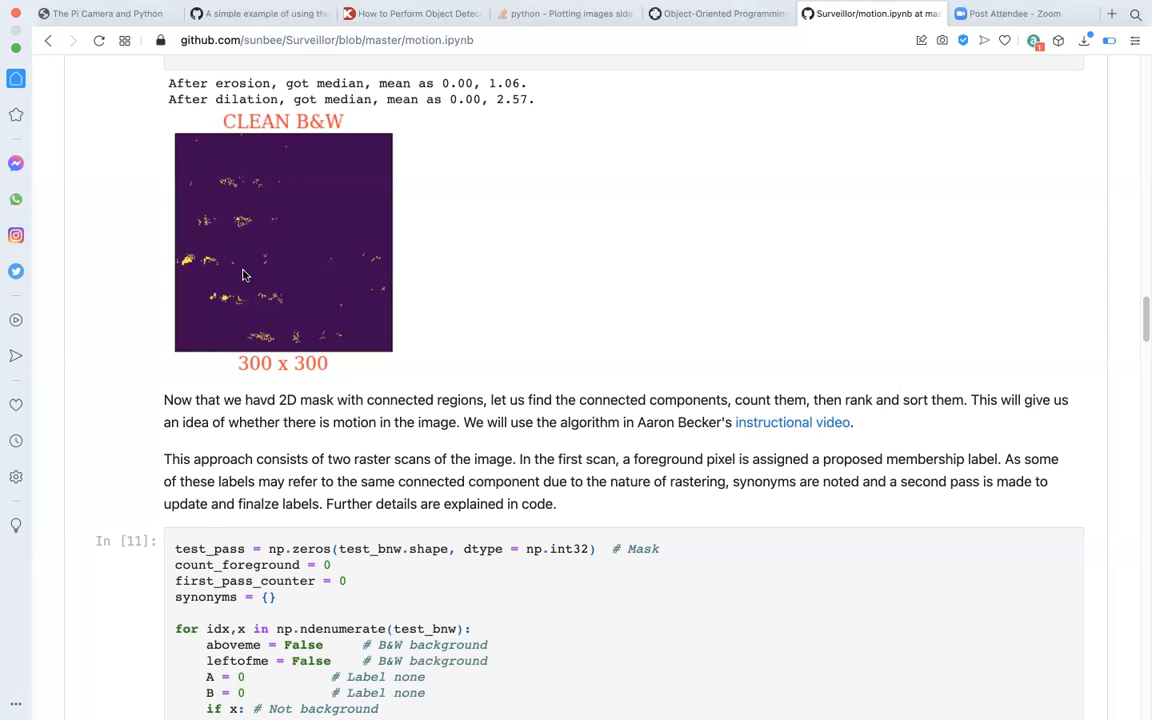
pyautogui.moveTo(16, 200)
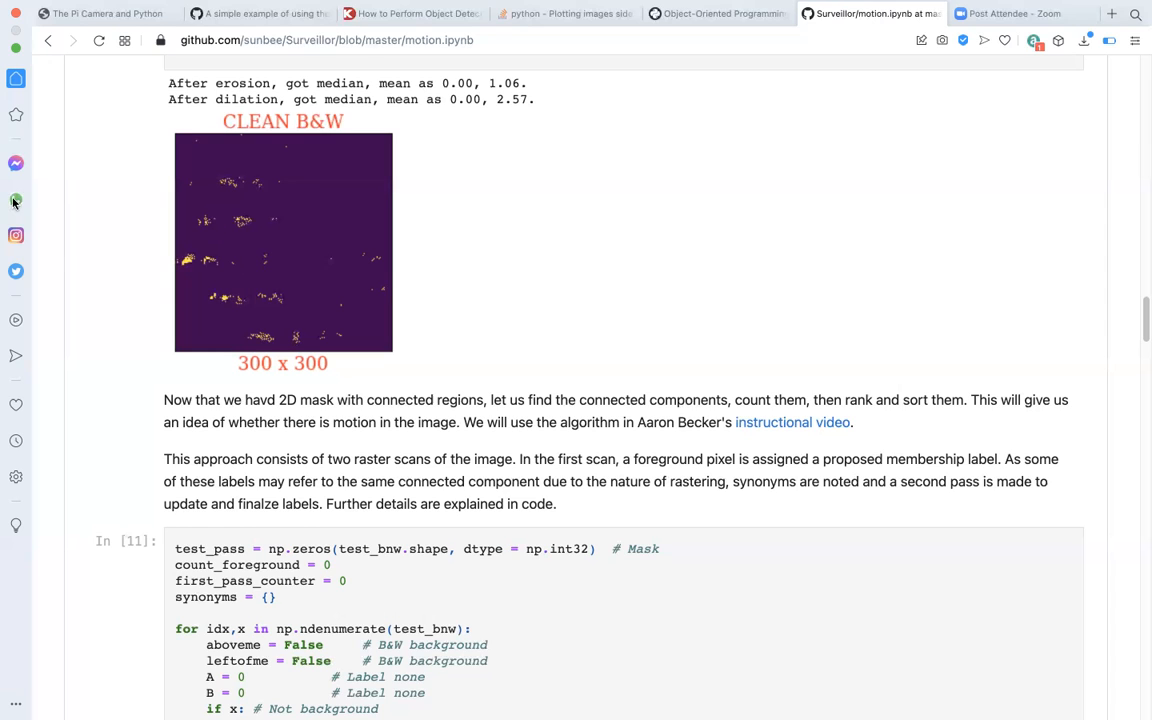
pyautogui.moveTo(836, 100)
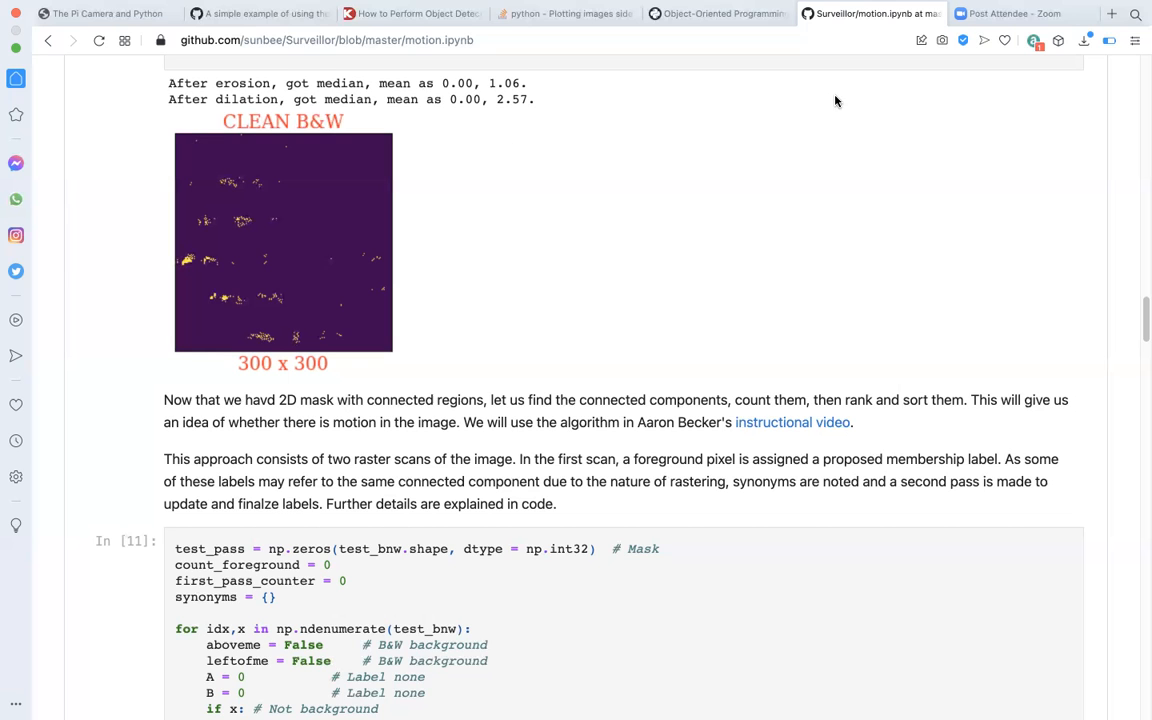
# - Scroll to reveal In [11]'s first-pass loop checking labeled neighbouring pixels
pyautogui.scroll(-3)
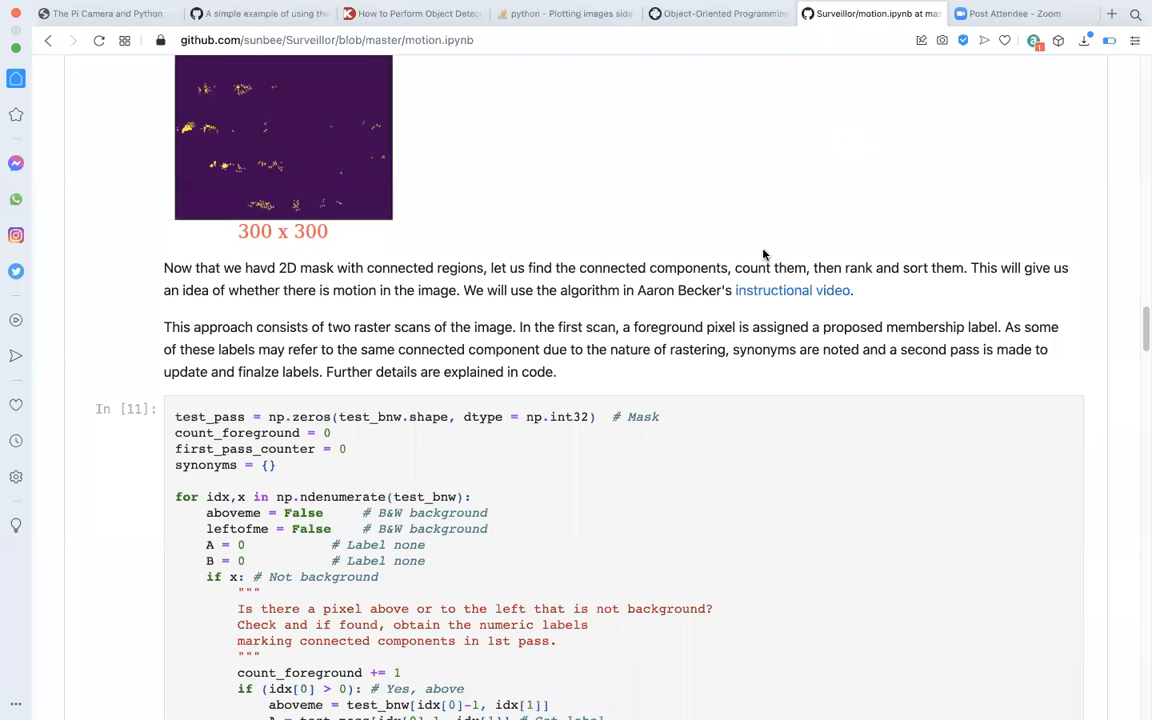
pyautogui.moveTo(704, 290)
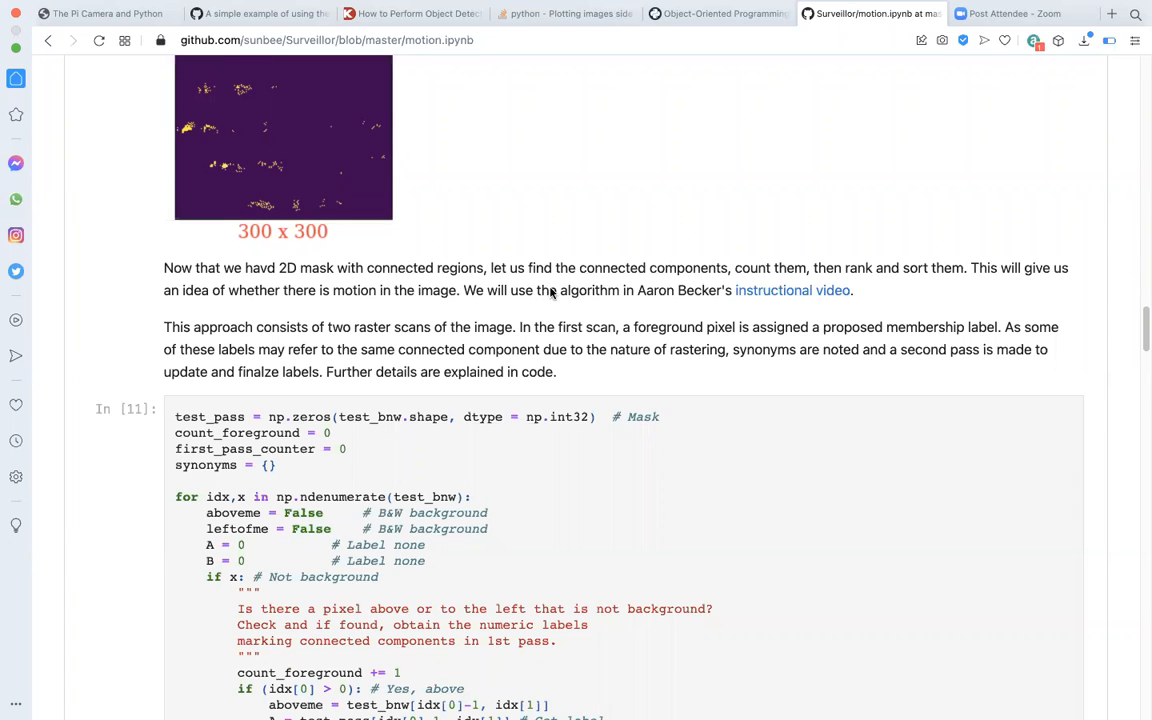
pyautogui.moveTo(850, 244)
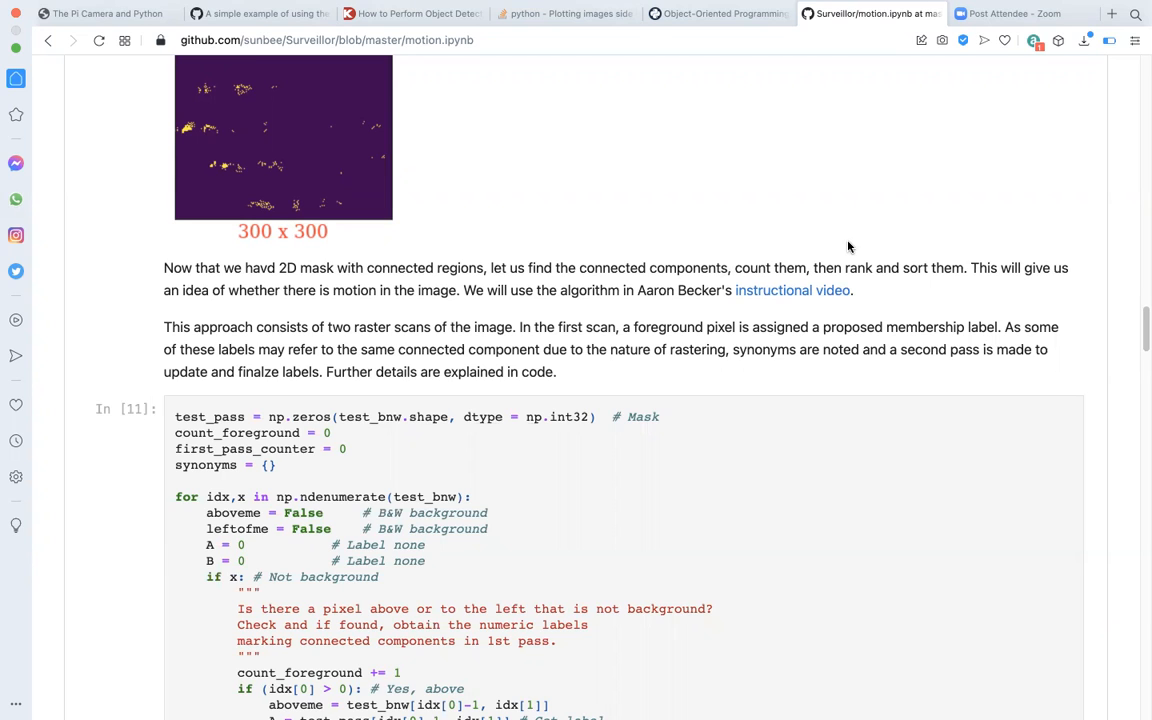
pyautogui.moveTo(846, 252)
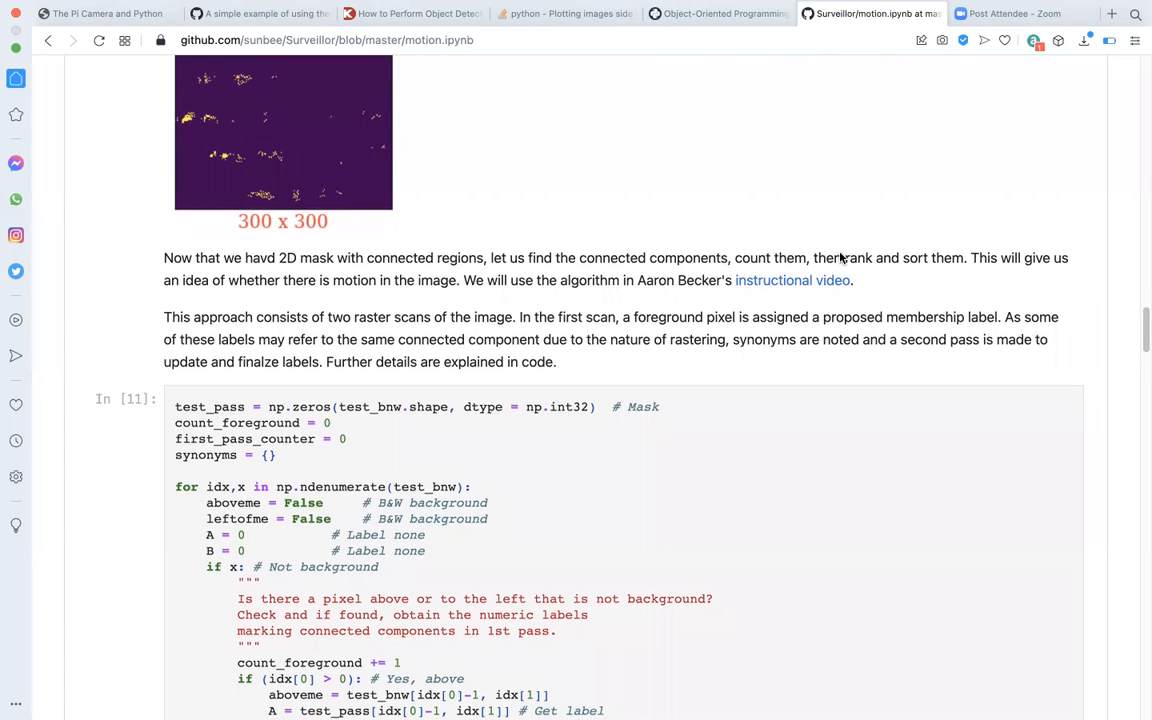
pyautogui.moveTo(404, 310)
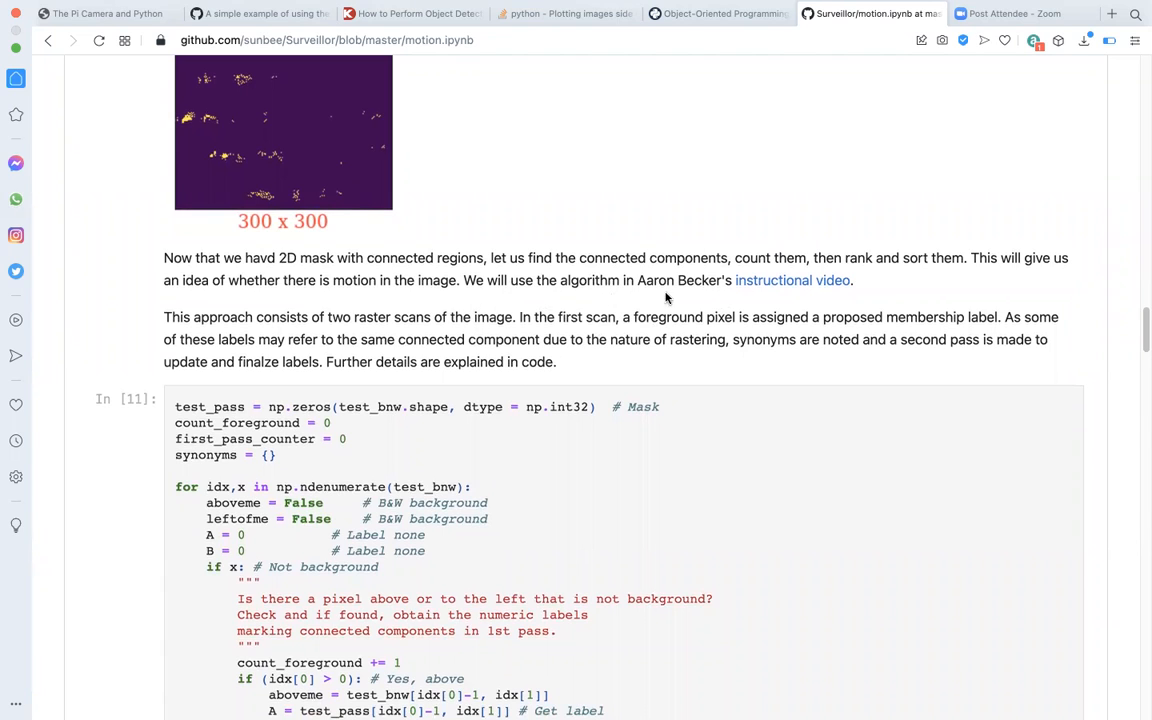
pyautogui.moveTo(744, 294)
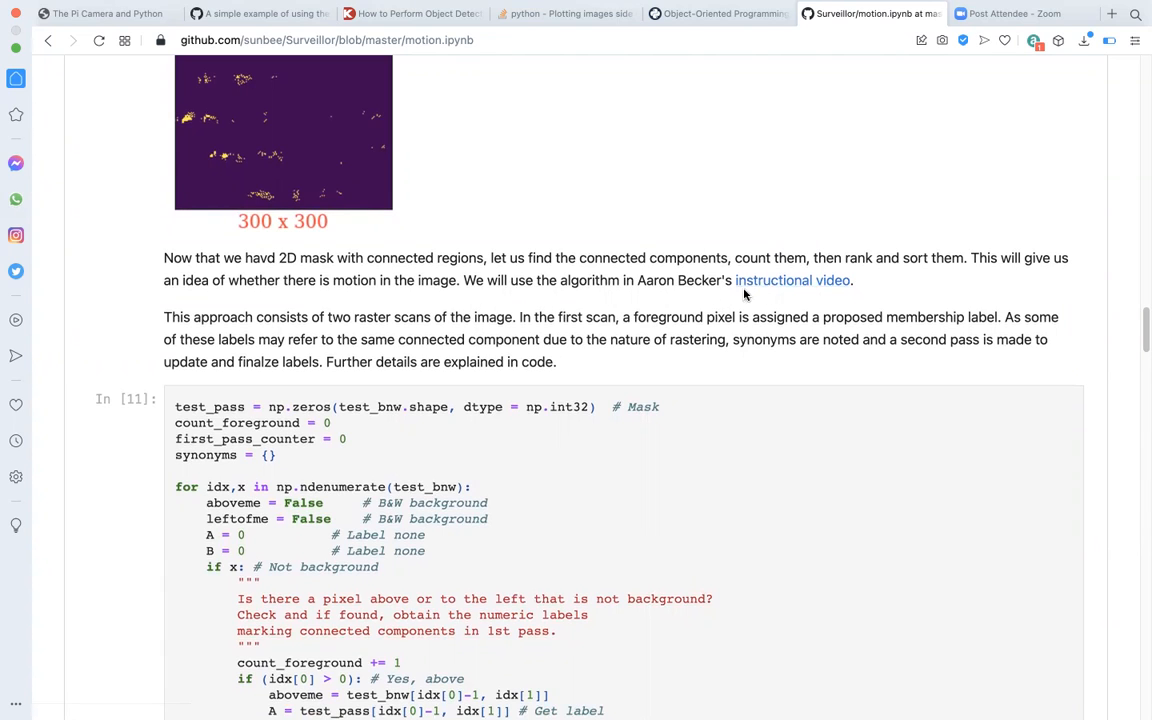
pyautogui.moveTo(690, 290)
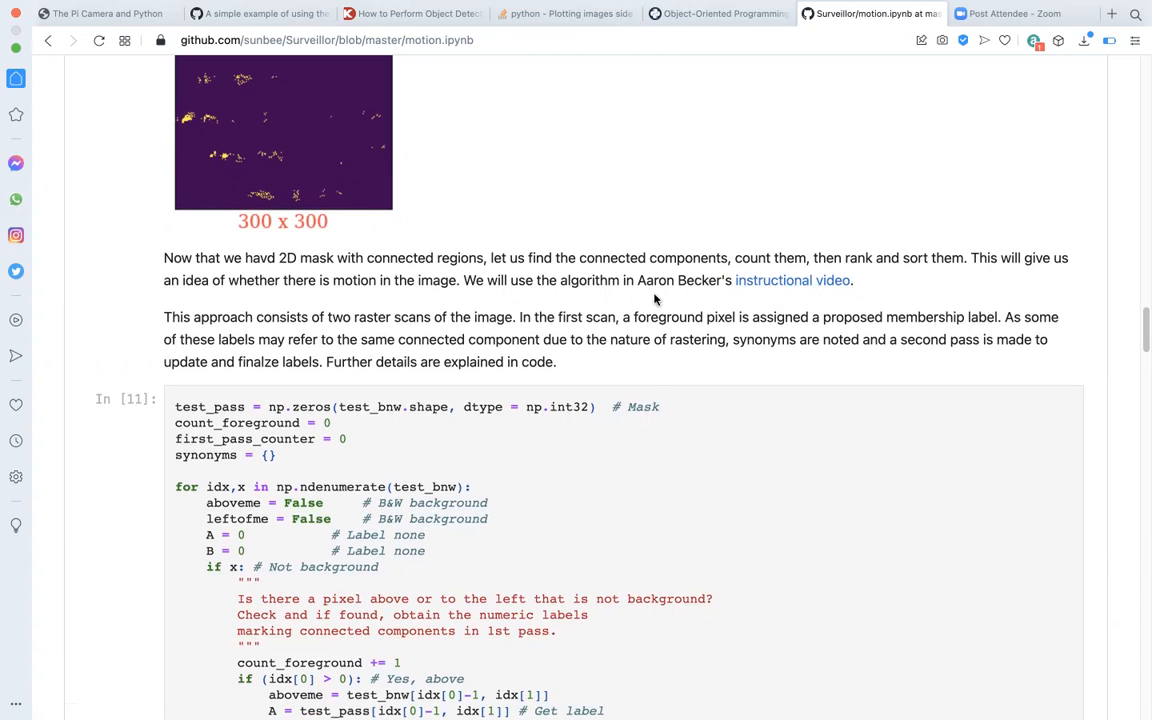
pyautogui.moveTo(434, 314)
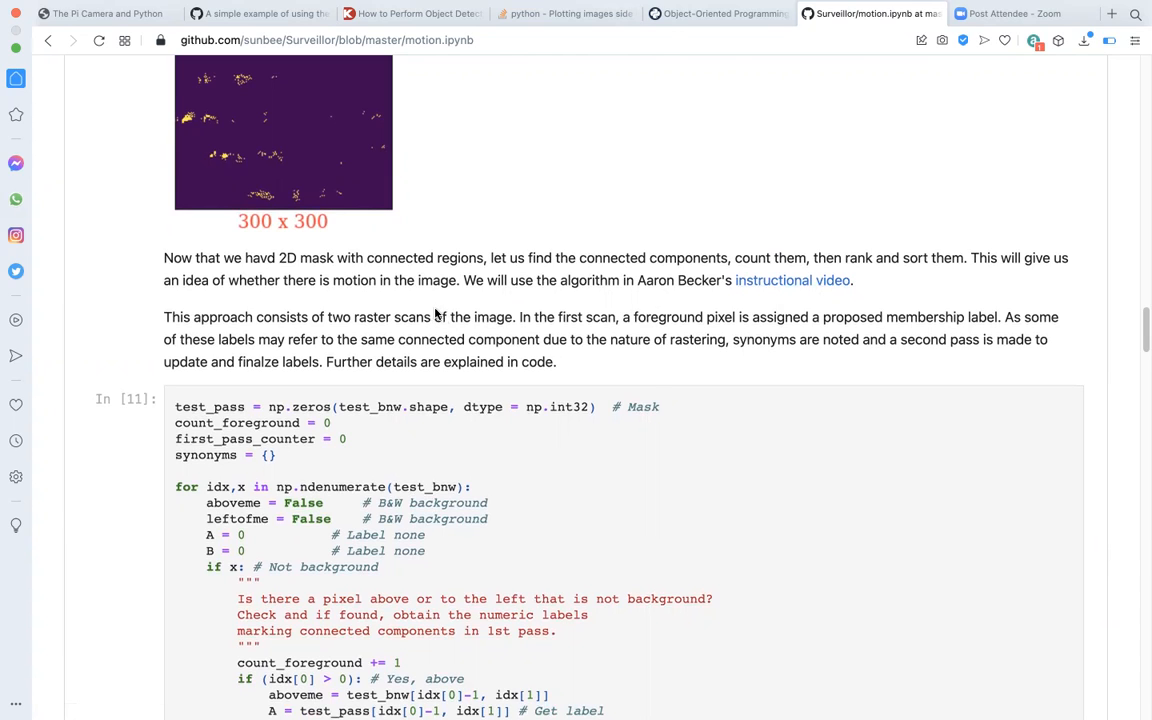
pyautogui.moveTo(440, 336)
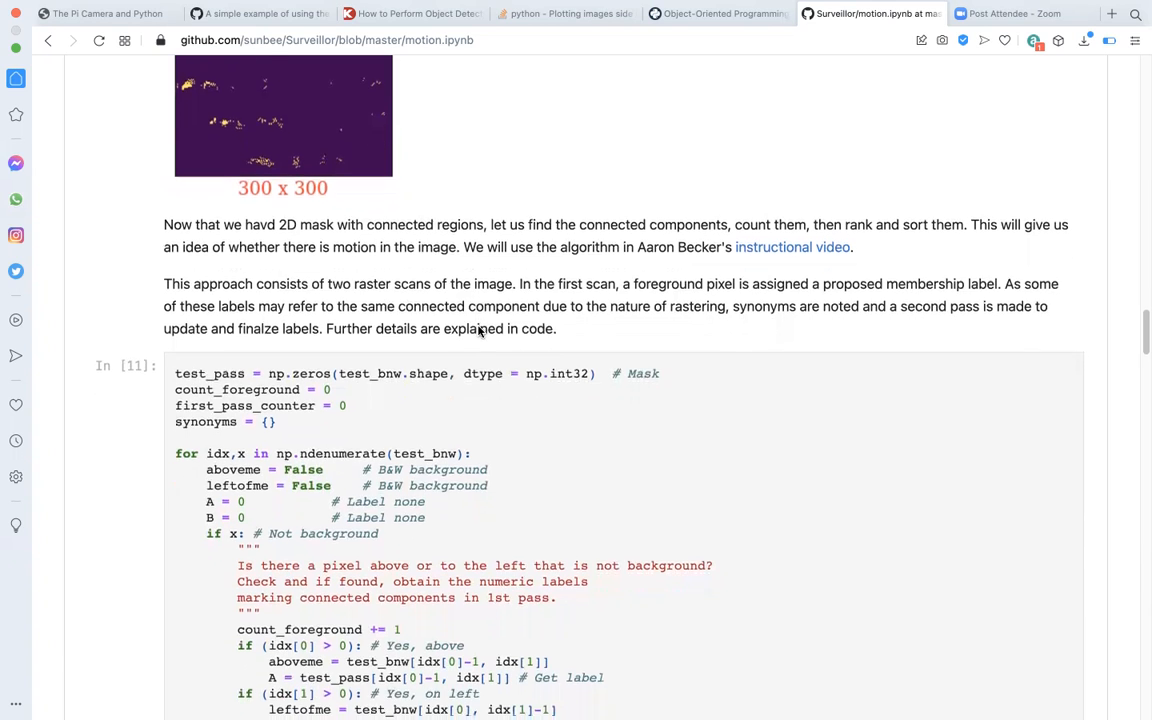
# - Scroll past the first pass to In [12]'s second pass and In [13]'s region counts
pyautogui.scroll(-3)
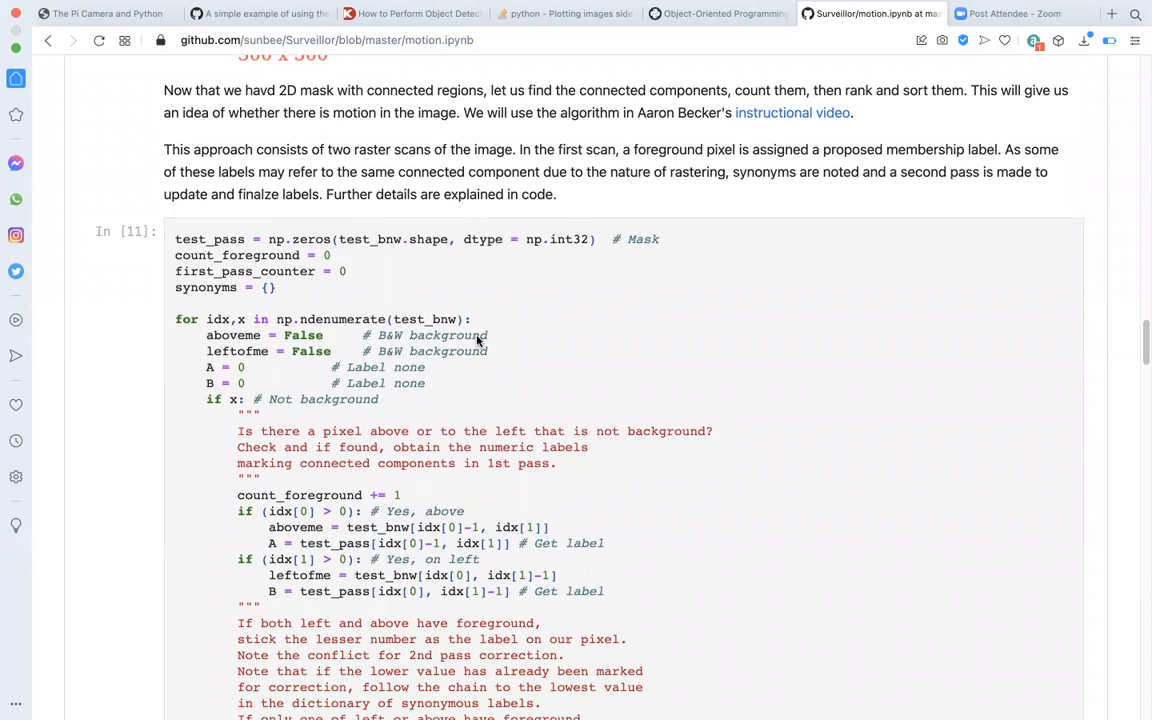
pyautogui.scroll(-3)
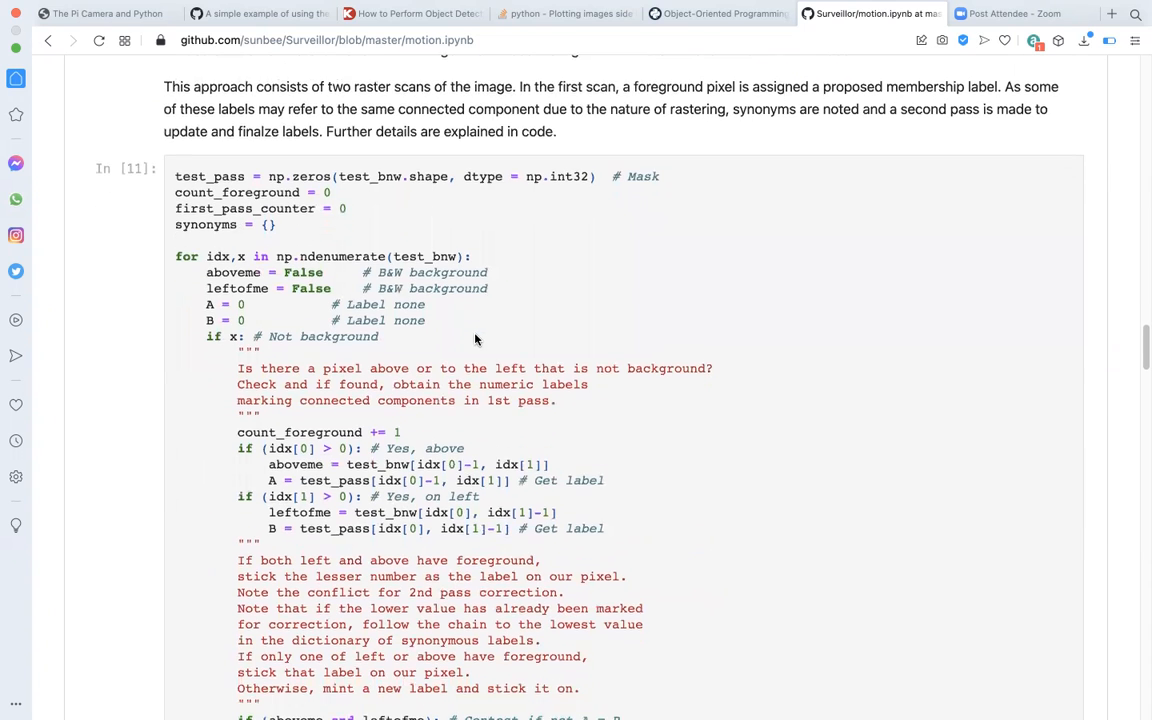
pyautogui.scroll(-3)
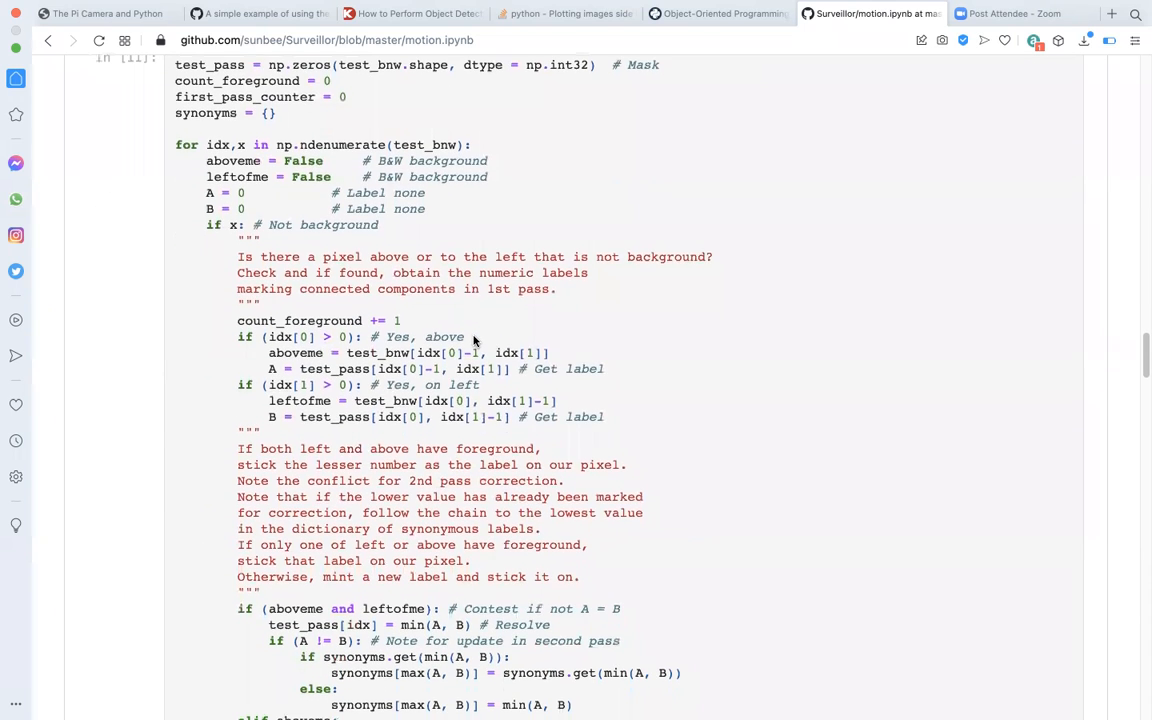
pyautogui.scroll(-3)
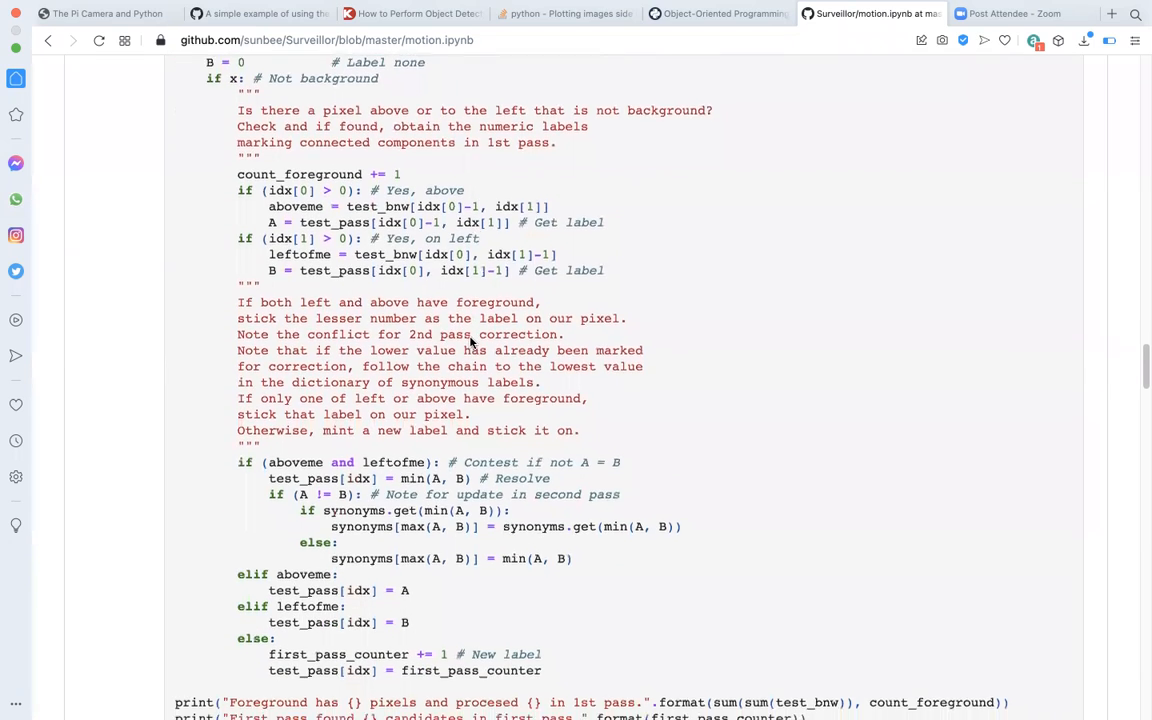
pyautogui.scroll(-3)
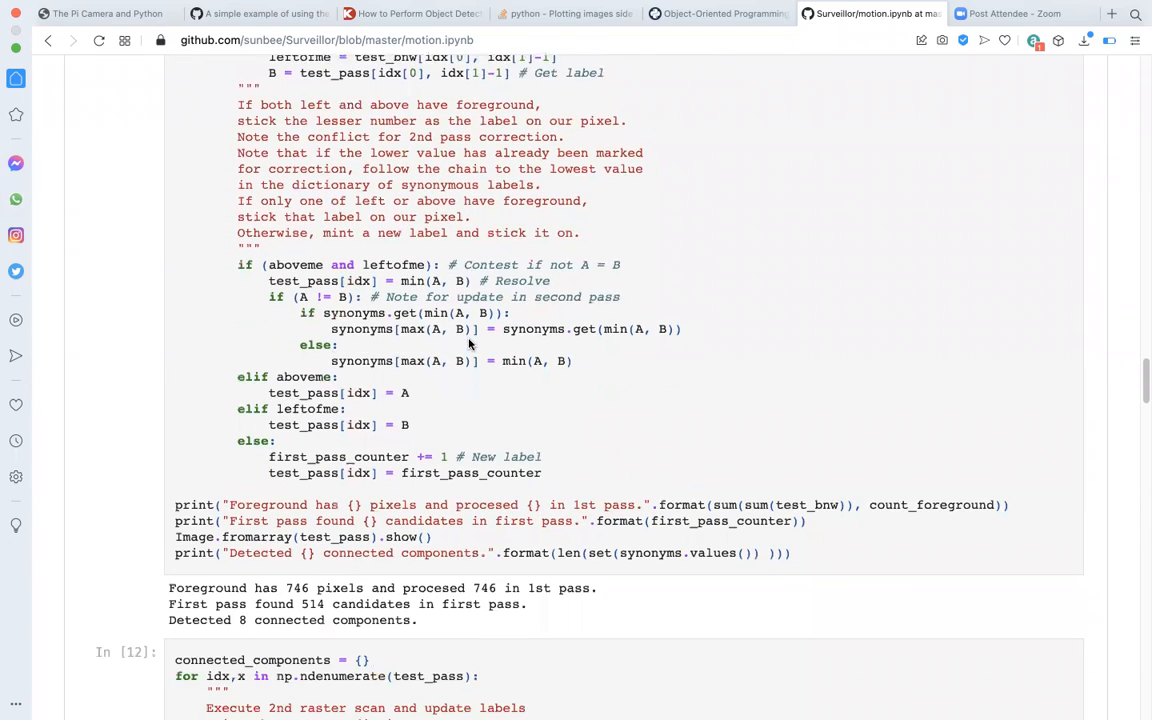
pyautogui.scroll(-3)
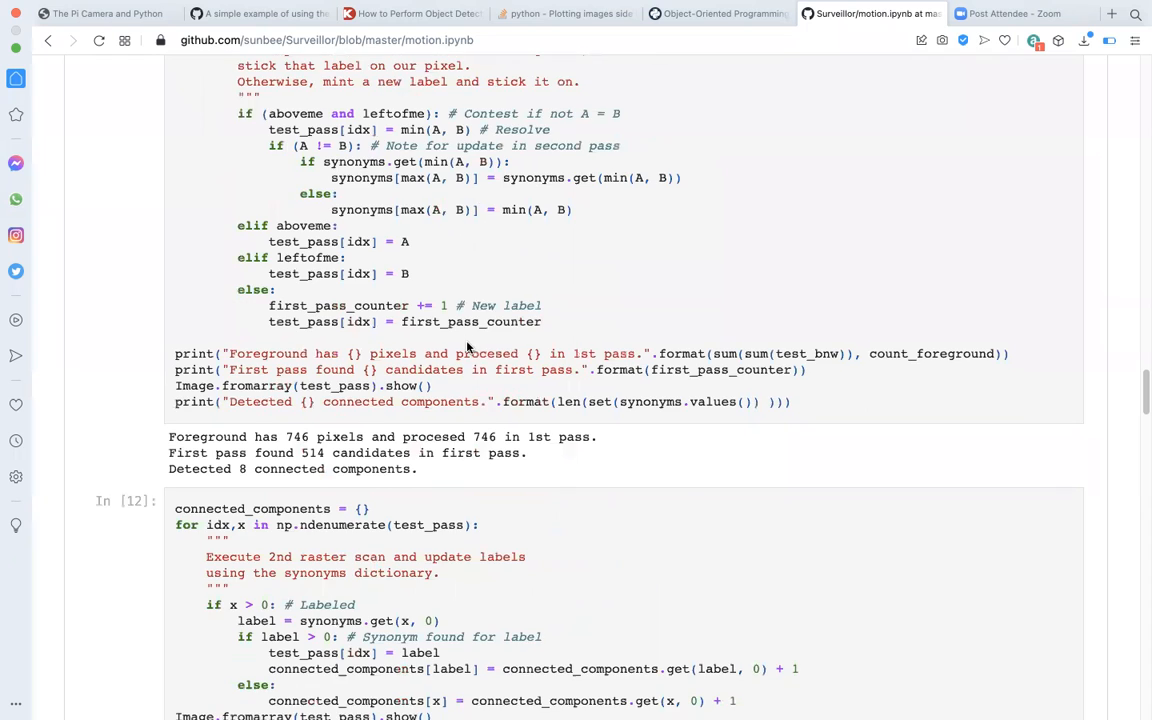
pyautogui.scroll(-3)
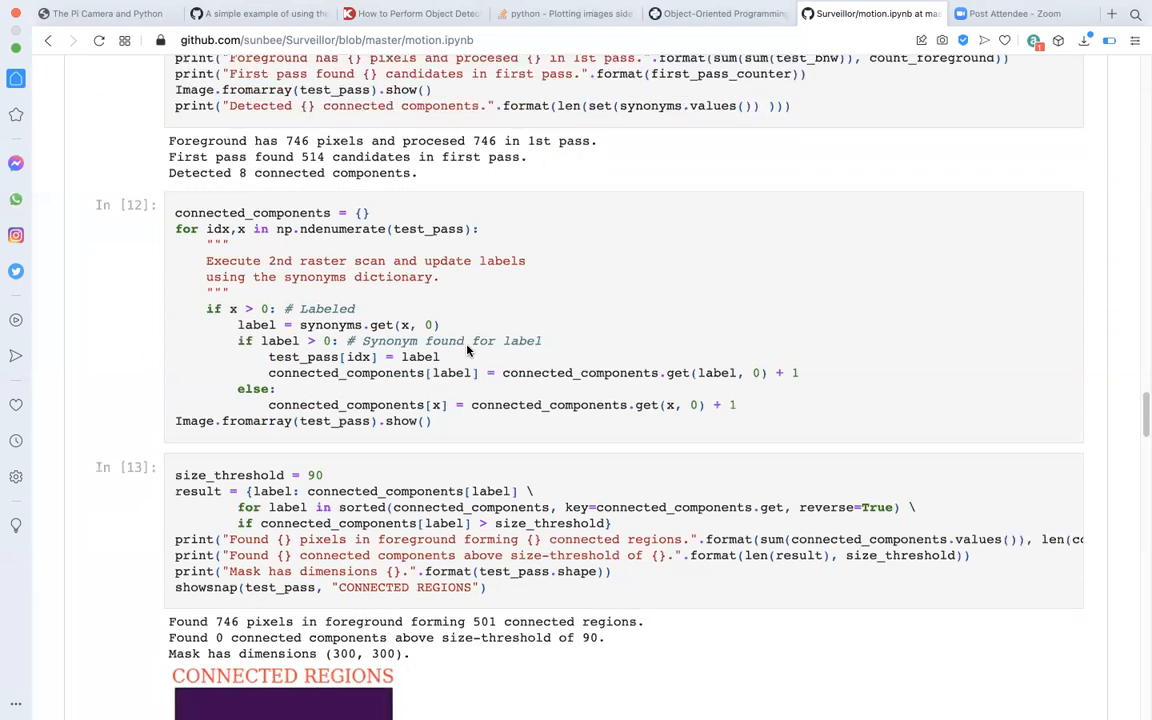
pyautogui.scroll(-3)
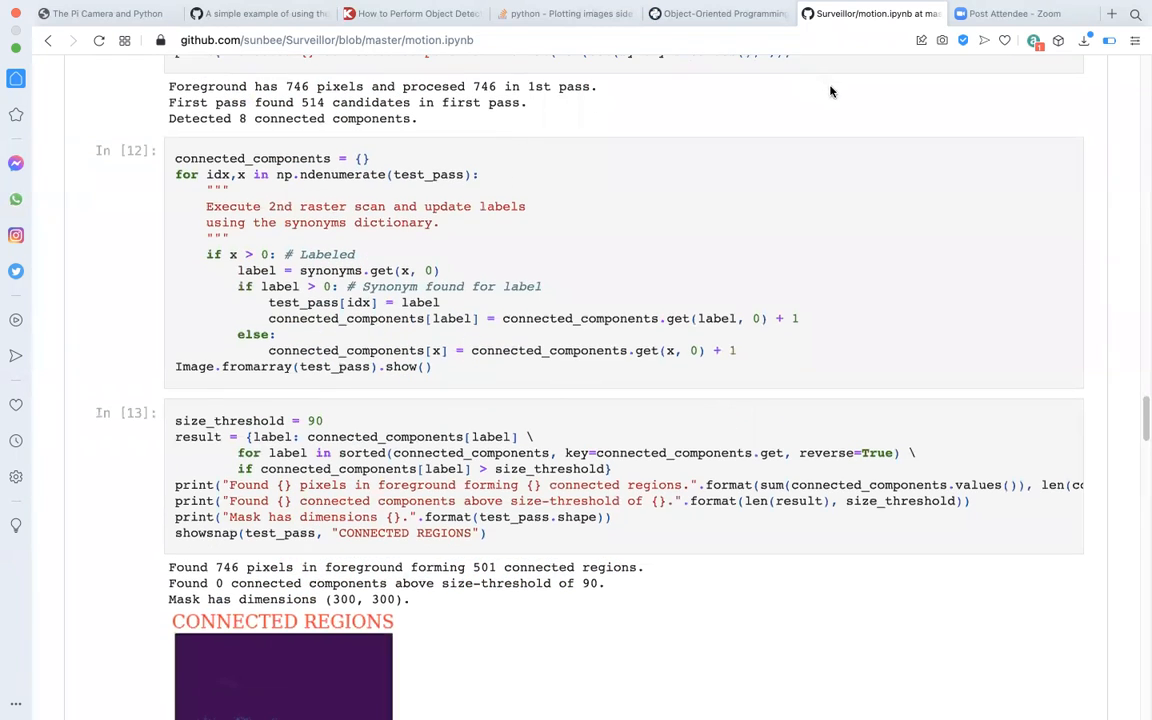
# - Scroll through In [14]'s find_connected_components function to its mask-and-components return statement
pyautogui.scroll(-3)
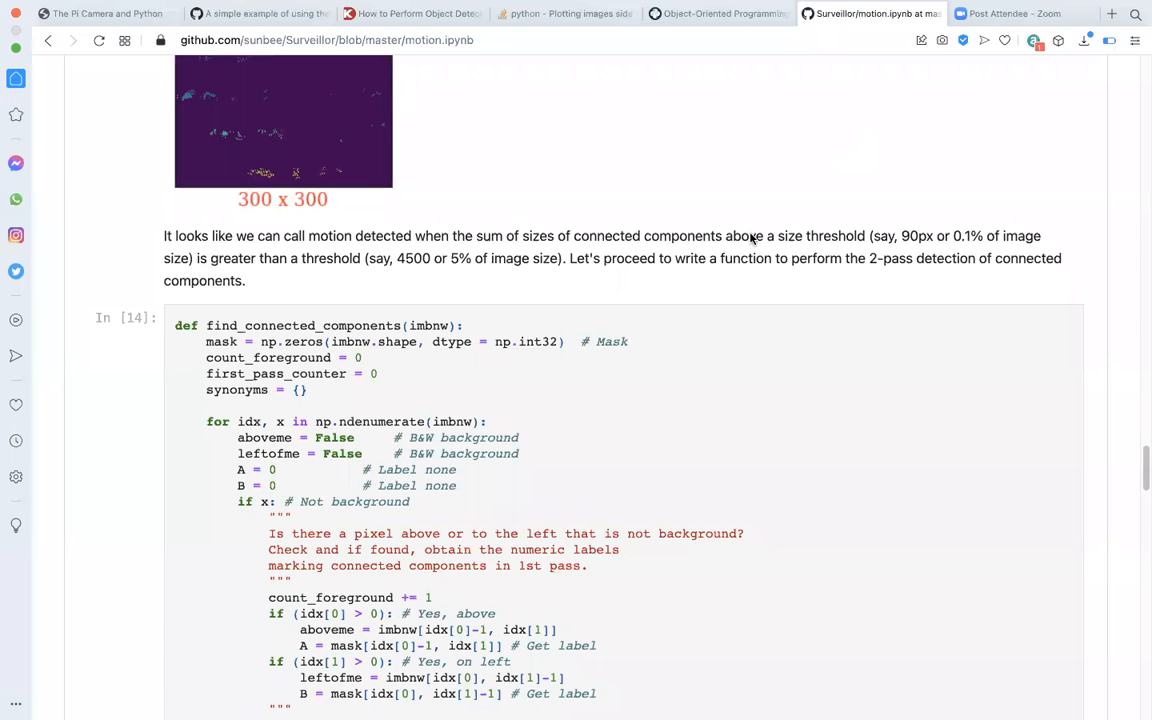
pyautogui.scroll(-3)
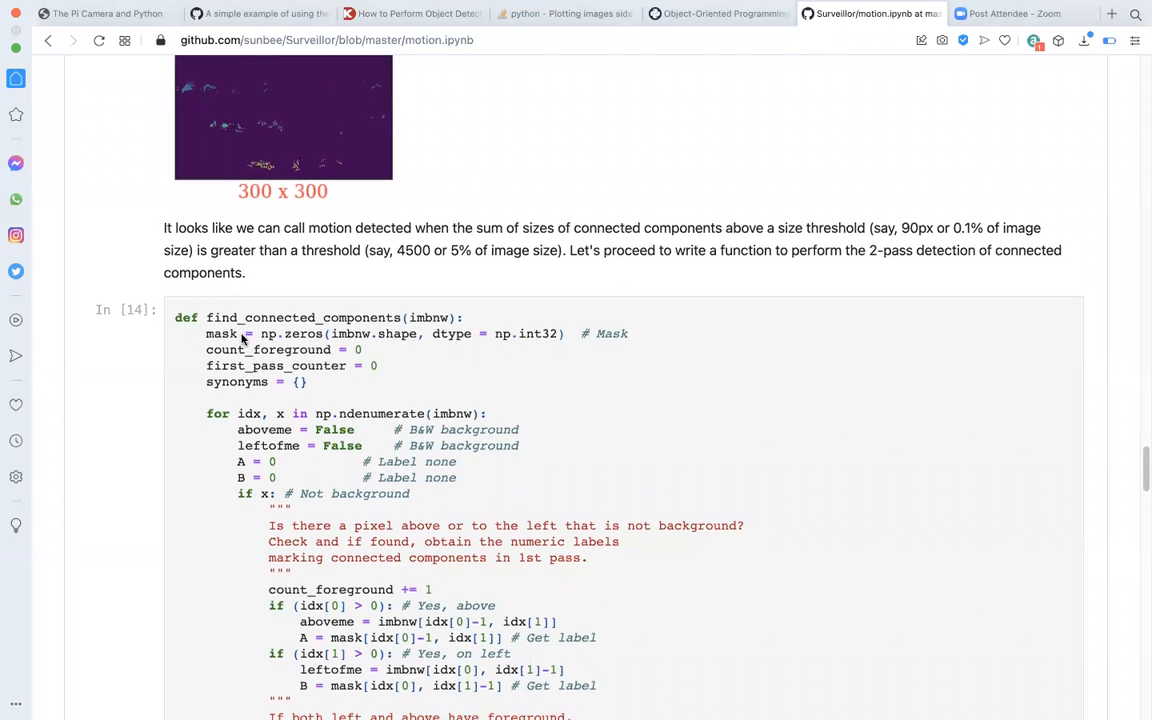
pyautogui.scroll(-3)
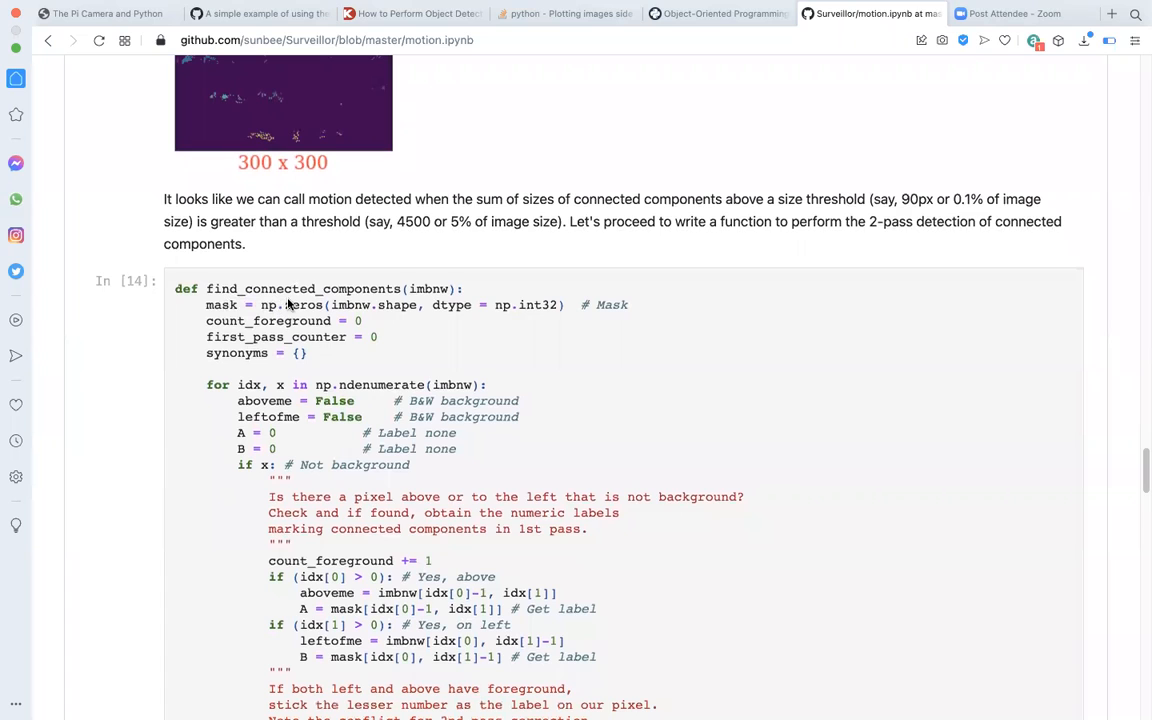
pyautogui.moveTo(440, 304)
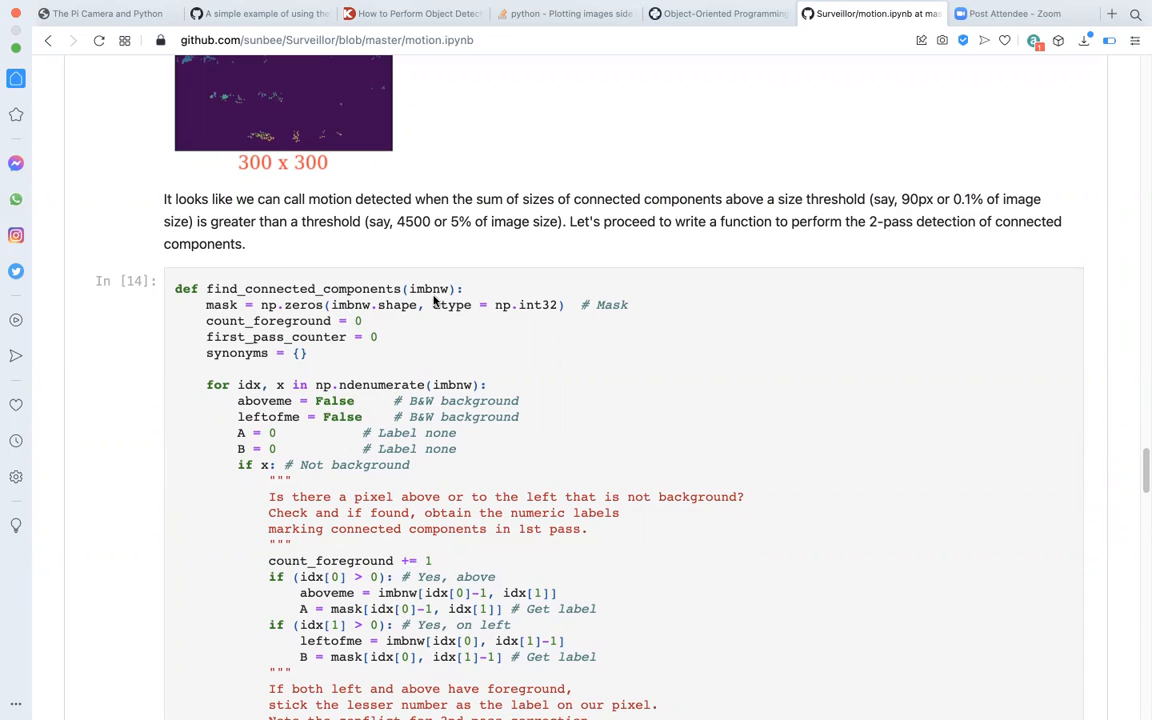
pyautogui.moveTo(410, 318)
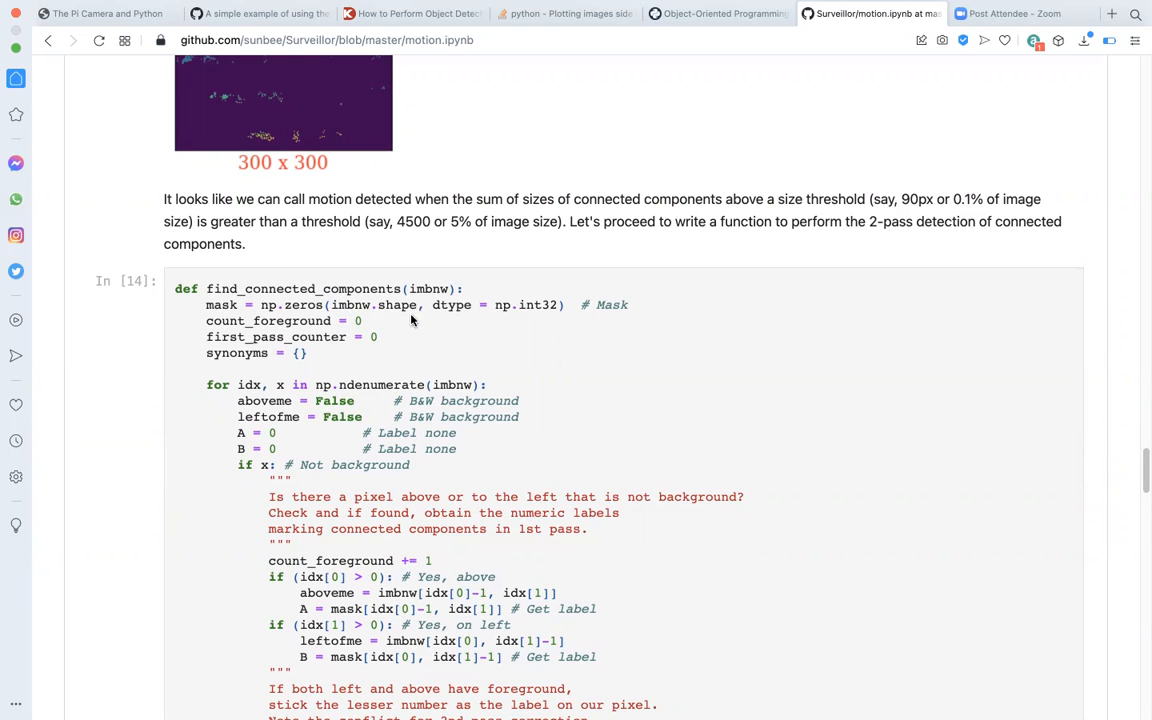
pyautogui.moveTo(304, 304)
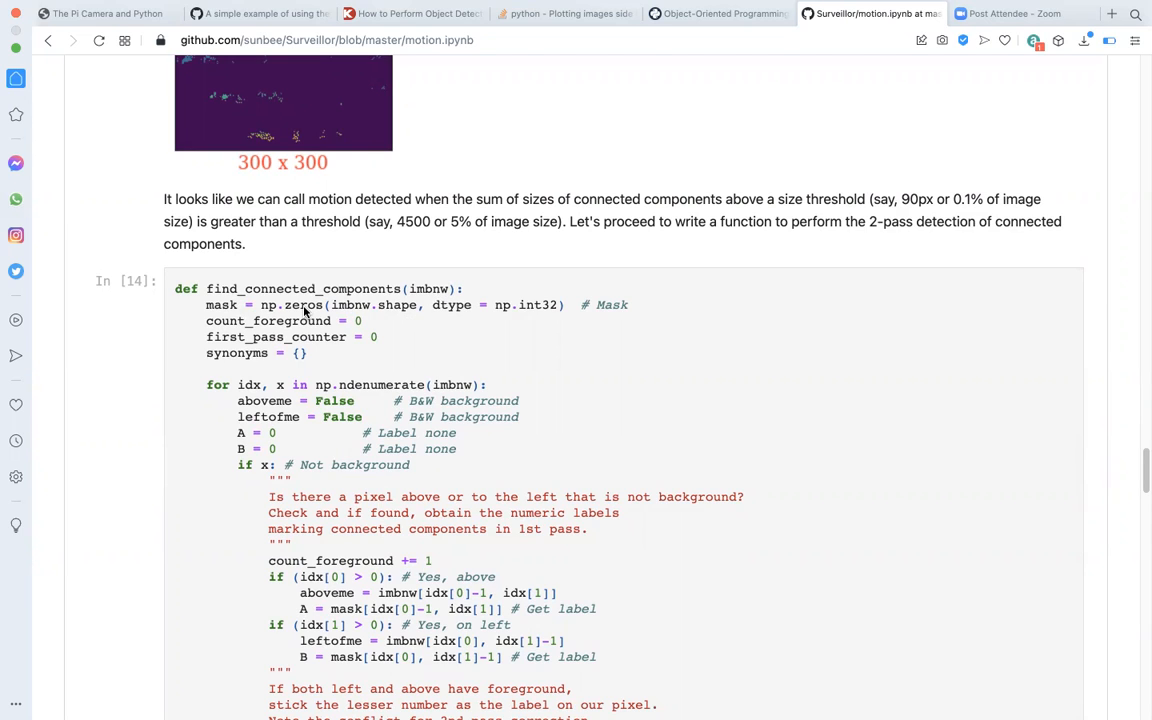
pyautogui.scroll(-3)
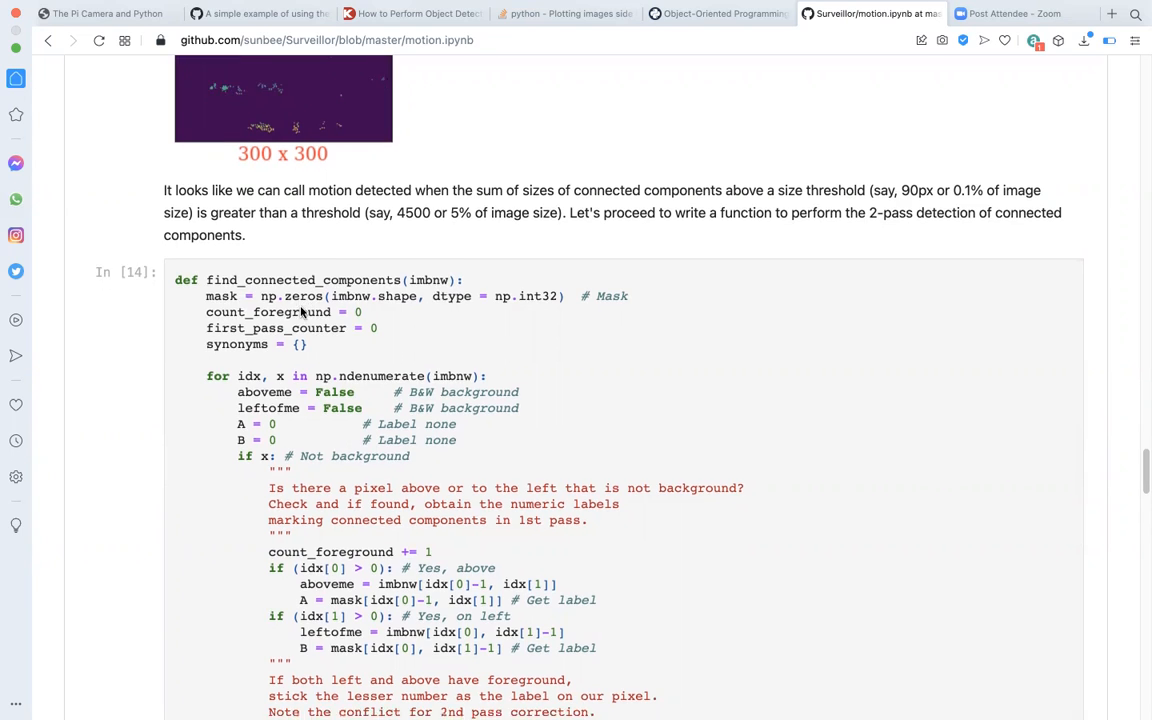
pyautogui.scroll(-3)
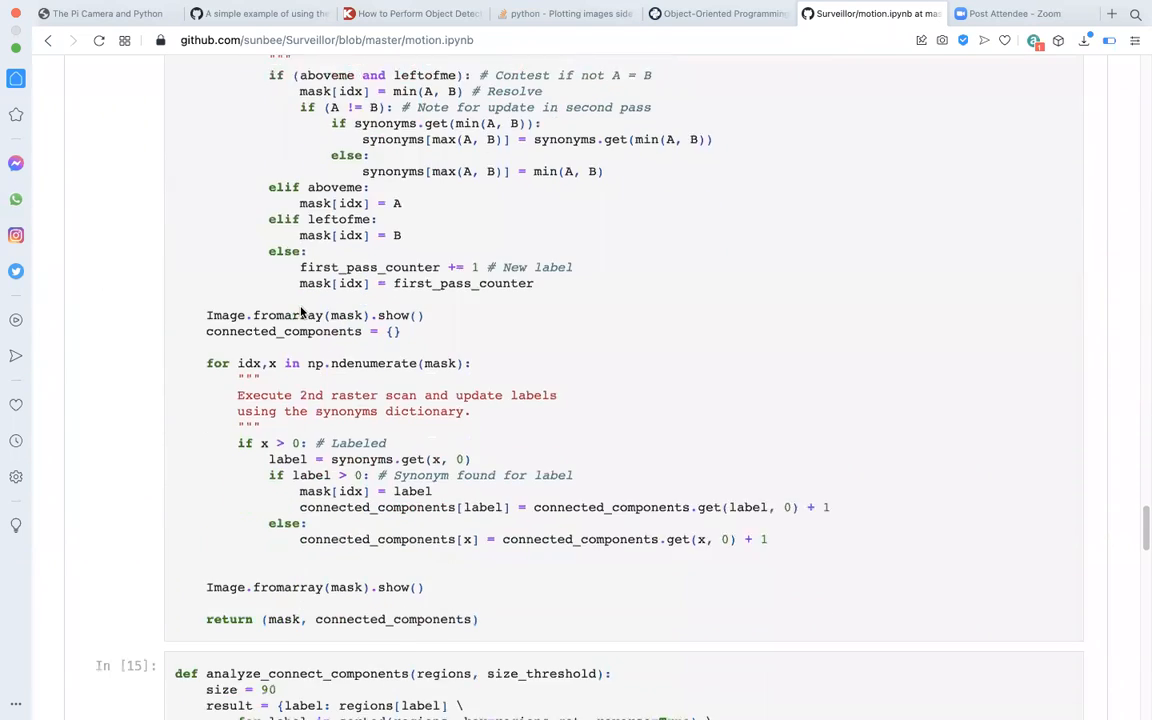
pyautogui.scroll(-3)
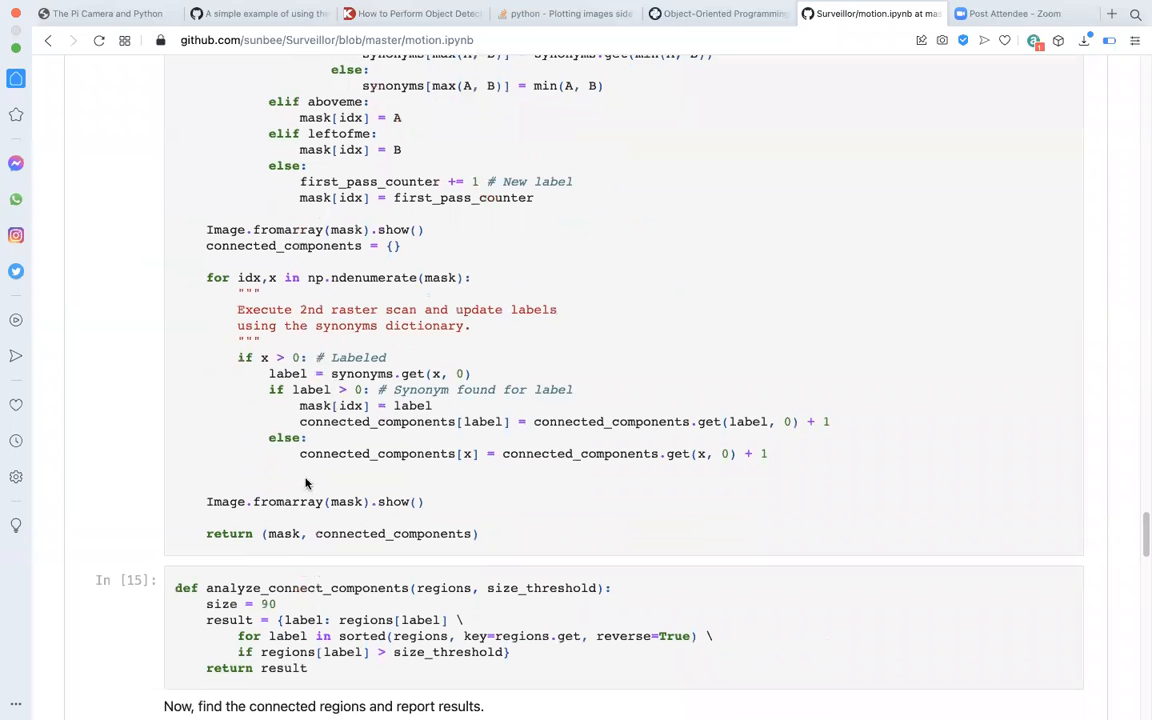
pyautogui.moveTo(280, 550)
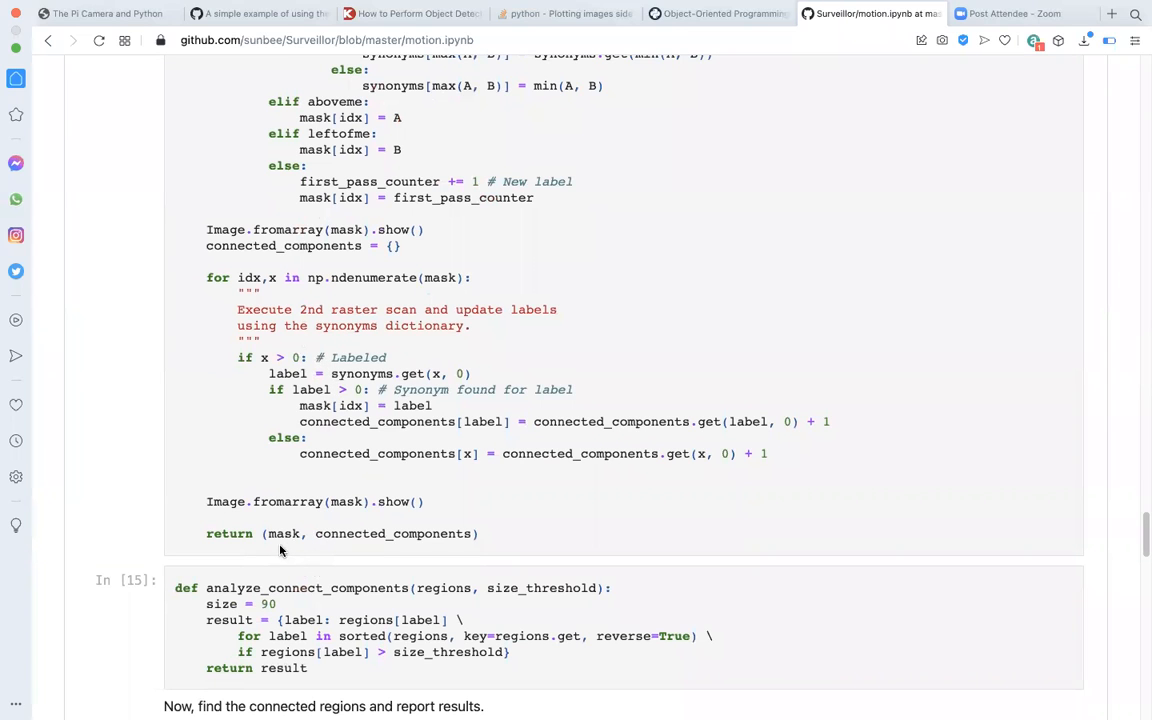
pyautogui.moveTo(292, 548)
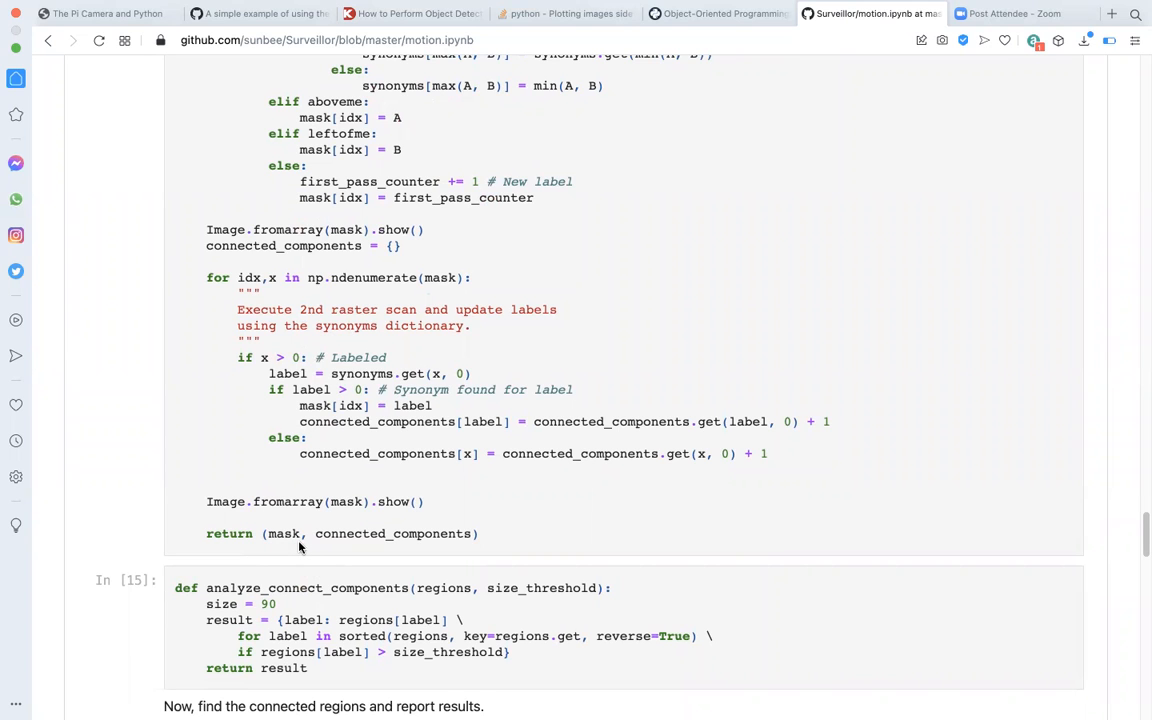
pyautogui.moveTo(288, 544)
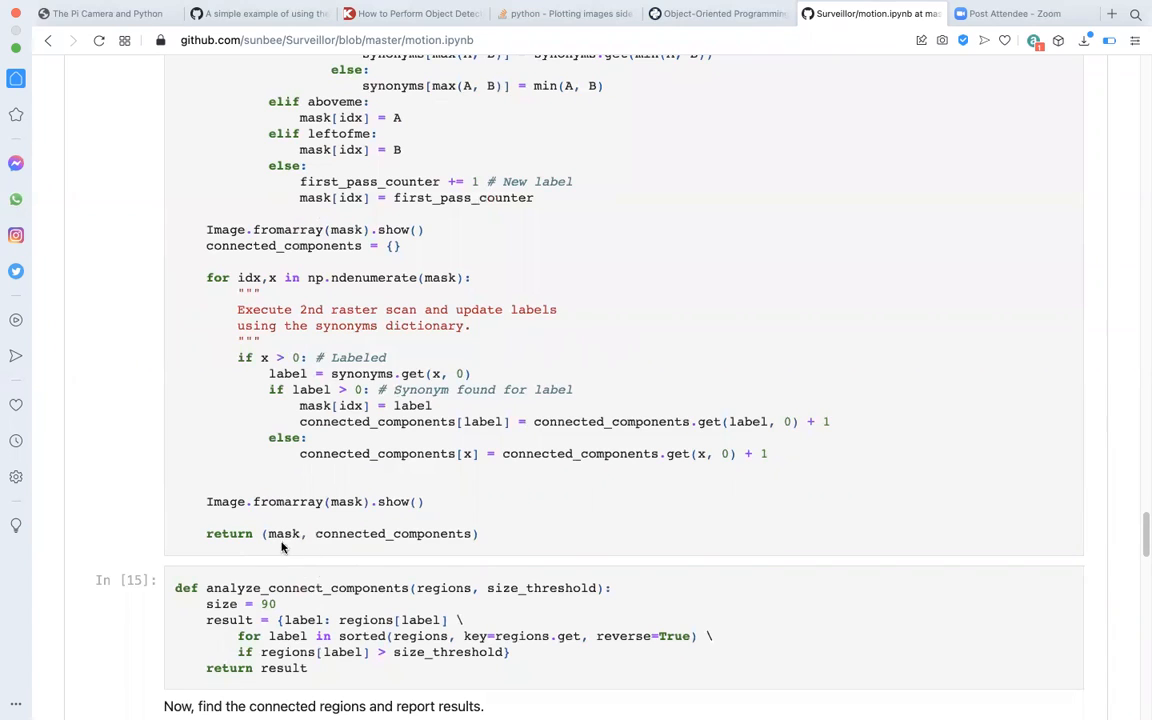
pyautogui.moveTo(292, 528)
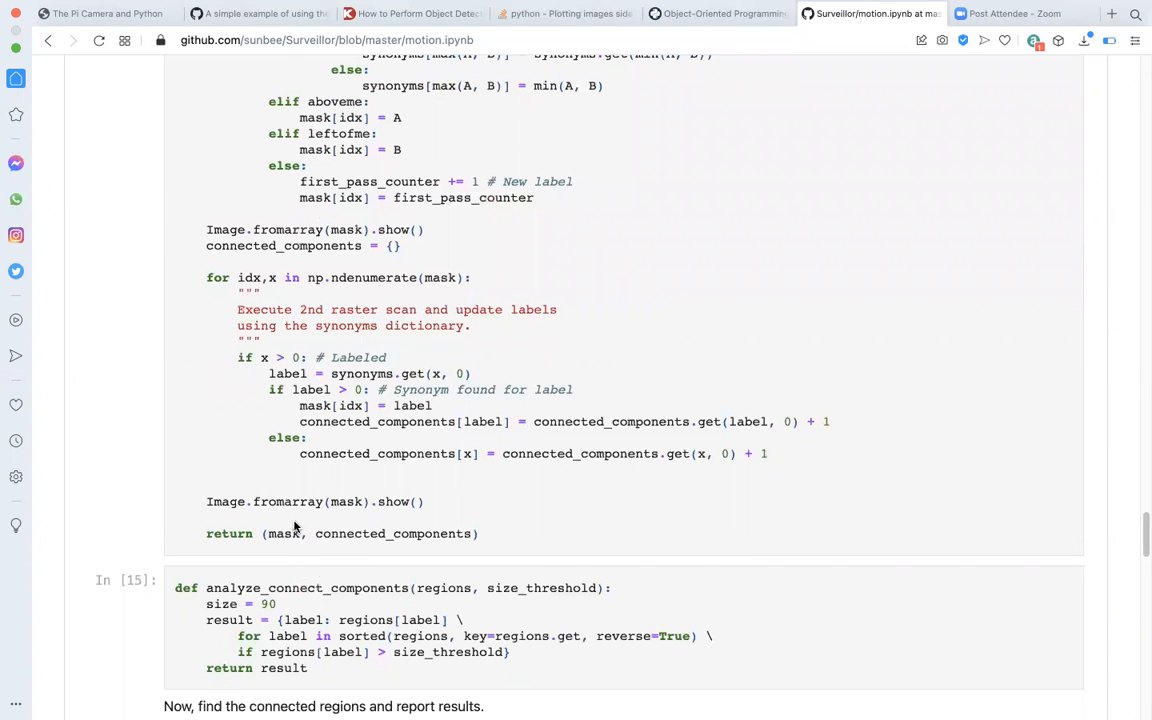
pyautogui.moveTo(384, 540)
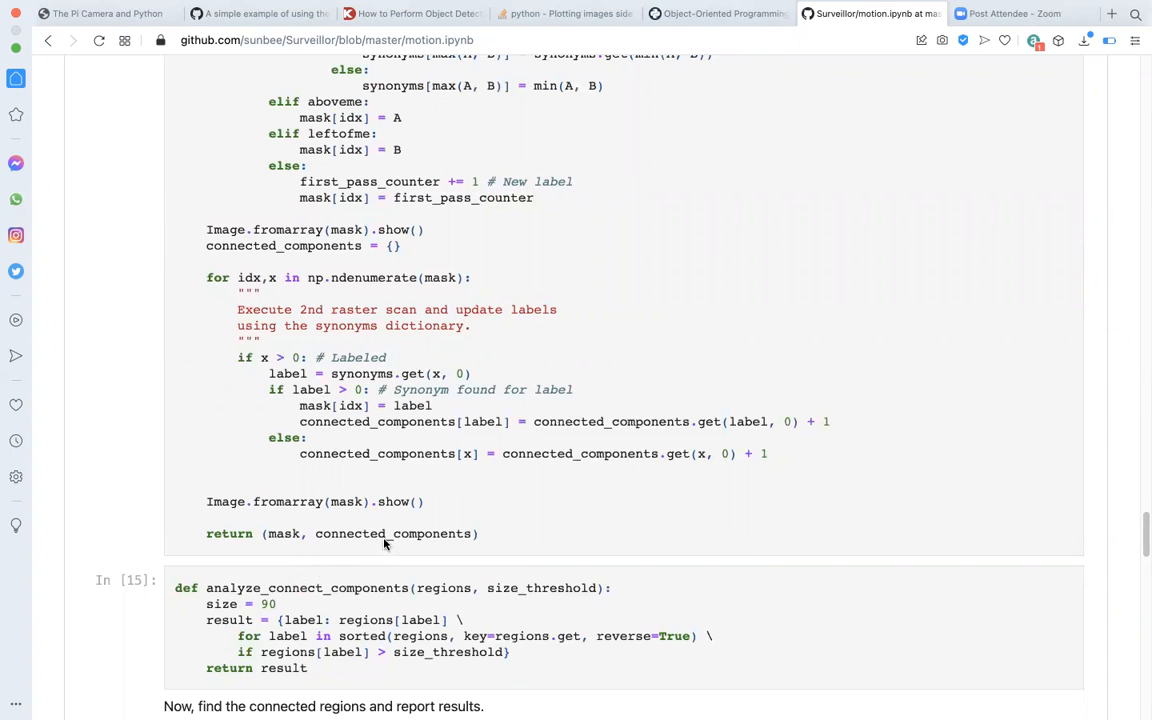
pyautogui.moveTo(420, 544)
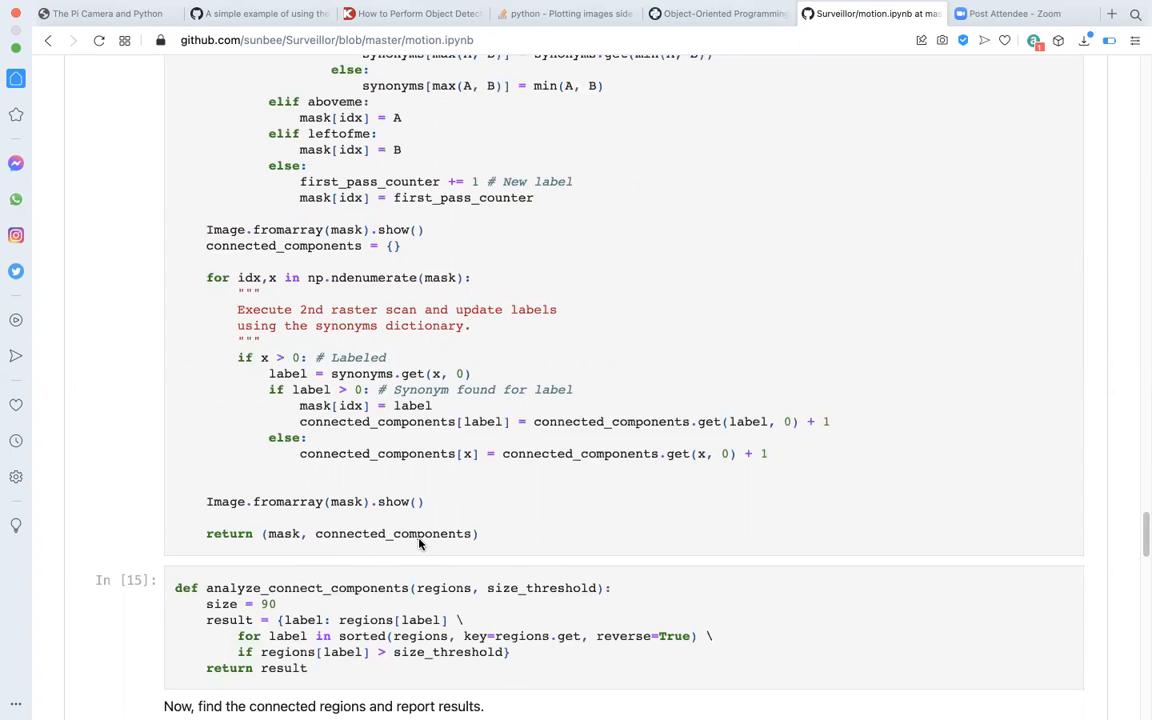
pyautogui.moveTo(420, 544)
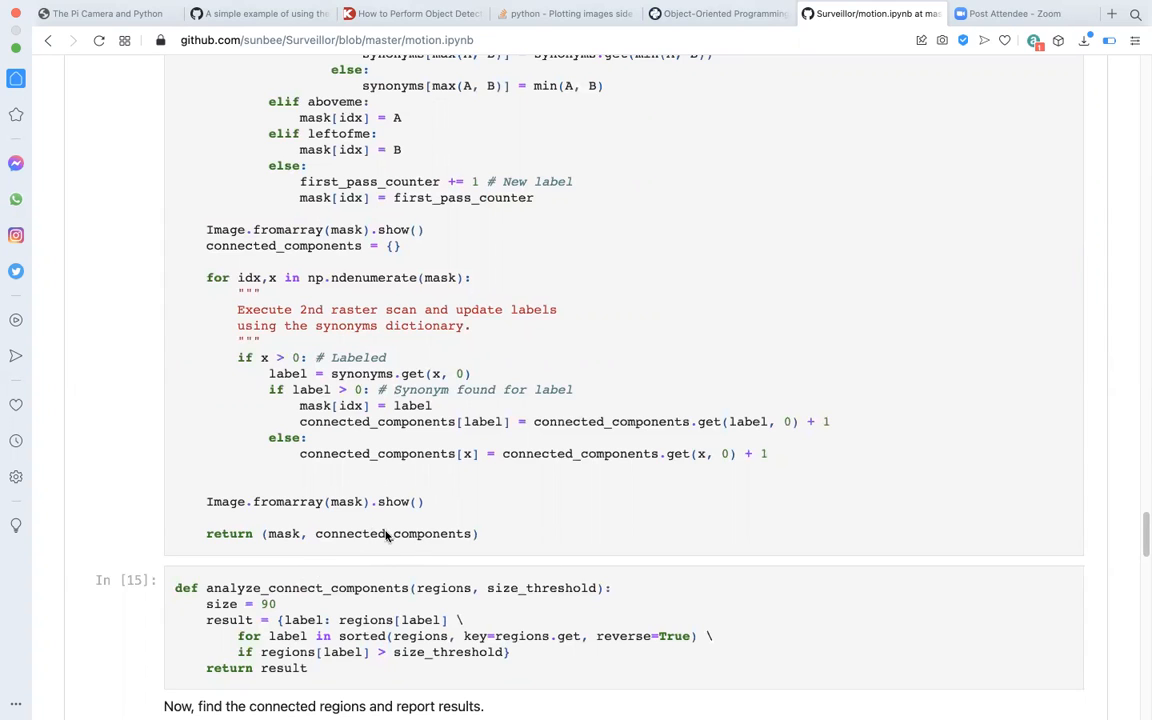
pyautogui.moveTo(392, 532)
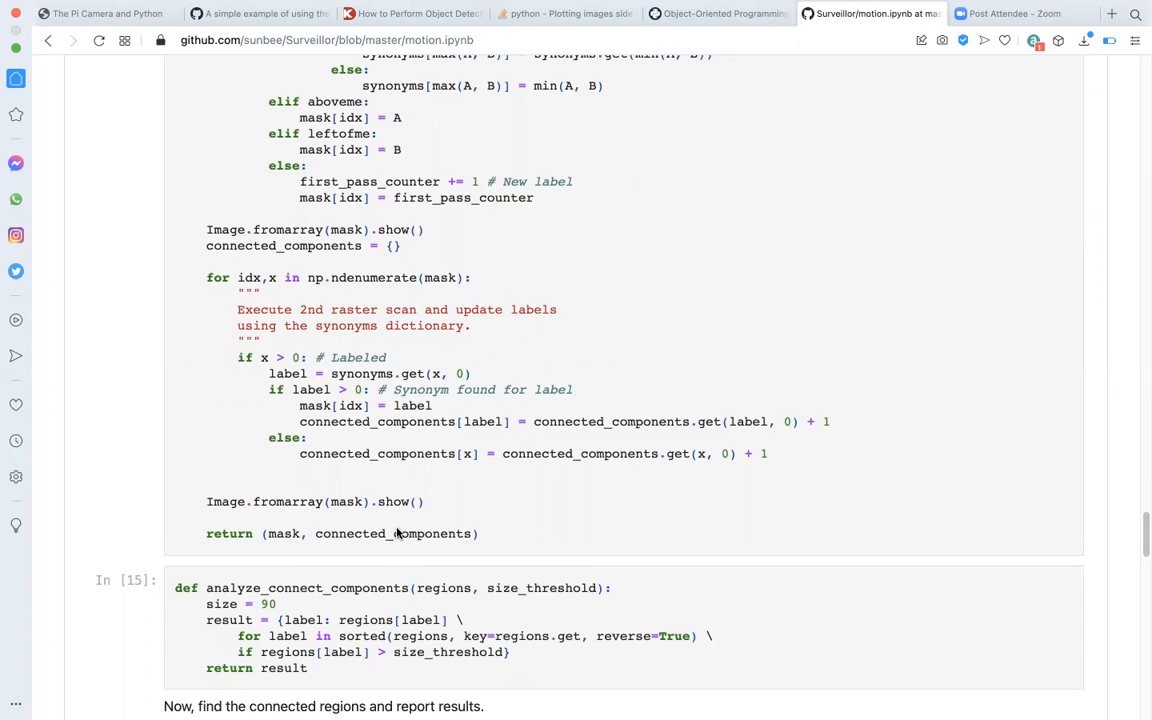
pyautogui.moveTo(392, 536)
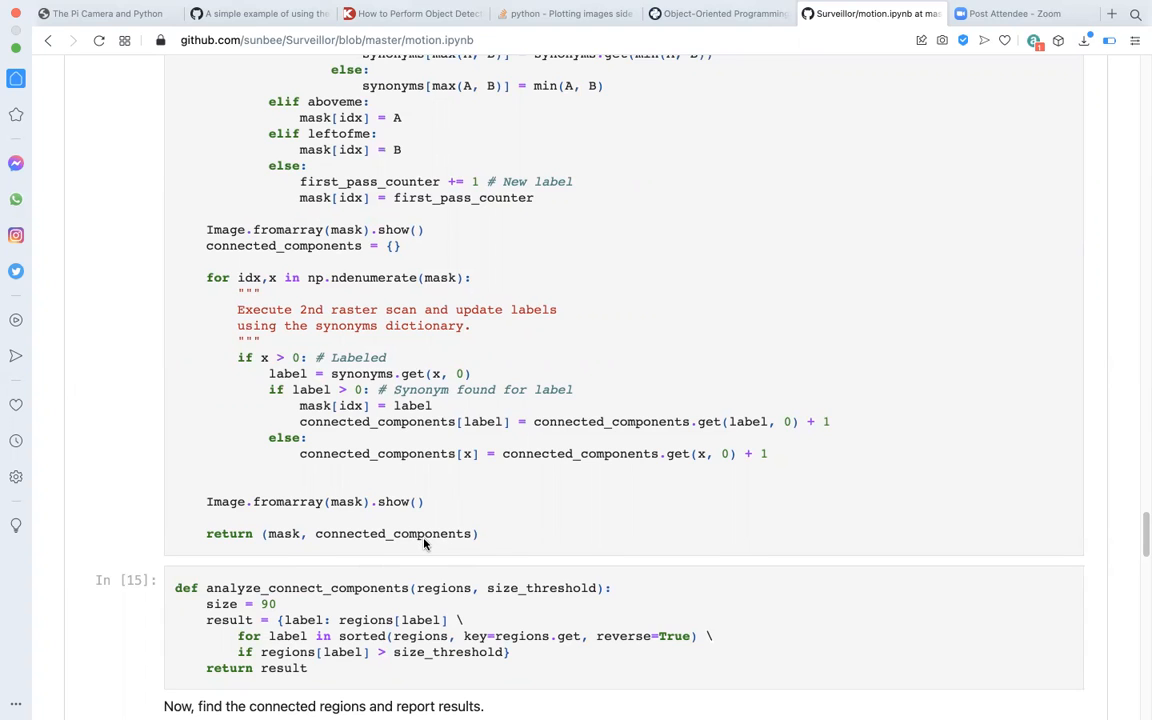
pyautogui.moveTo(440, 540)
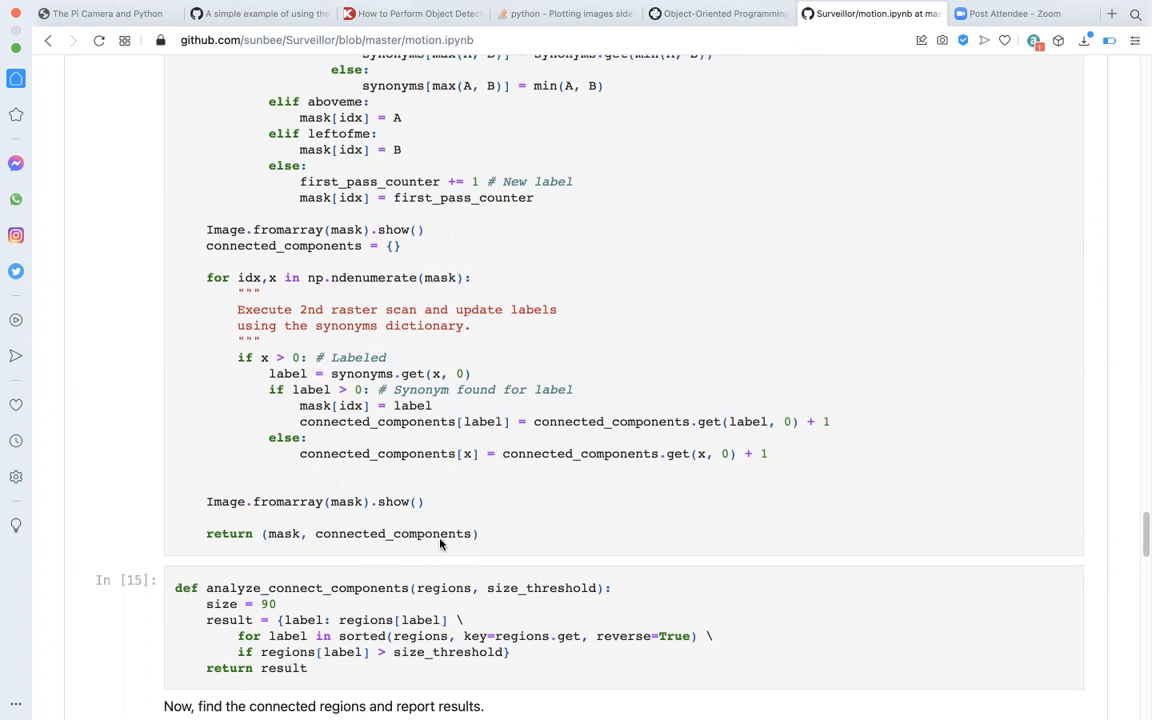
pyautogui.moveTo(844, 136)
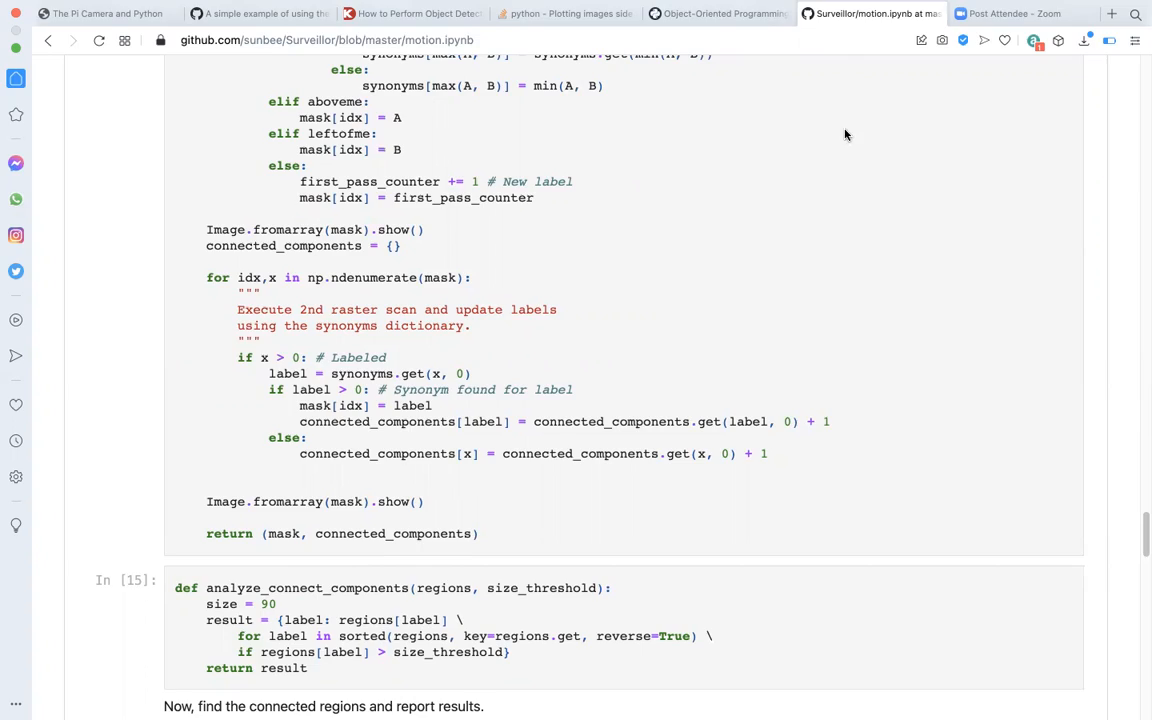
pyautogui.moveTo(570, 364)
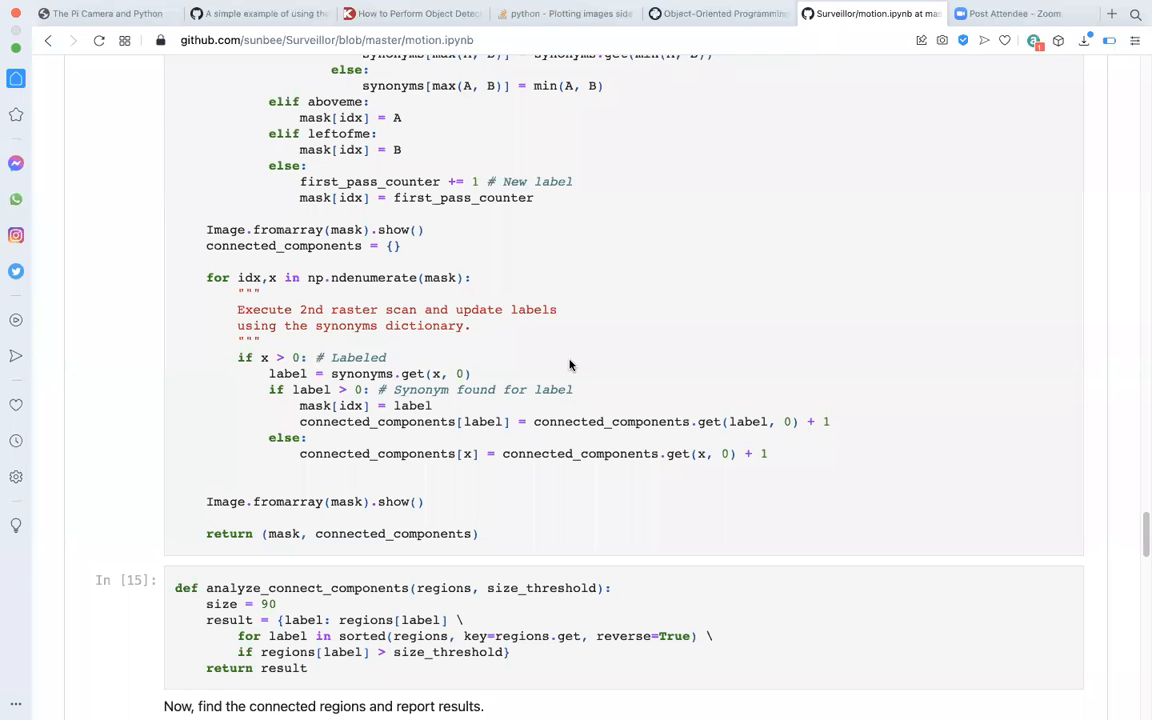
# - Scroll to In [16]'s results: 501 components, 746 foreground pixels, CONNECTED REGIONS image
pyautogui.scroll(-3)
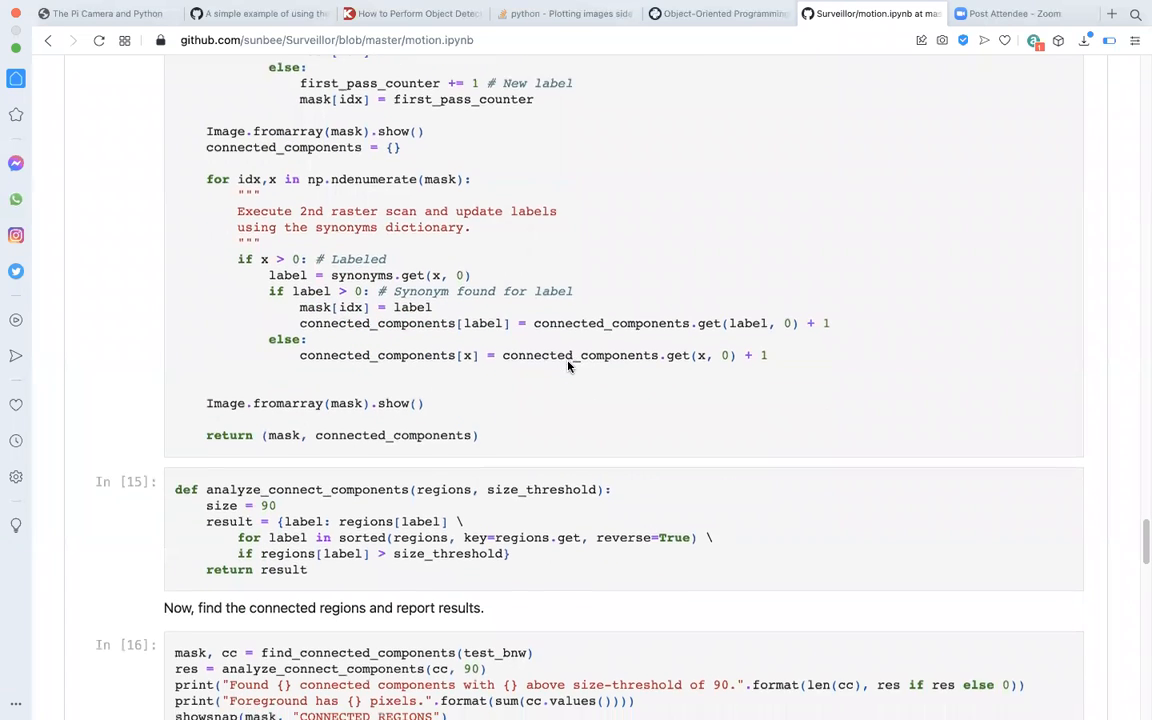
pyautogui.scroll(-3)
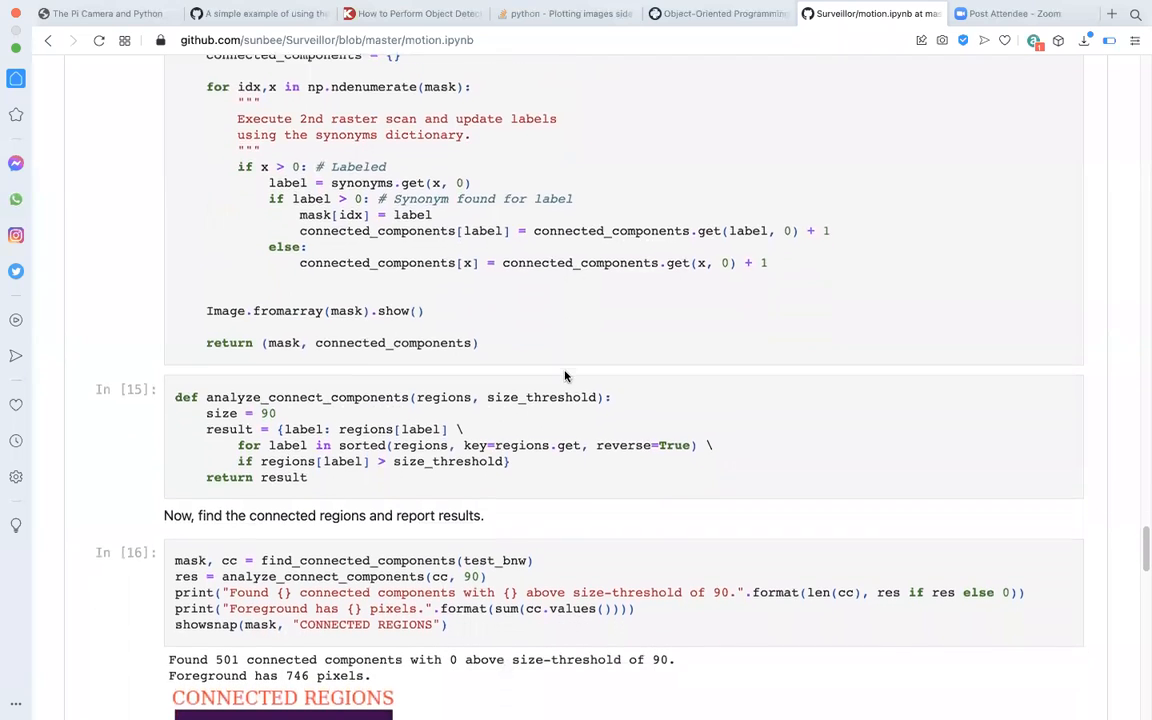
pyautogui.scroll(-3)
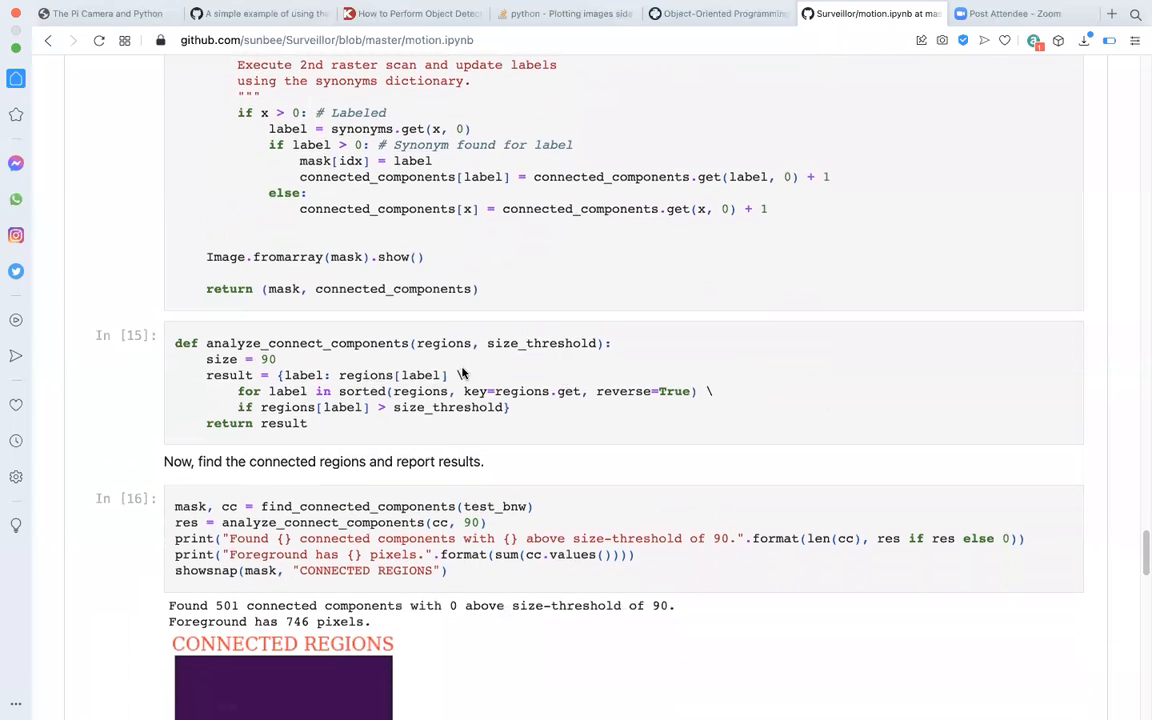
pyautogui.moveTo(420, 382)
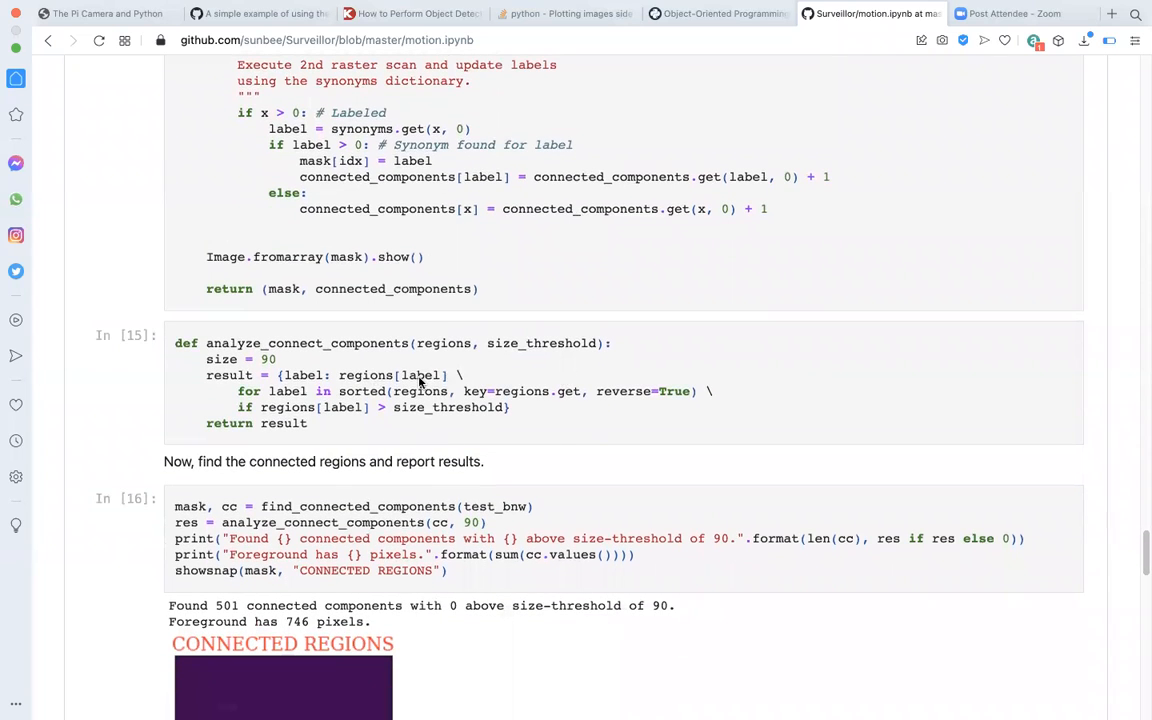
pyautogui.moveTo(252, 396)
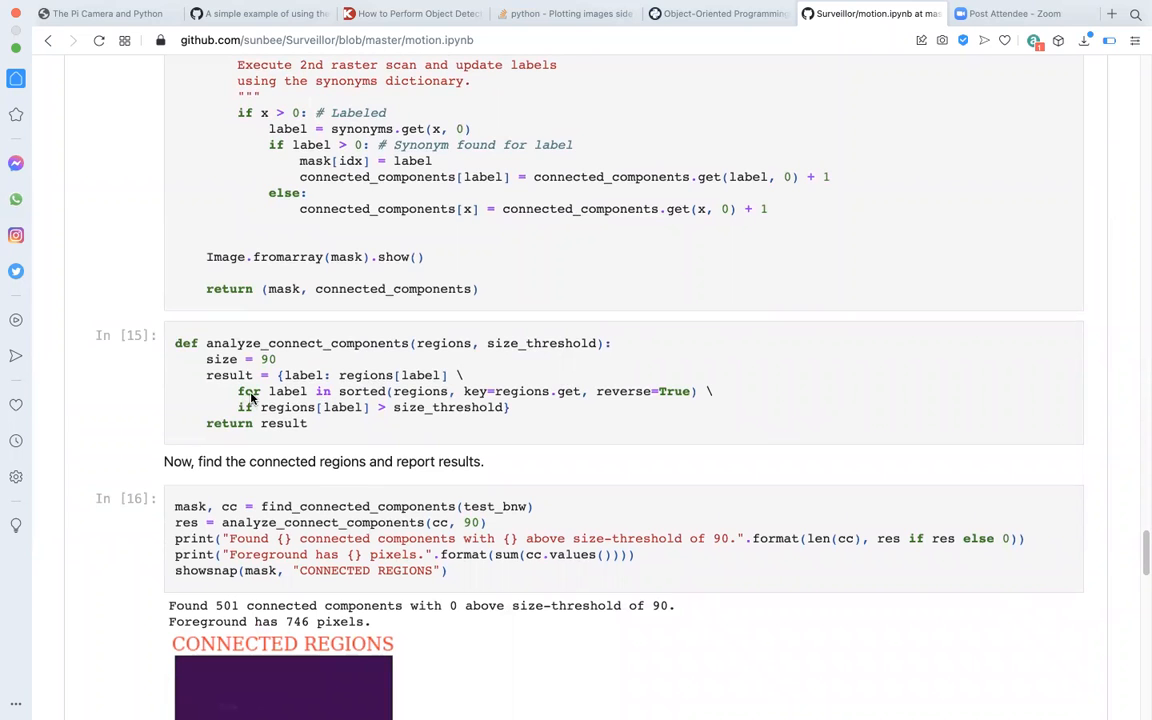
pyautogui.moveTo(364, 402)
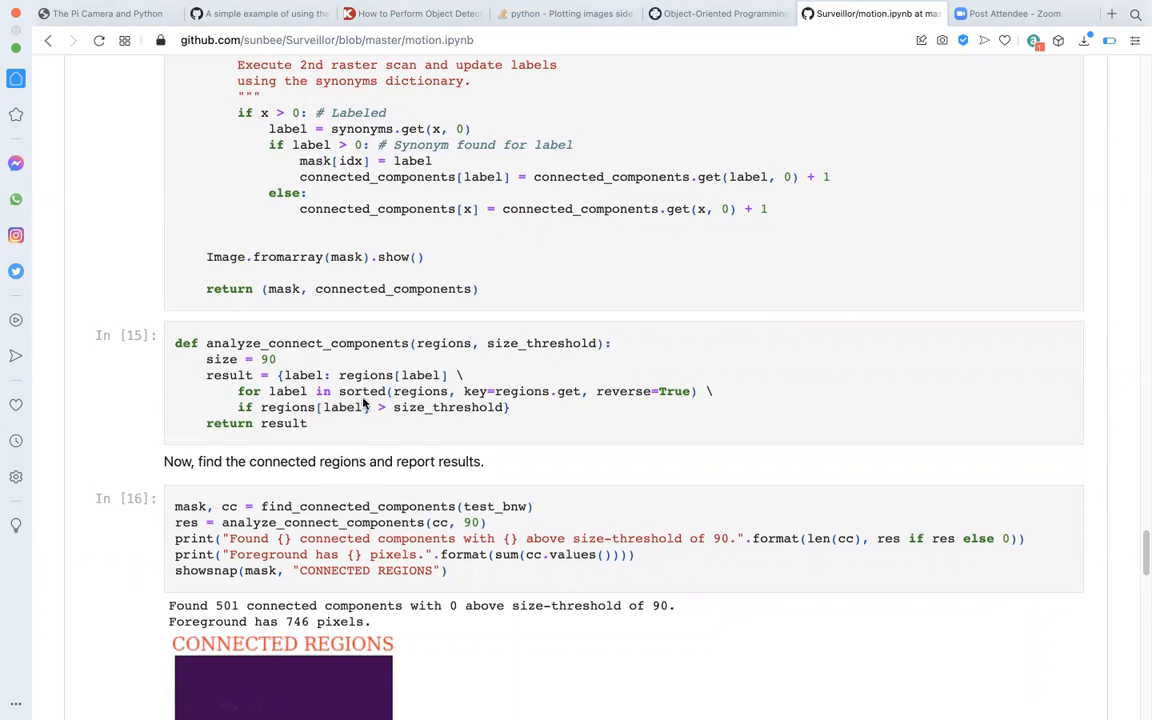
pyautogui.moveTo(408, 416)
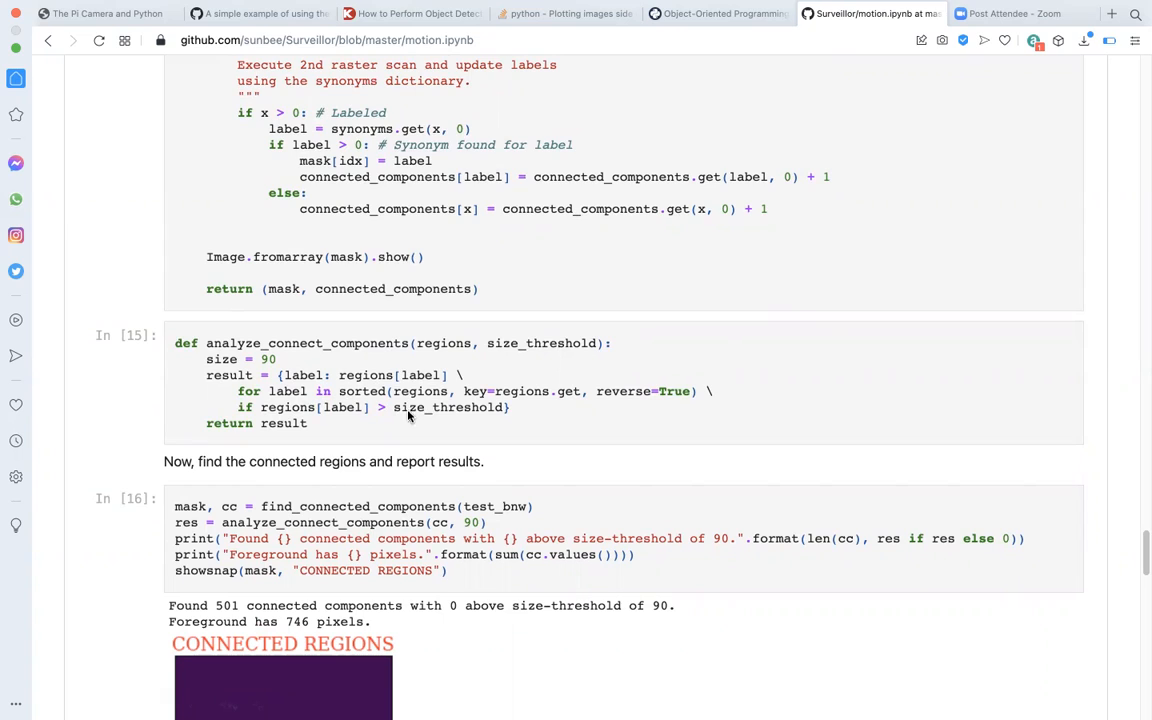
pyautogui.moveTo(420, 416)
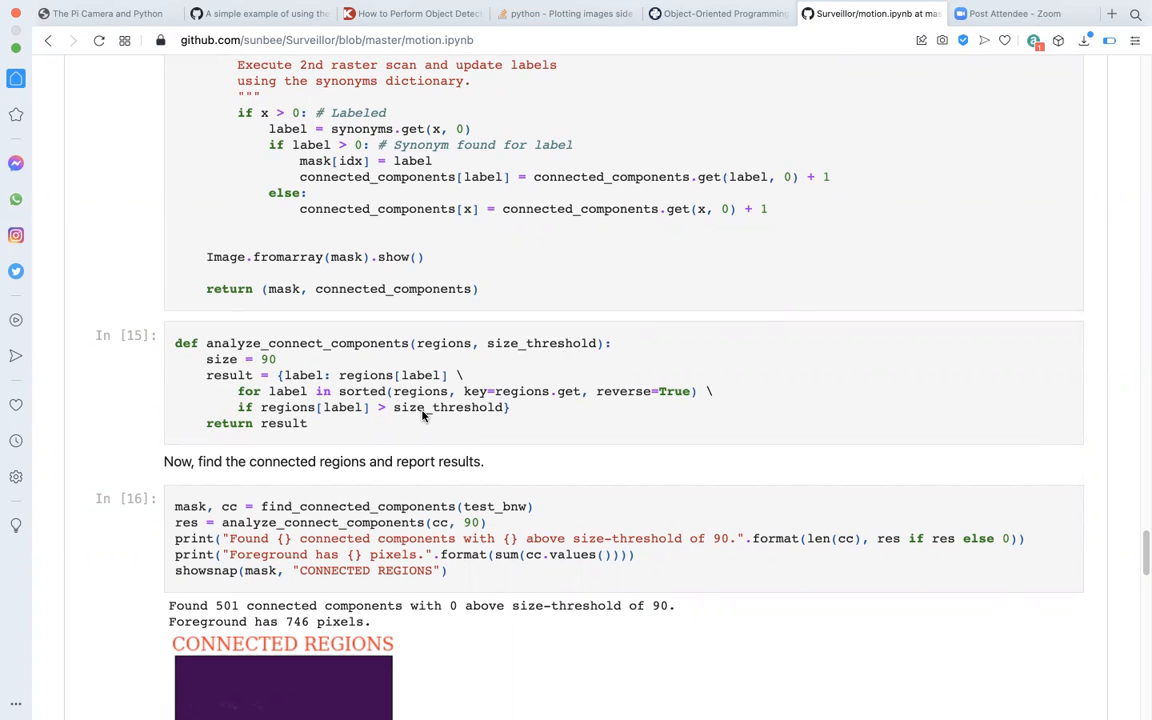
pyautogui.moveTo(430, 414)
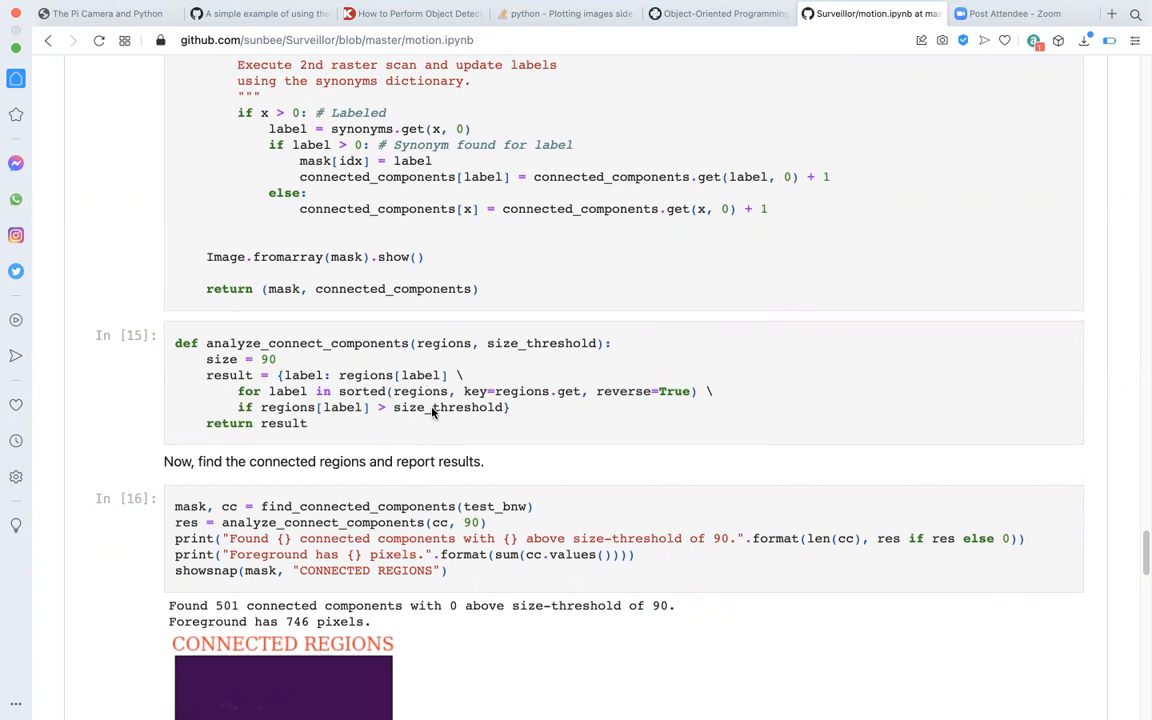
pyautogui.scroll(-3)
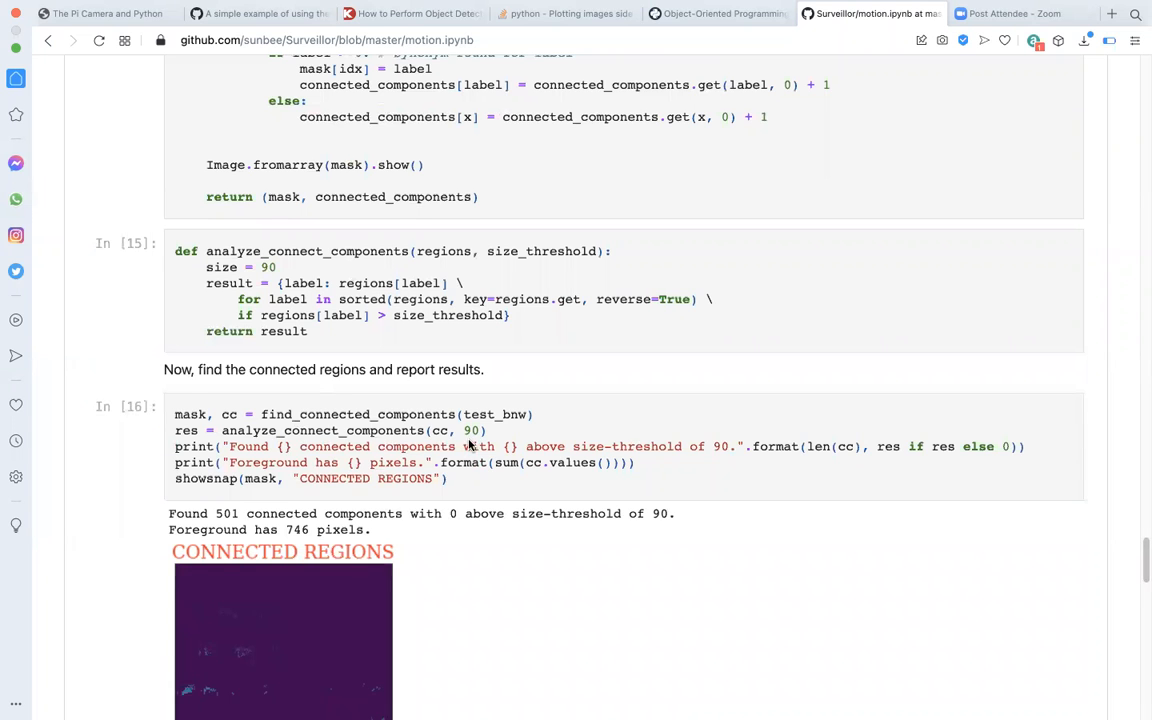
# - Scroll to the full CONNECTED REGIONS image and In [18]'s plotting code
pyautogui.scroll(-3)
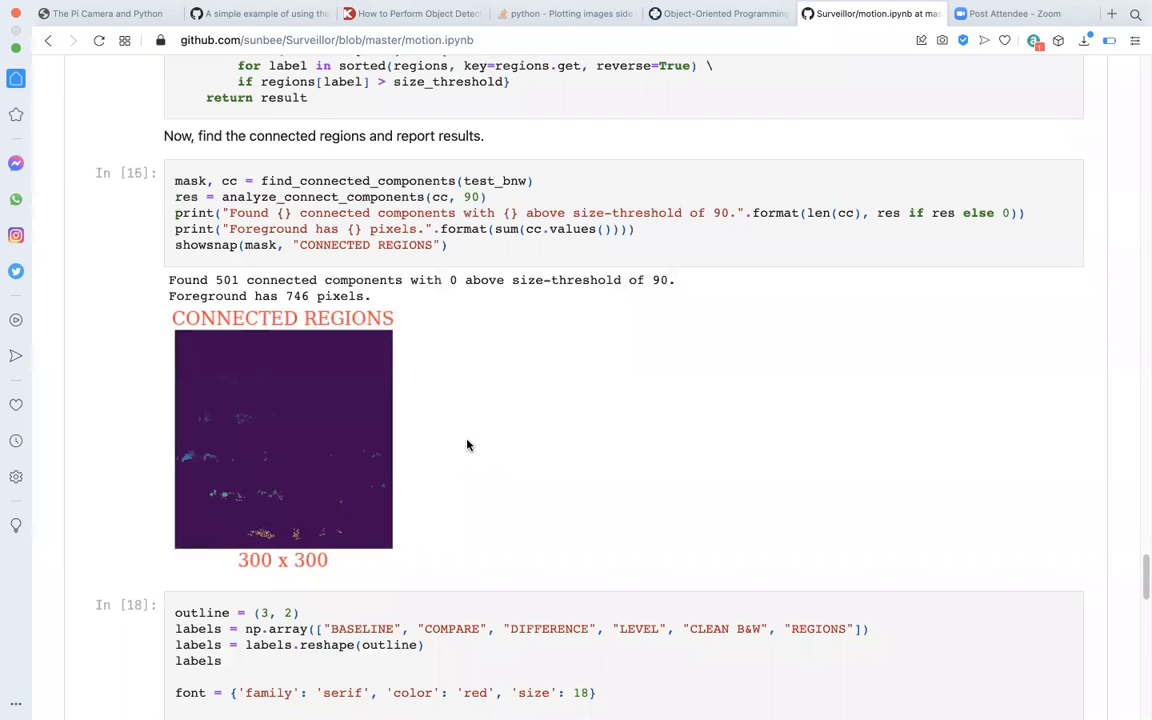
pyautogui.moveTo(318, 540)
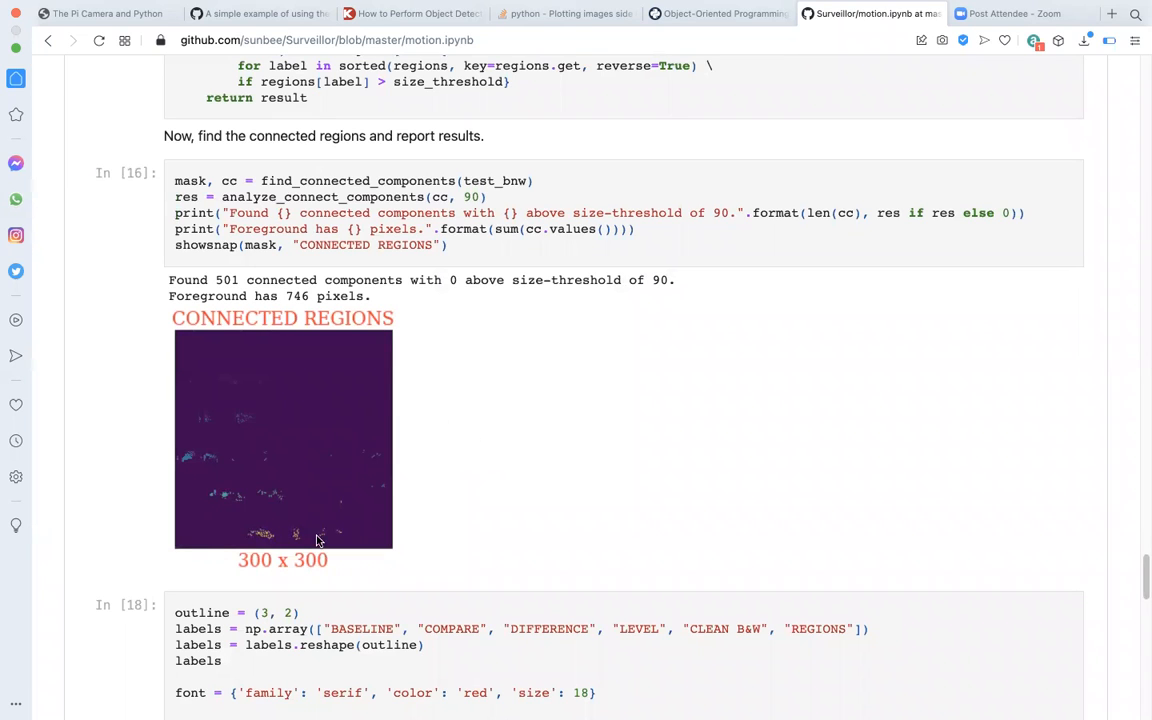
pyautogui.moveTo(386, 460)
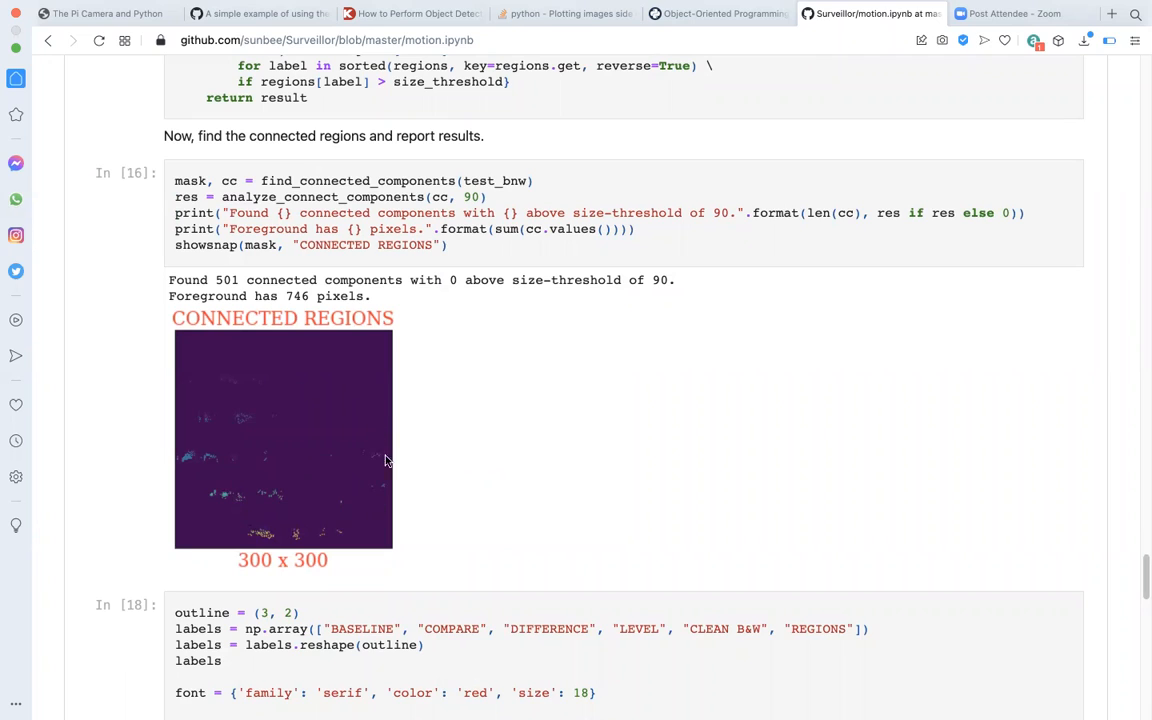
pyautogui.moveTo(210, 424)
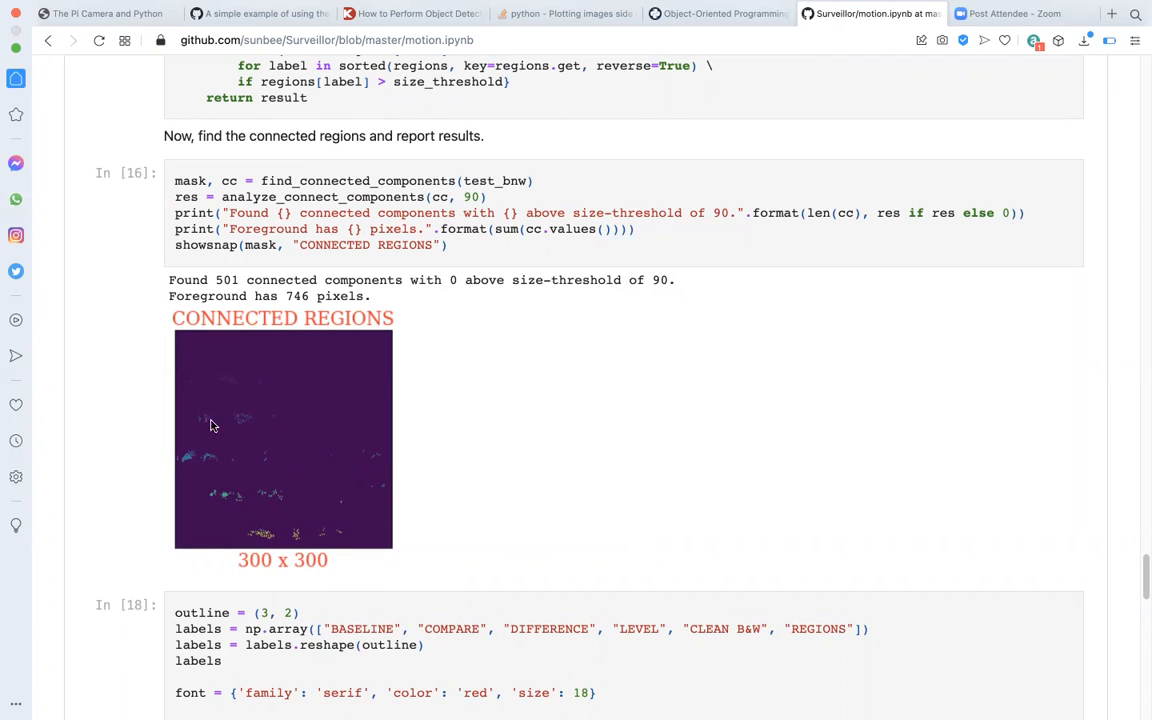
pyautogui.moveTo(100, 408)
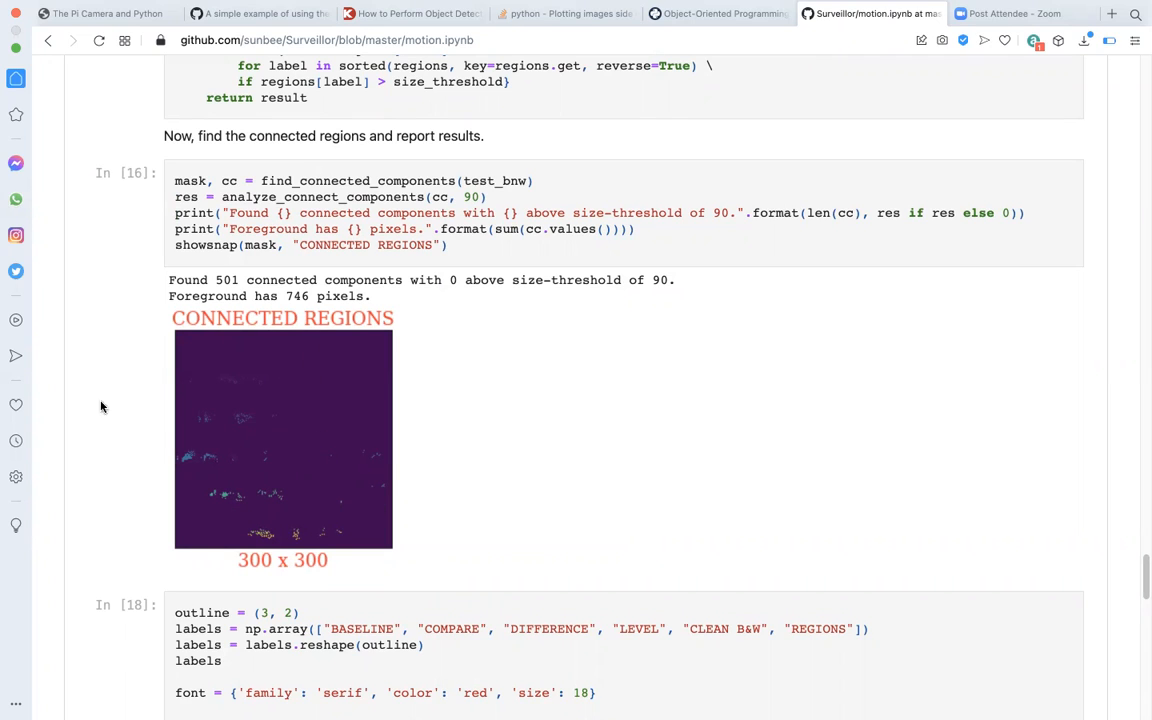
pyautogui.moveTo(280, 450)
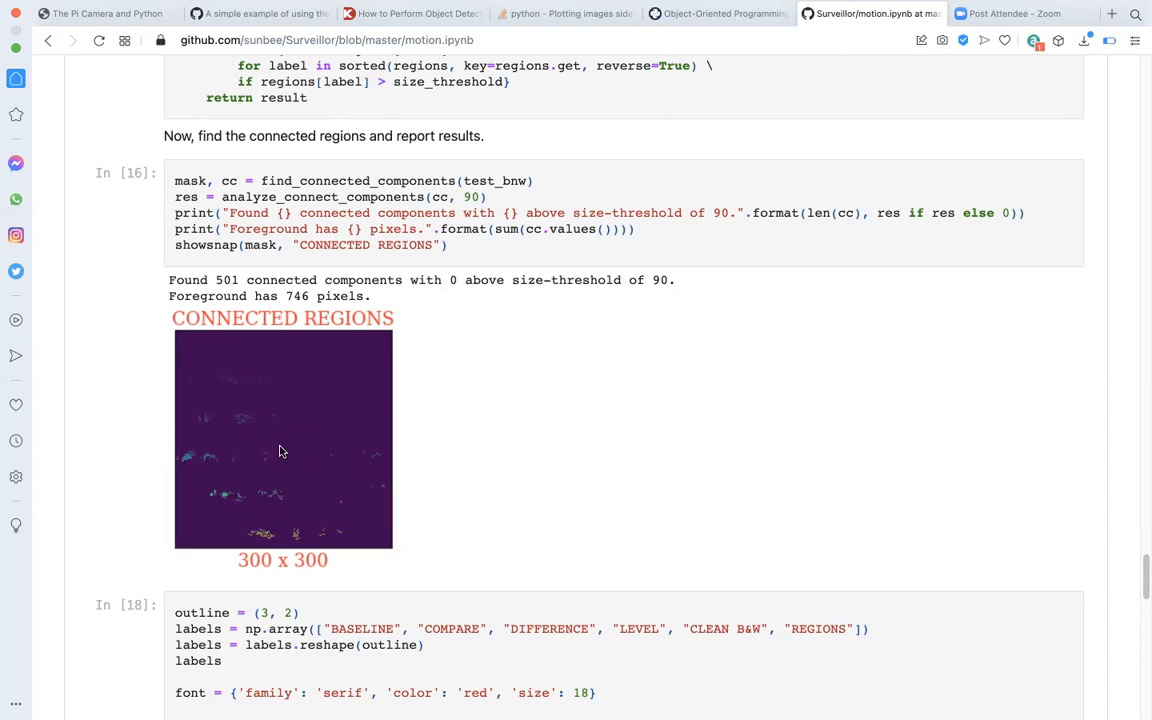
pyautogui.moveTo(272, 456)
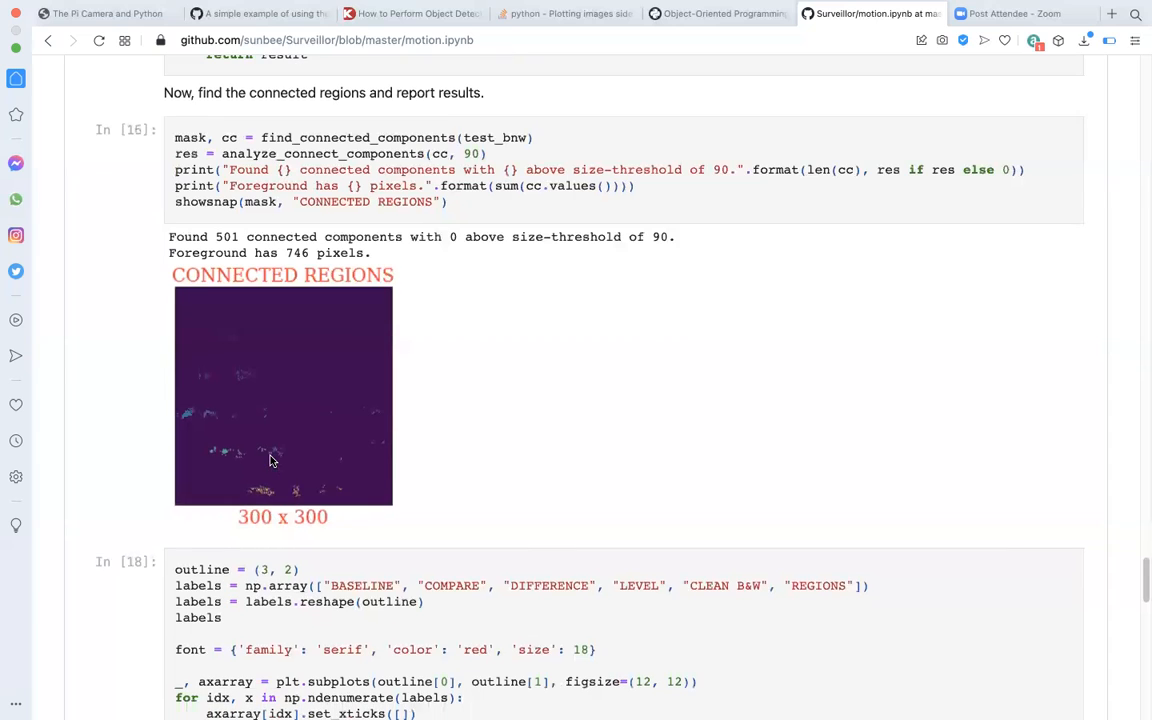
pyautogui.moveTo(340, 362)
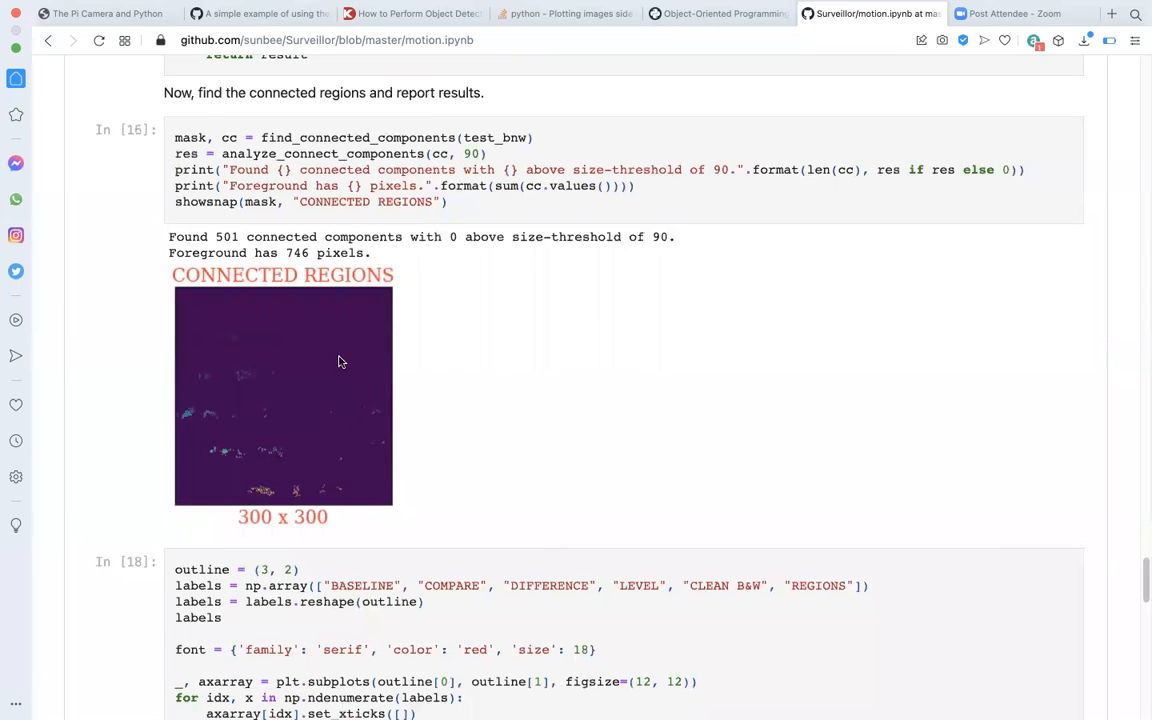
pyautogui.moveTo(336, 484)
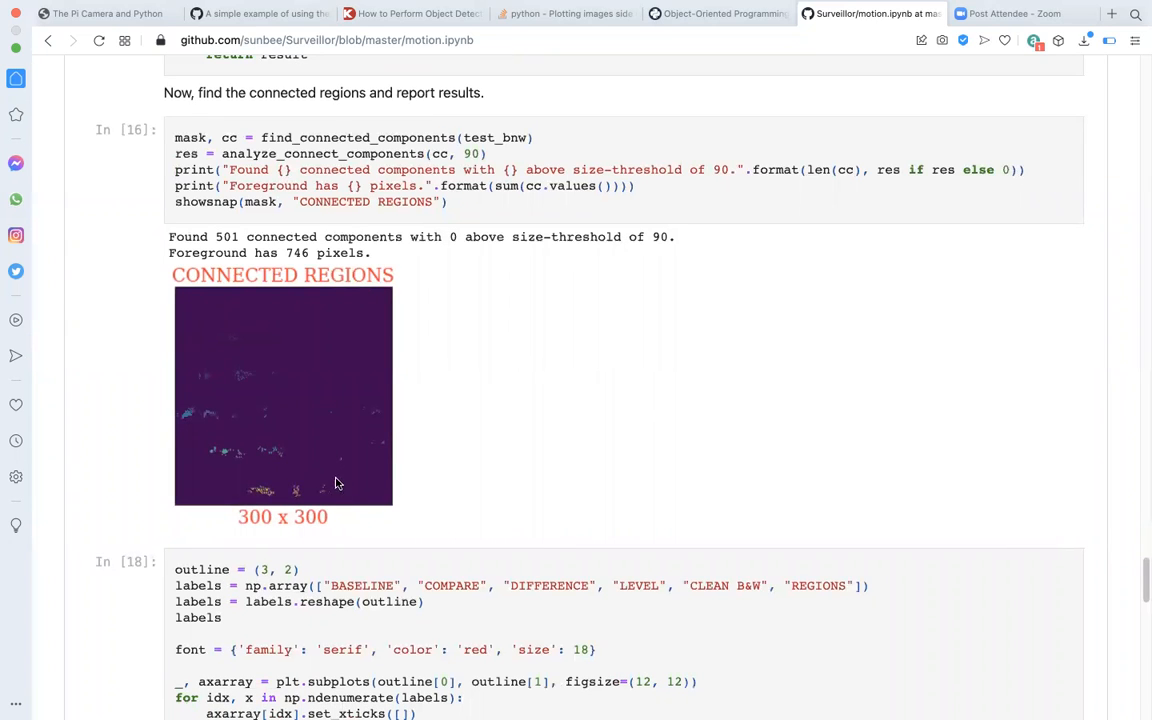
pyautogui.moveTo(380, 482)
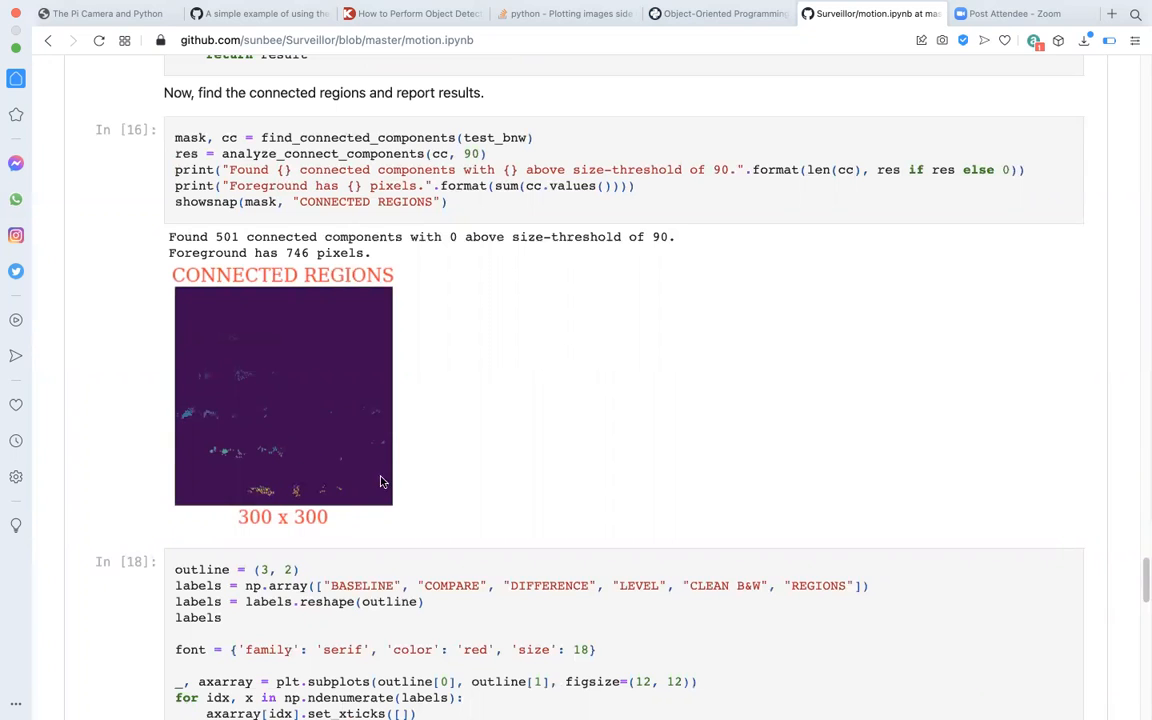
pyautogui.moveTo(364, 480)
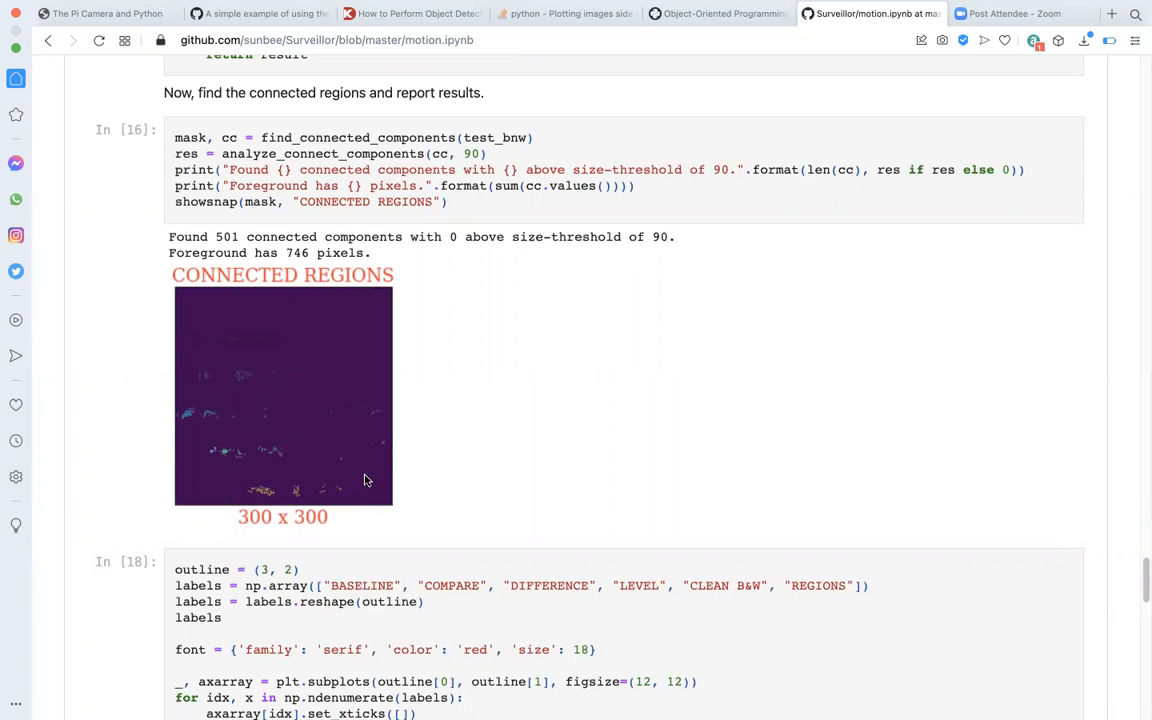
pyautogui.moveTo(258, 356)
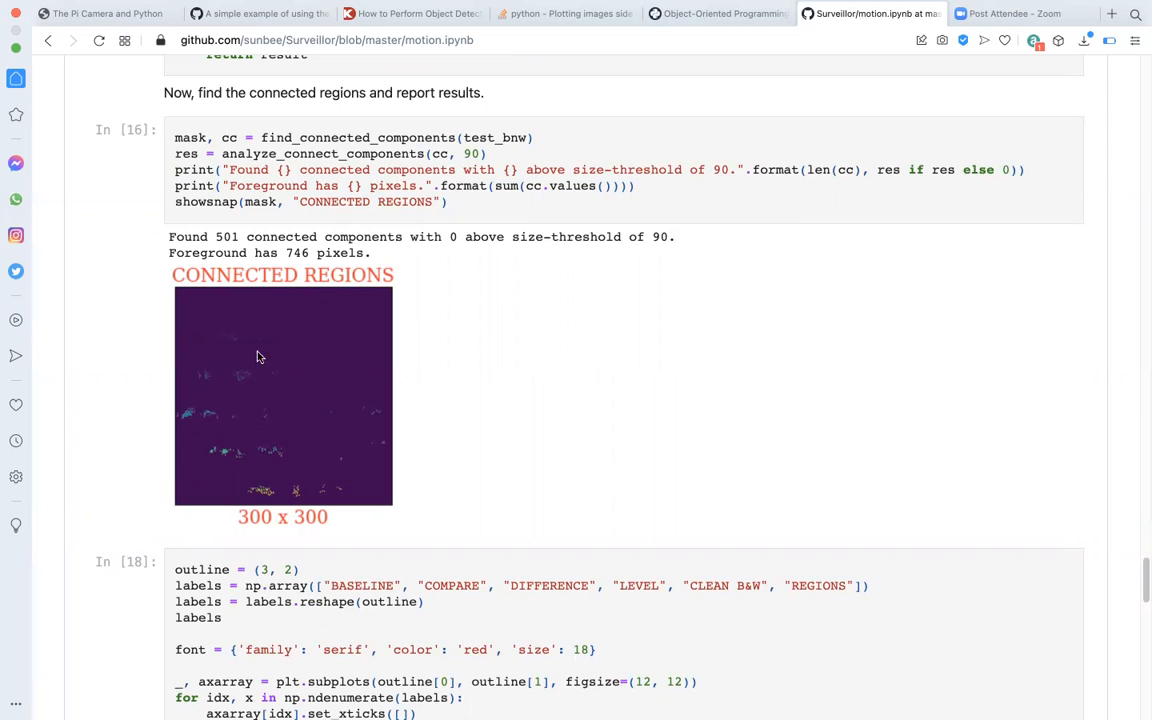
pyautogui.moveTo(302, 480)
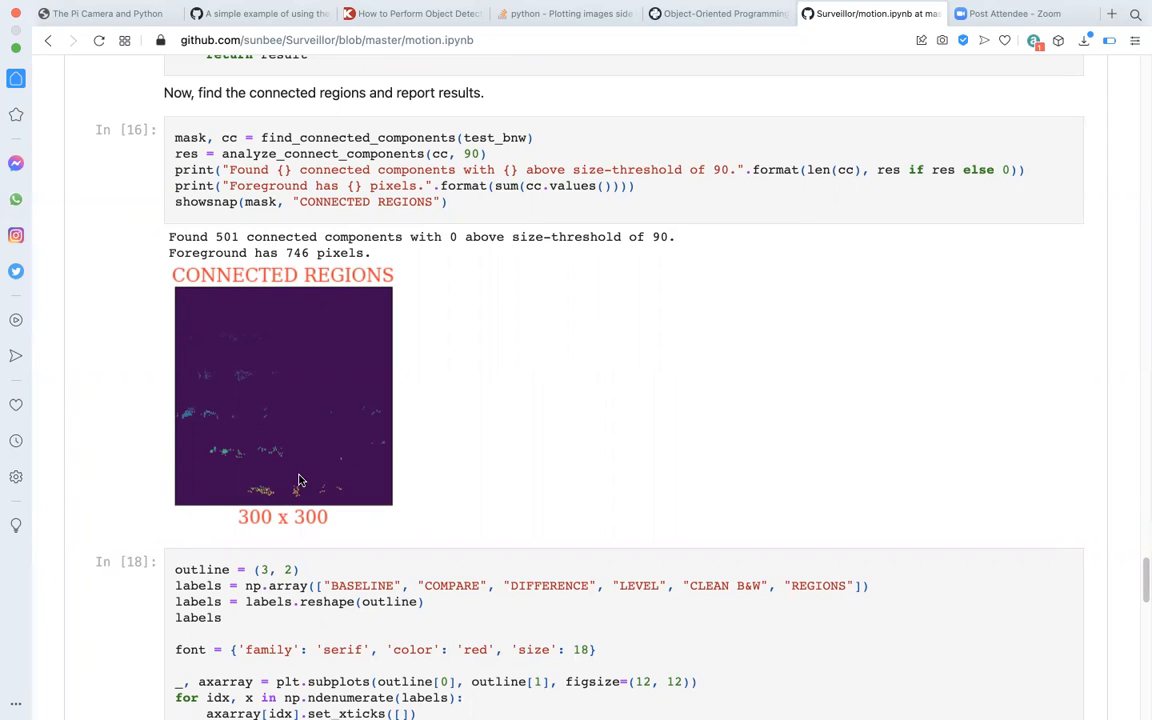
pyautogui.moveTo(300, 442)
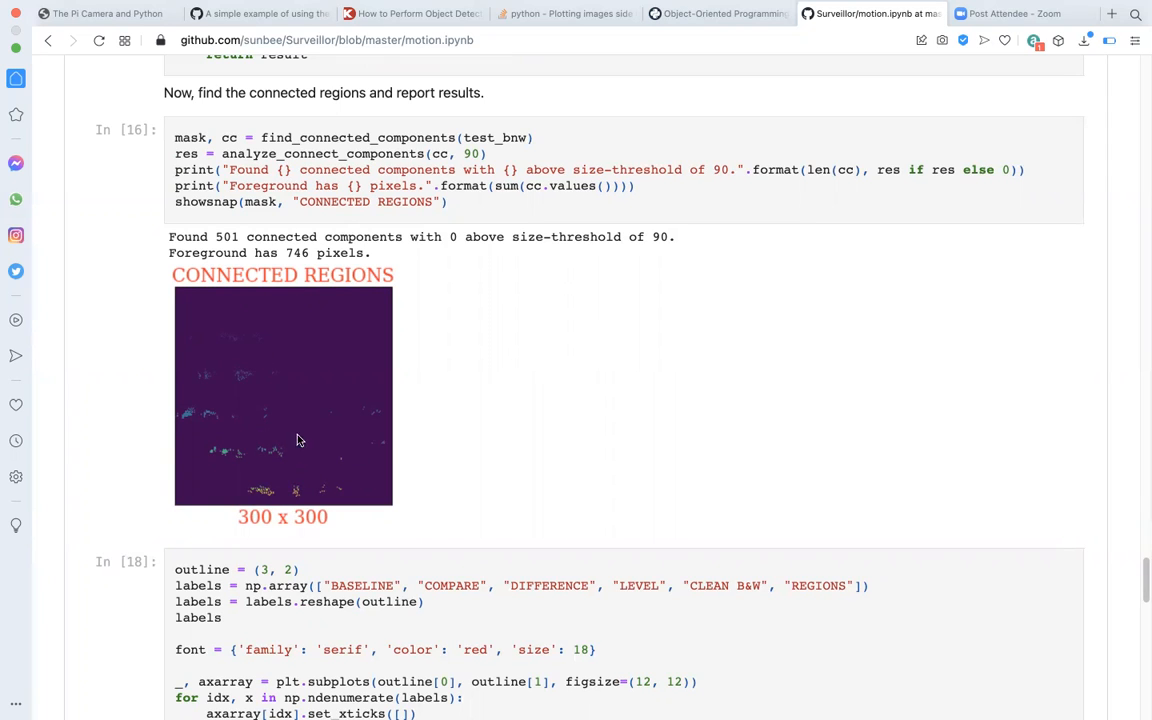
pyautogui.scroll(-3)
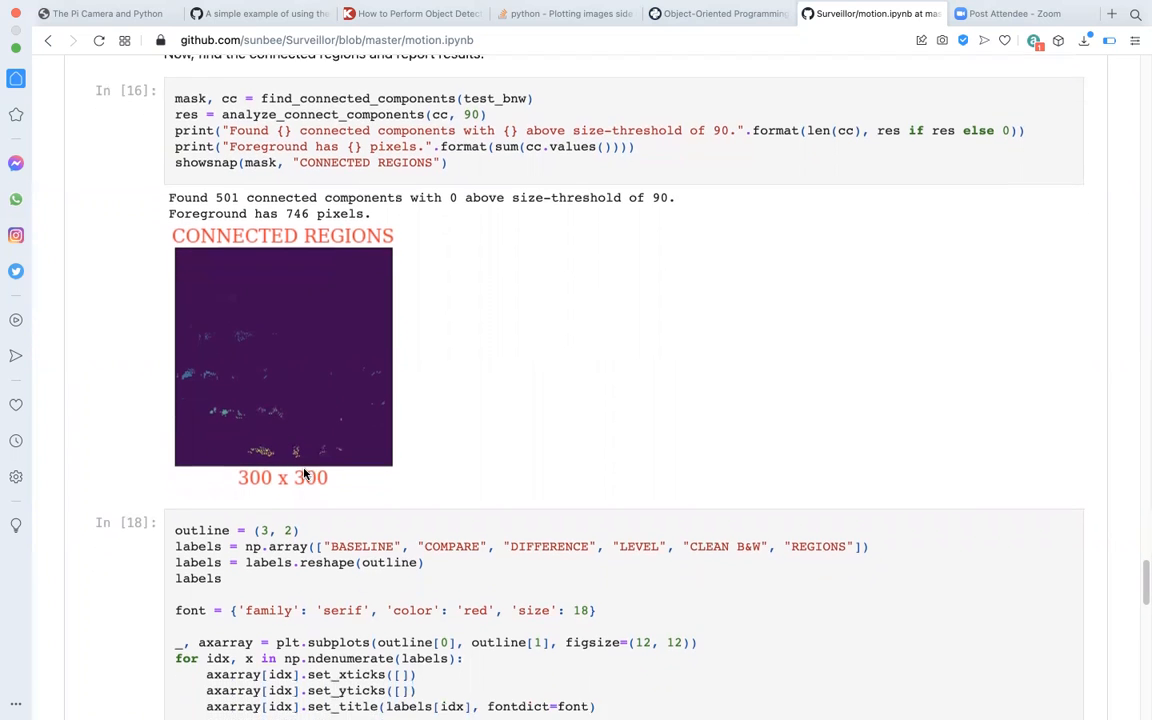
pyautogui.scroll(-3)
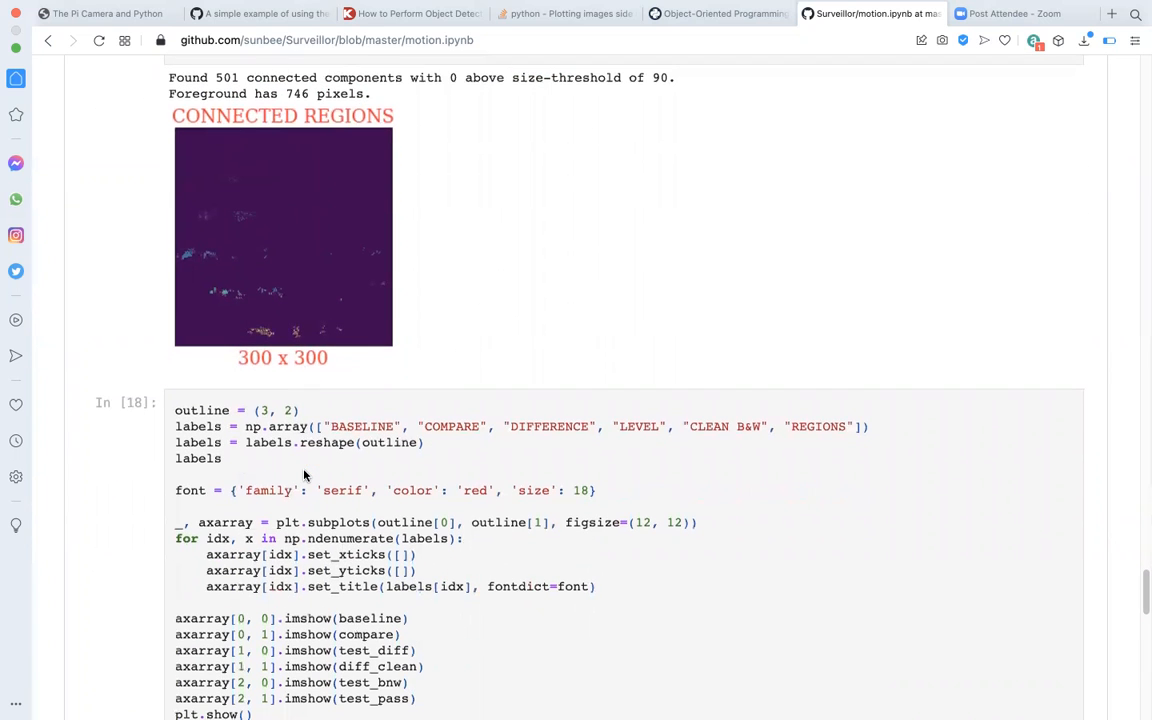
pyautogui.moveTo(848, 106)
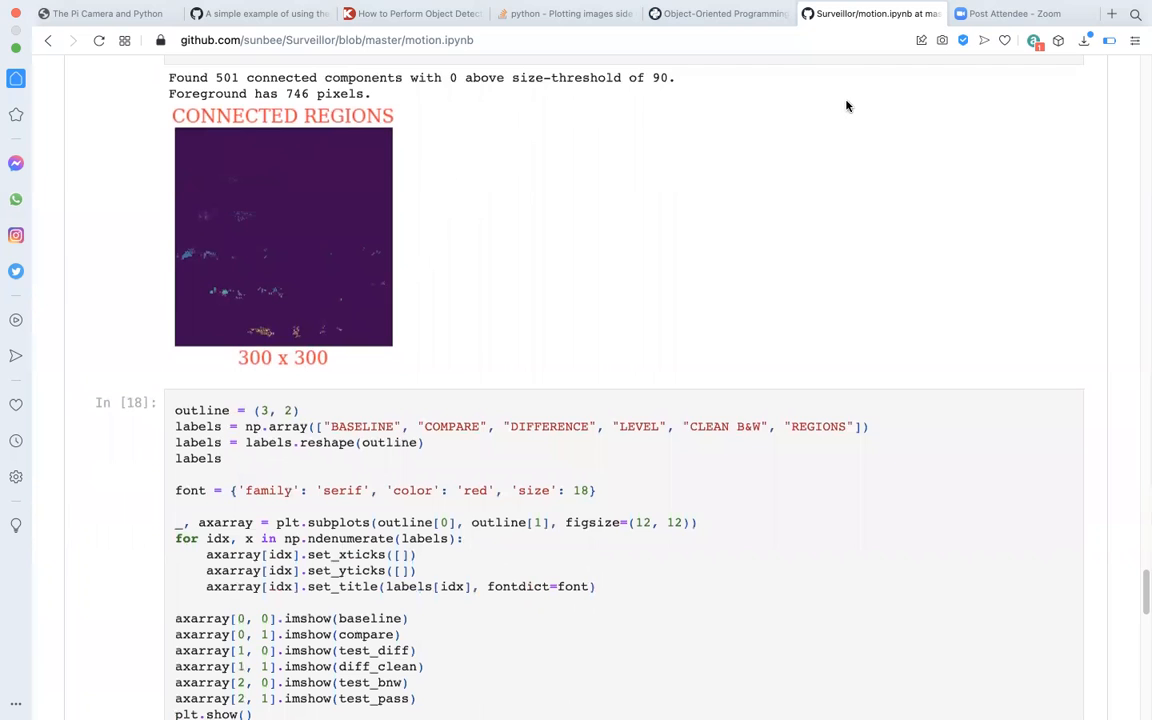
pyautogui.scroll(-3)
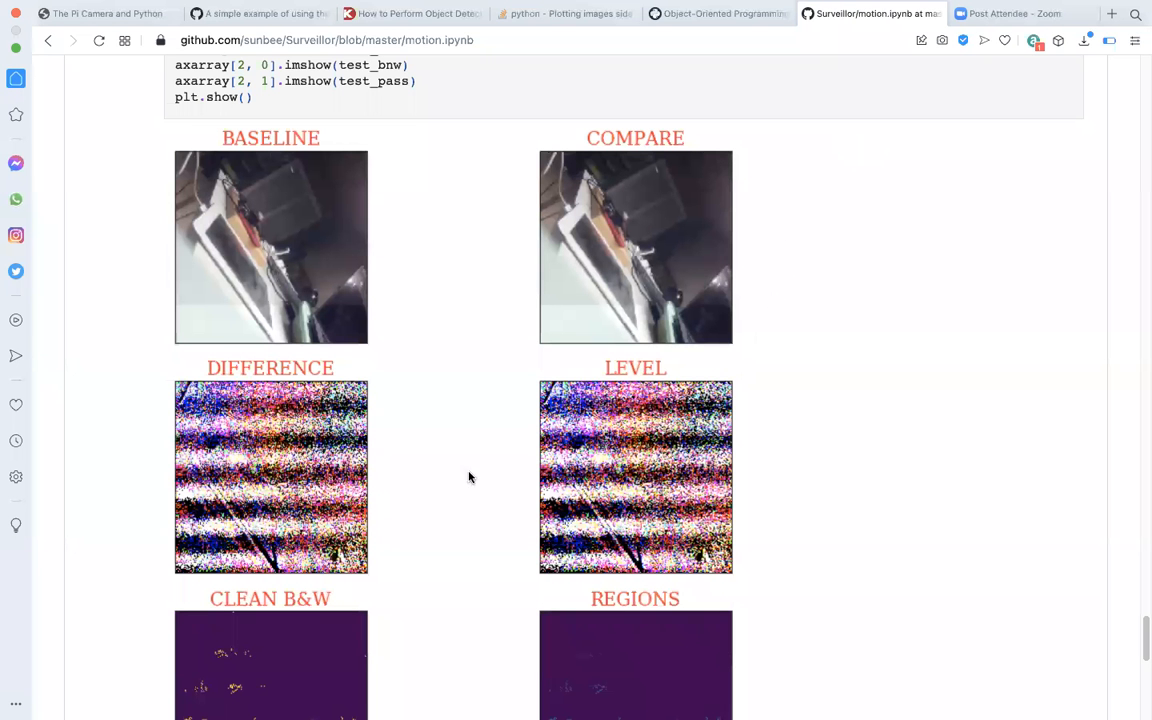
pyautogui.moveTo(484, 328)
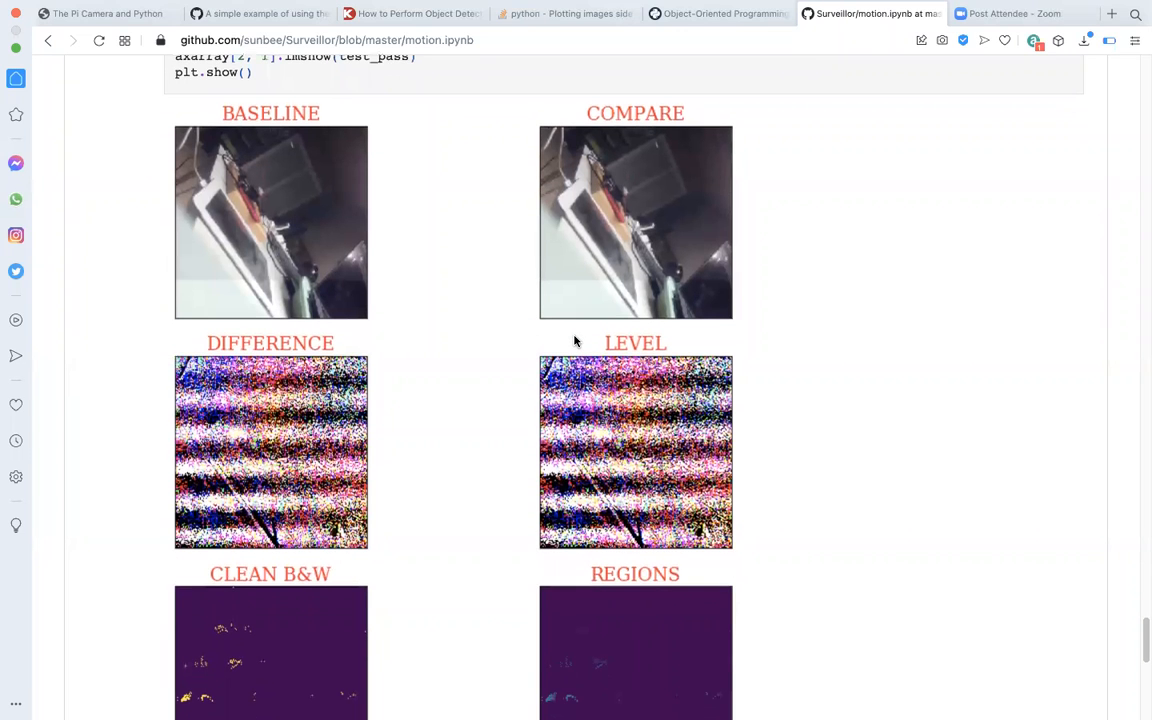
pyautogui.moveTo(660, 248)
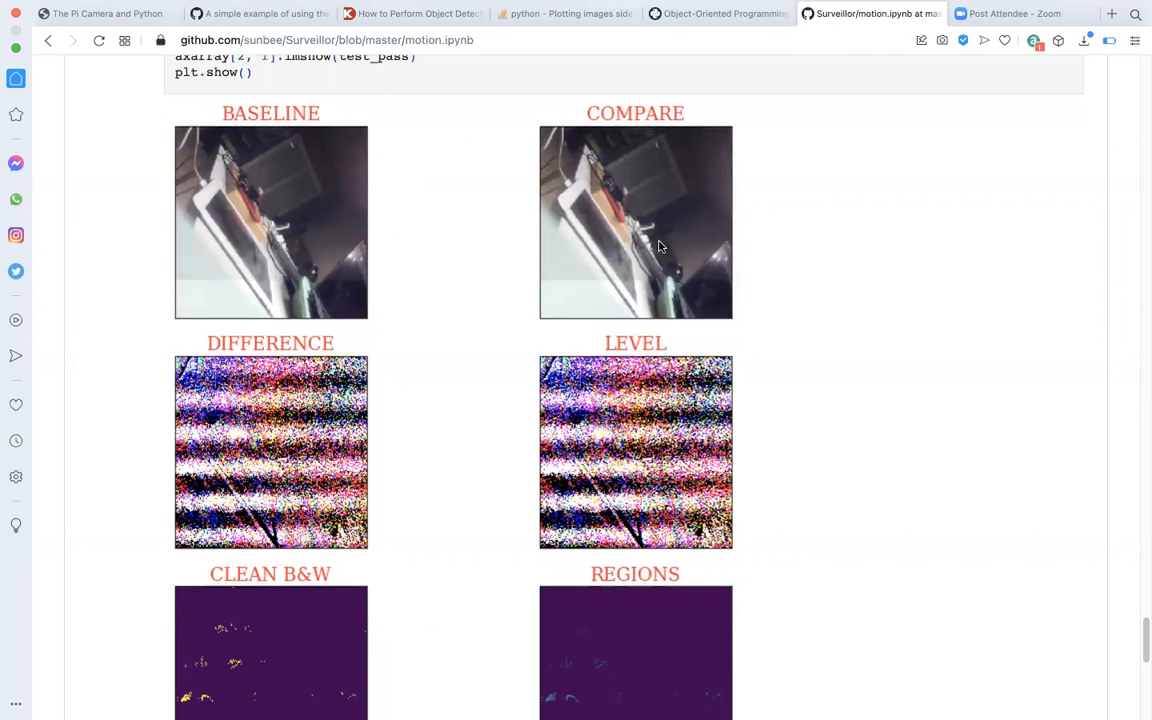
pyautogui.scroll(-3)
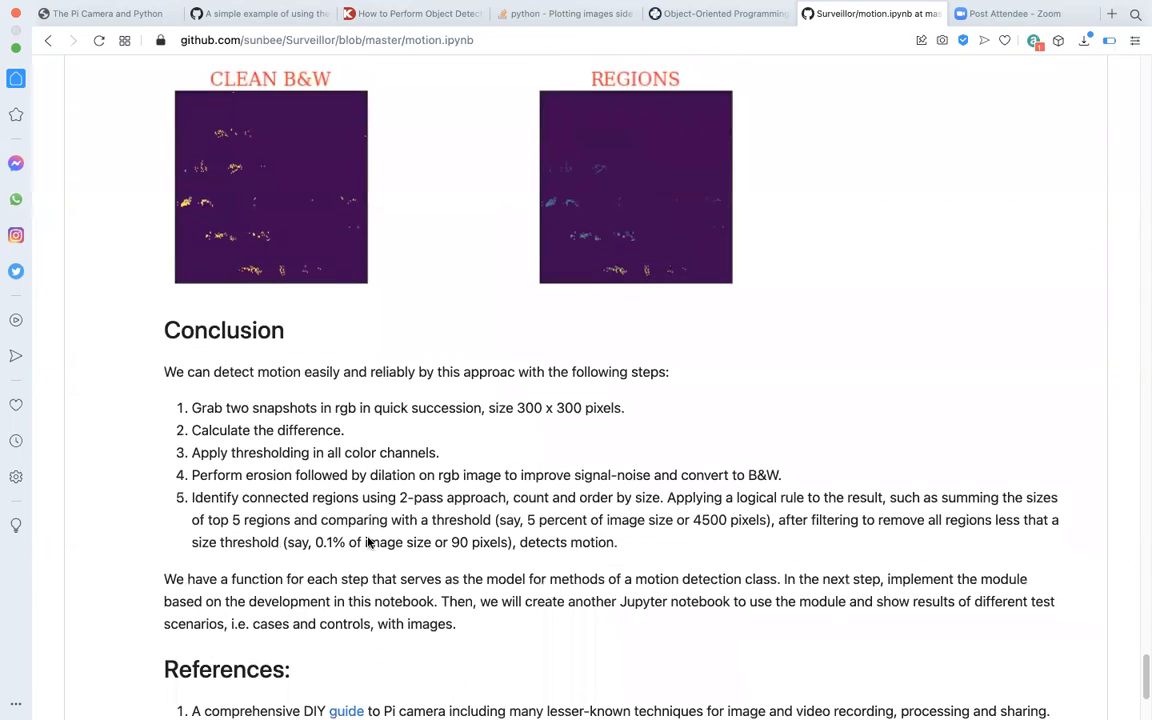
pyautogui.moveTo(516, 424)
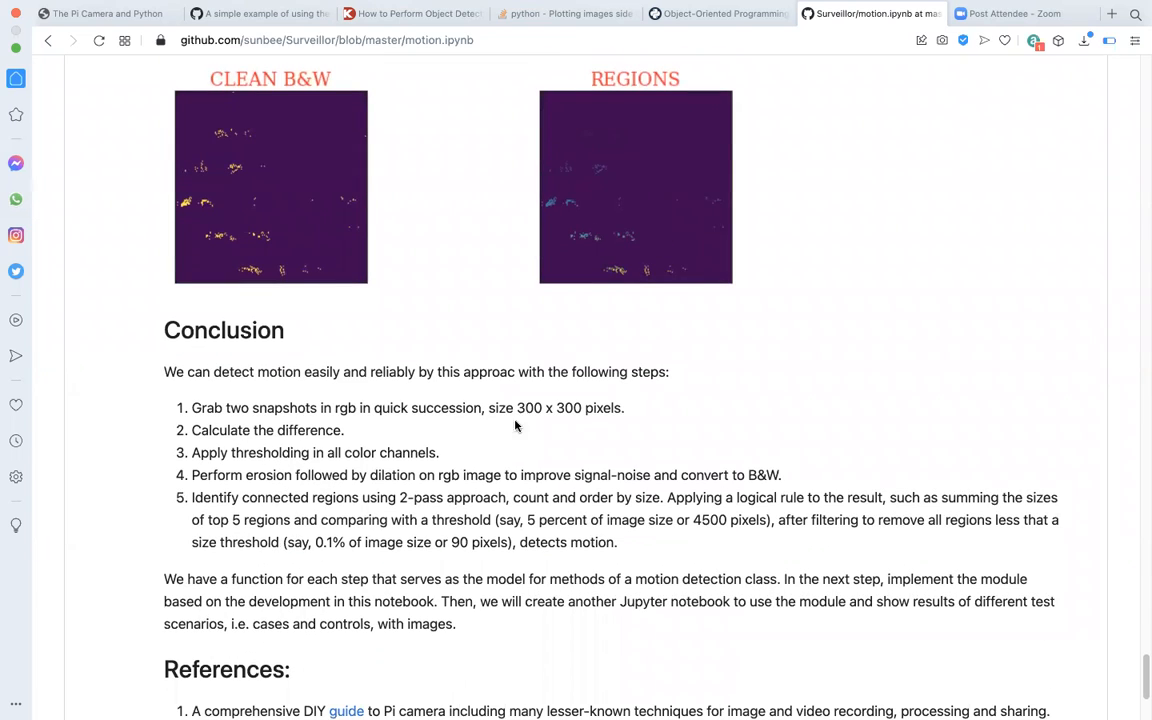
pyautogui.moveTo(680, 428)
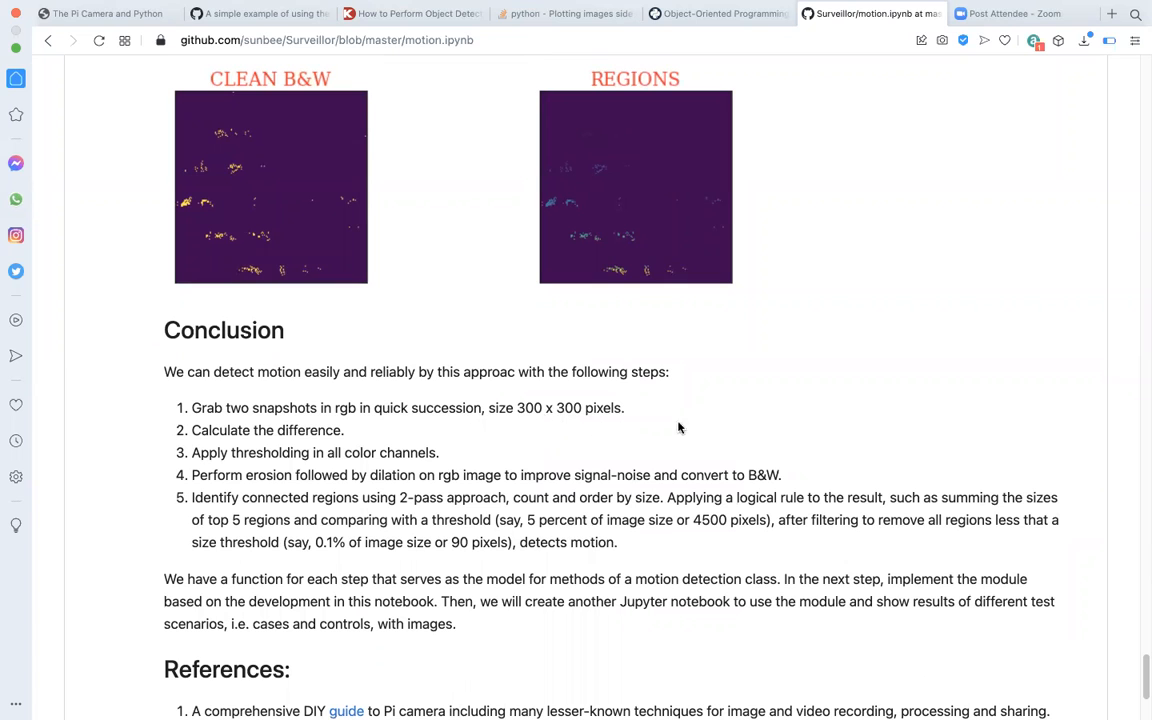
pyautogui.scroll(3)
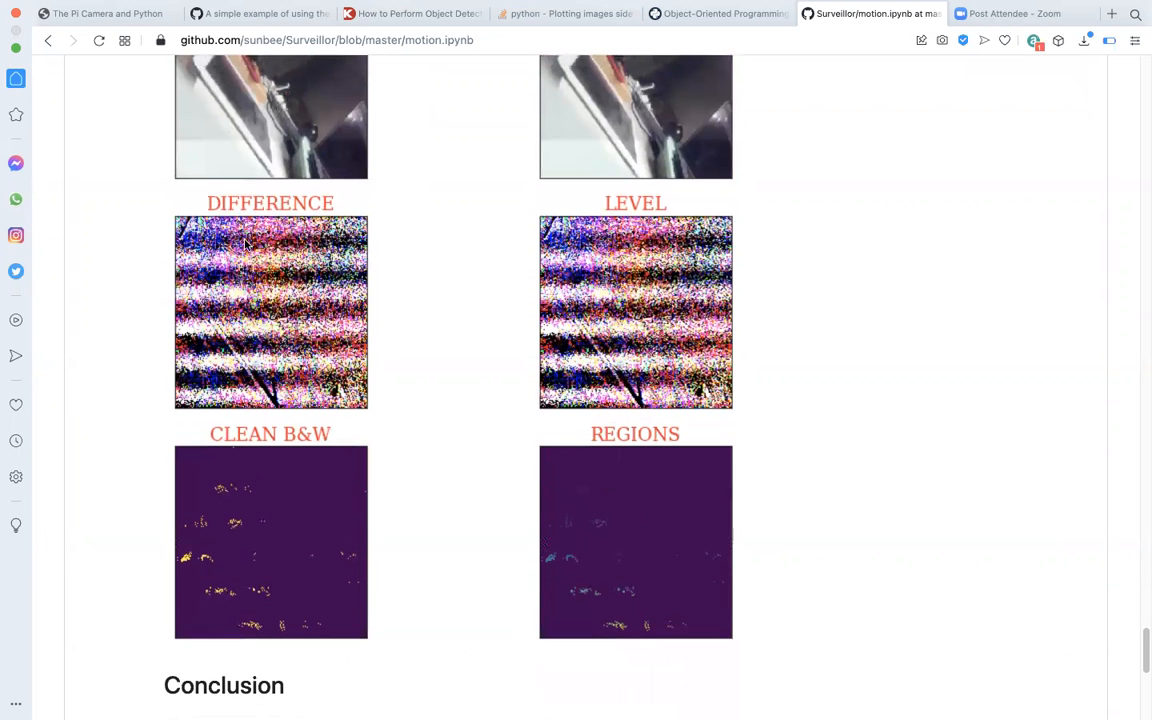
pyautogui.moveTo(368, 320)
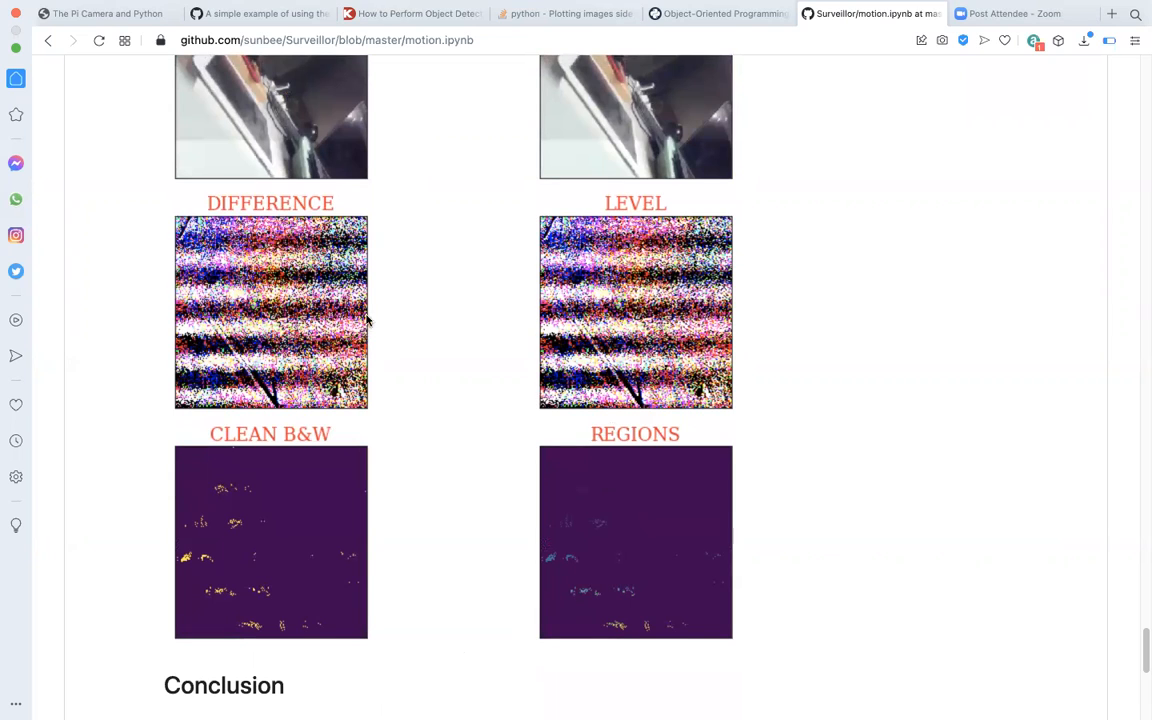
pyautogui.moveTo(684, 328)
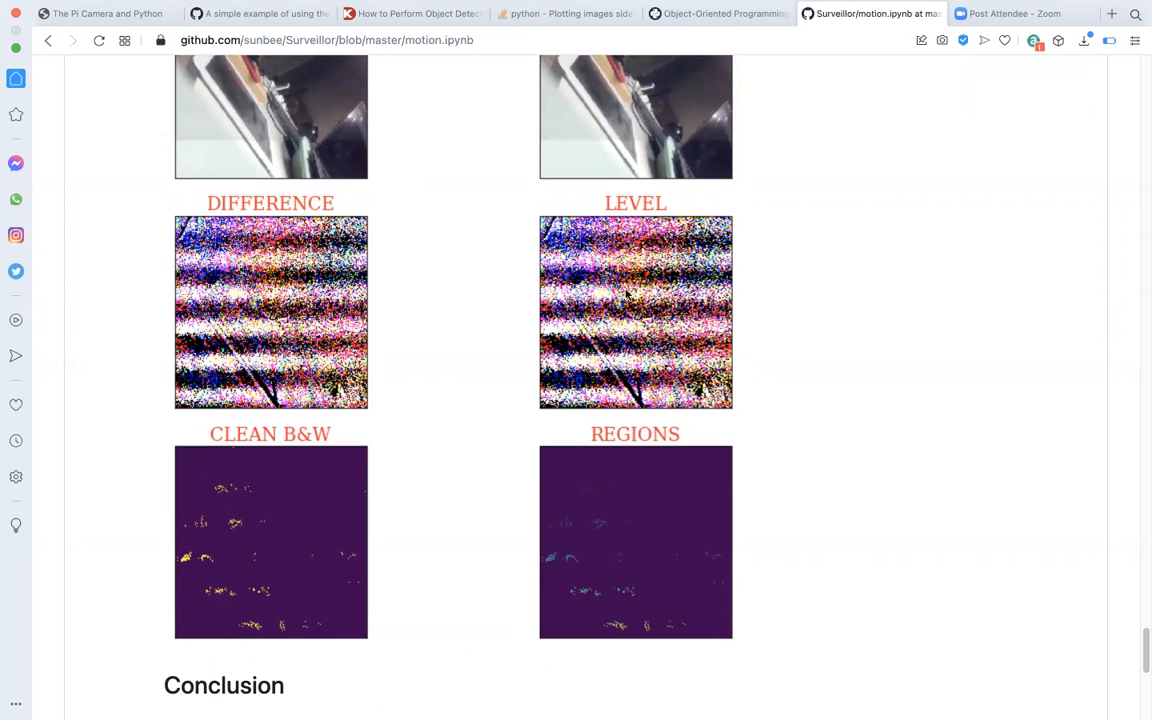
pyautogui.scroll(-3)
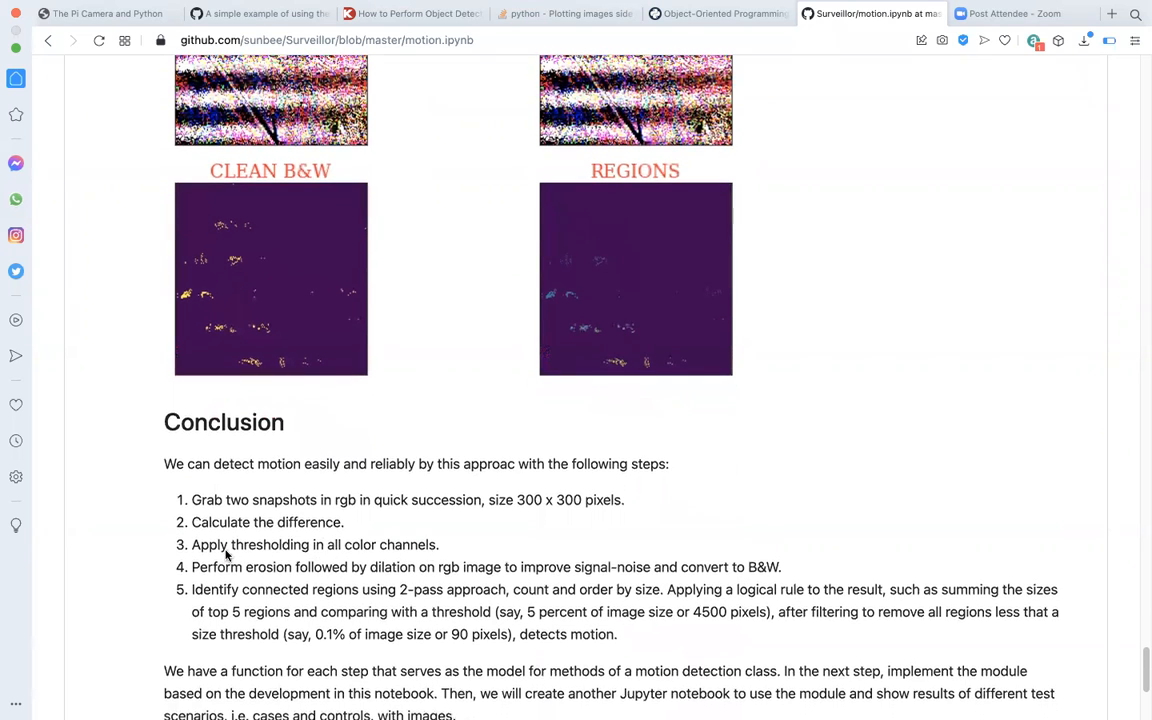
pyautogui.scroll(3)
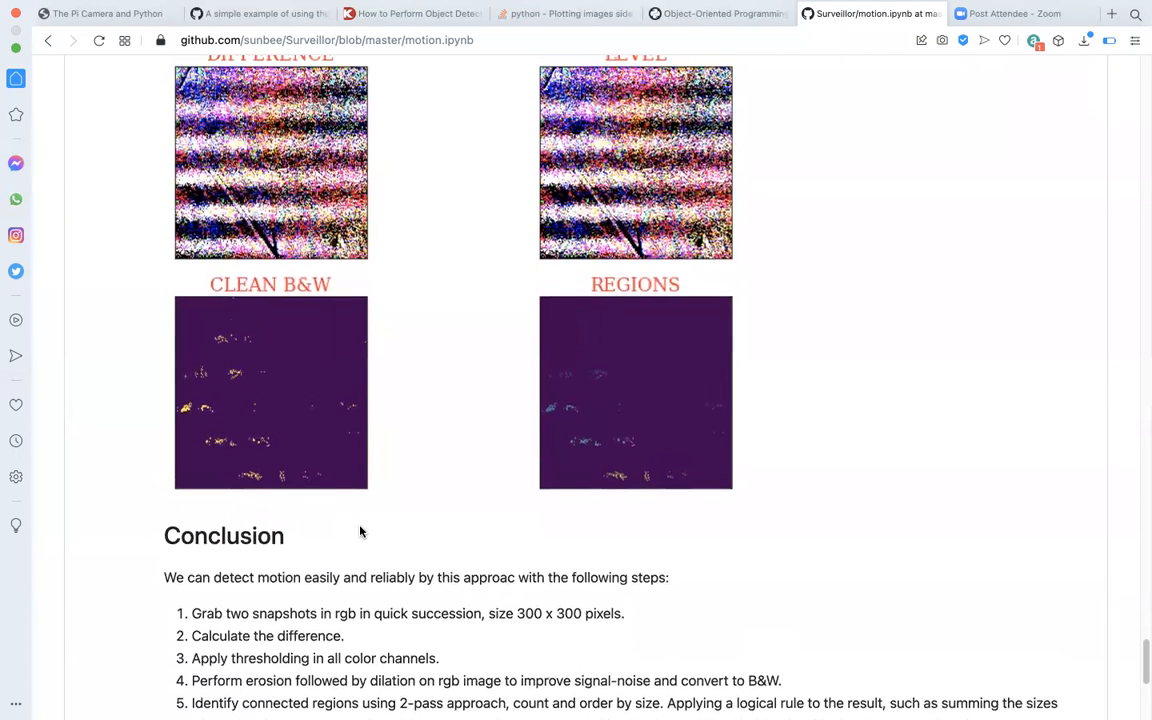
pyautogui.scroll(3)
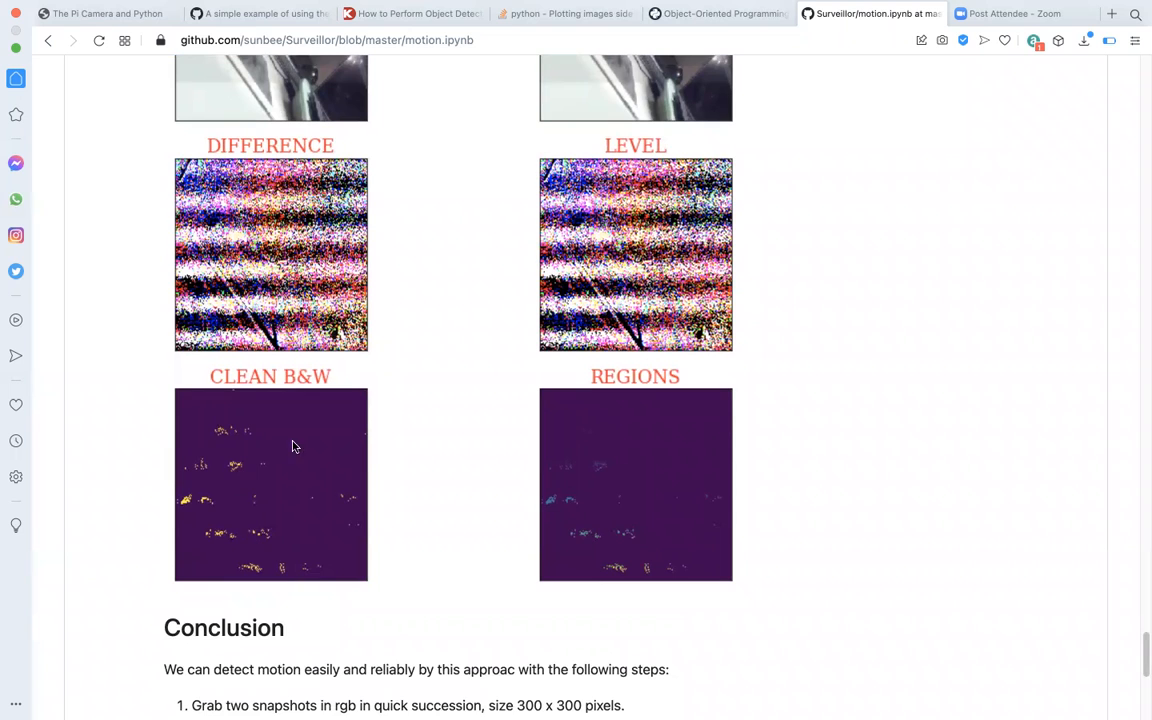
pyautogui.moveTo(288, 524)
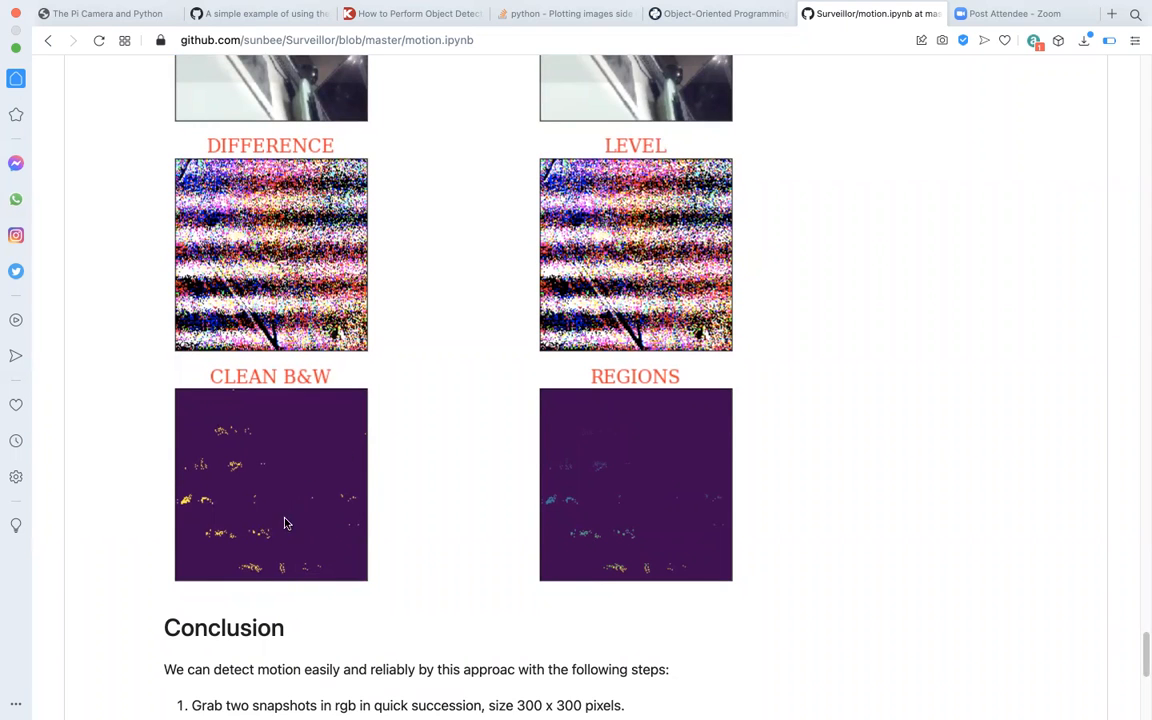
pyautogui.scroll(-3)
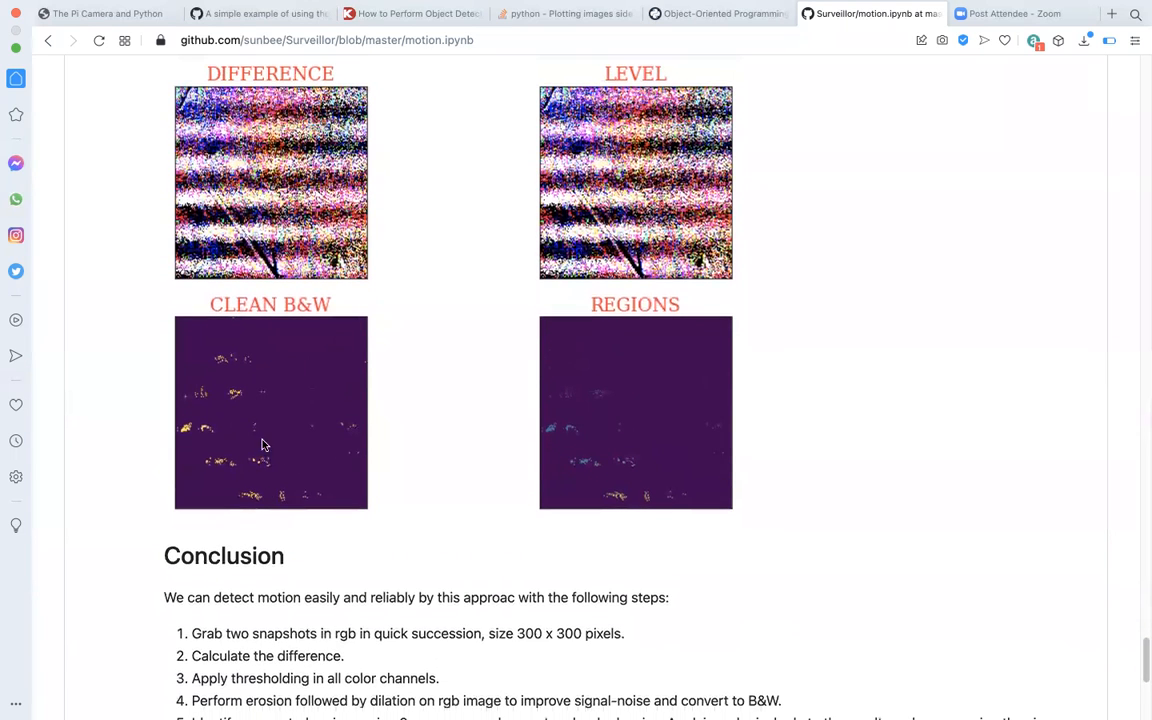
pyautogui.moveTo(364, 486)
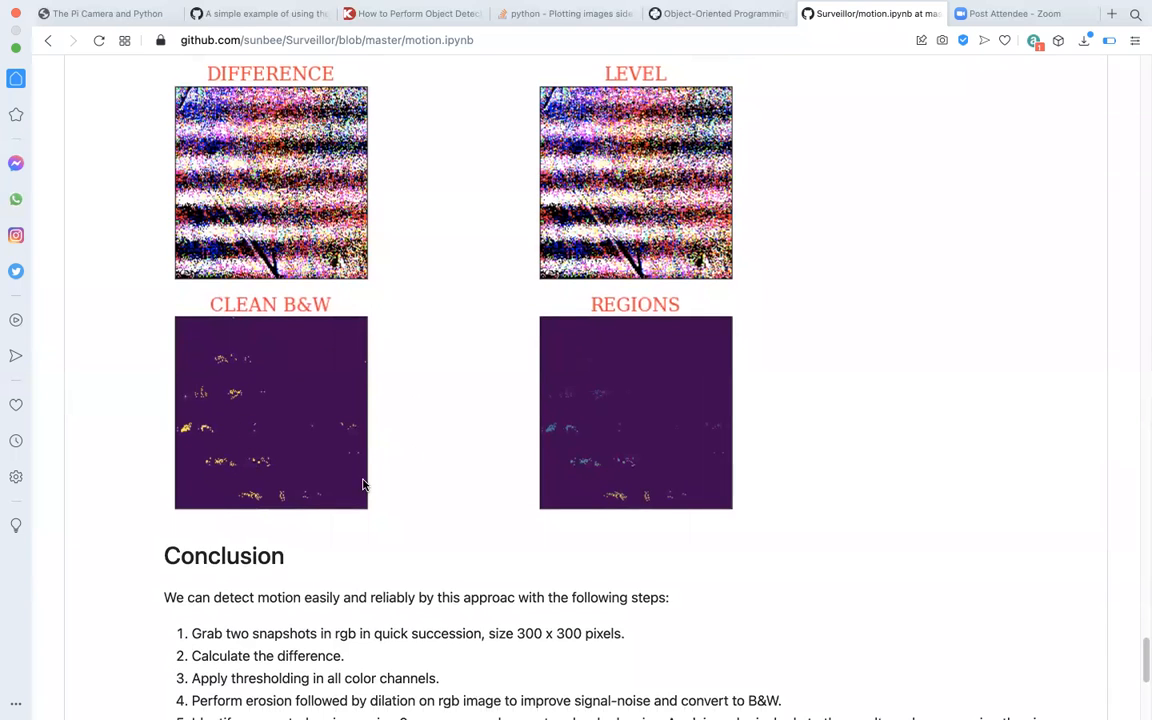
pyautogui.moveTo(304, 422)
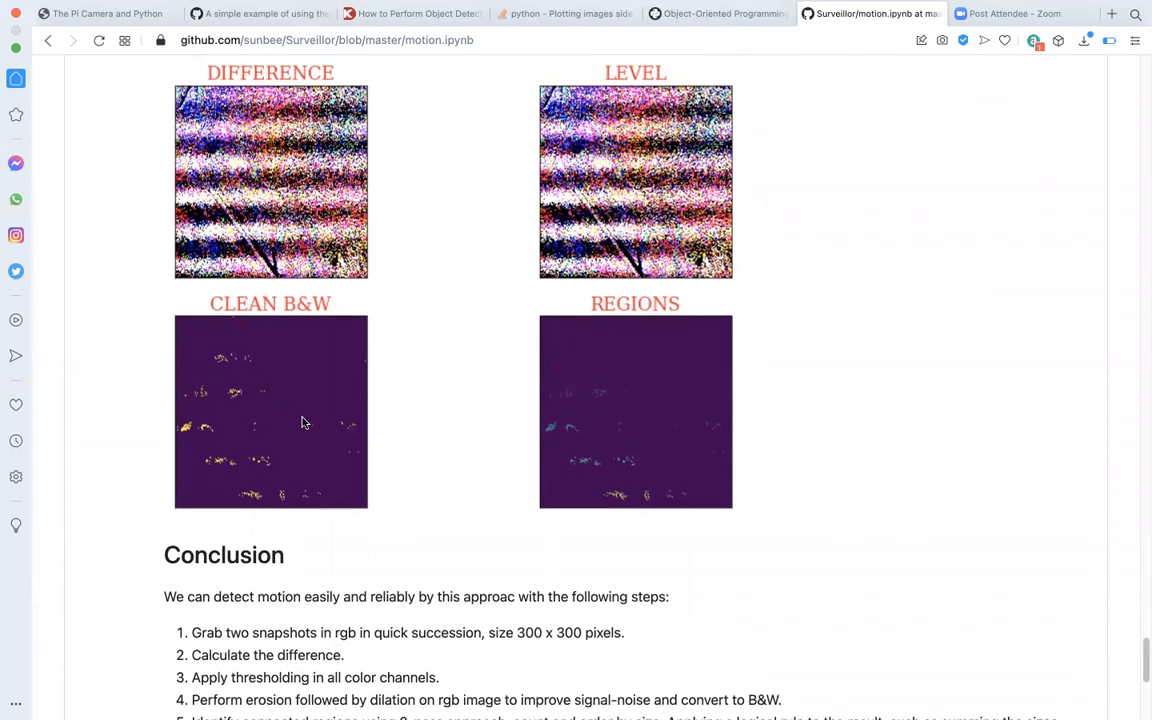
pyautogui.scroll(-3)
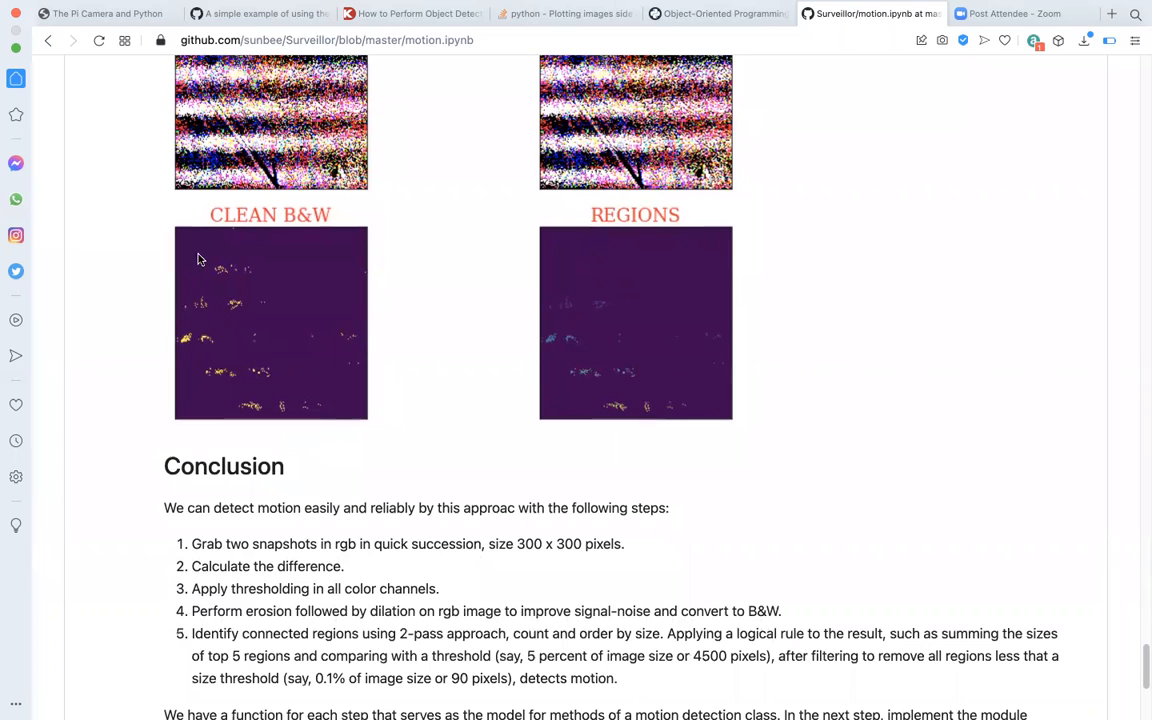
pyautogui.moveTo(308, 390)
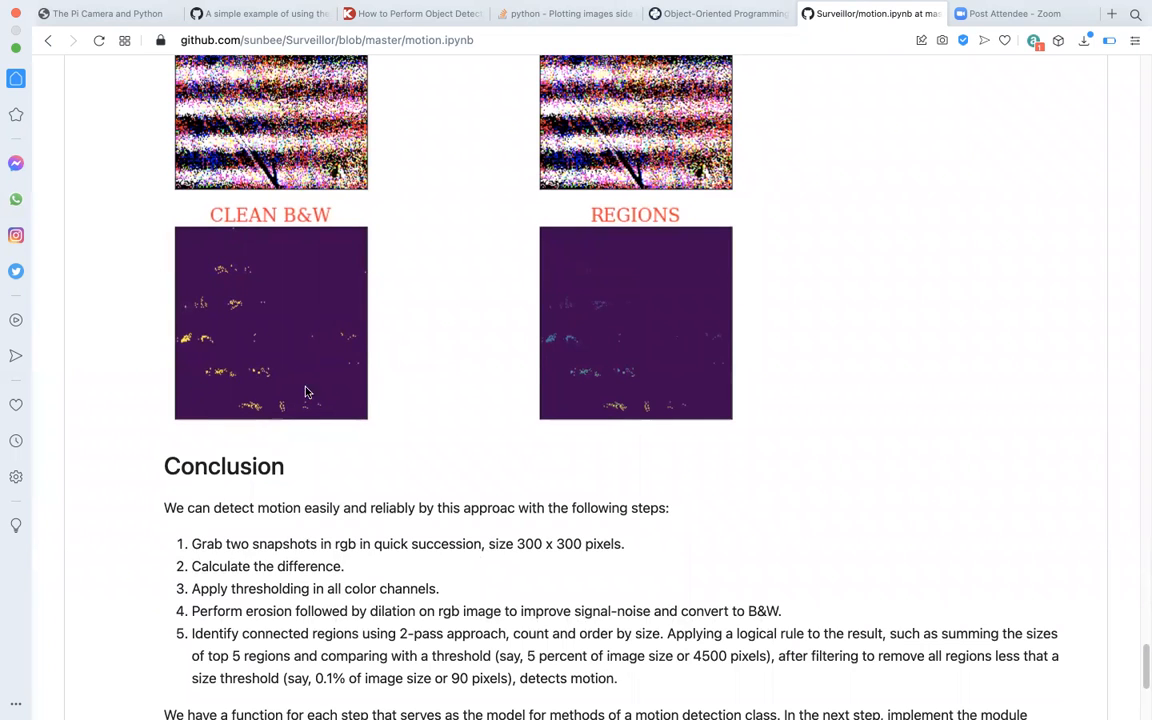
pyautogui.moveTo(322, 388)
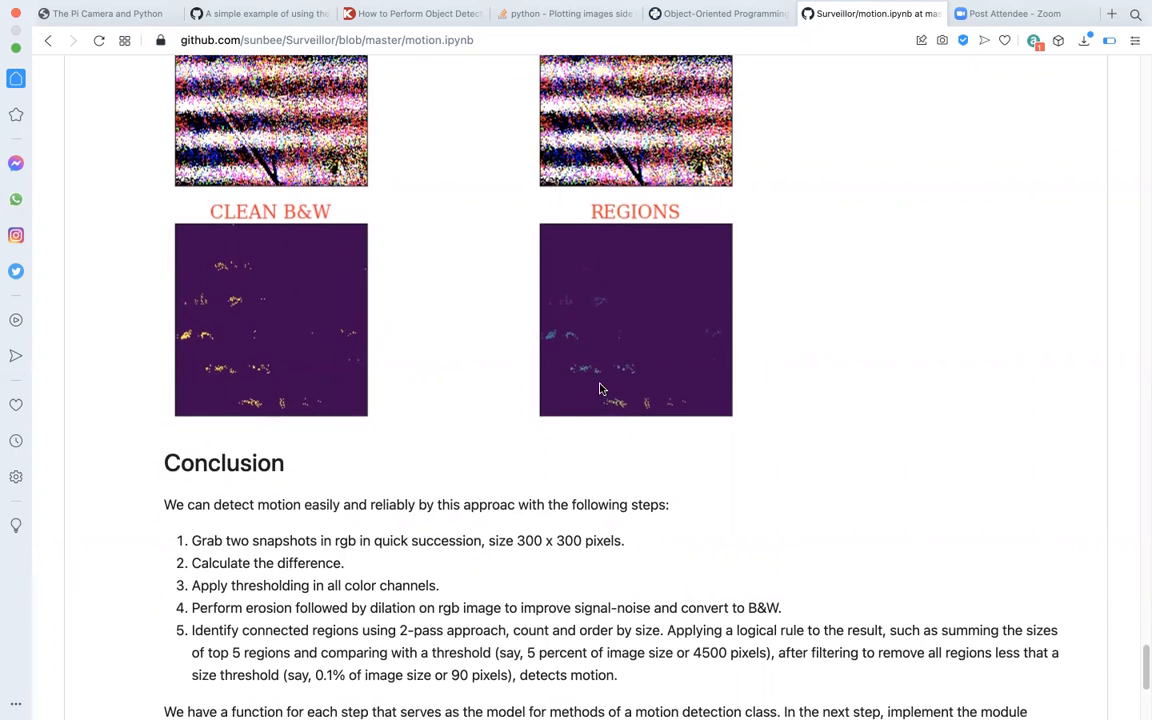
pyautogui.scroll(-3)
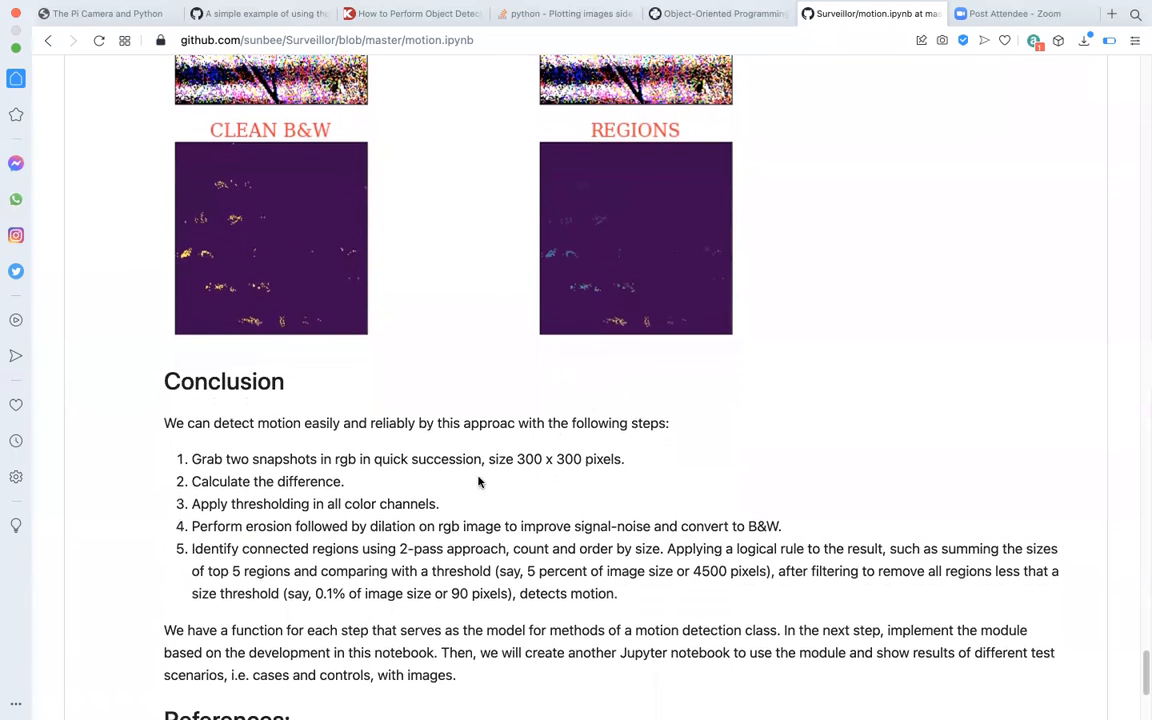
pyautogui.moveTo(230, 568)
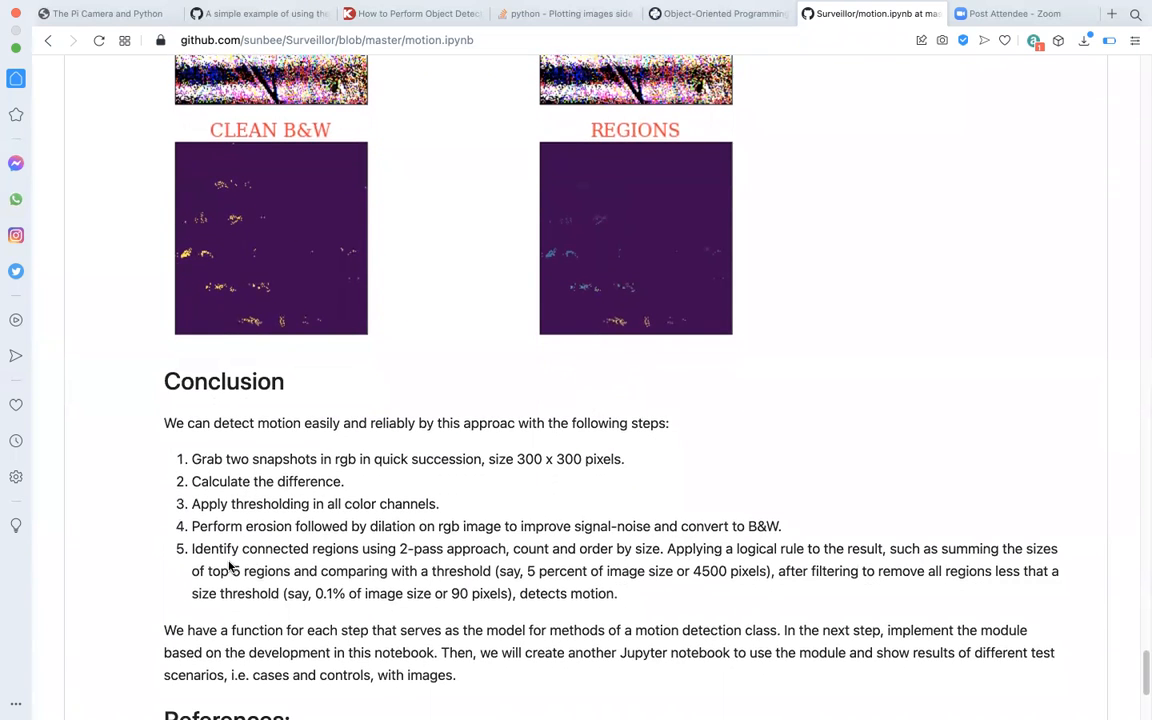
pyautogui.moveTo(492, 536)
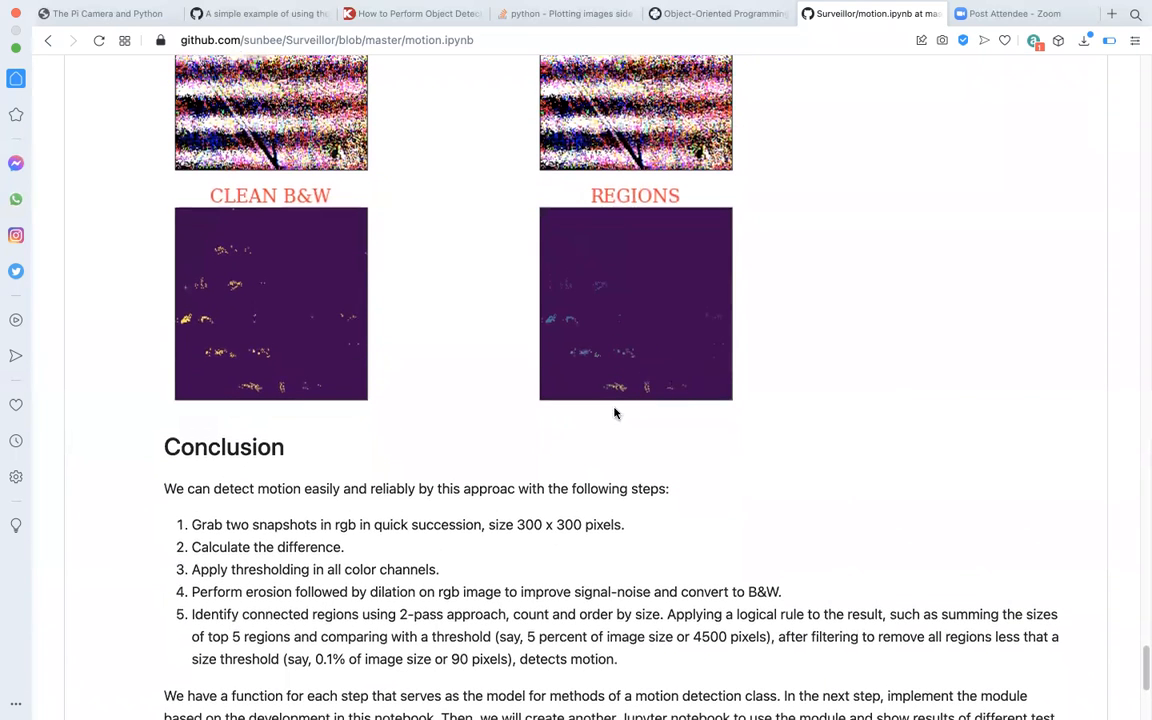
pyautogui.moveTo(584, 376)
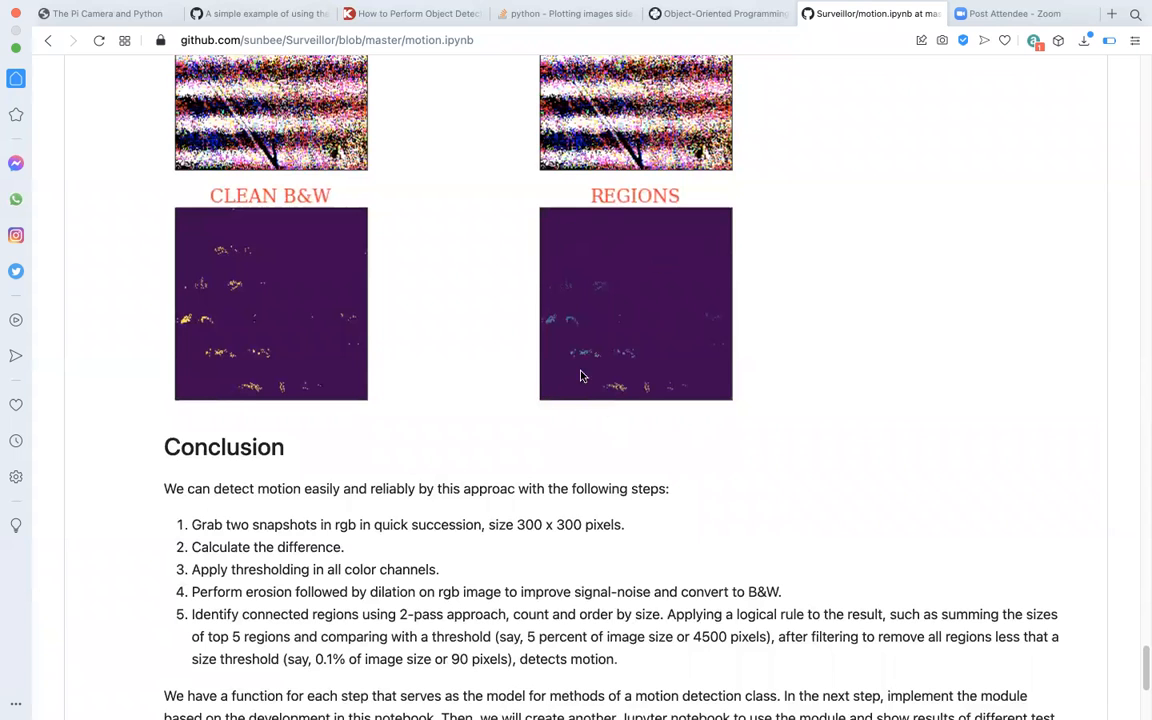
pyautogui.scroll(-3)
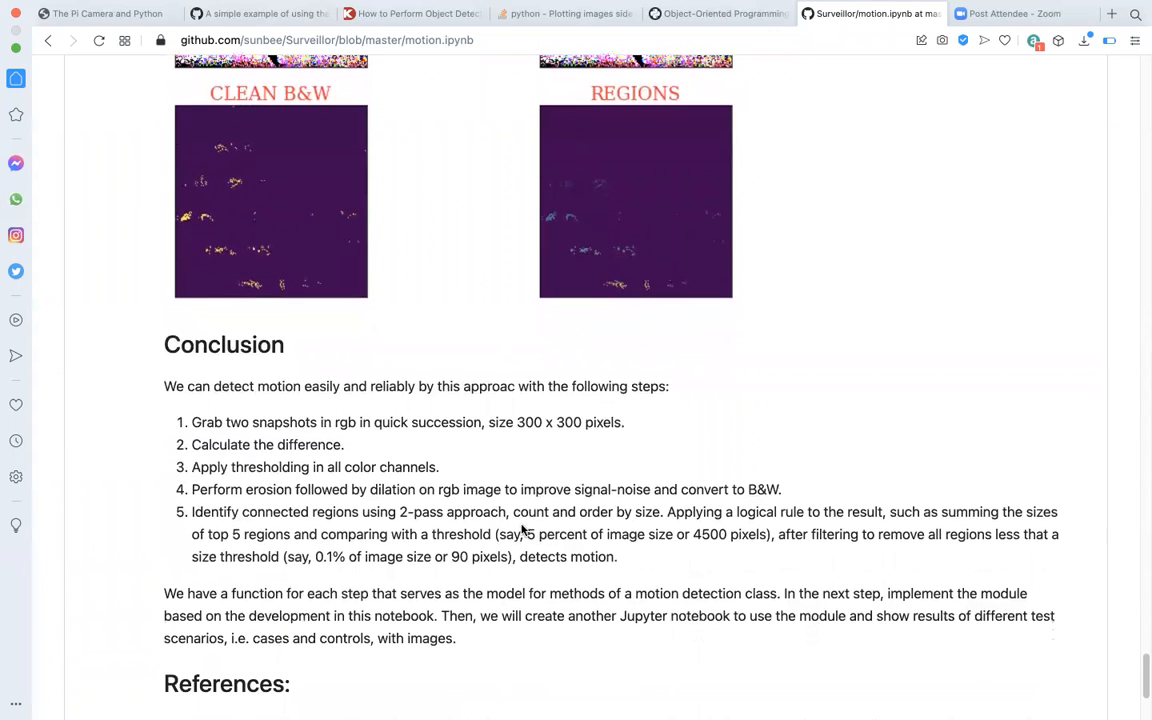
pyautogui.moveTo(540, 528)
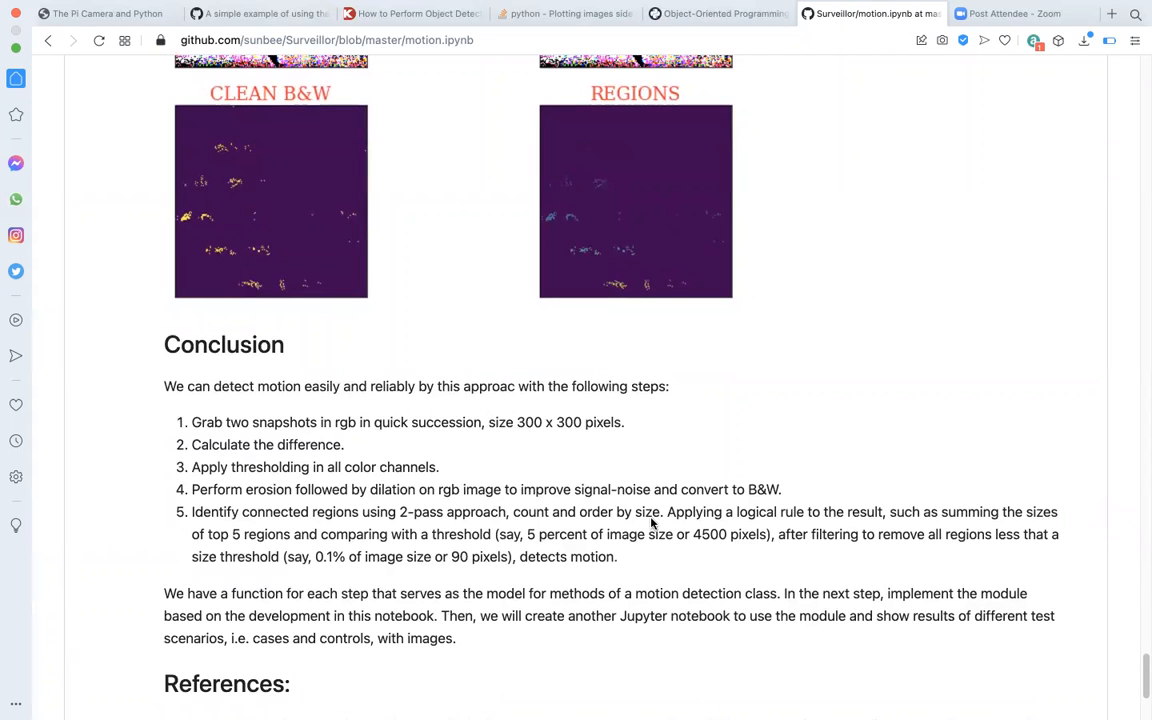
pyautogui.scroll(-3)
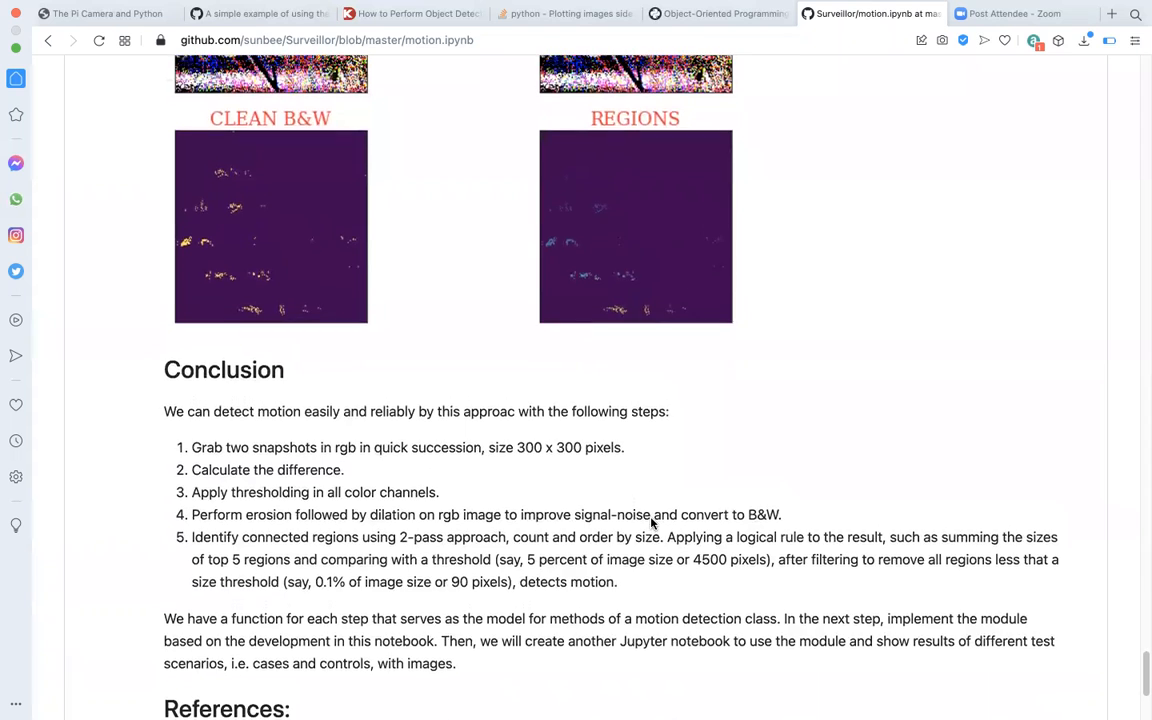
pyautogui.scroll(3)
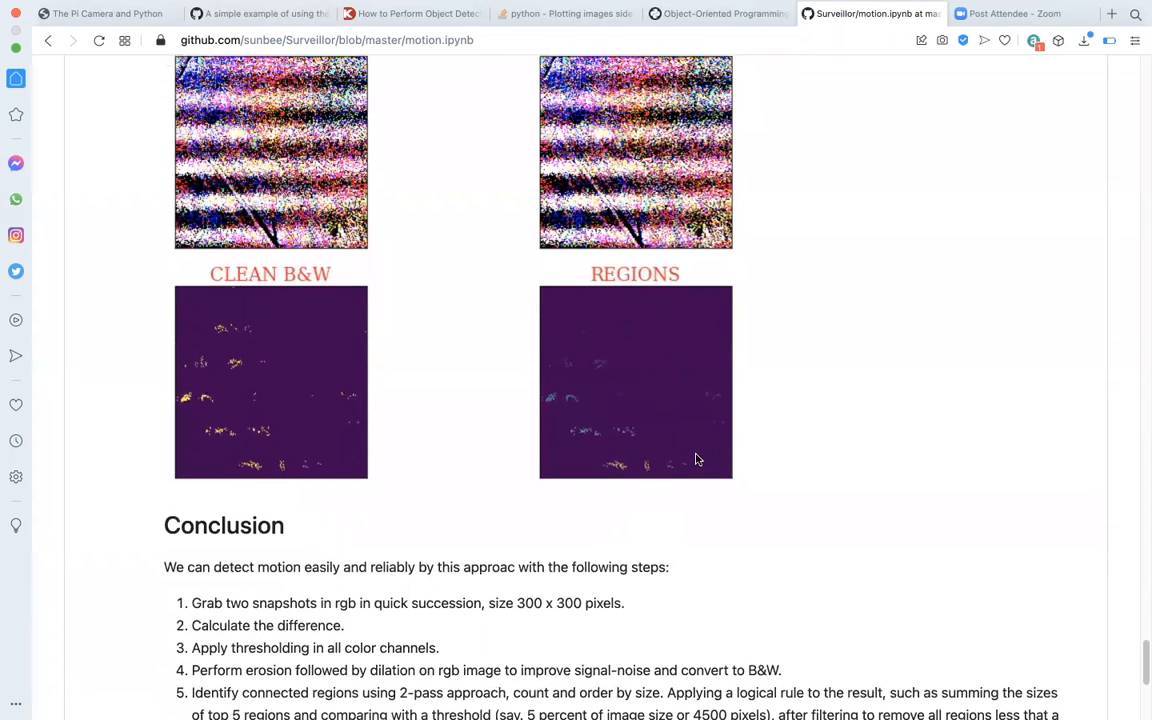
pyautogui.moveTo(616, 456)
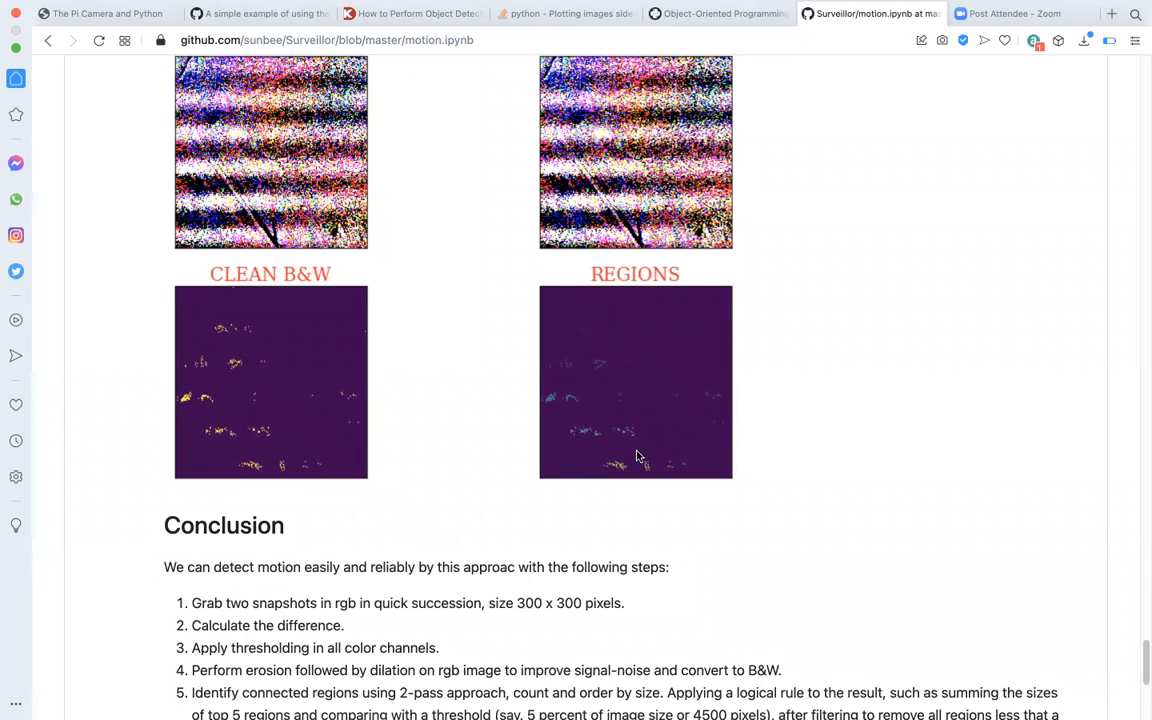
pyautogui.scroll(-3)
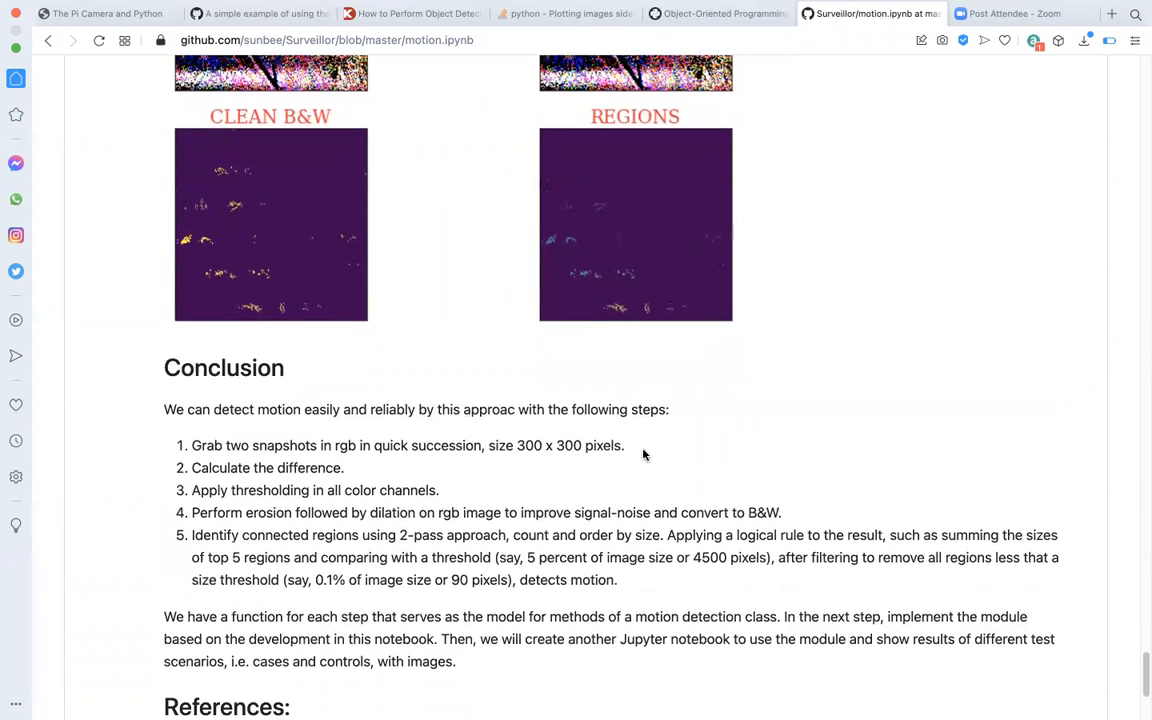
pyautogui.scroll(-3)
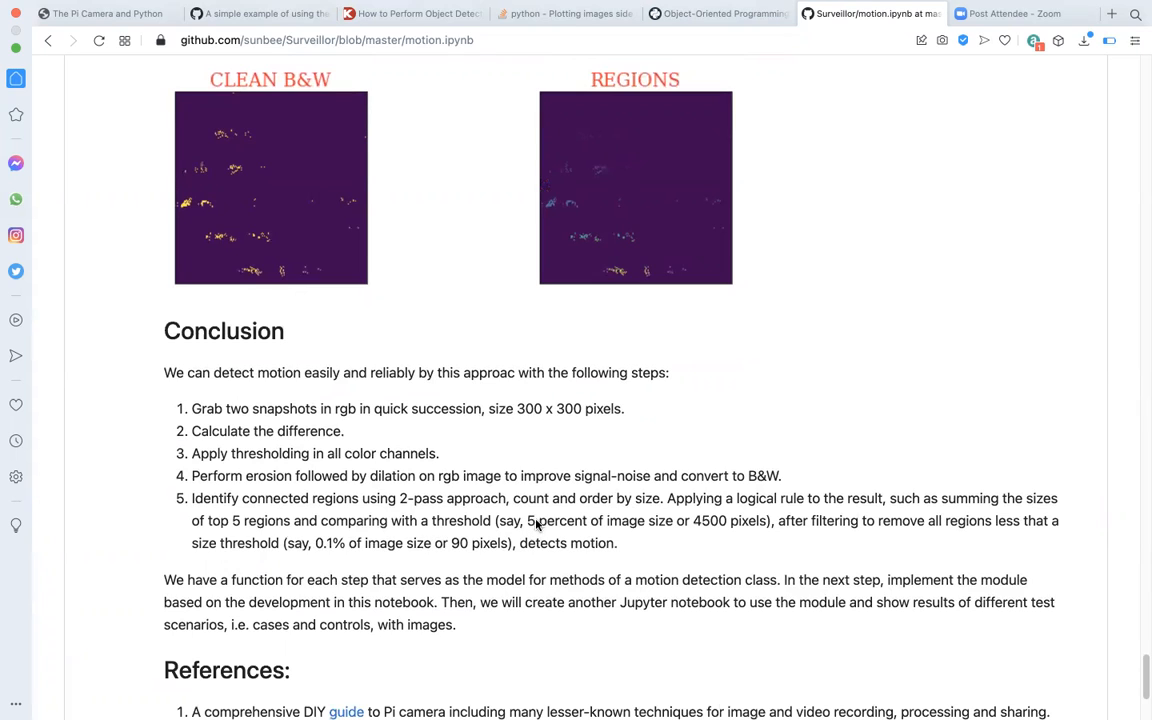
pyautogui.moveTo(630, 530)
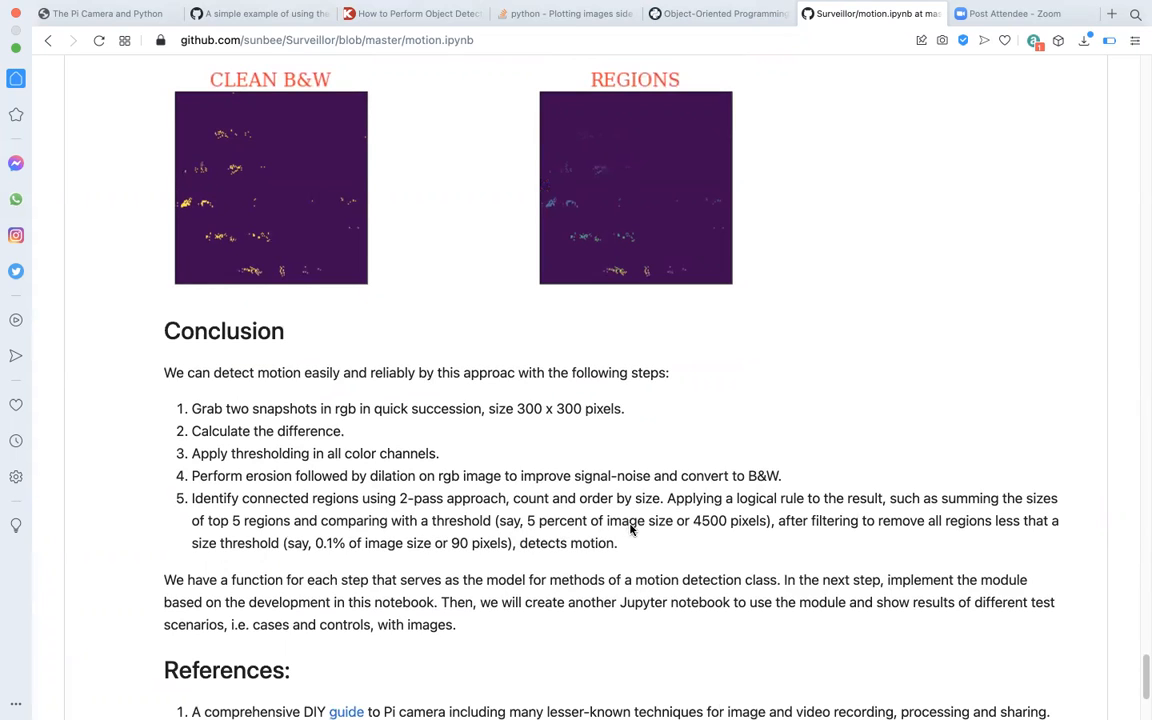
pyautogui.moveTo(698, 528)
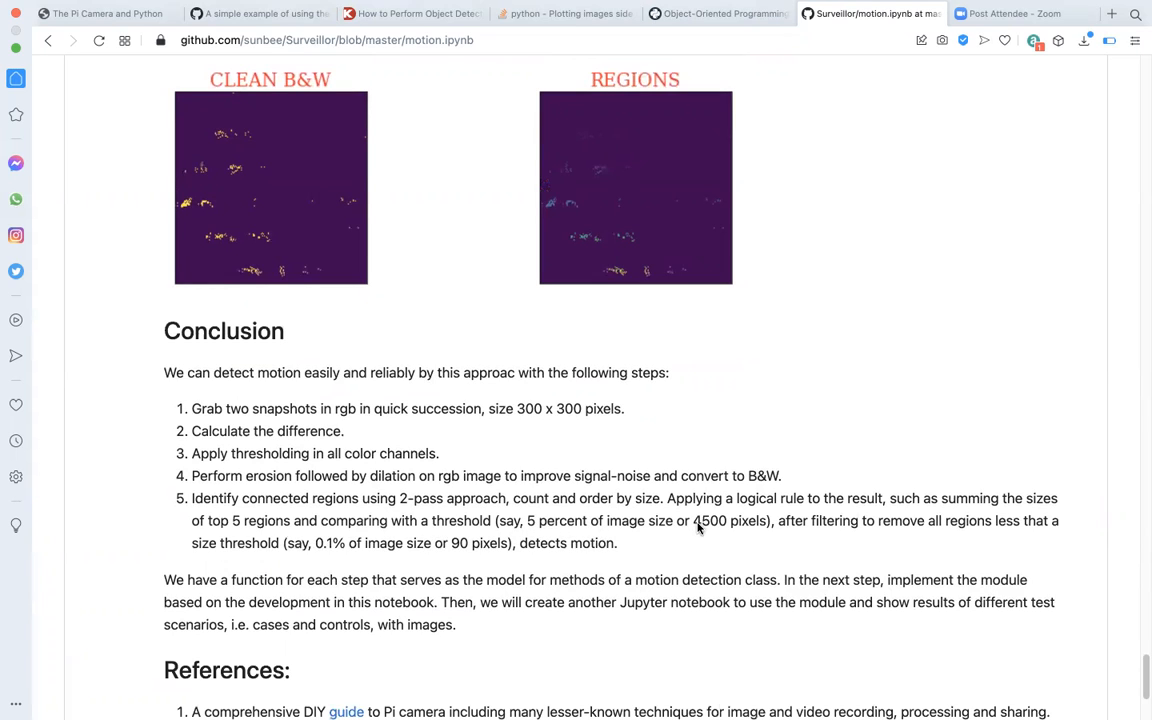
pyautogui.moveTo(750, 536)
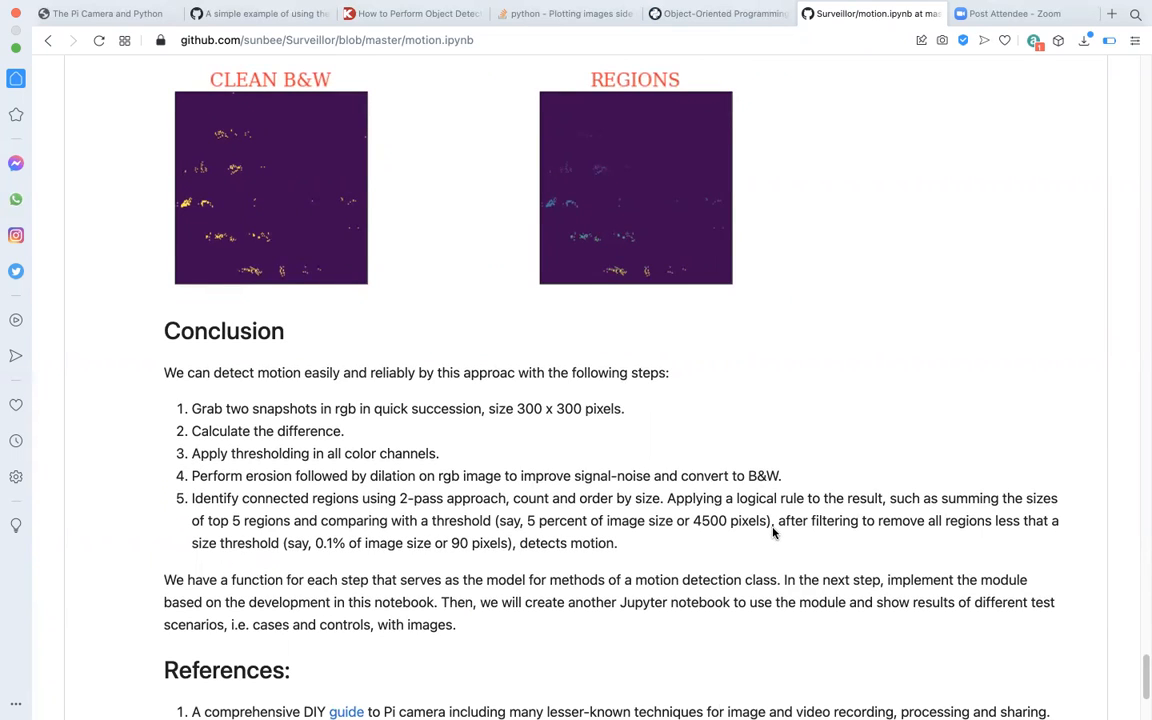
pyautogui.moveTo(620, 538)
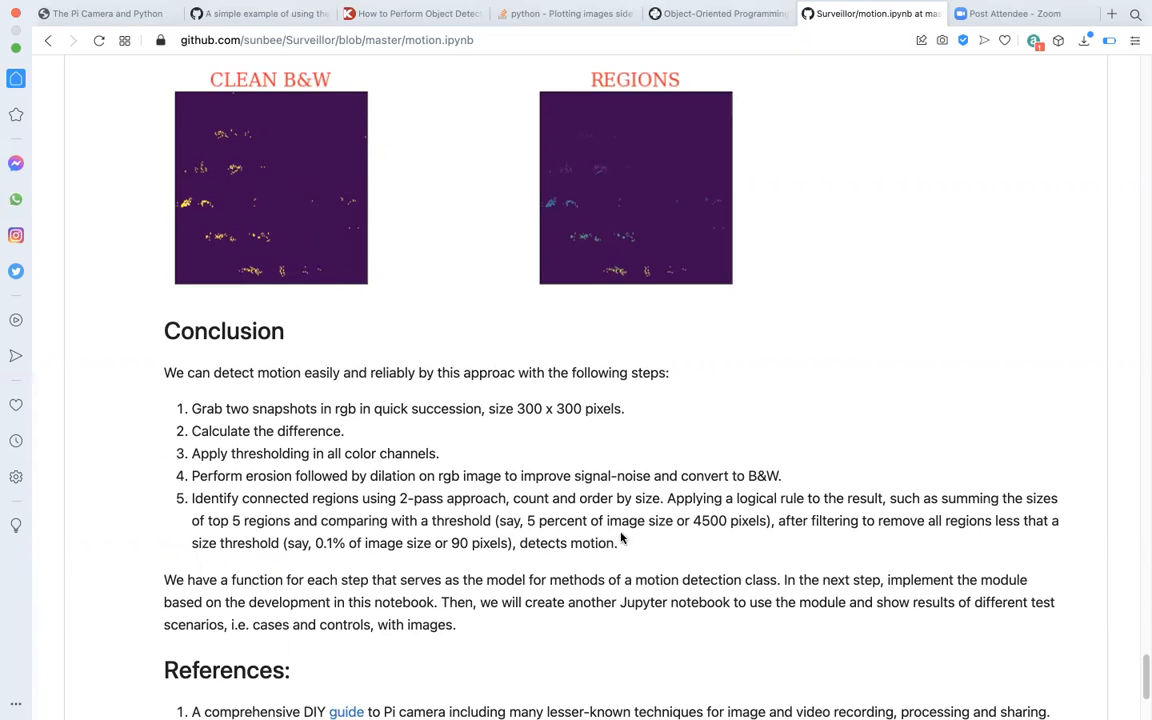
pyautogui.moveTo(738, 536)
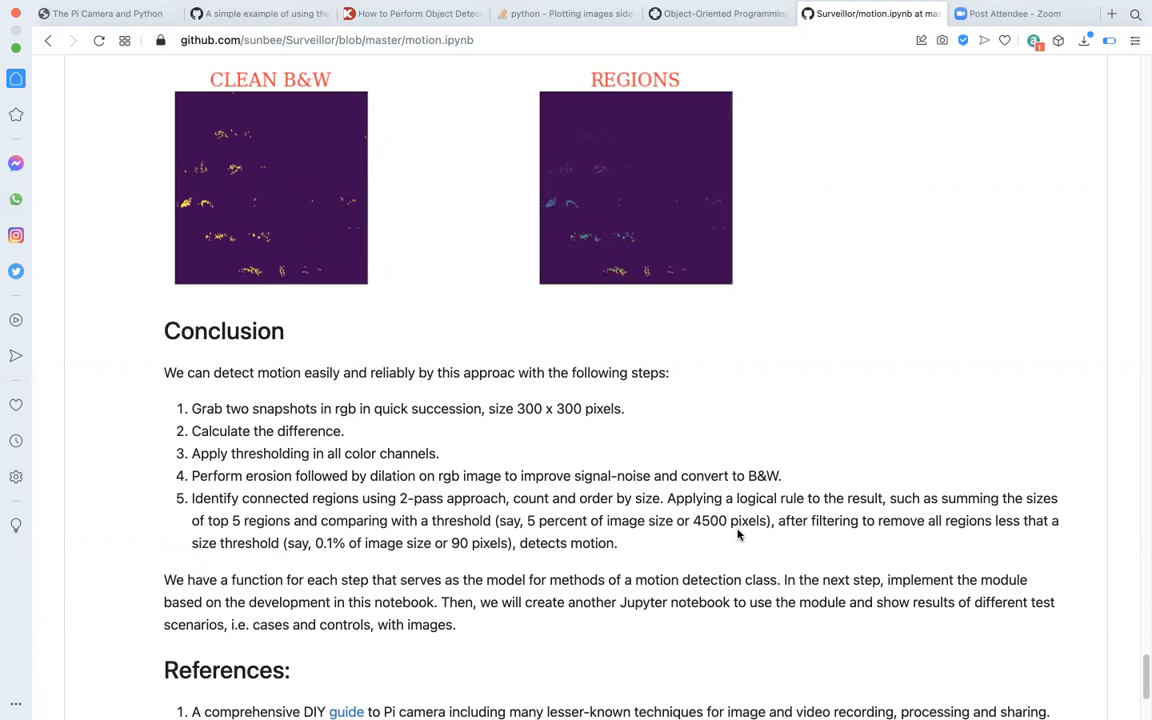
pyautogui.moveTo(248, 562)
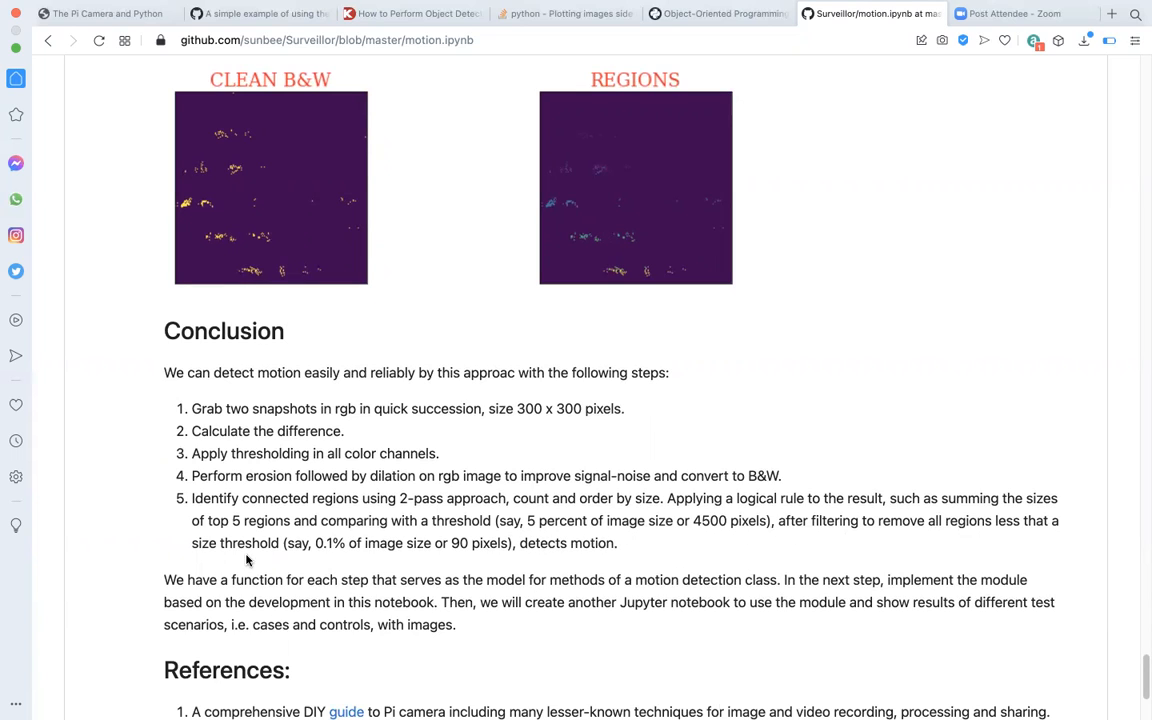
pyautogui.moveTo(640, 528)
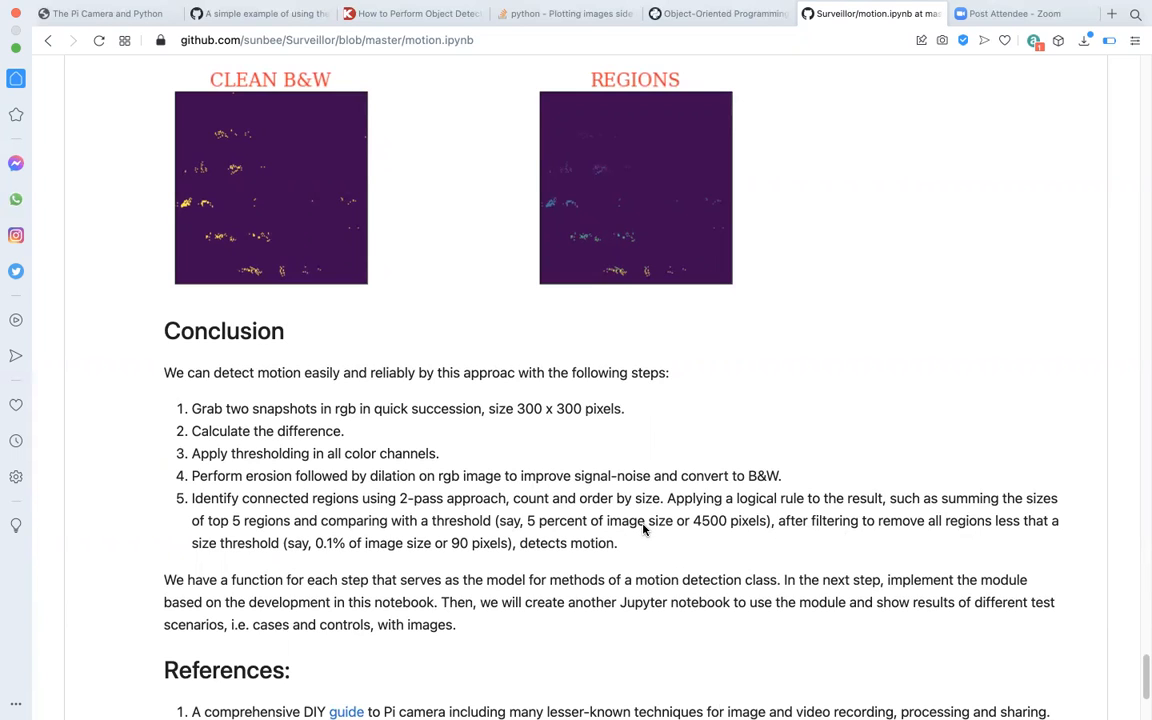
pyautogui.scroll(-3)
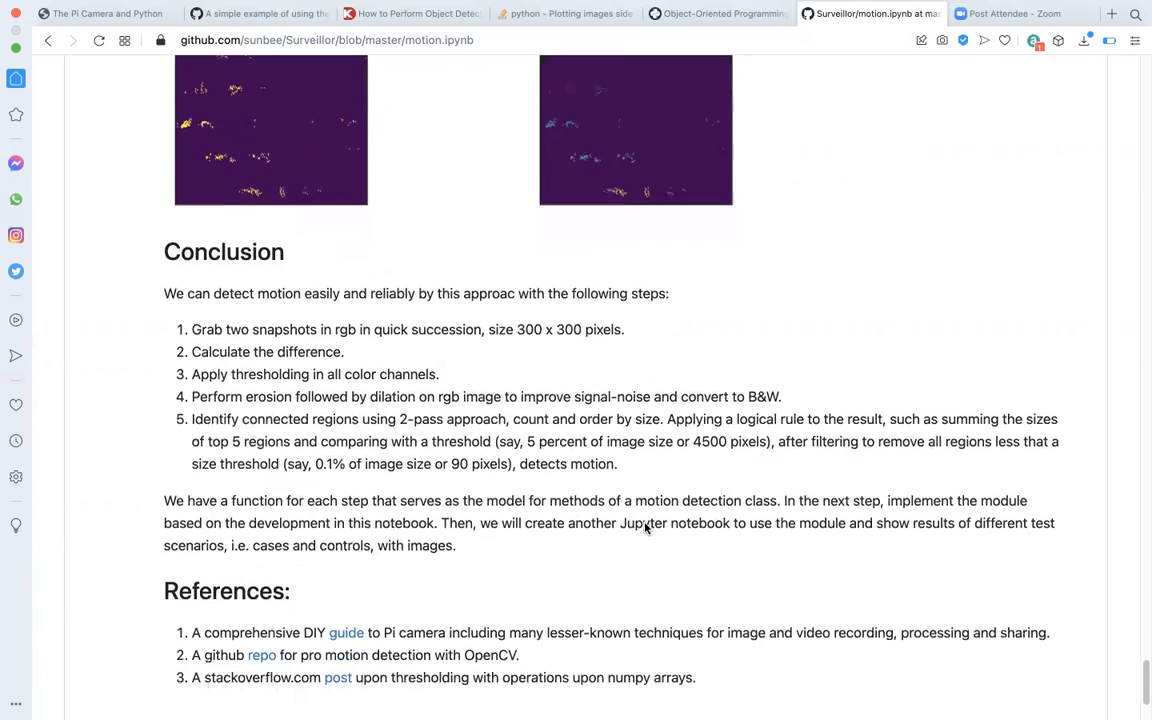
pyautogui.scroll(-3)
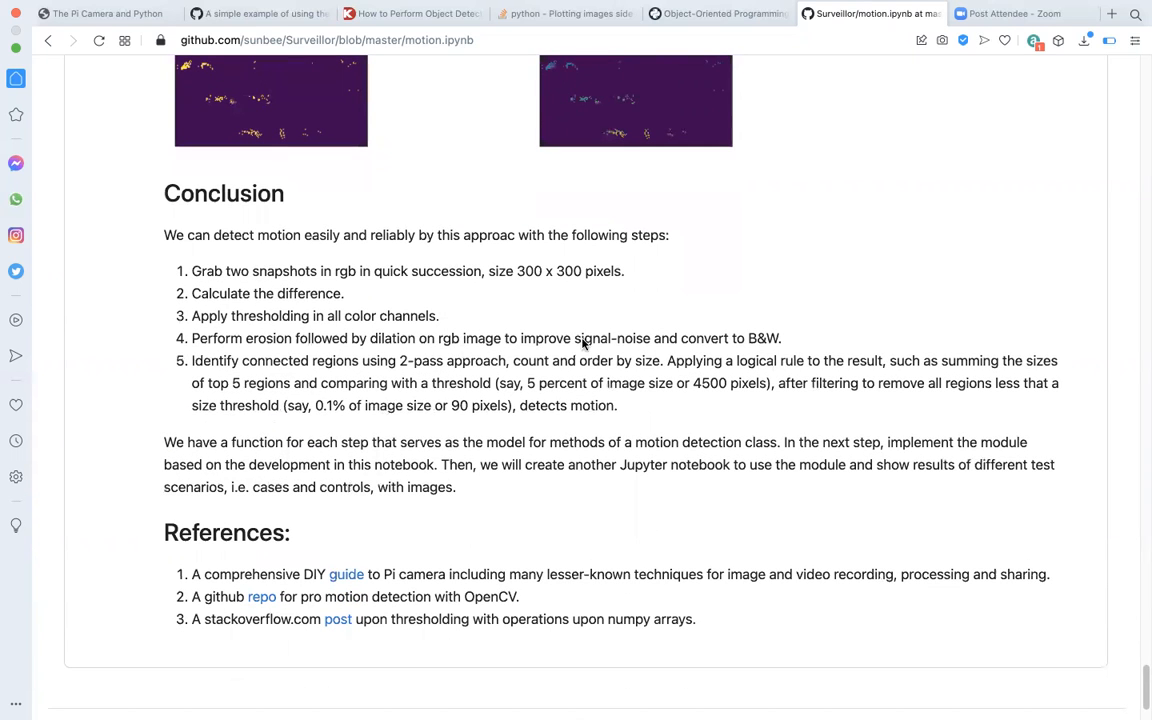
pyautogui.moveTo(420, 512)
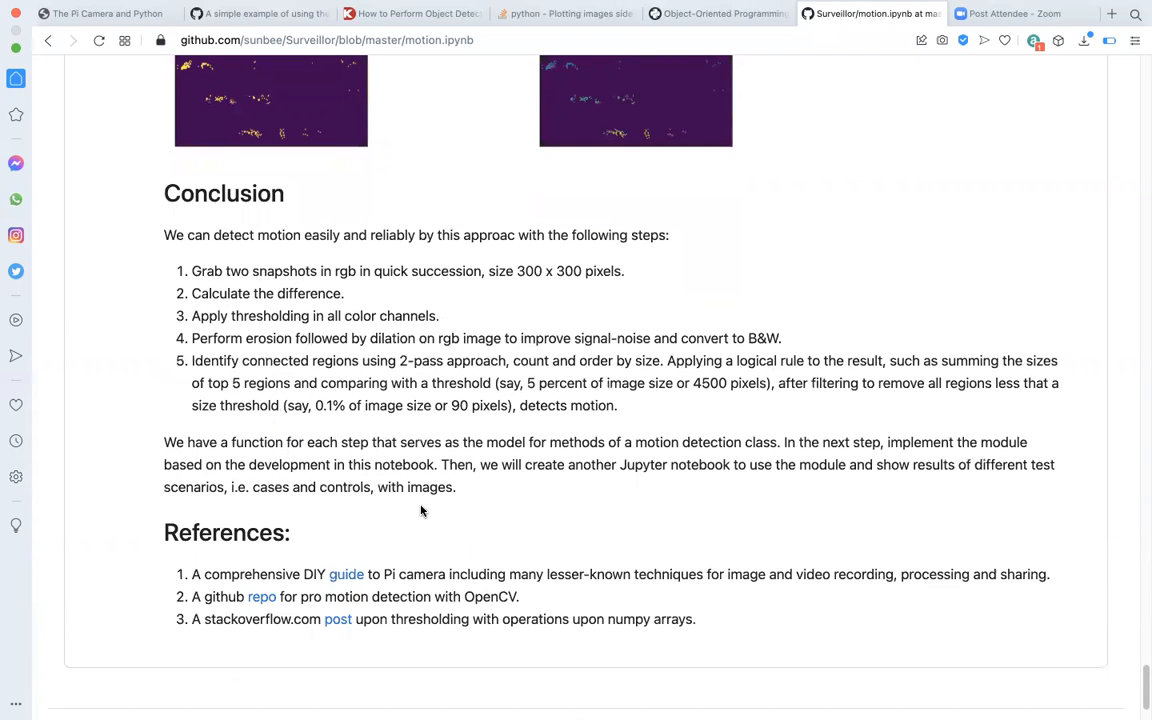
pyautogui.moveTo(396, 520)
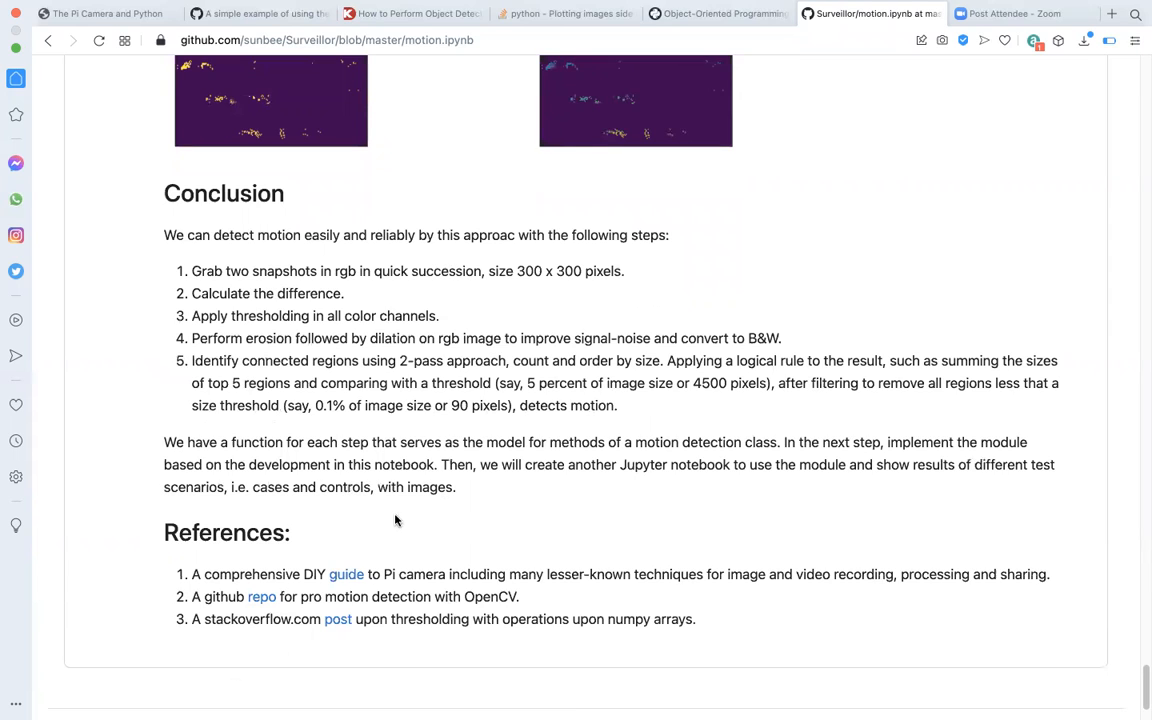
pyautogui.moveTo(496, 530)
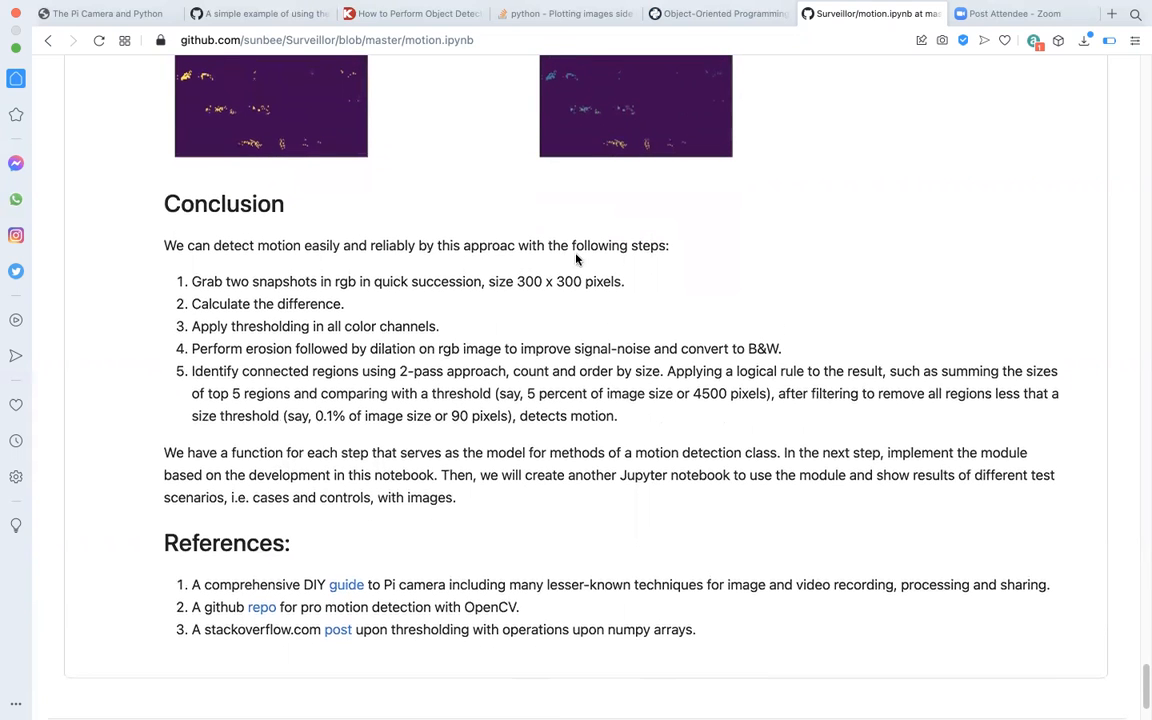
pyautogui.scroll(-3)
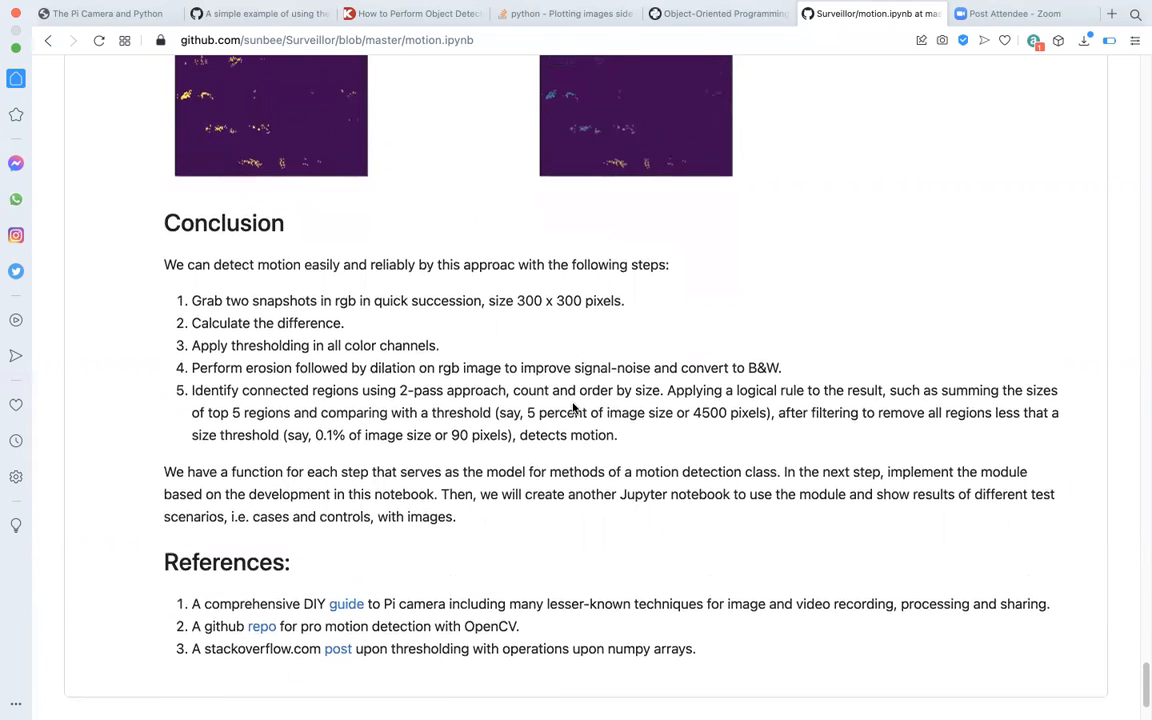
pyautogui.scroll(3)
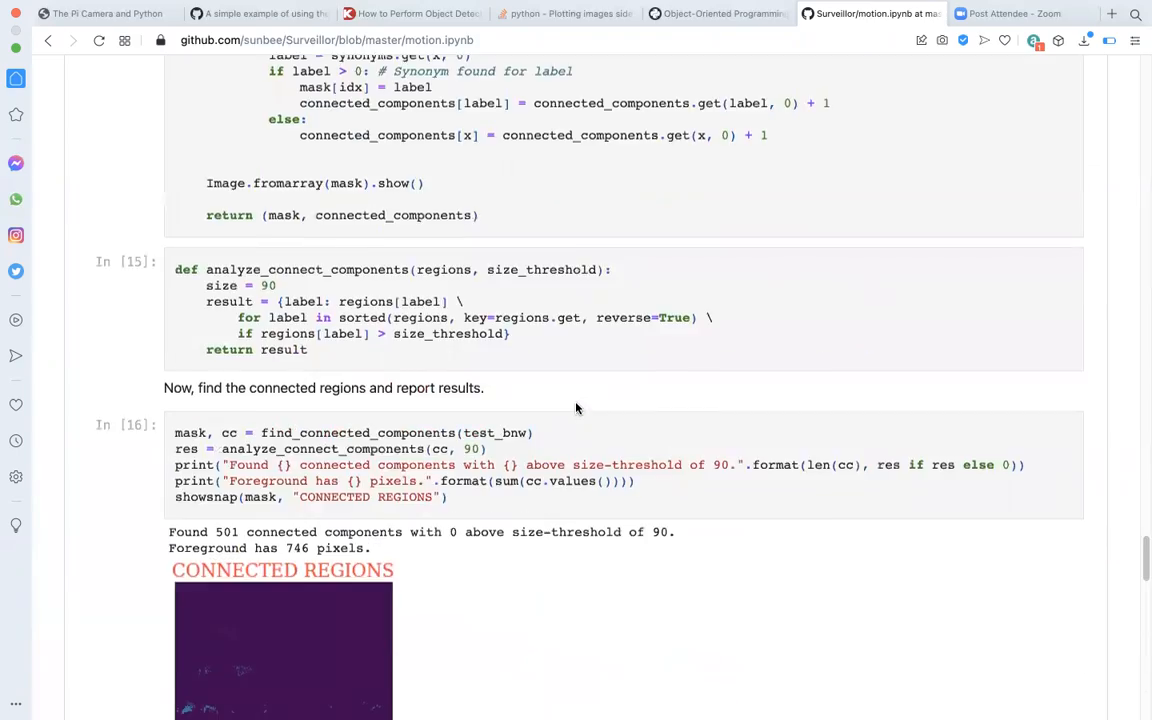
pyautogui.scroll(3)
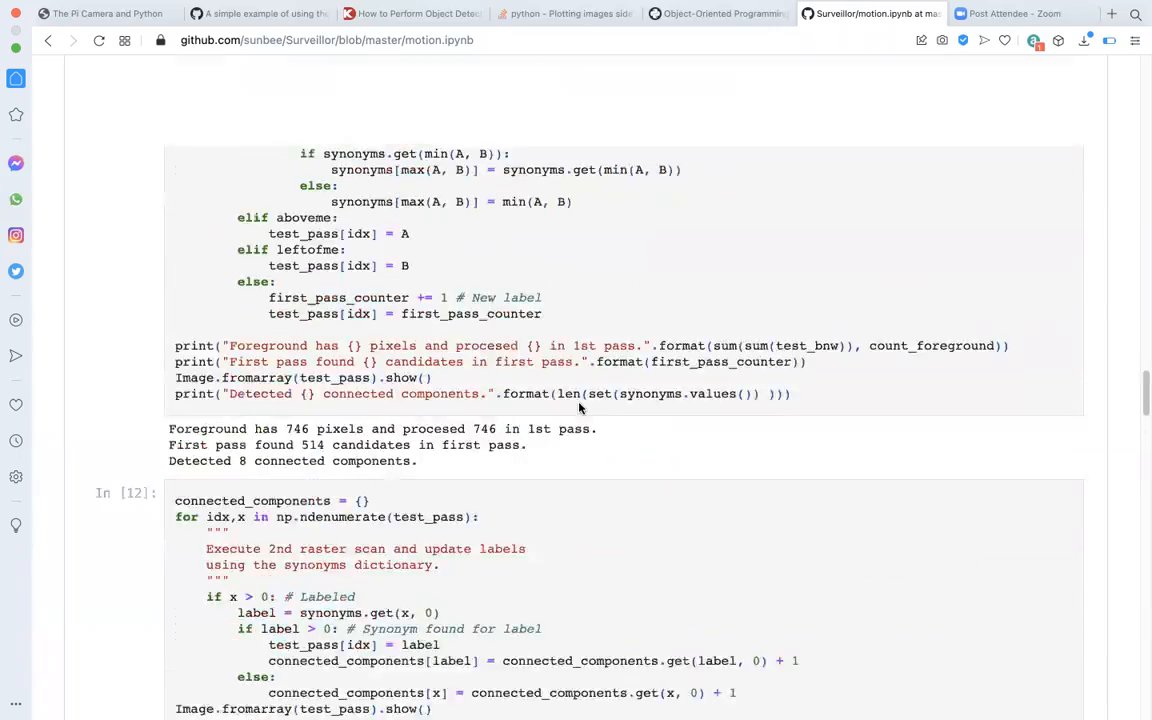
pyautogui.scroll(3)
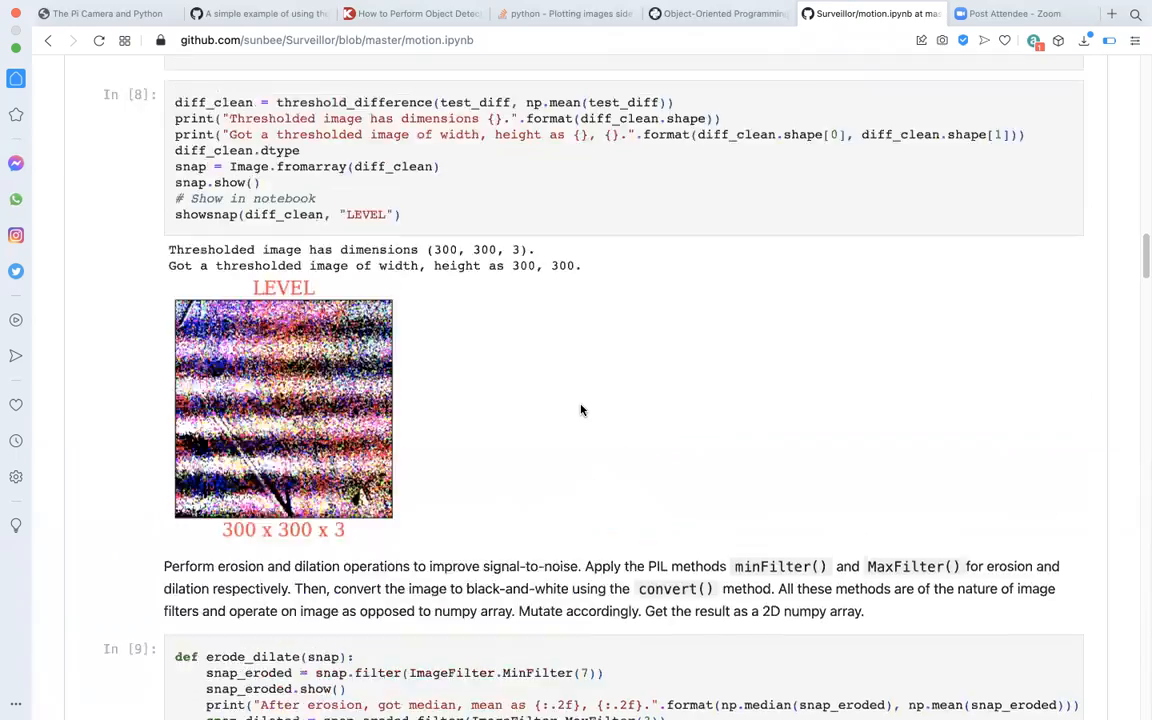
pyautogui.scroll(3)
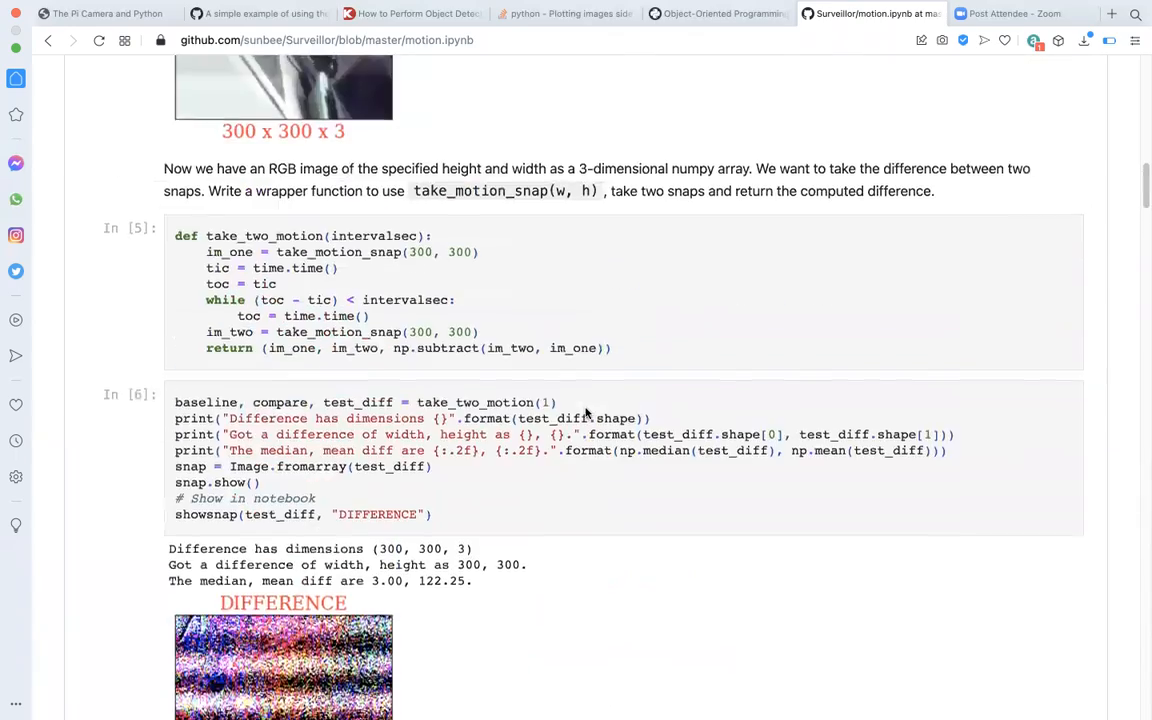
pyautogui.scroll(3)
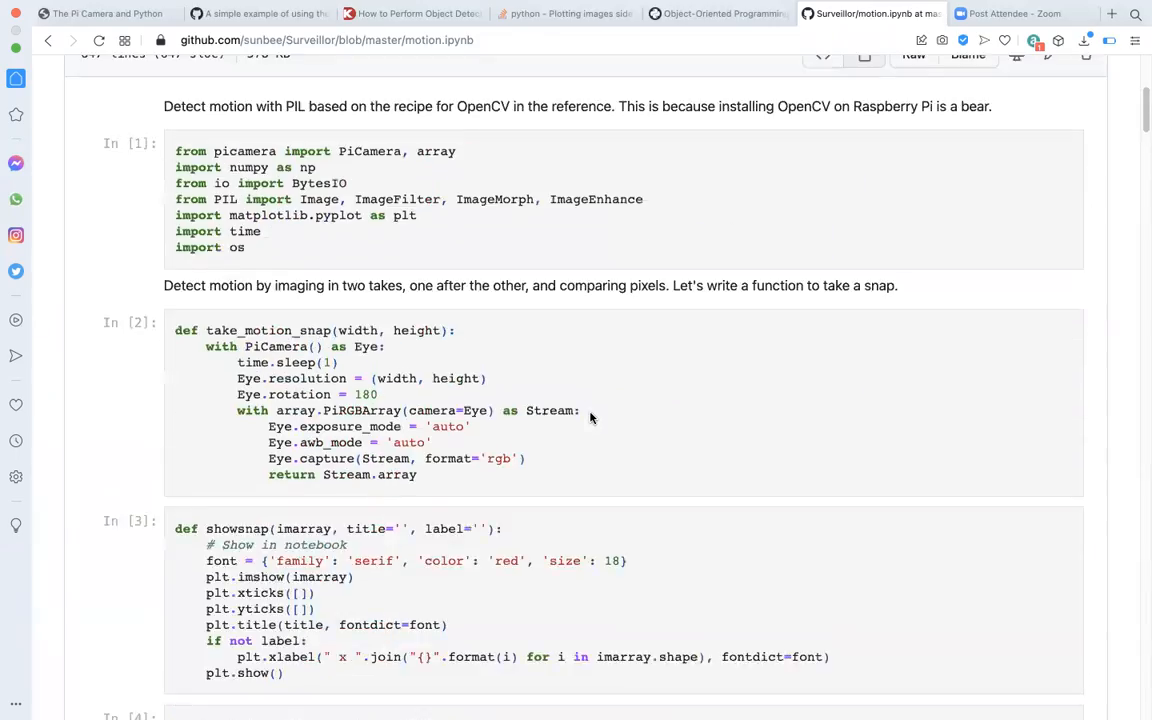
pyautogui.scroll(3)
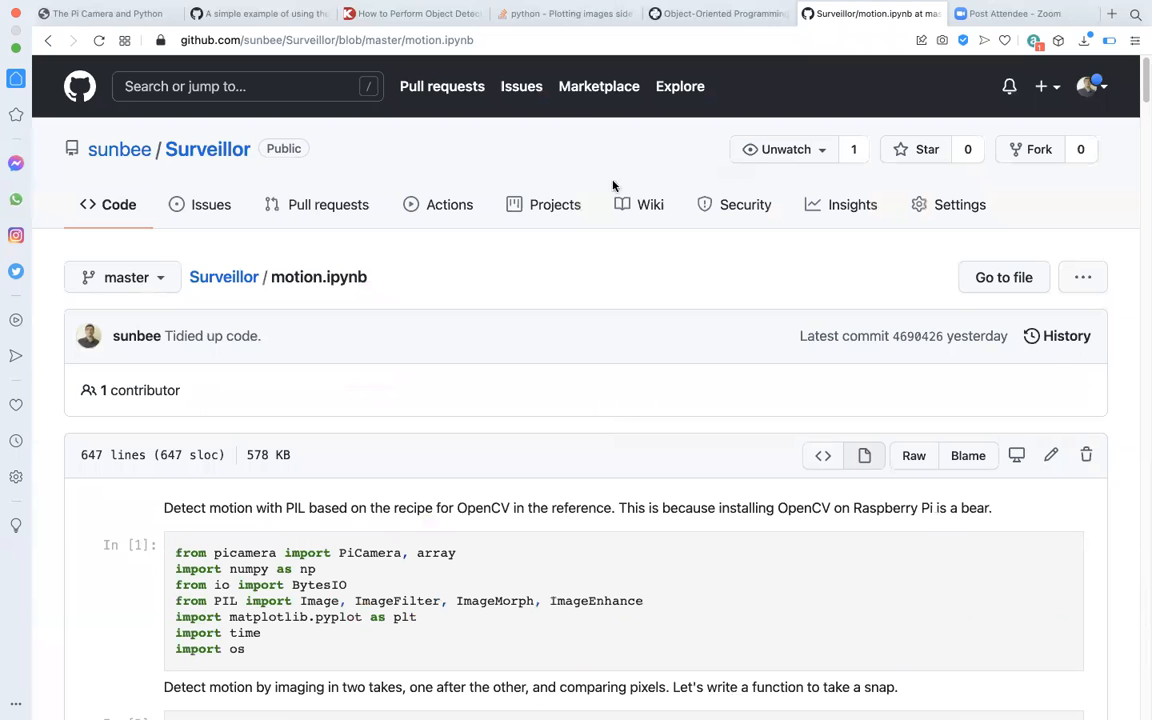
pyautogui.moveTo(856, 148)
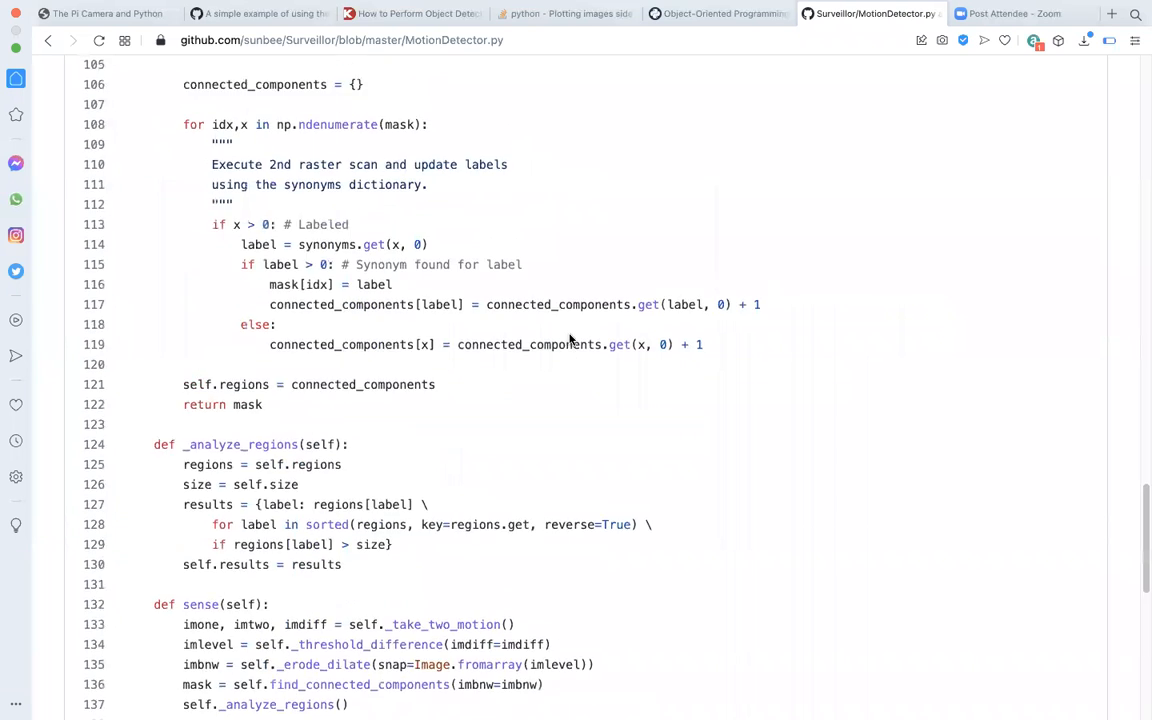
# - Scroll through MotionDetector.py from the top of the MotionDetector class into its methods
pyautogui.scroll(3)
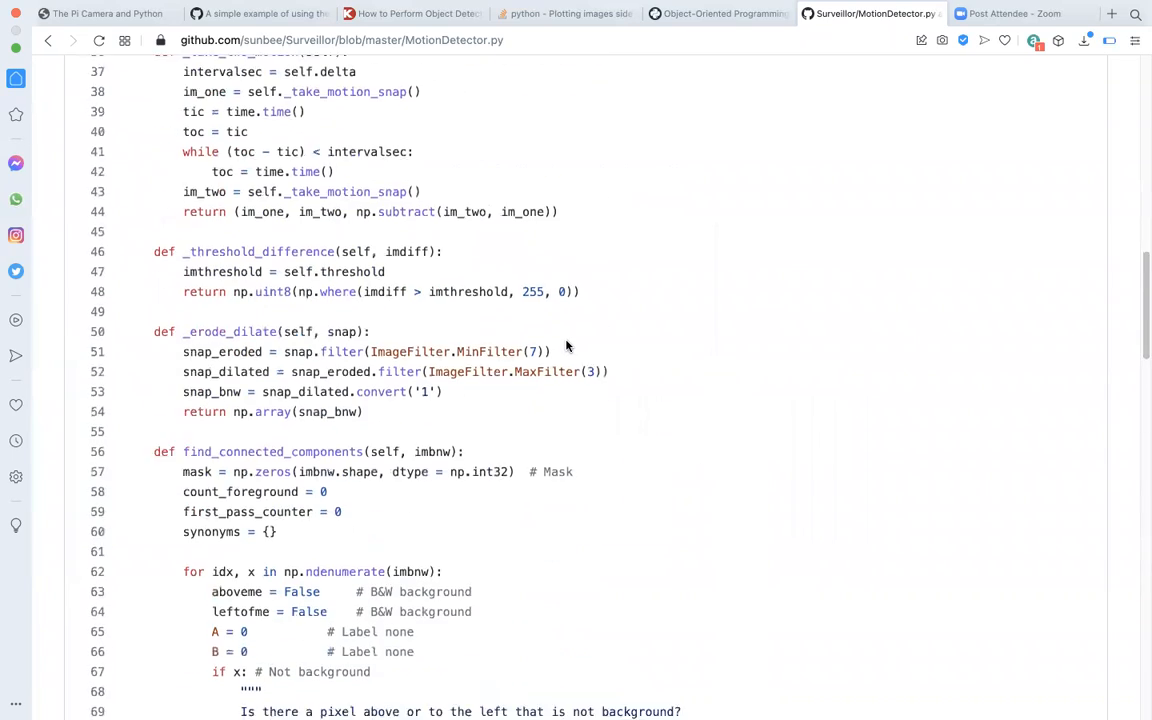
pyautogui.scroll(3)
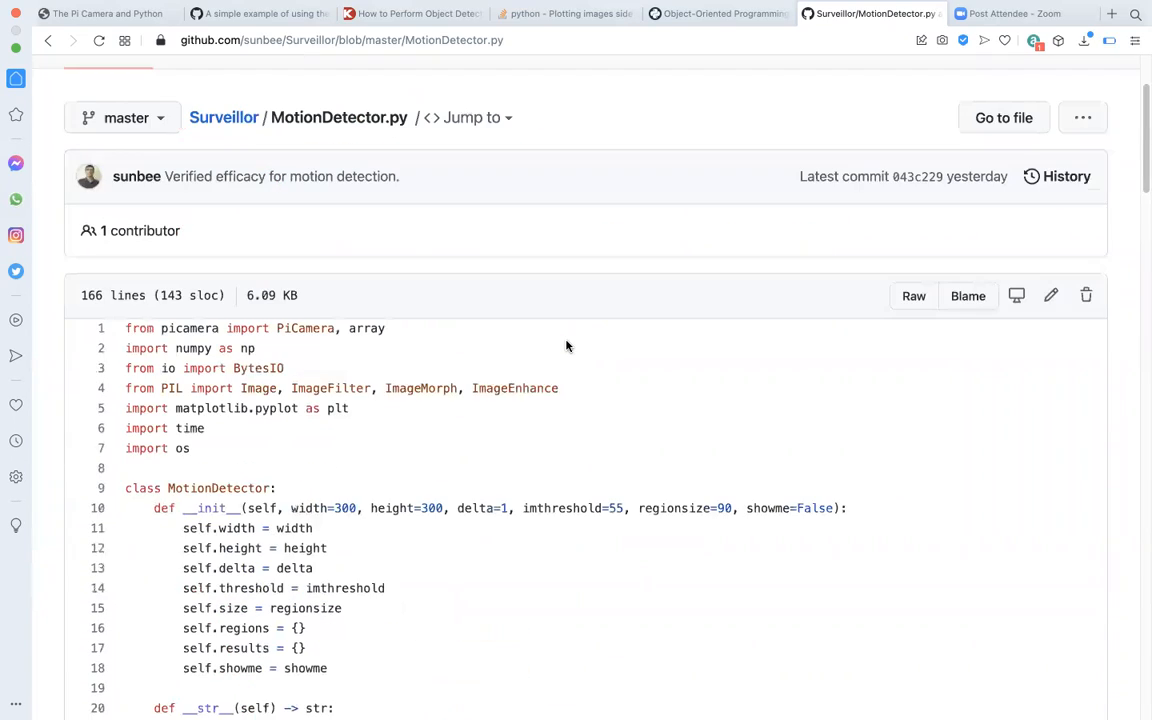
pyautogui.scroll(3)
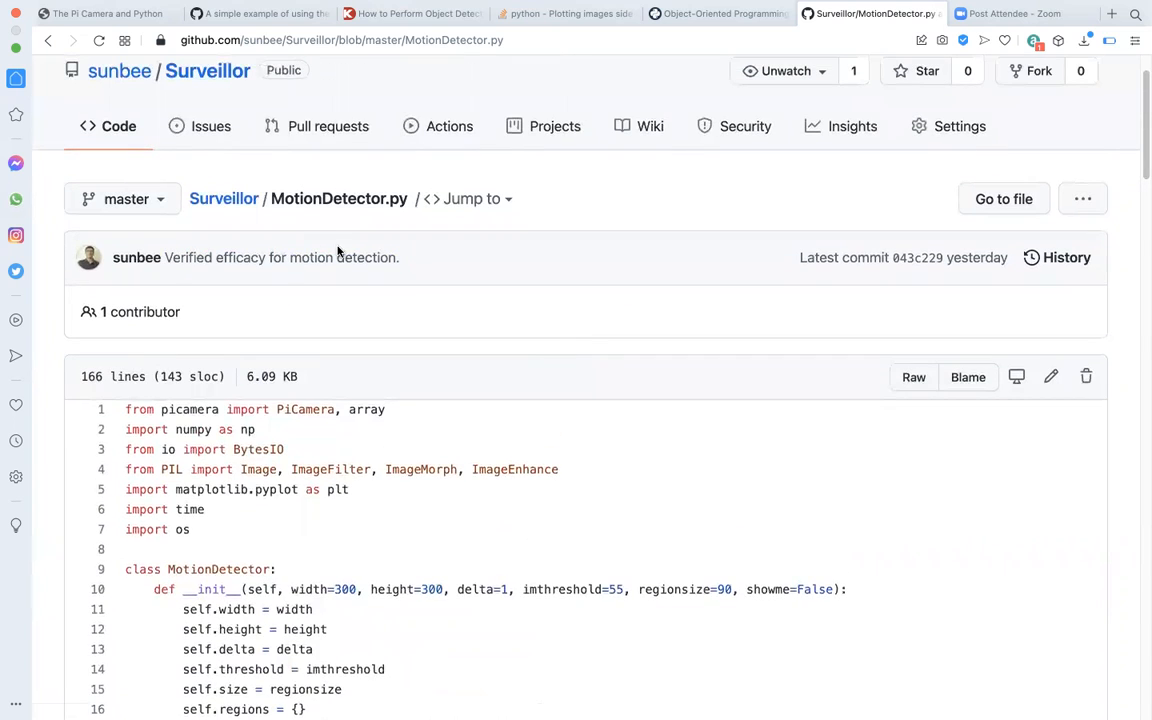
pyautogui.moveTo(348, 222)
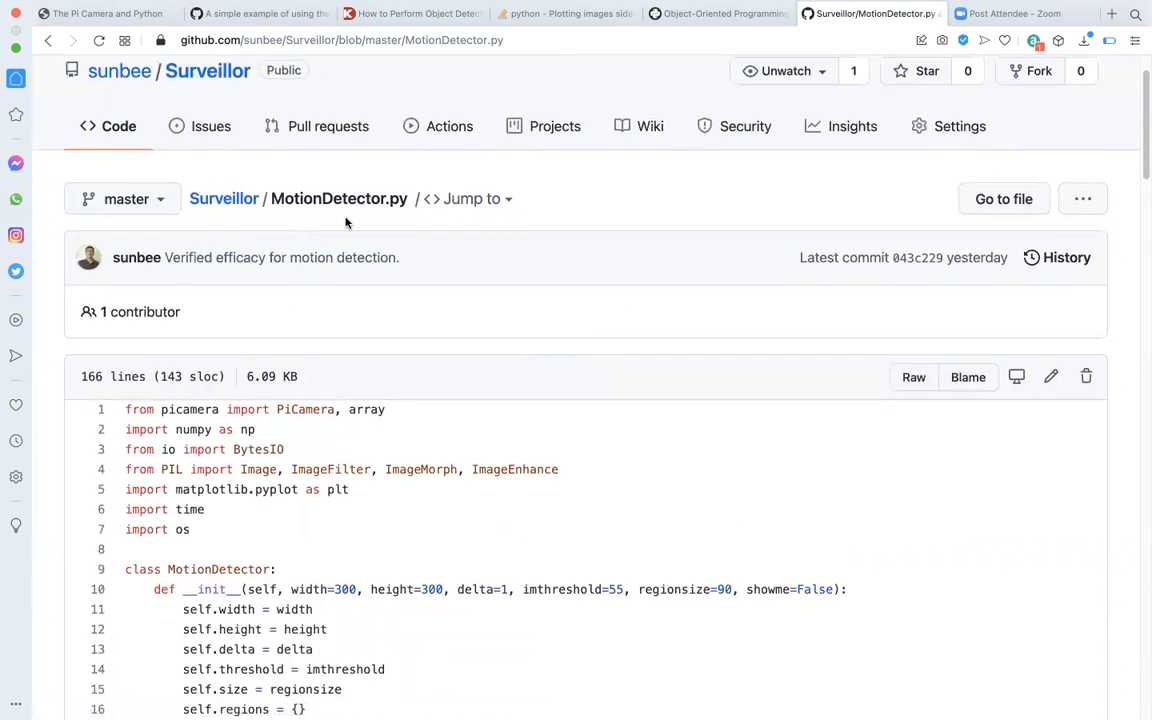
pyautogui.moveTo(356, 226)
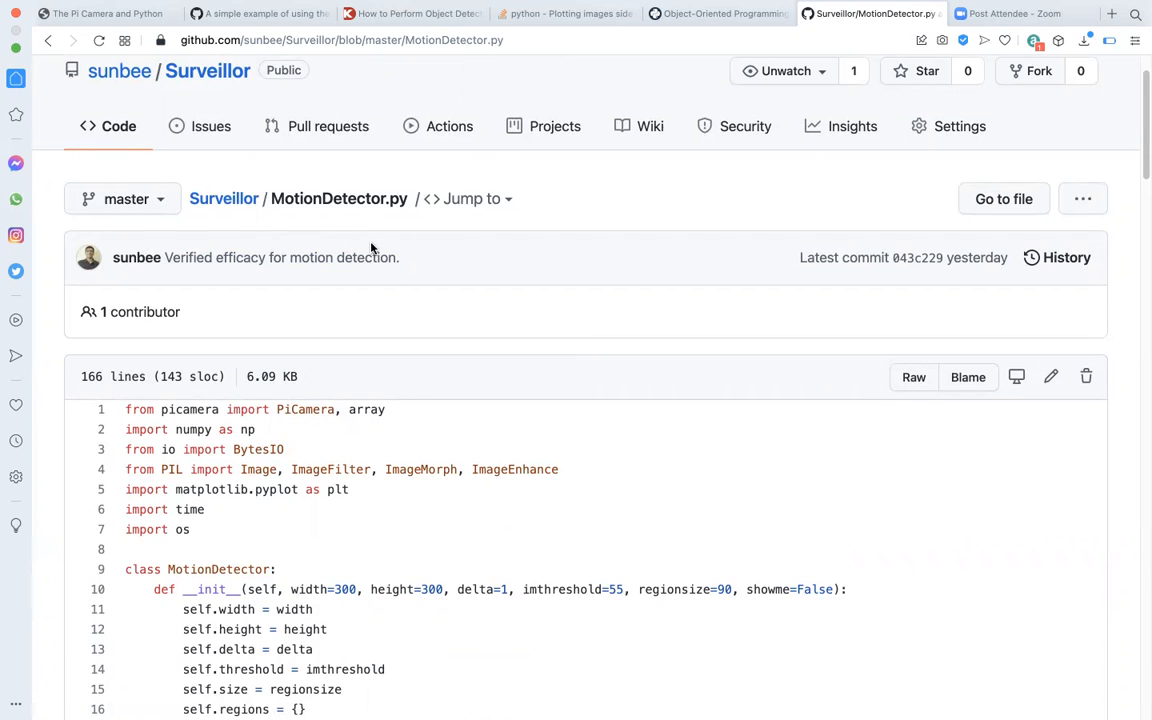
pyautogui.scroll(-3)
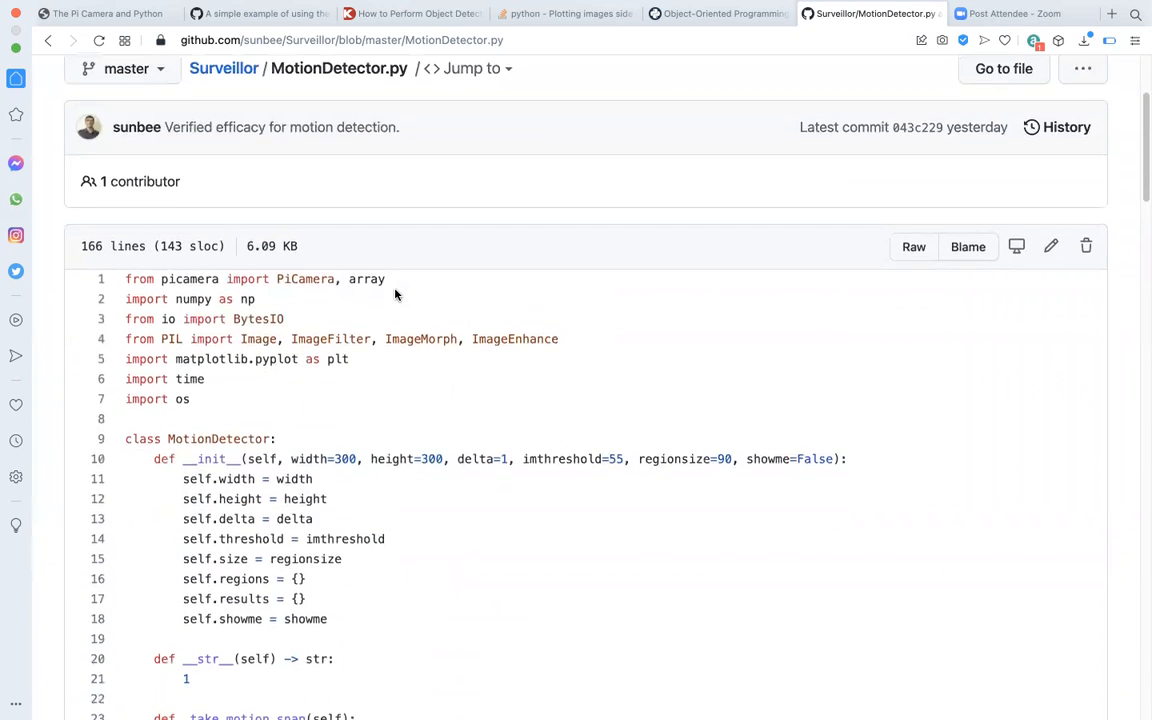
pyautogui.scroll(-3)
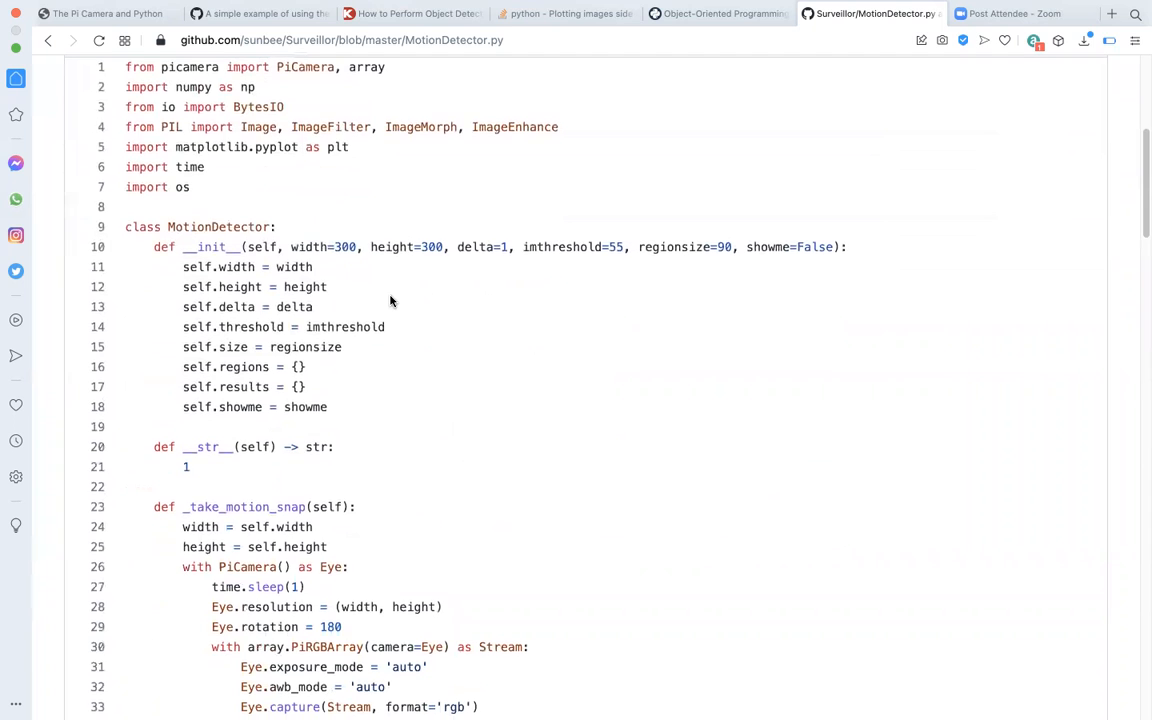
pyautogui.scroll(-3)
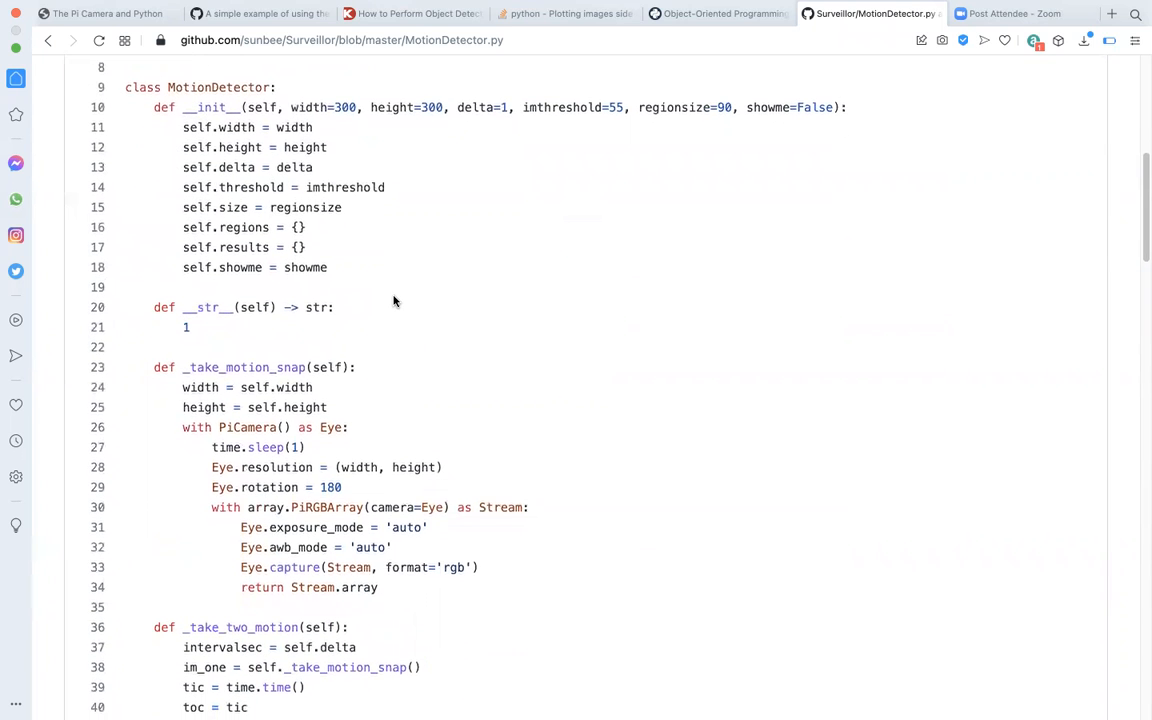
pyautogui.scroll(-3)
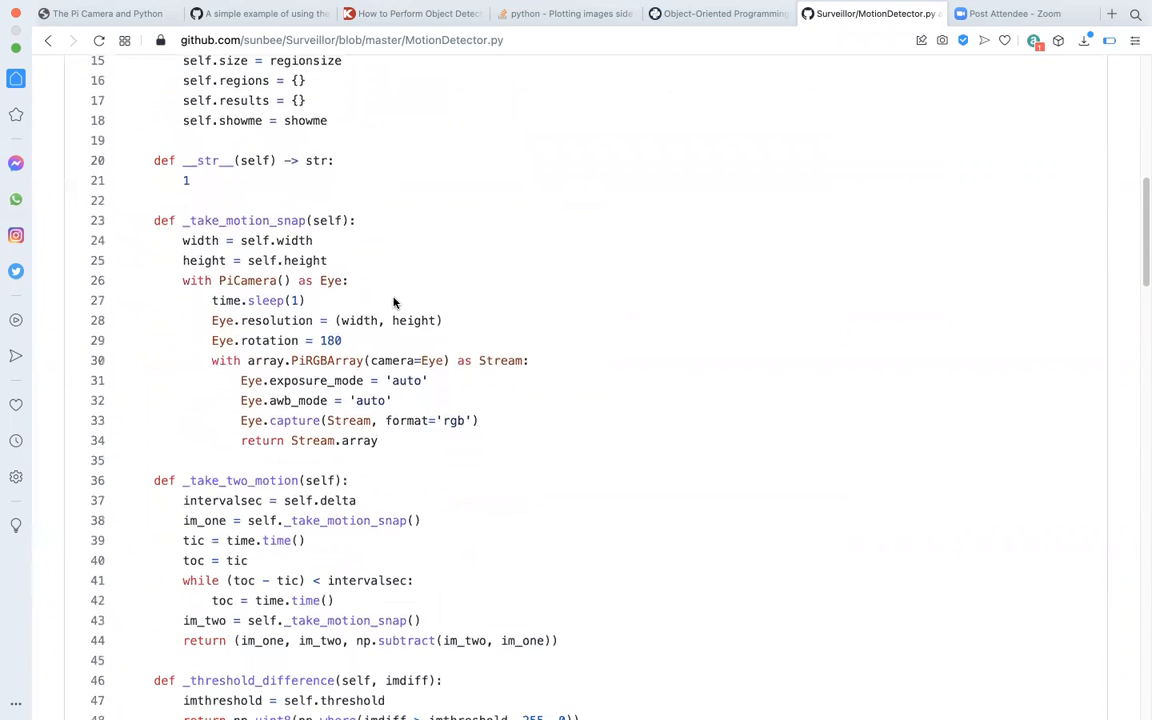
pyautogui.moveTo(210, 236)
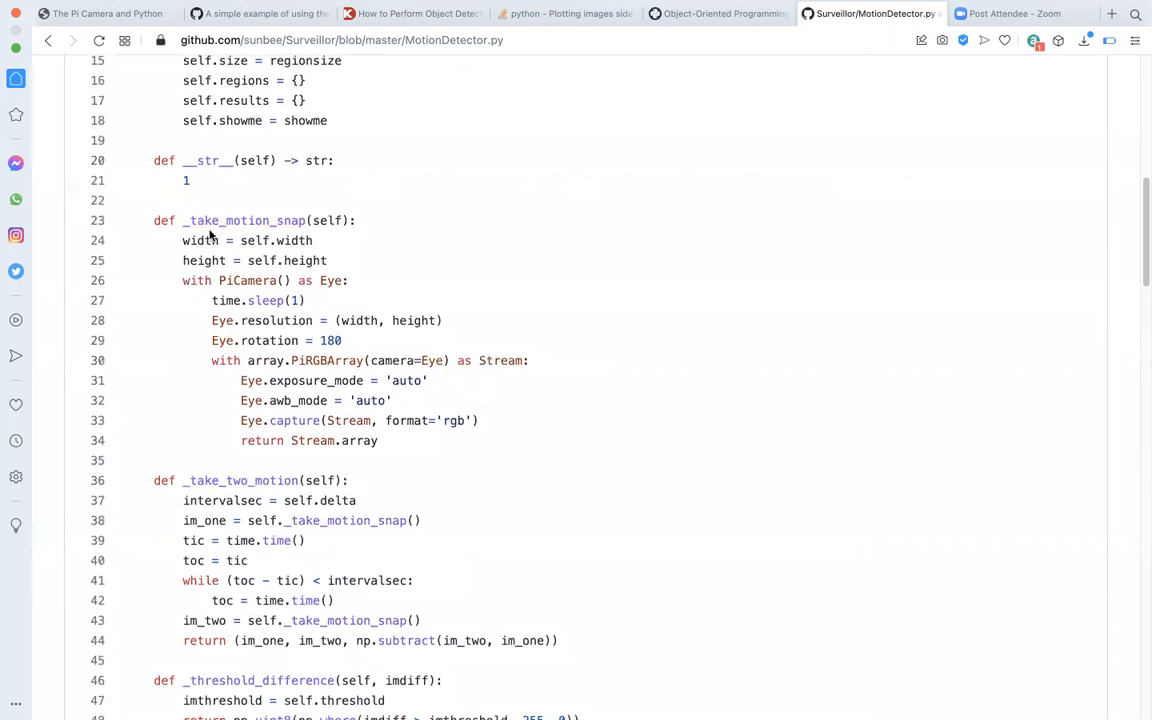
# - Read on past find_connected_components and _analyze_regions down to the sense method
pyautogui.doubleClick(244, 220)
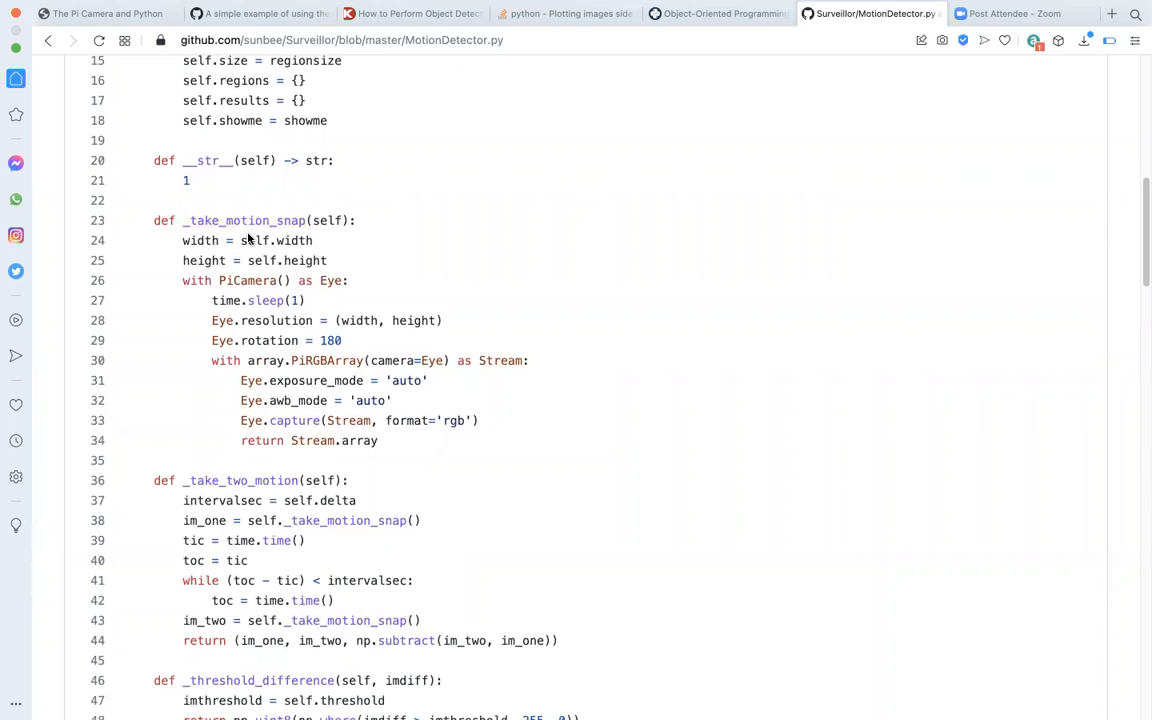
pyautogui.moveTo(184, 240)
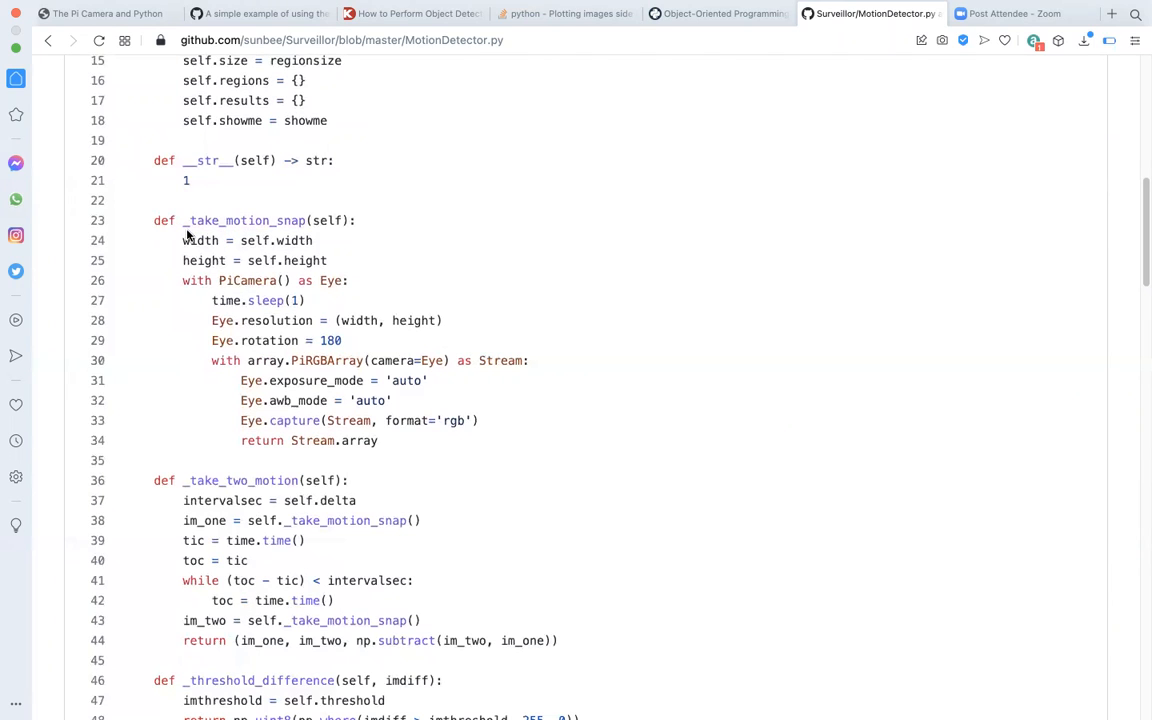
pyautogui.scroll(-3)
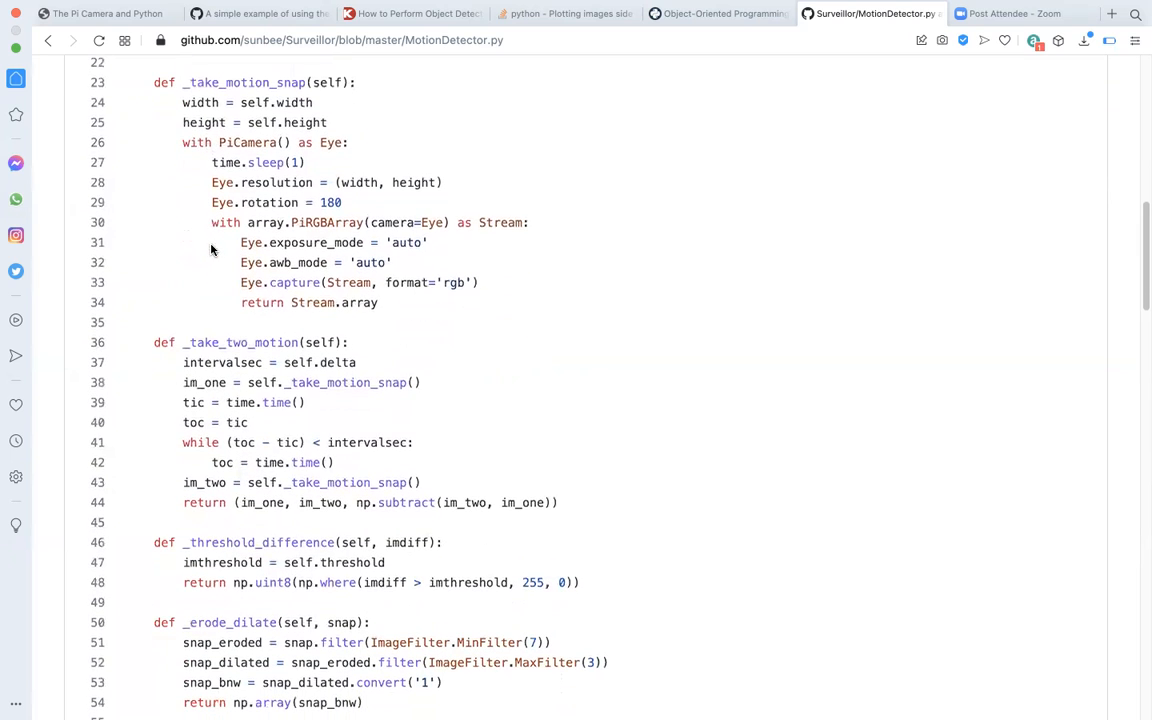
pyautogui.scroll(-3)
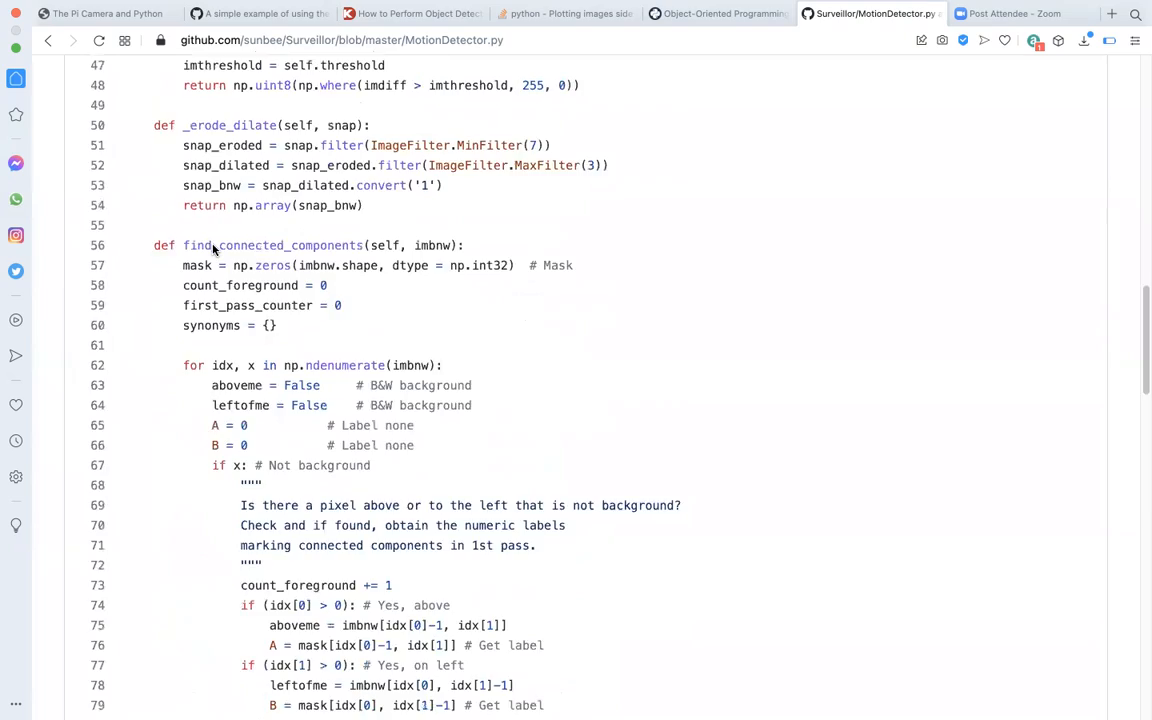
pyautogui.scroll(-3)
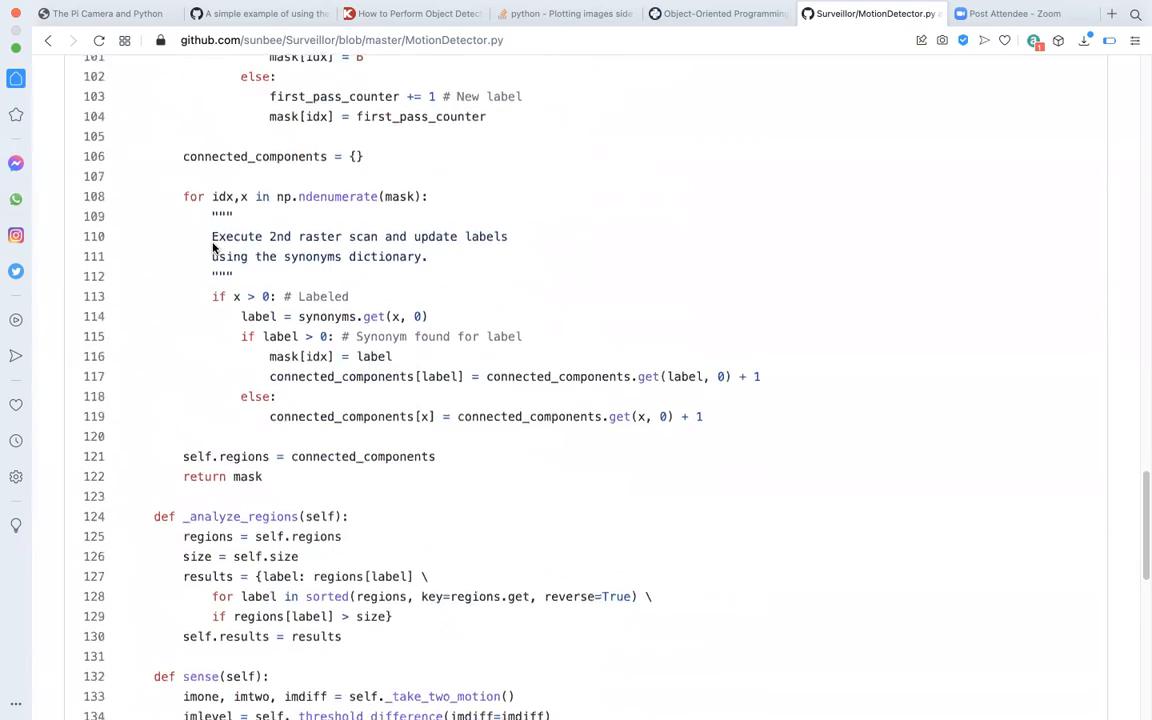
pyautogui.scroll(-3)
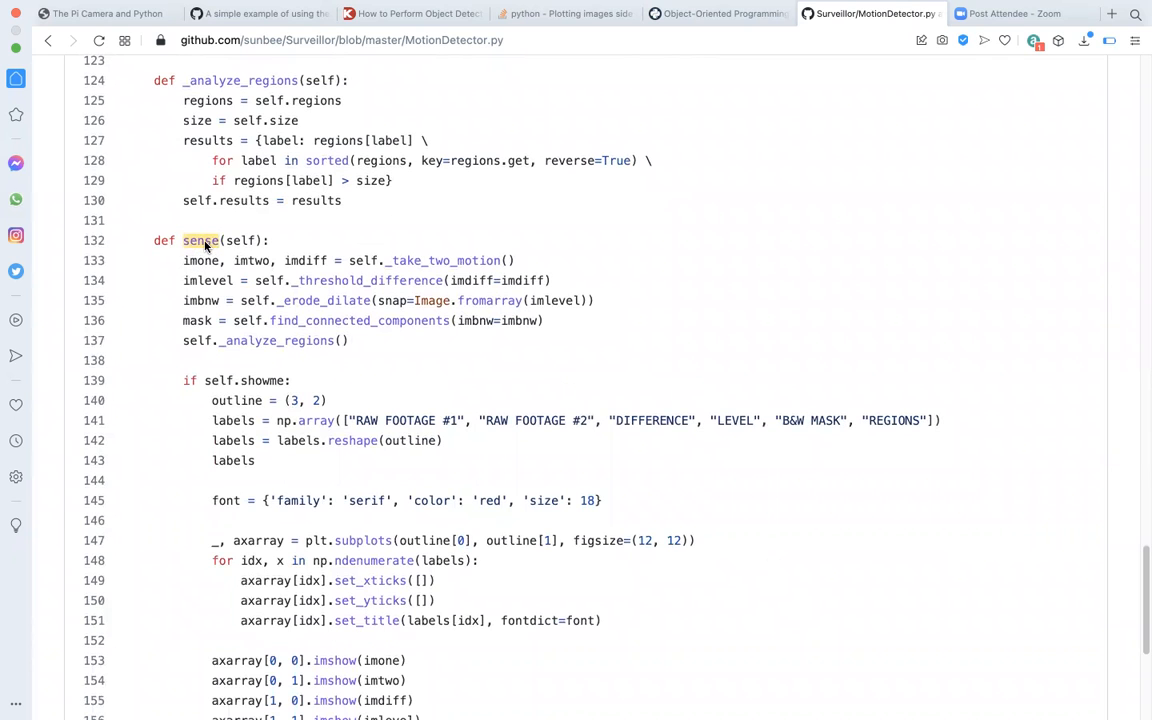
# - Highlight the _erode_dilate and find_connected_components steps in sense, then return to the Surveillor repo page
pyautogui.scroll(-3)
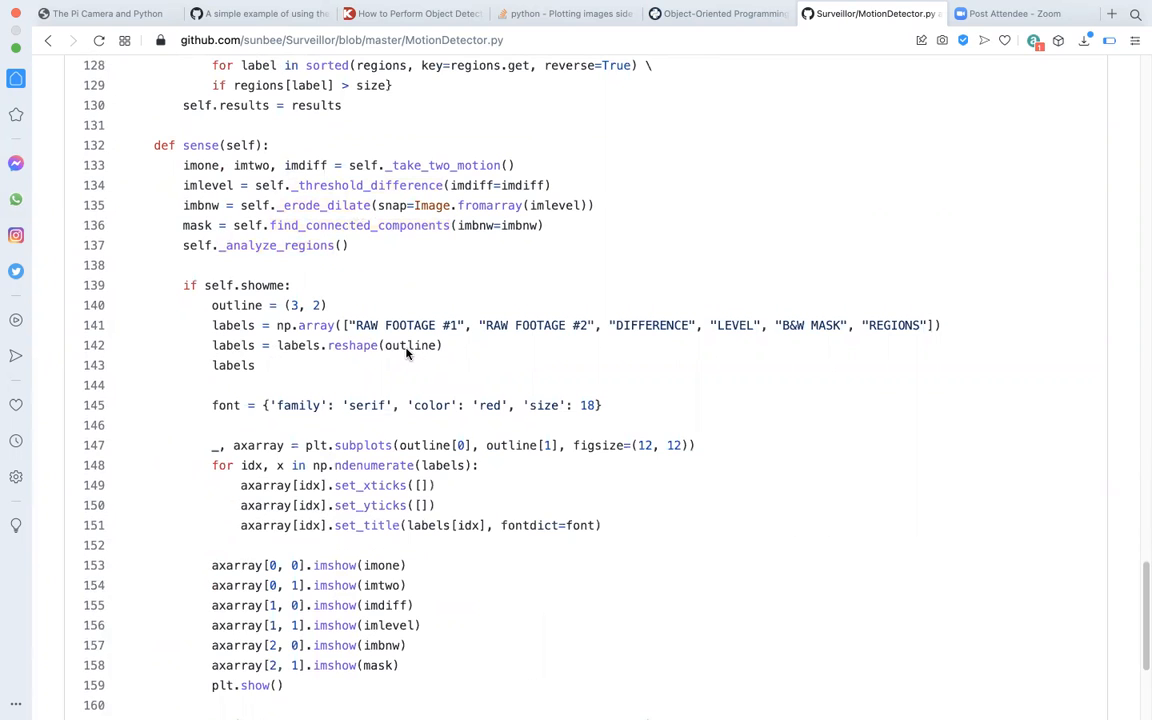
pyautogui.moveTo(452, 252)
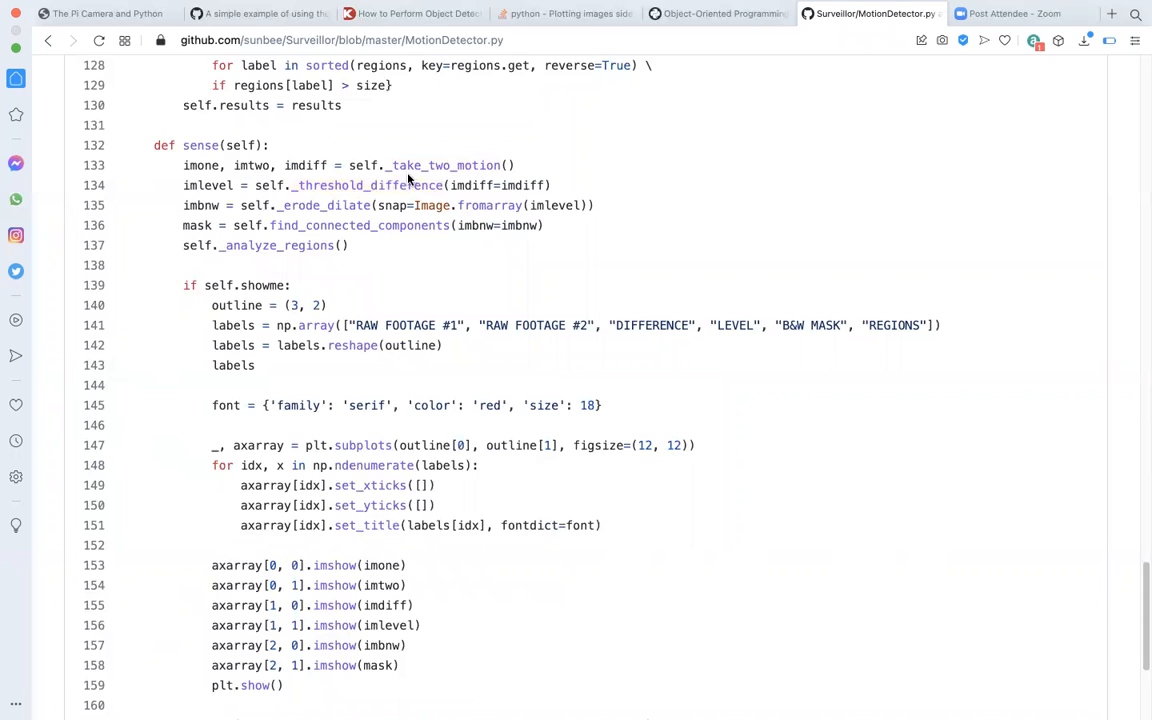
pyautogui.moveTo(298, 178)
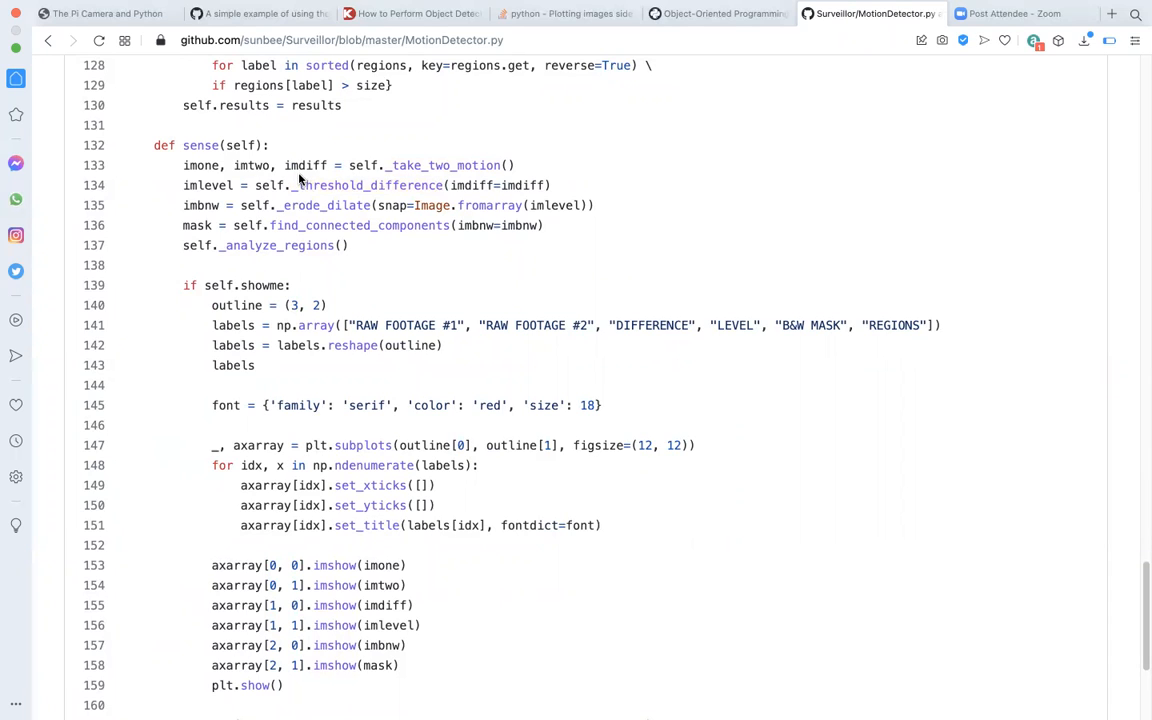
pyautogui.doubleClick(324, 204)
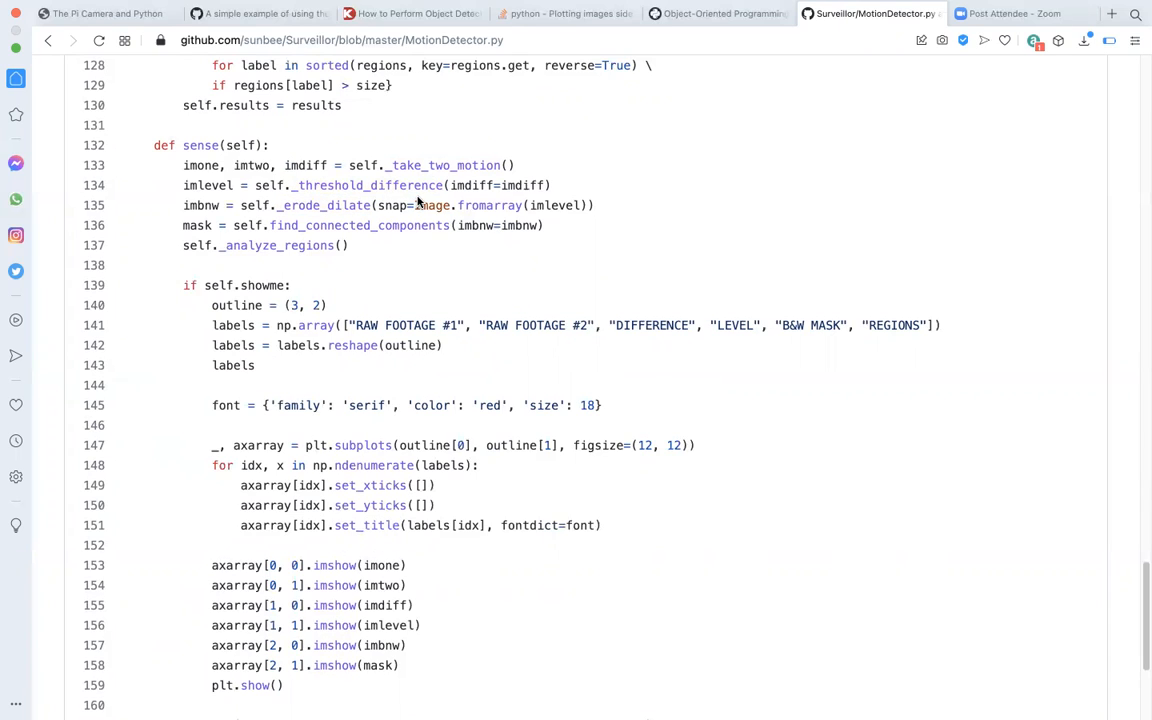
pyautogui.moveTo(244, 210)
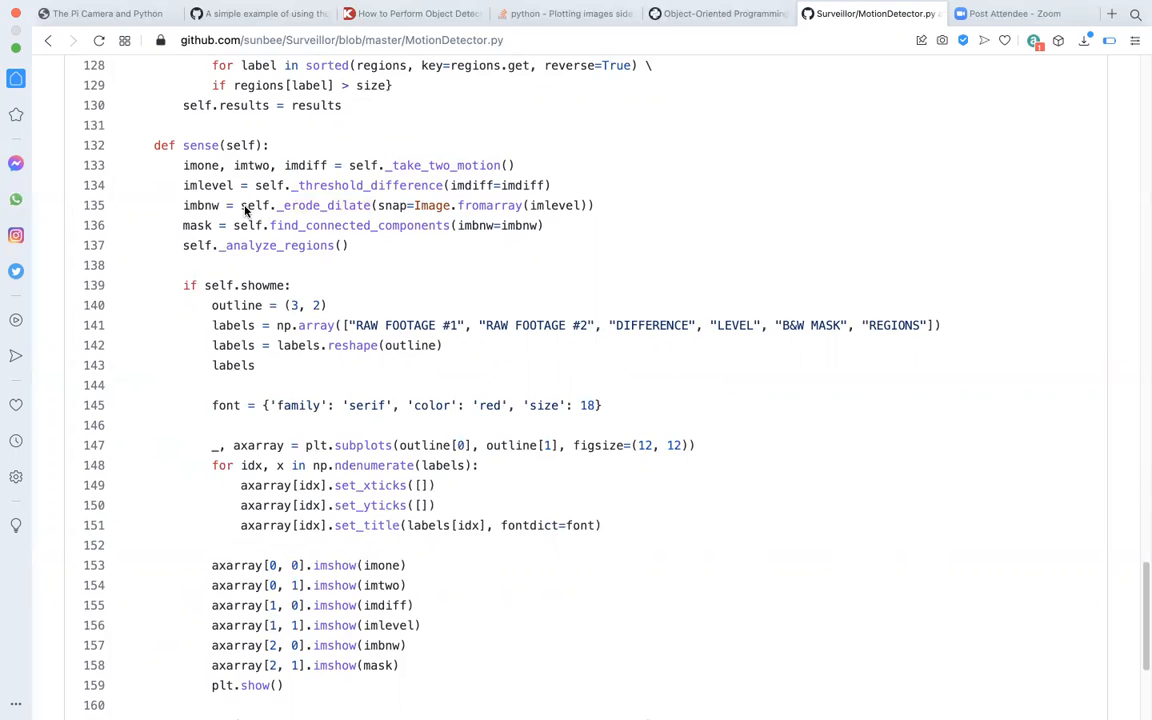
pyautogui.doubleClick(324, 204)
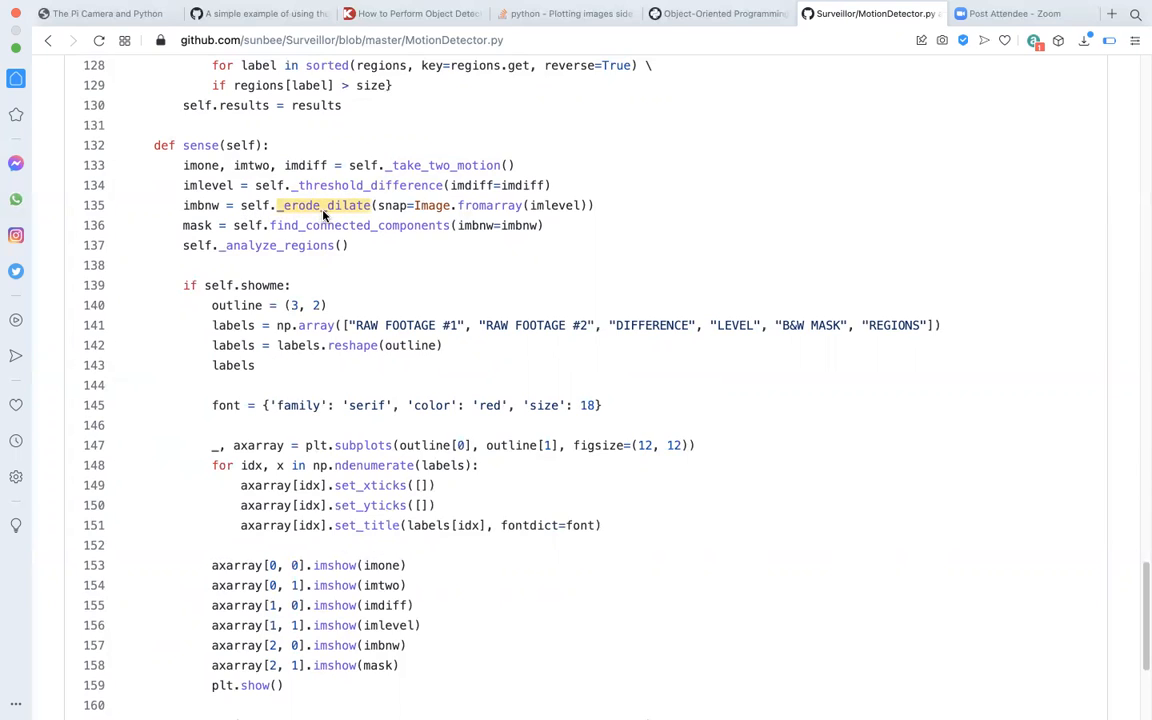
pyautogui.moveTo(356, 212)
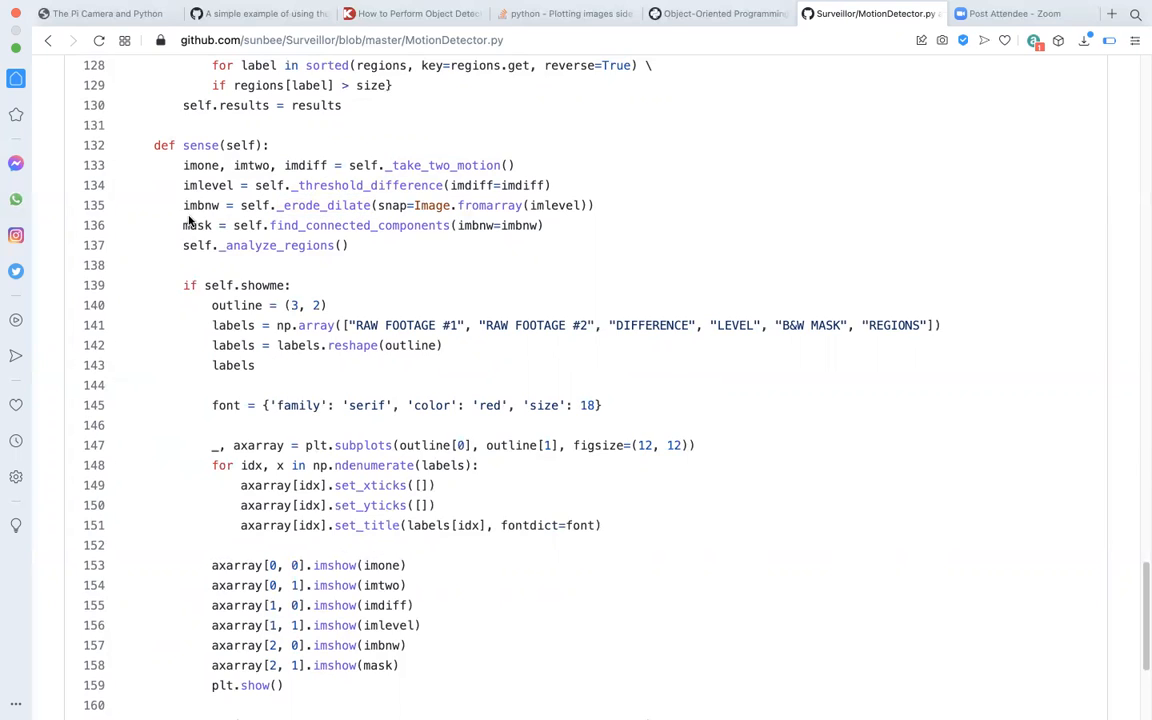
pyautogui.moveTo(210, 220)
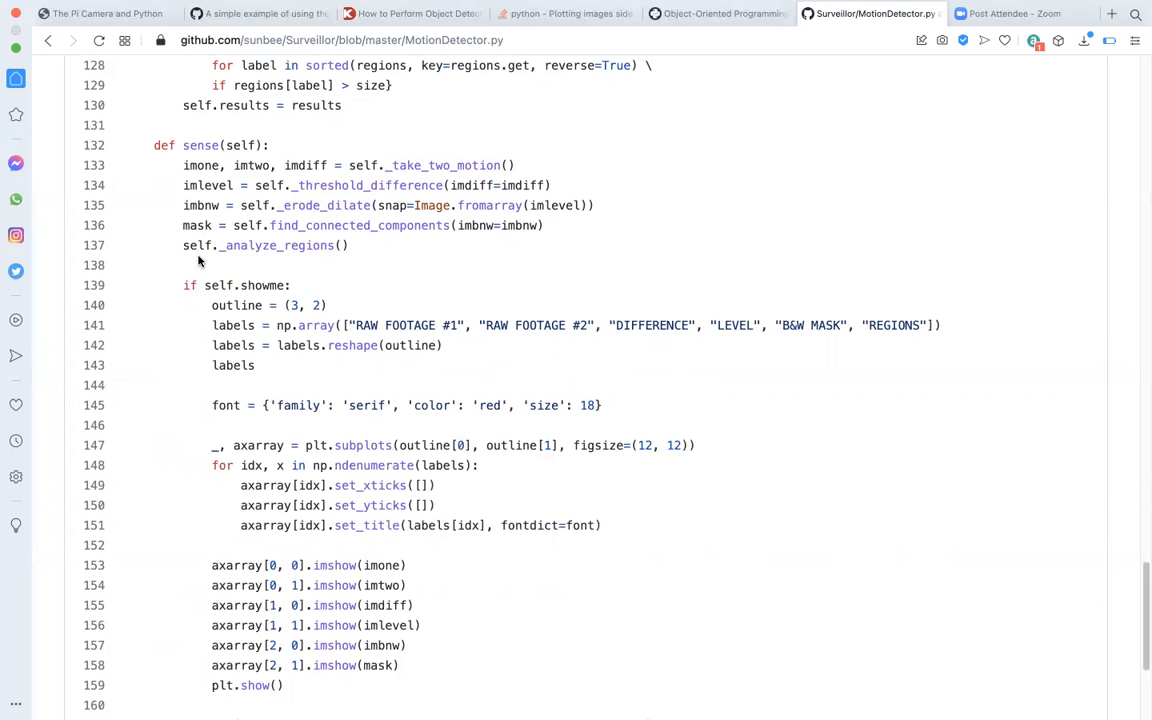
pyautogui.doubleClick(360, 224)
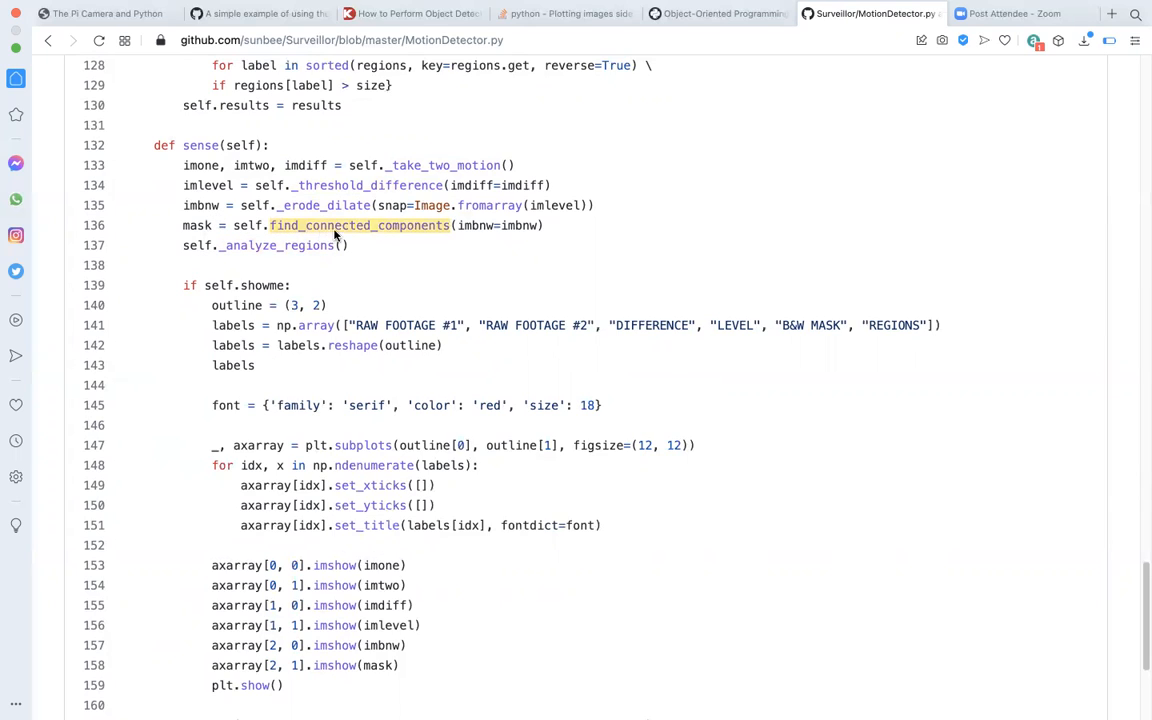
pyautogui.moveTo(340, 230)
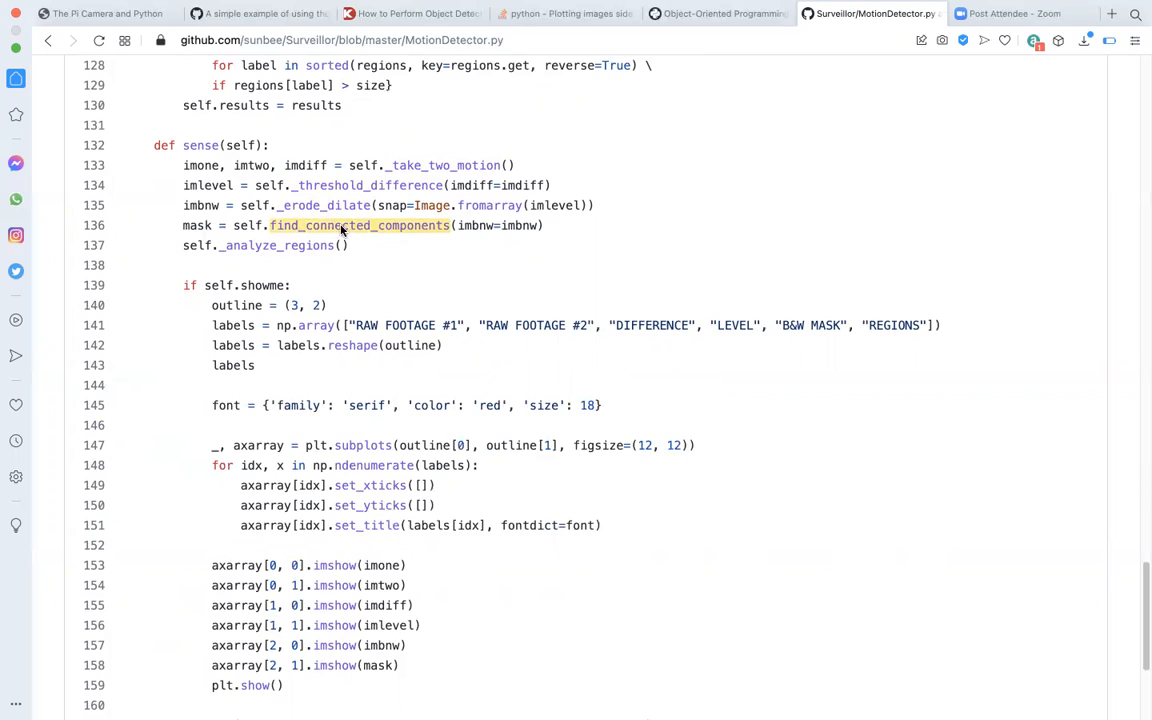
pyautogui.moveTo(356, 230)
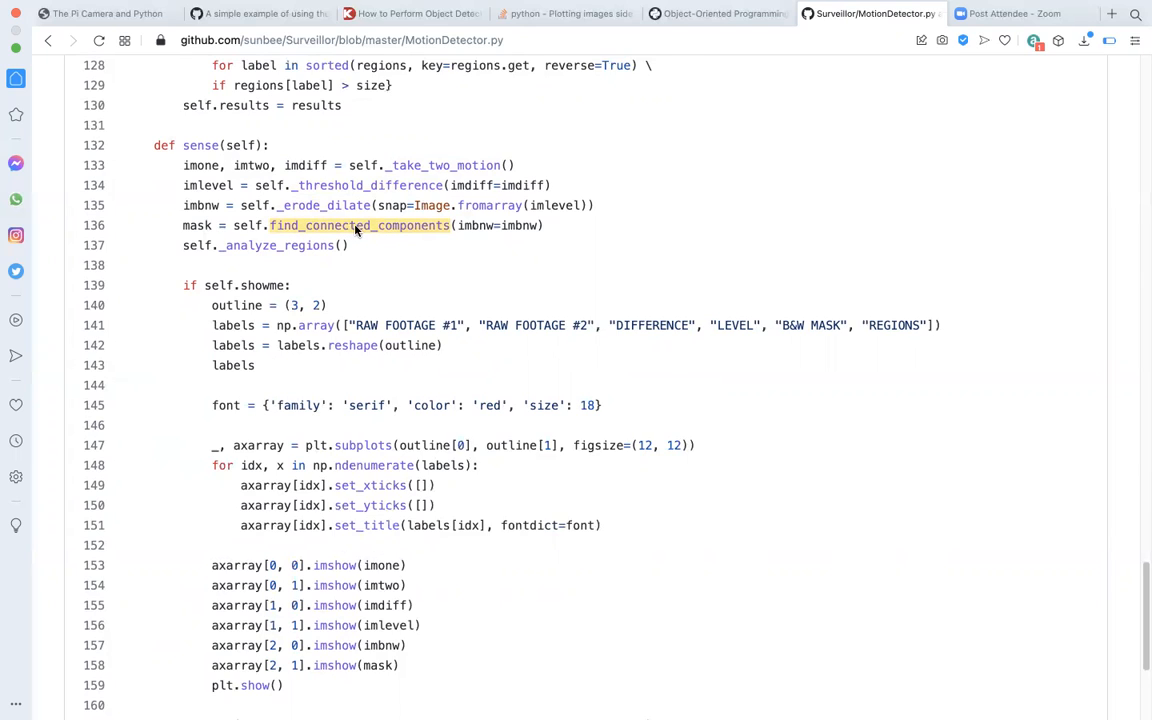
pyautogui.moveTo(310, 236)
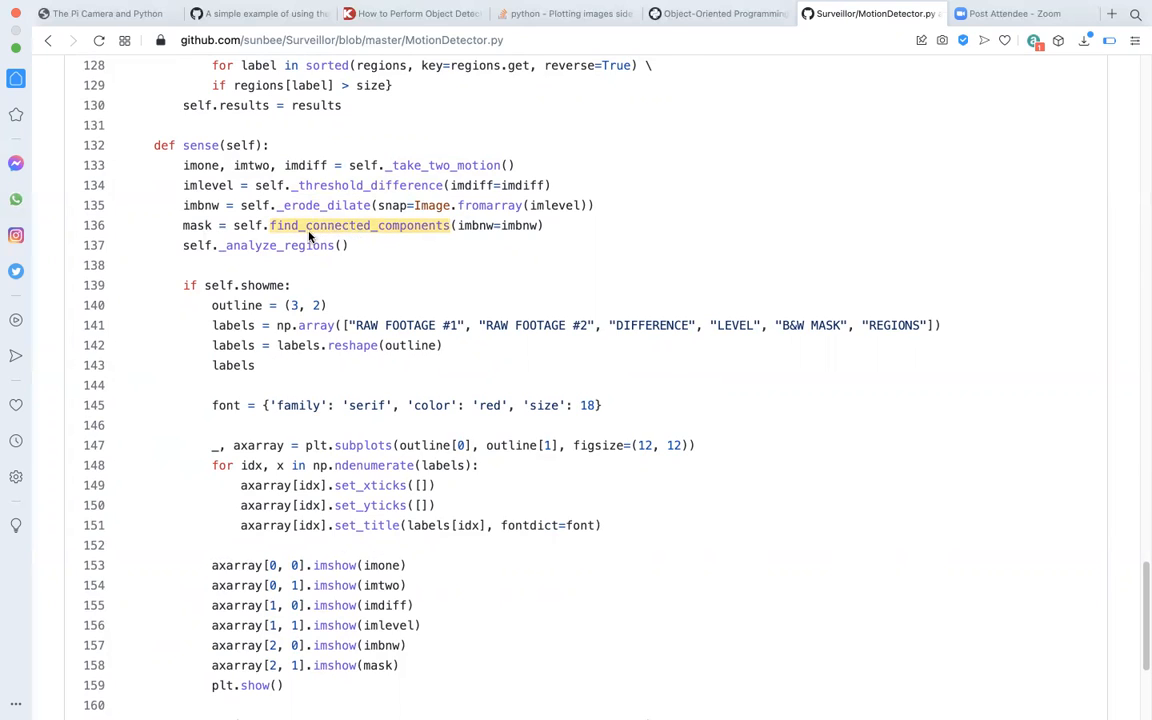
pyautogui.moveTo(276, 244)
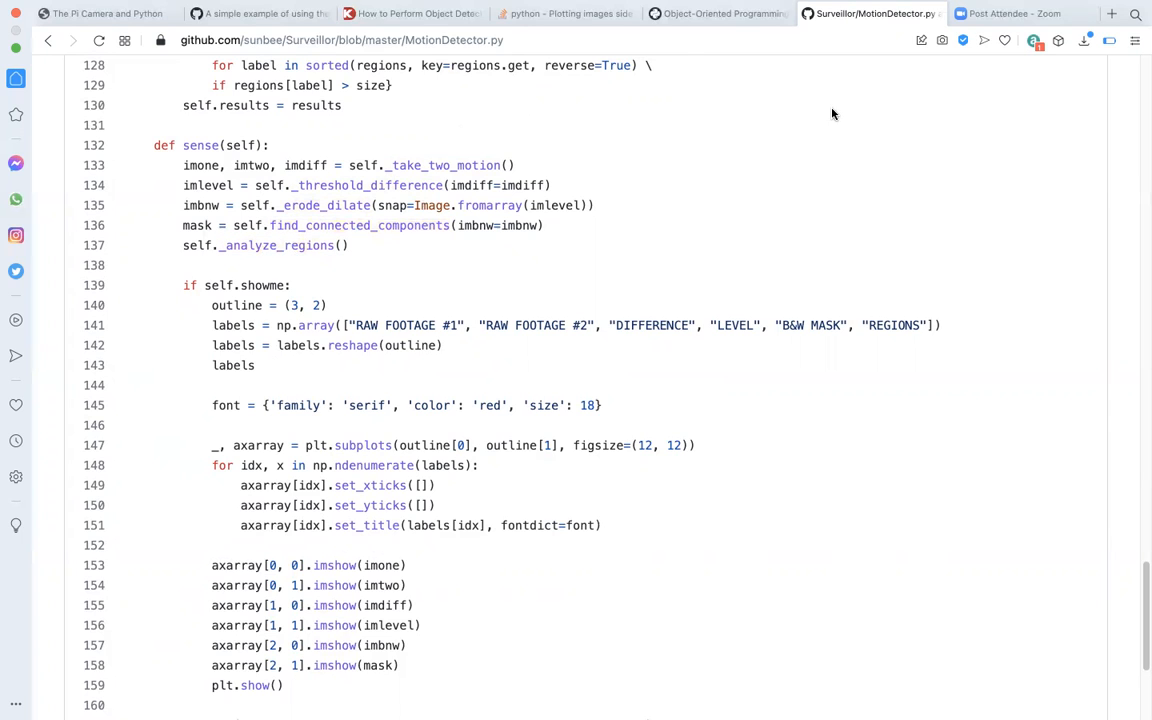
pyautogui.click(208, 148)
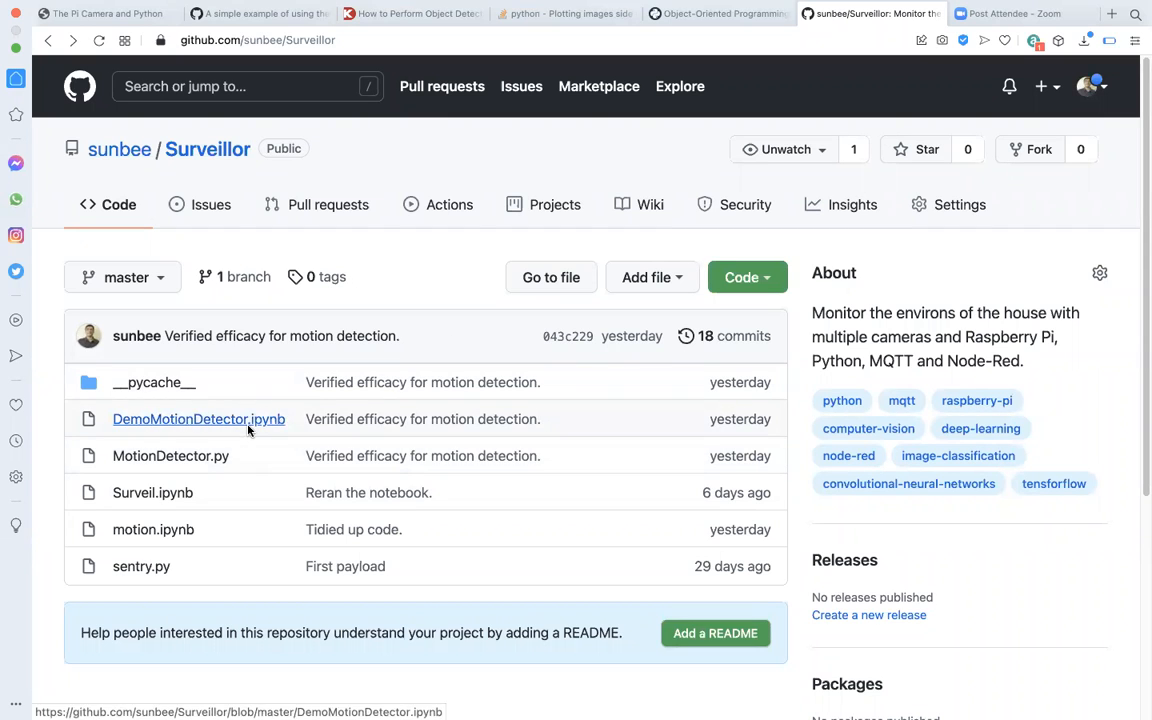
pyautogui.moveTo(152, 492)
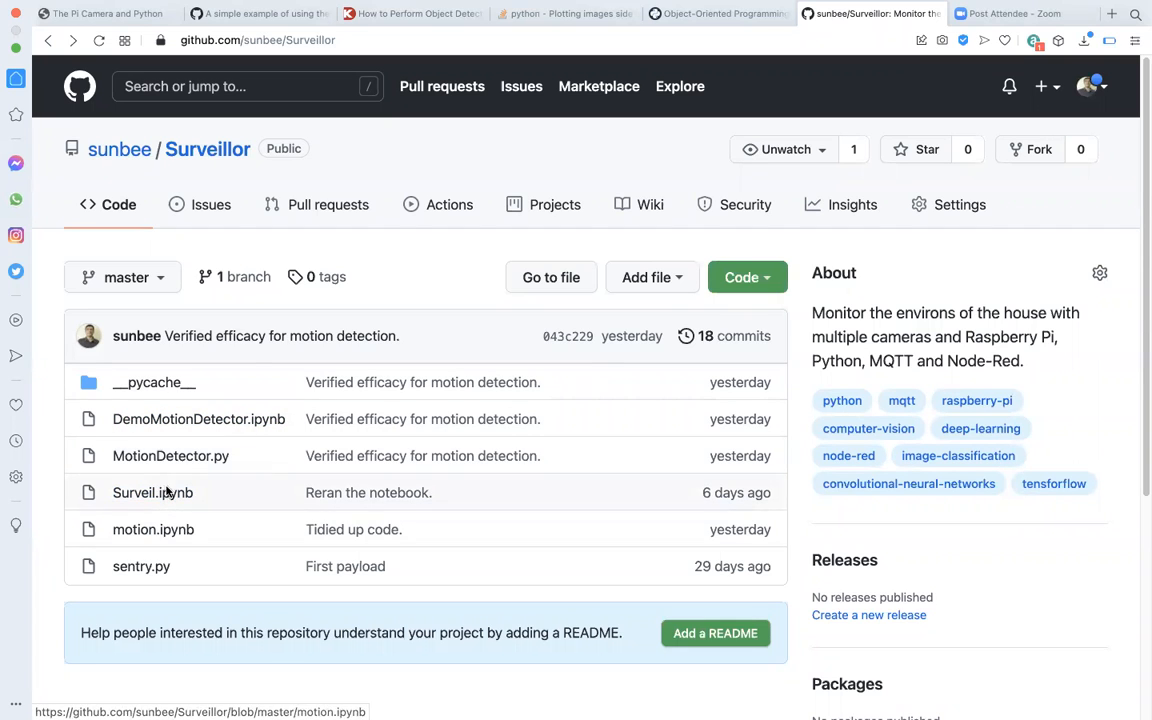
# - View DemoMotionDetector.ipynb's first sensing run with its raw footage, difference and level images
pyautogui.click(198, 420)
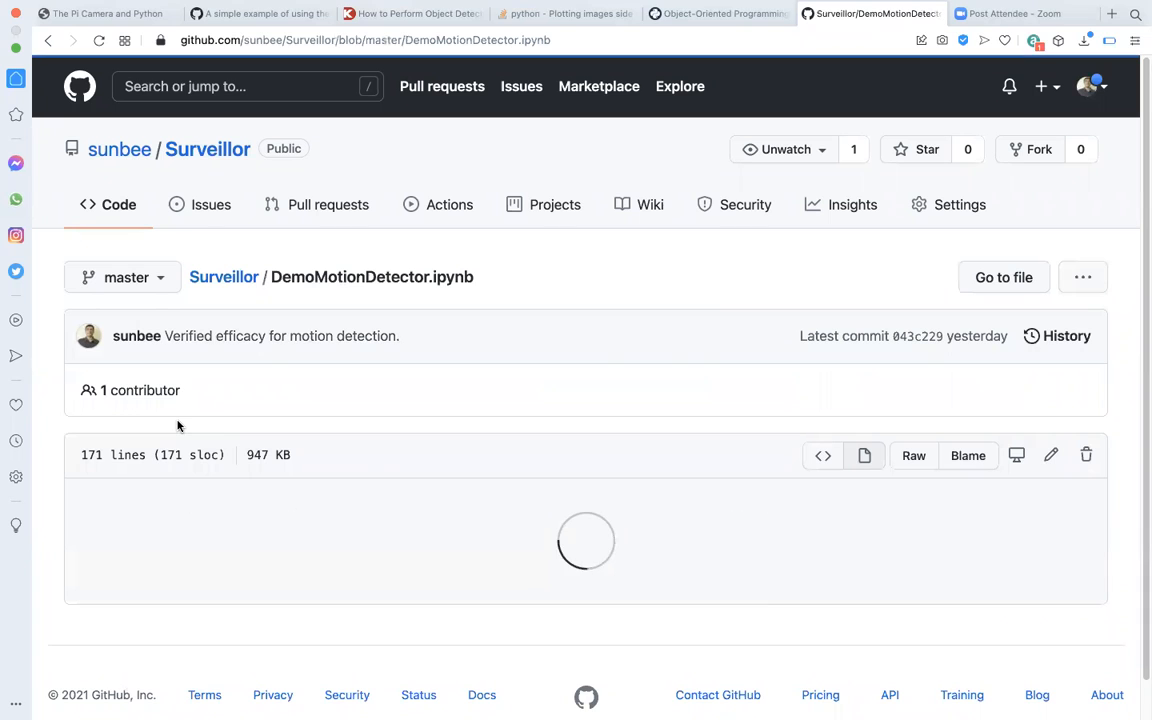
pyautogui.scroll(-3)
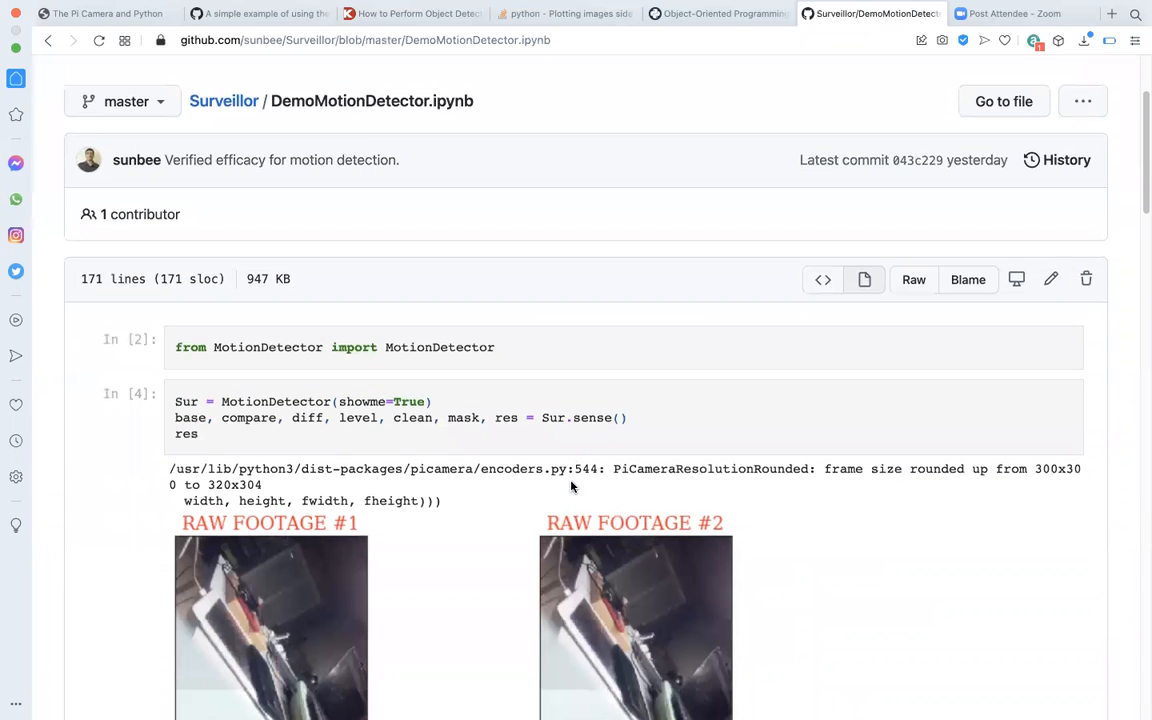
pyautogui.moveTo(410, 364)
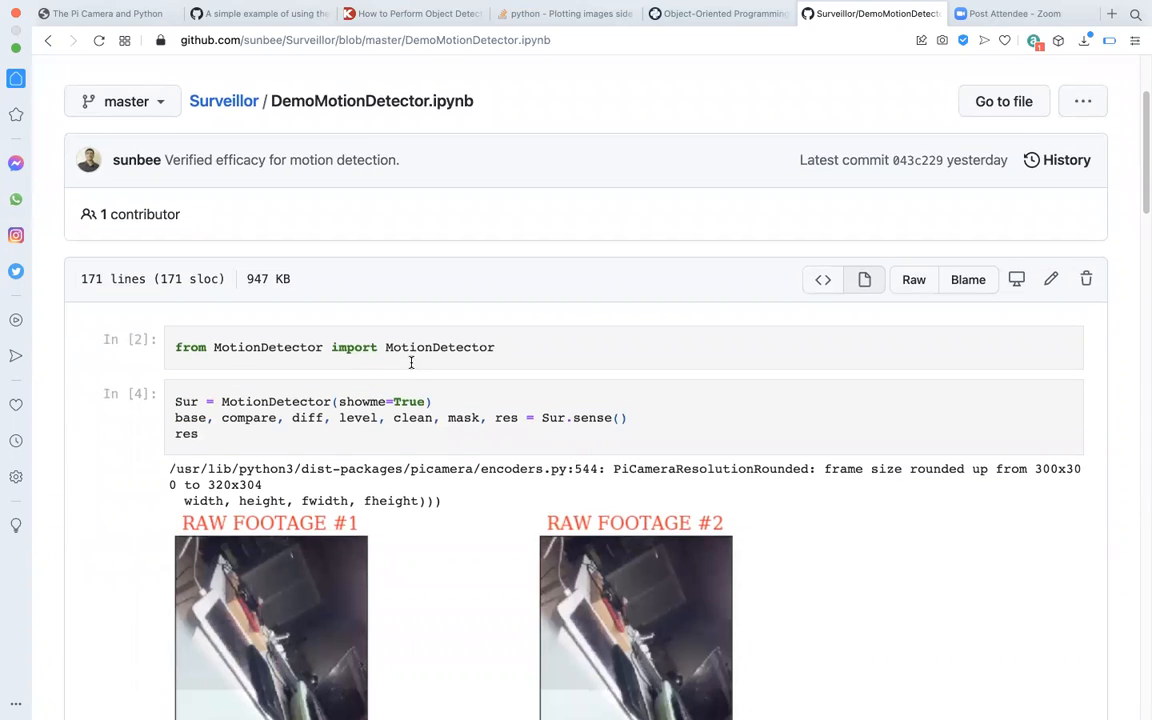
pyautogui.scroll(-3)
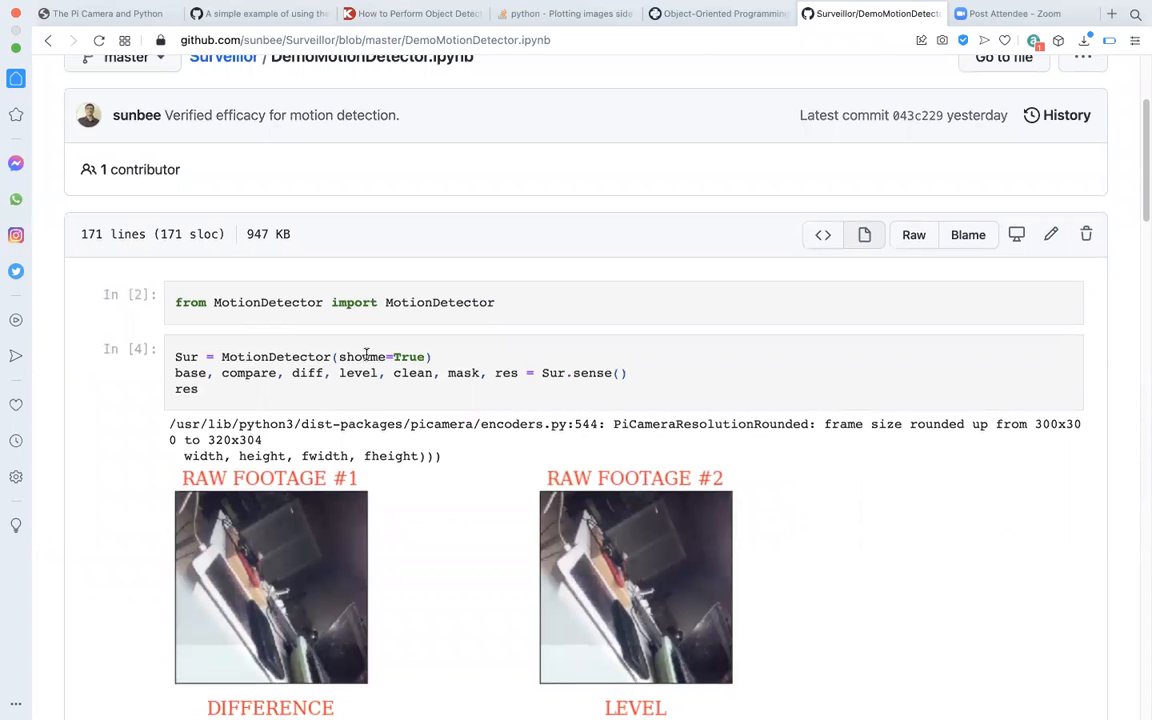
pyautogui.scroll(-3)
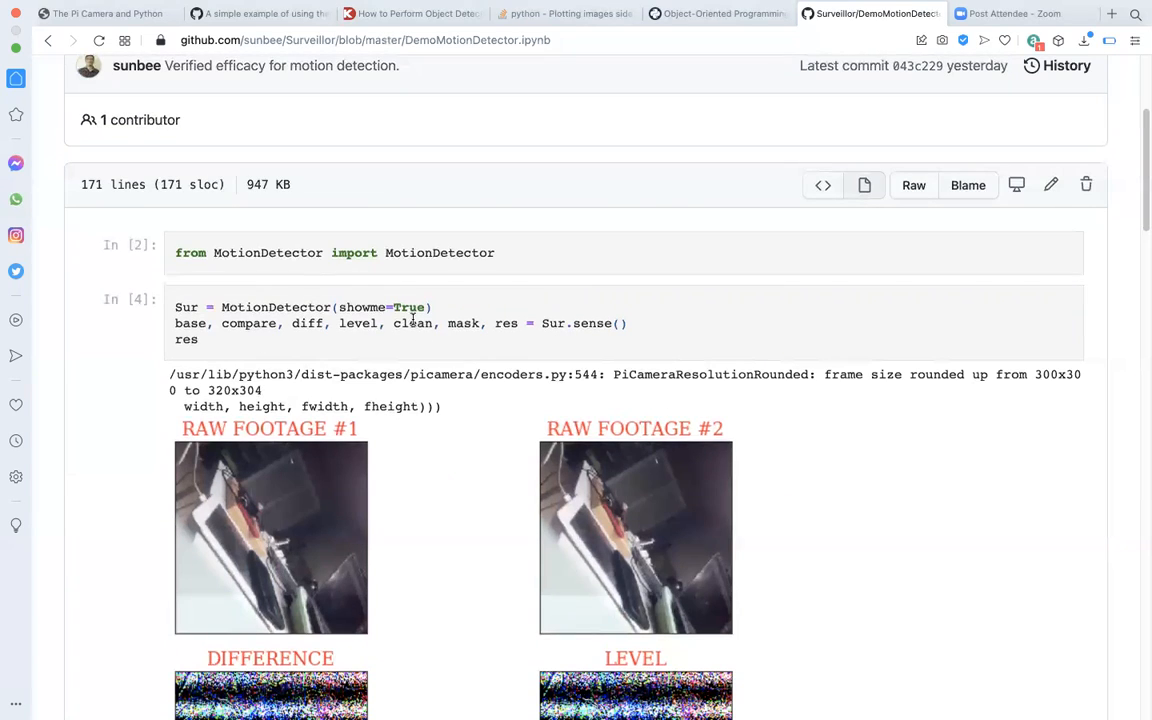
pyautogui.moveTo(380, 360)
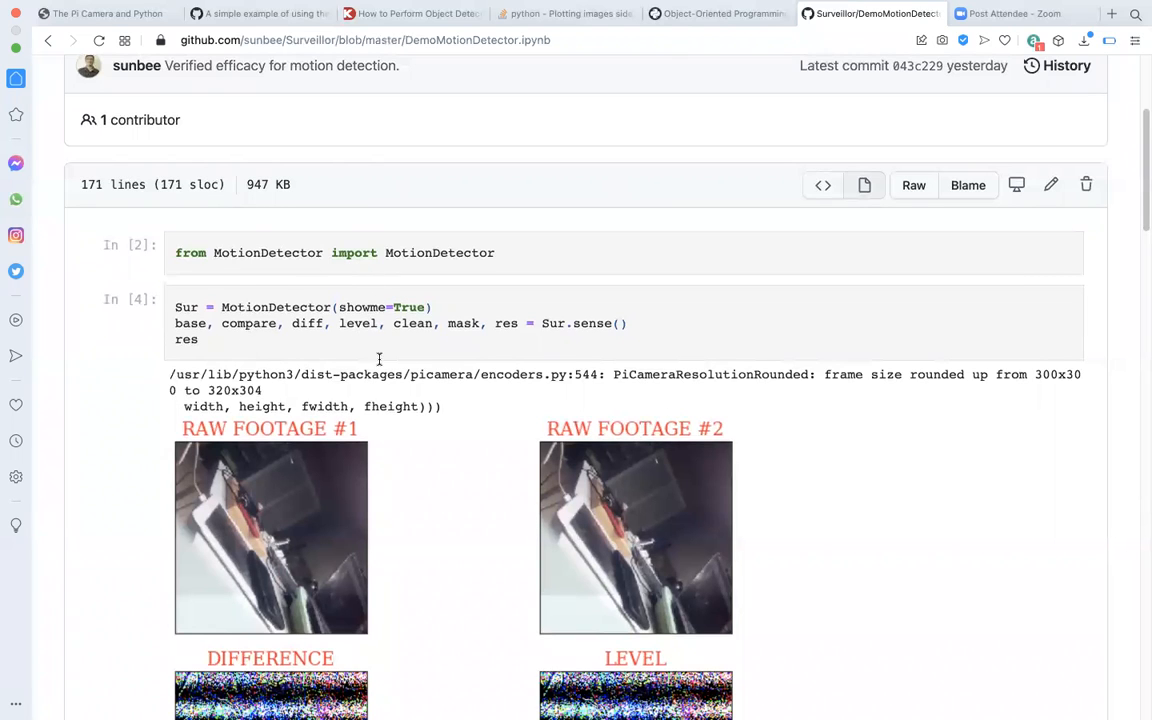
pyautogui.moveTo(328, 308)
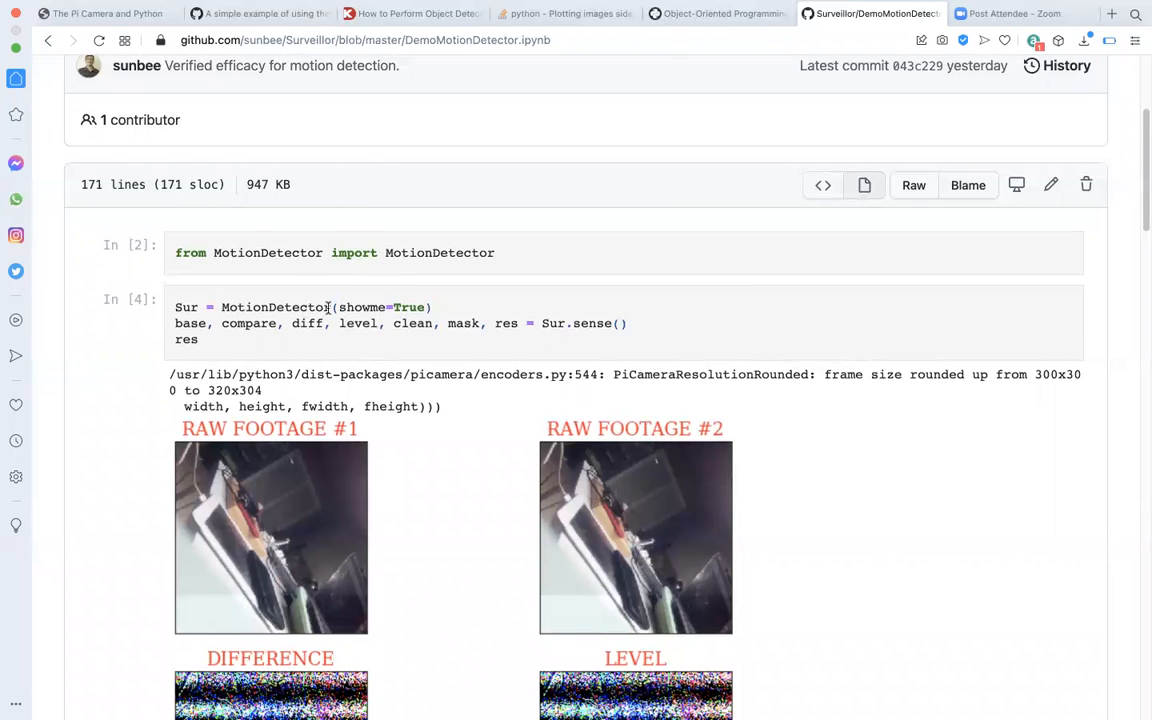
pyautogui.scroll(3)
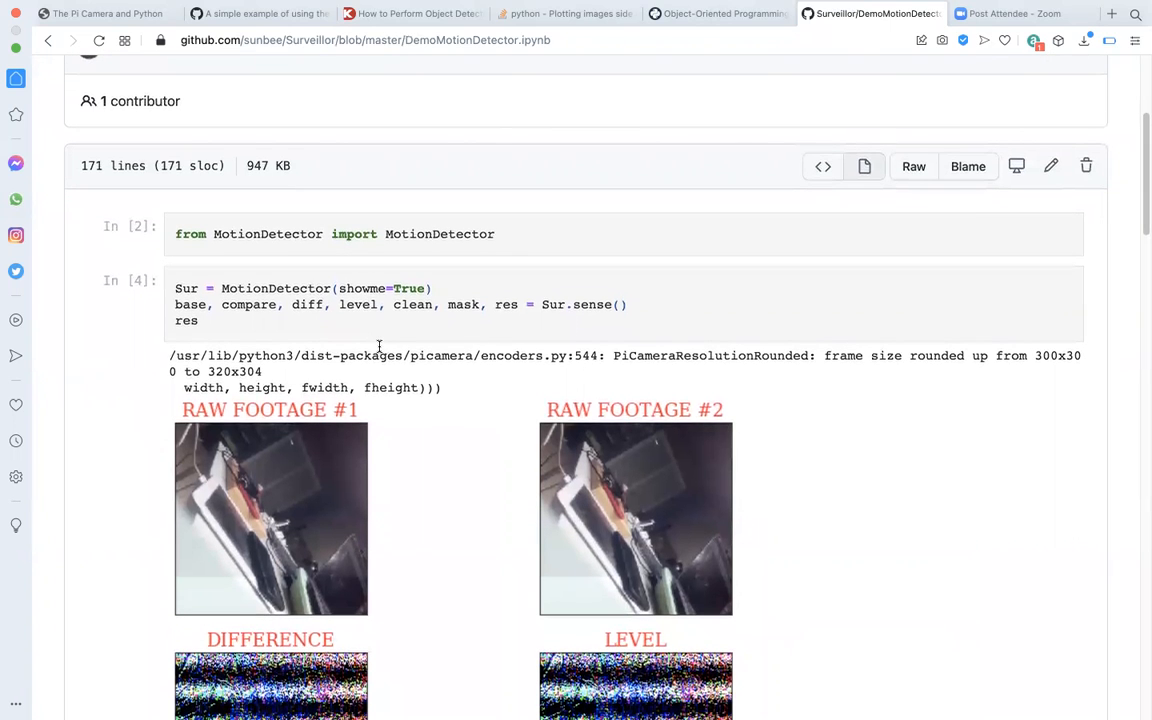
pyautogui.scroll(-3)
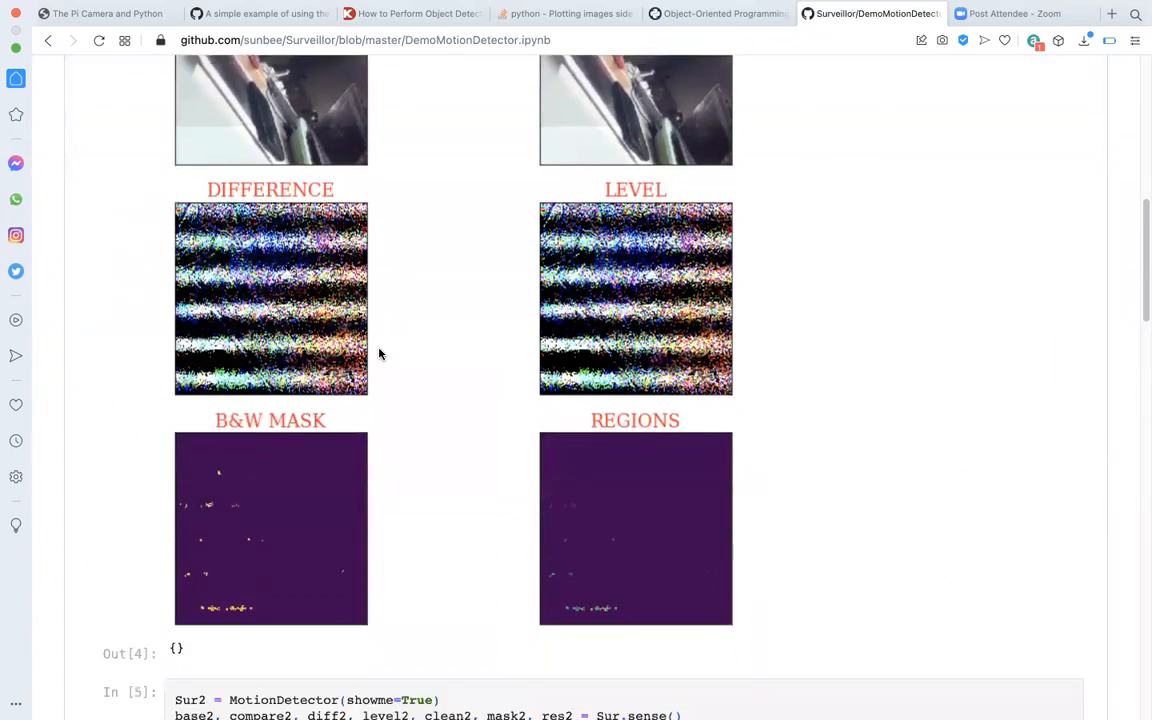
pyautogui.scroll(-3)
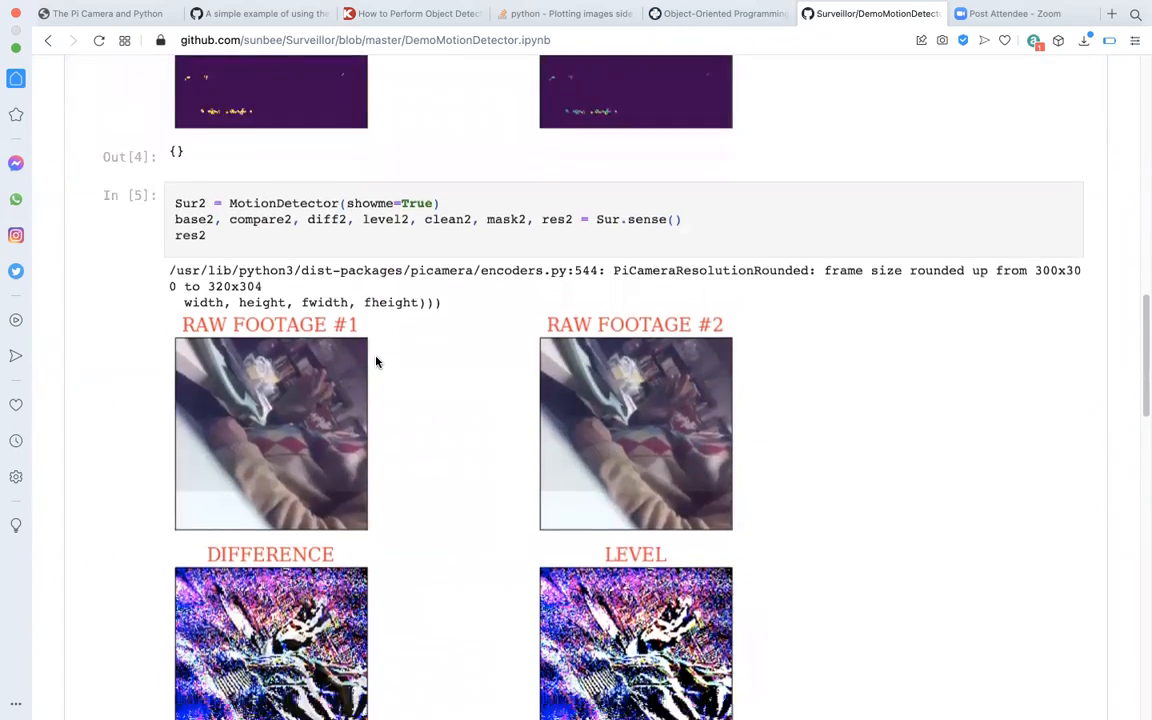
pyautogui.scroll(-3)
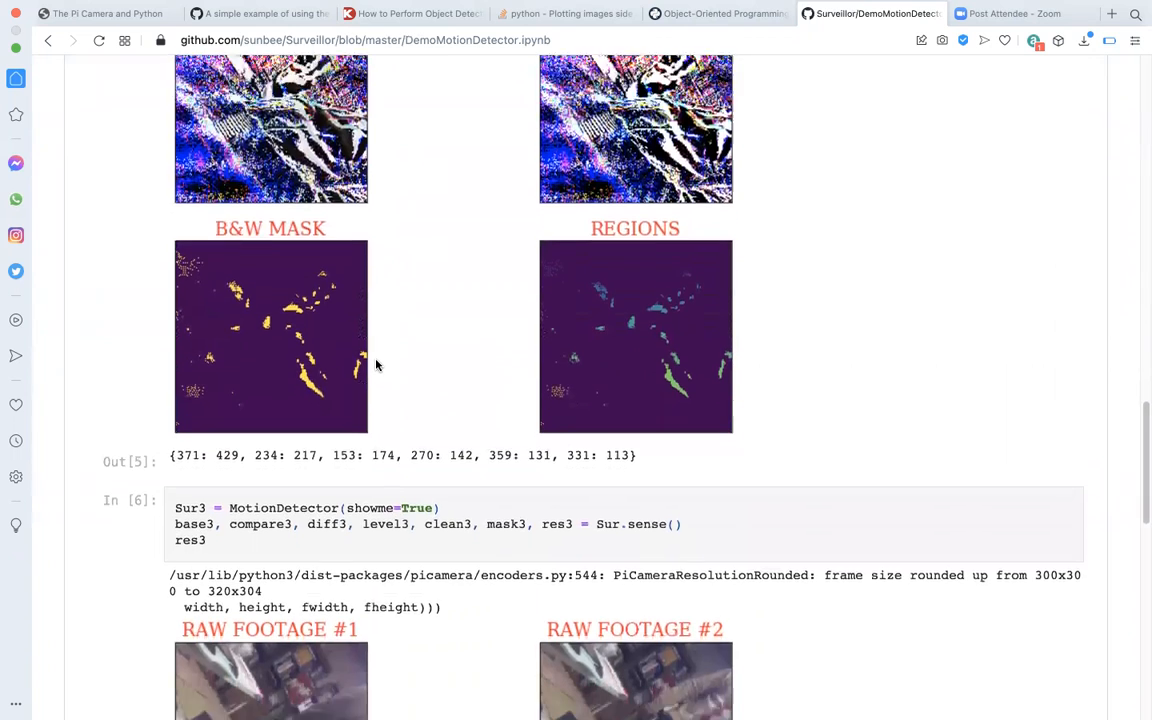
pyautogui.scroll(-3)
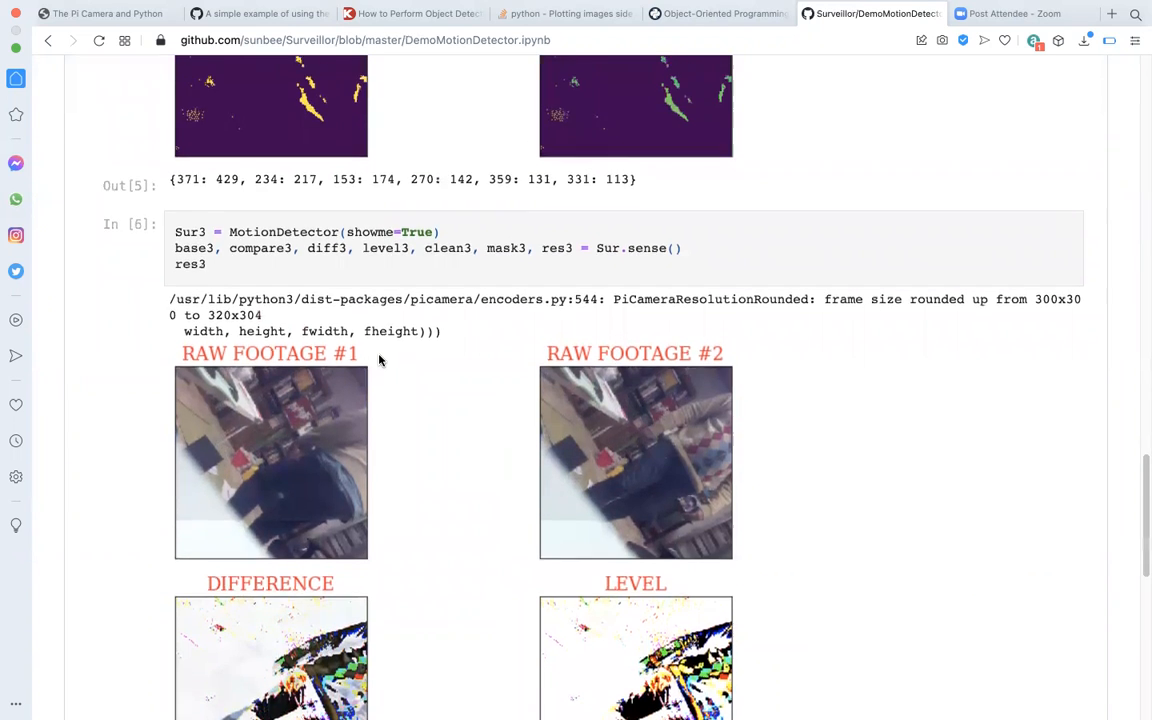
pyautogui.scroll(3)
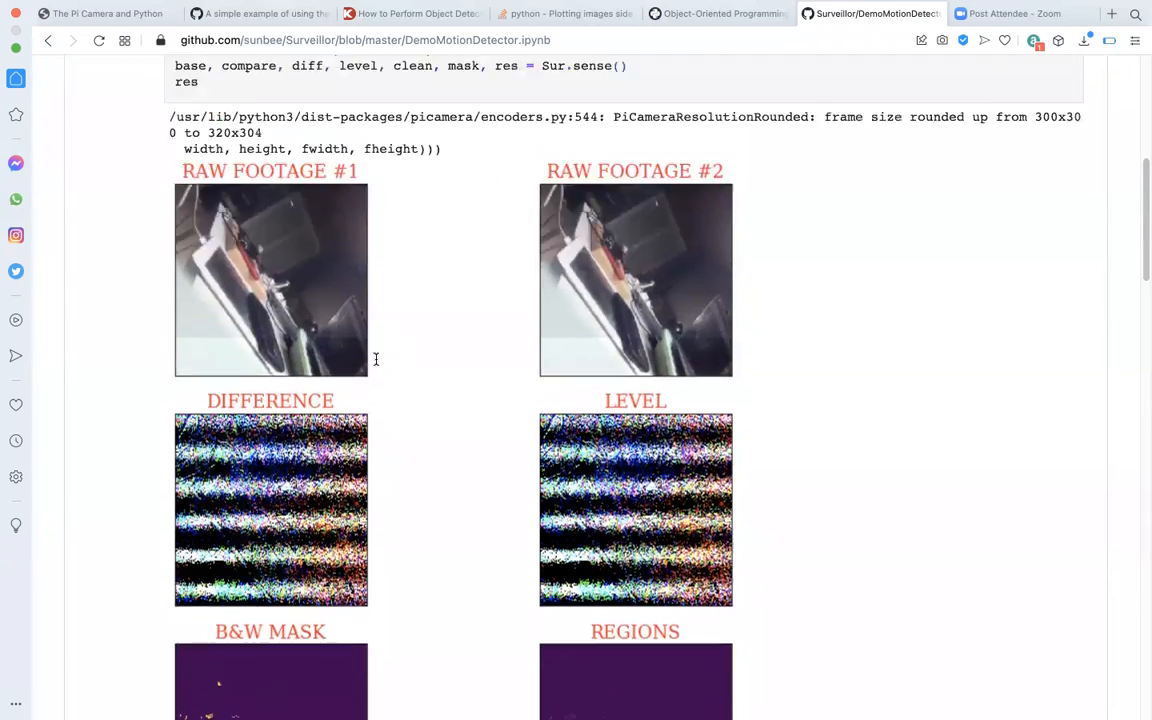
pyautogui.scroll(3)
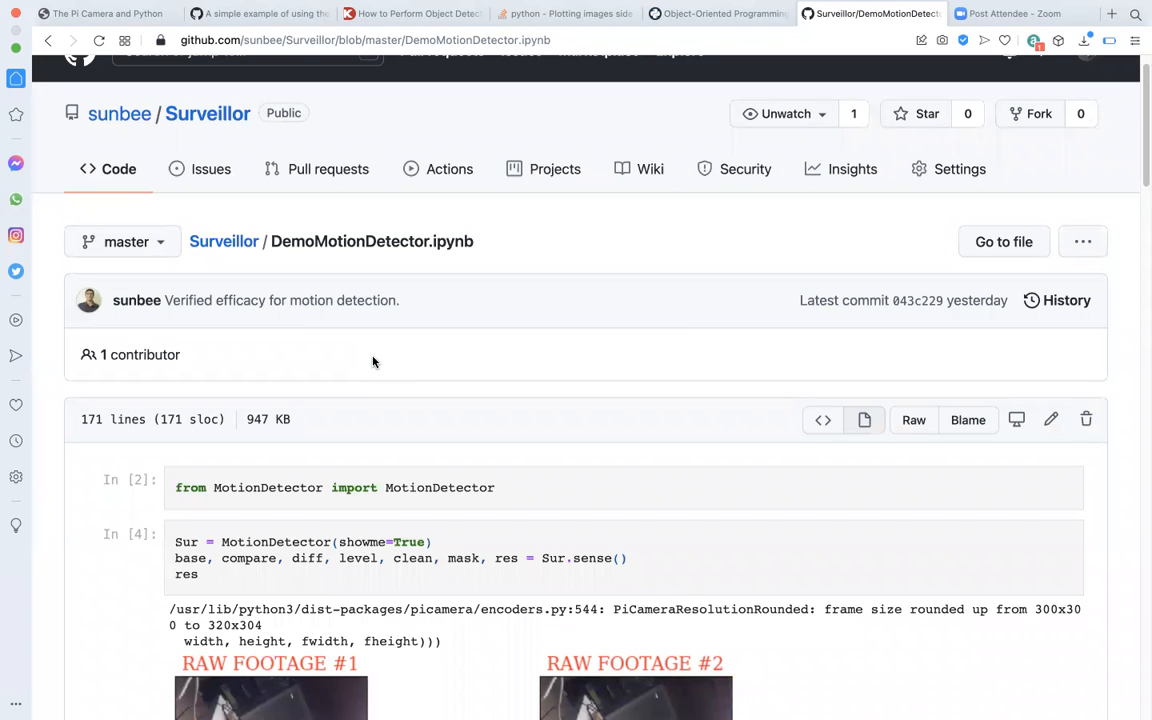
pyautogui.scroll(-3)
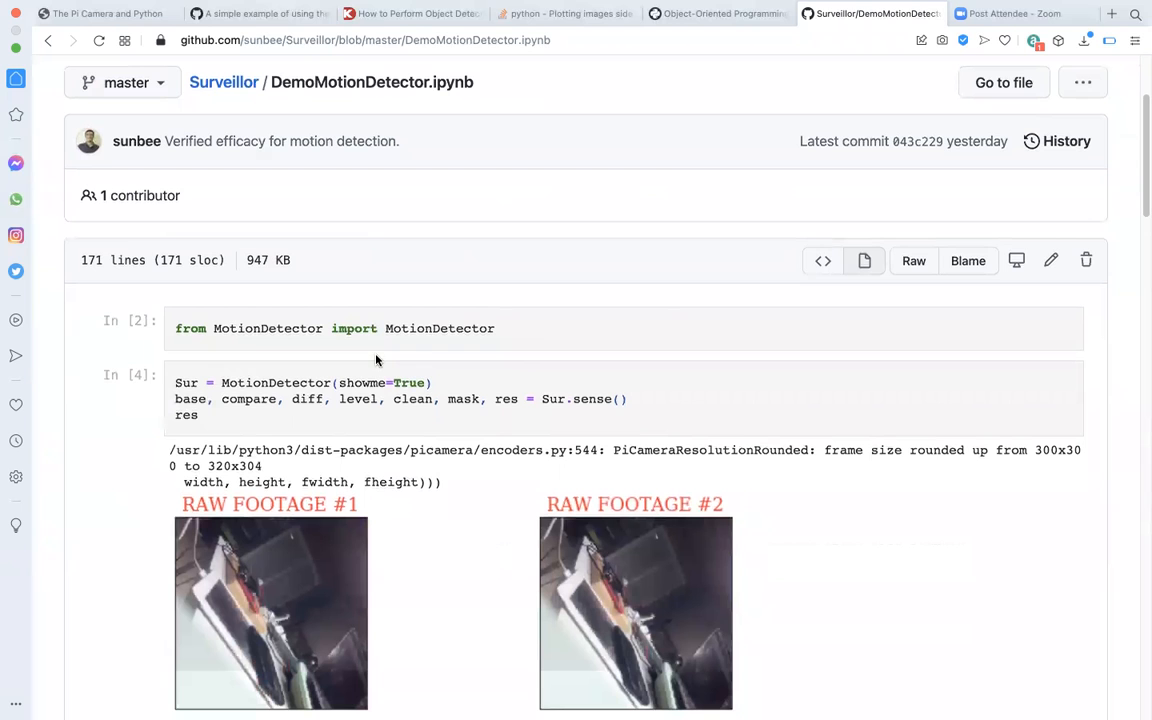
pyautogui.moveTo(836, 104)
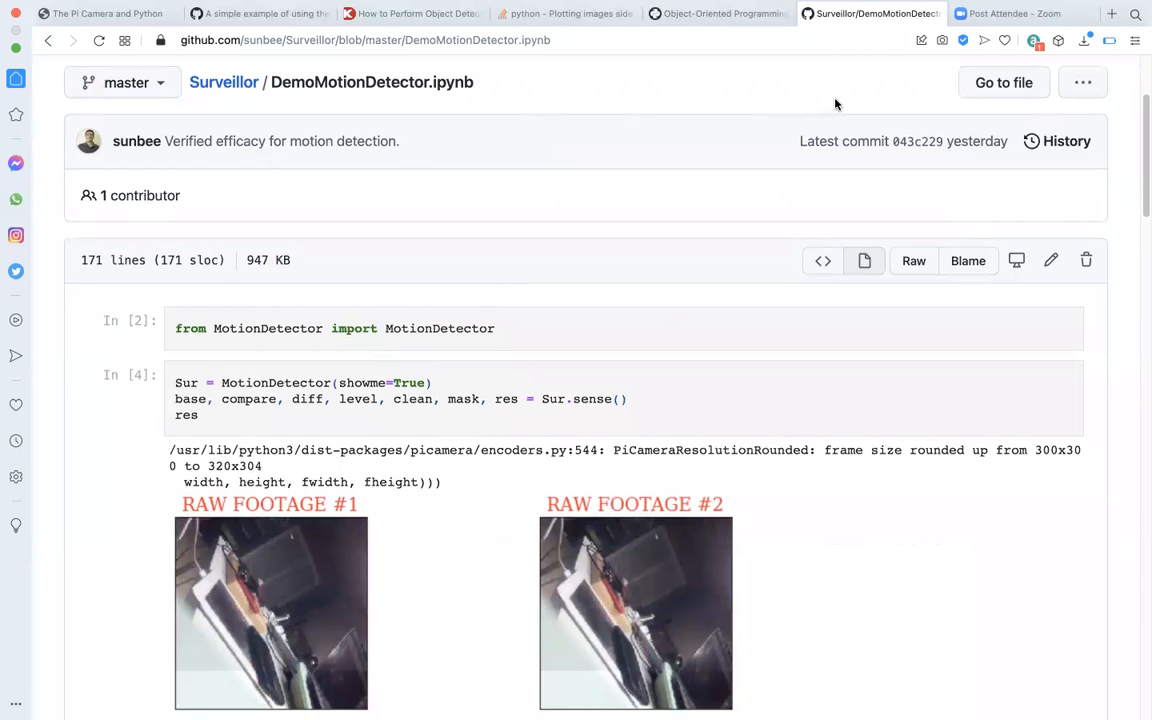